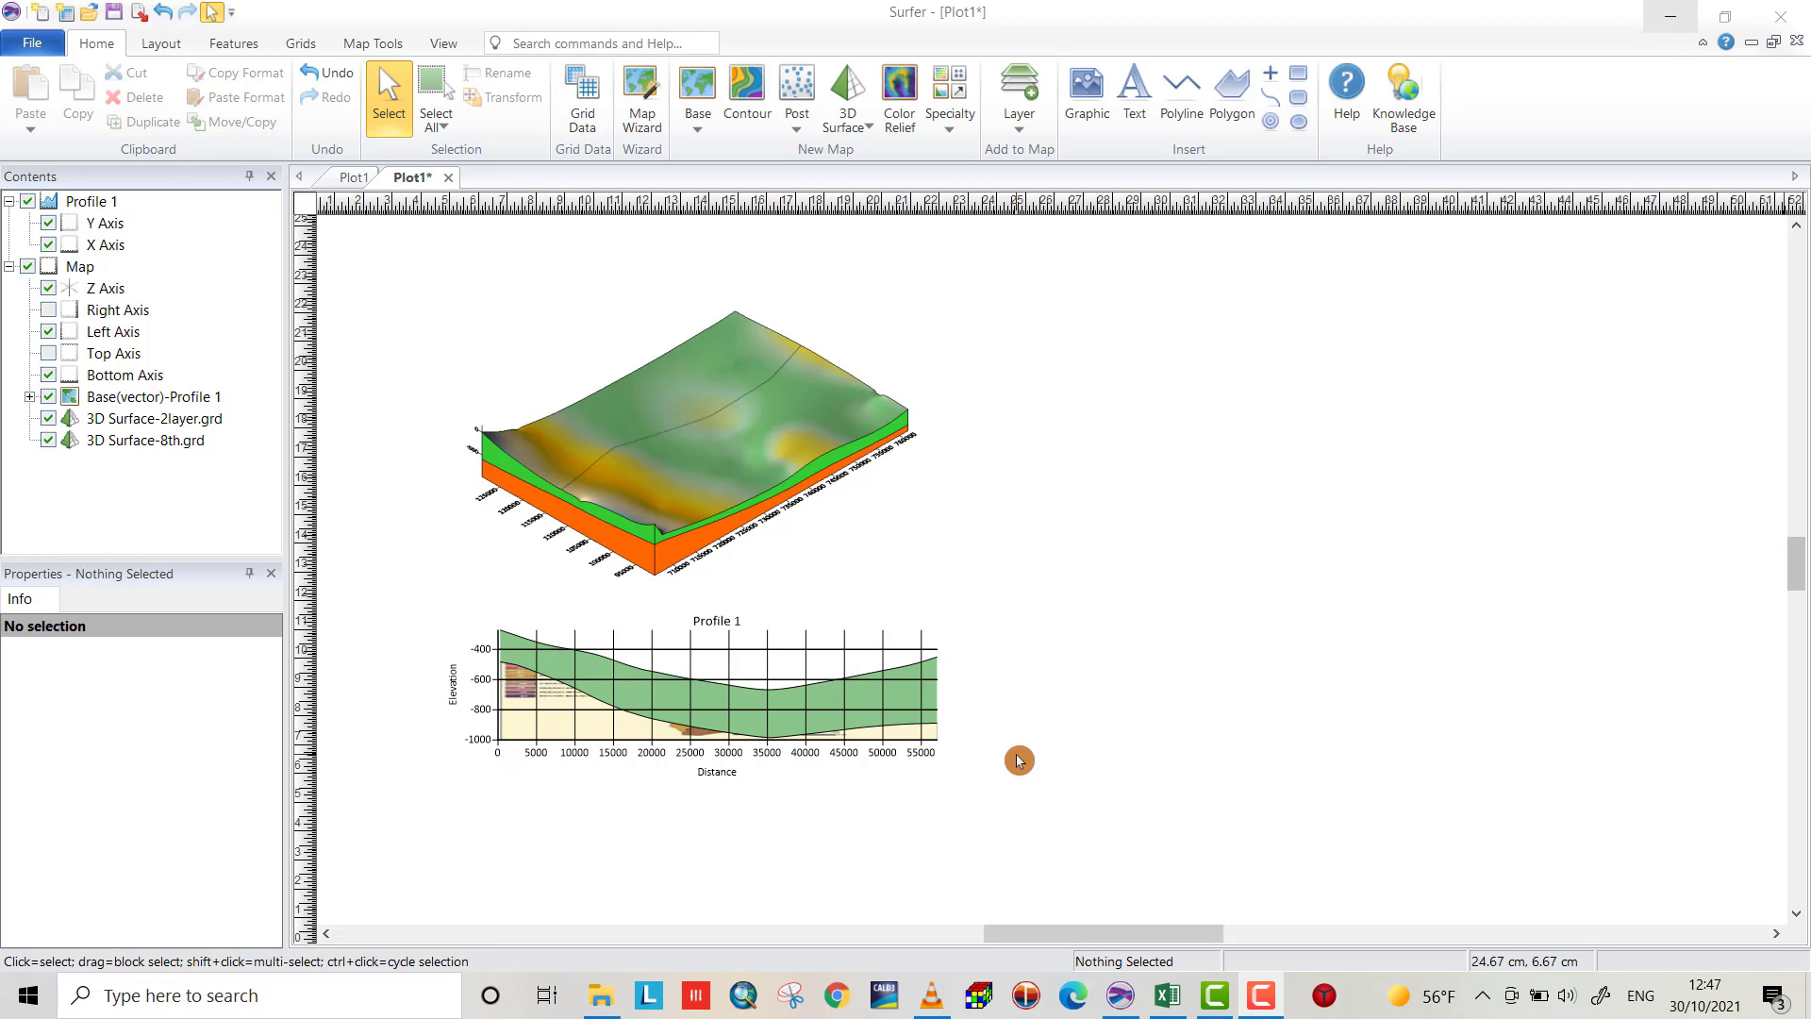
pyautogui.moveTo(1027, 792)
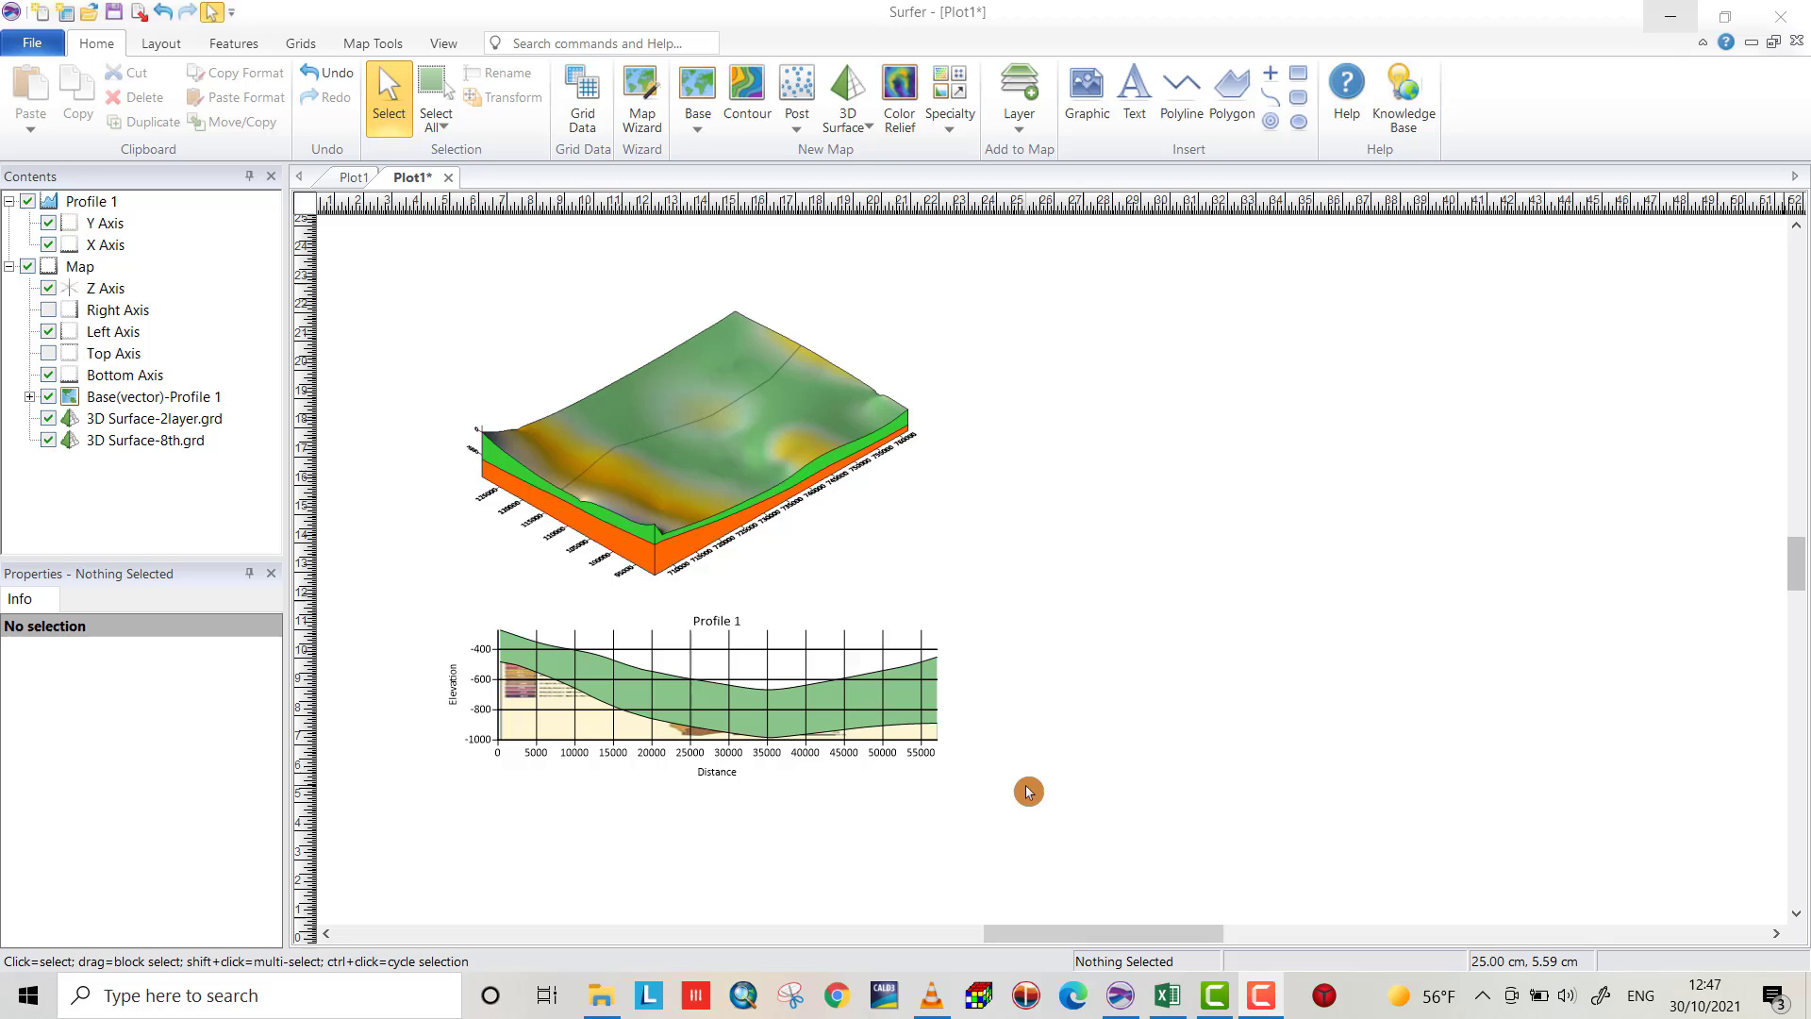
pyautogui.moveTo(1002, 799)
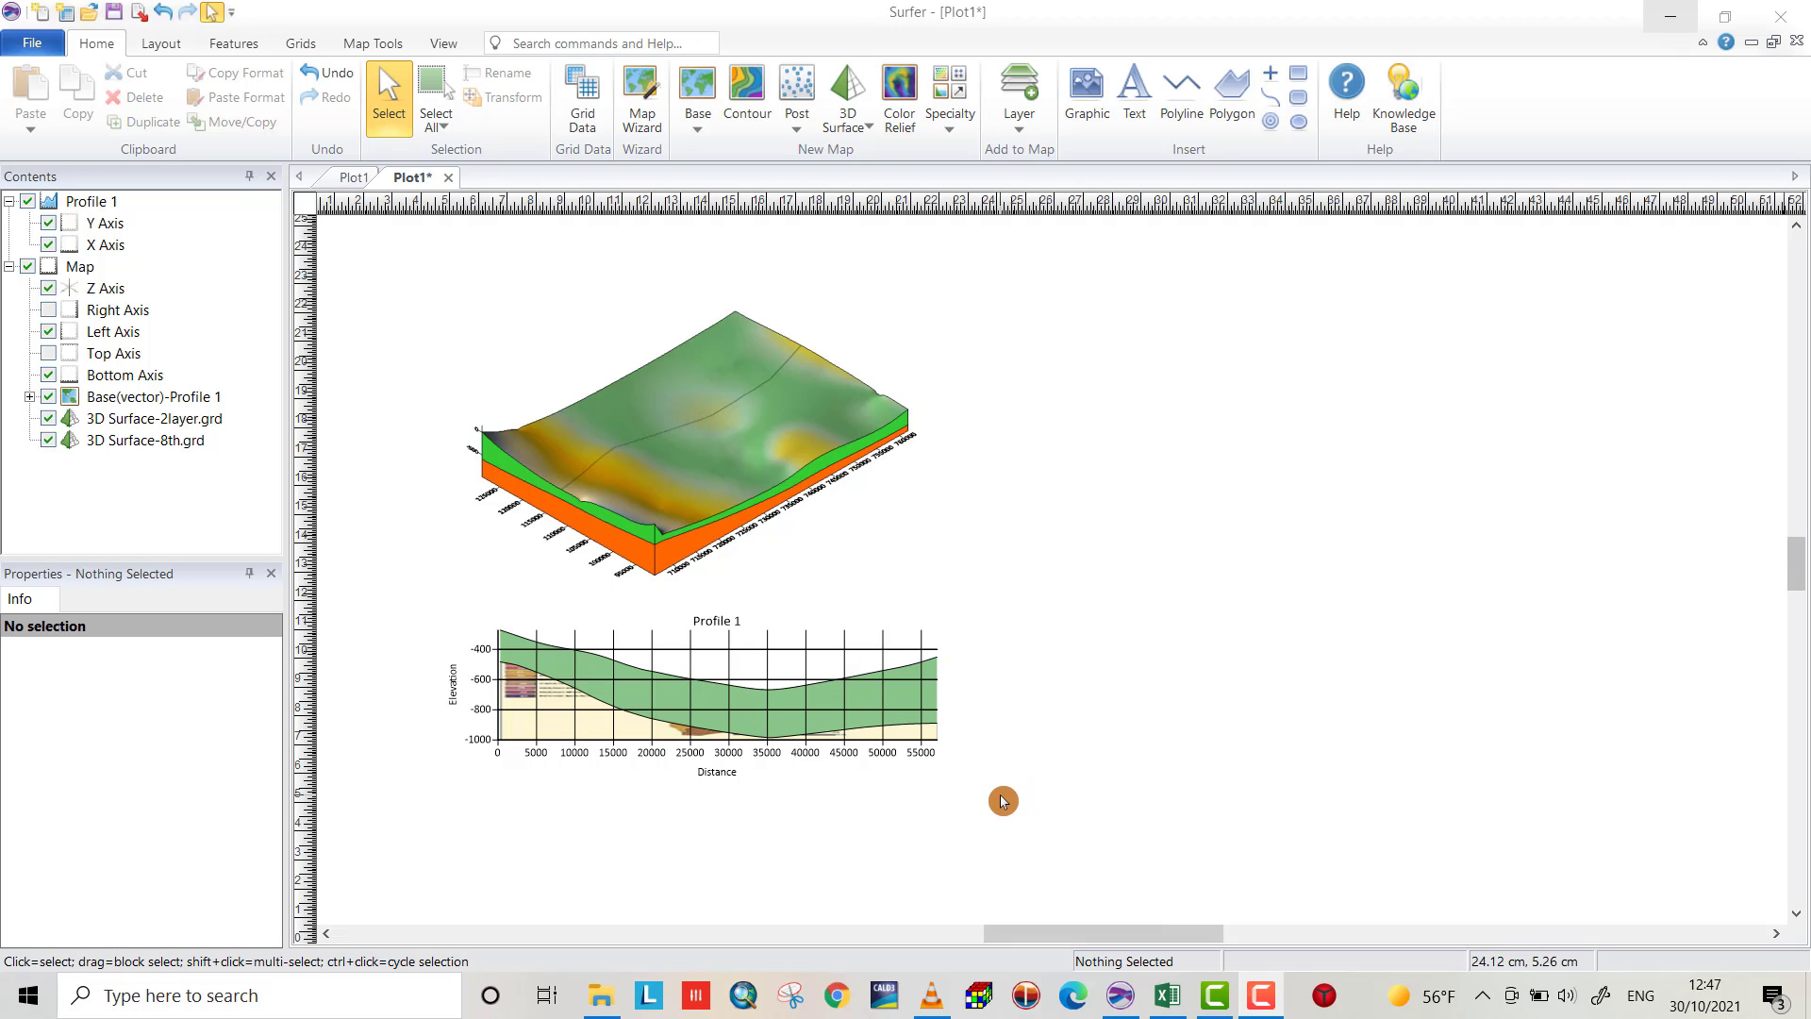
pyautogui.moveTo(843, 602)
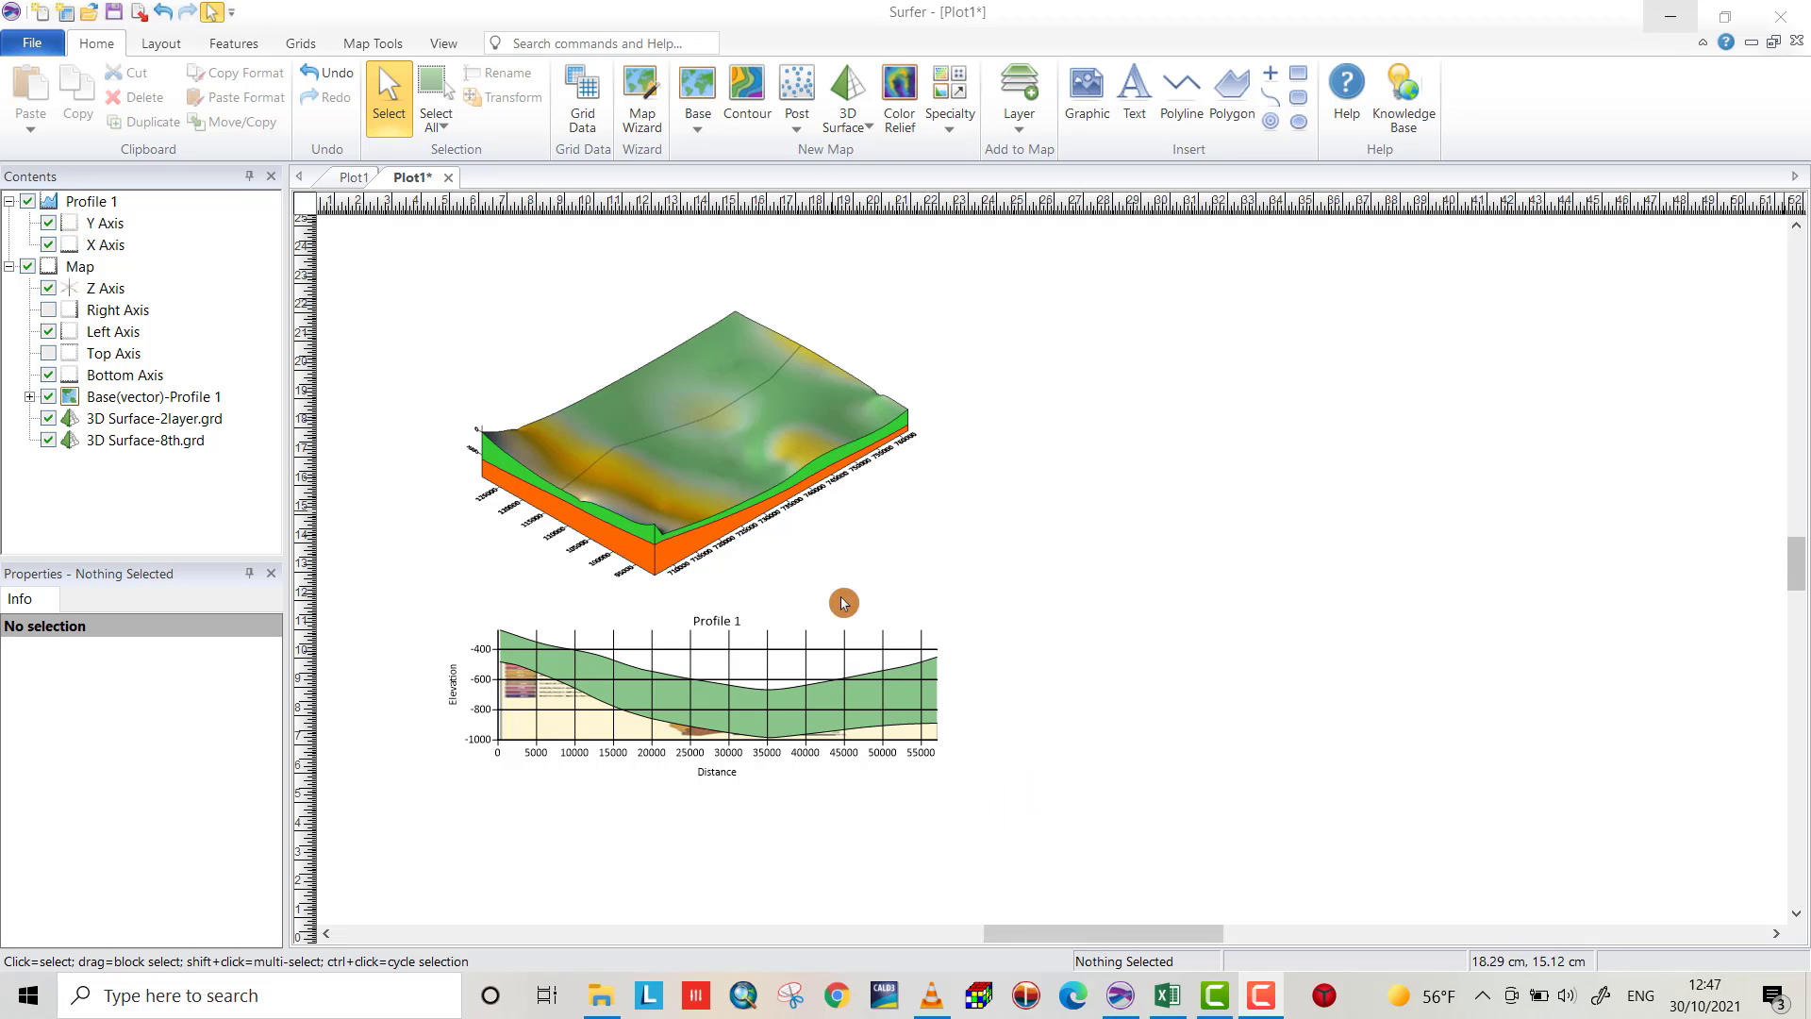
pyautogui.moveTo(786, 634)
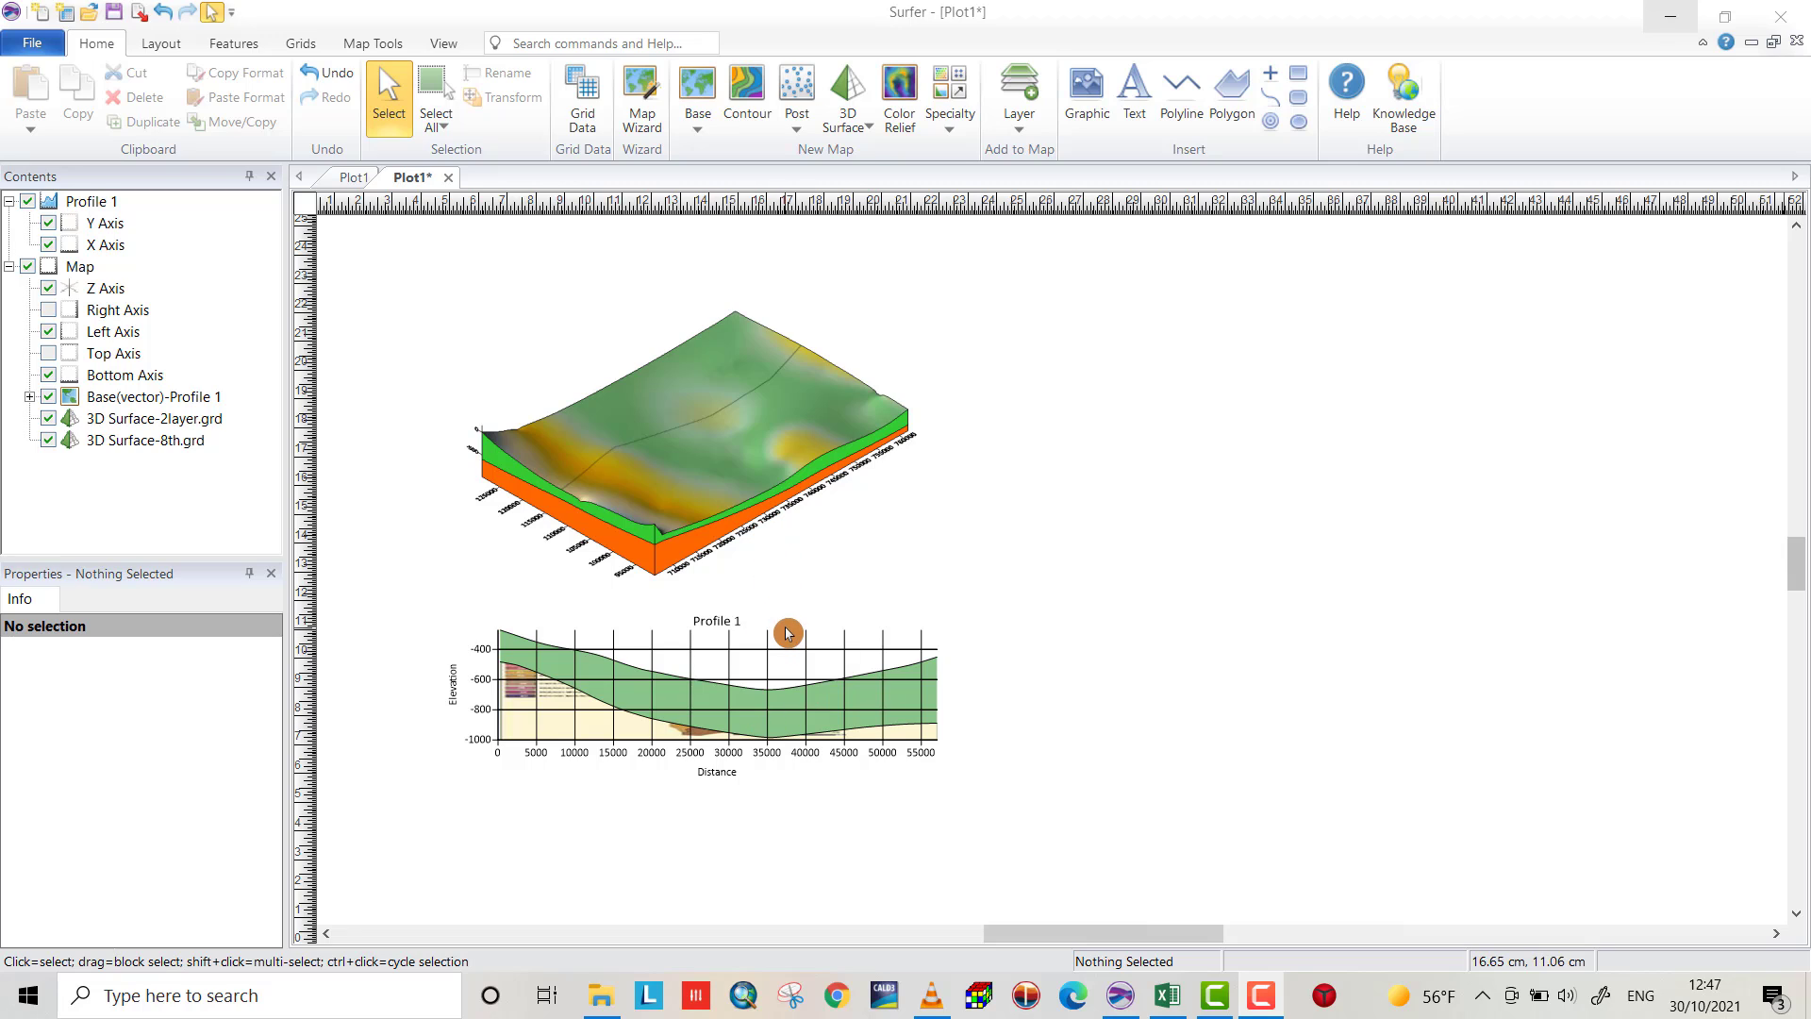
pyautogui.moveTo(839, 655)
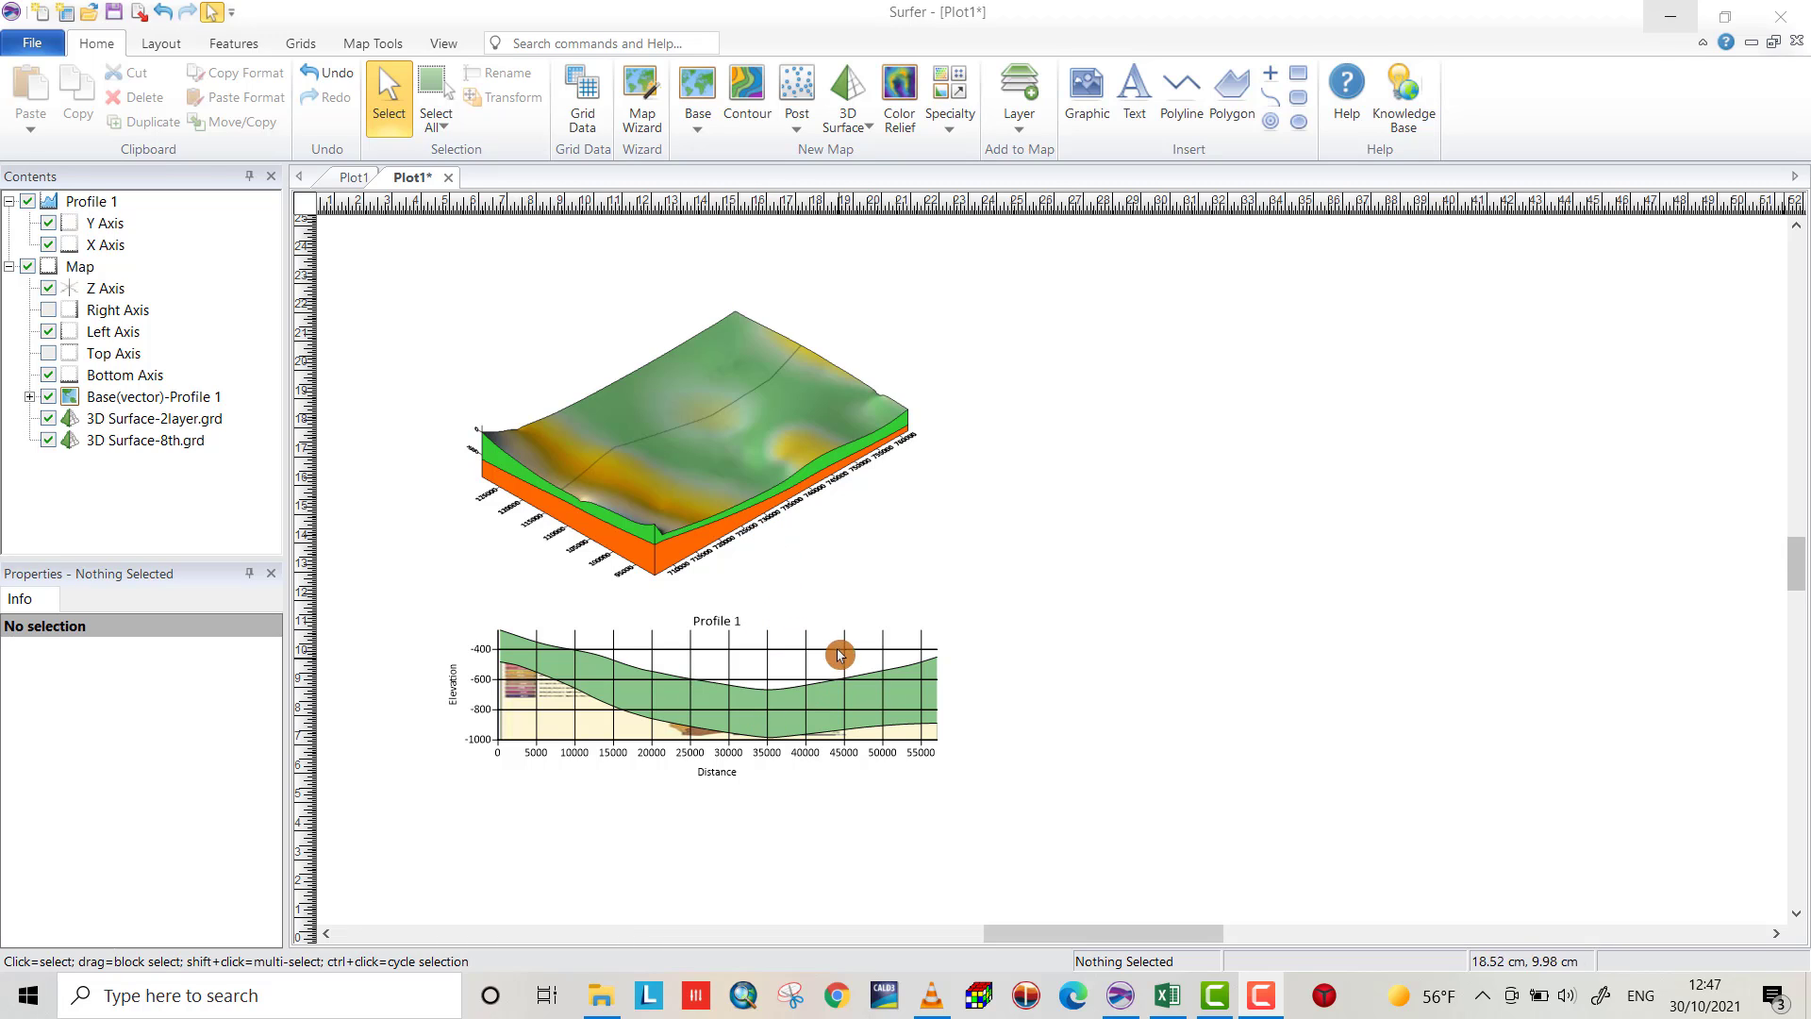
pyautogui.moveTo(837, 594)
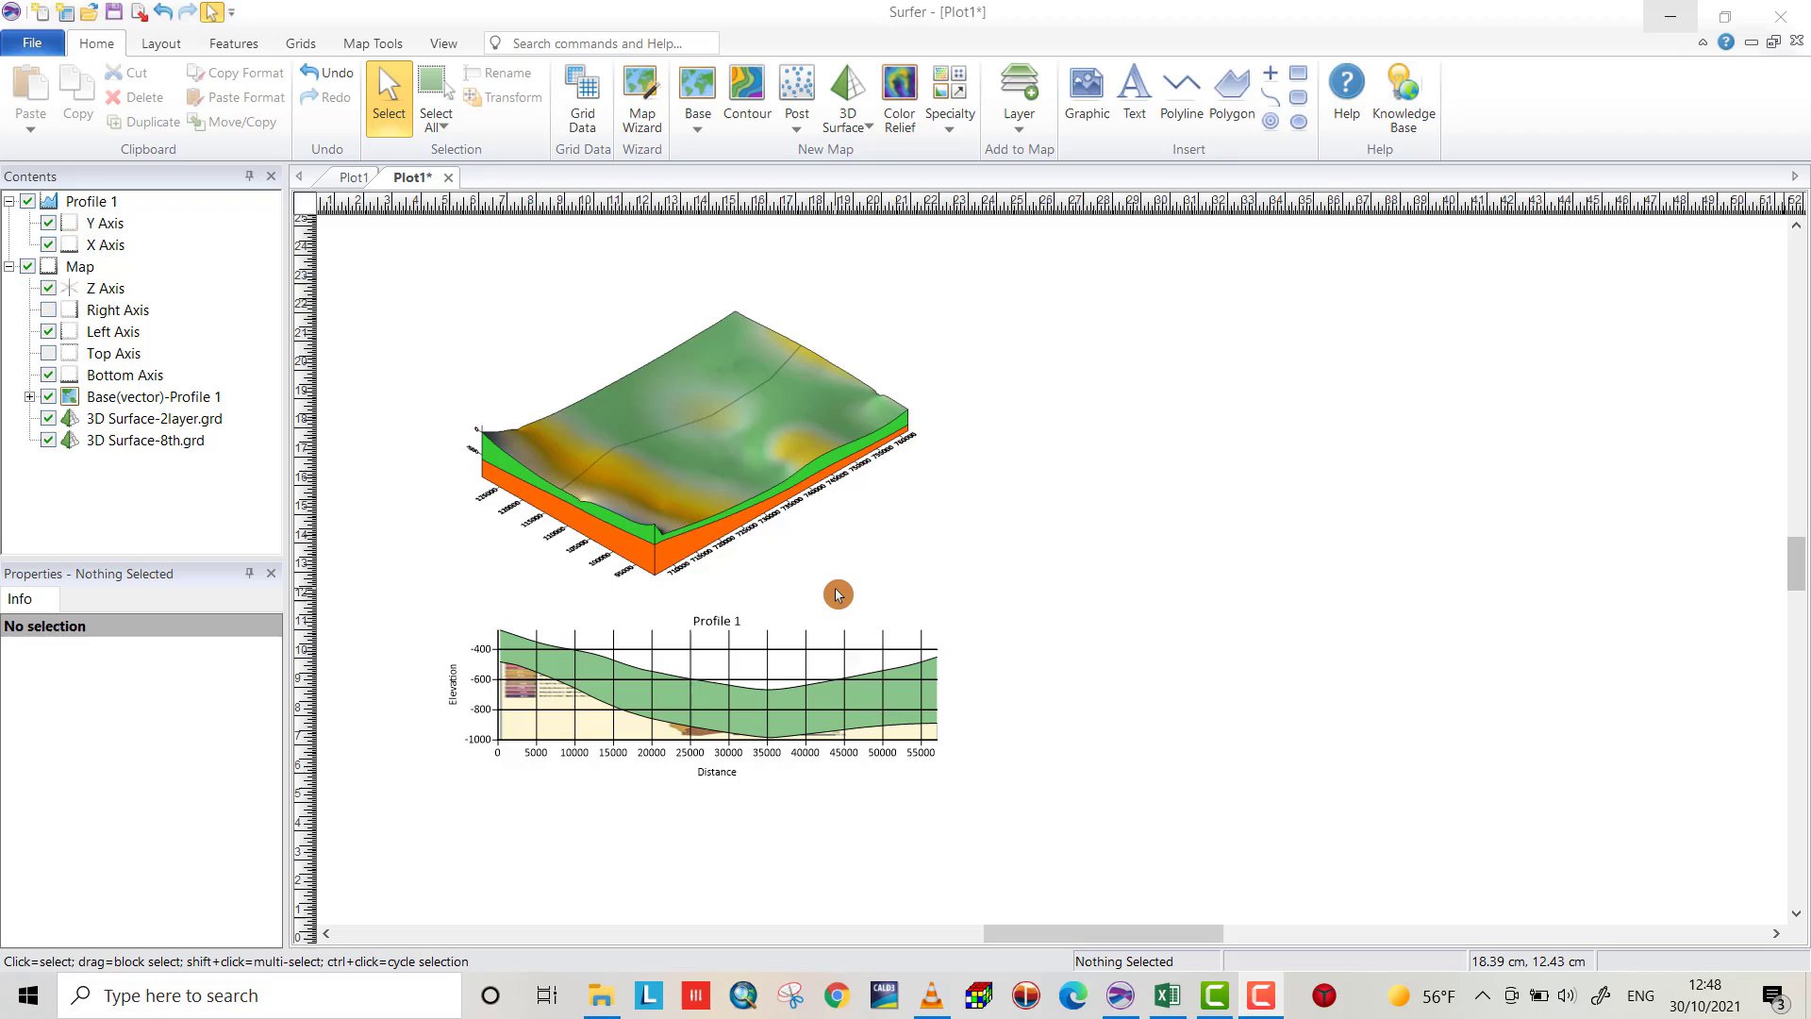
pyautogui.moveTo(860, 686)
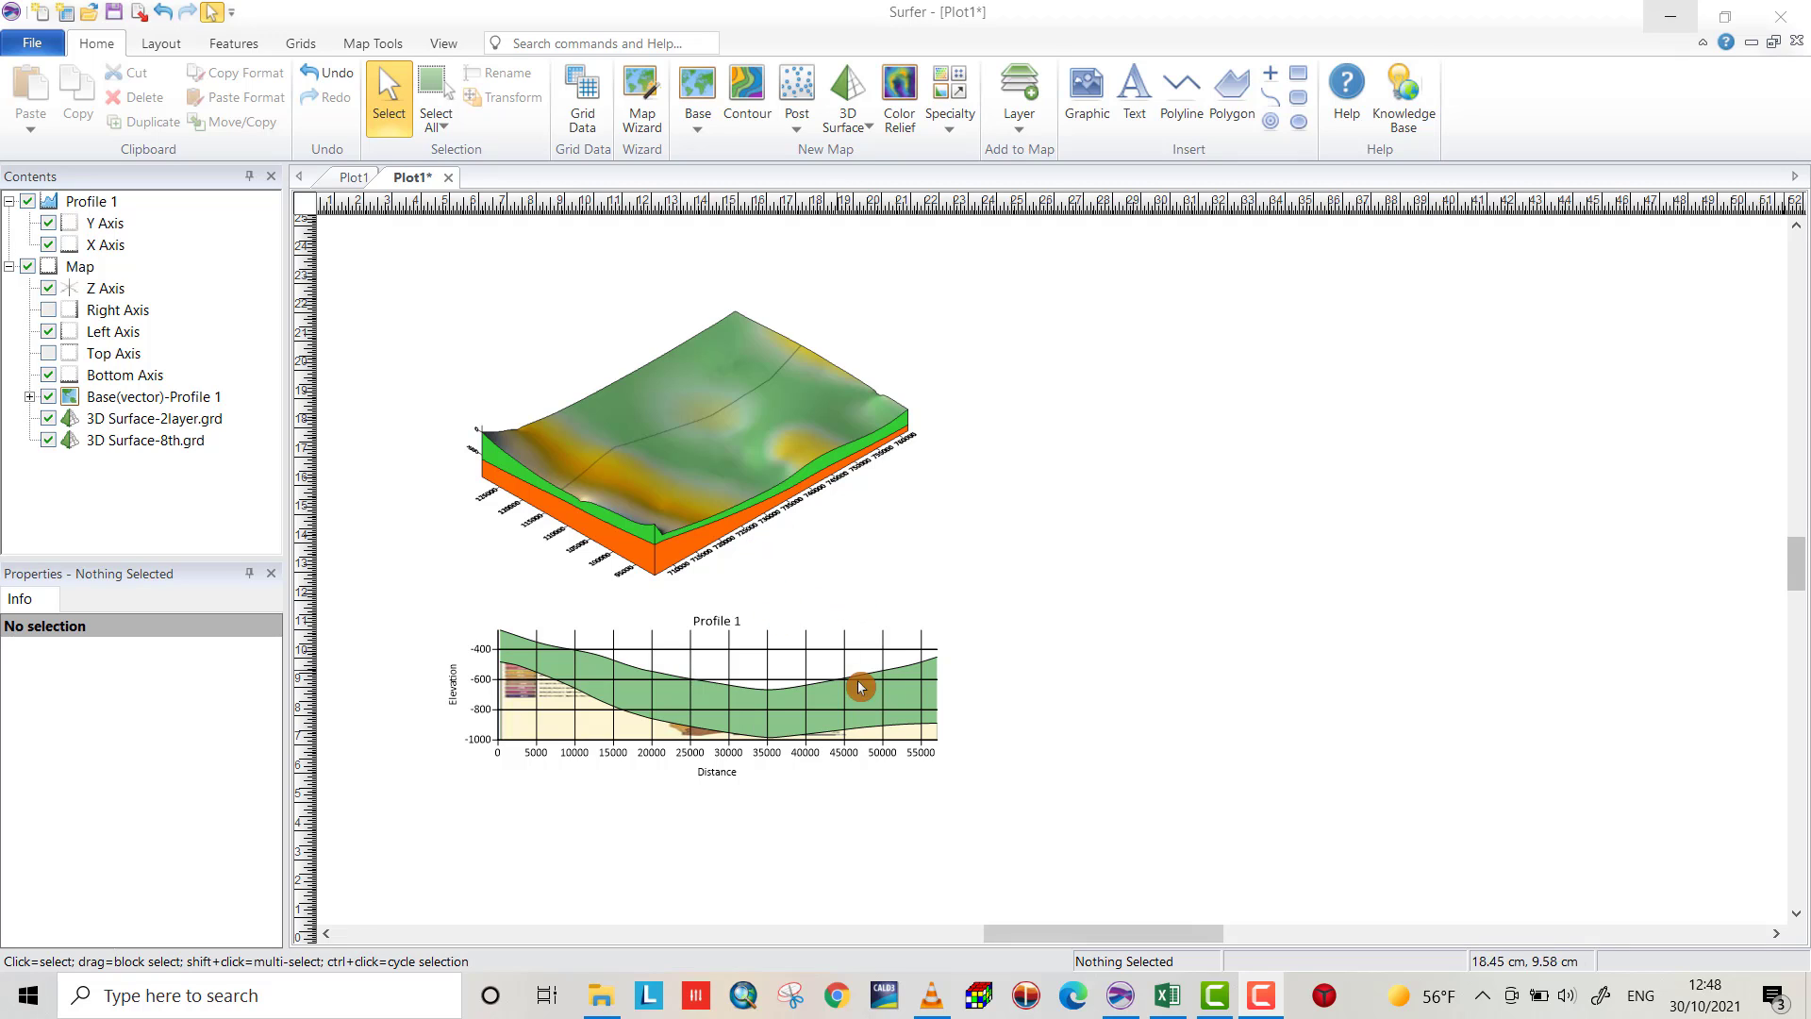
pyautogui.moveTo(583, 98)
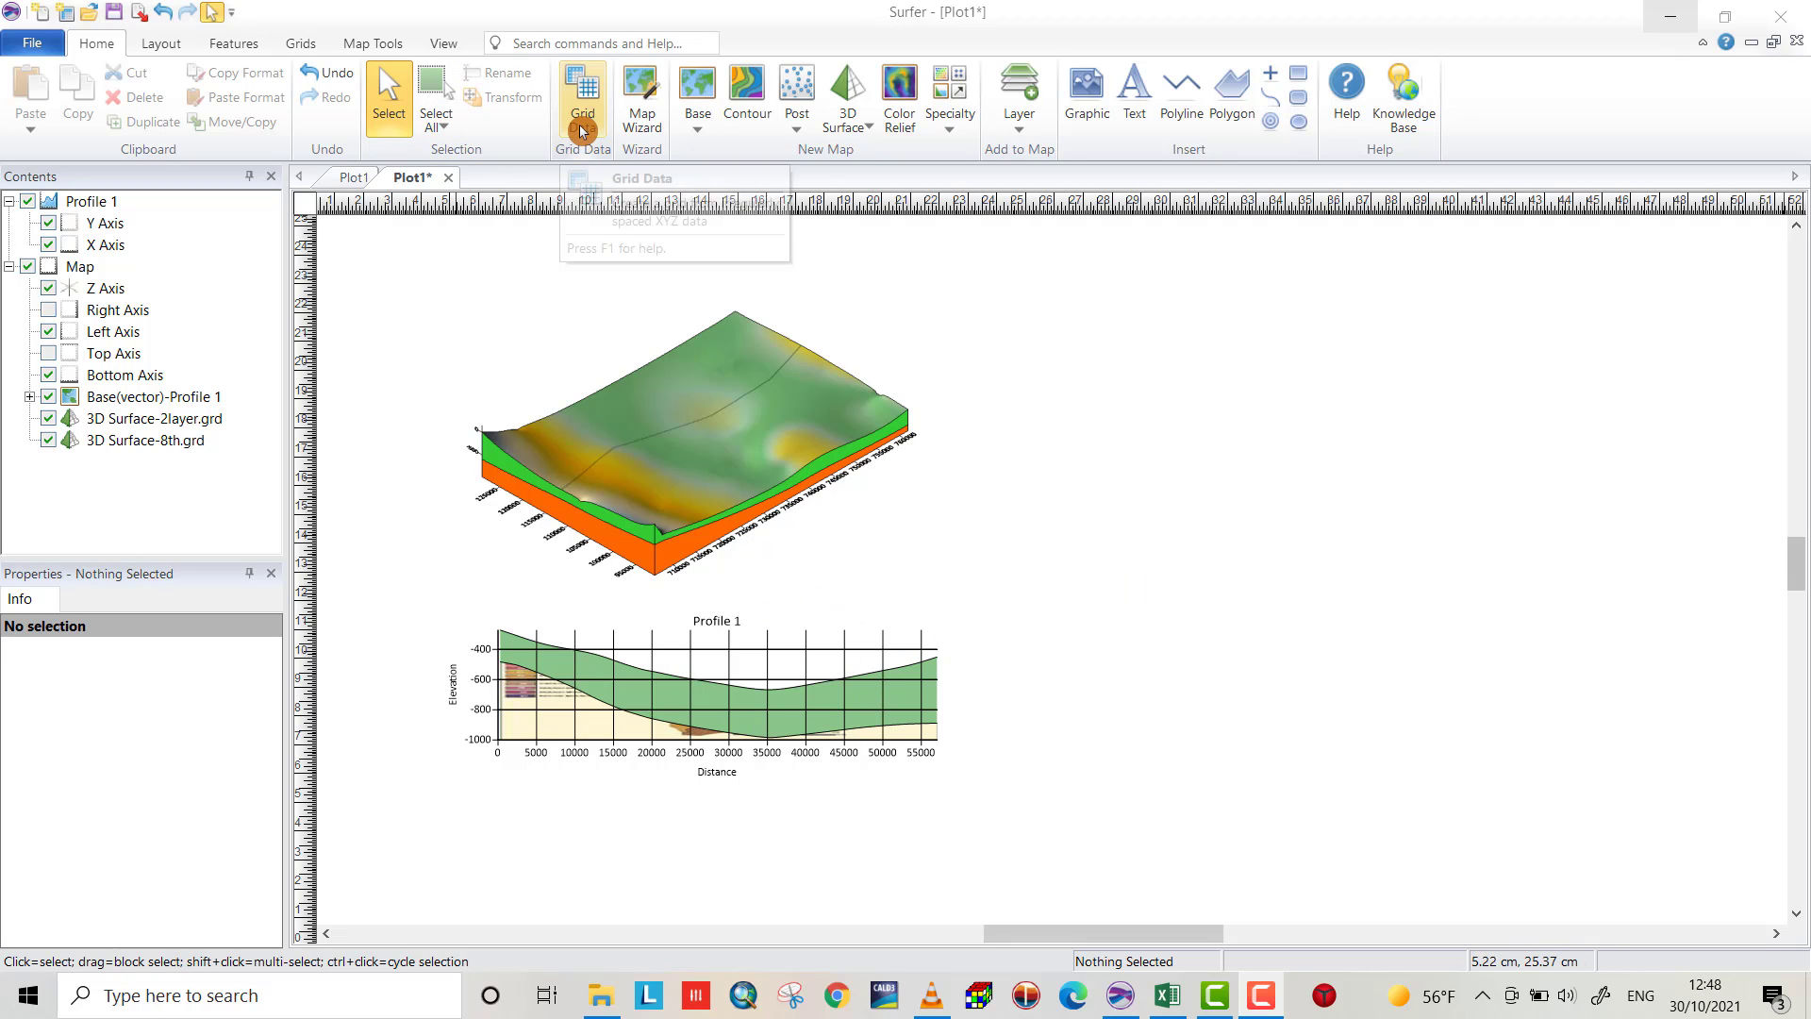
# Start gridding data and open the Wells_for_profile workbook as the data source
pyautogui.click(582, 95)
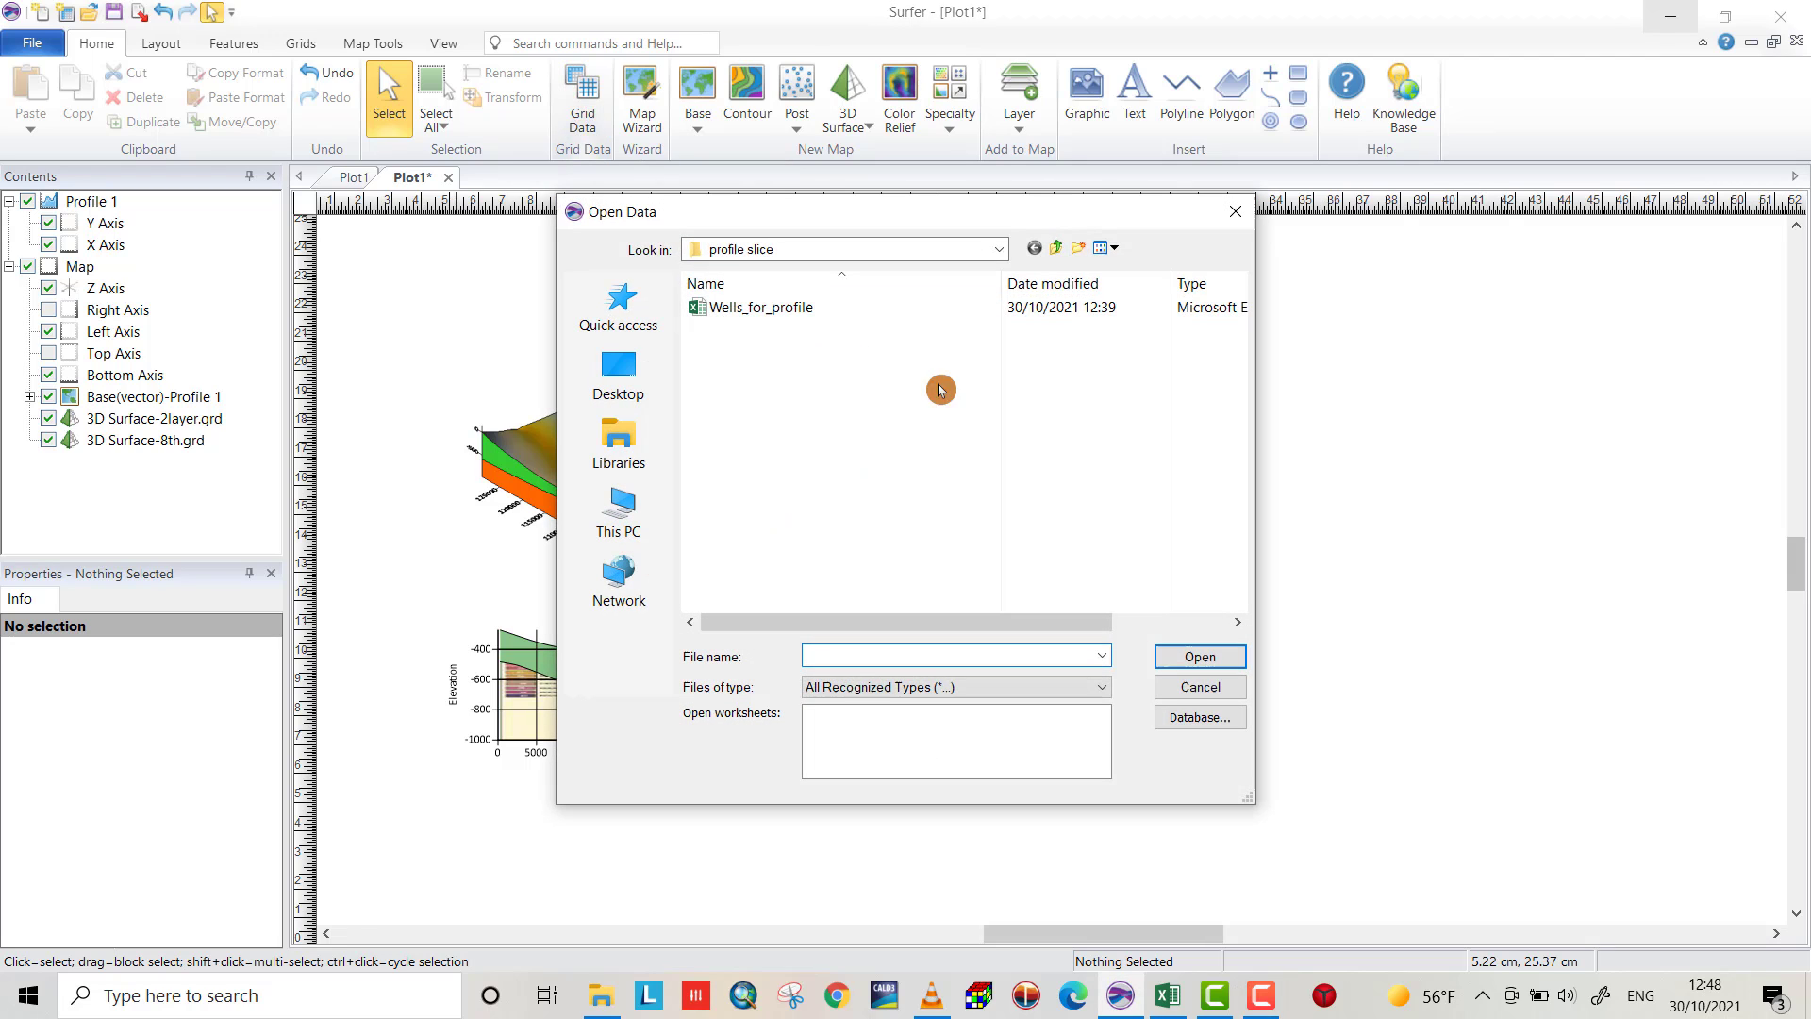
pyautogui.moveTo(760, 307)
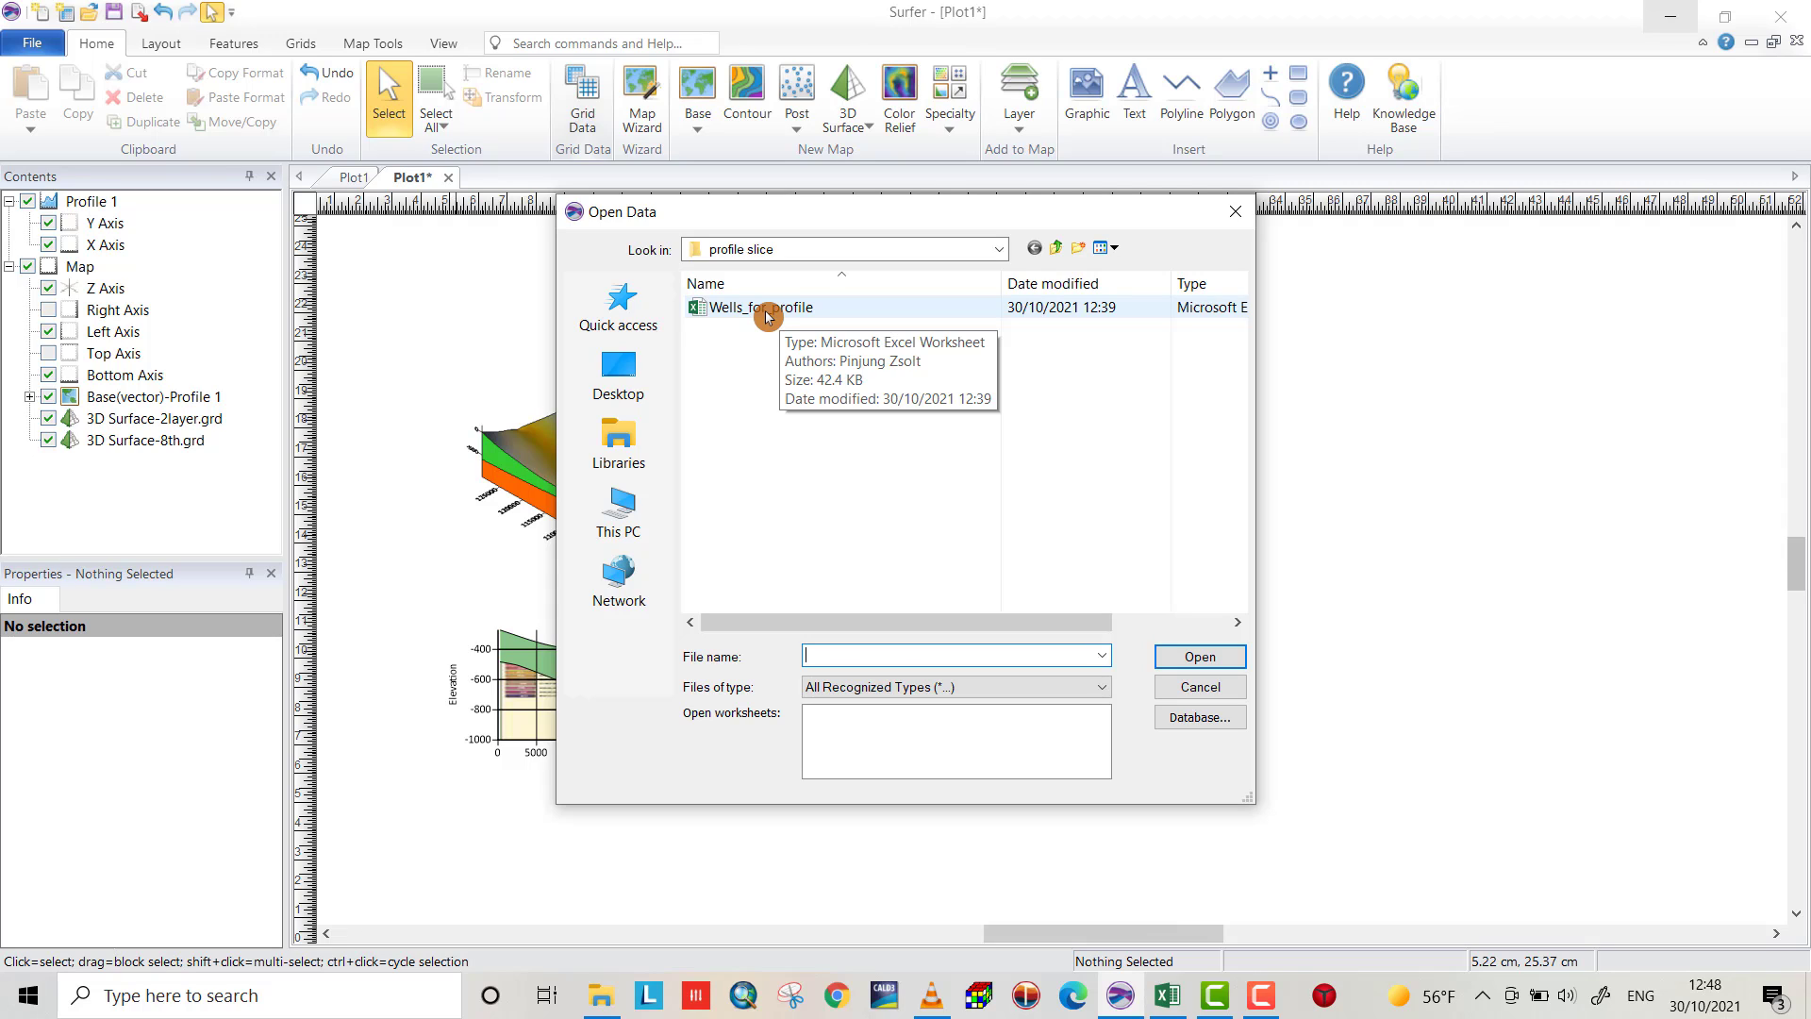
pyautogui.moveTo(788, 276)
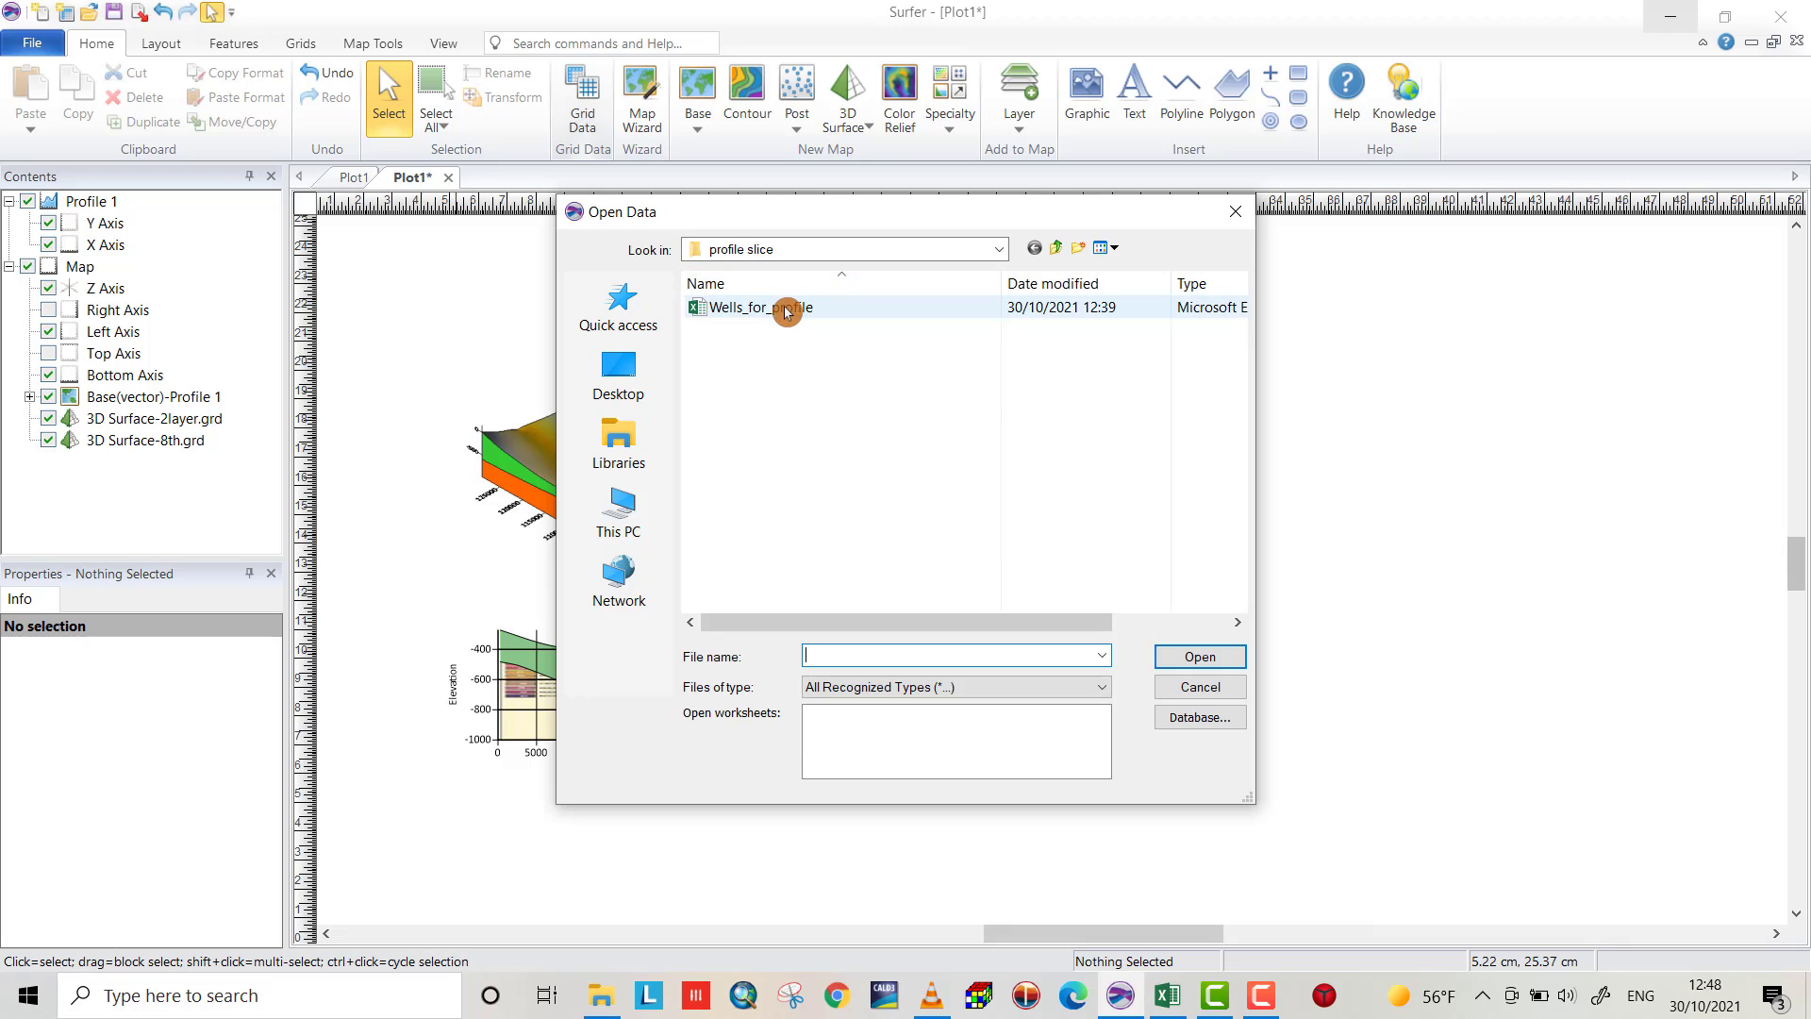
pyautogui.moveTo(768, 306)
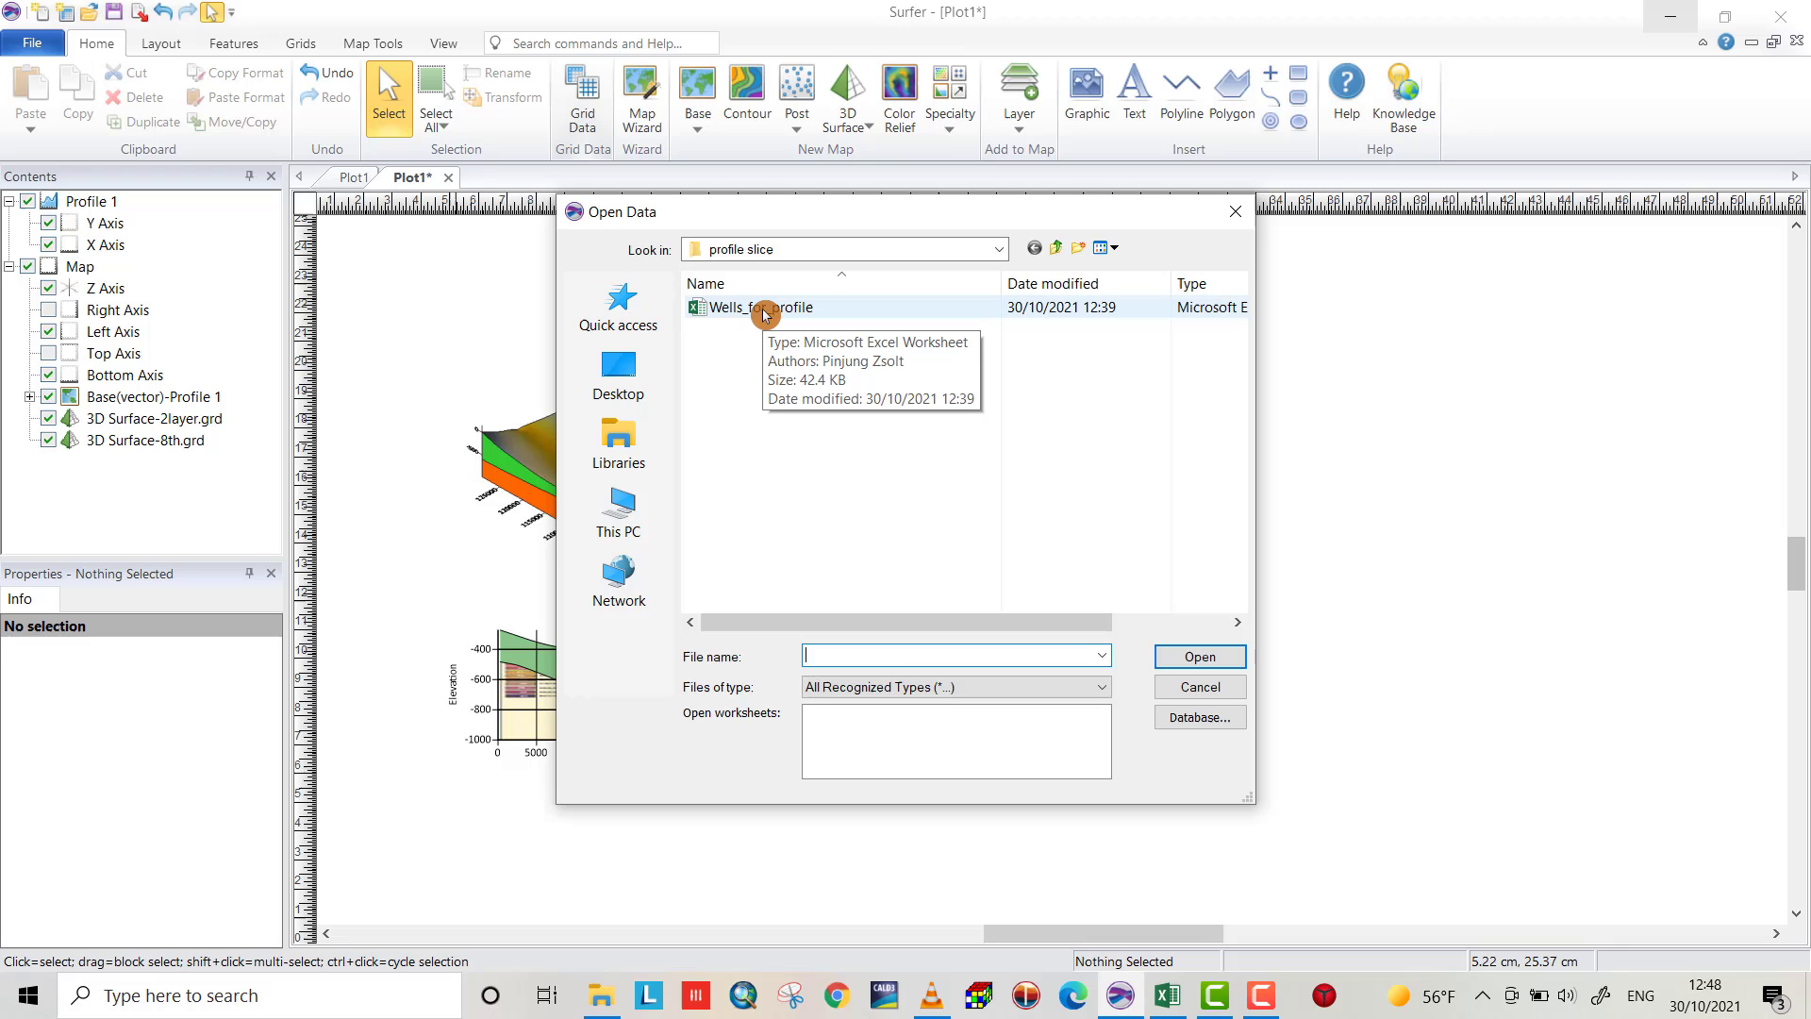
pyautogui.click(760, 305)
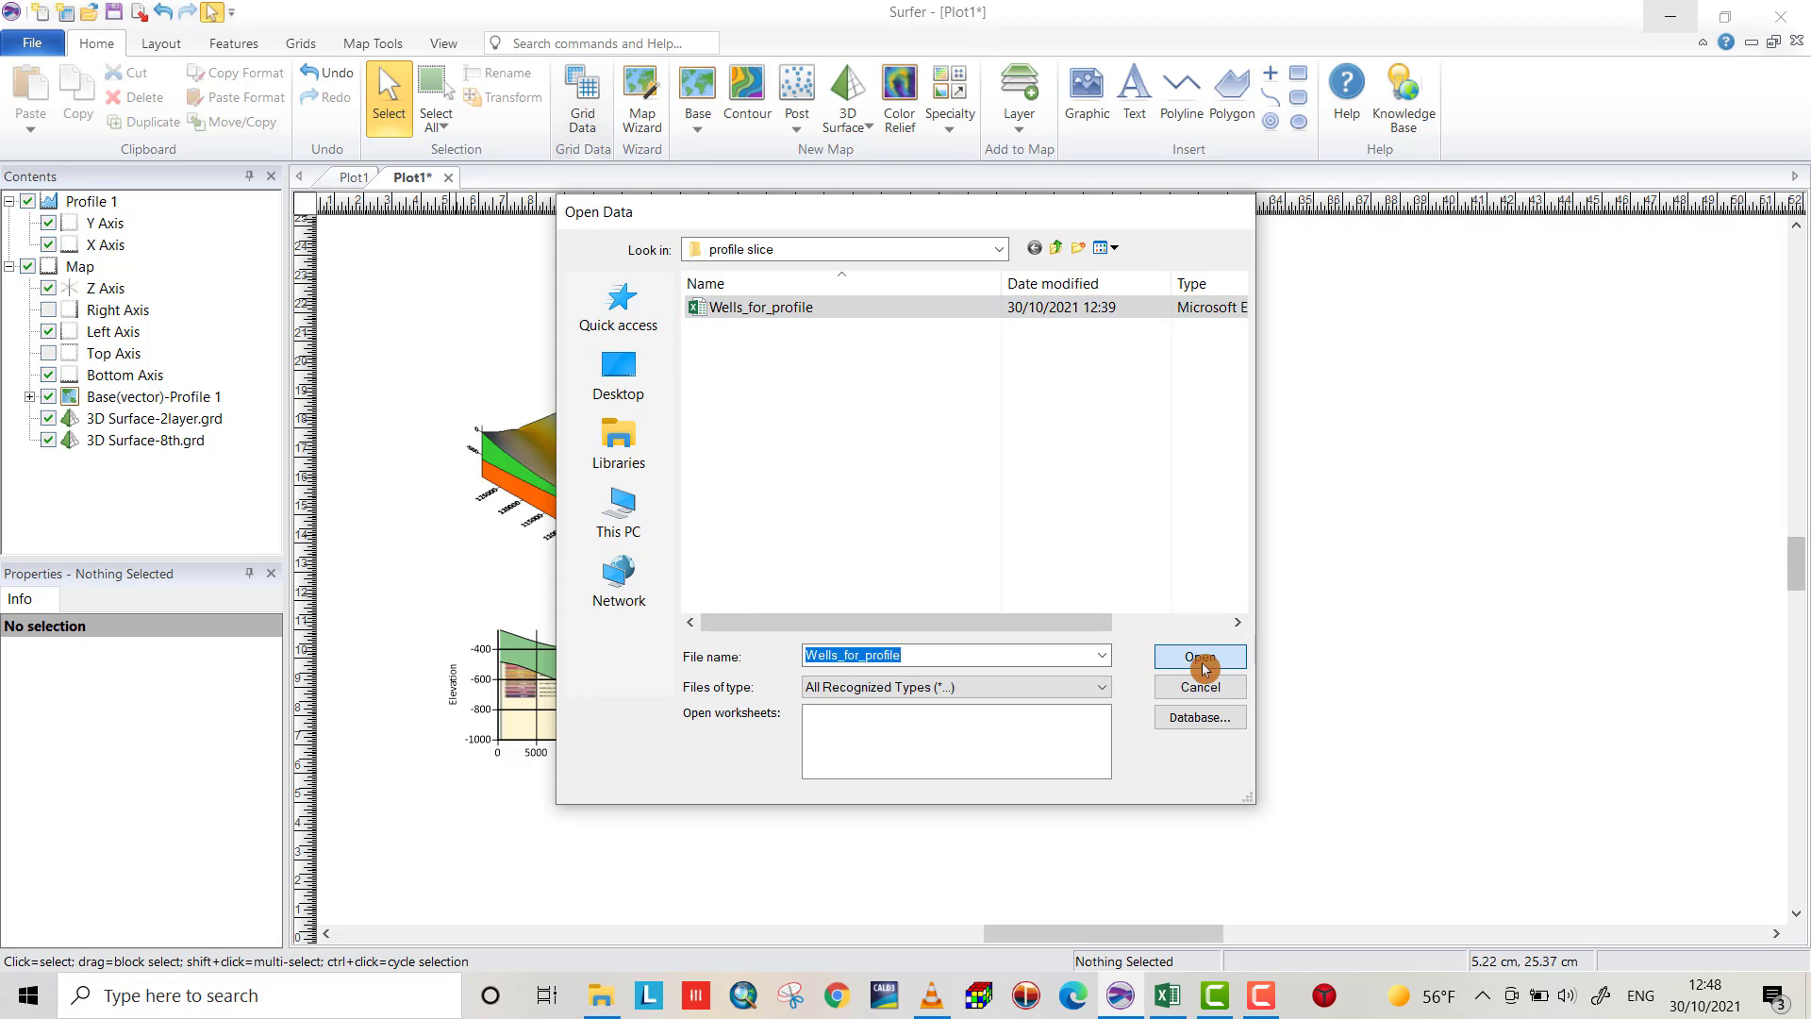
pyautogui.click(1200, 656)
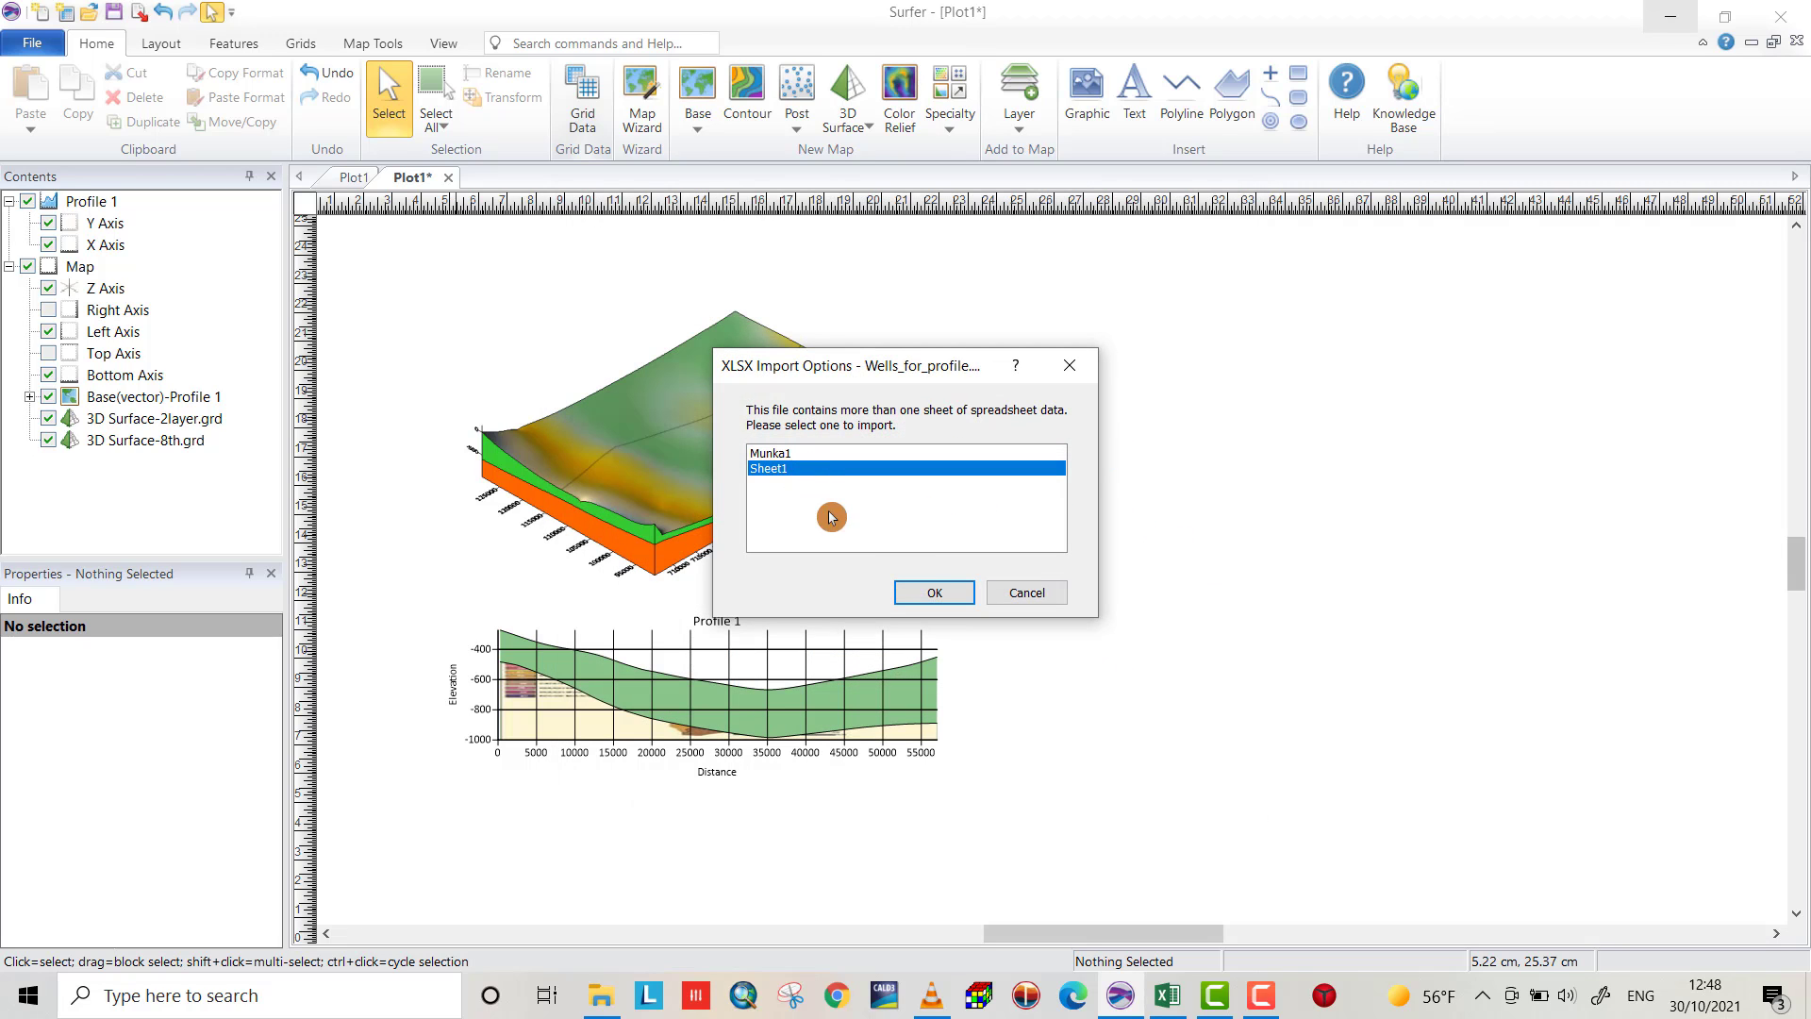
# Import Sheet1 and grid with X = column A (EOV Y), Y = column B, Z = column C (1 layer), method Kriging
pyautogui.click(931, 592)
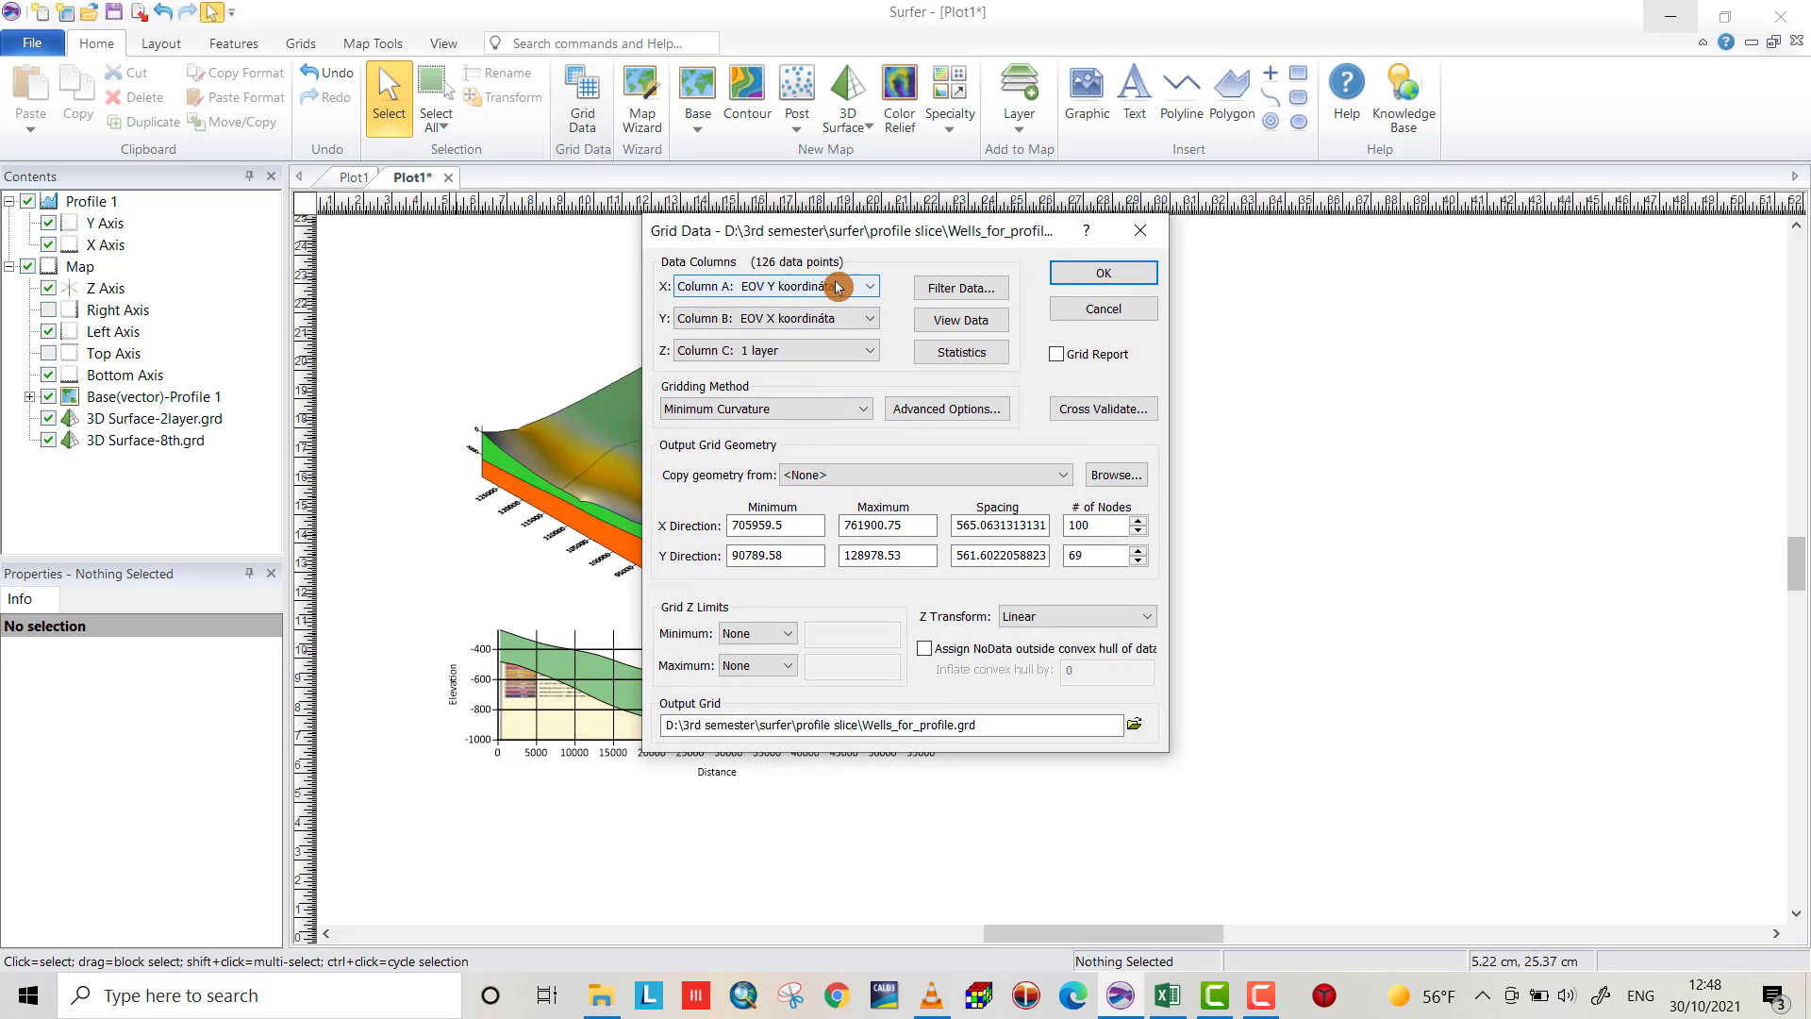
pyautogui.click(865, 285)
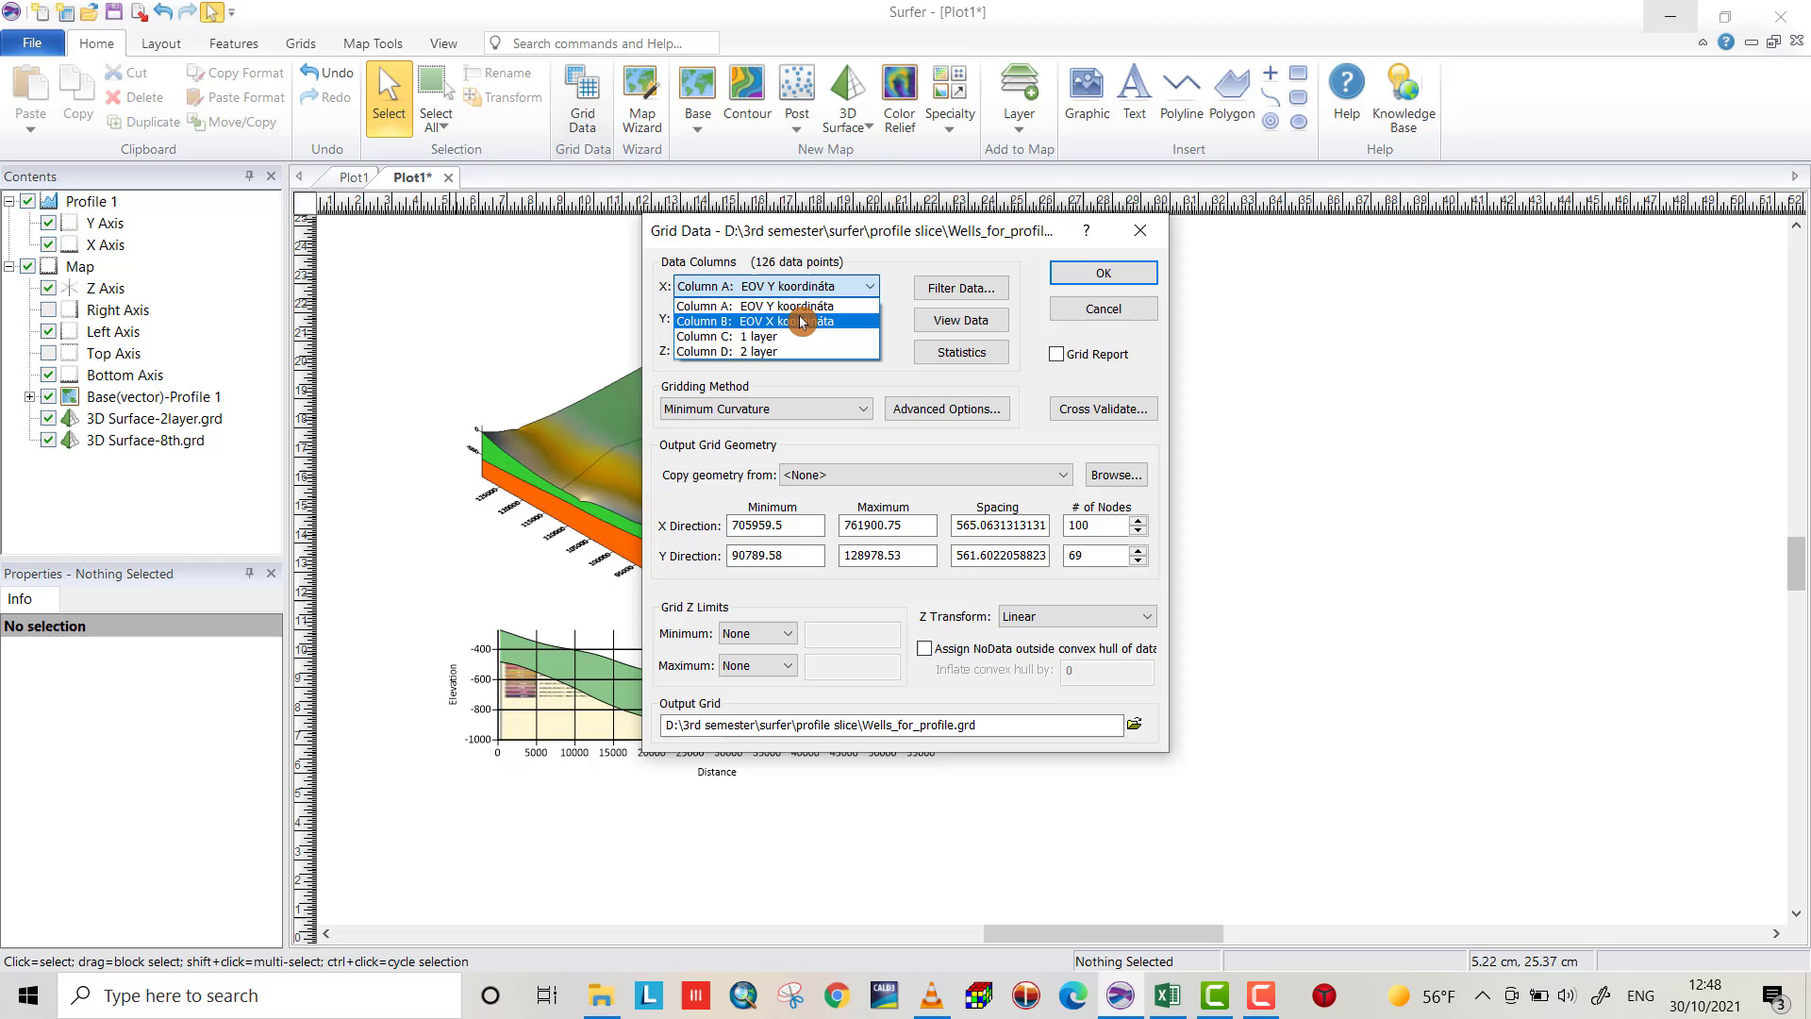
pyautogui.moveTo(781, 306)
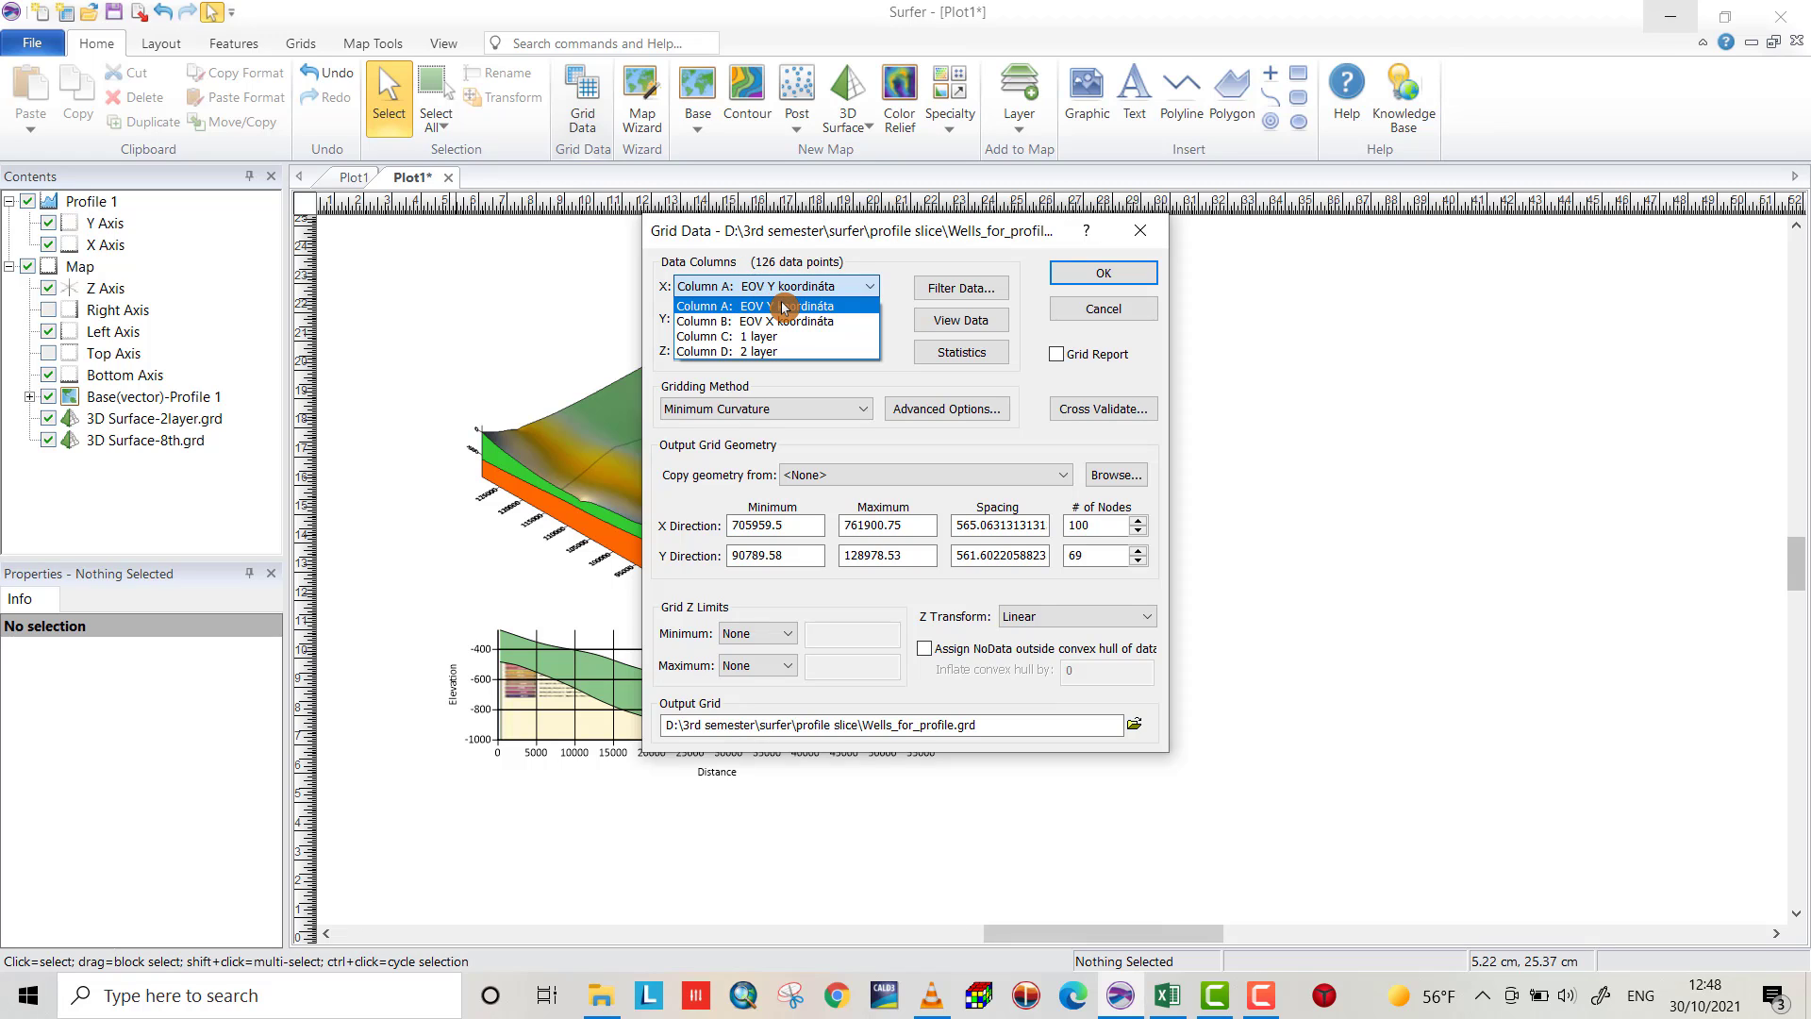
pyautogui.click(764, 321)
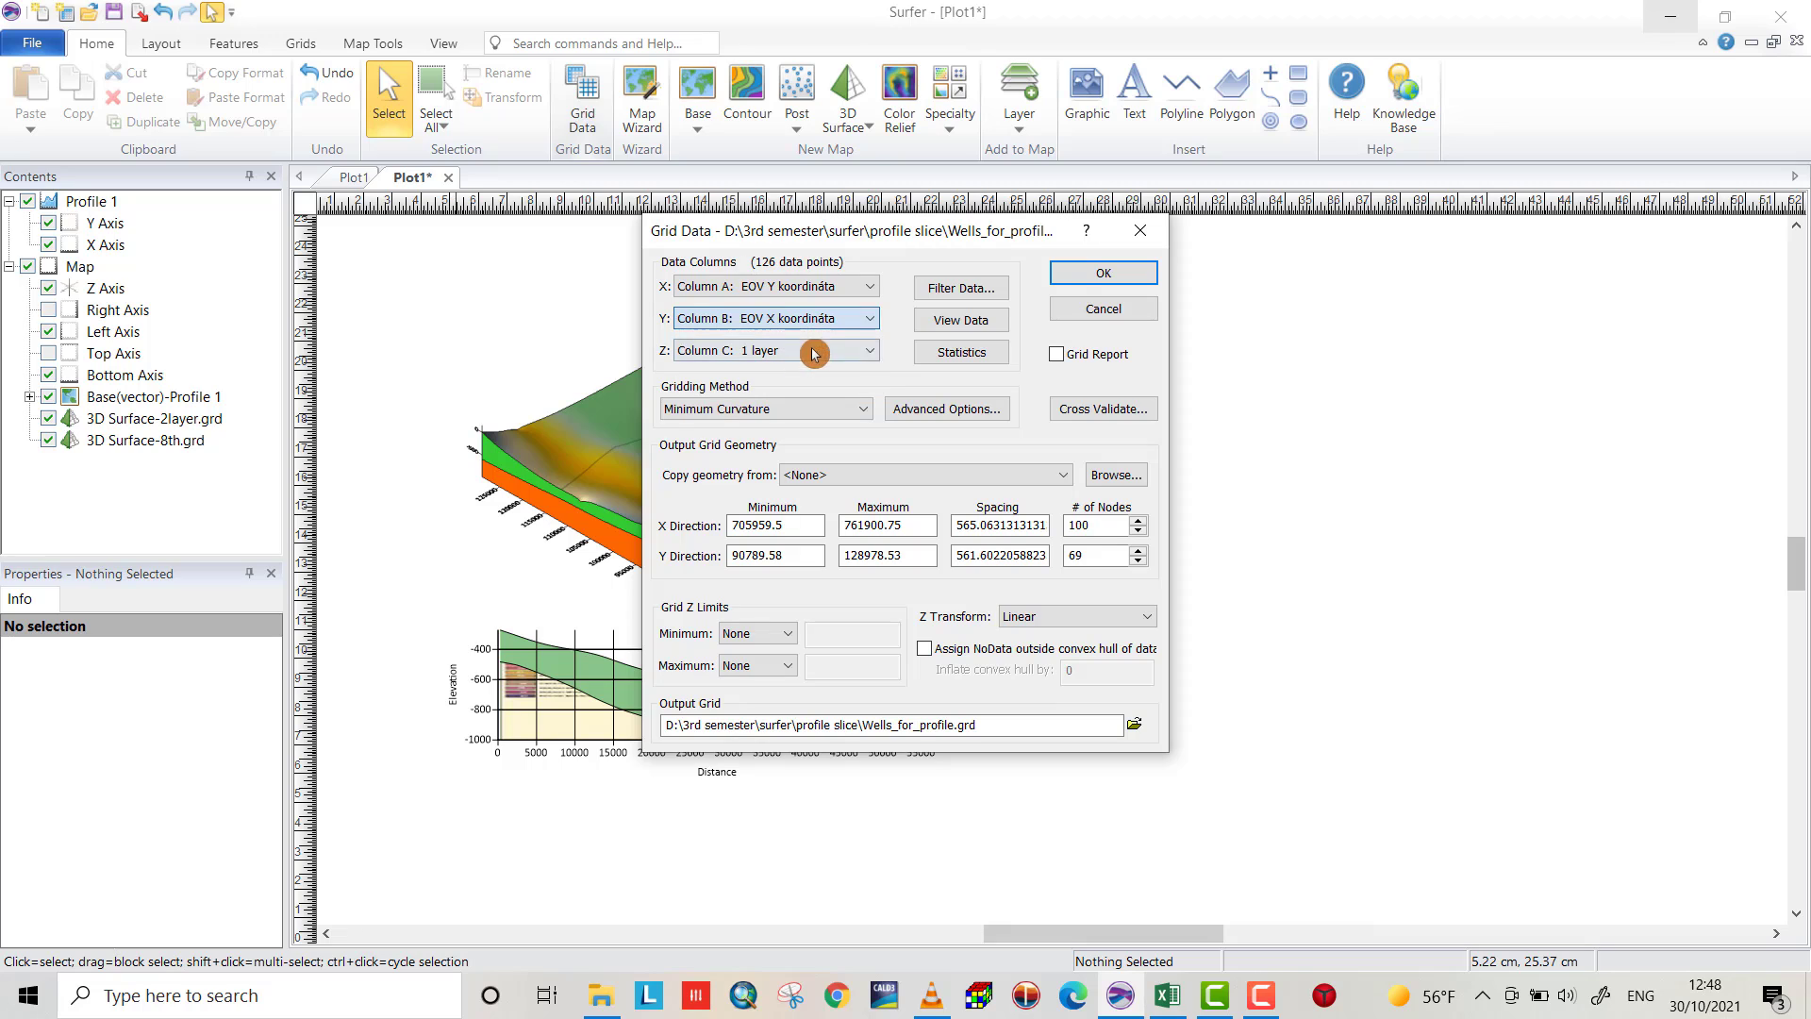
pyautogui.click(867, 351)
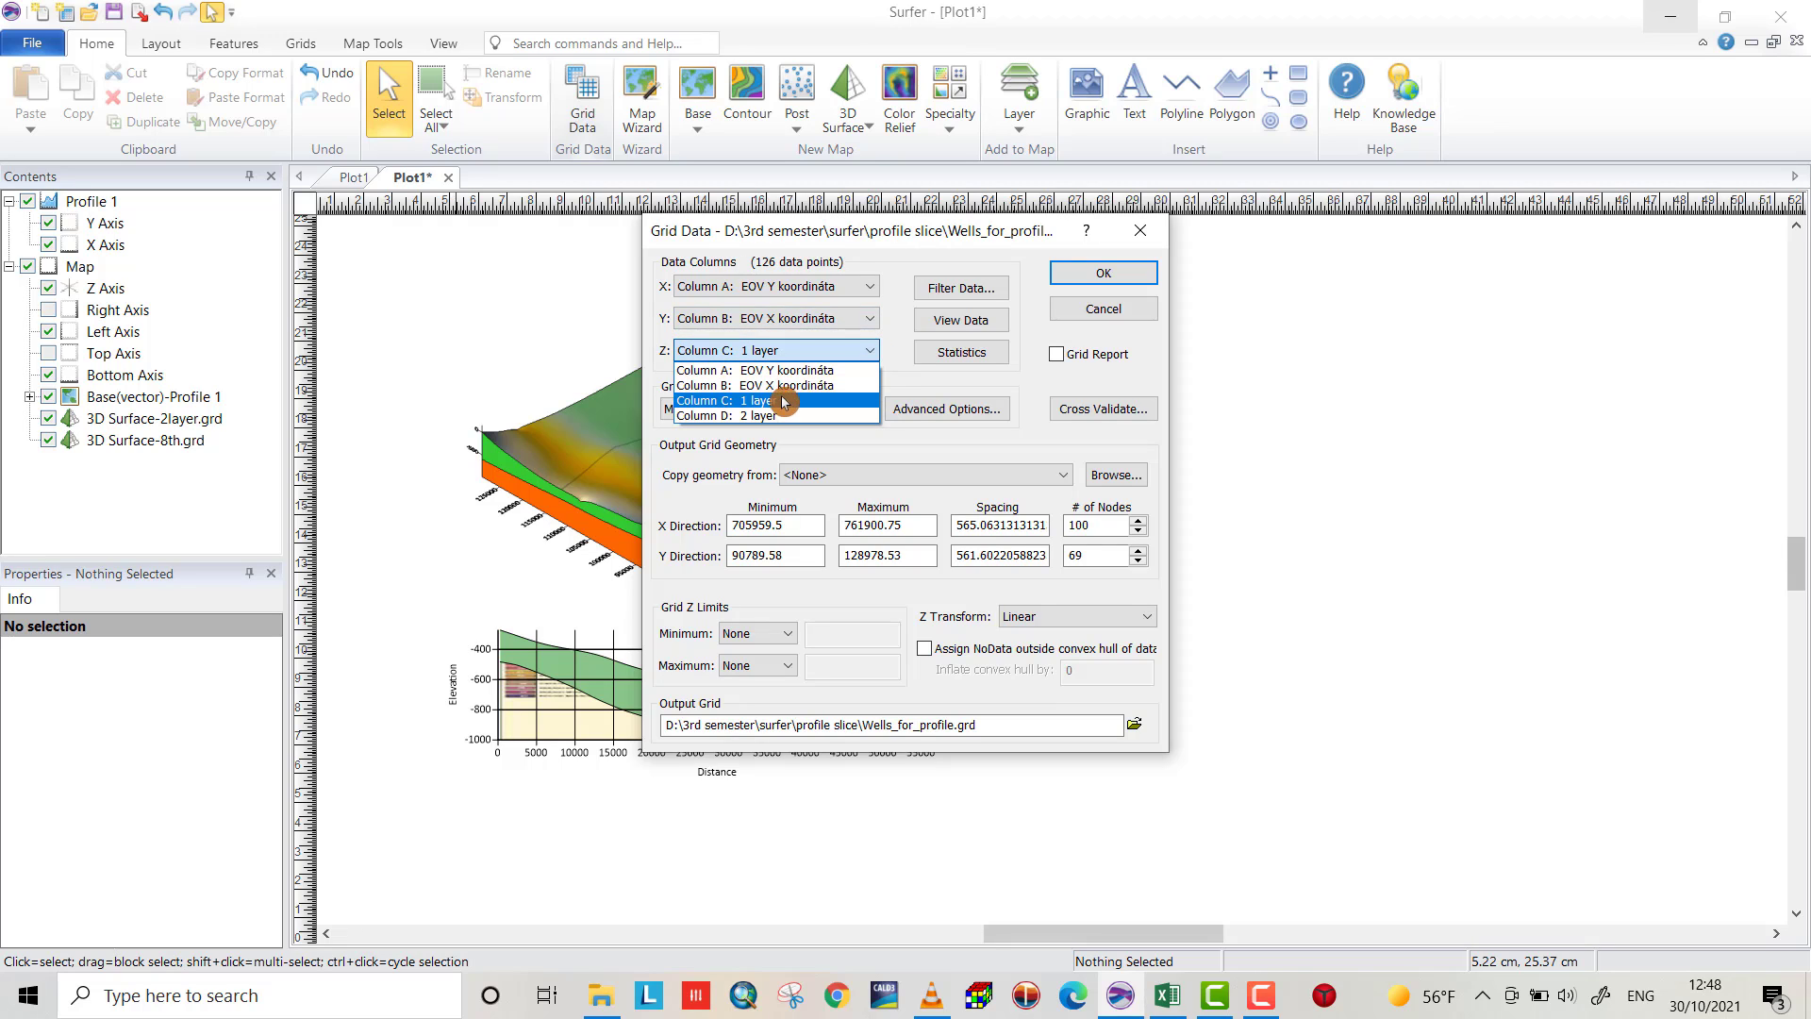
pyautogui.moveTo(775, 369)
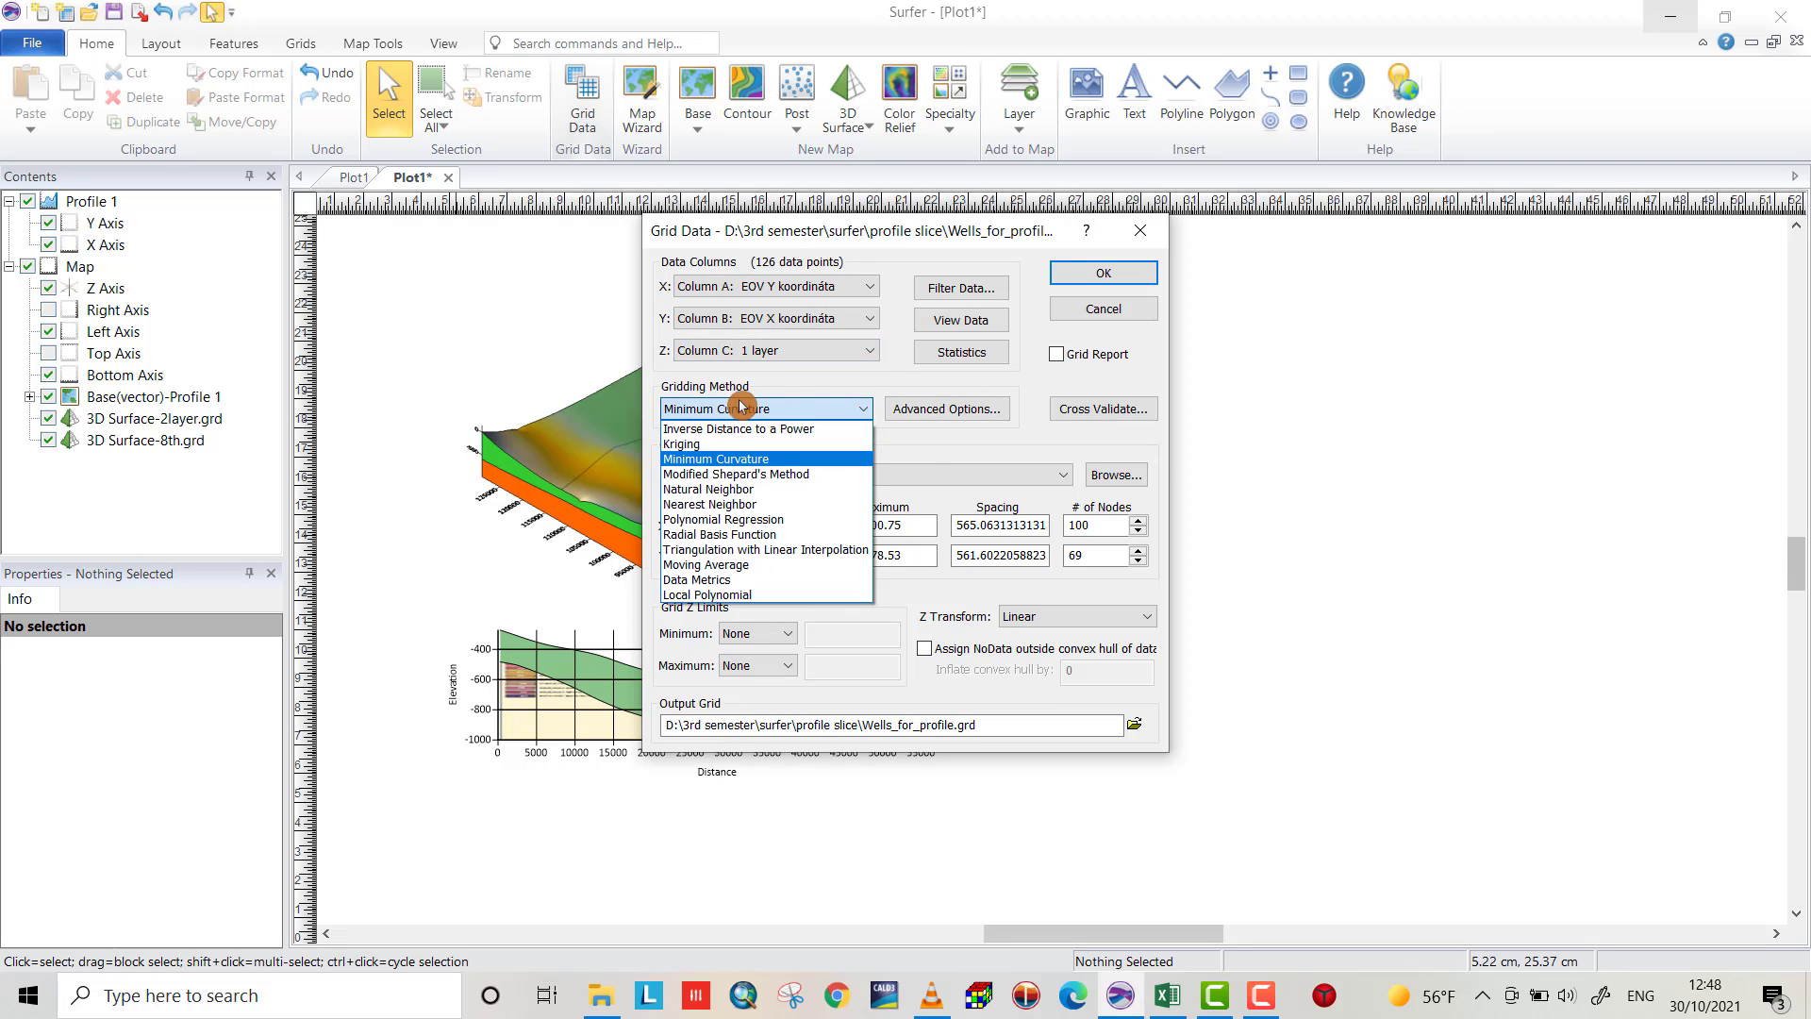
pyautogui.moveTo(711, 534)
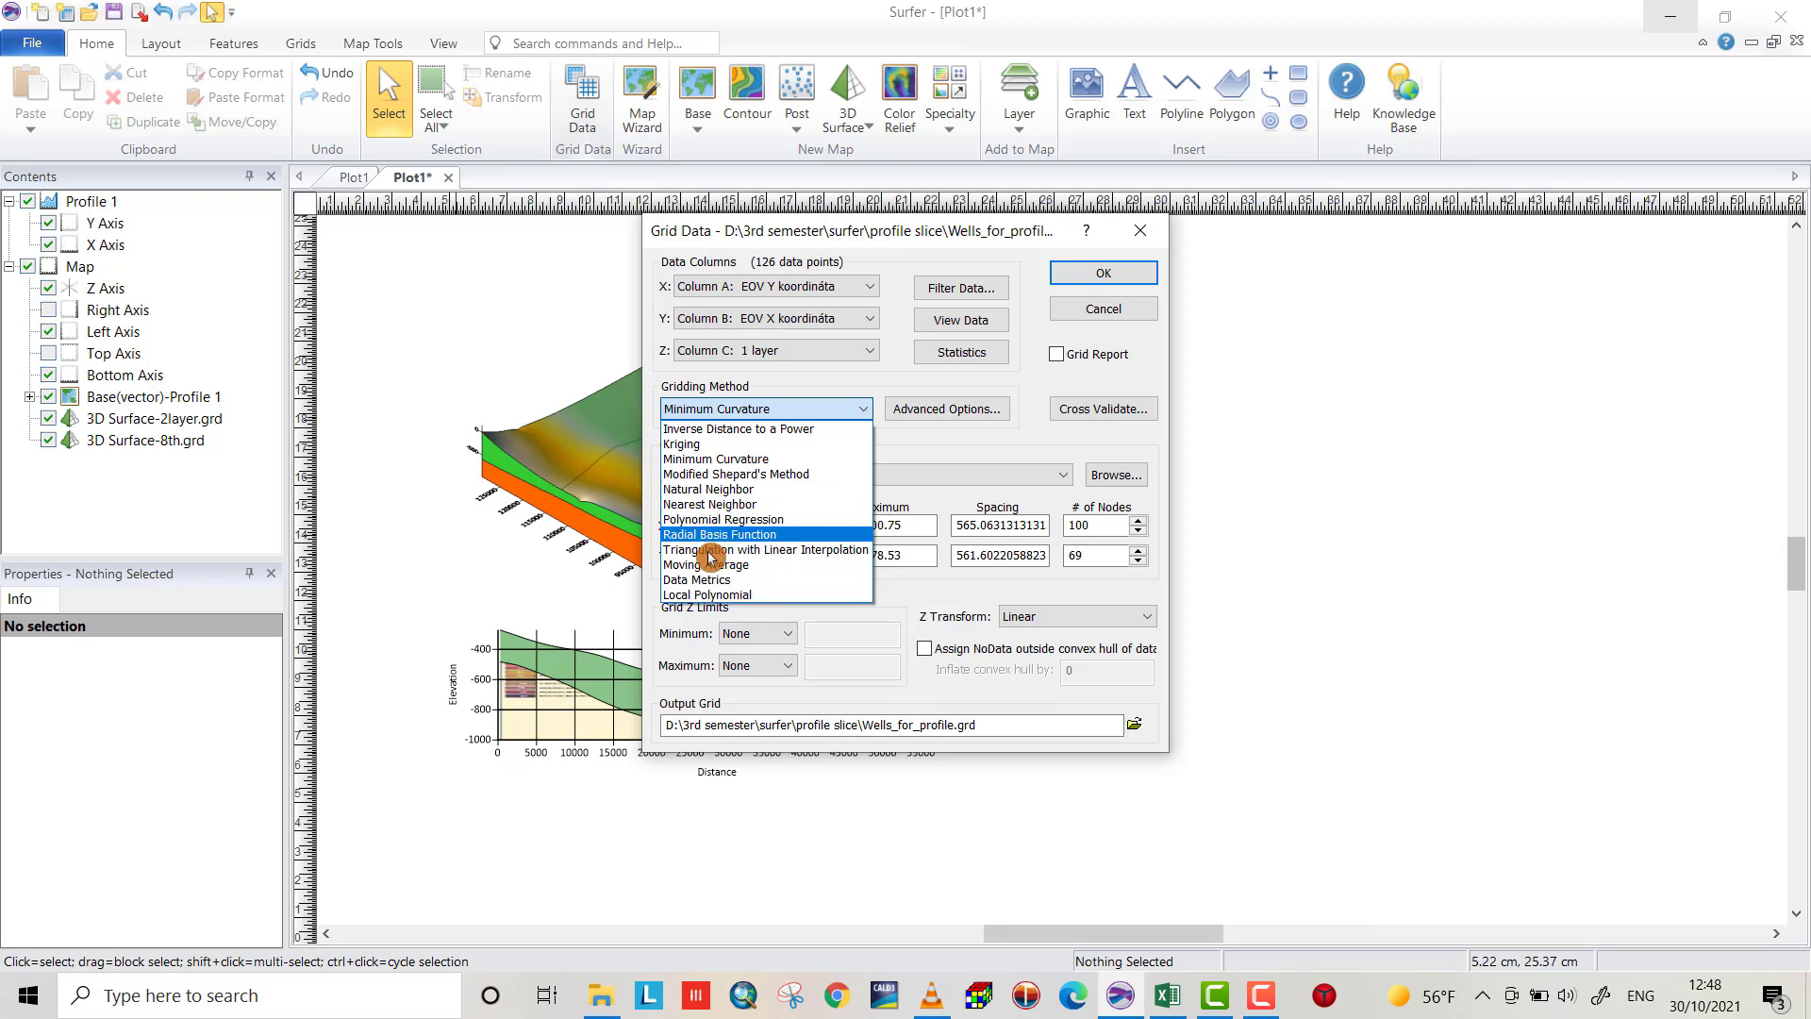
pyautogui.moveTo(698, 459)
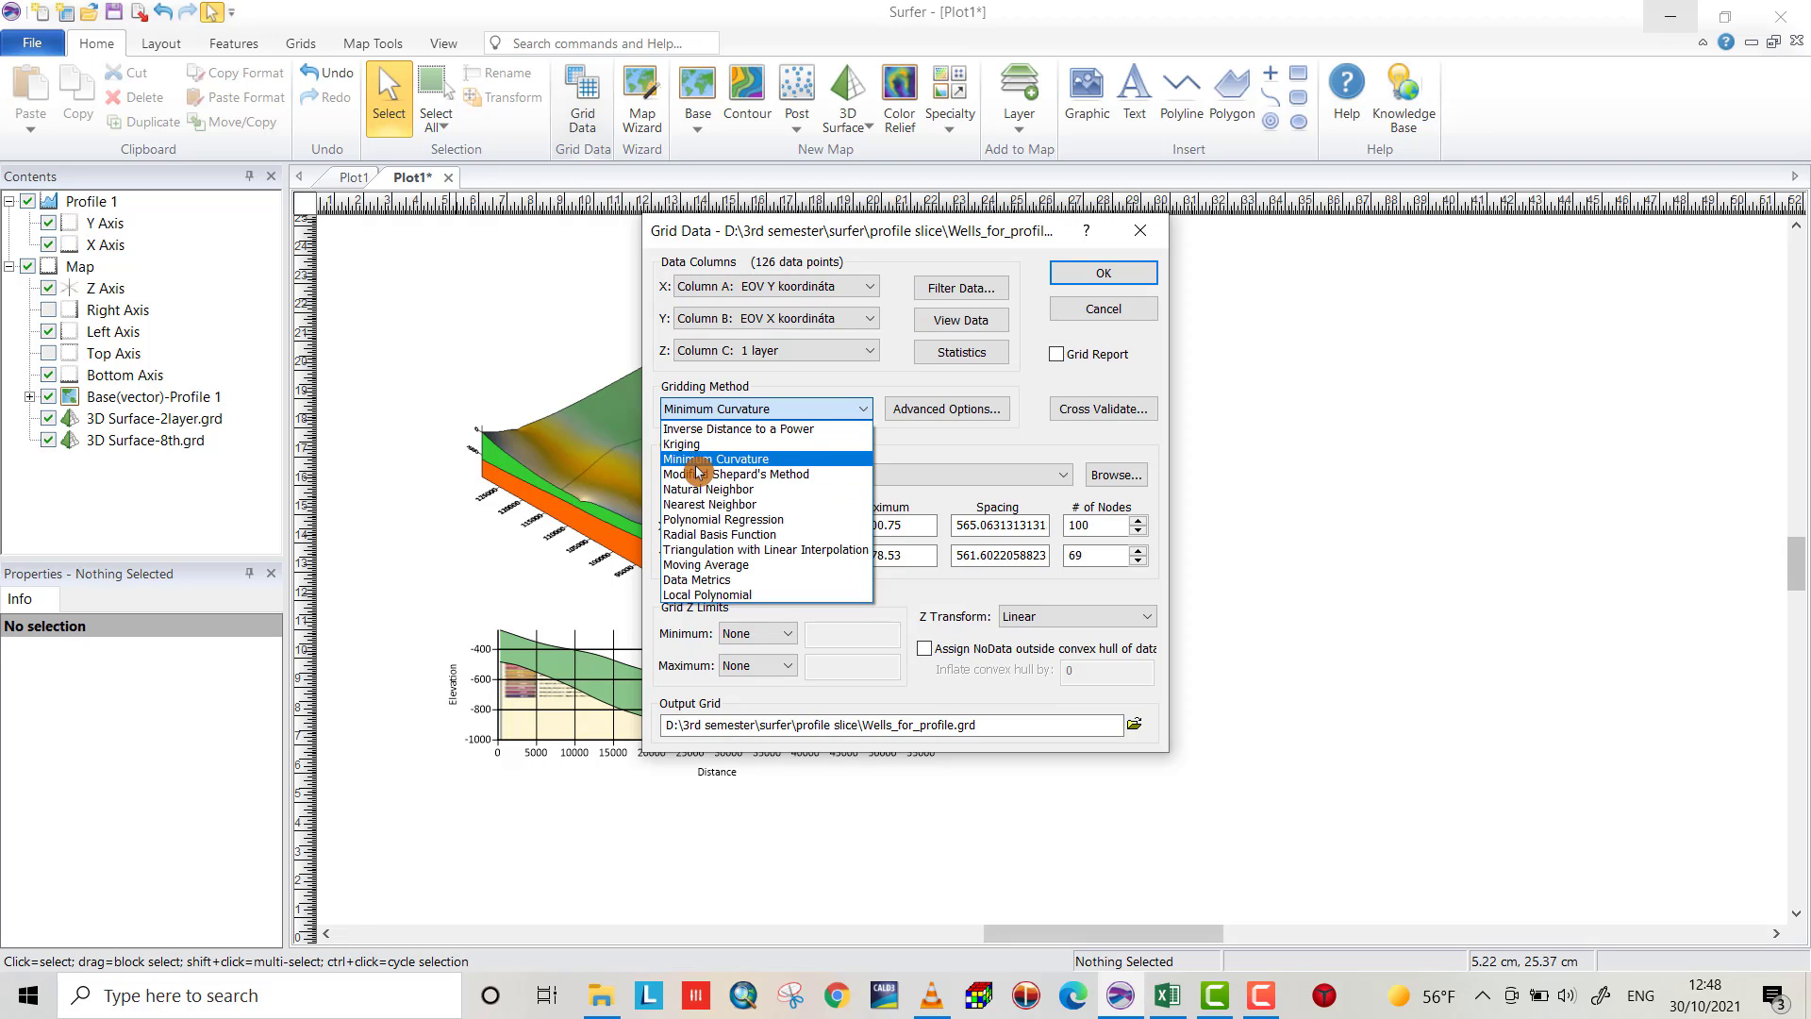
pyautogui.click(681, 443)
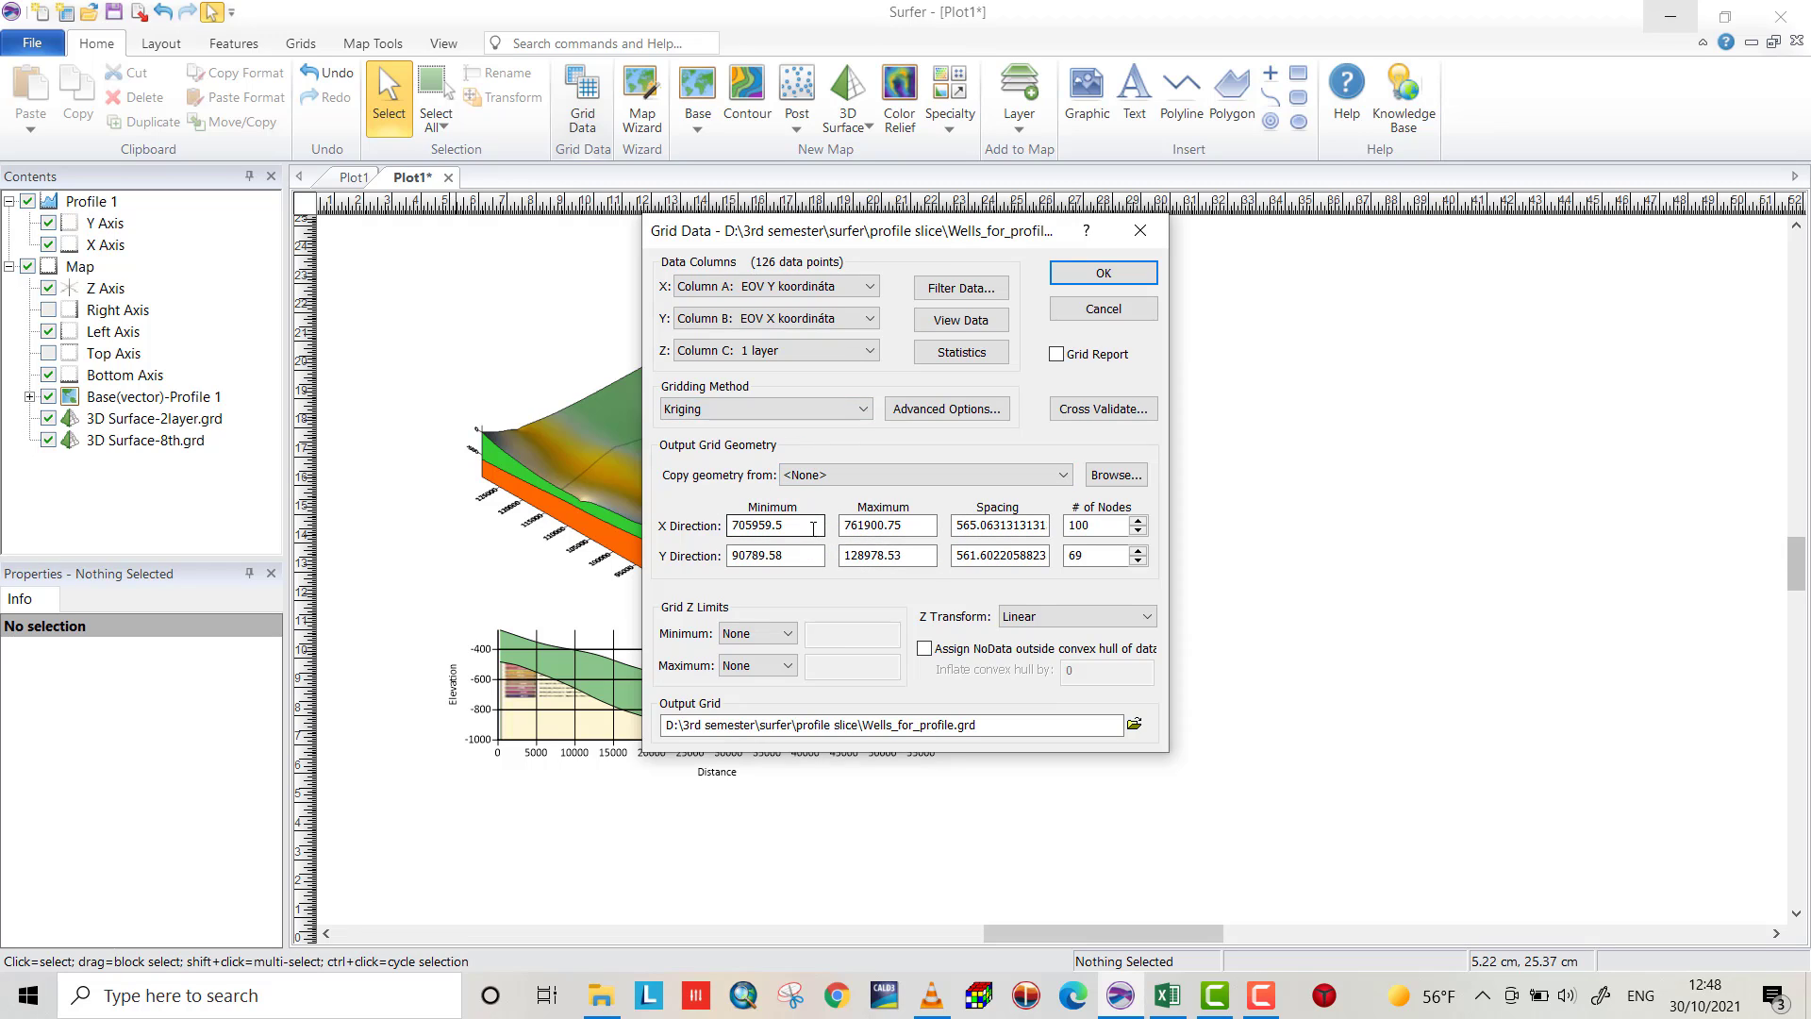
pyautogui.moveTo(887, 527)
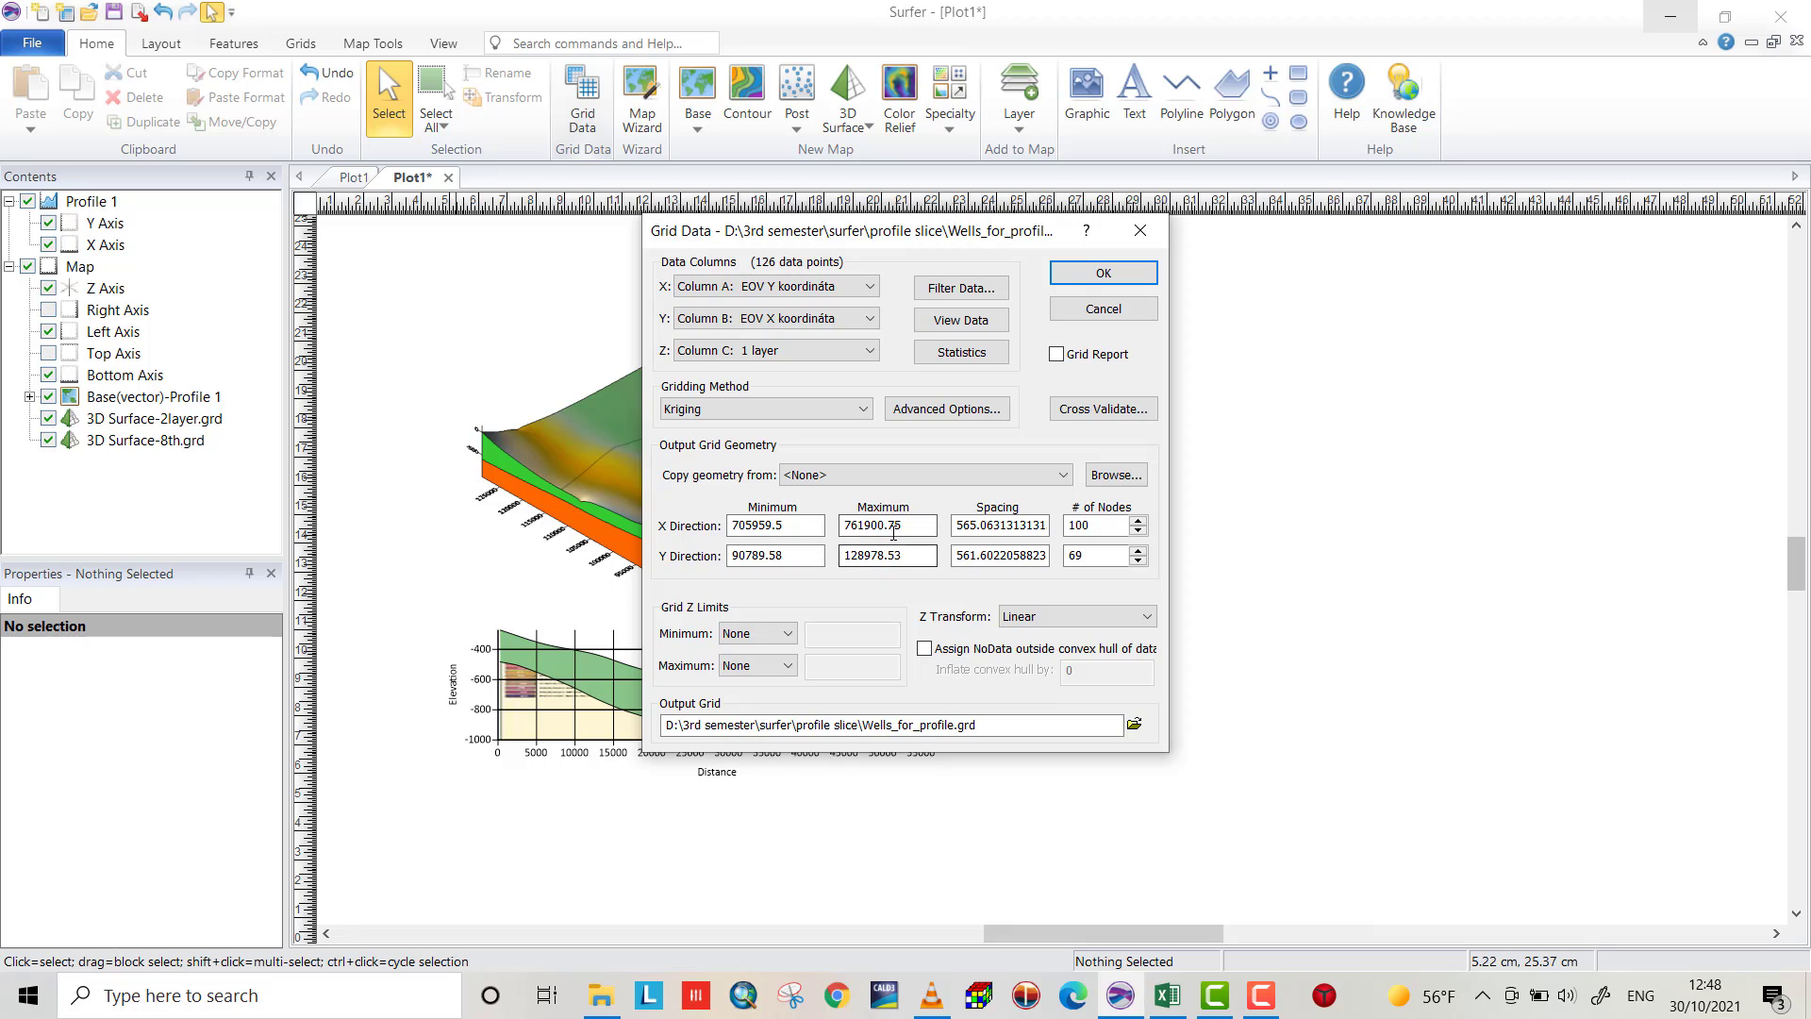
pyautogui.moveTo(1098, 724)
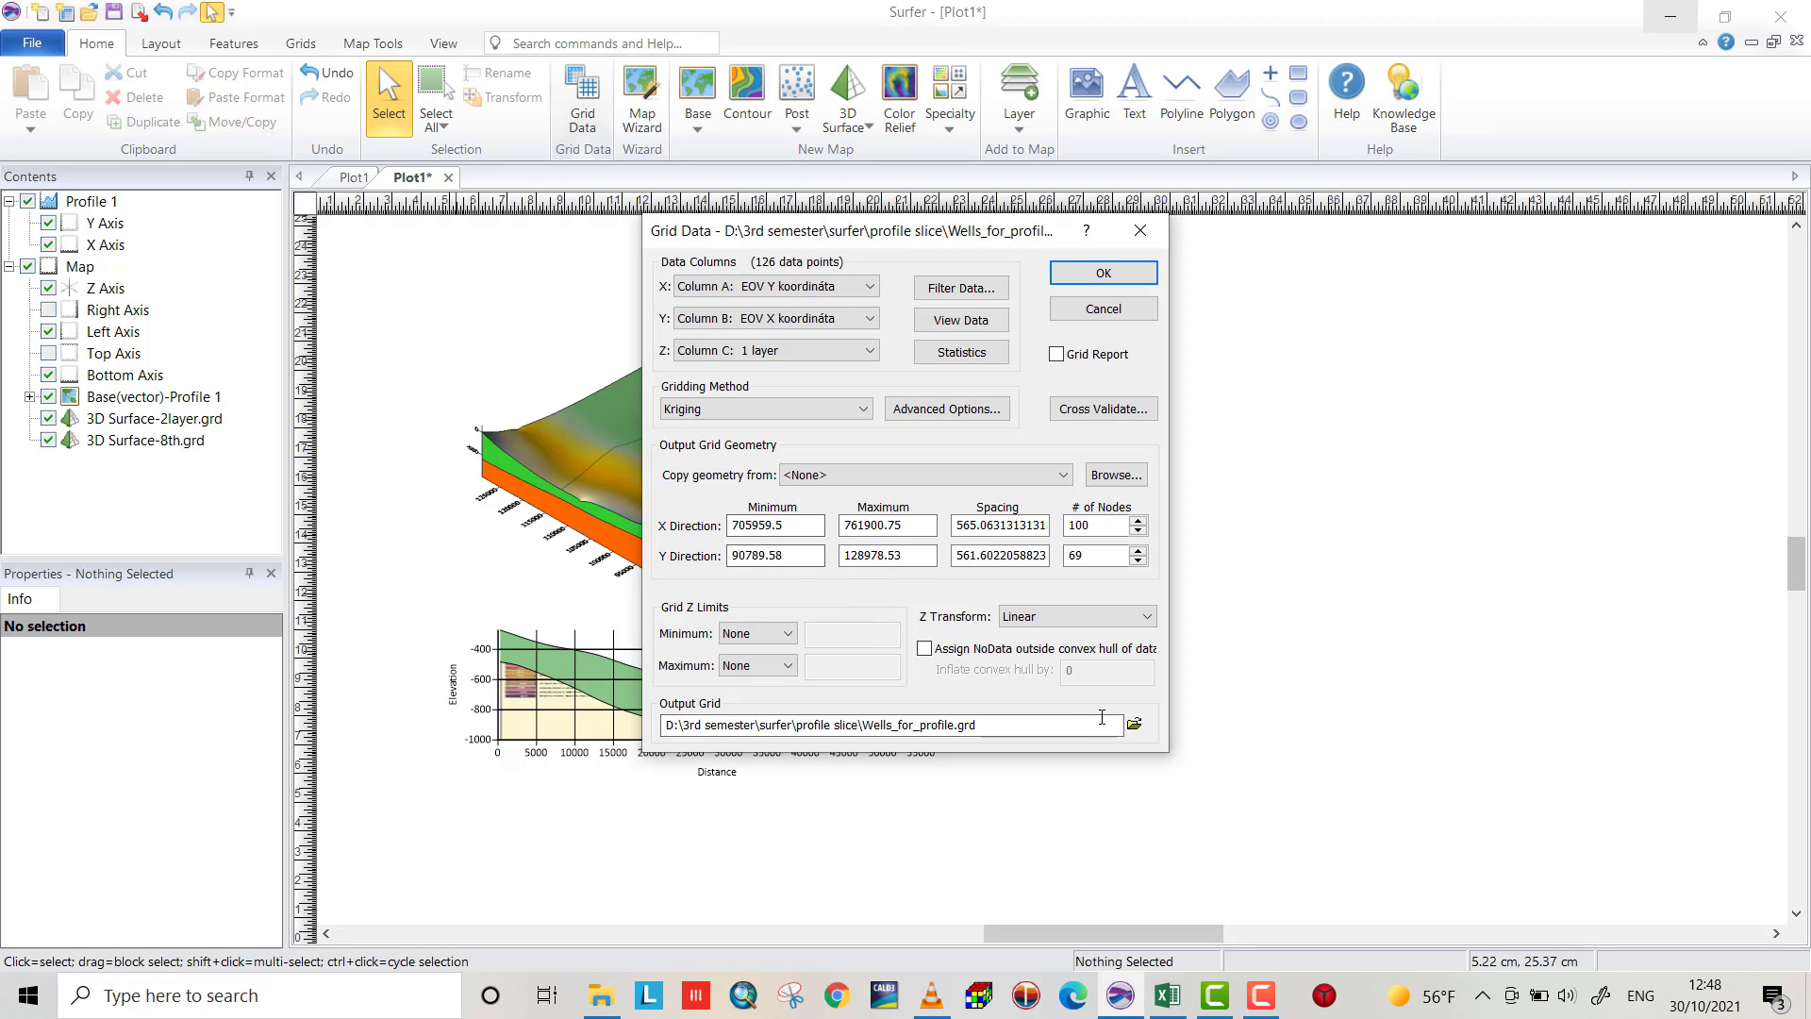
# Name the output grid 1-toplayer, run the kriging grid and dismiss the grid-created notice
pyautogui.click(1133, 724)
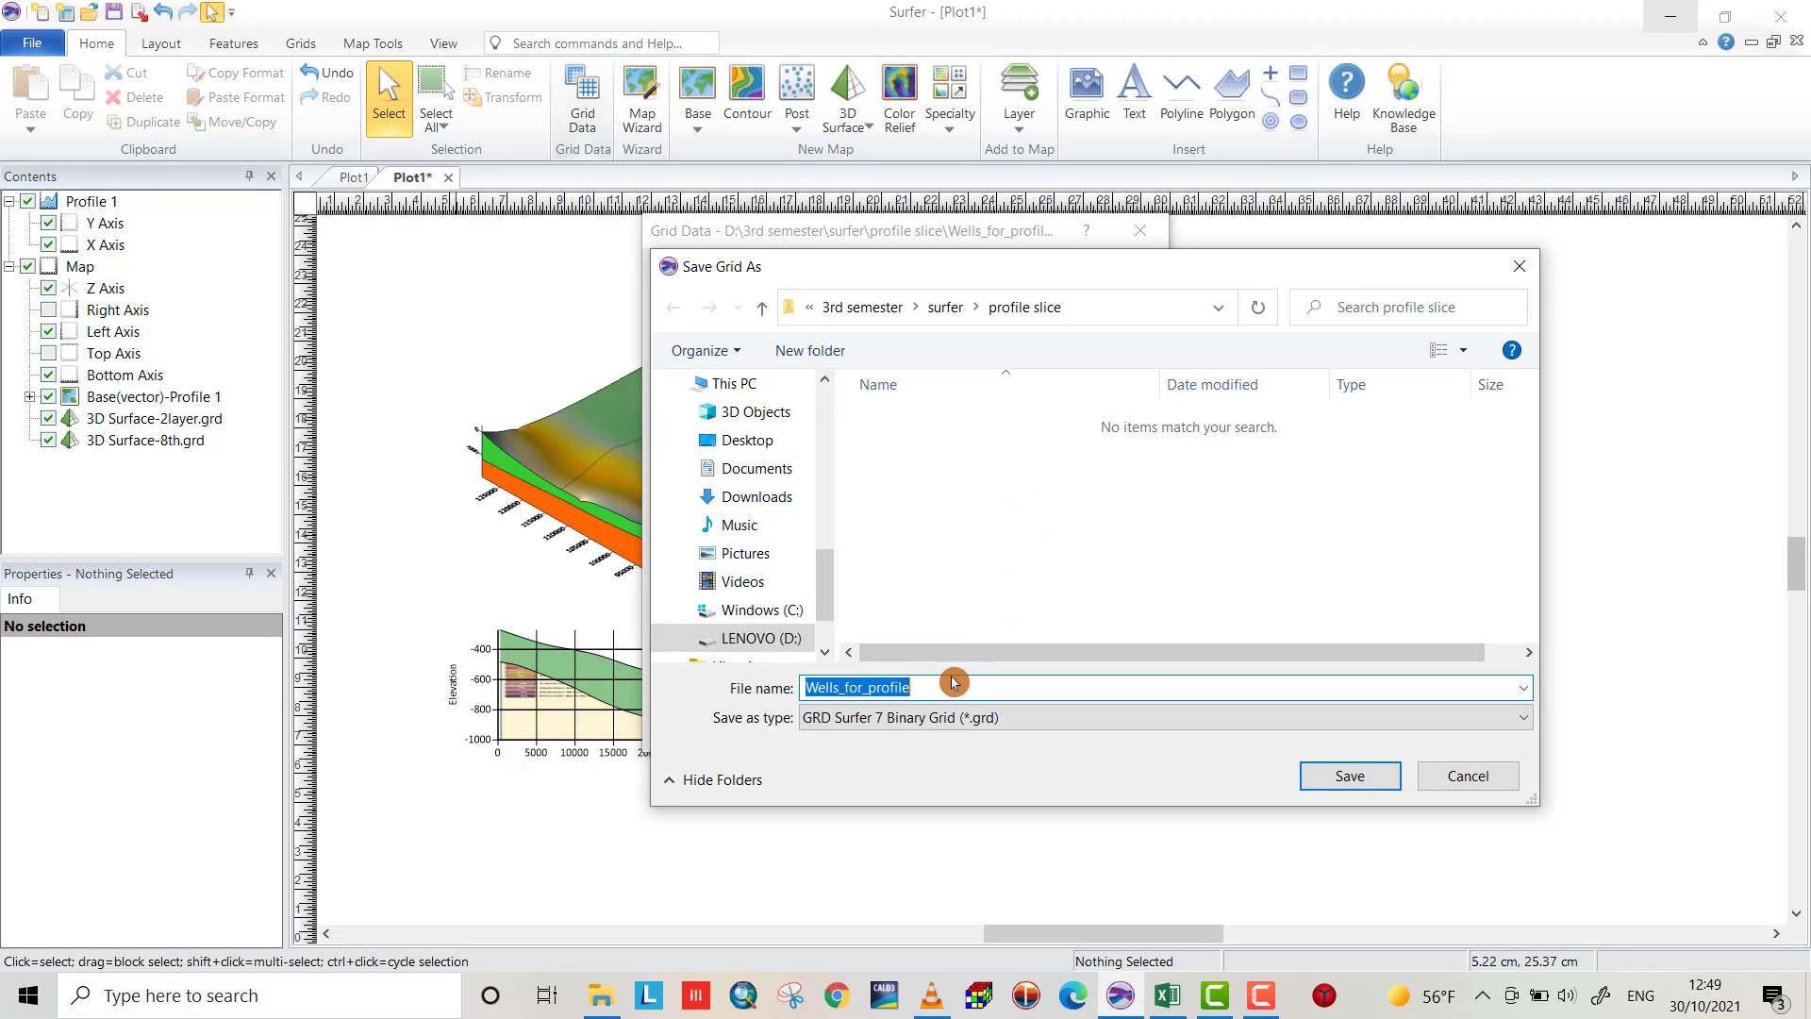
pyautogui.write('1-to')
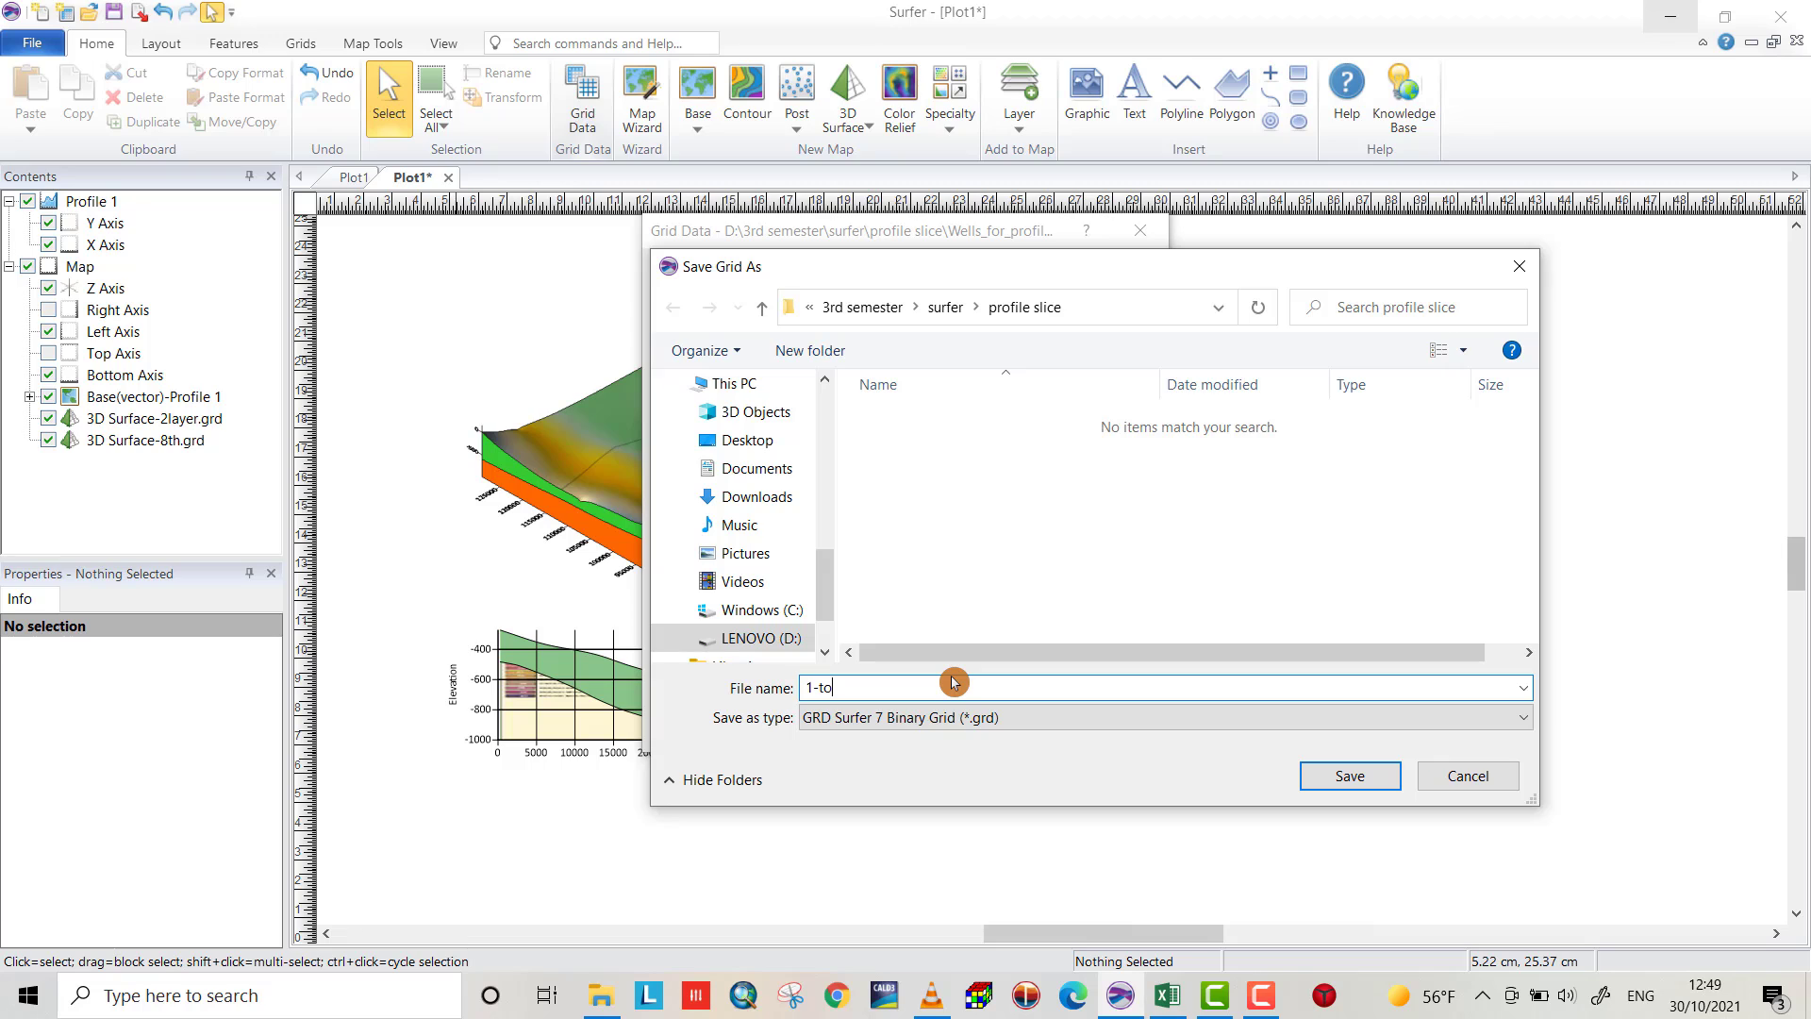
pyautogui.write('player')
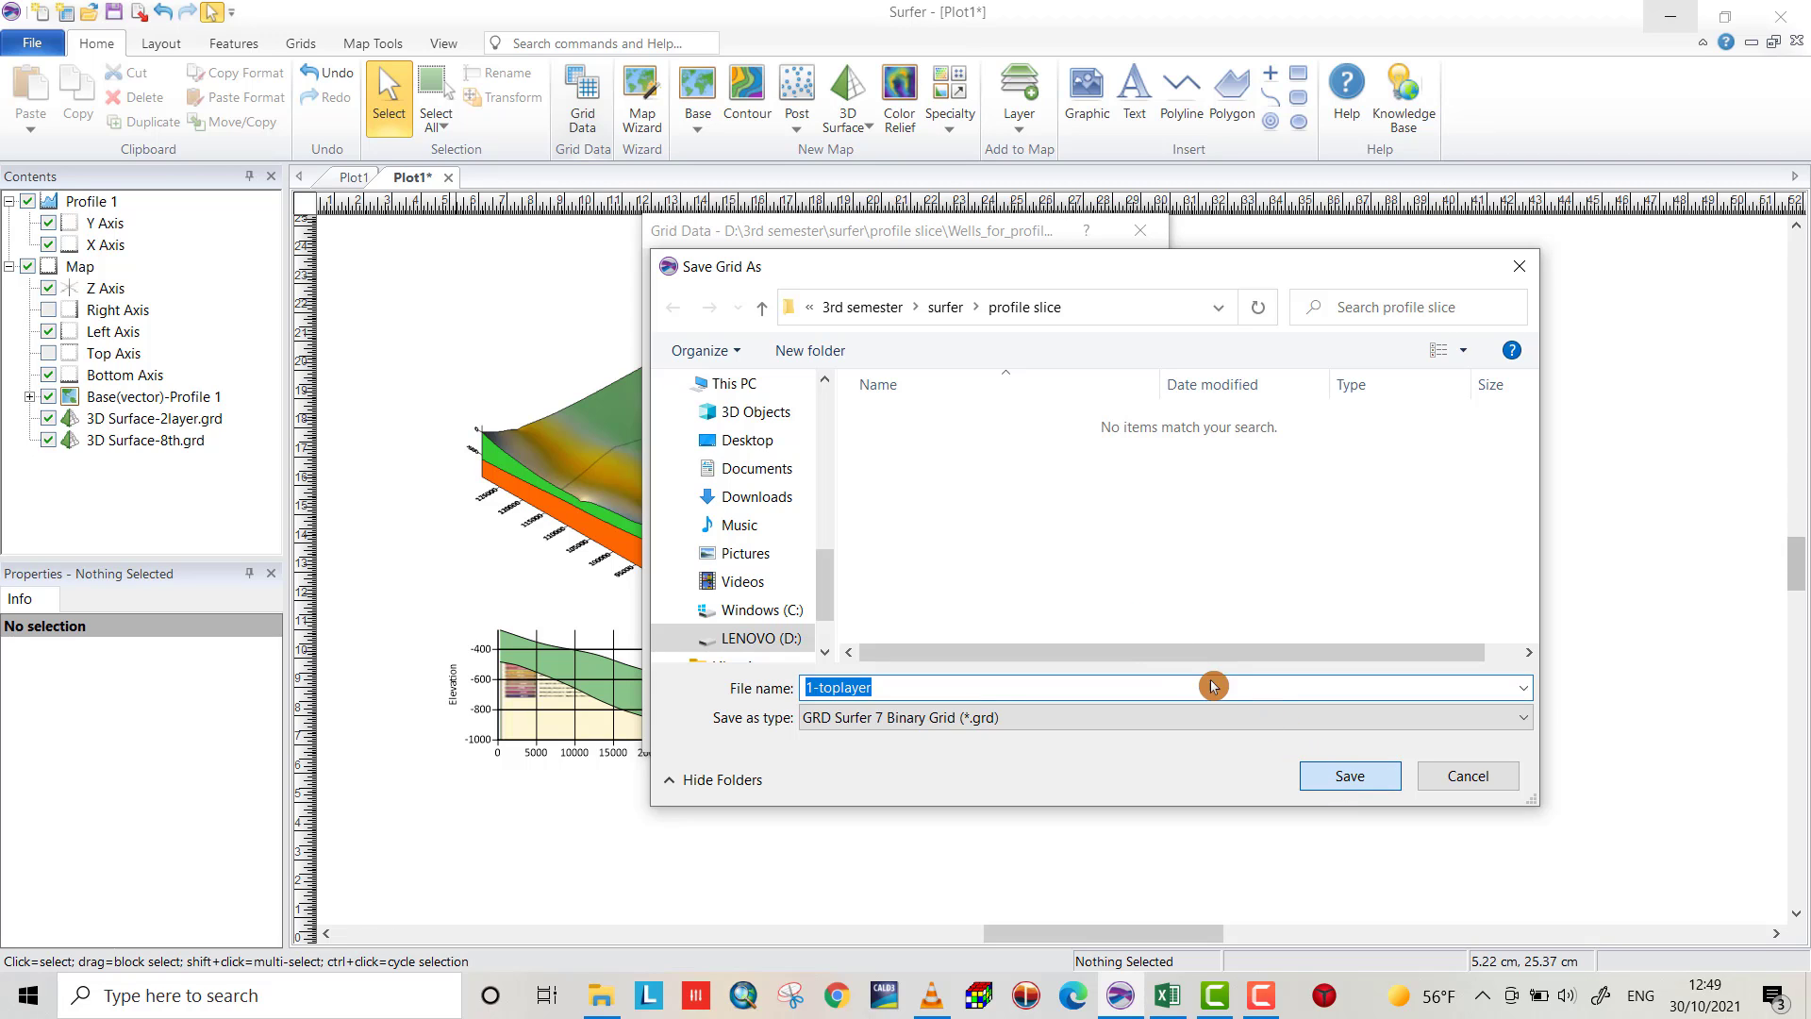
pyautogui.click(1347, 776)
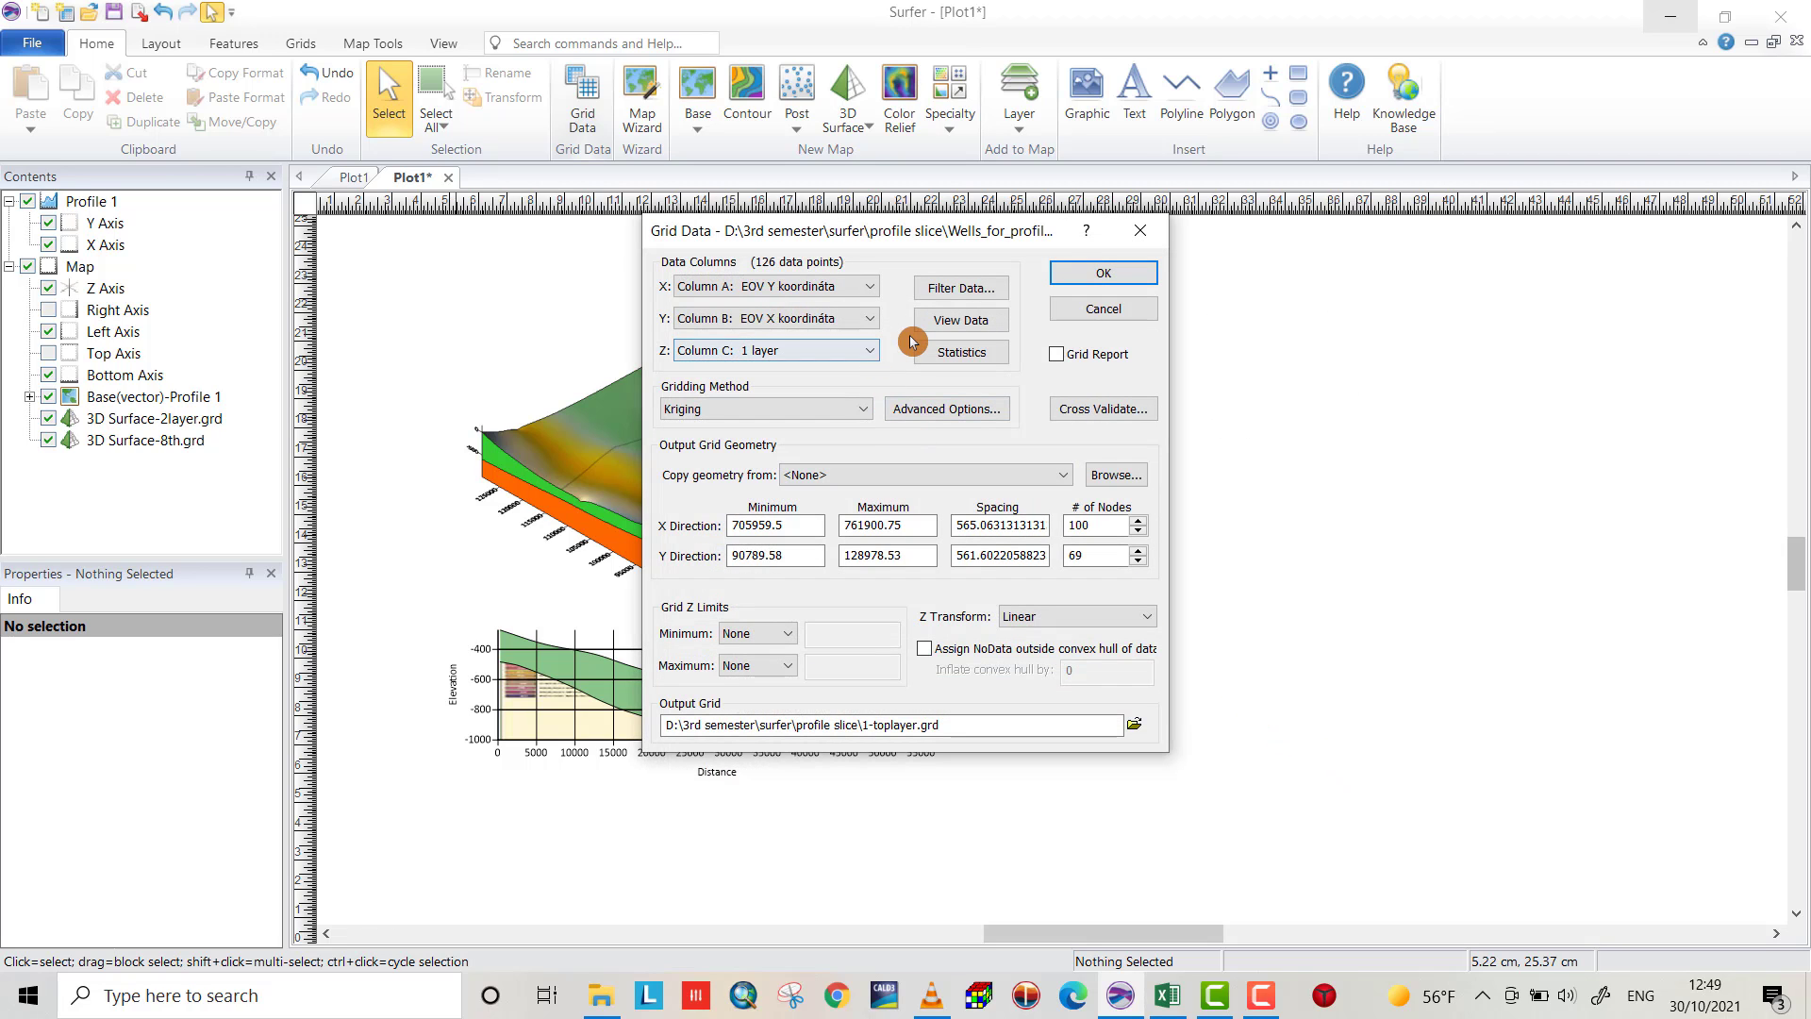
pyautogui.click(1100, 272)
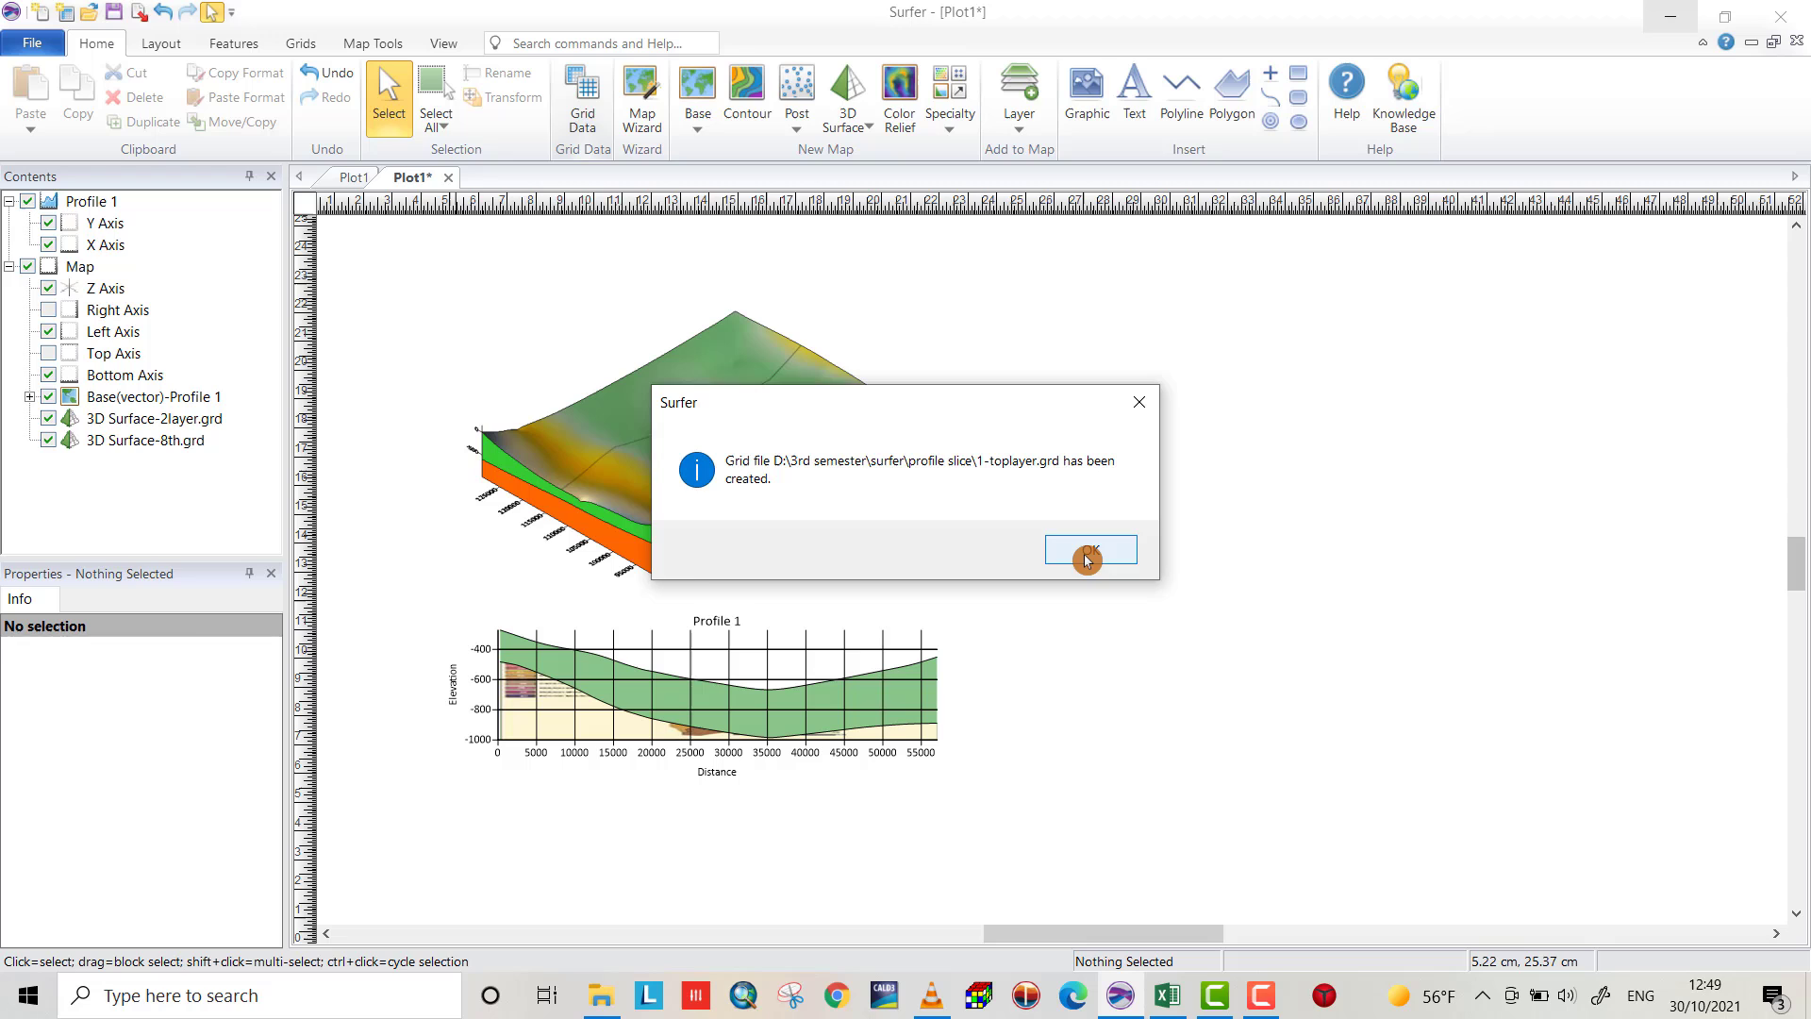
pyautogui.click(1088, 549)
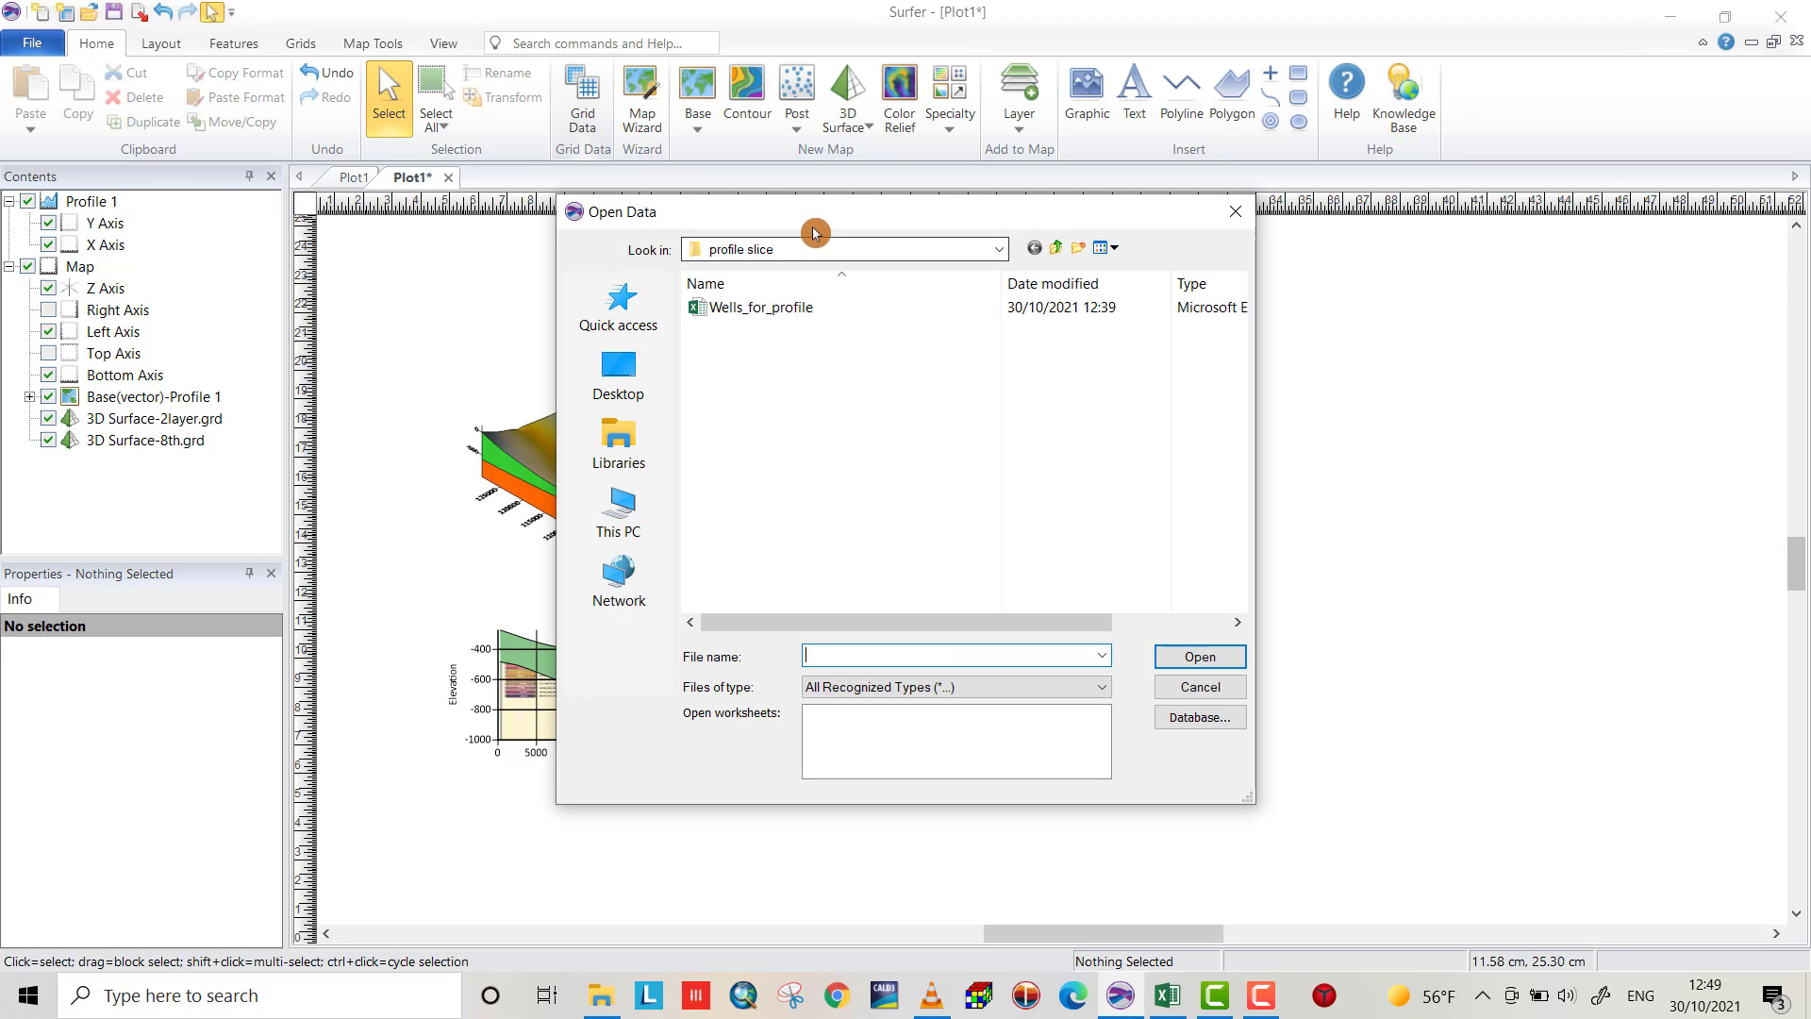
pyautogui.moveTo(805, 326)
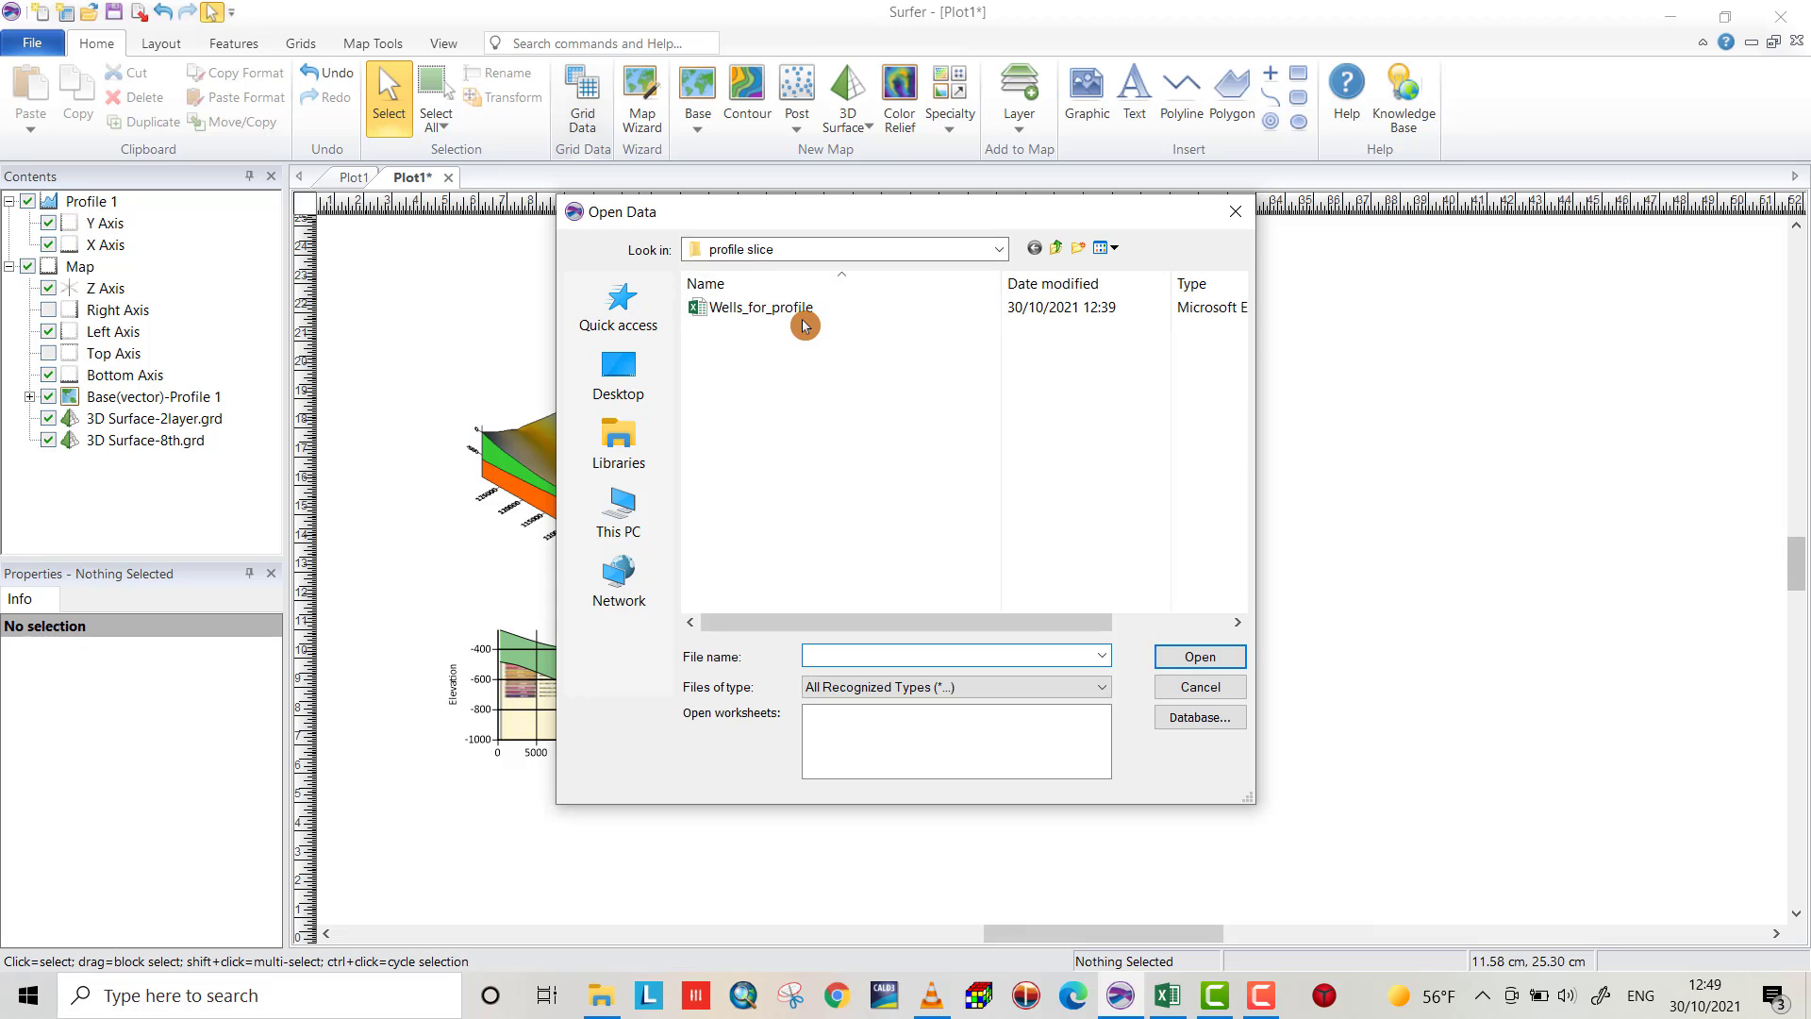
# Reopen Wells_for_profile Sheet1 for gridding and set Z to Column D: 2 layer
pyautogui.click(759, 306)
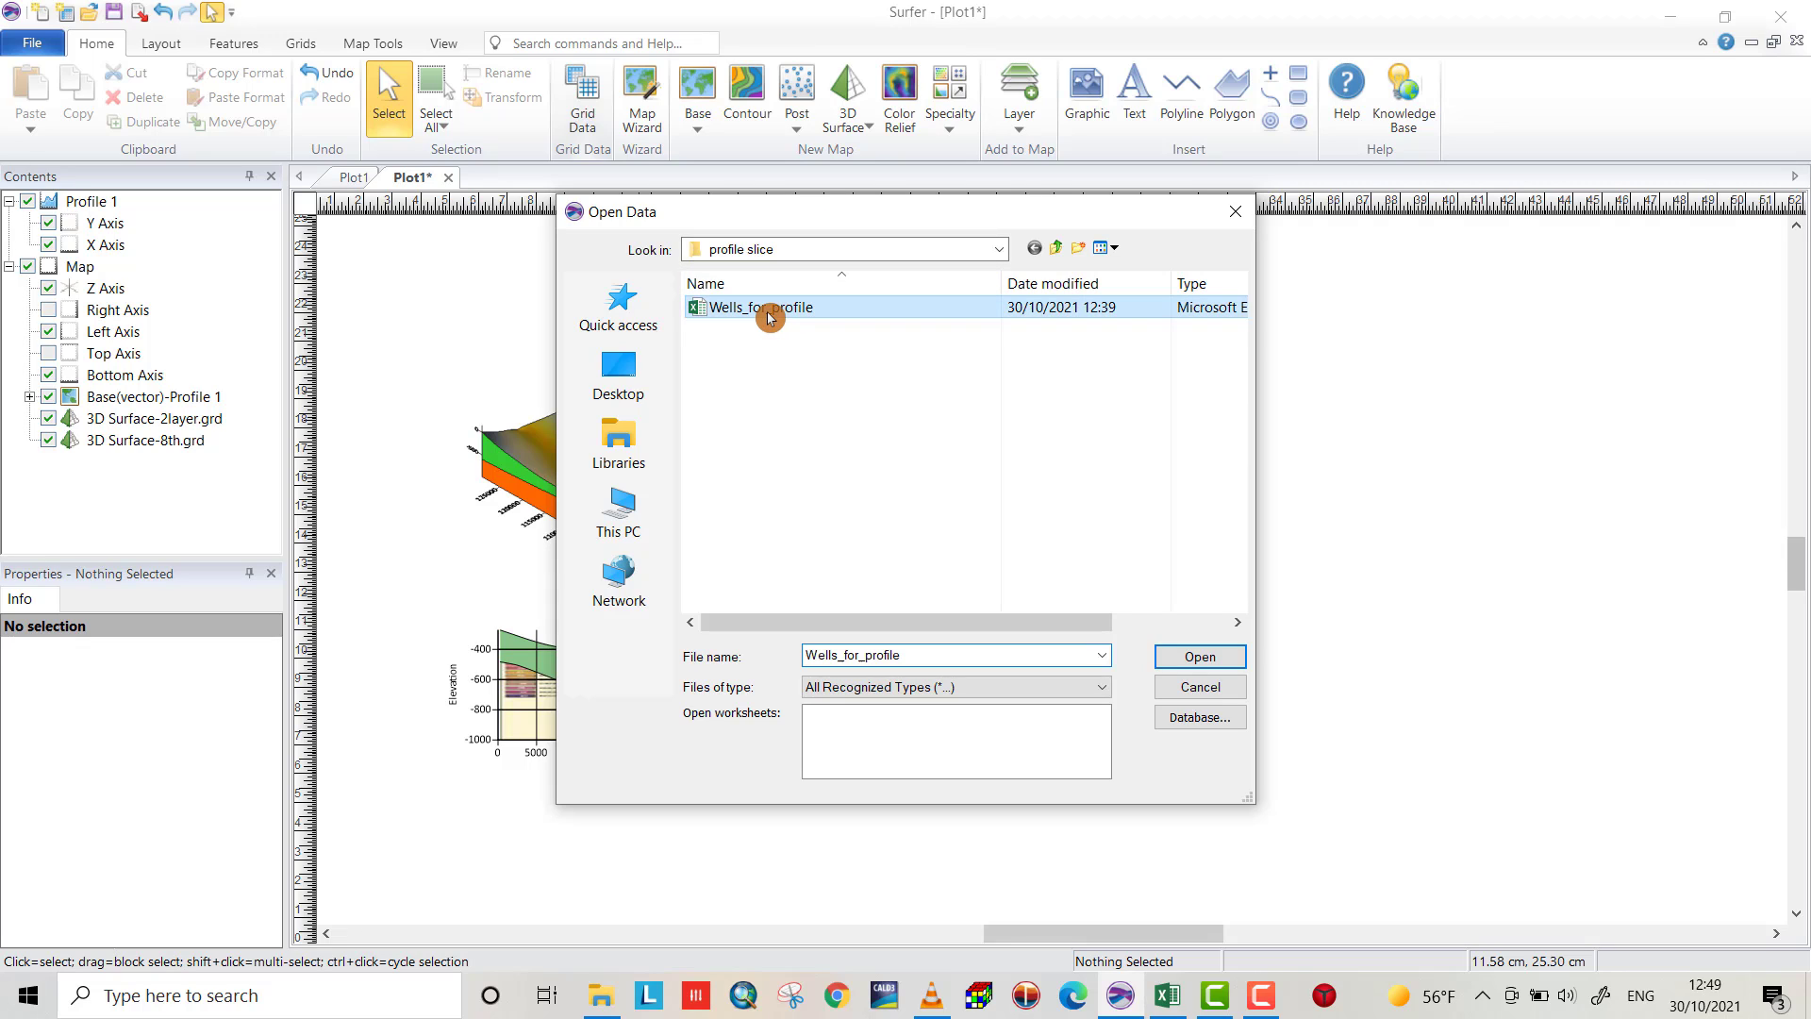
pyautogui.moveTo(1200, 657)
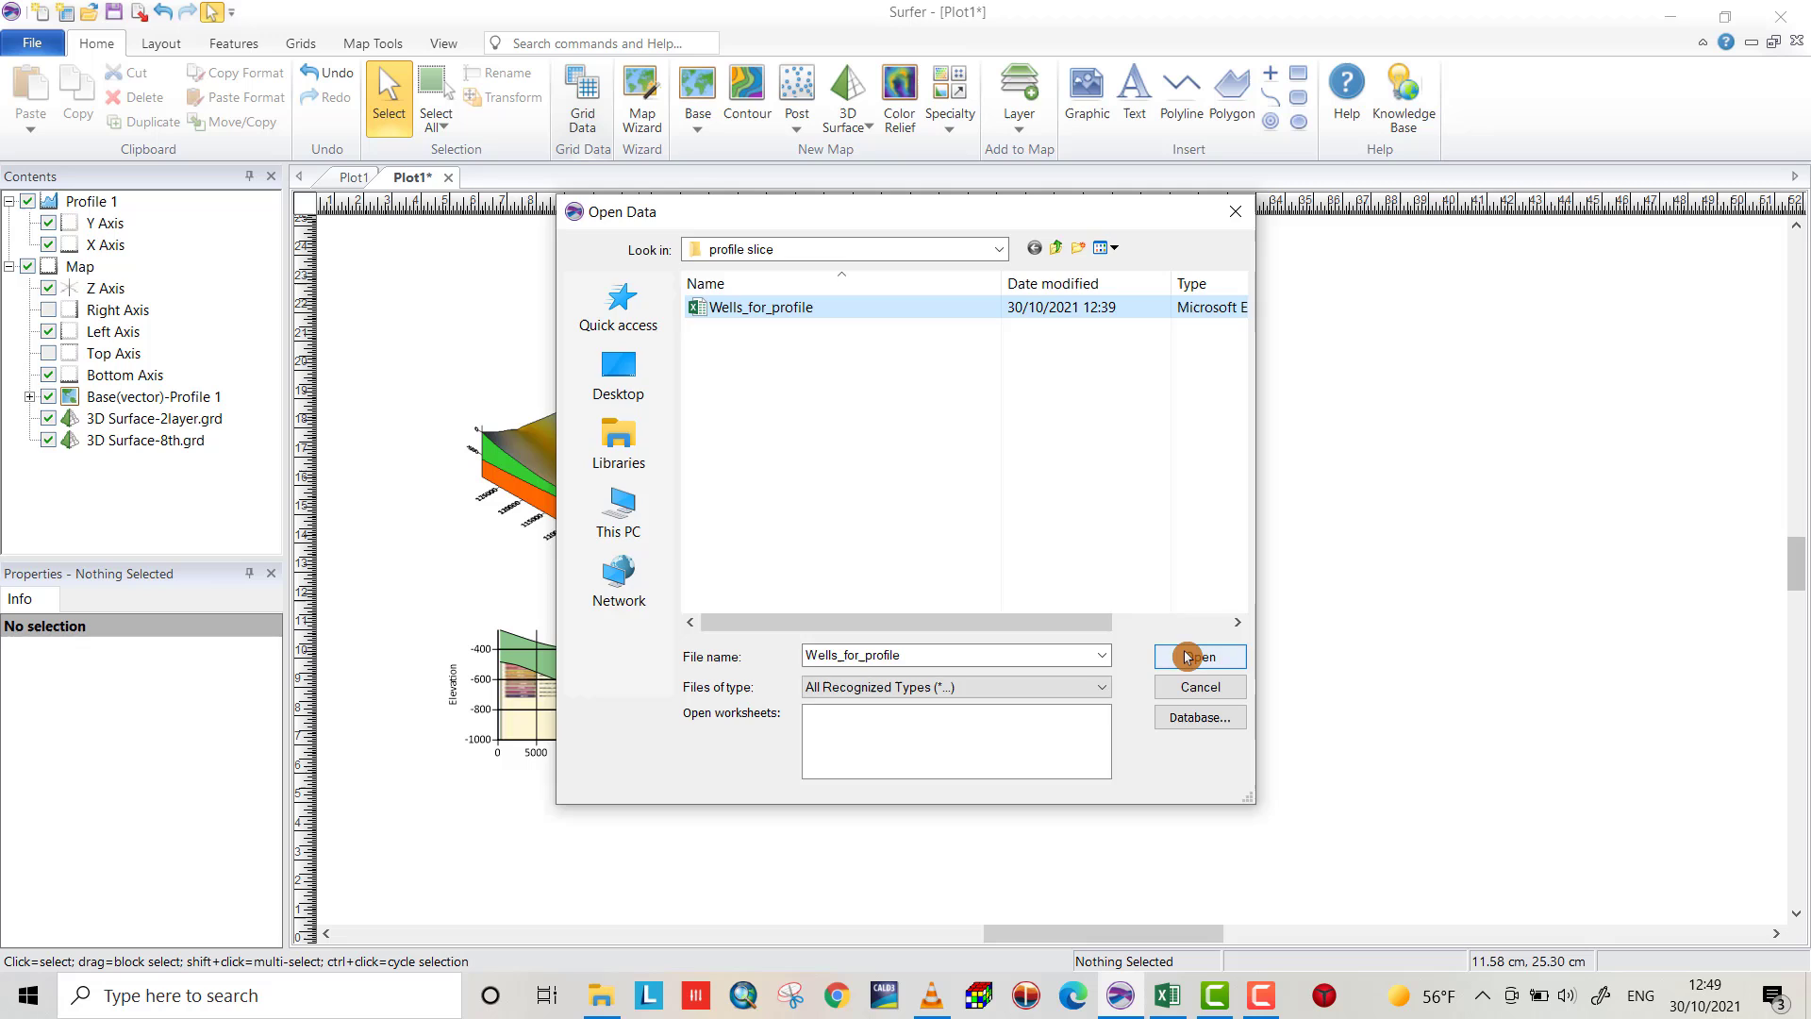
pyautogui.click(1199, 655)
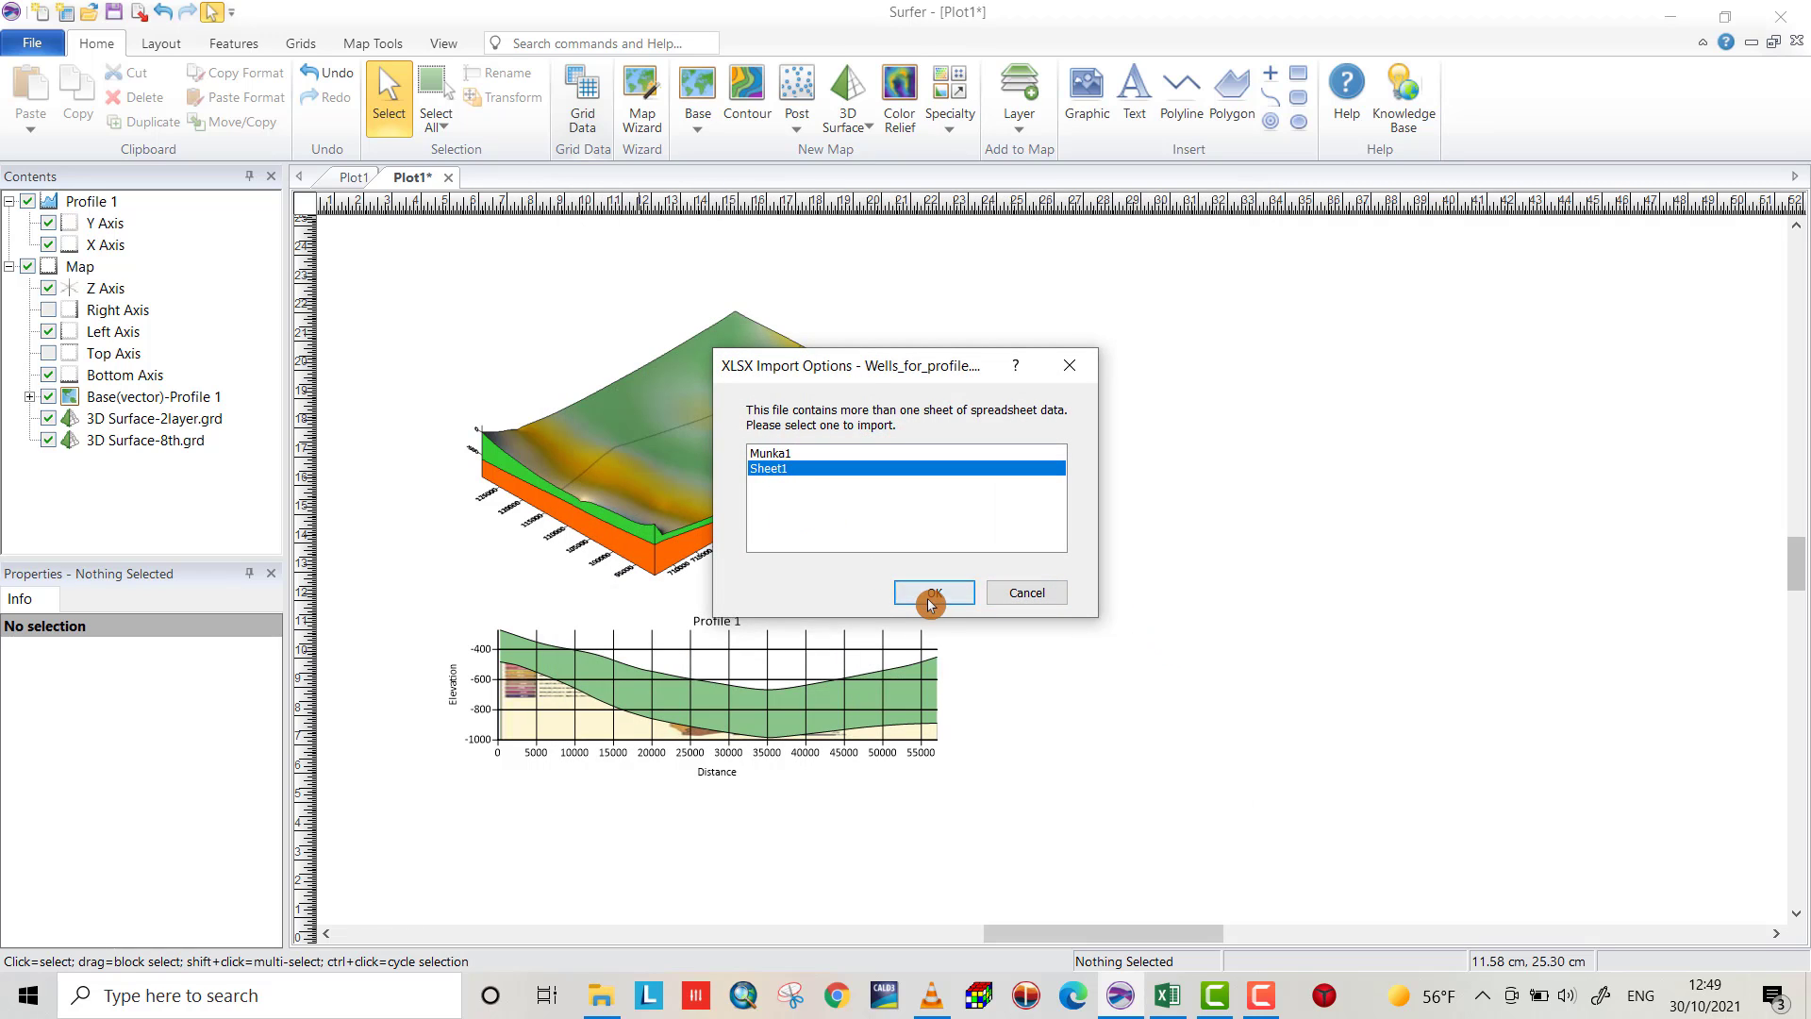
pyautogui.click(932, 592)
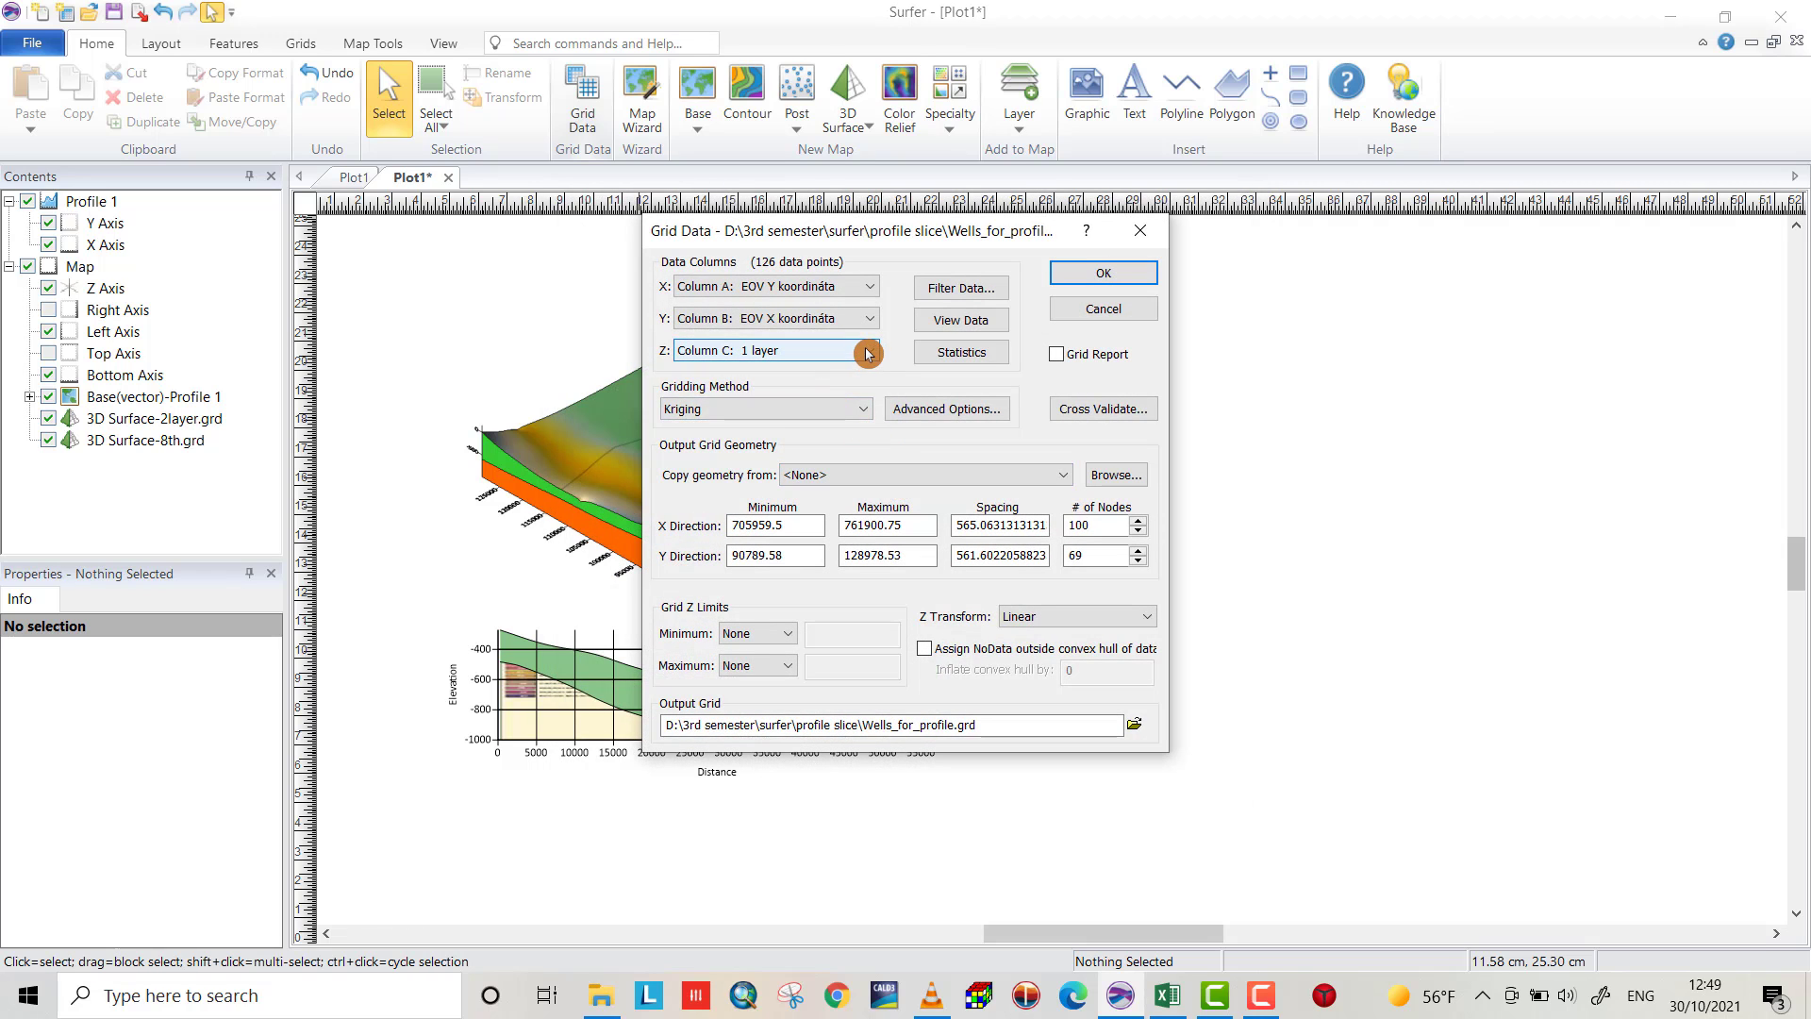
pyautogui.click(867, 353)
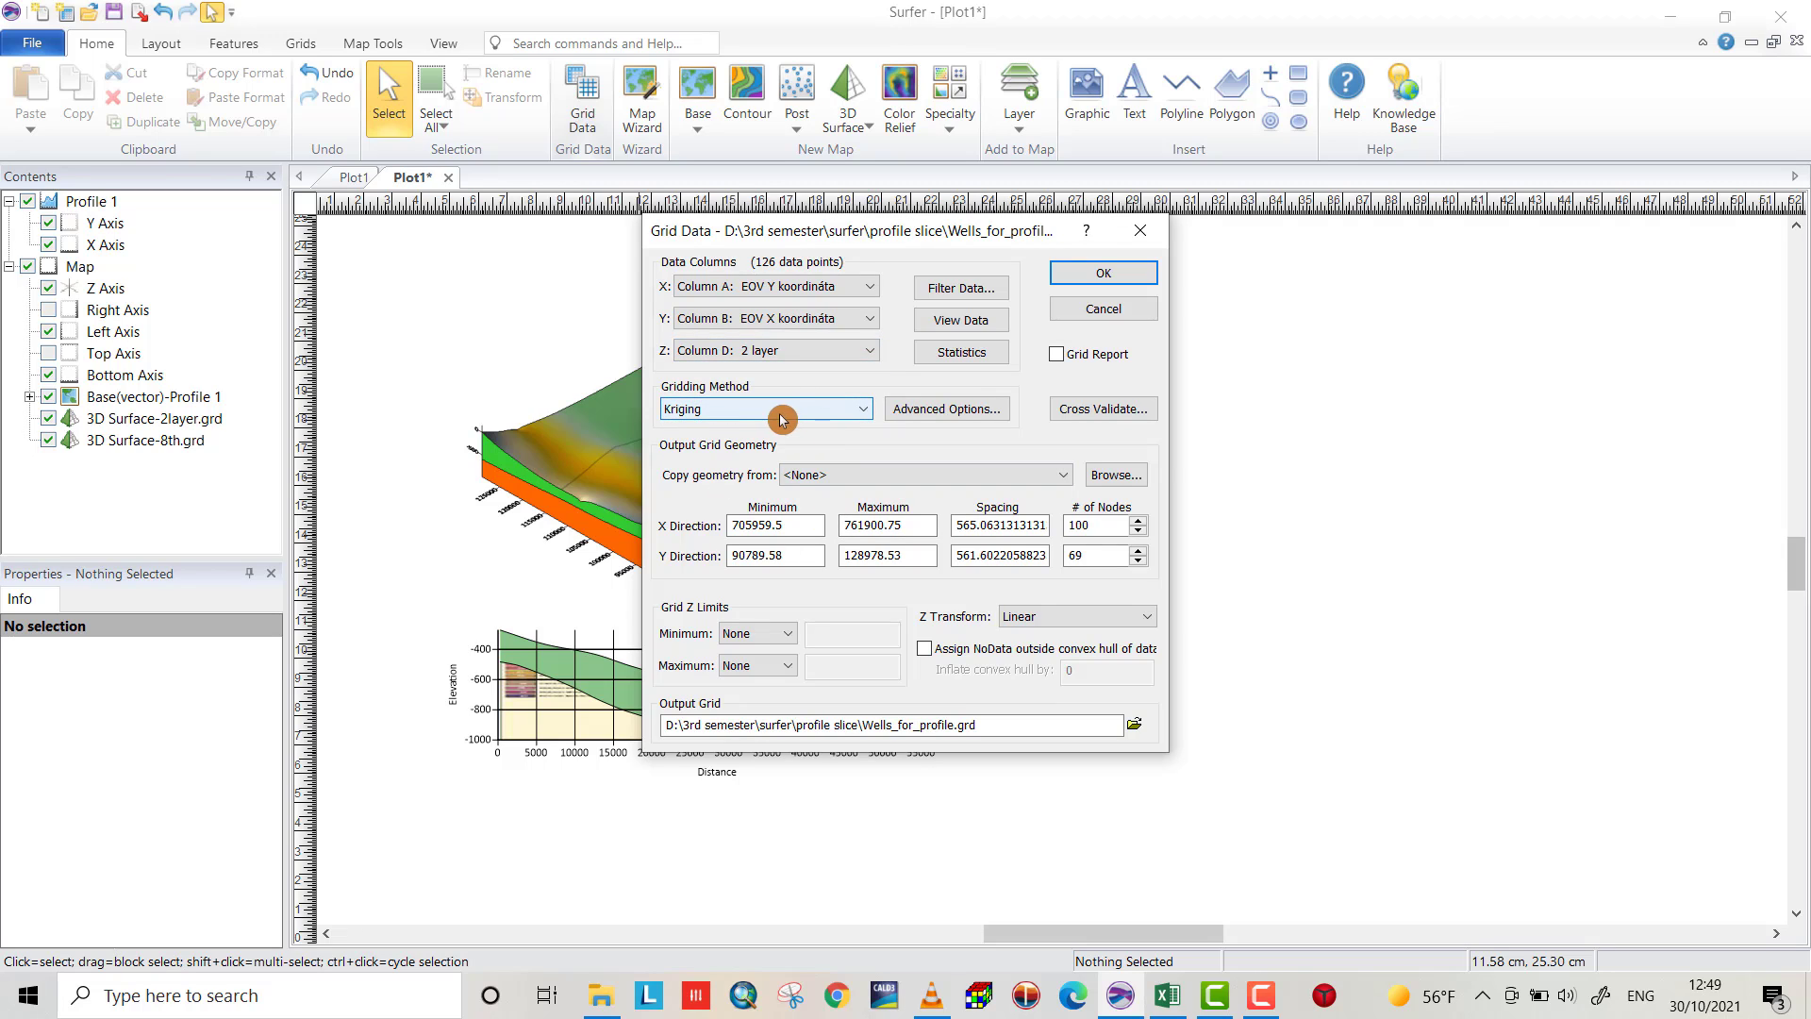
pyautogui.moveTo(845, 634)
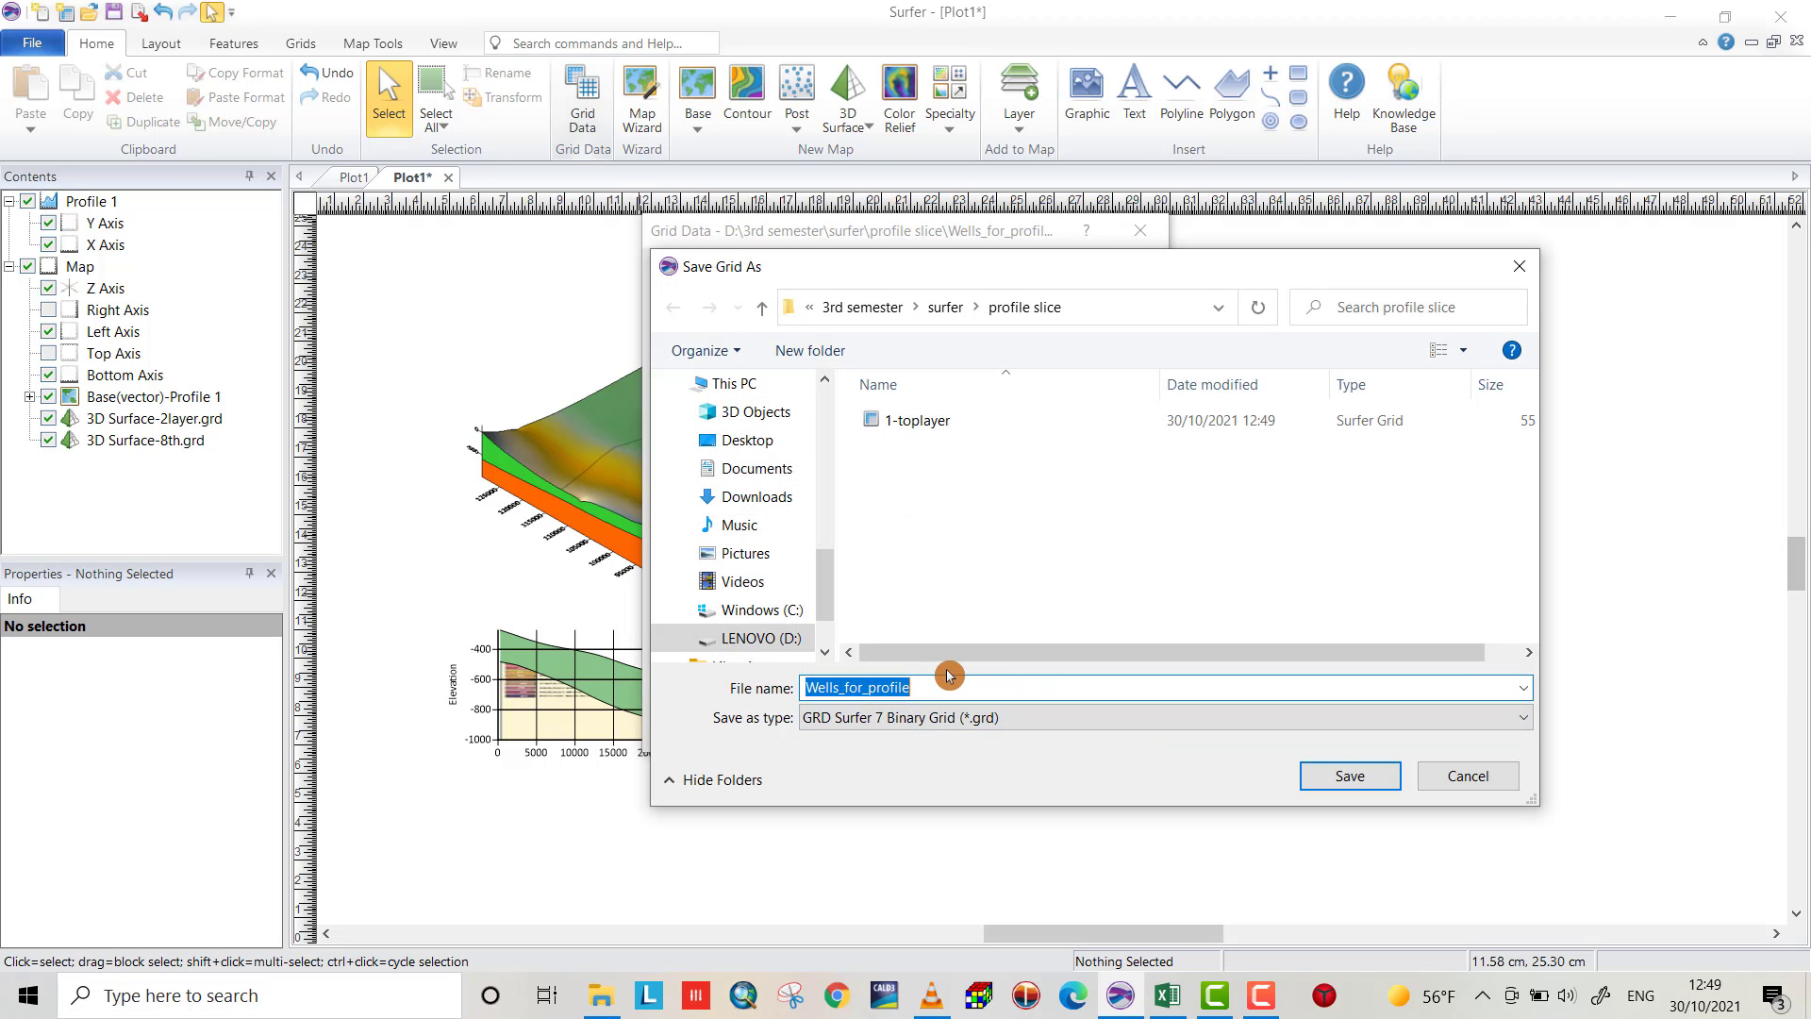
# Name the second output grid 2_toplayer and save the choice
pyautogui.write('2-')
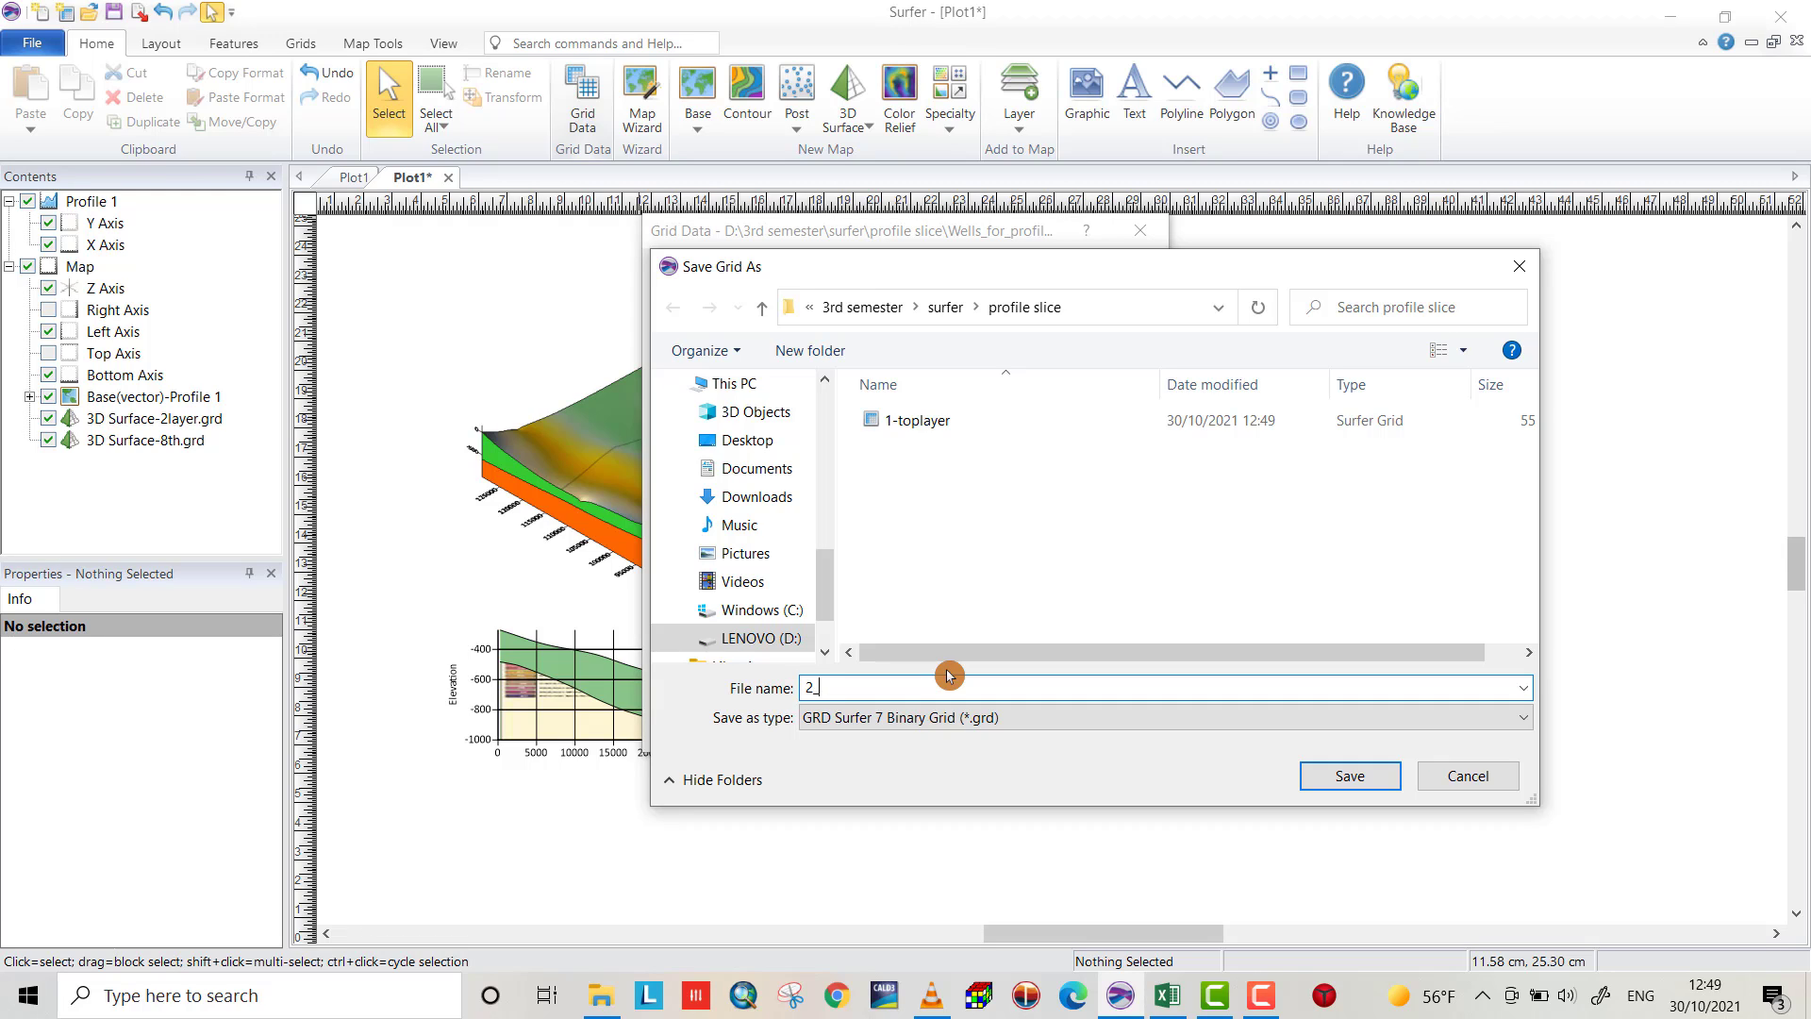
pyautogui.write('_toplayer')
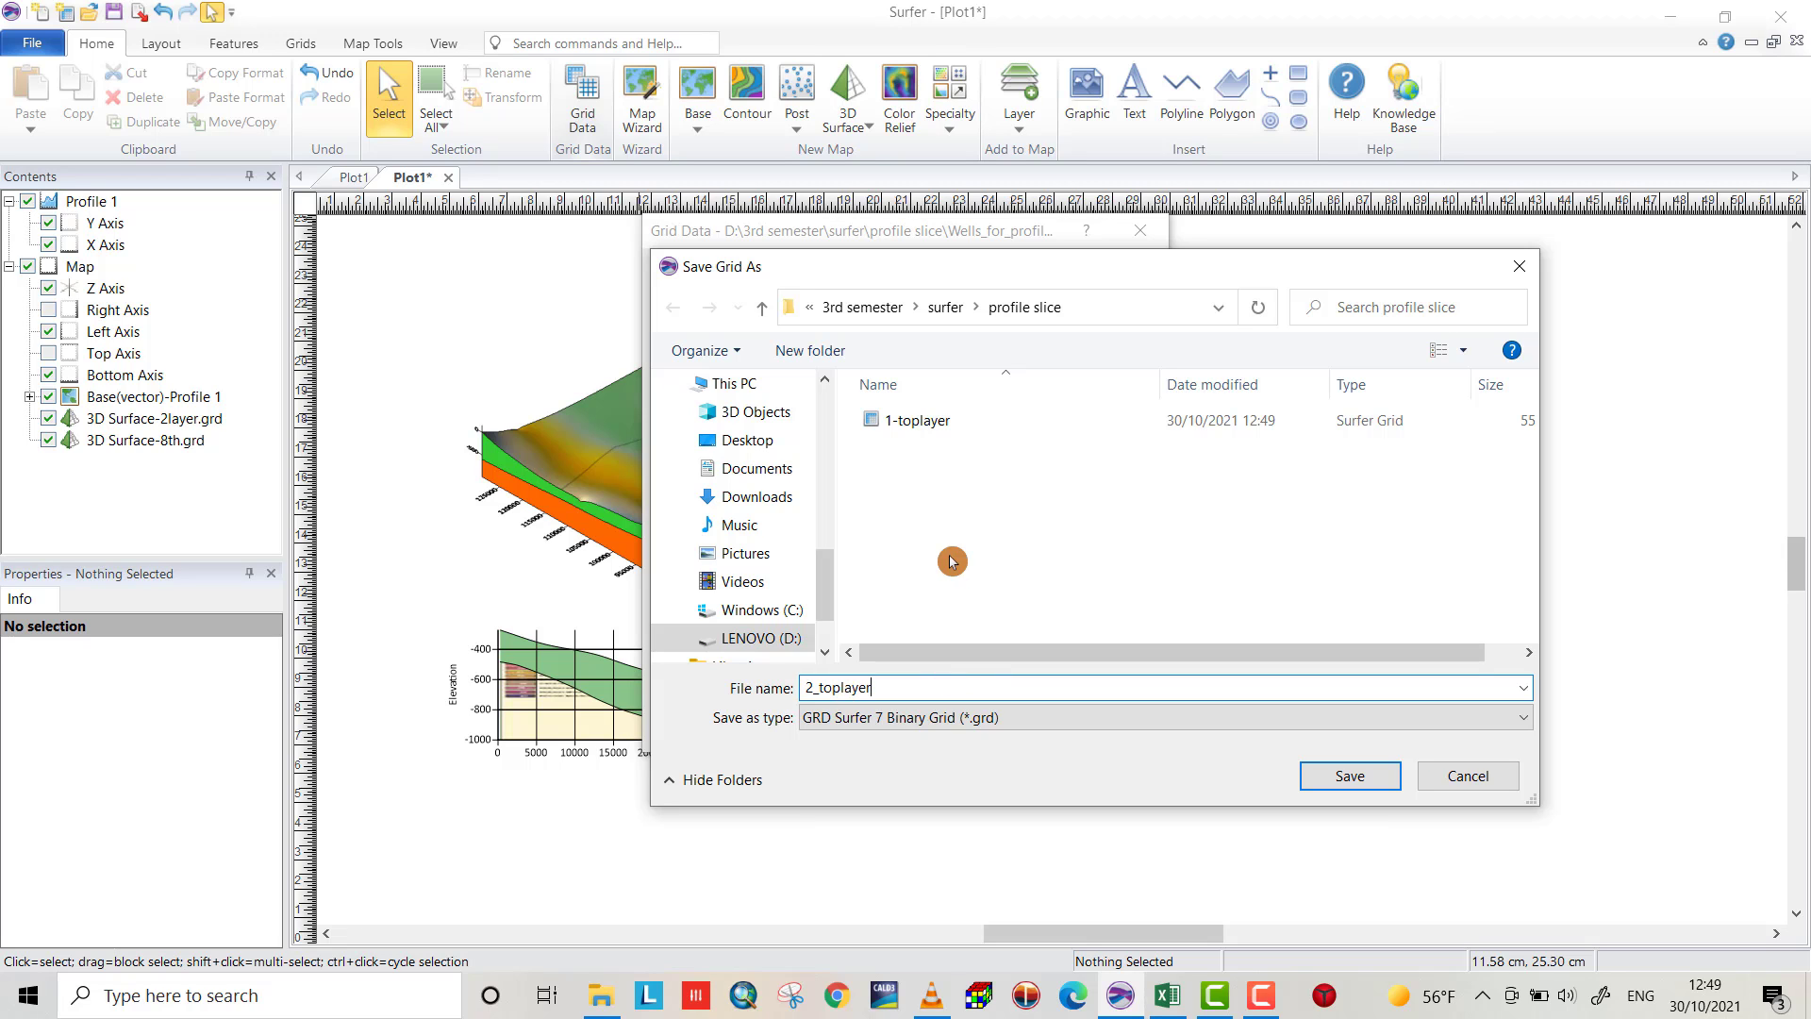
pyautogui.click(1347, 775)
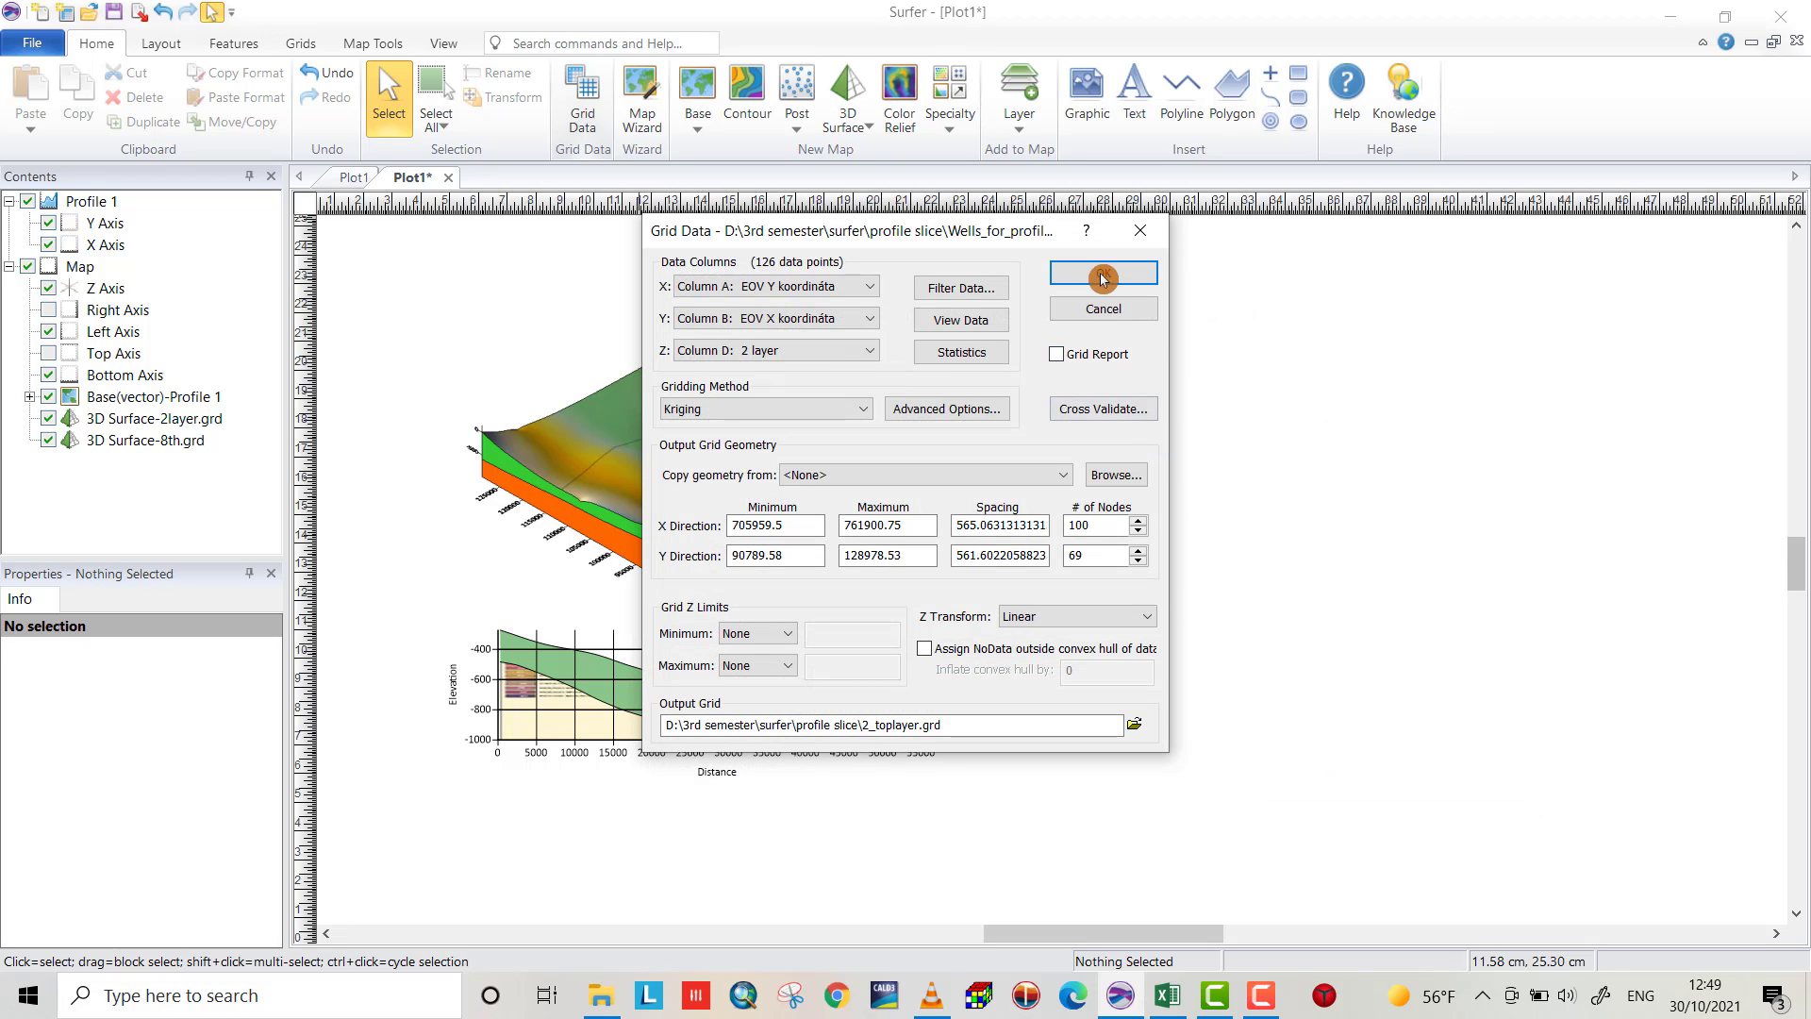
# Create the 2_toplayer grid, dismiss the notice and show the Grids ribbon tools
pyautogui.click(1100, 271)
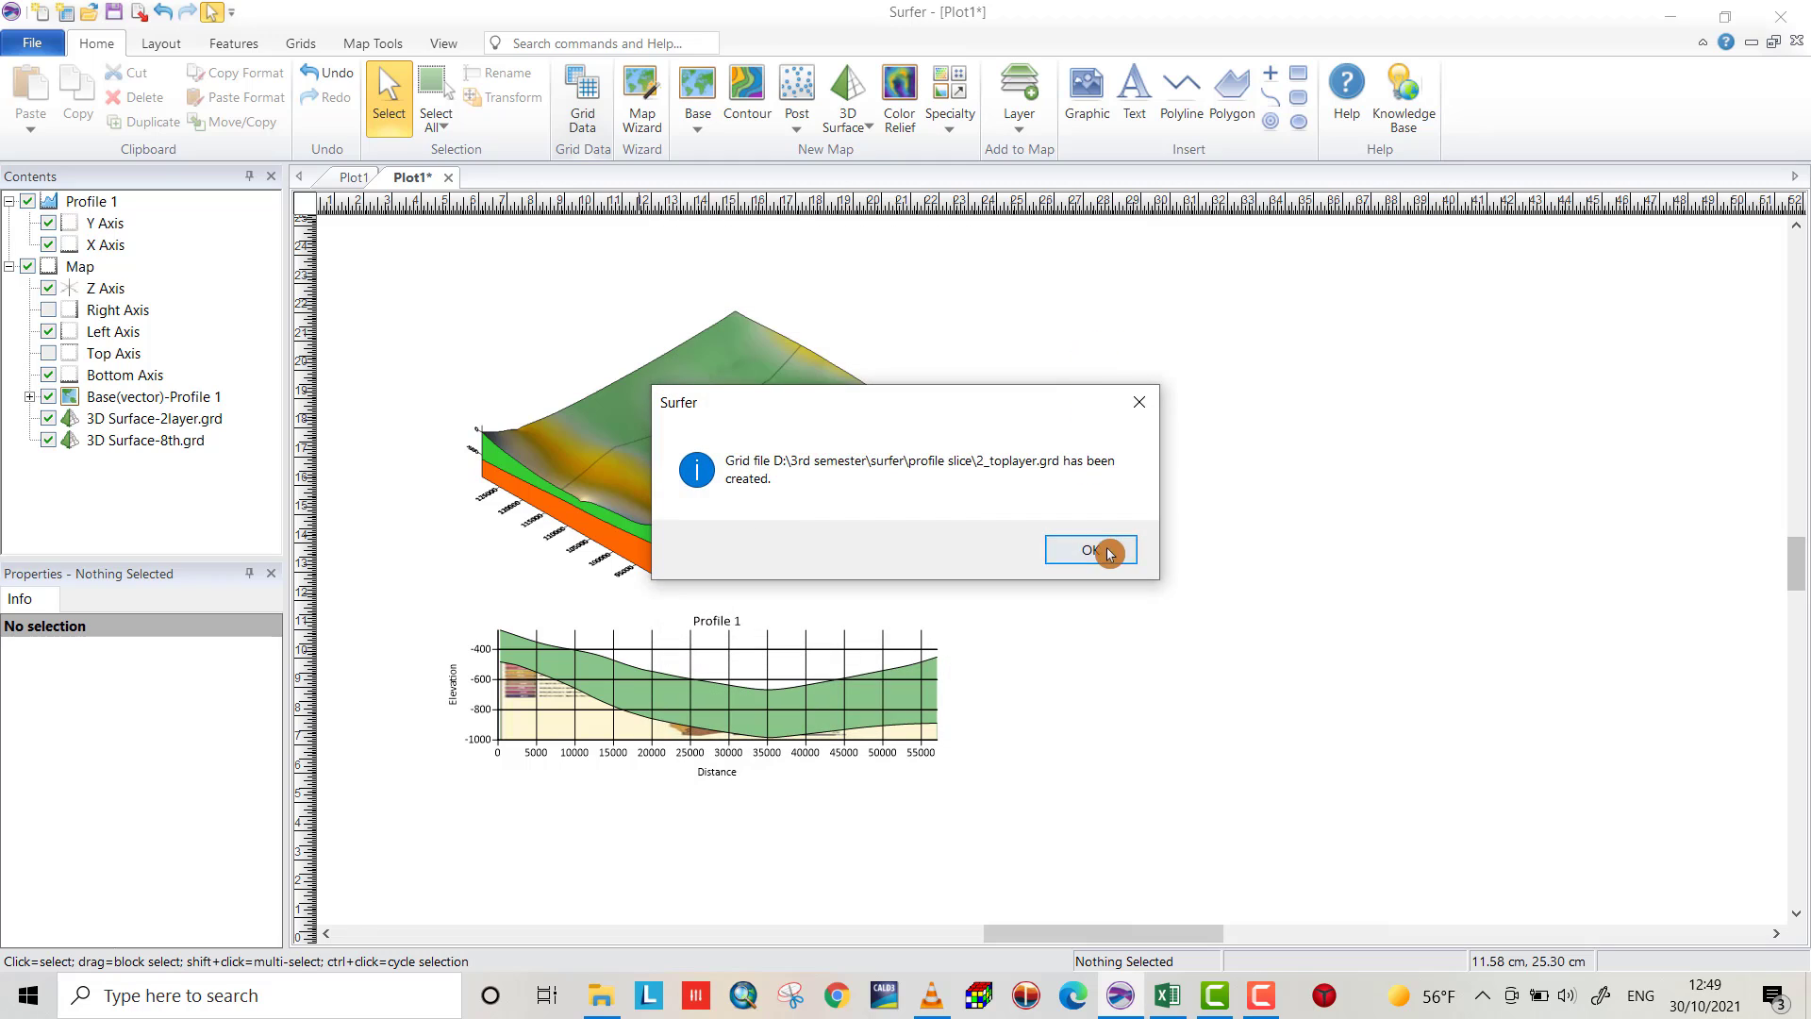
pyautogui.click(1089, 549)
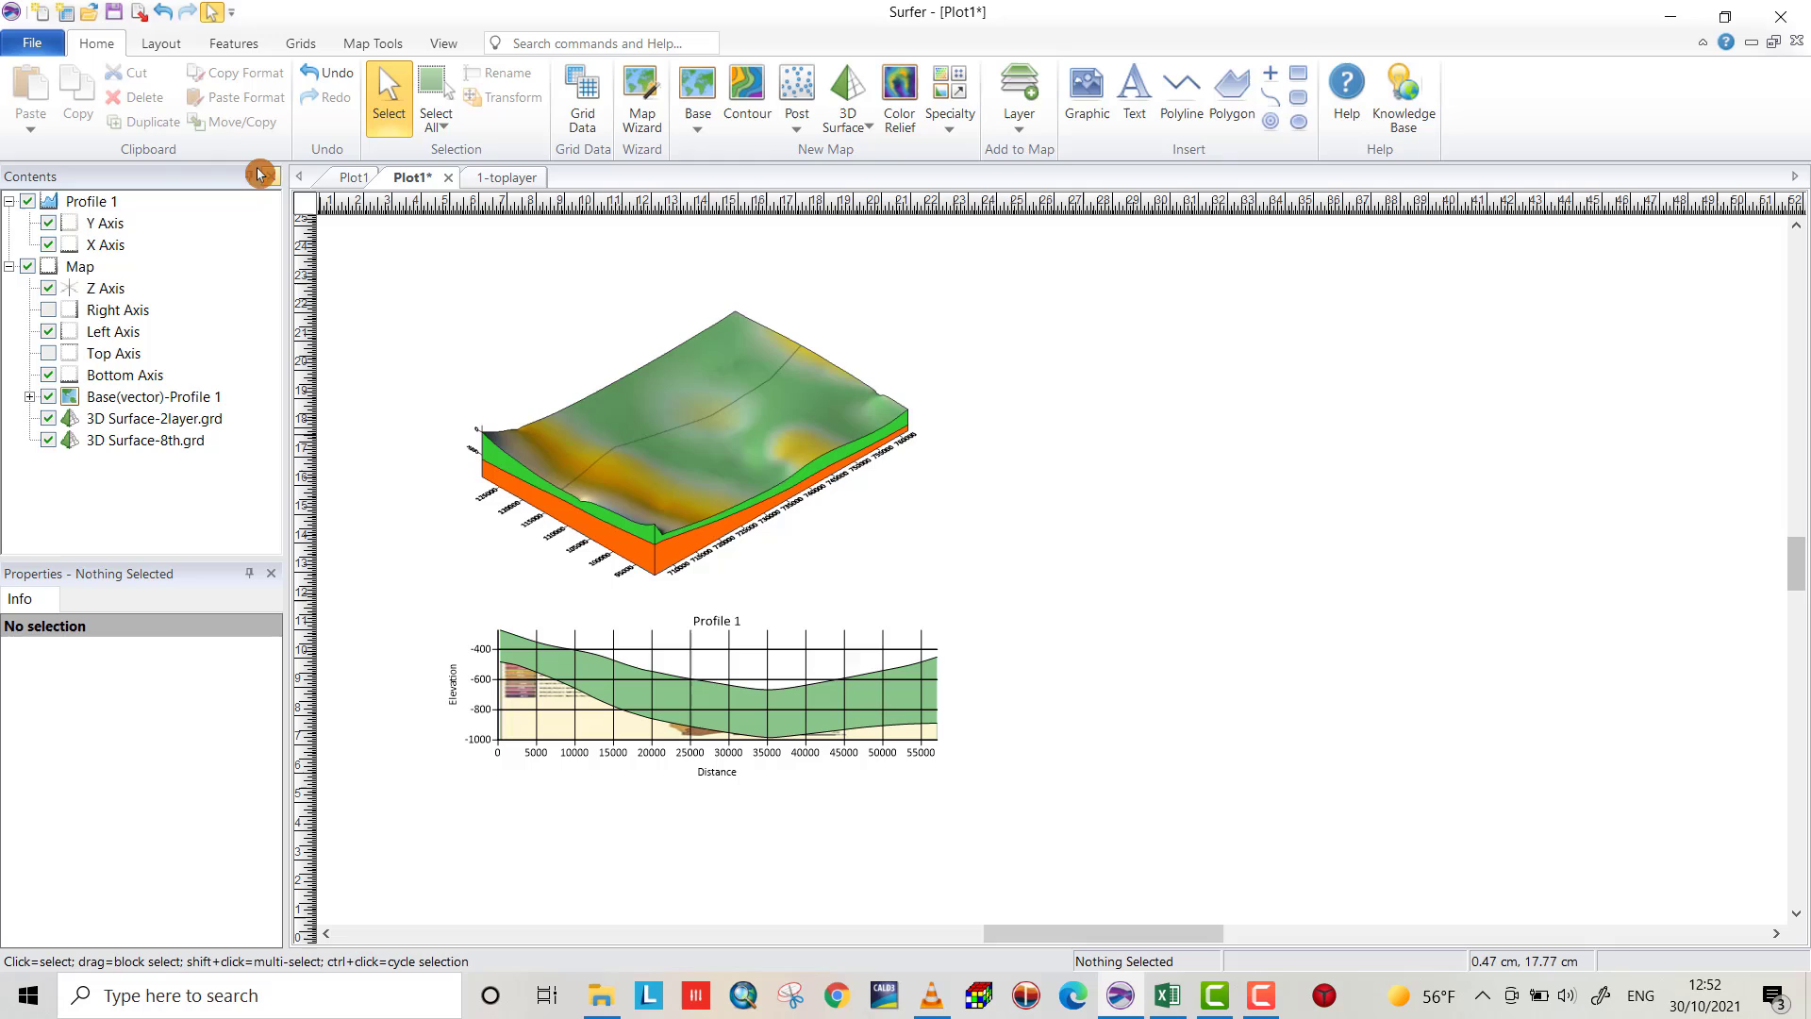
pyautogui.moveTo(102, 52)
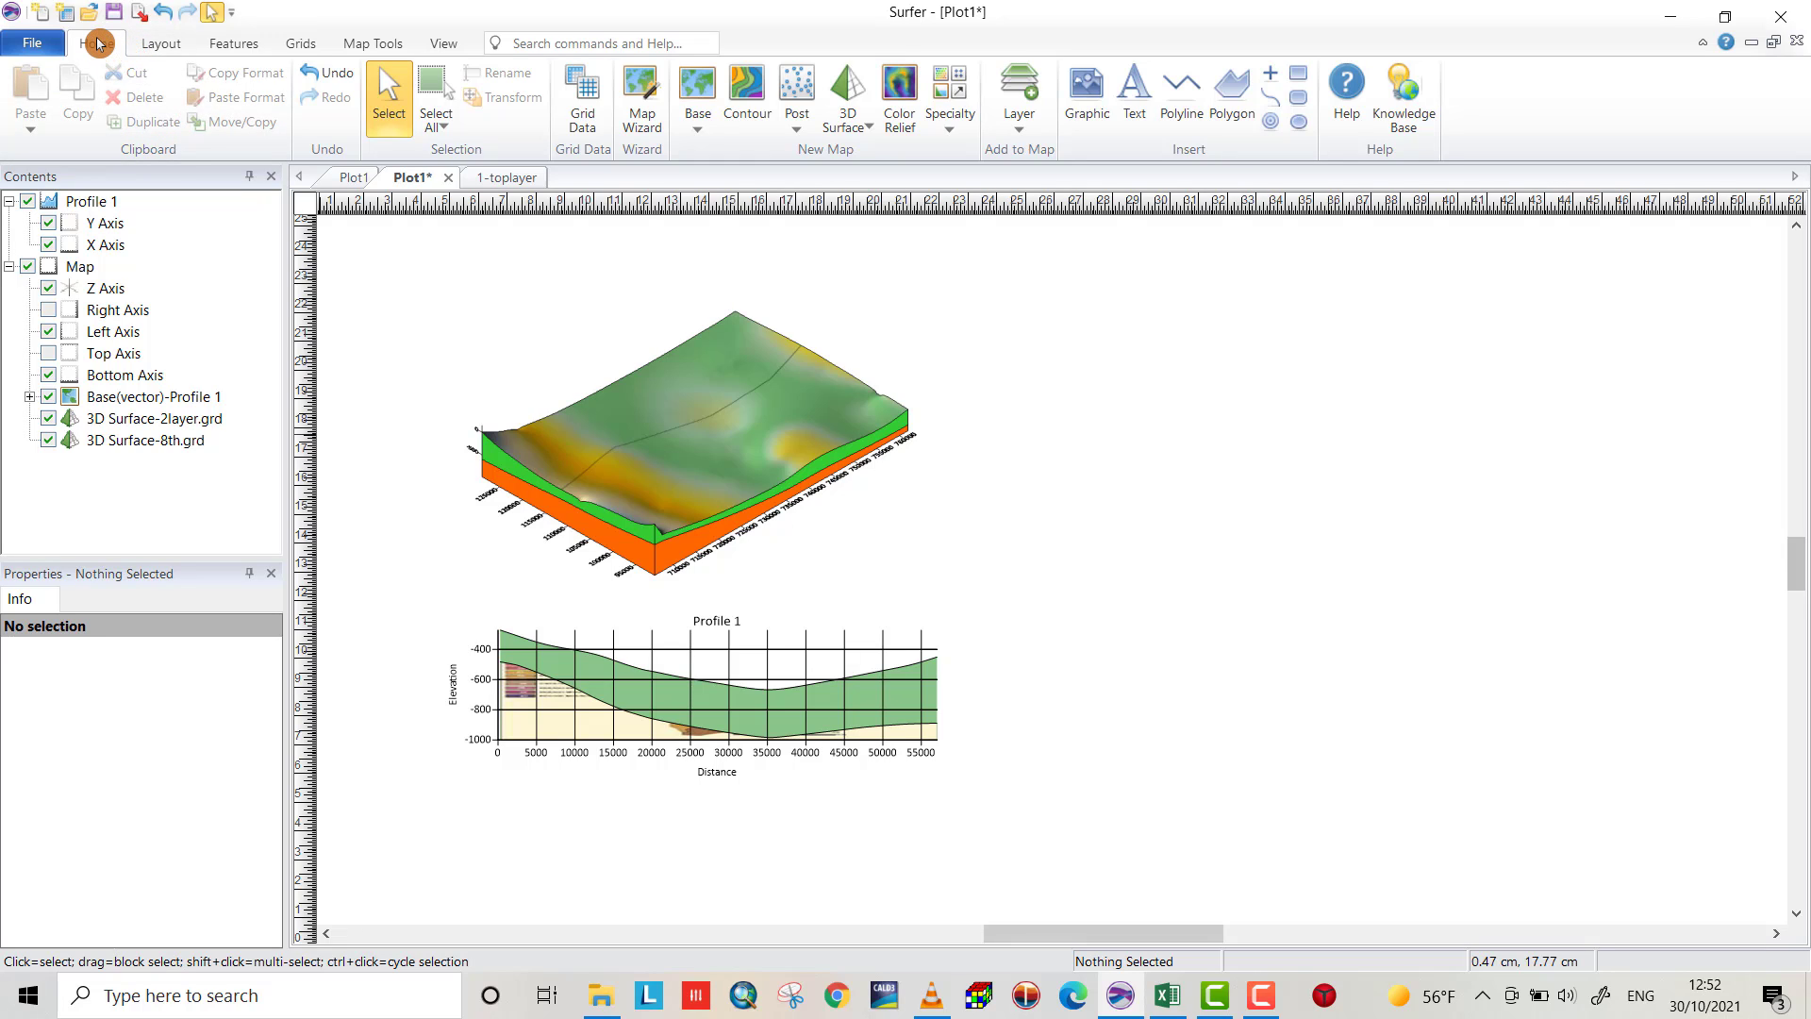
pyautogui.click(300, 44)
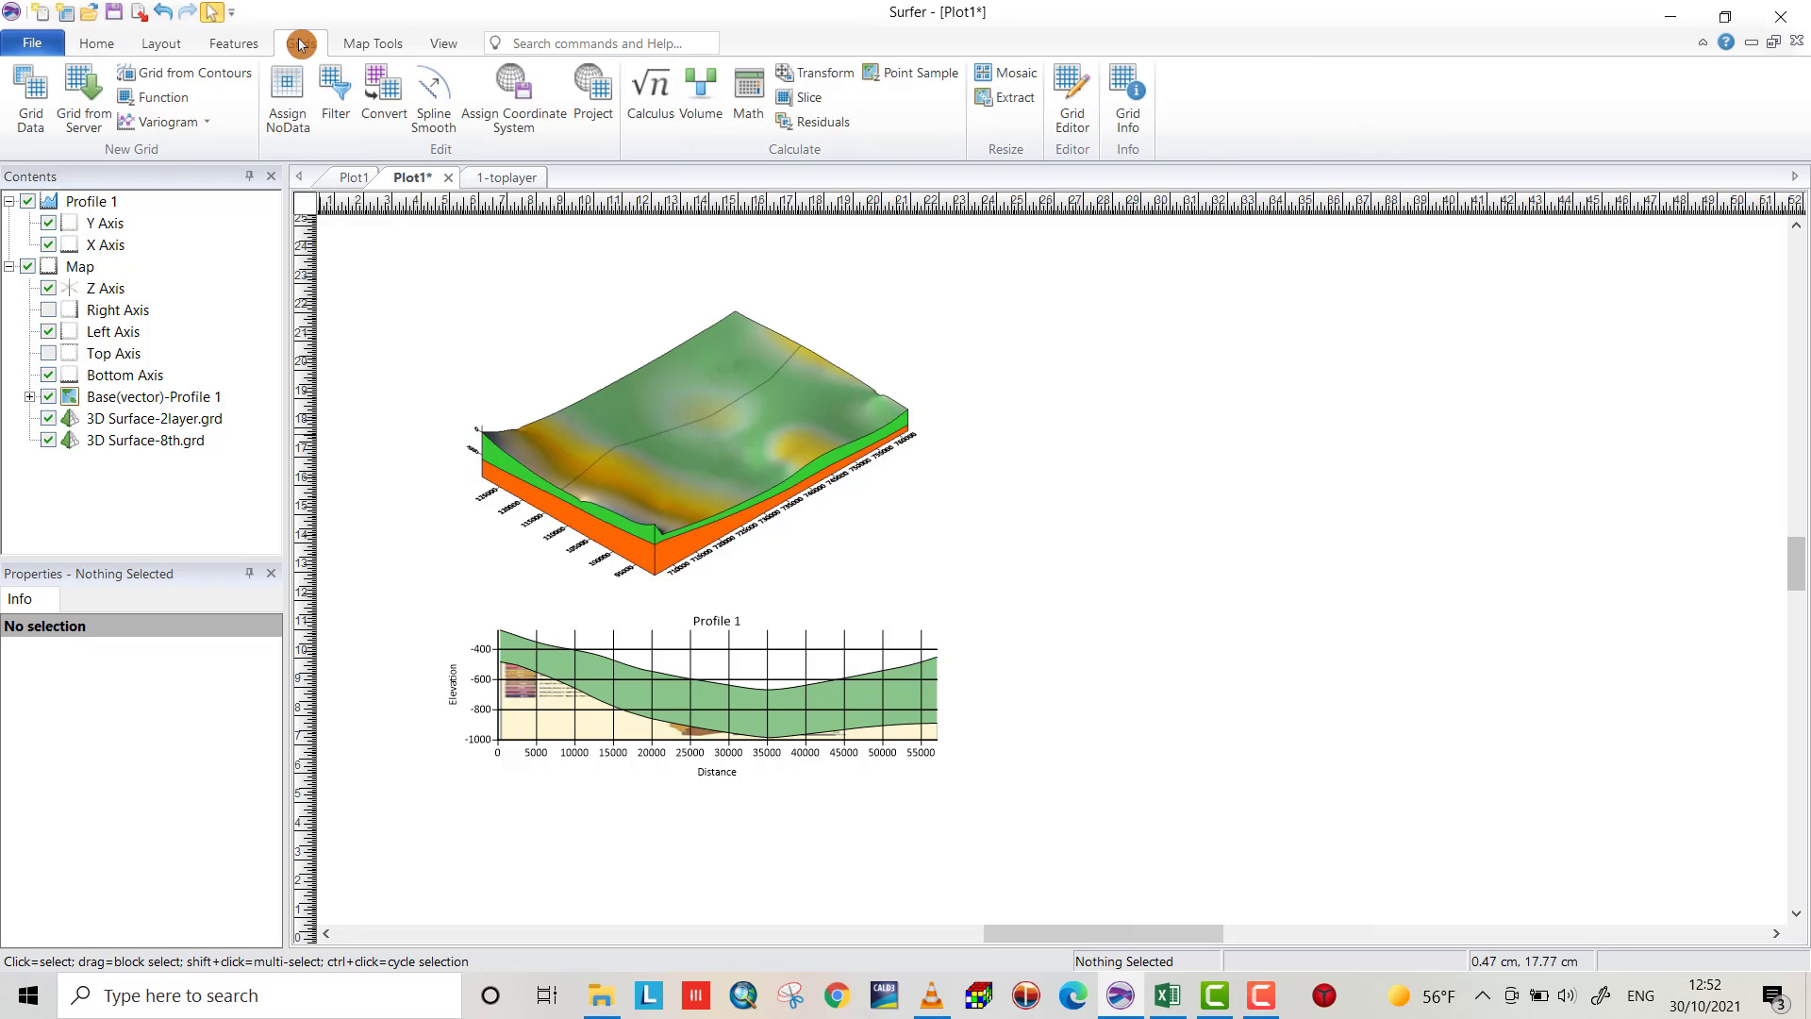
pyautogui.moveTo(811, 96)
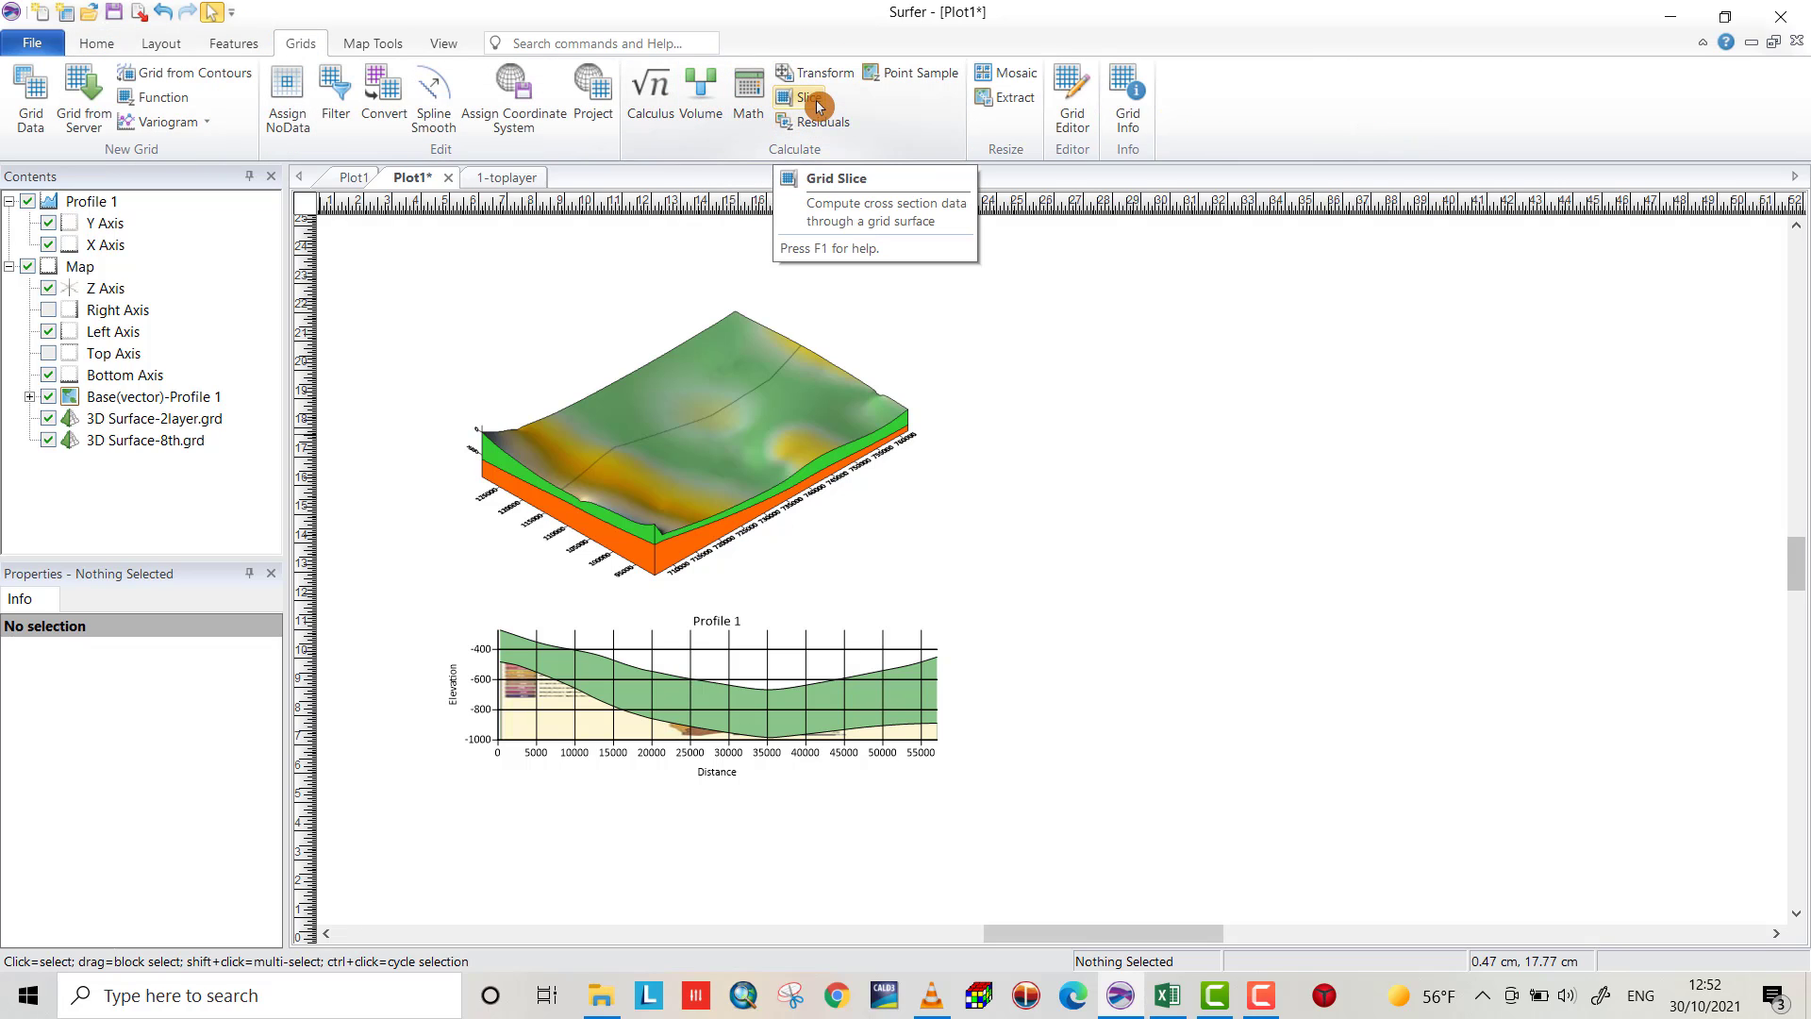
# Start a Grid Slice with 1-toplayer.grd as input grid and begin naming the BLN output 1
pyautogui.click(803, 97)
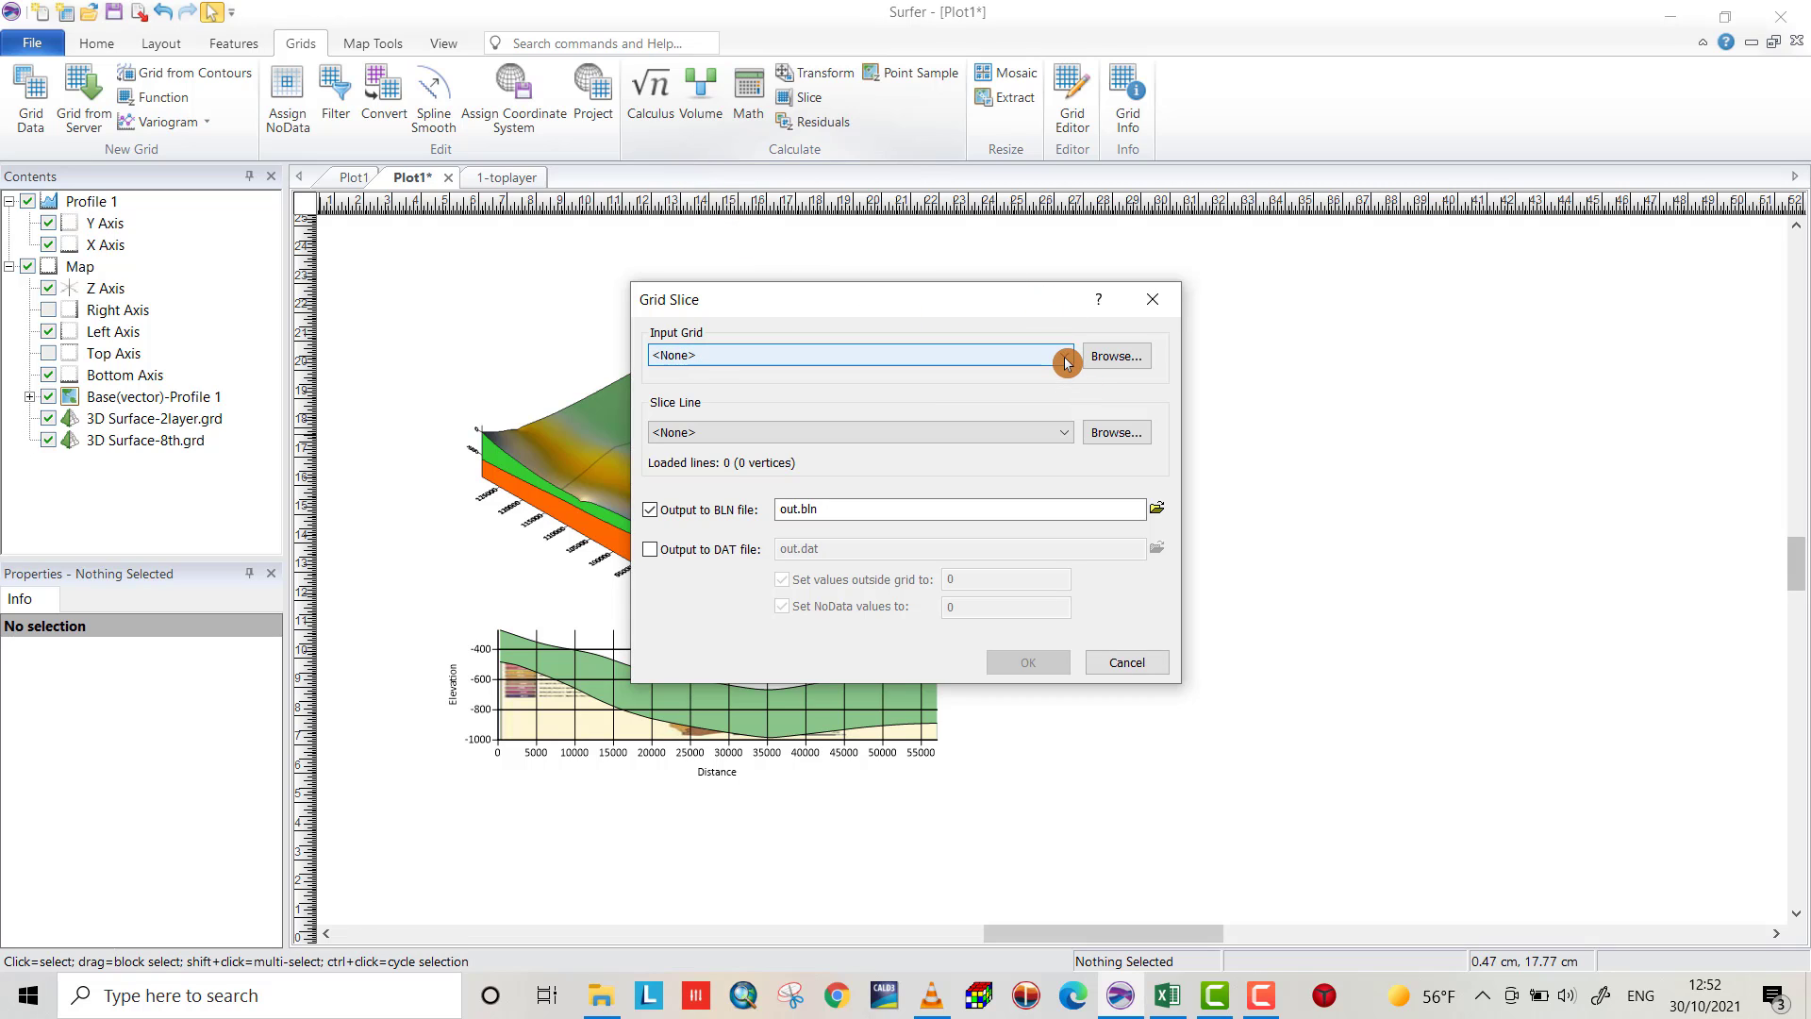
pyautogui.click(1062, 354)
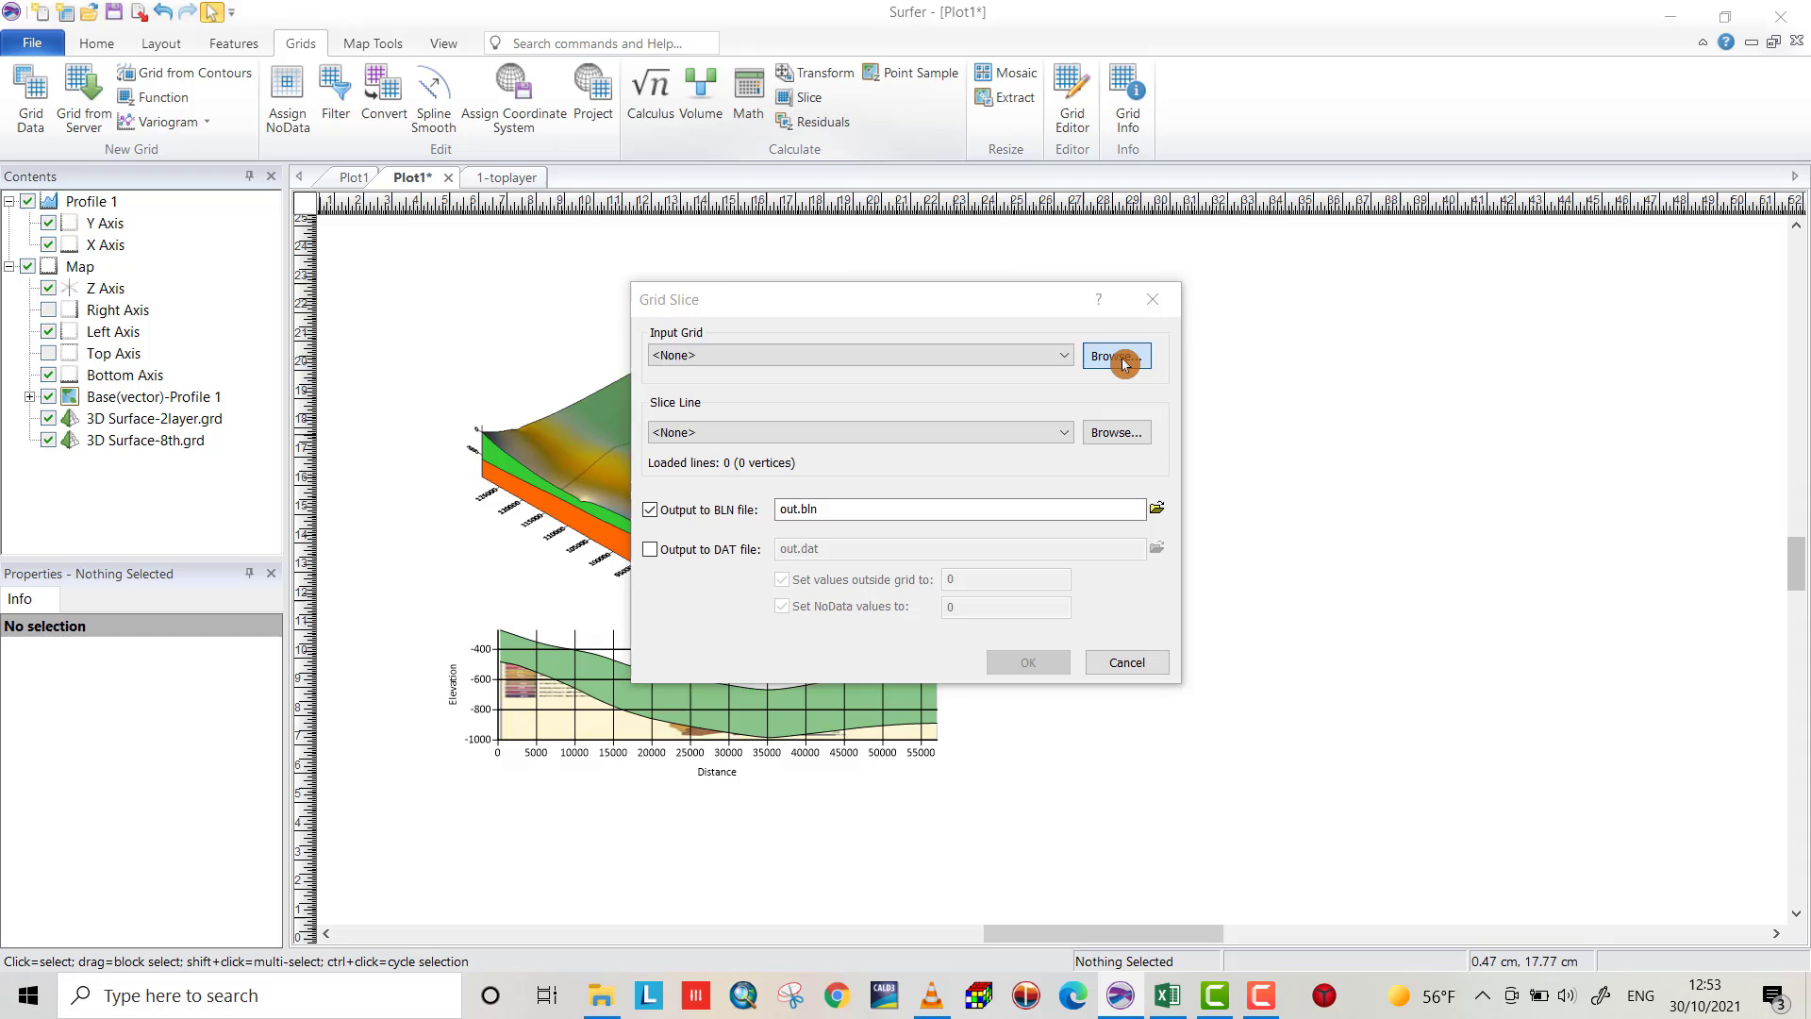
pyautogui.click(1113, 357)
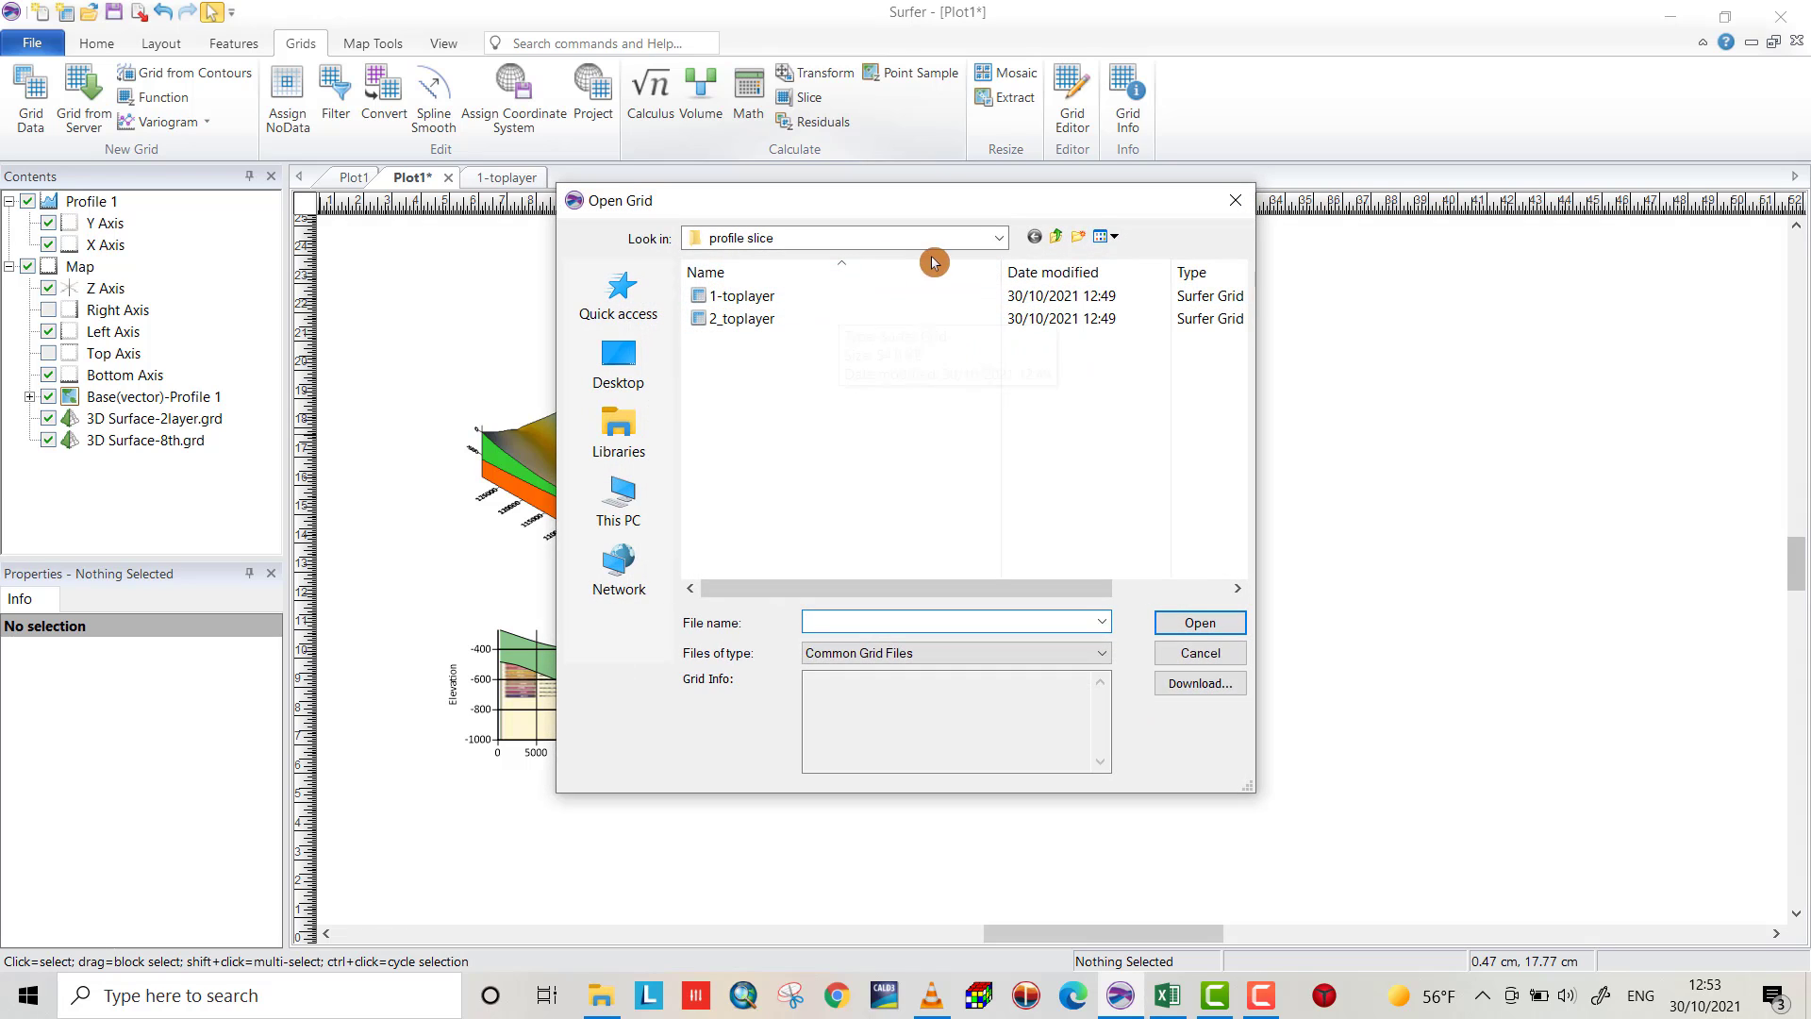
pyautogui.click(744, 296)
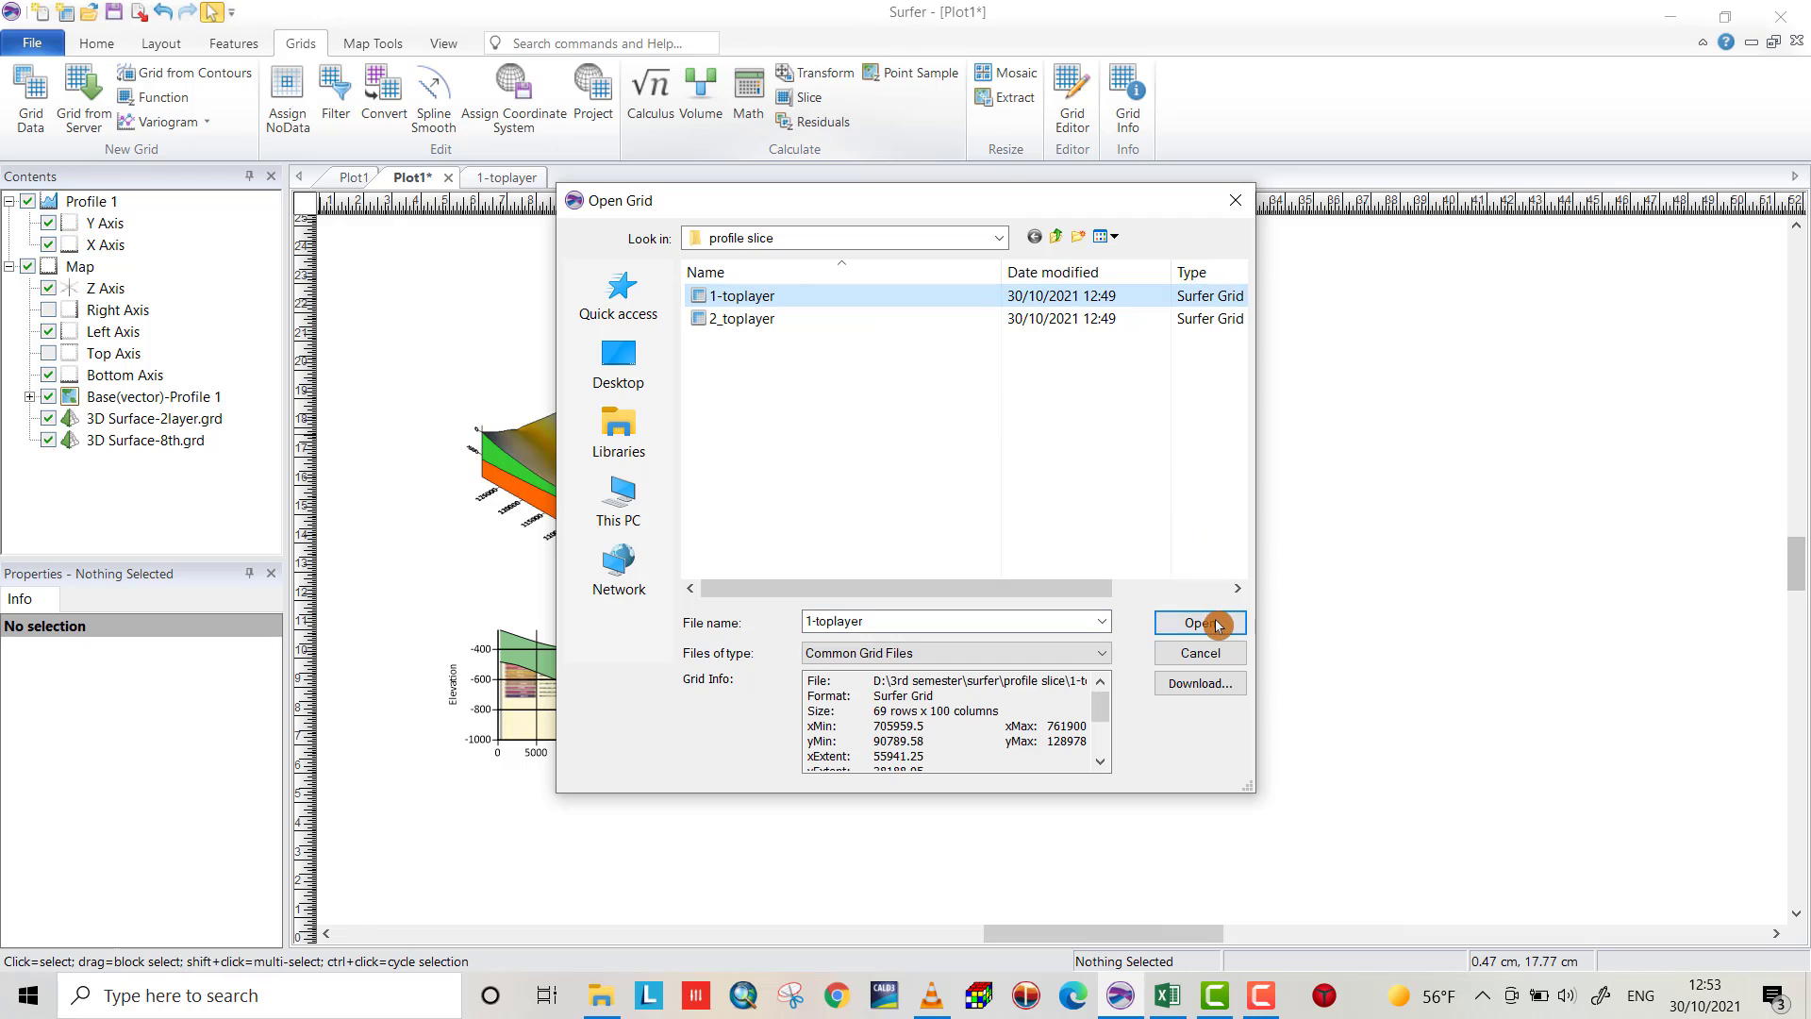
pyautogui.click(1199, 622)
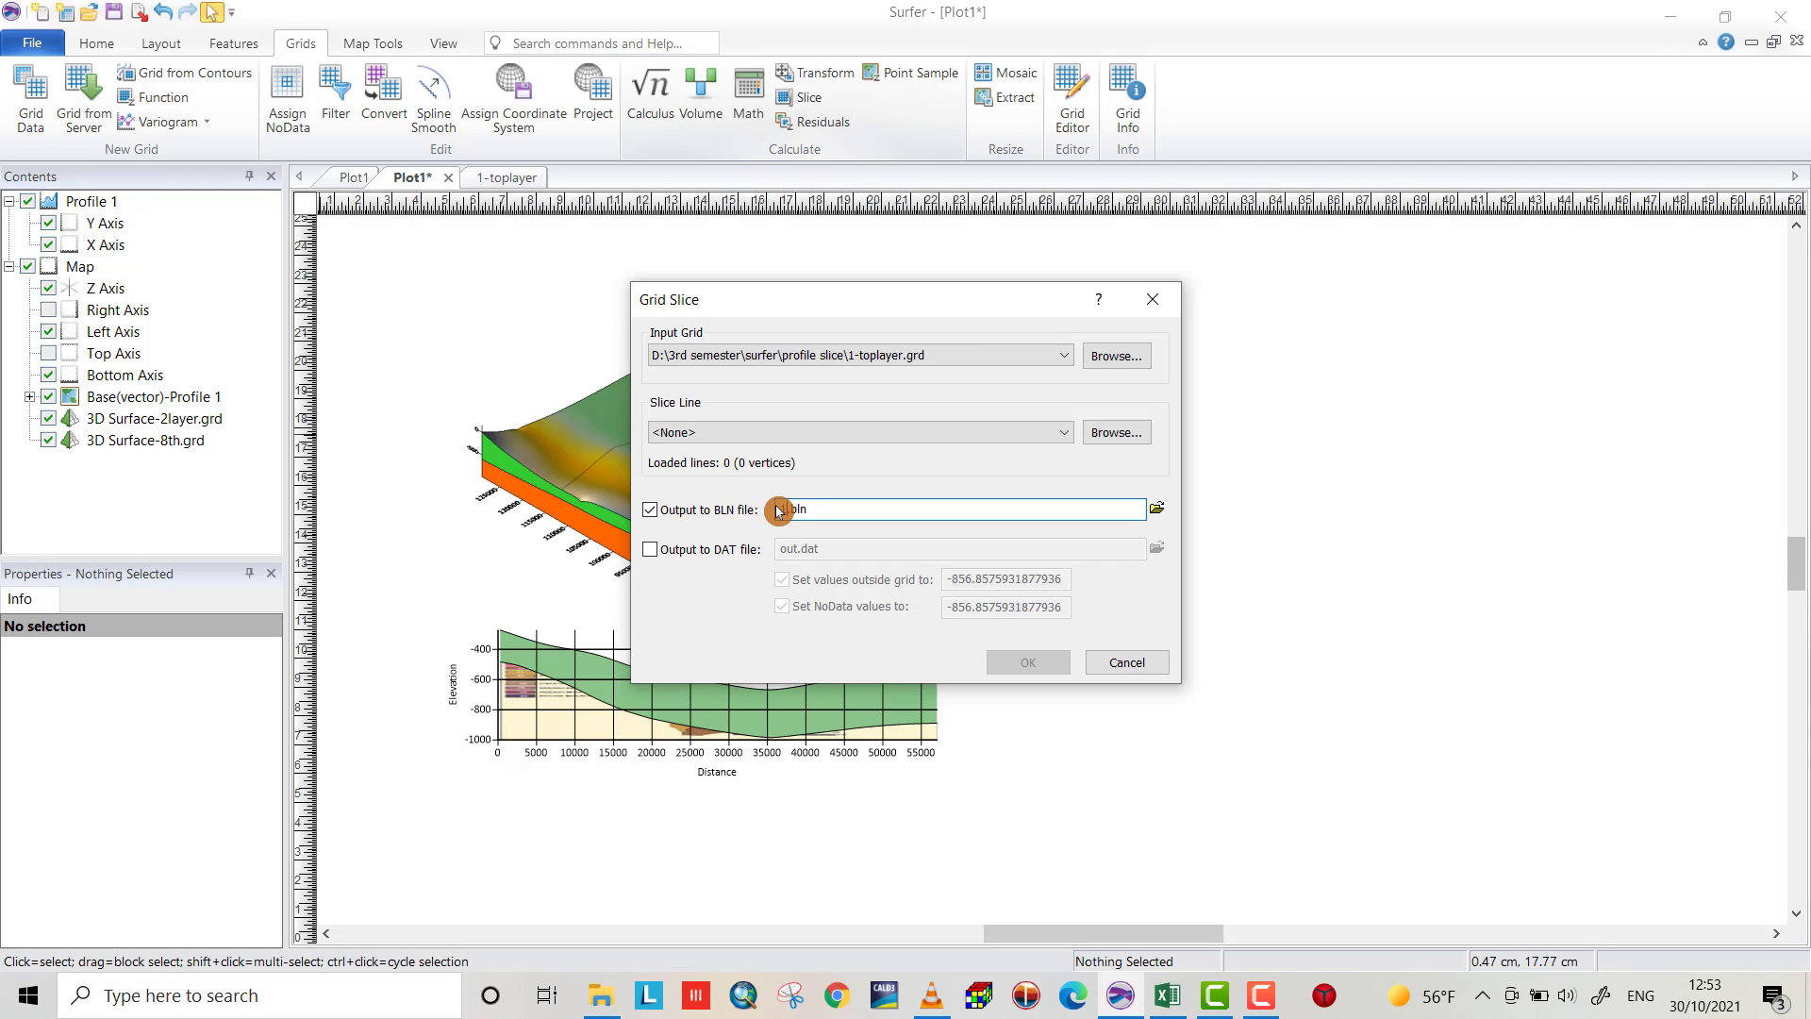
pyautogui.write('1')
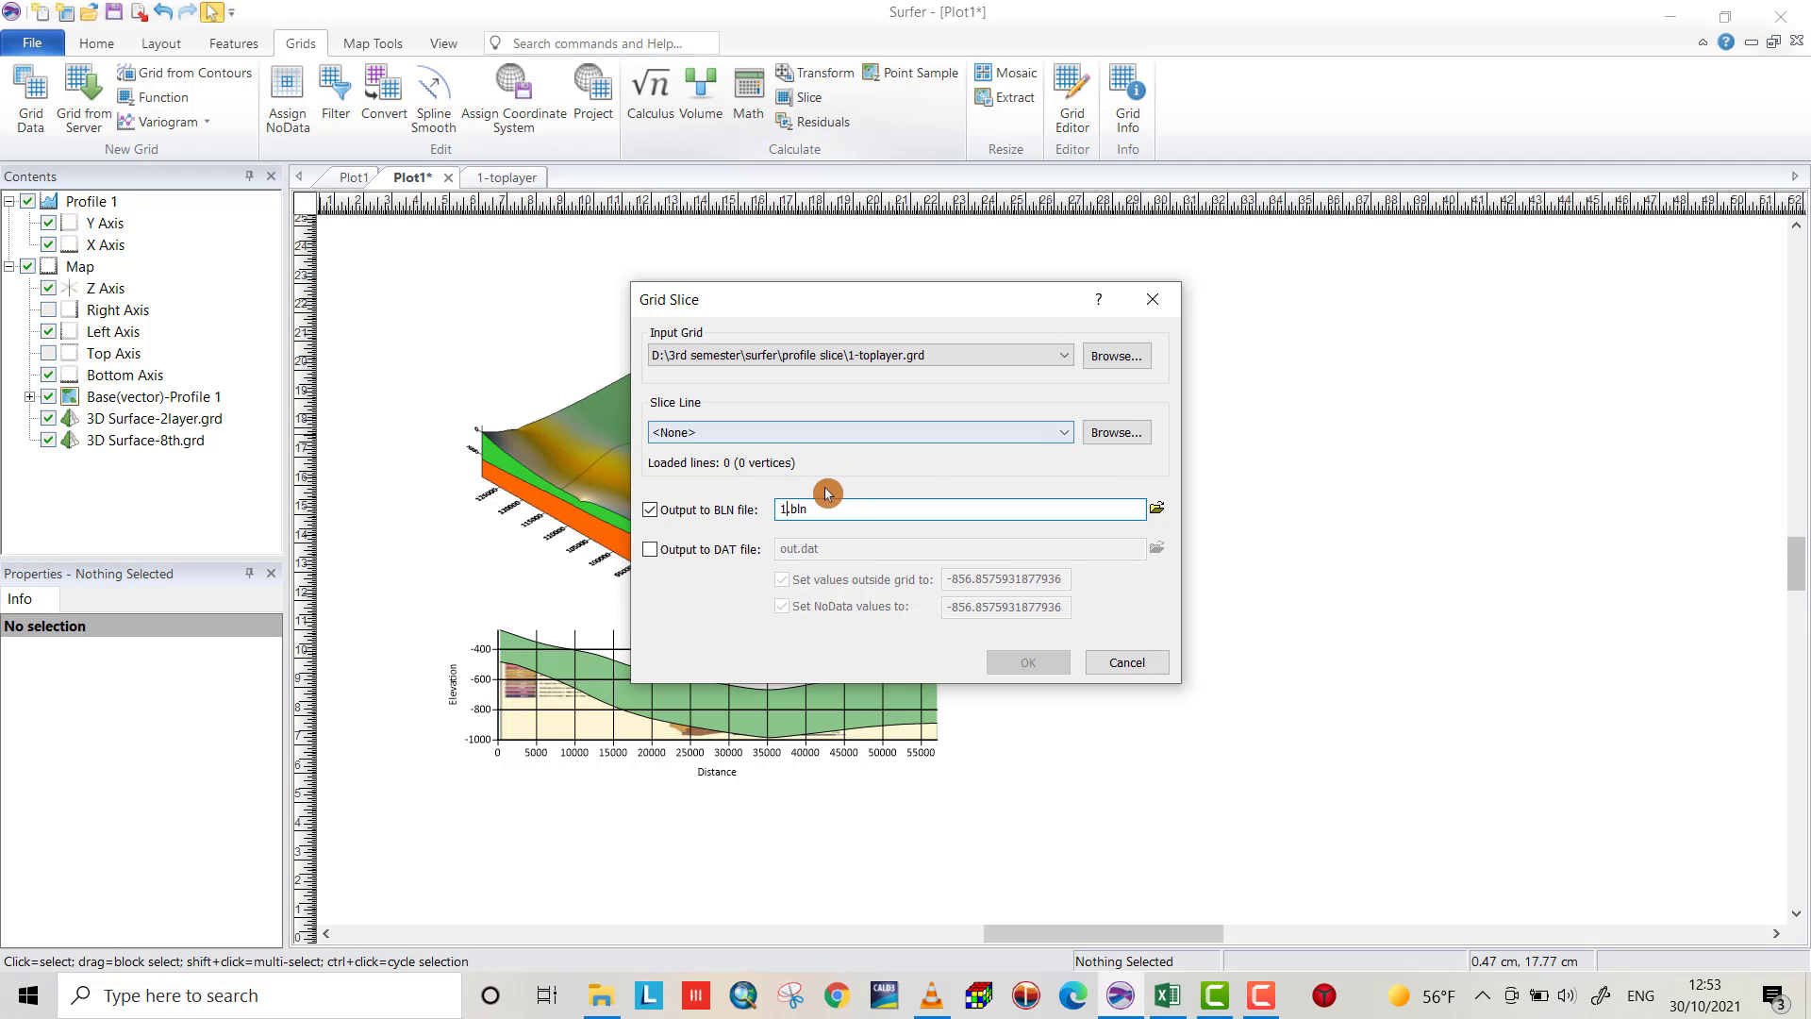
pyautogui.moveTo(1160, 508)
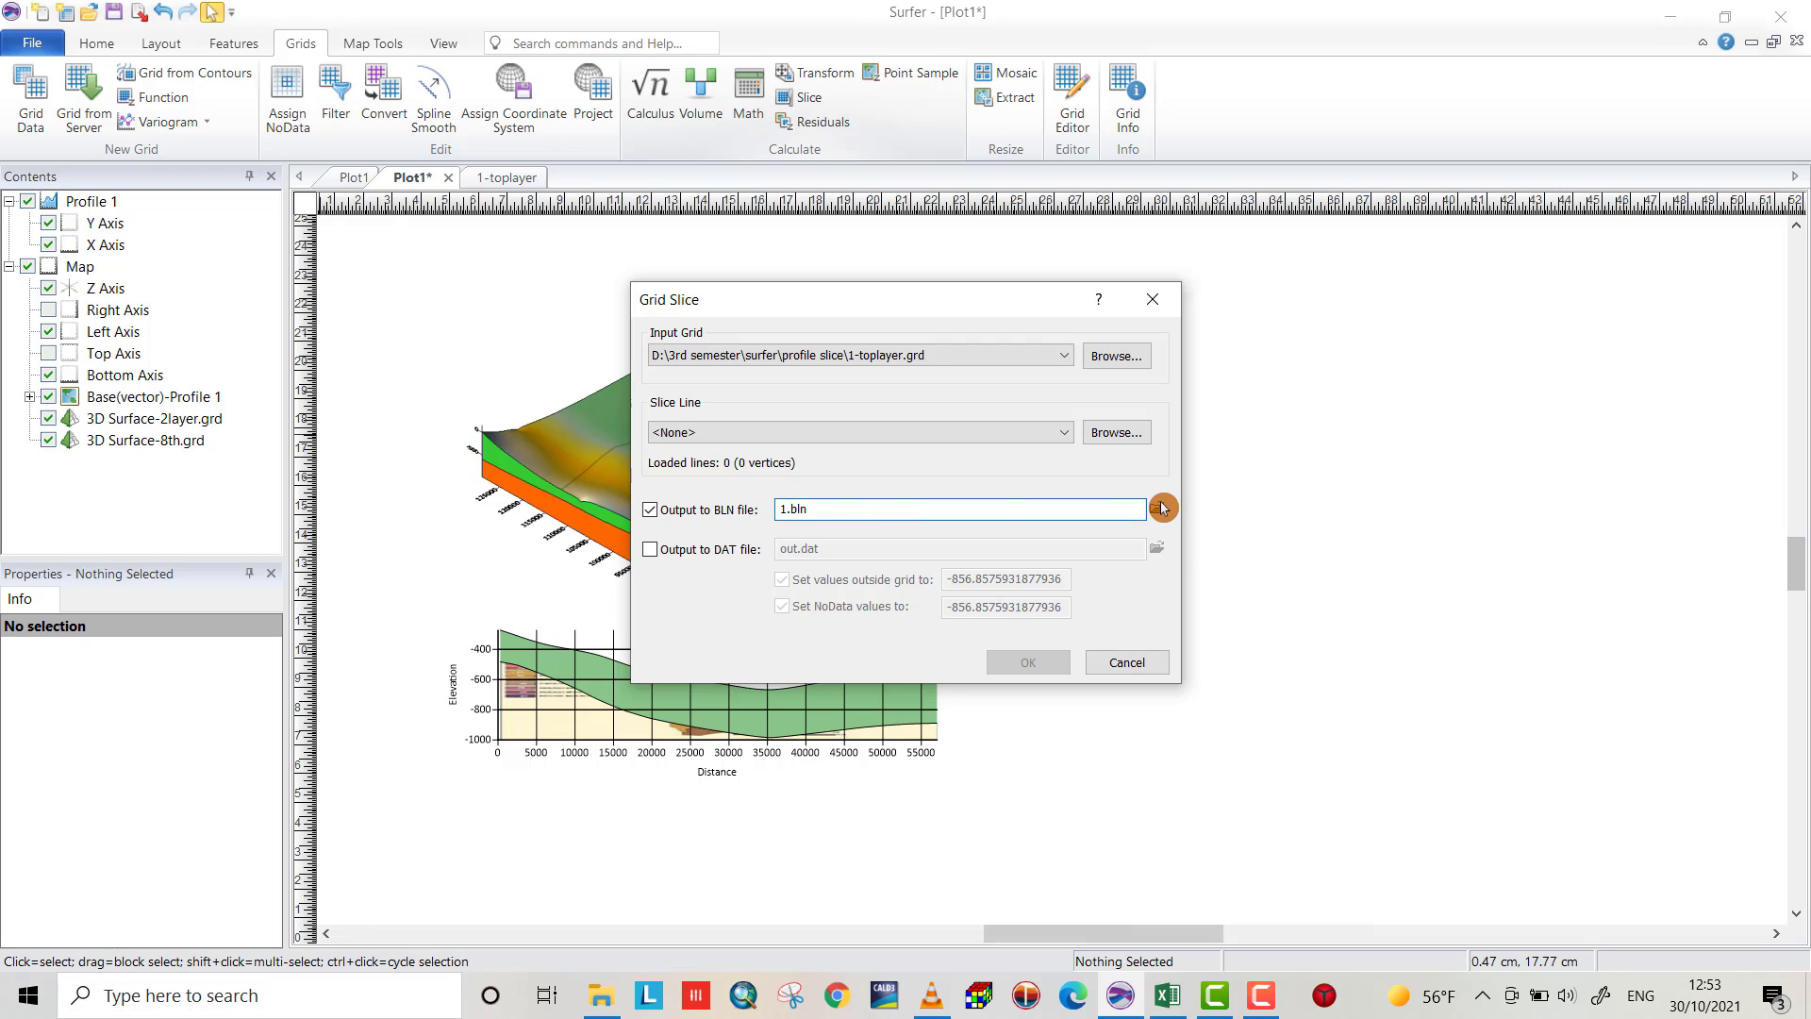
# Set the slice's BLN output to 1_bln.bln in the profile slice folder
pyautogui.click(1162, 510)
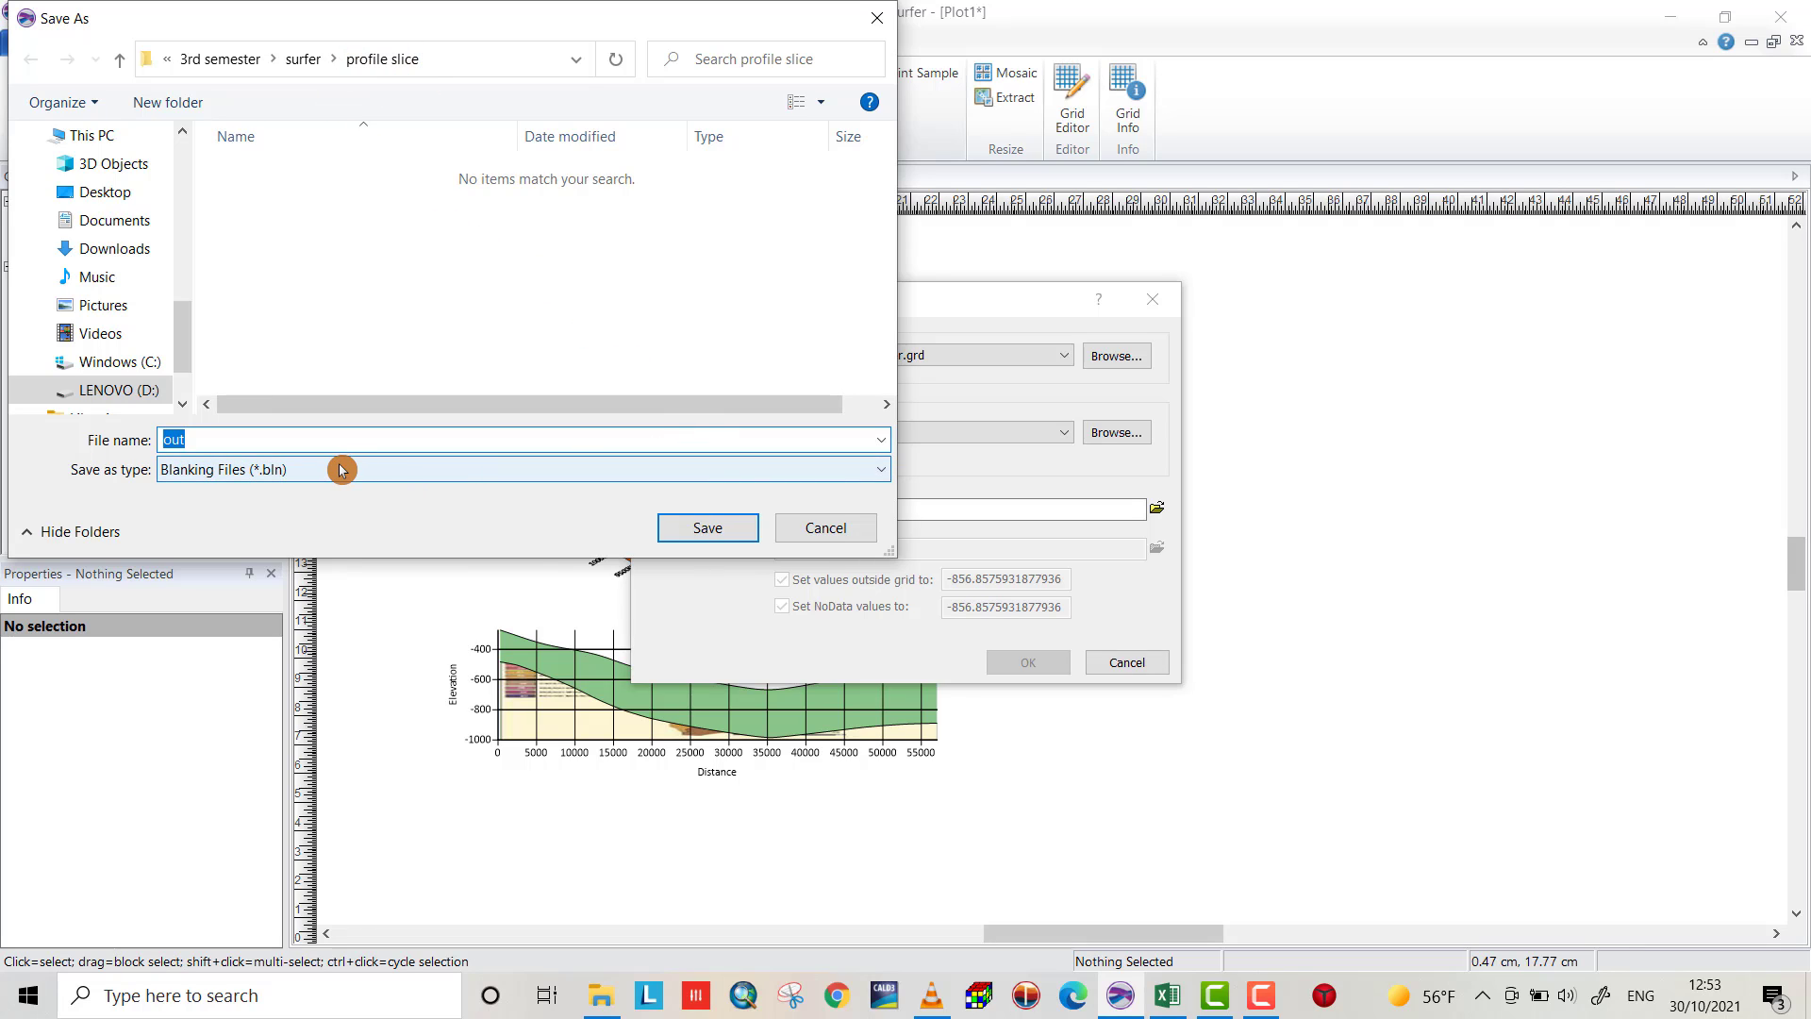
pyautogui.write('1_bln')
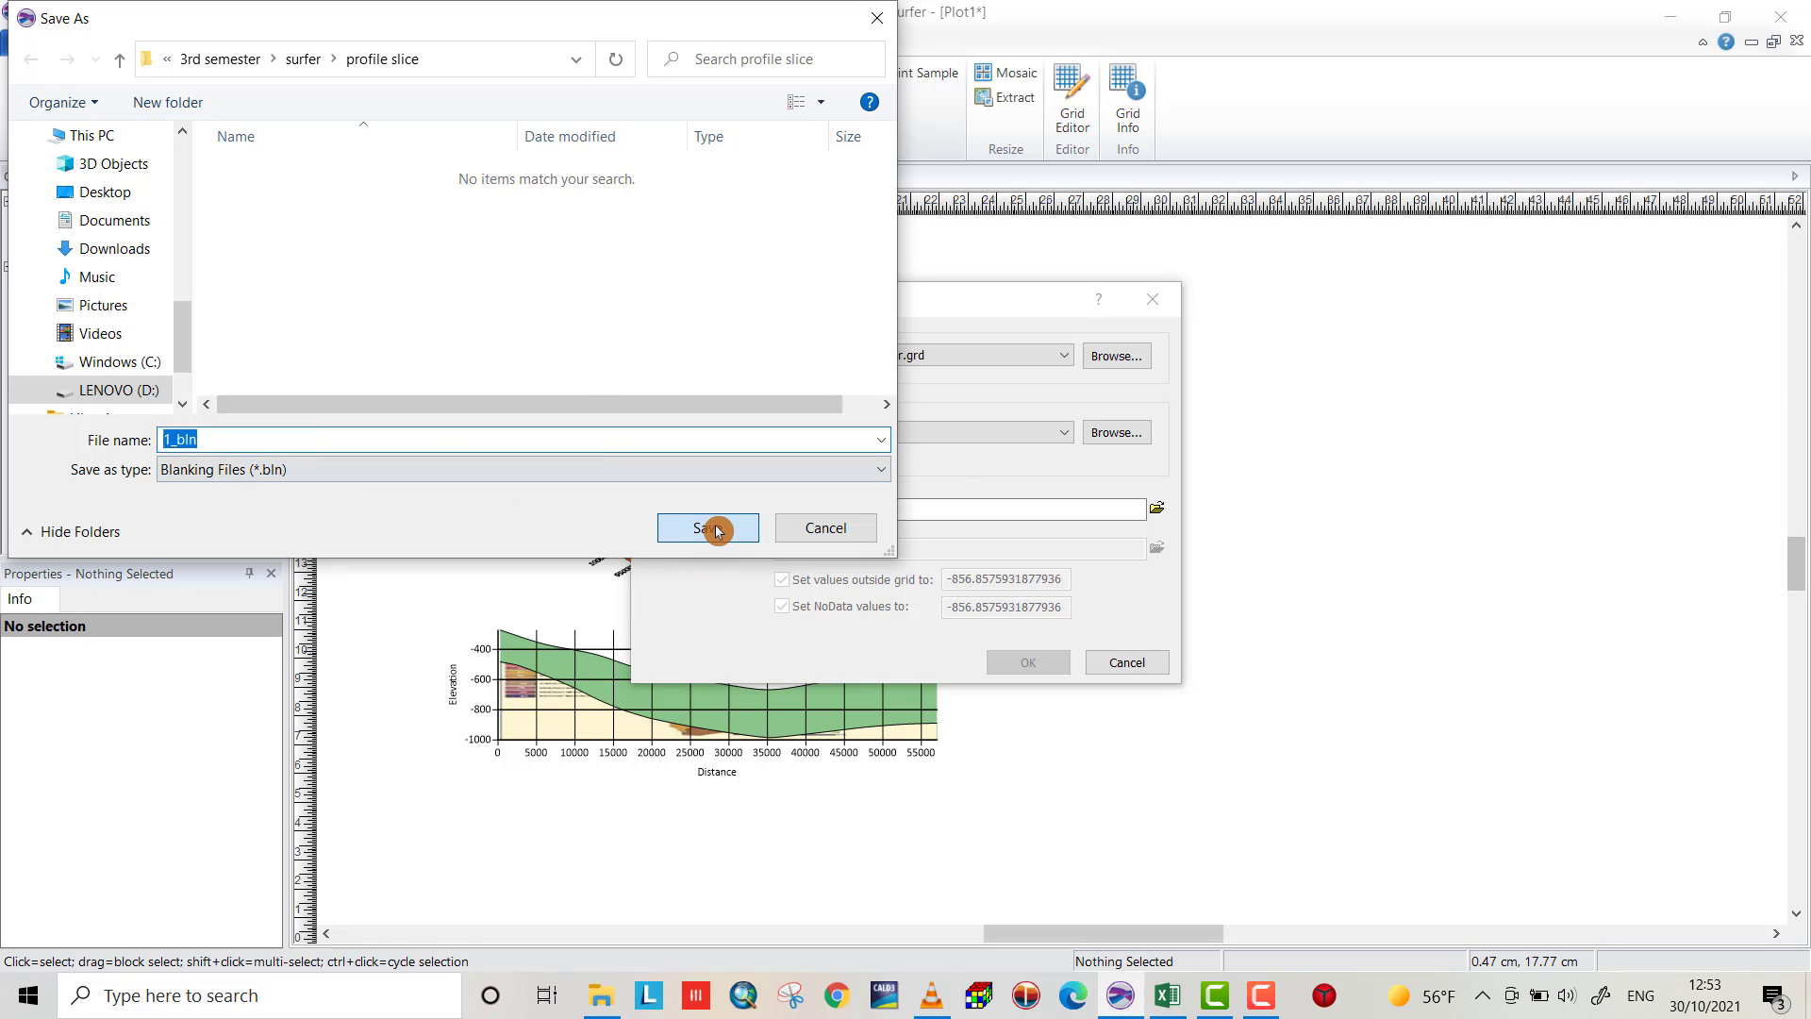
pyautogui.click(707, 528)
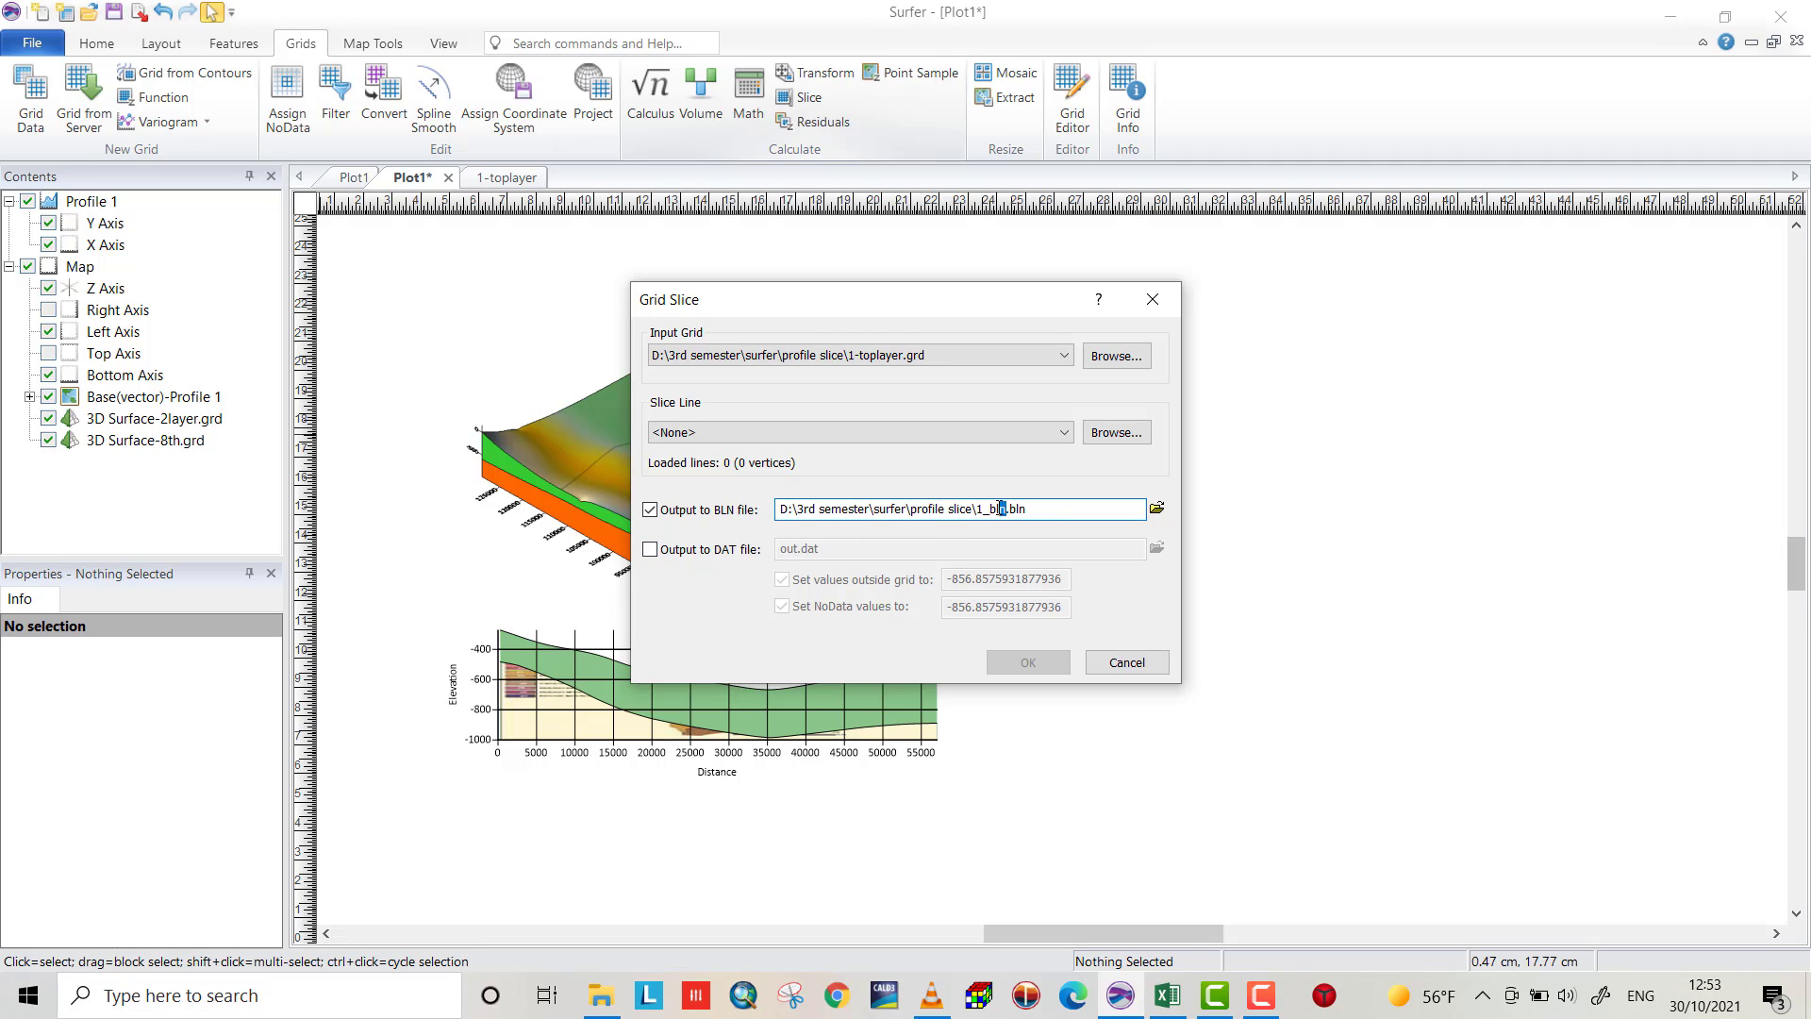
# Rename the BLN output to 1.bln, keep DAT output off, slice along Base(vector)-Profile 1 and run it
pyautogui.doubleClick(996, 508)
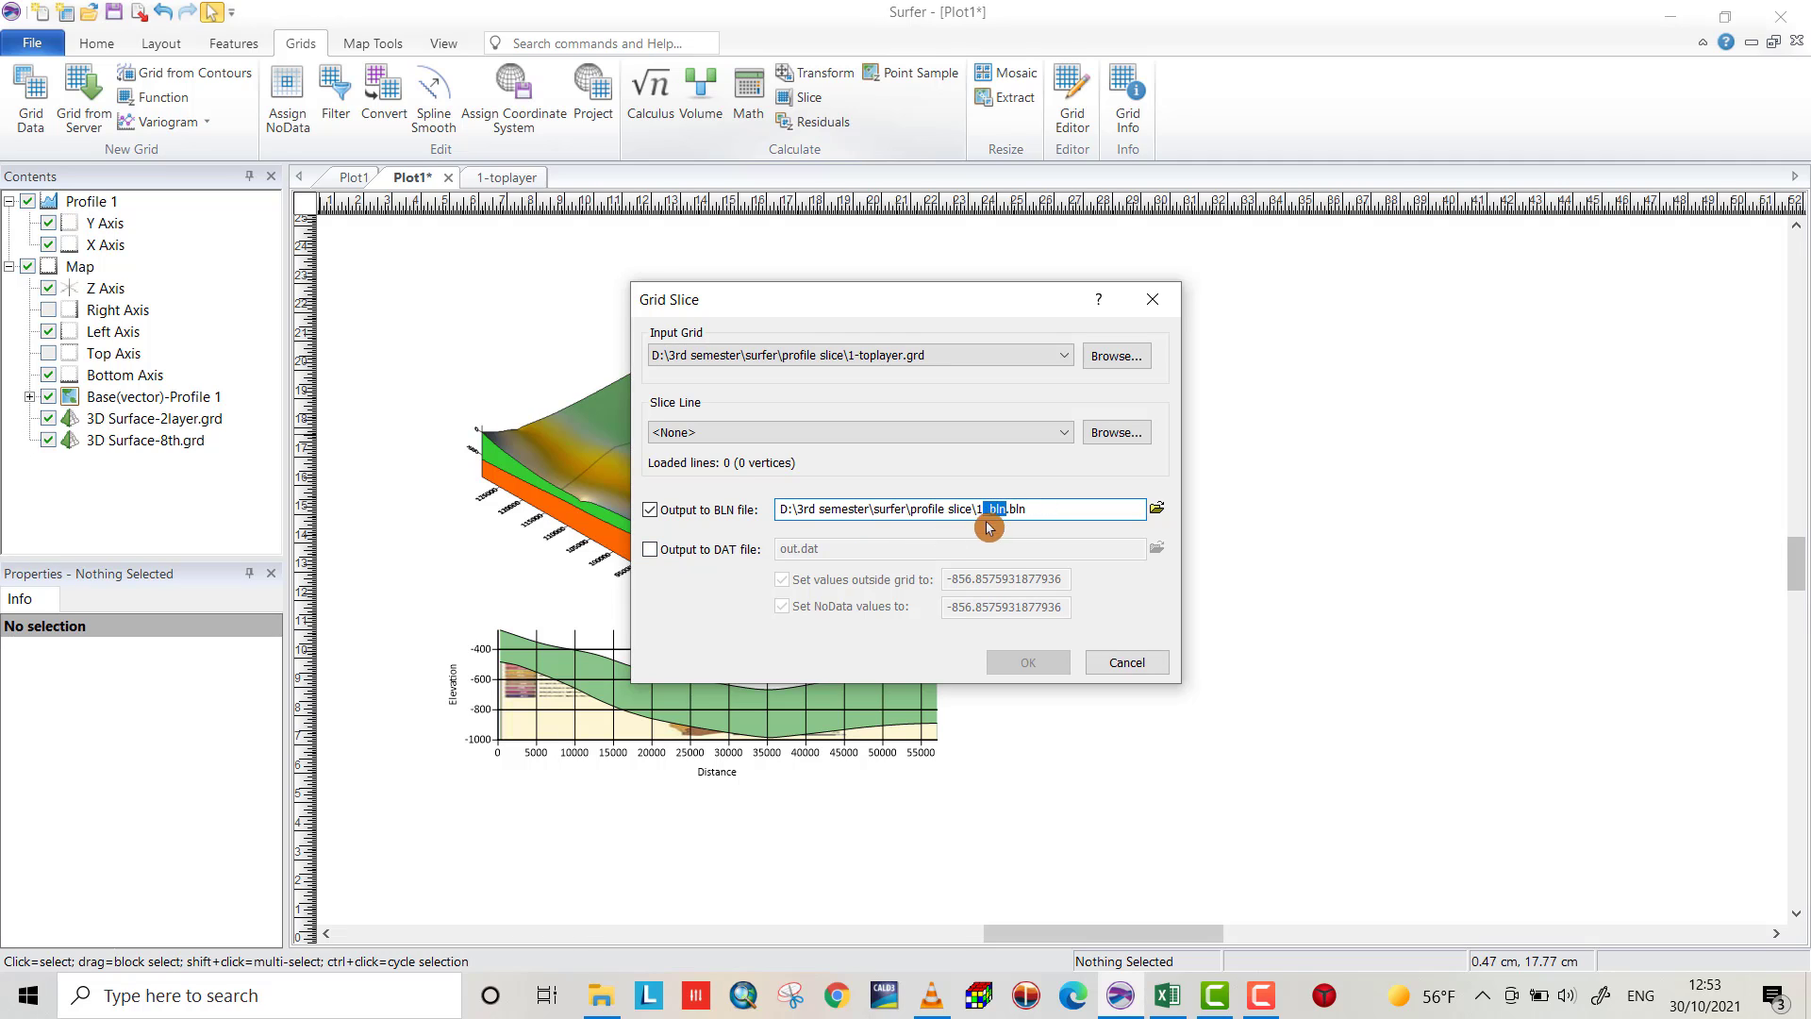
pyautogui.click(1067, 510)
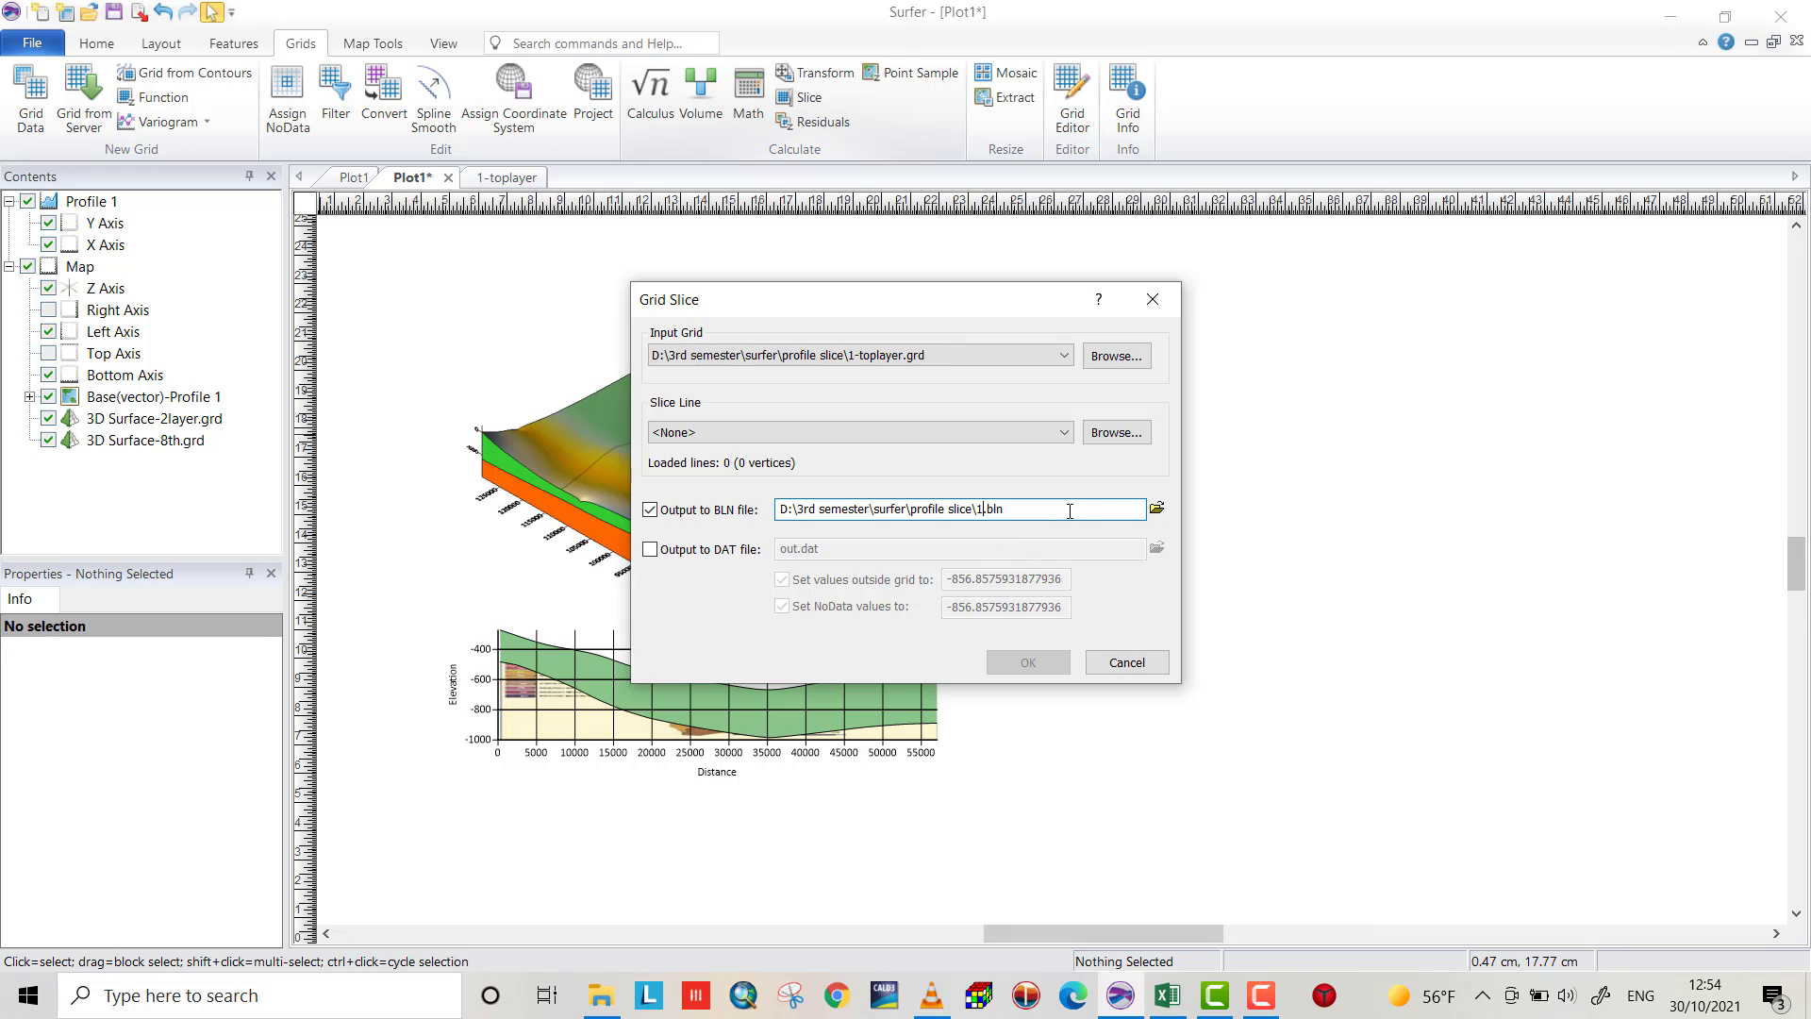
pyautogui.click(650, 549)
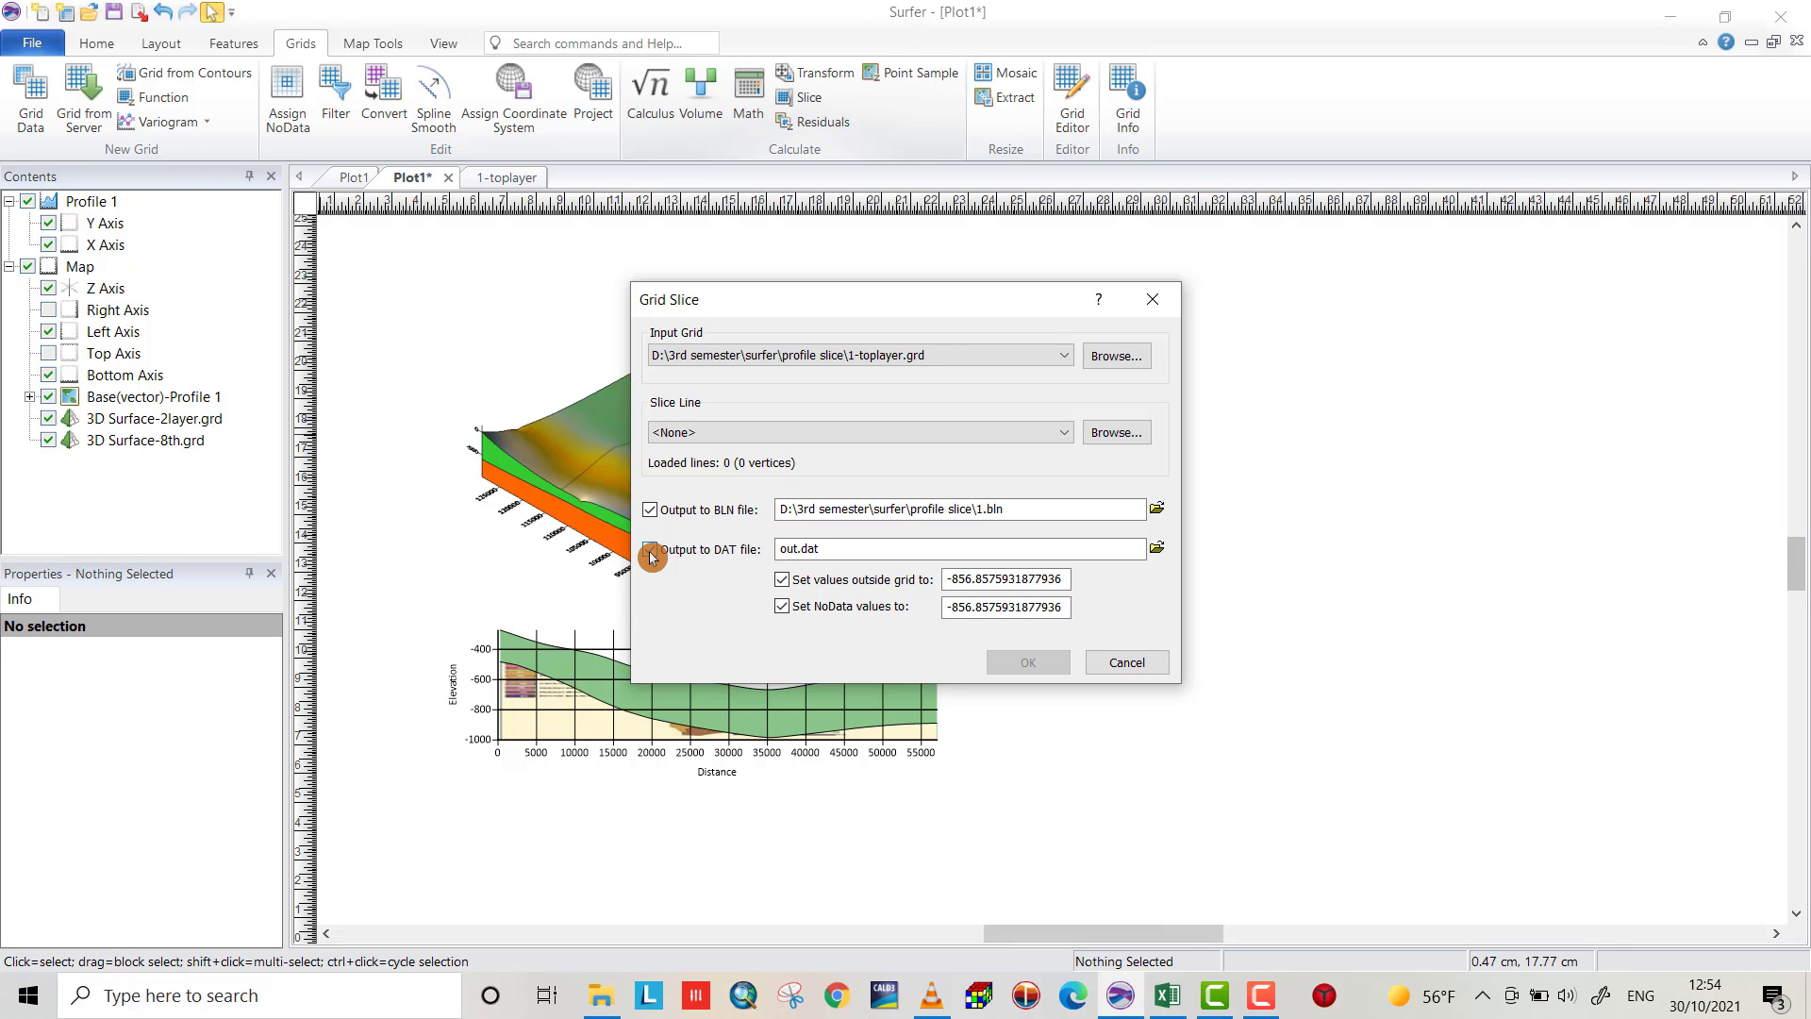
pyautogui.click(651, 549)
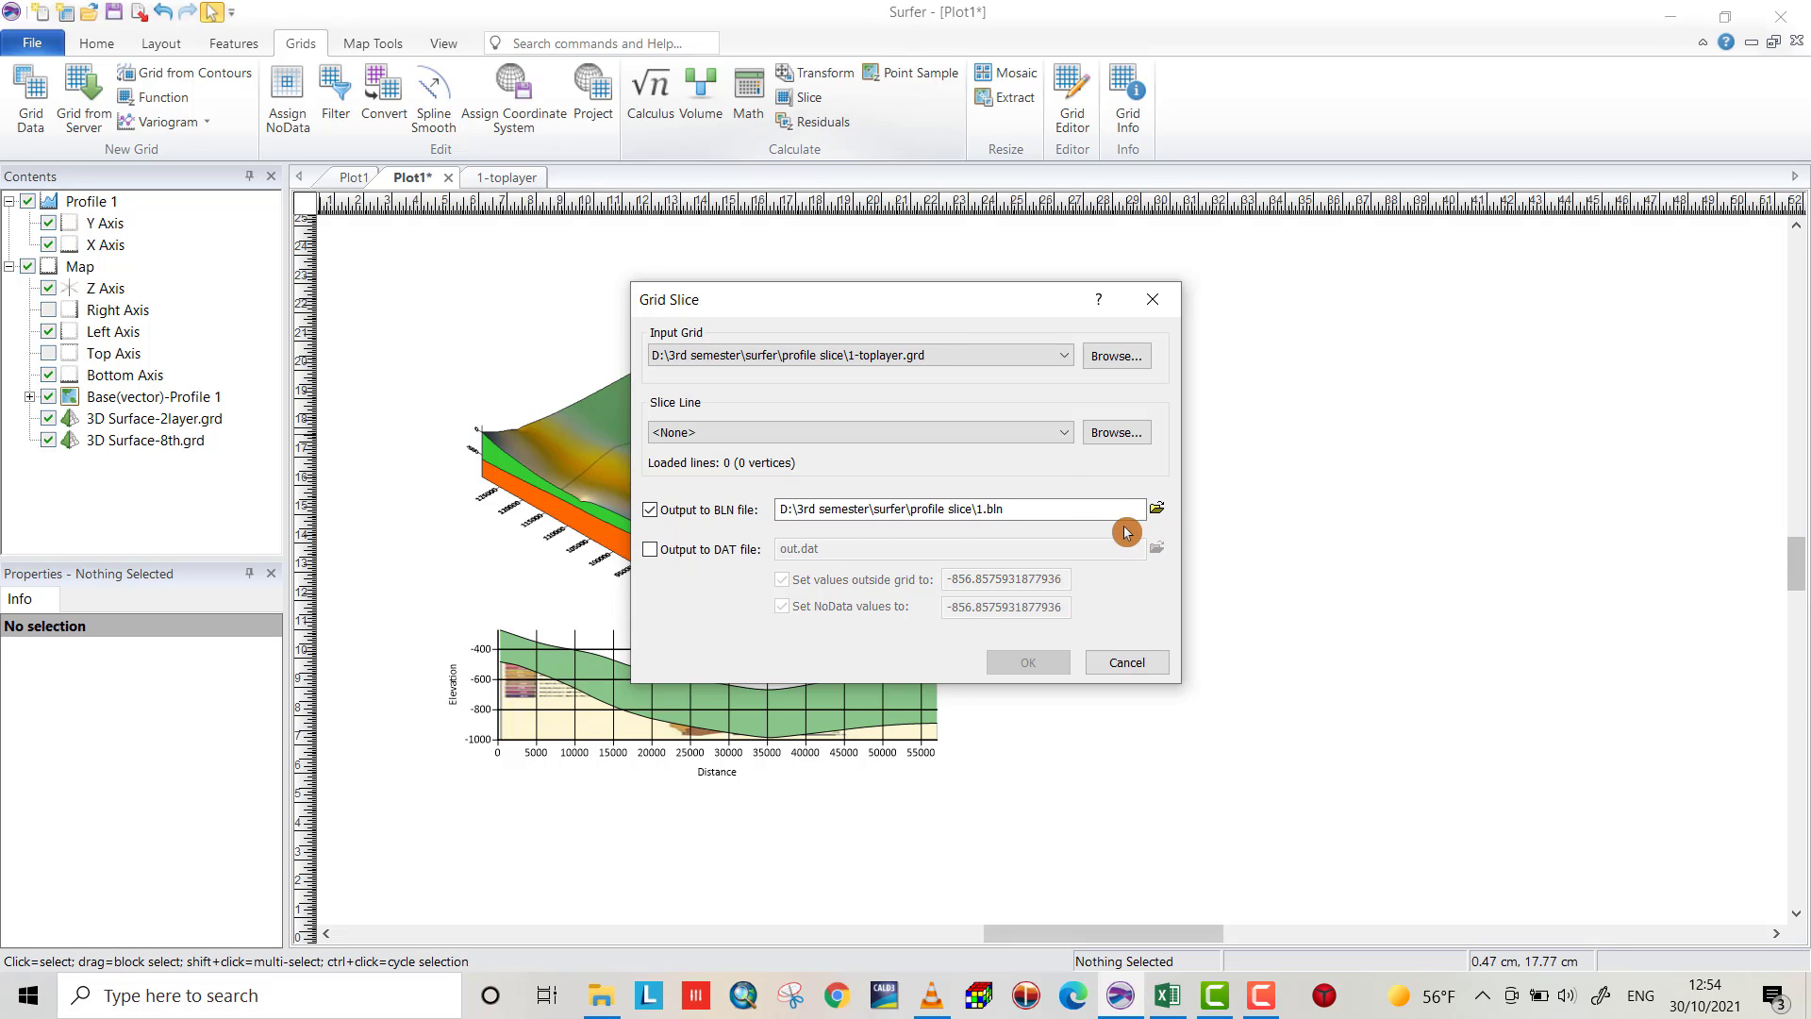
pyautogui.click(1060, 432)
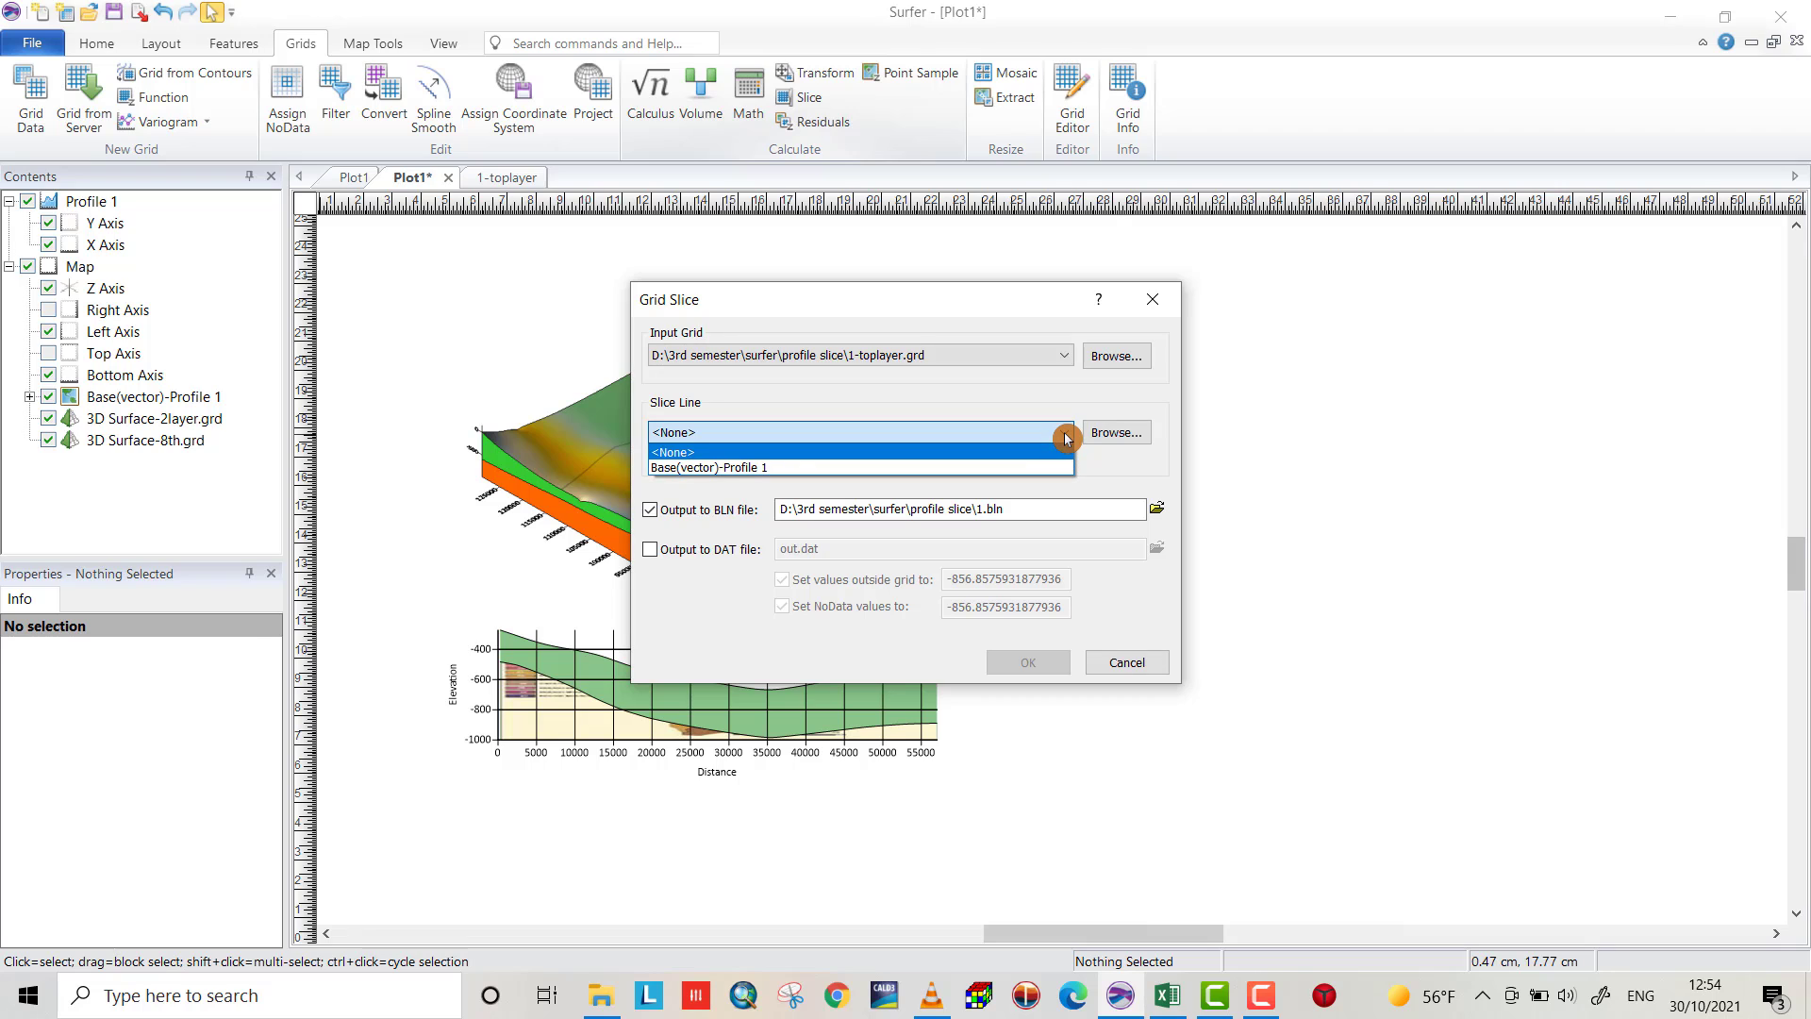
pyautogui.moveTo(716, 466)
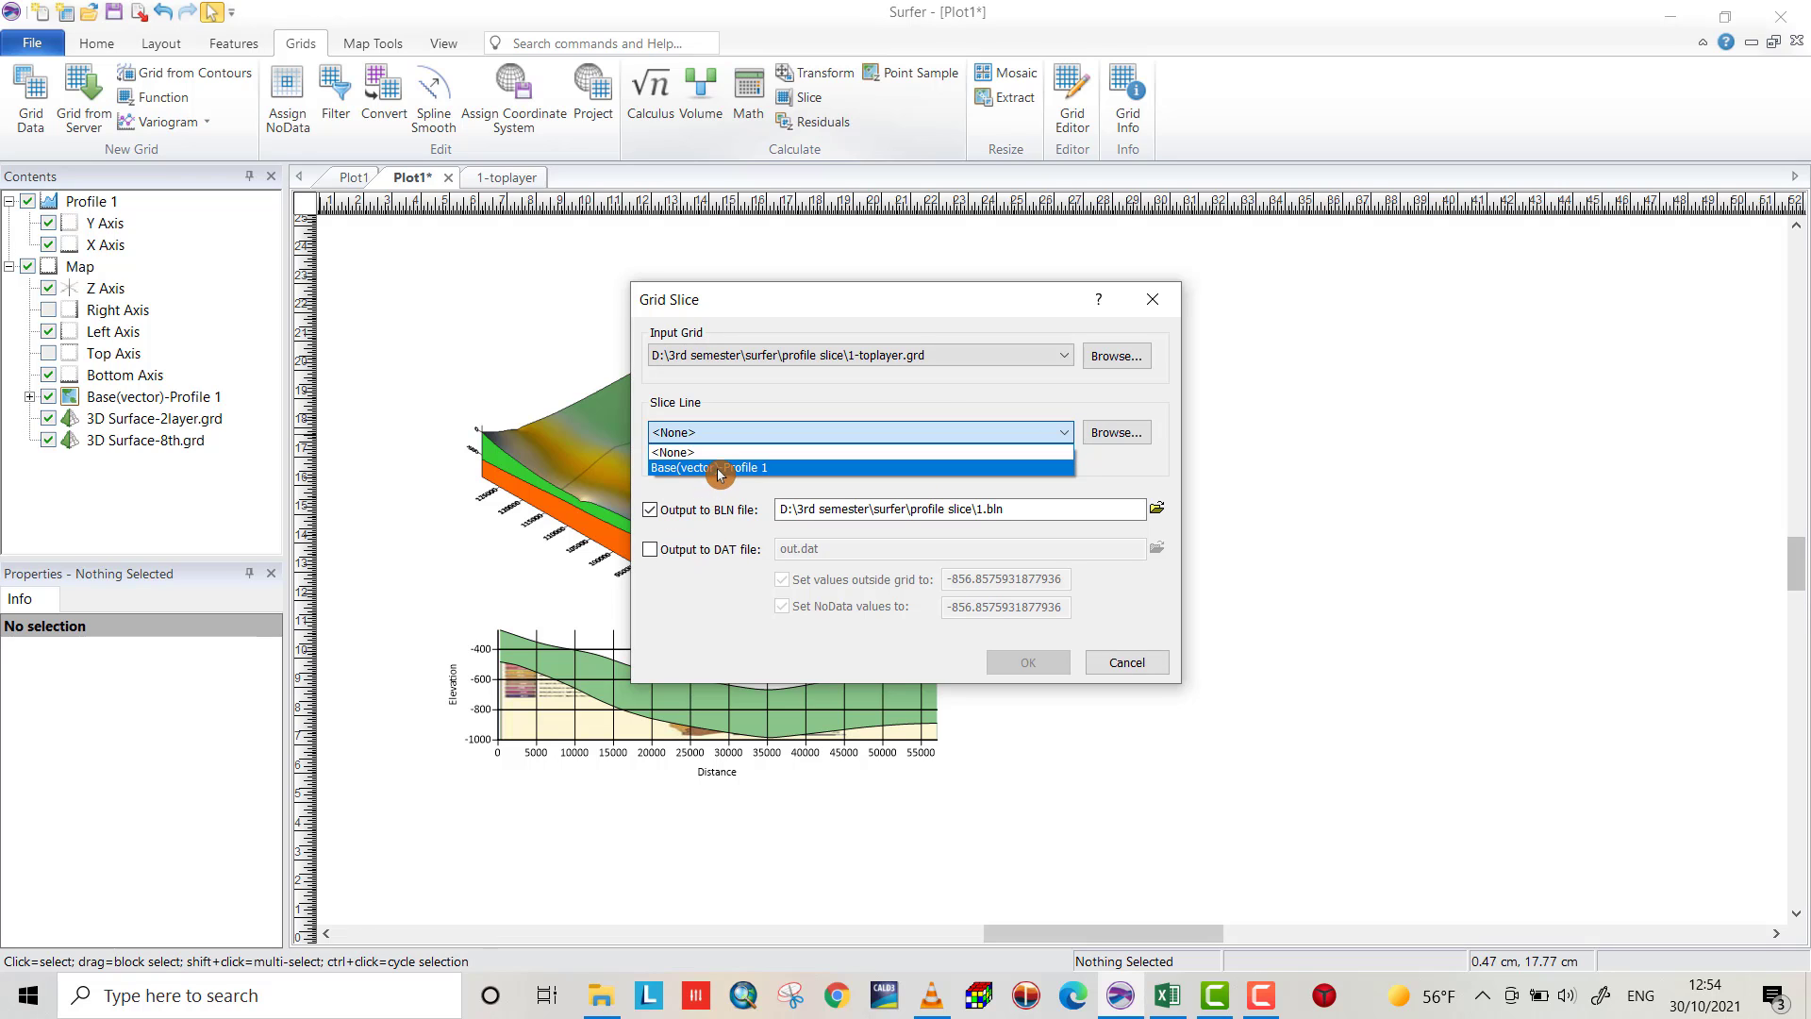
pyautogui.click(708, 466)
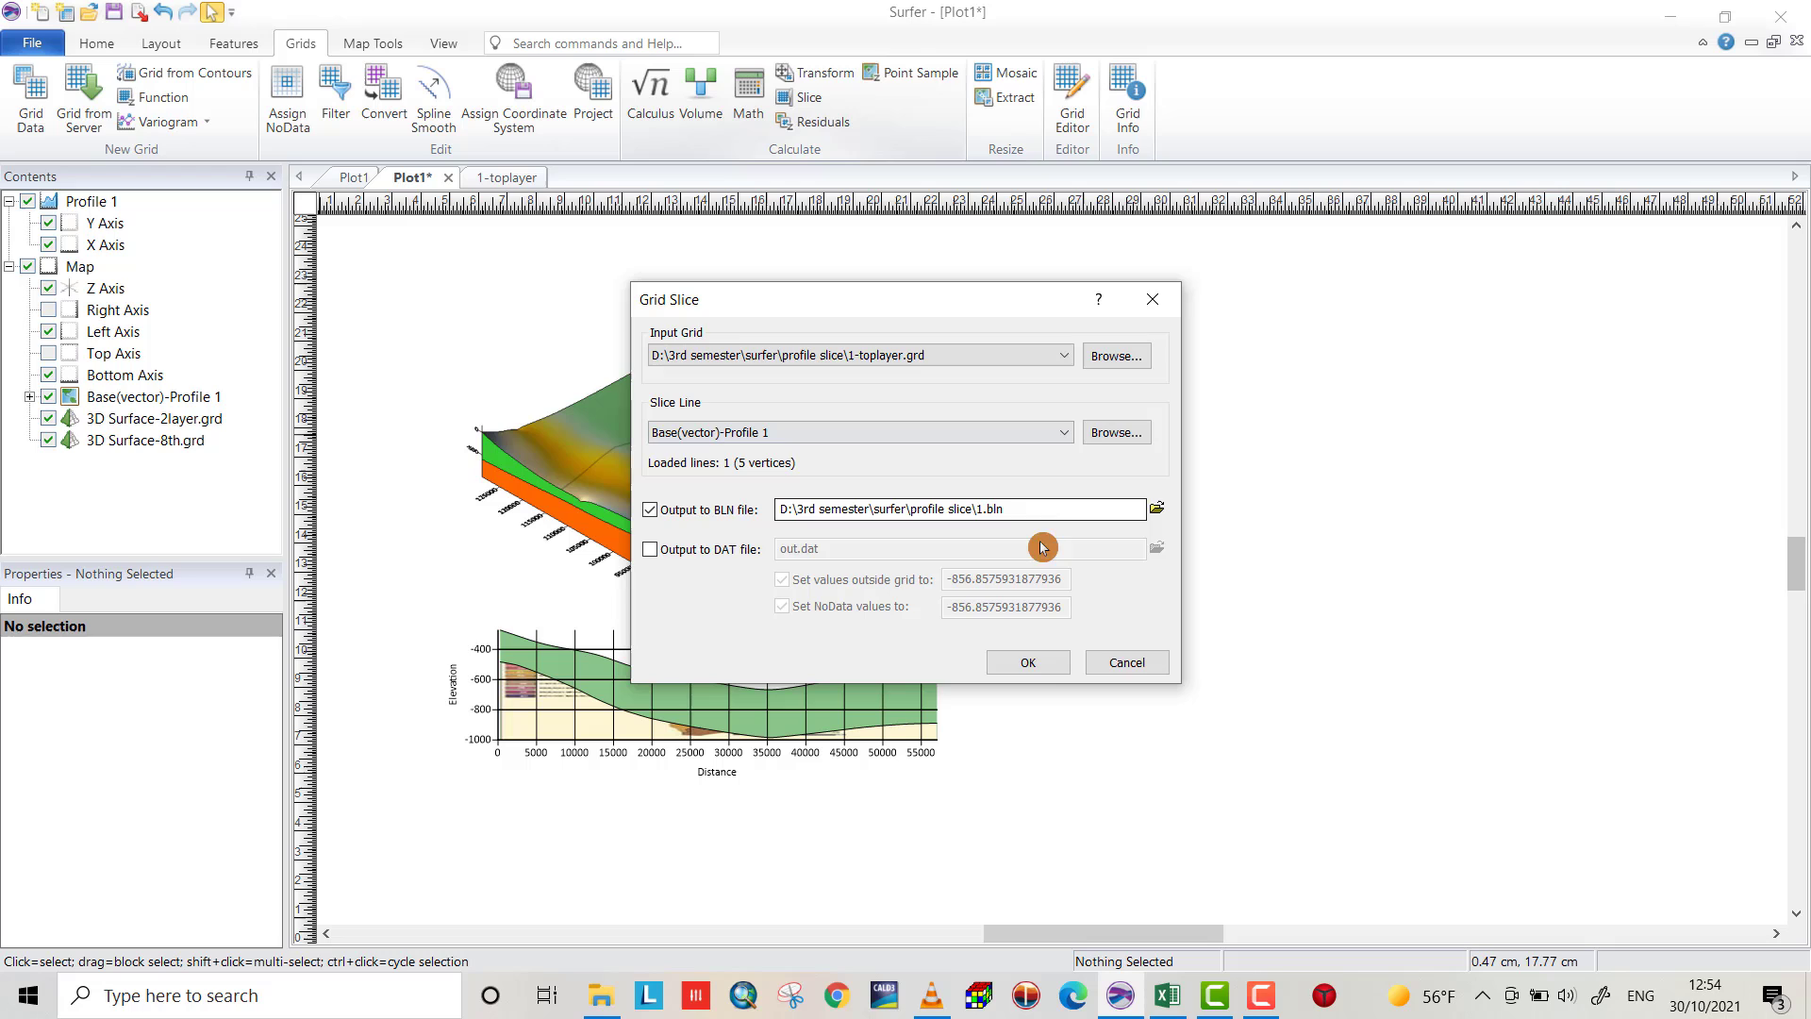
pyautogui.click(1026, 662)
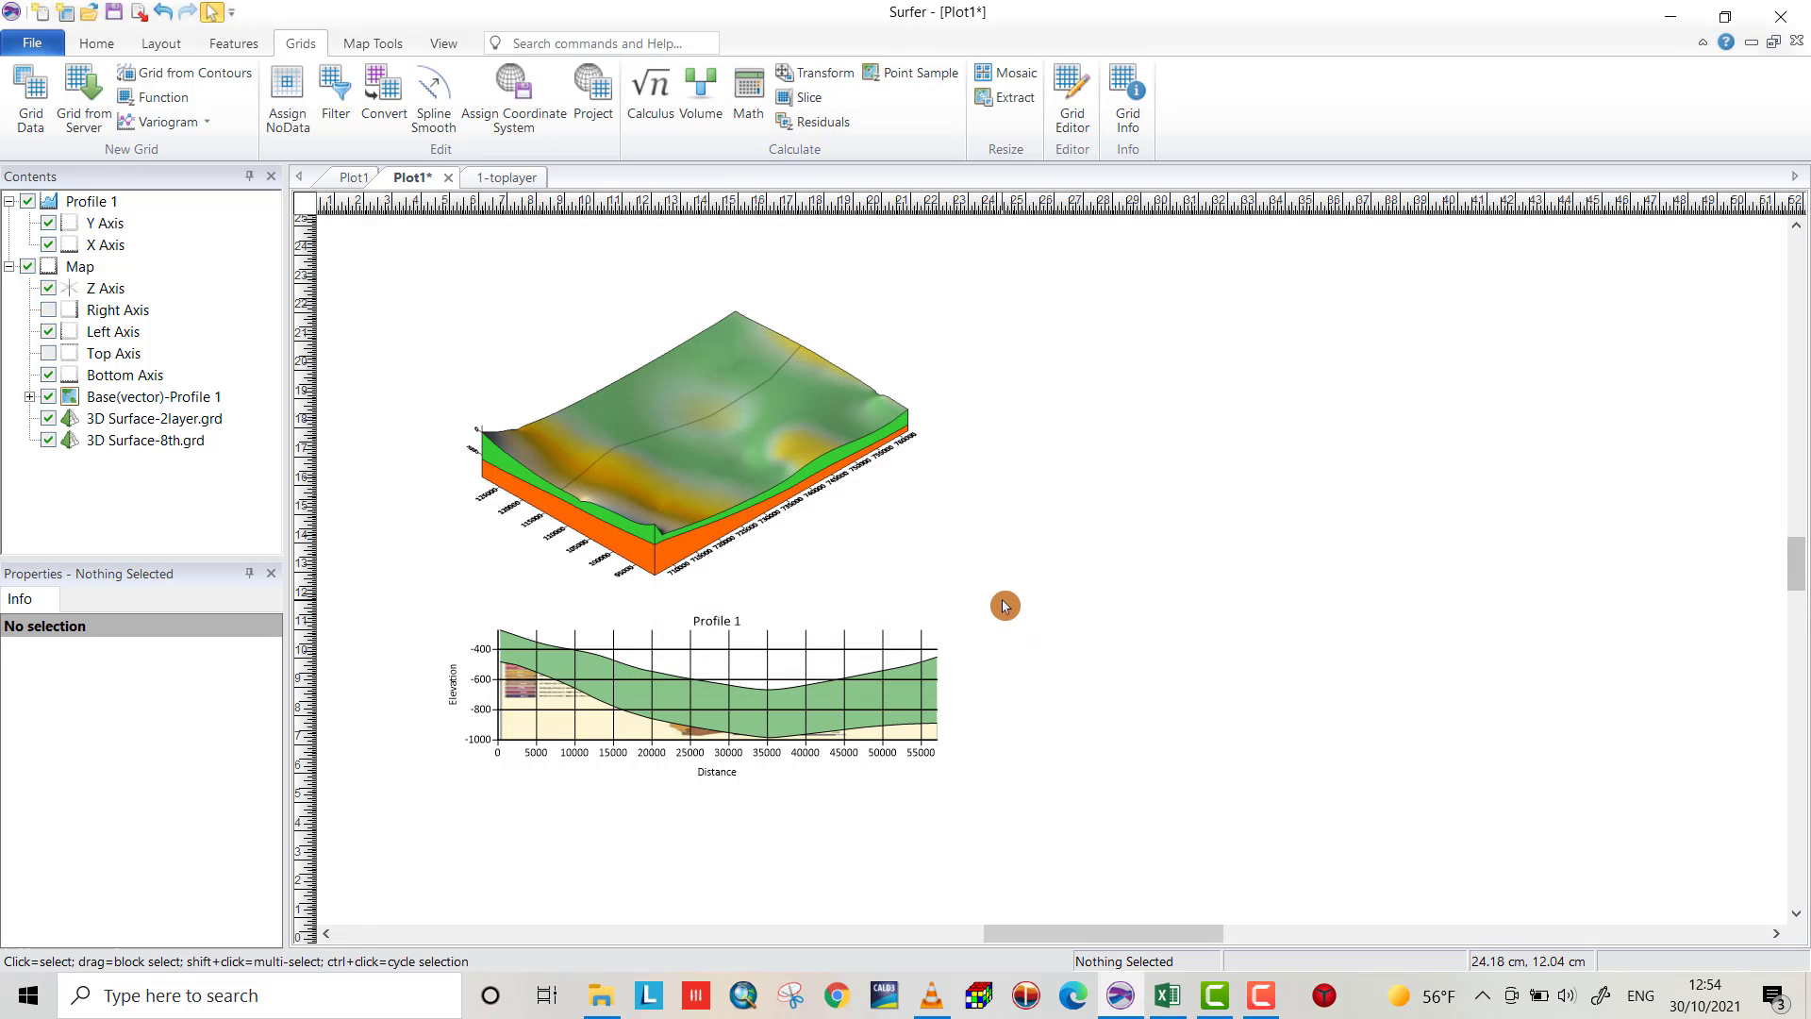
pyautogui.moveTo(1041, 490)
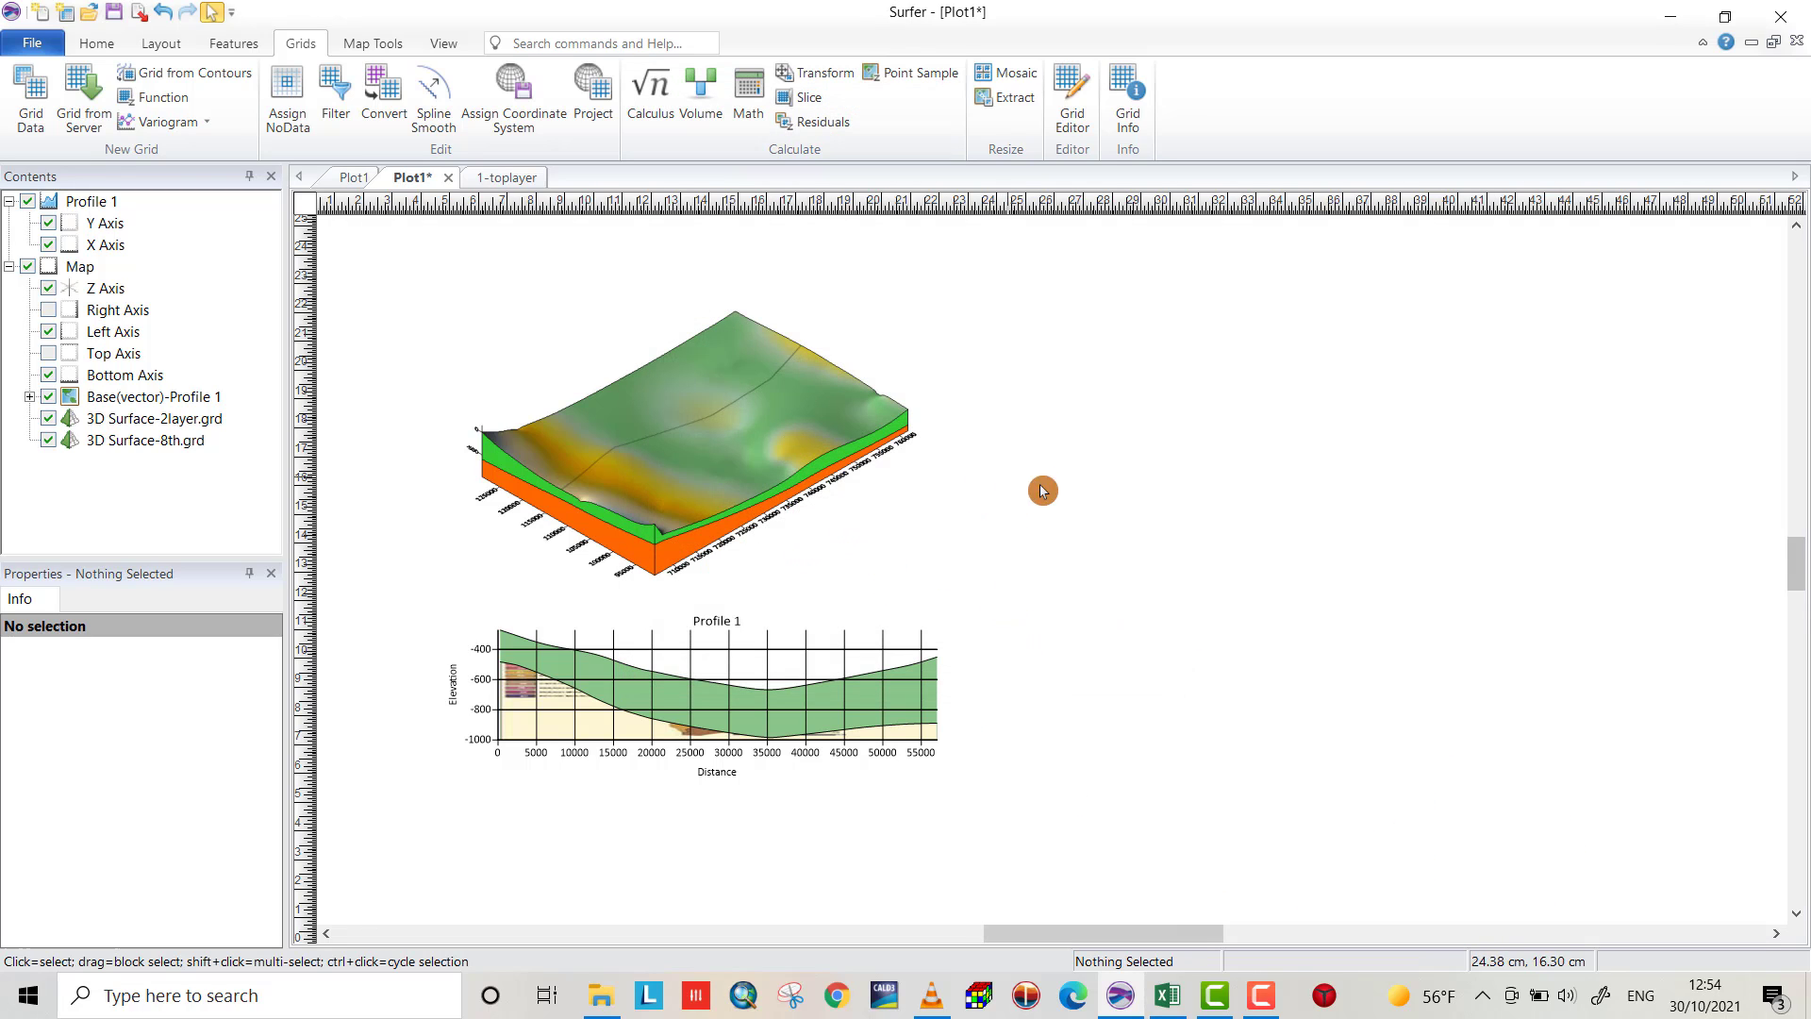
pyautogui.moveTo(632, 453)
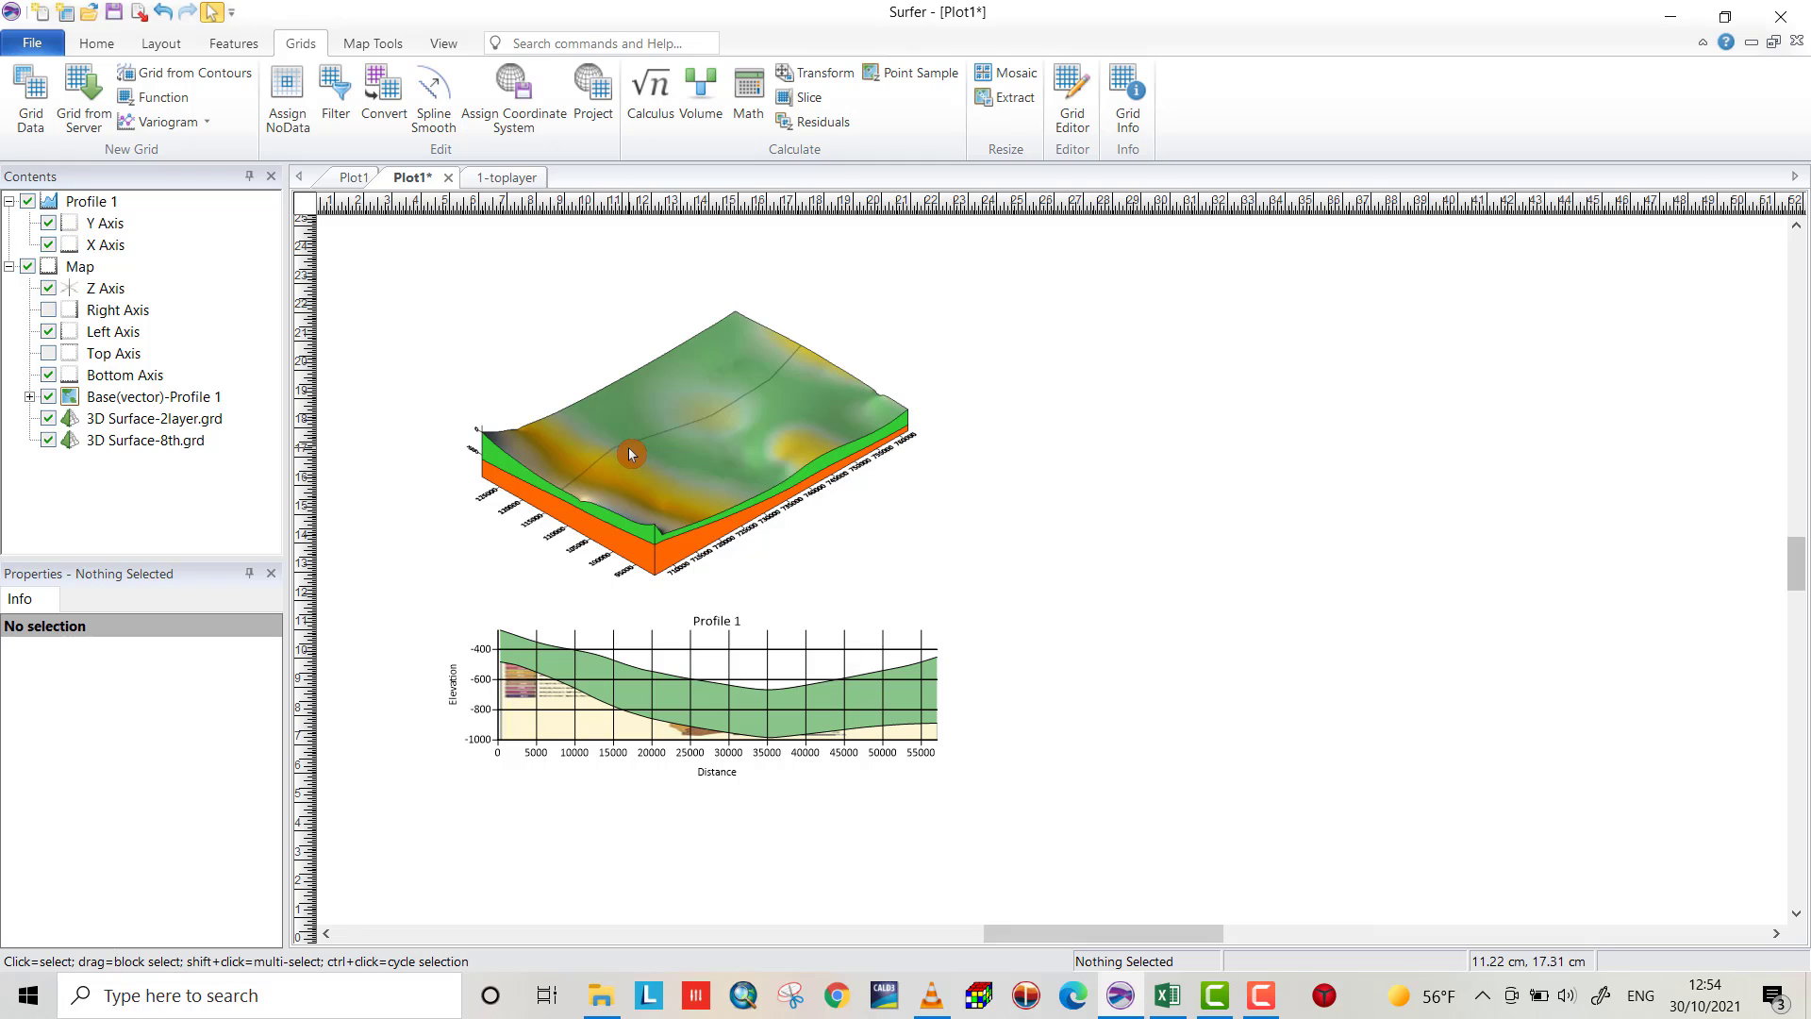
pyautogui.moveTo(559, 338)
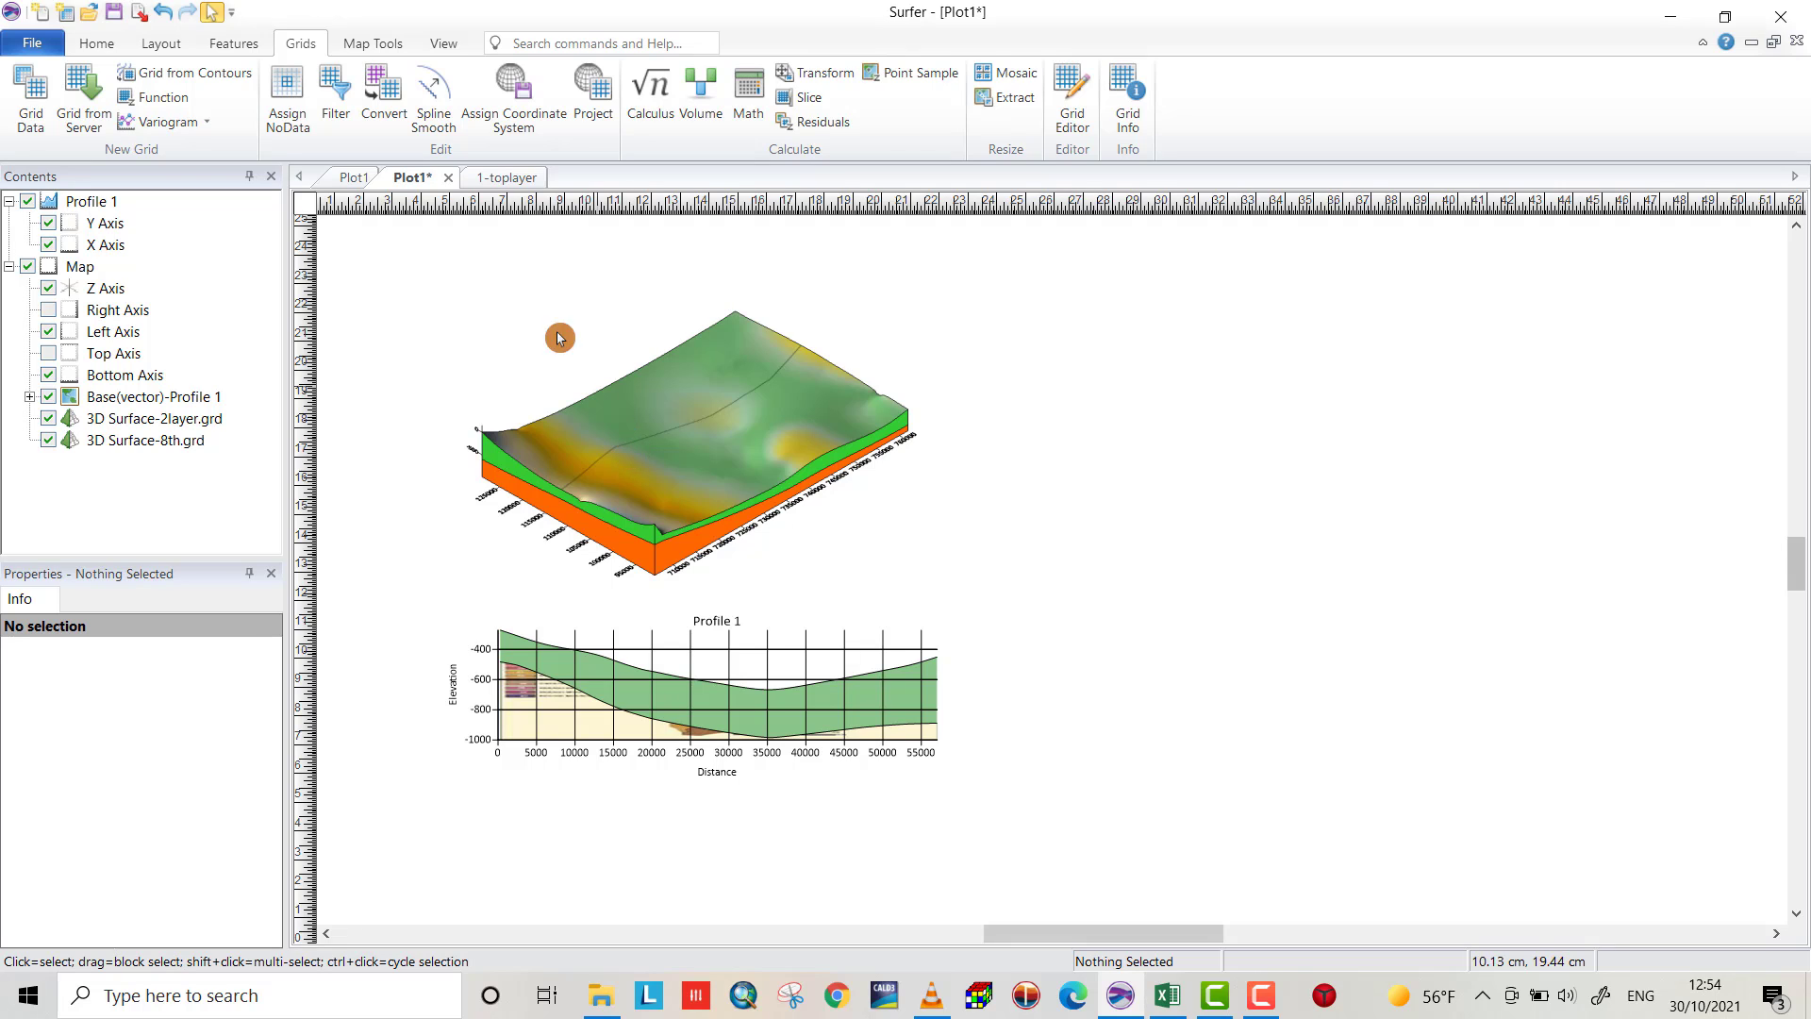
pyautogui.moveTo(473, 228)
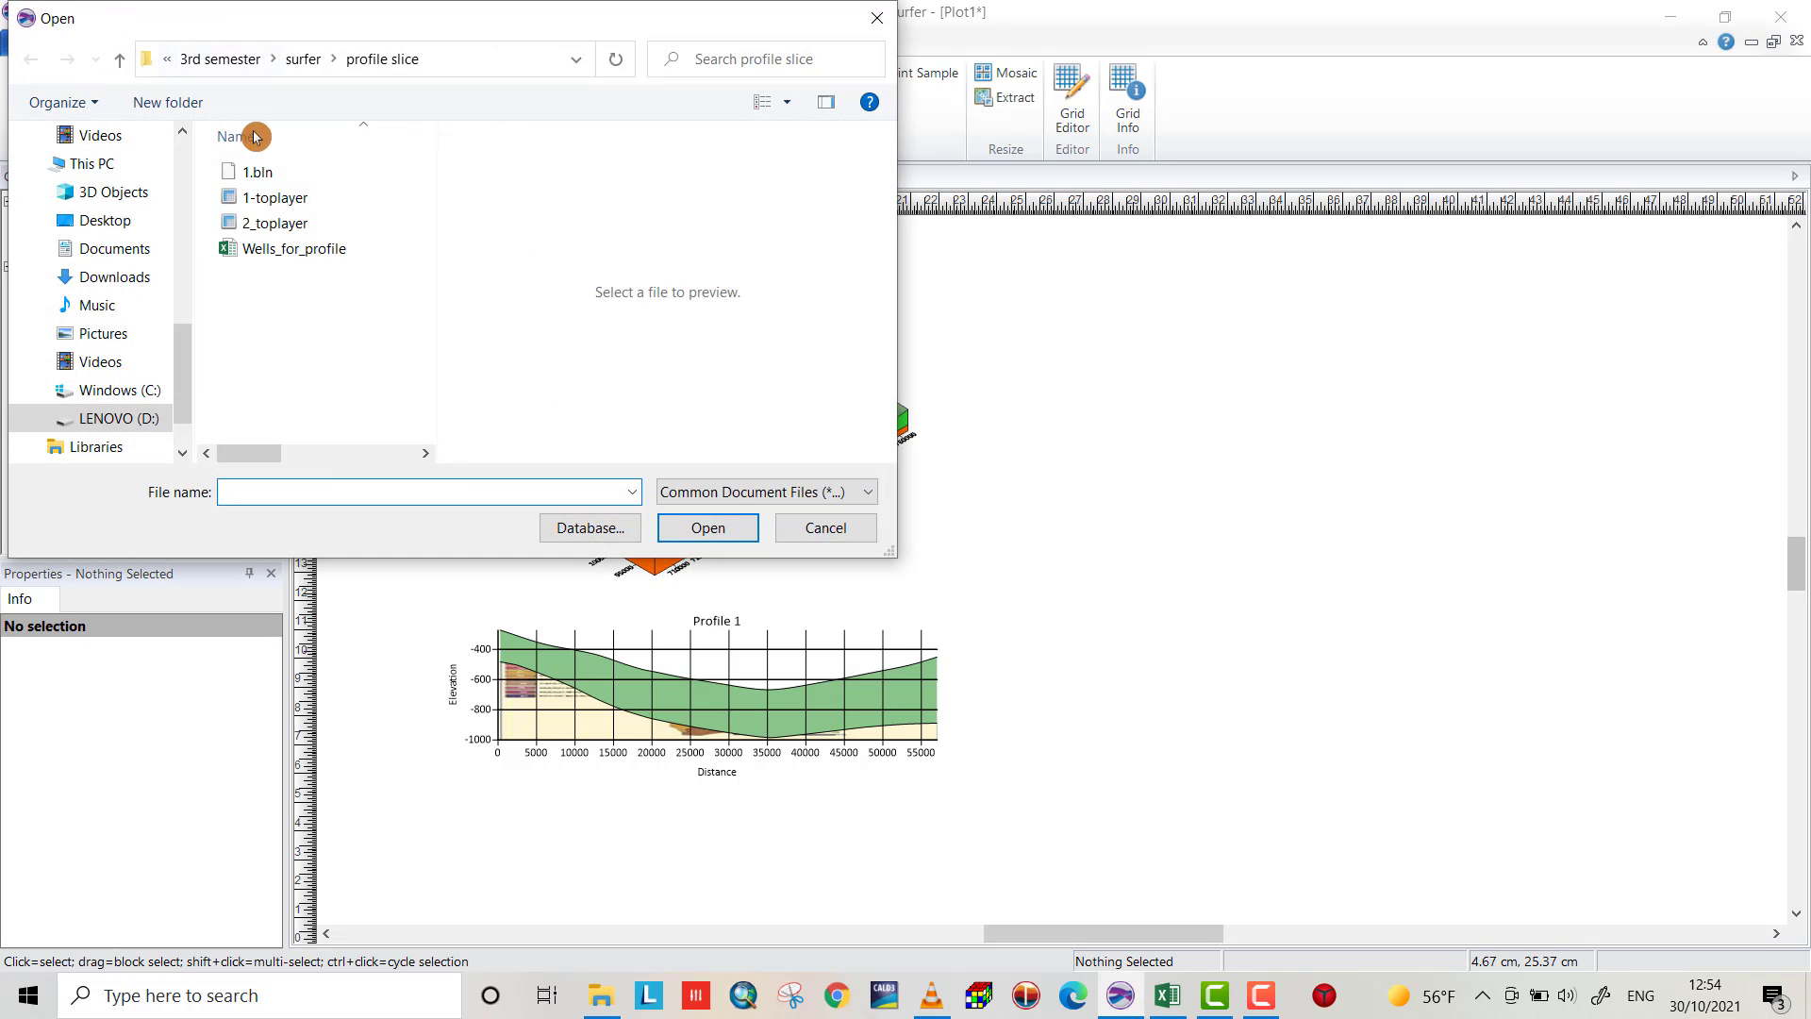
# Open 1.bln in a worksheet to inspect its distance, elevation and flag columns, then return to Plot1
pyautogui.click(259, 171)
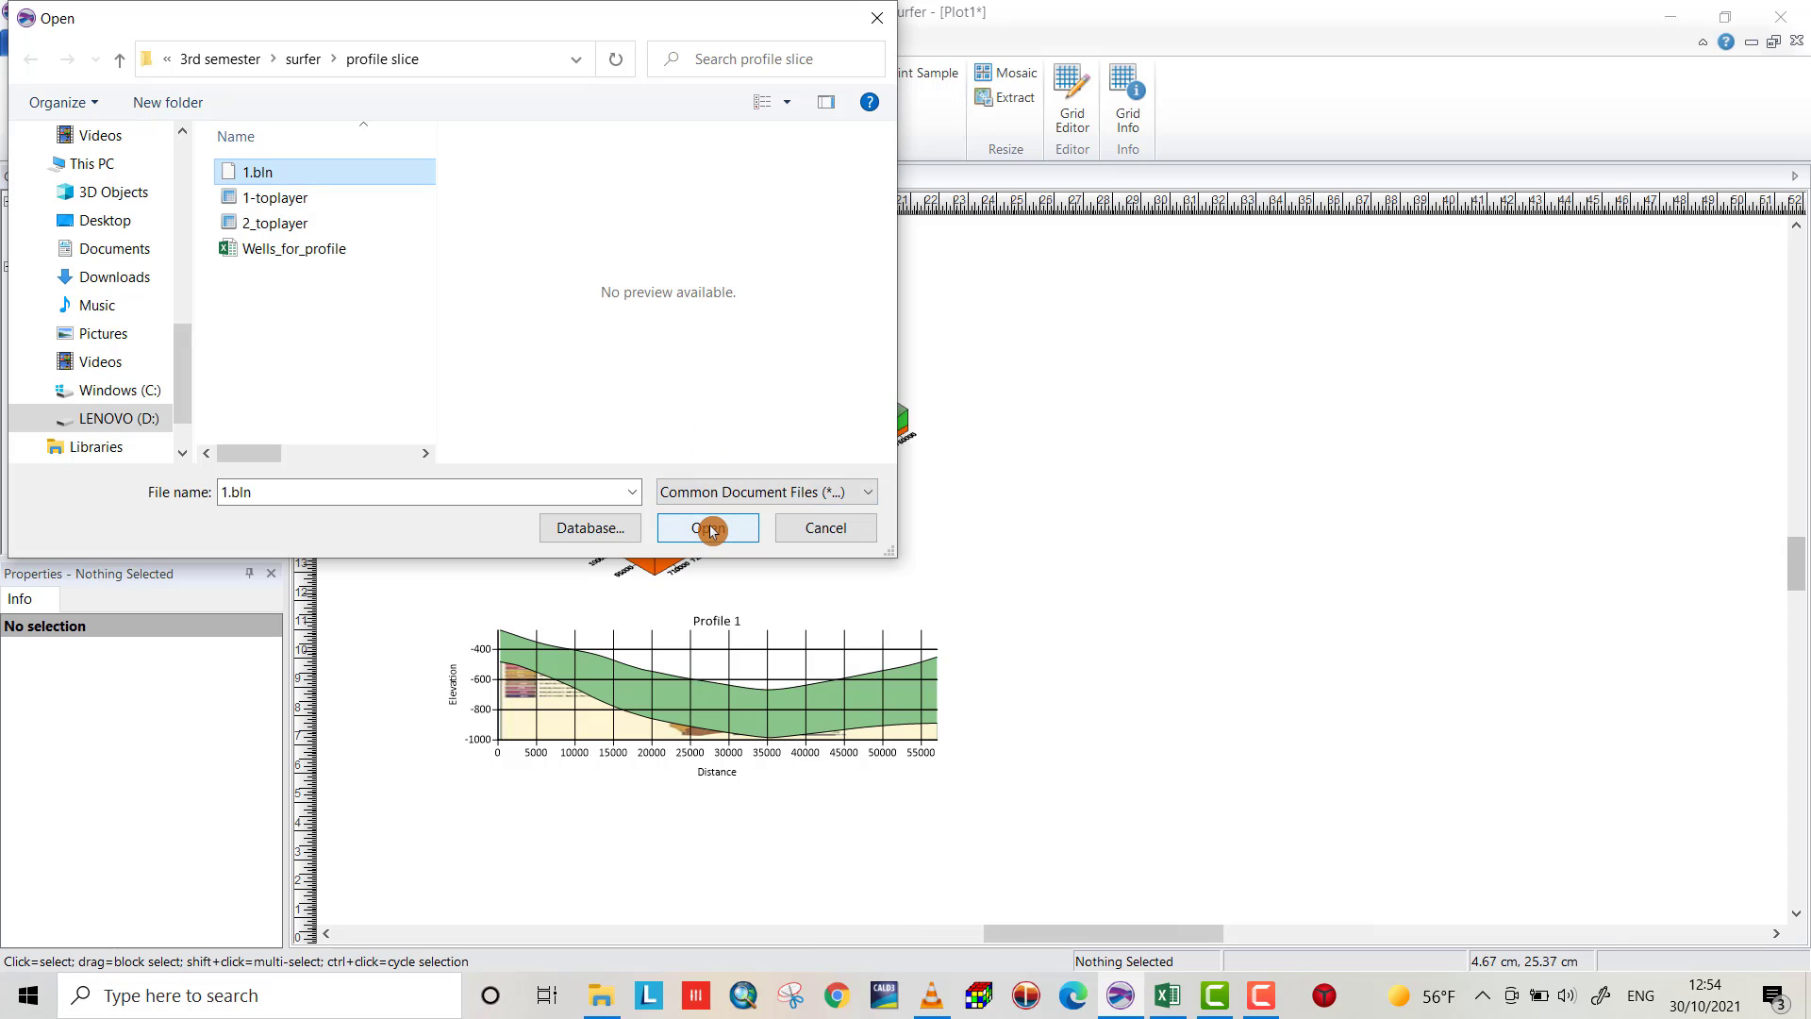
pyautogui.click(707, 528)
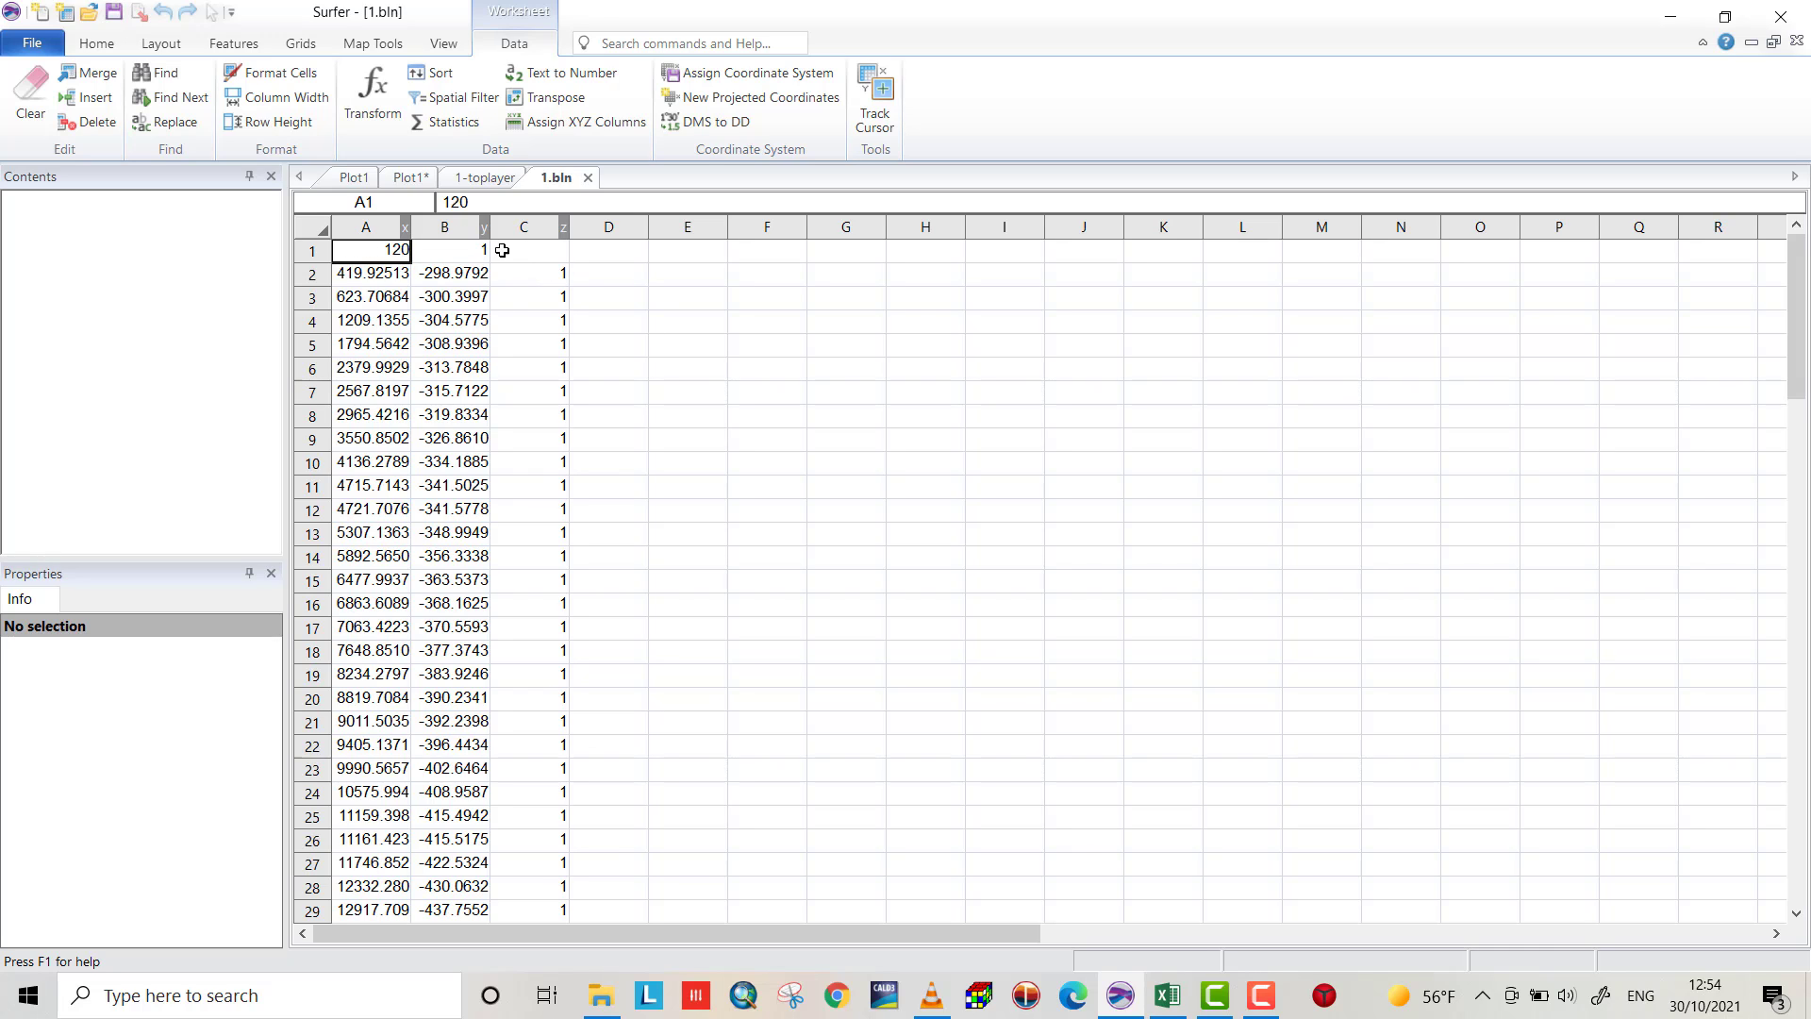
pyautogui.moveTo(536, 300)
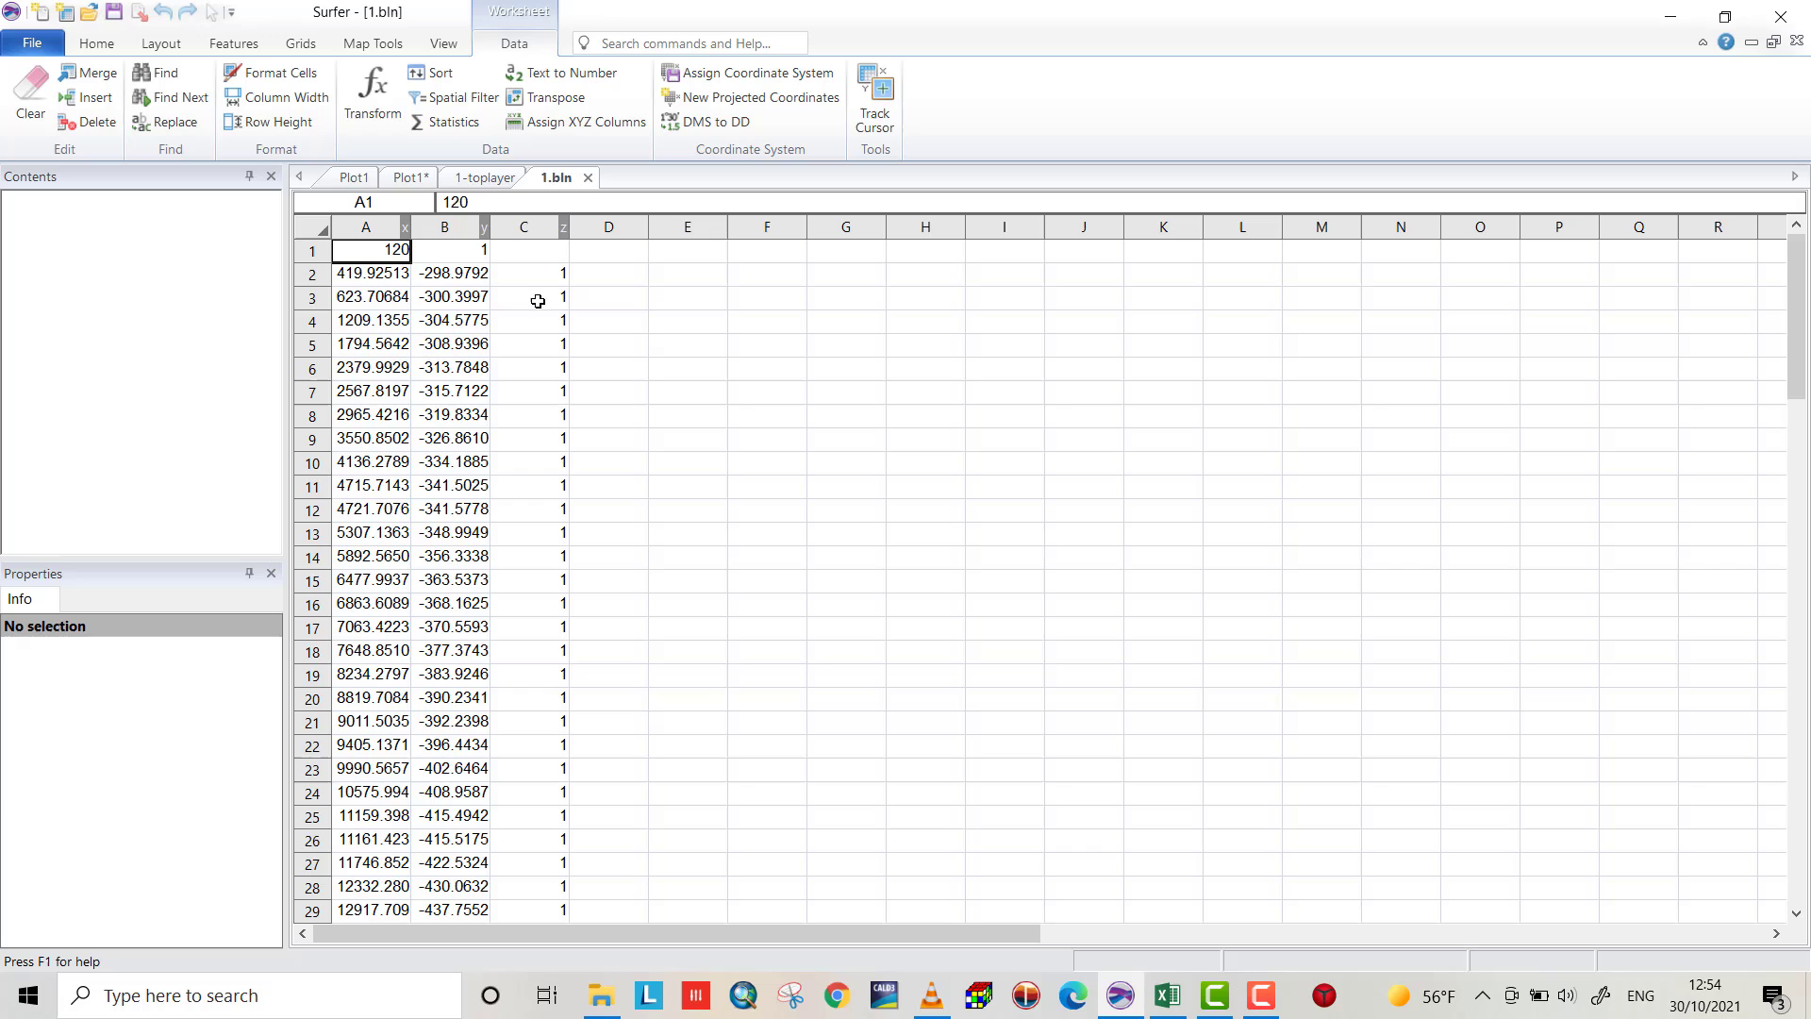
pyautogui.moveTo(508, 511)
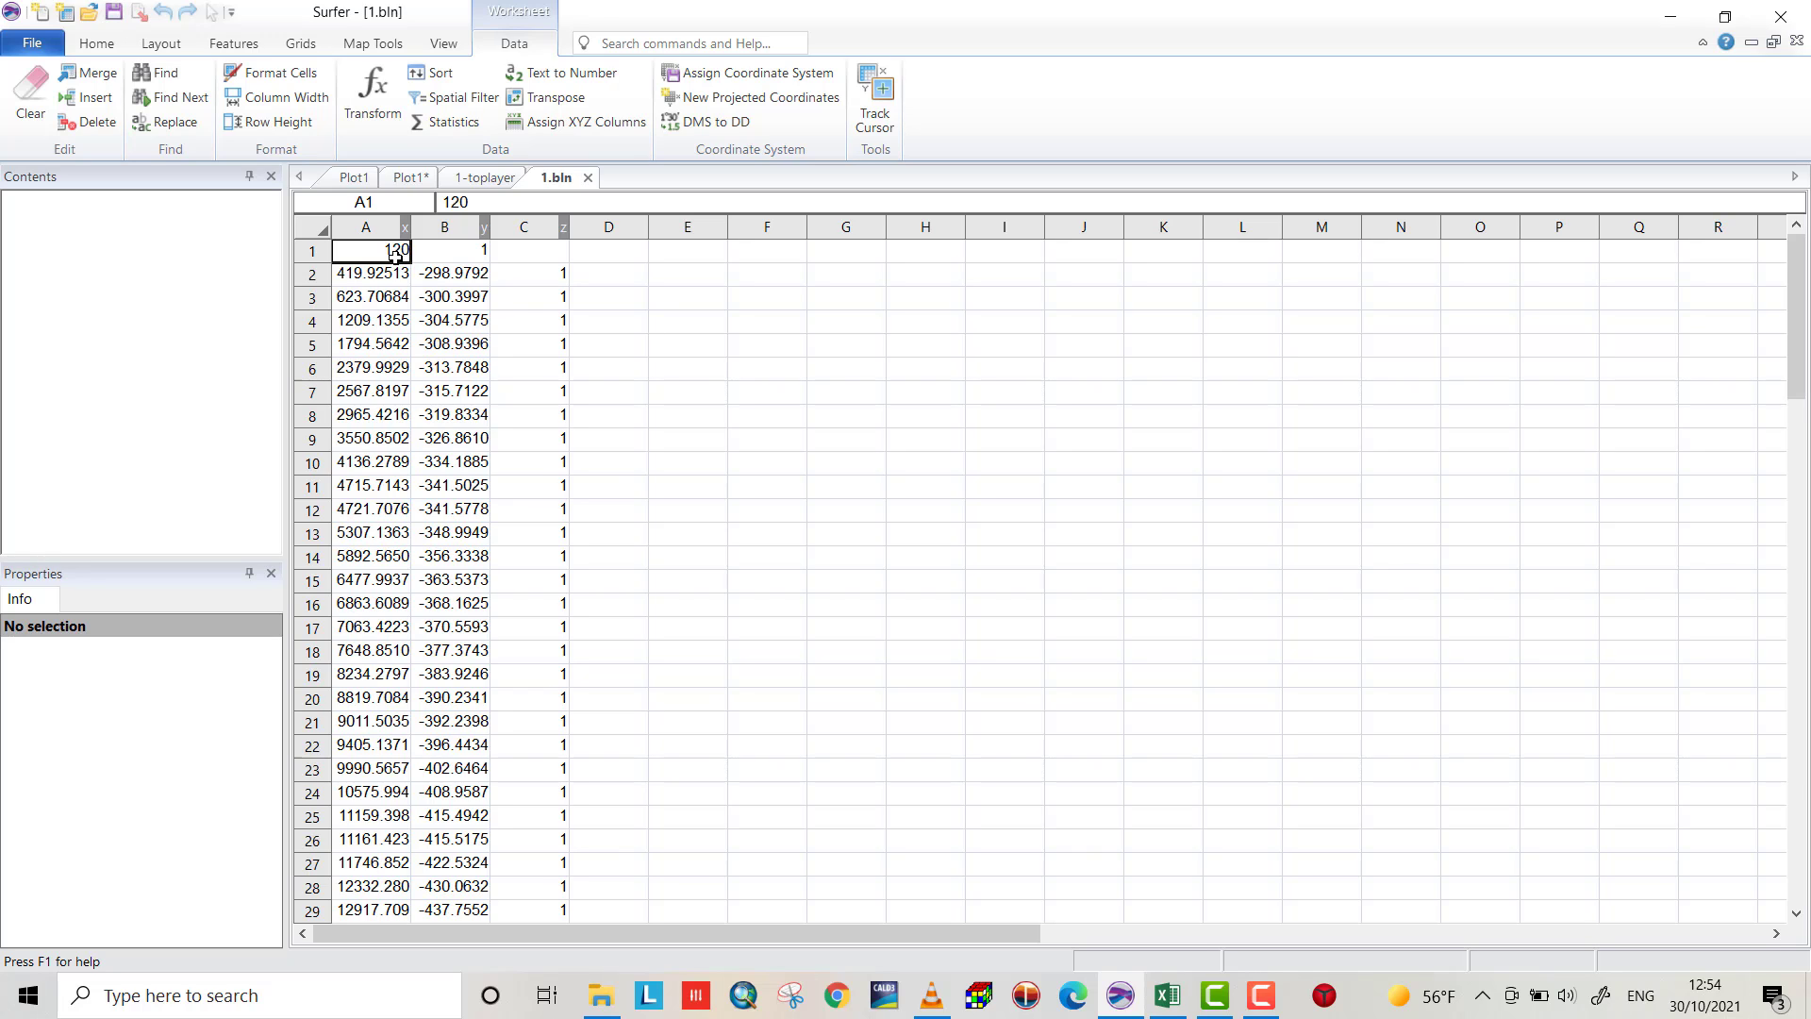
pyautogui.moveTo(1793, 287)
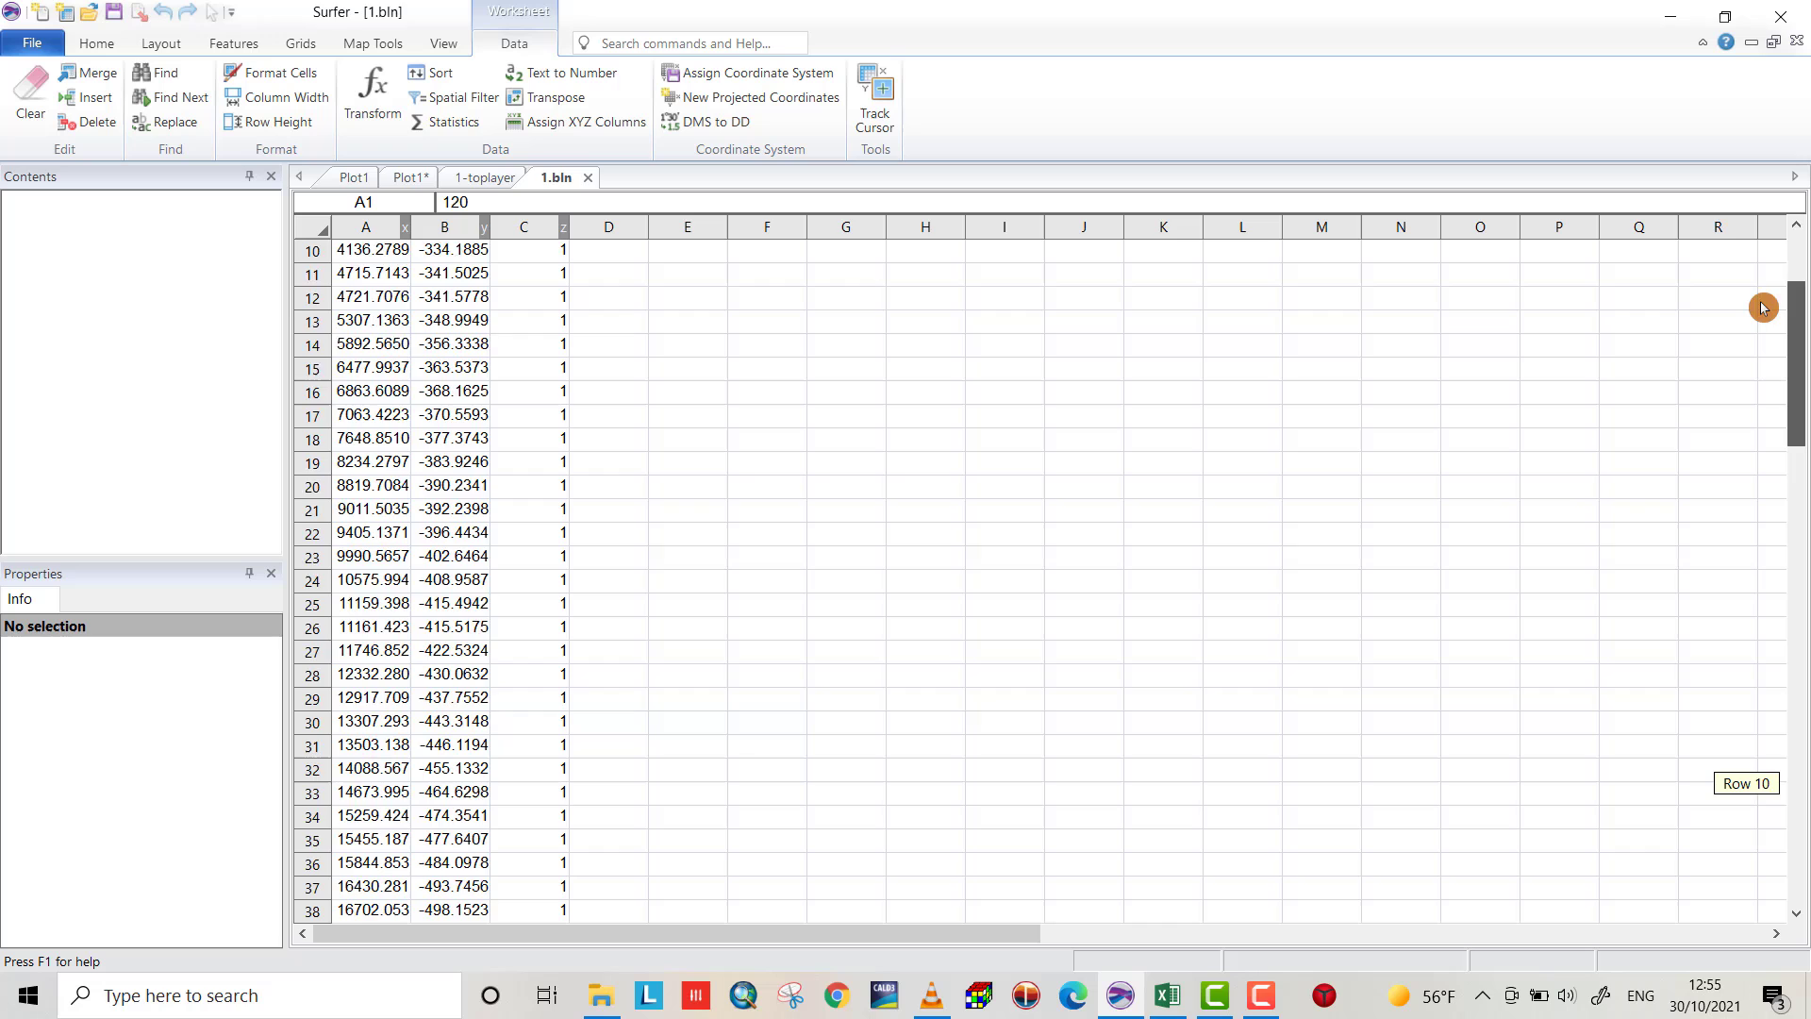
pyautogui.scroll(3)
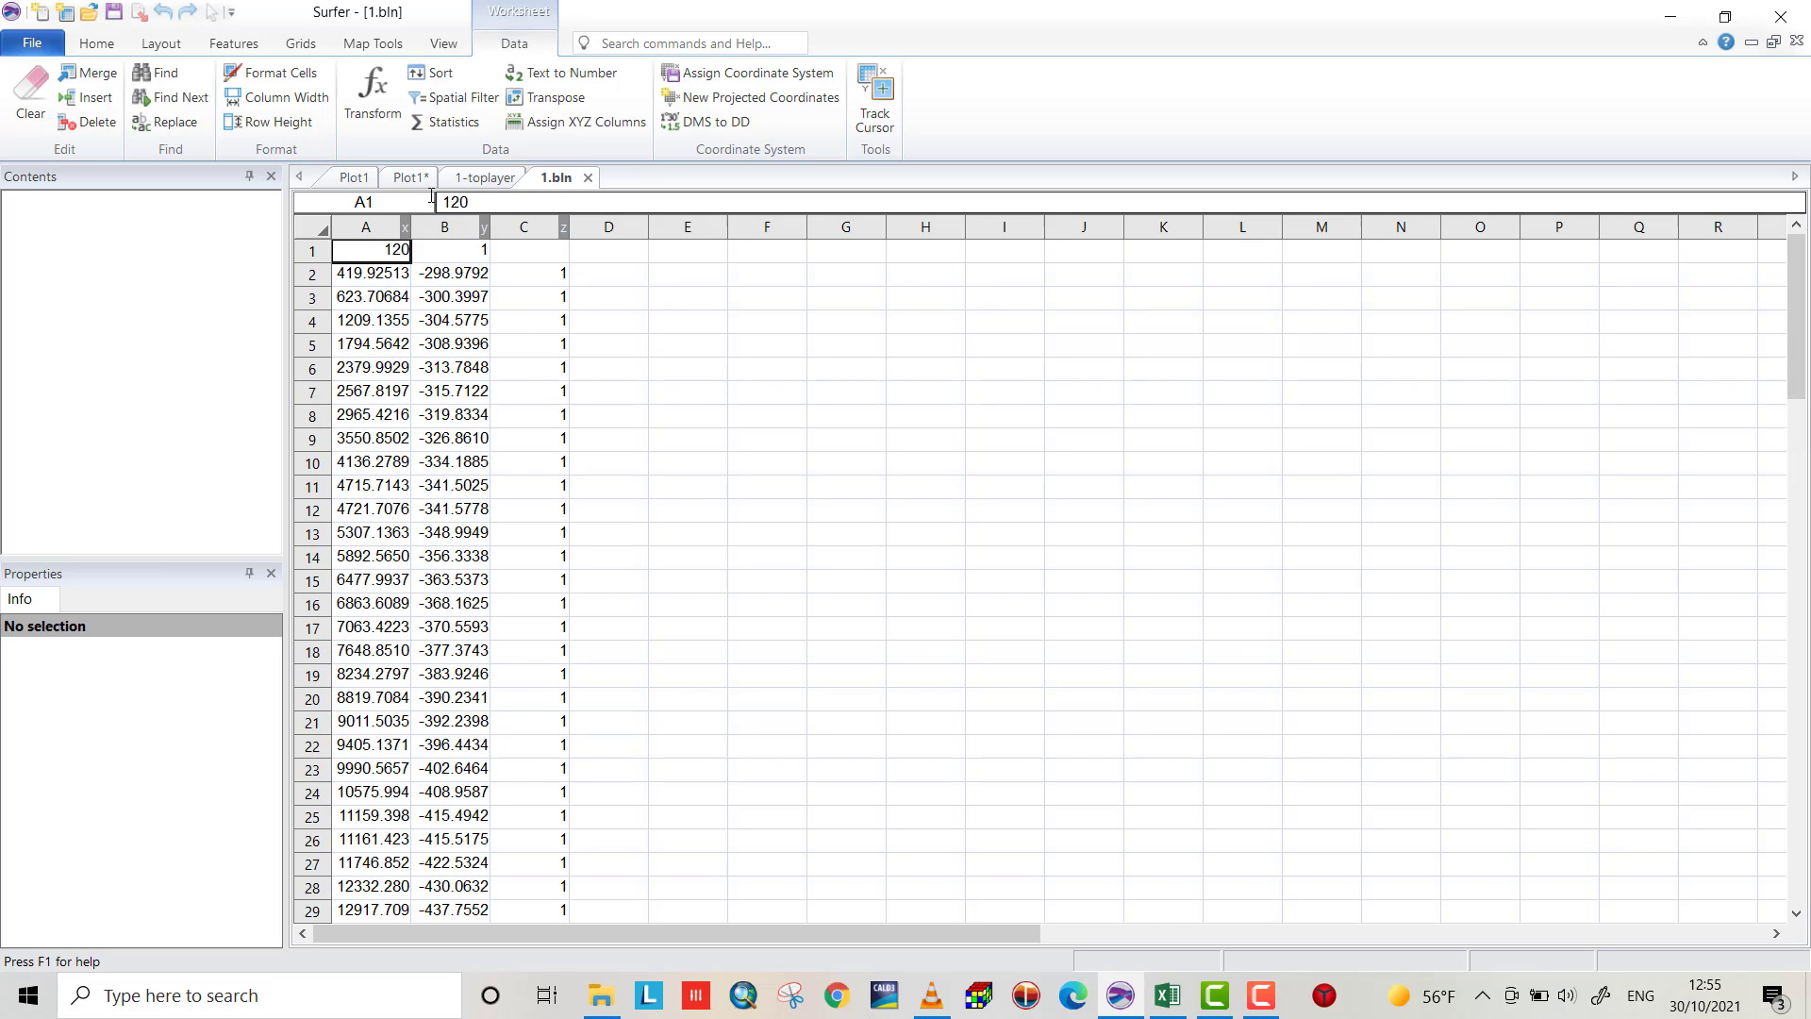
pyautogui.click(353, 177)
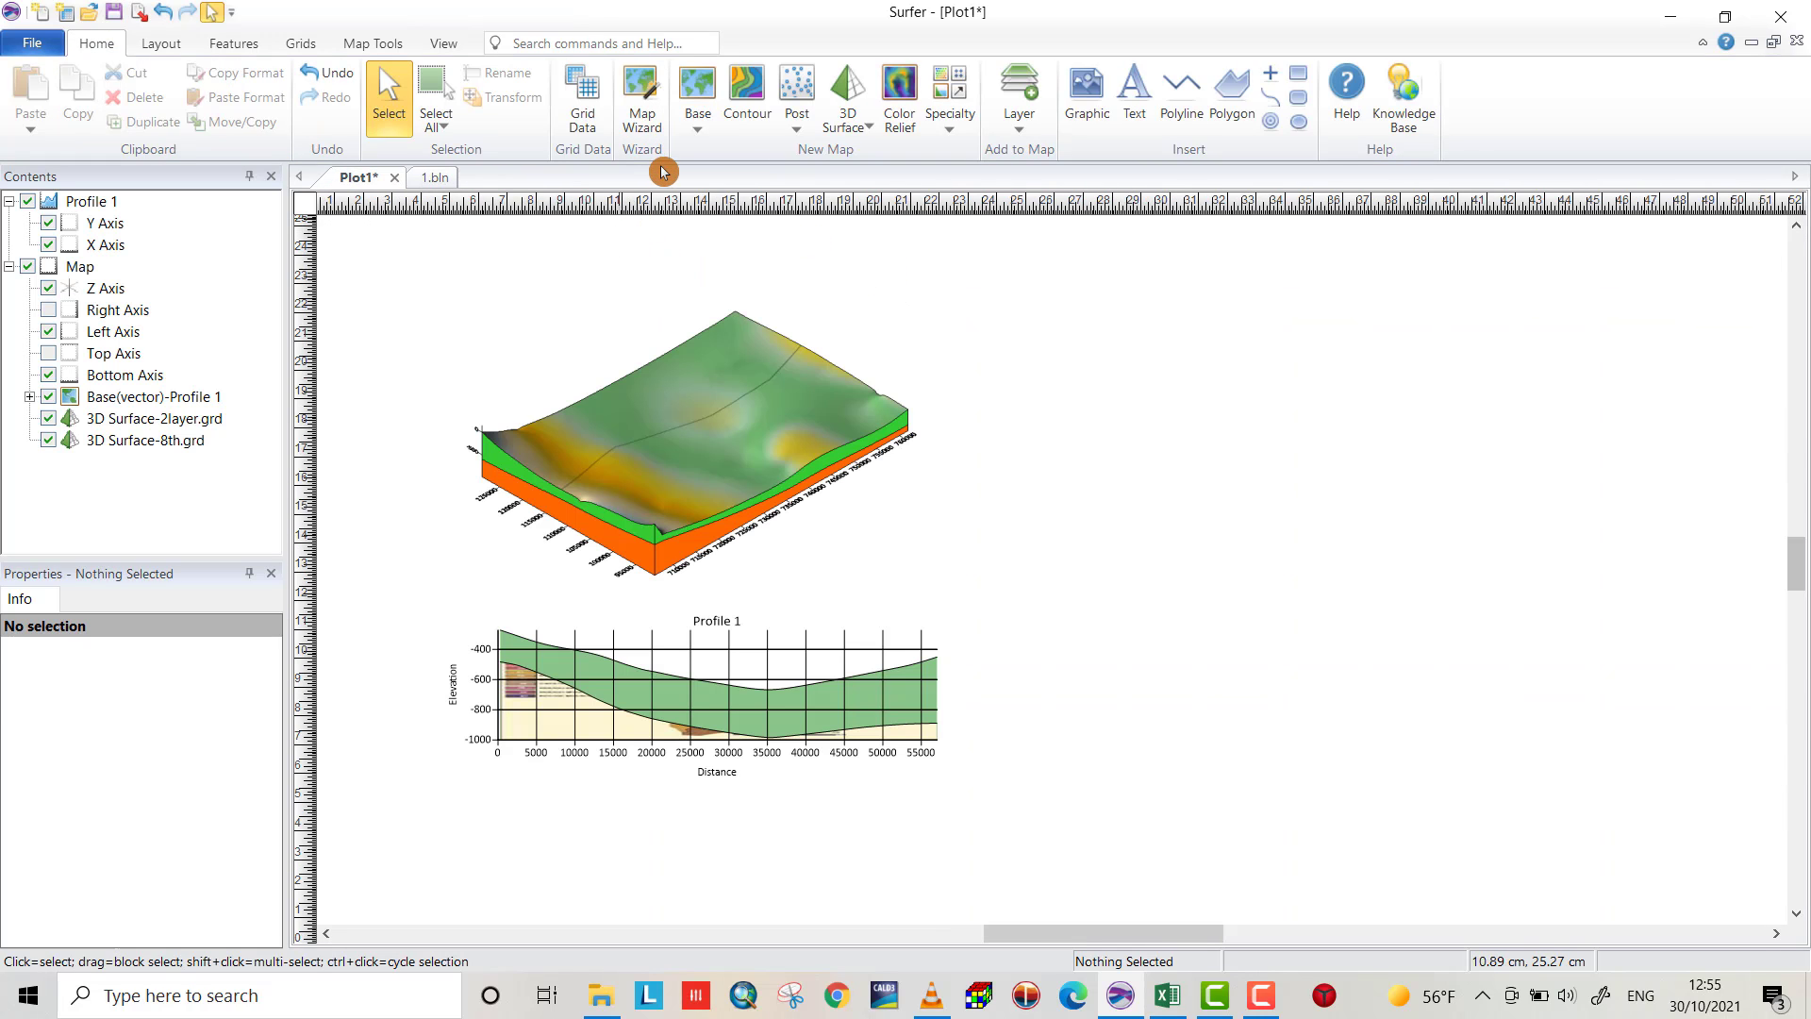
pyautogui.moveTo(781, 279)
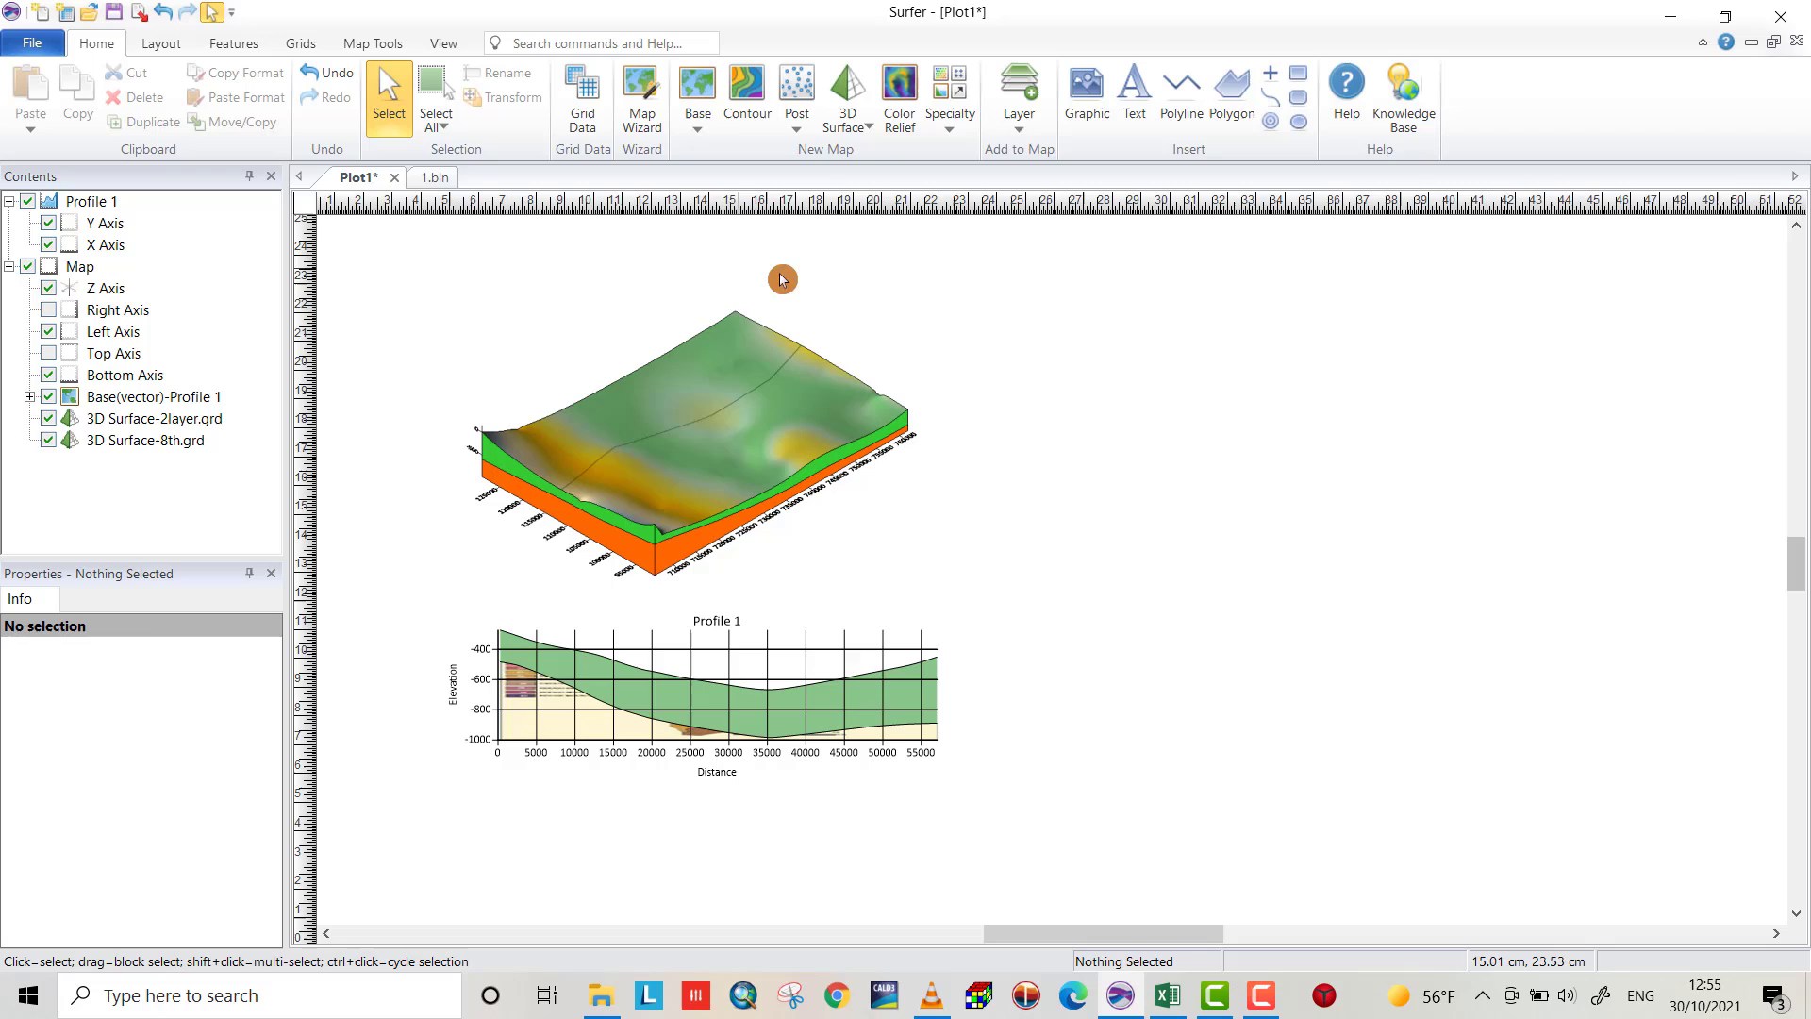
pyautogui.moveTo(852, 209)
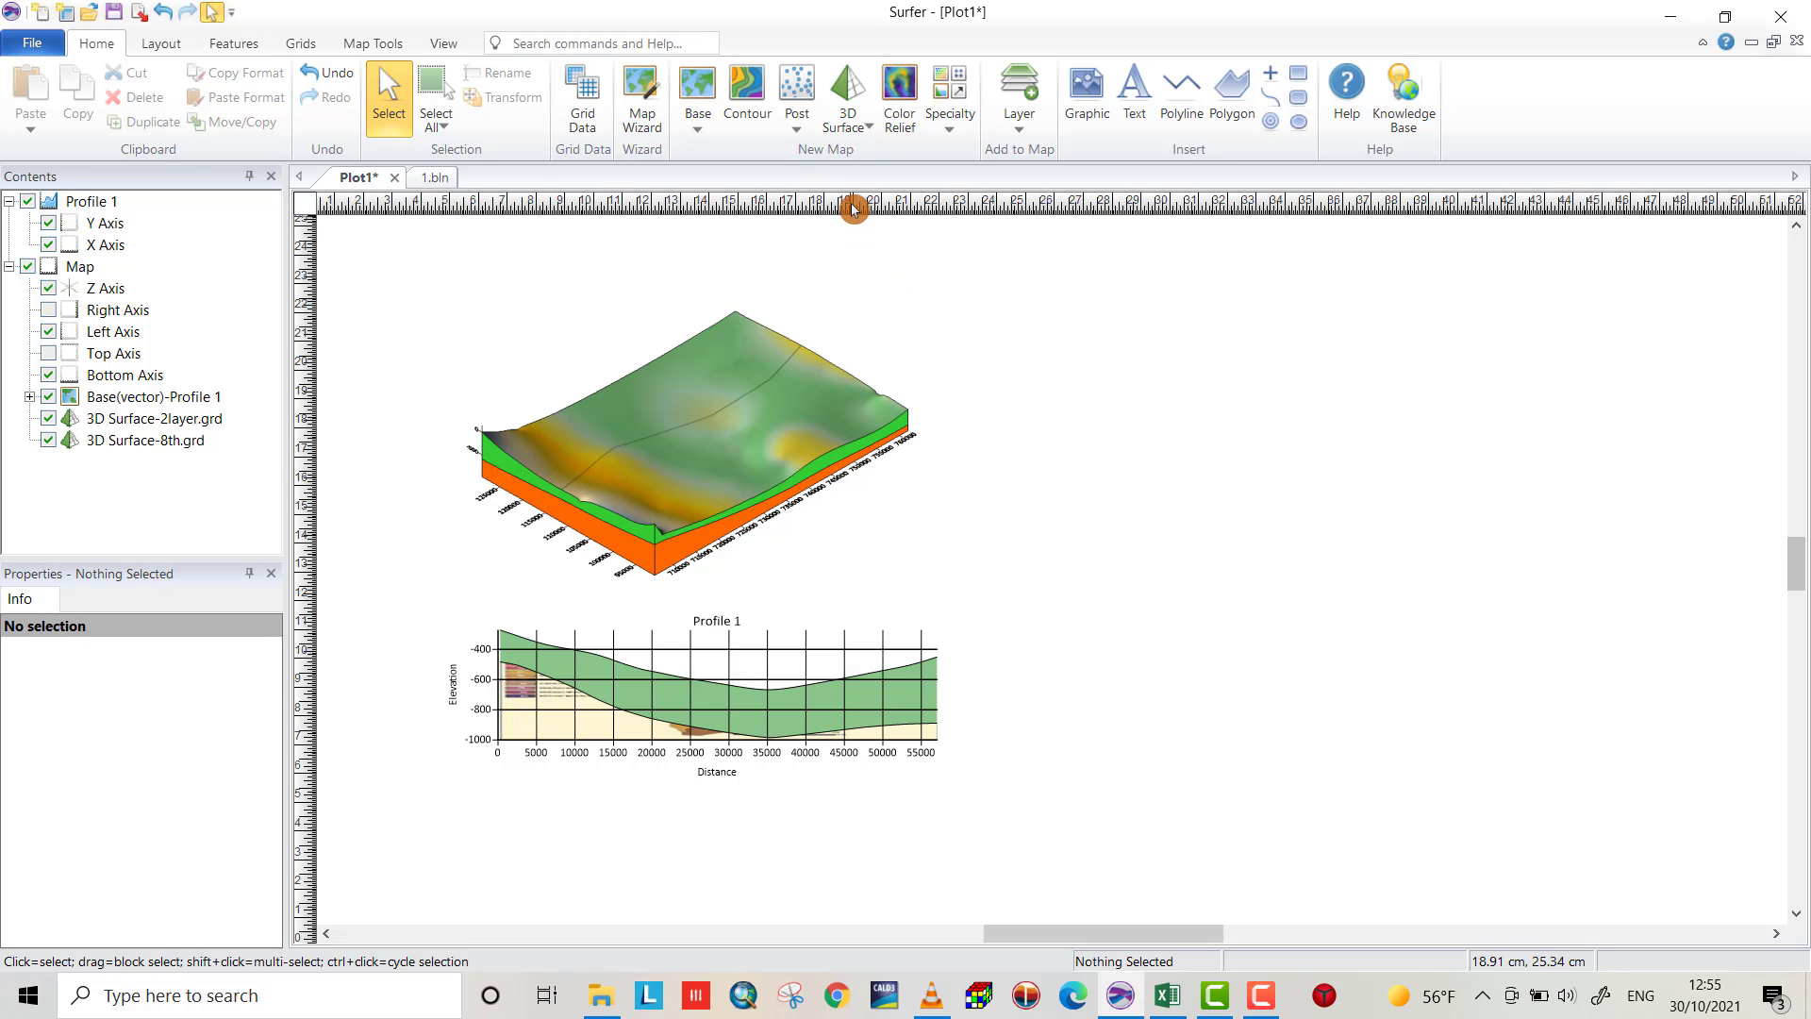
pyautogui.moveTo(636, 145)
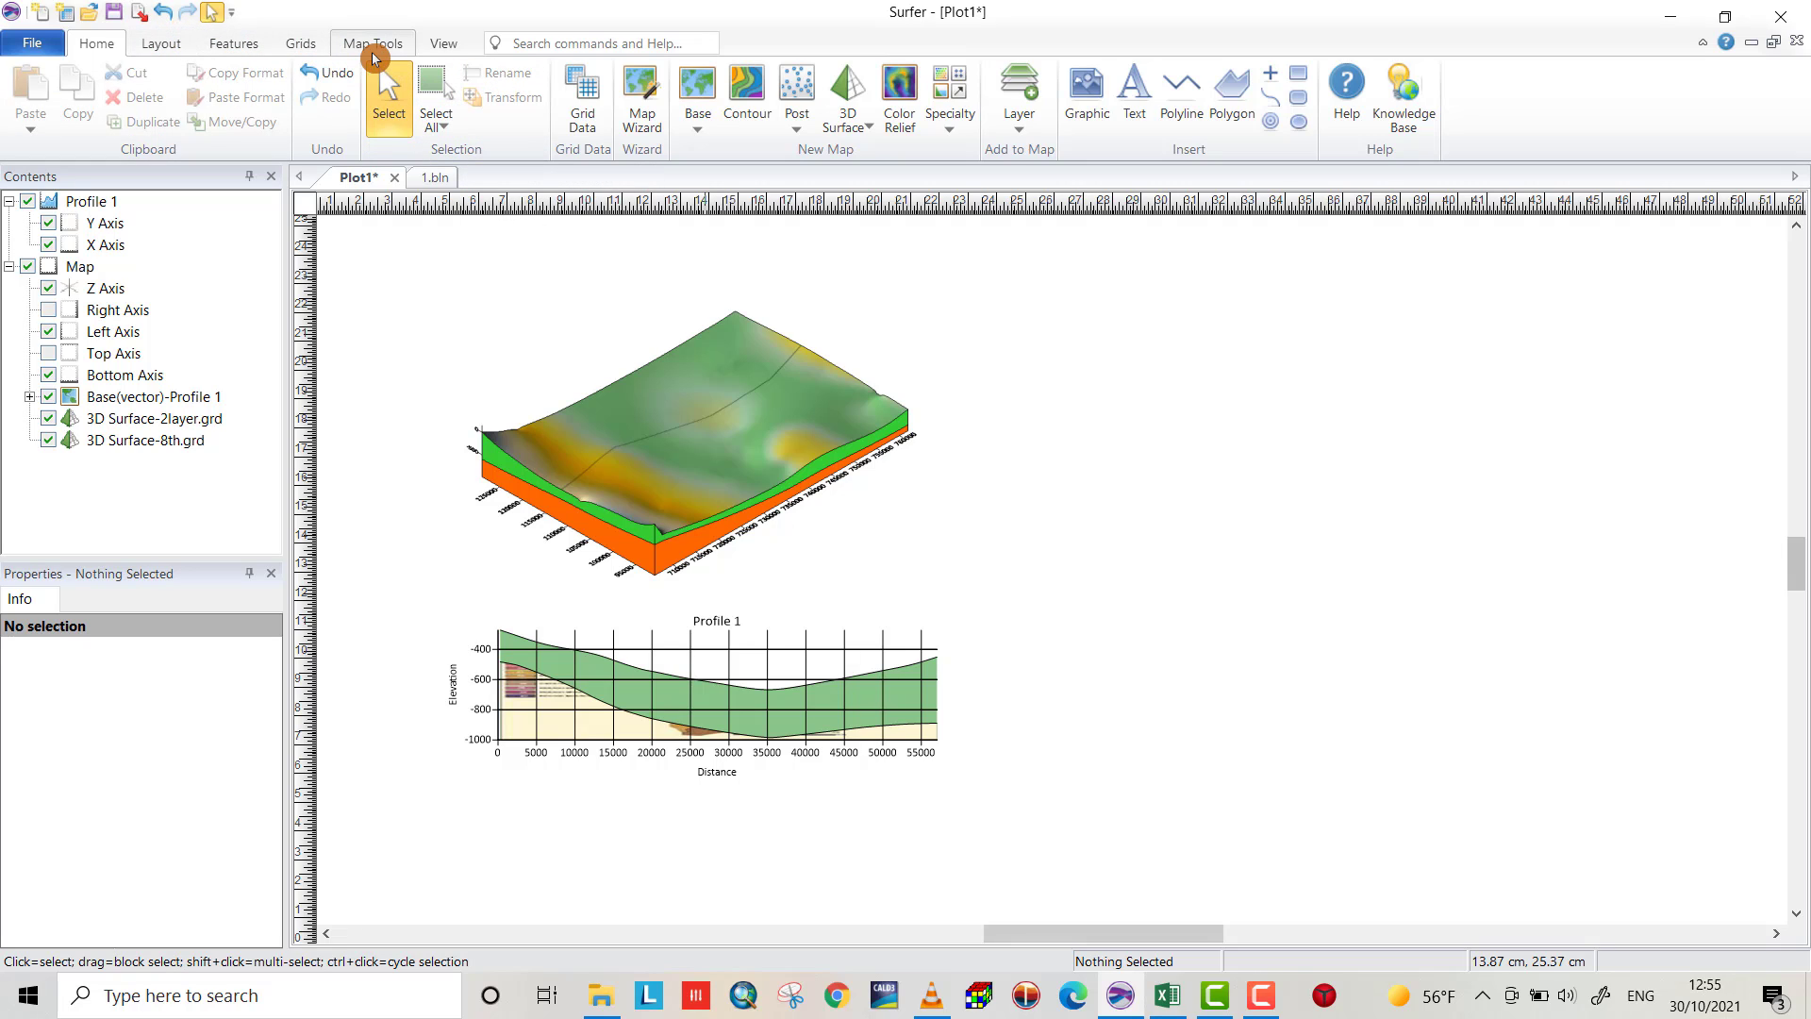
# Bring up the Grid Slice dialog again from the Grids ribbon
pyautogui.click(300, 43)
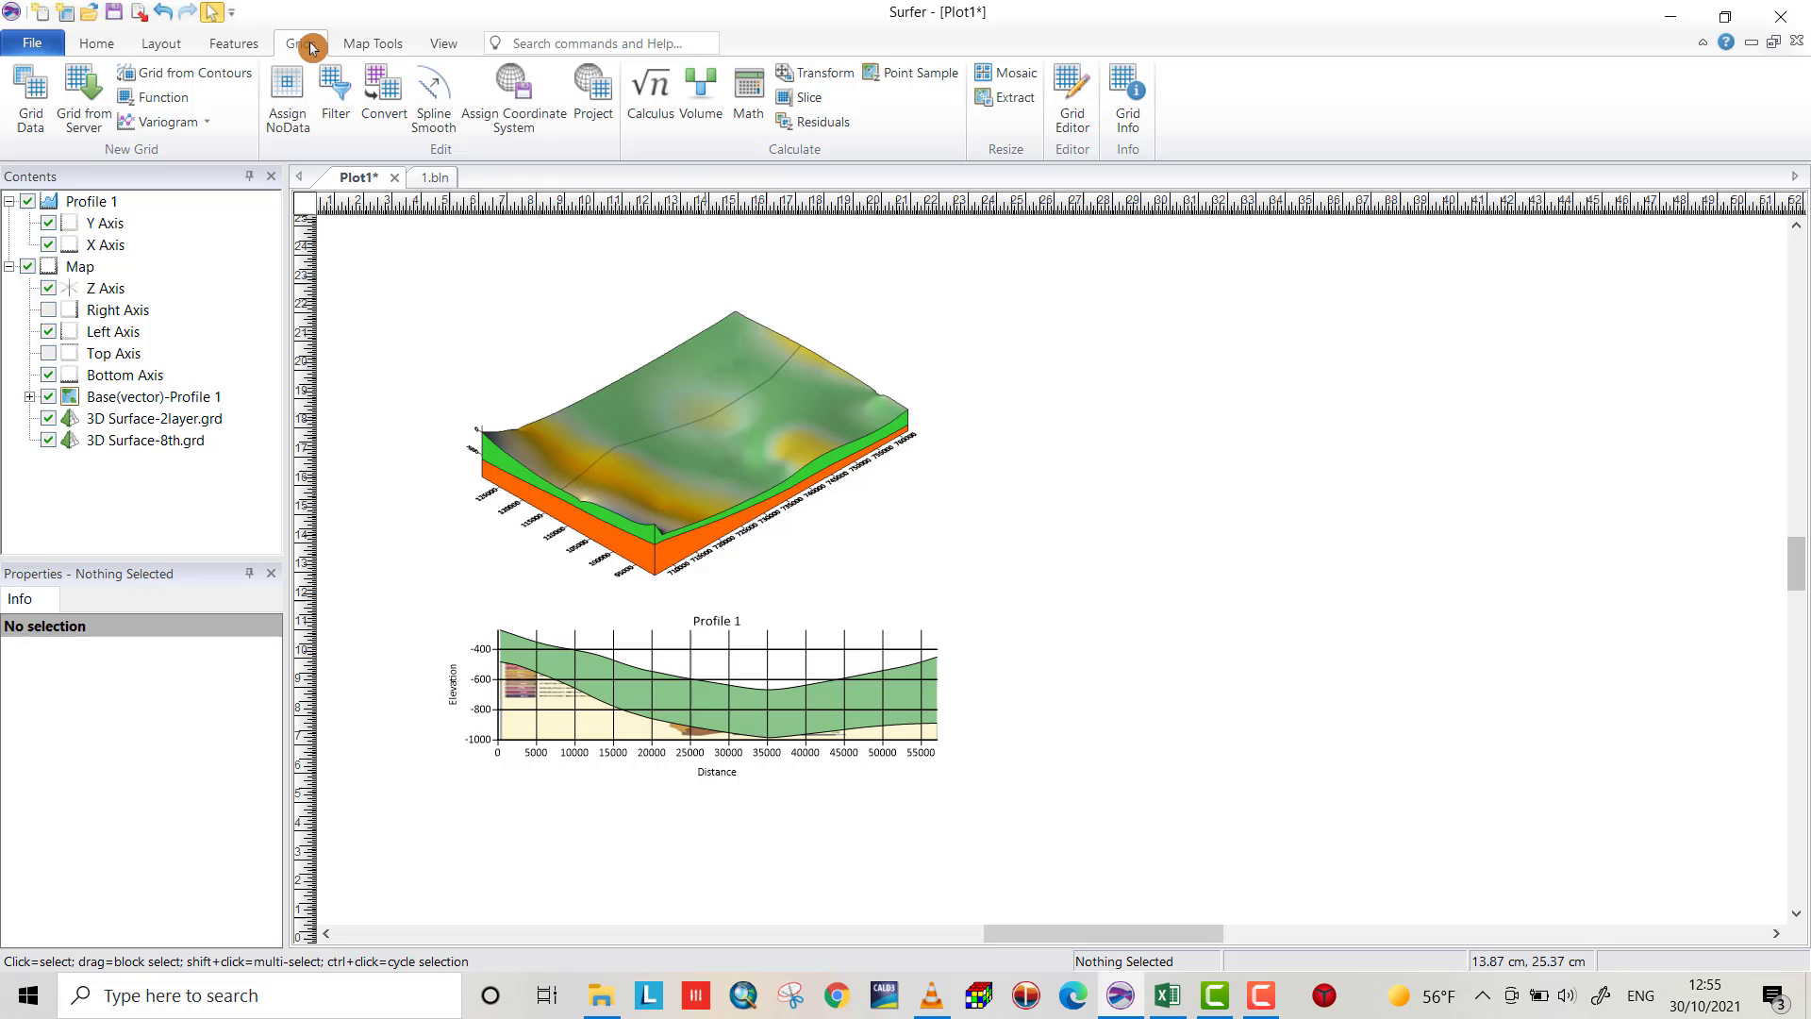
pyautogui.click(811, 96)
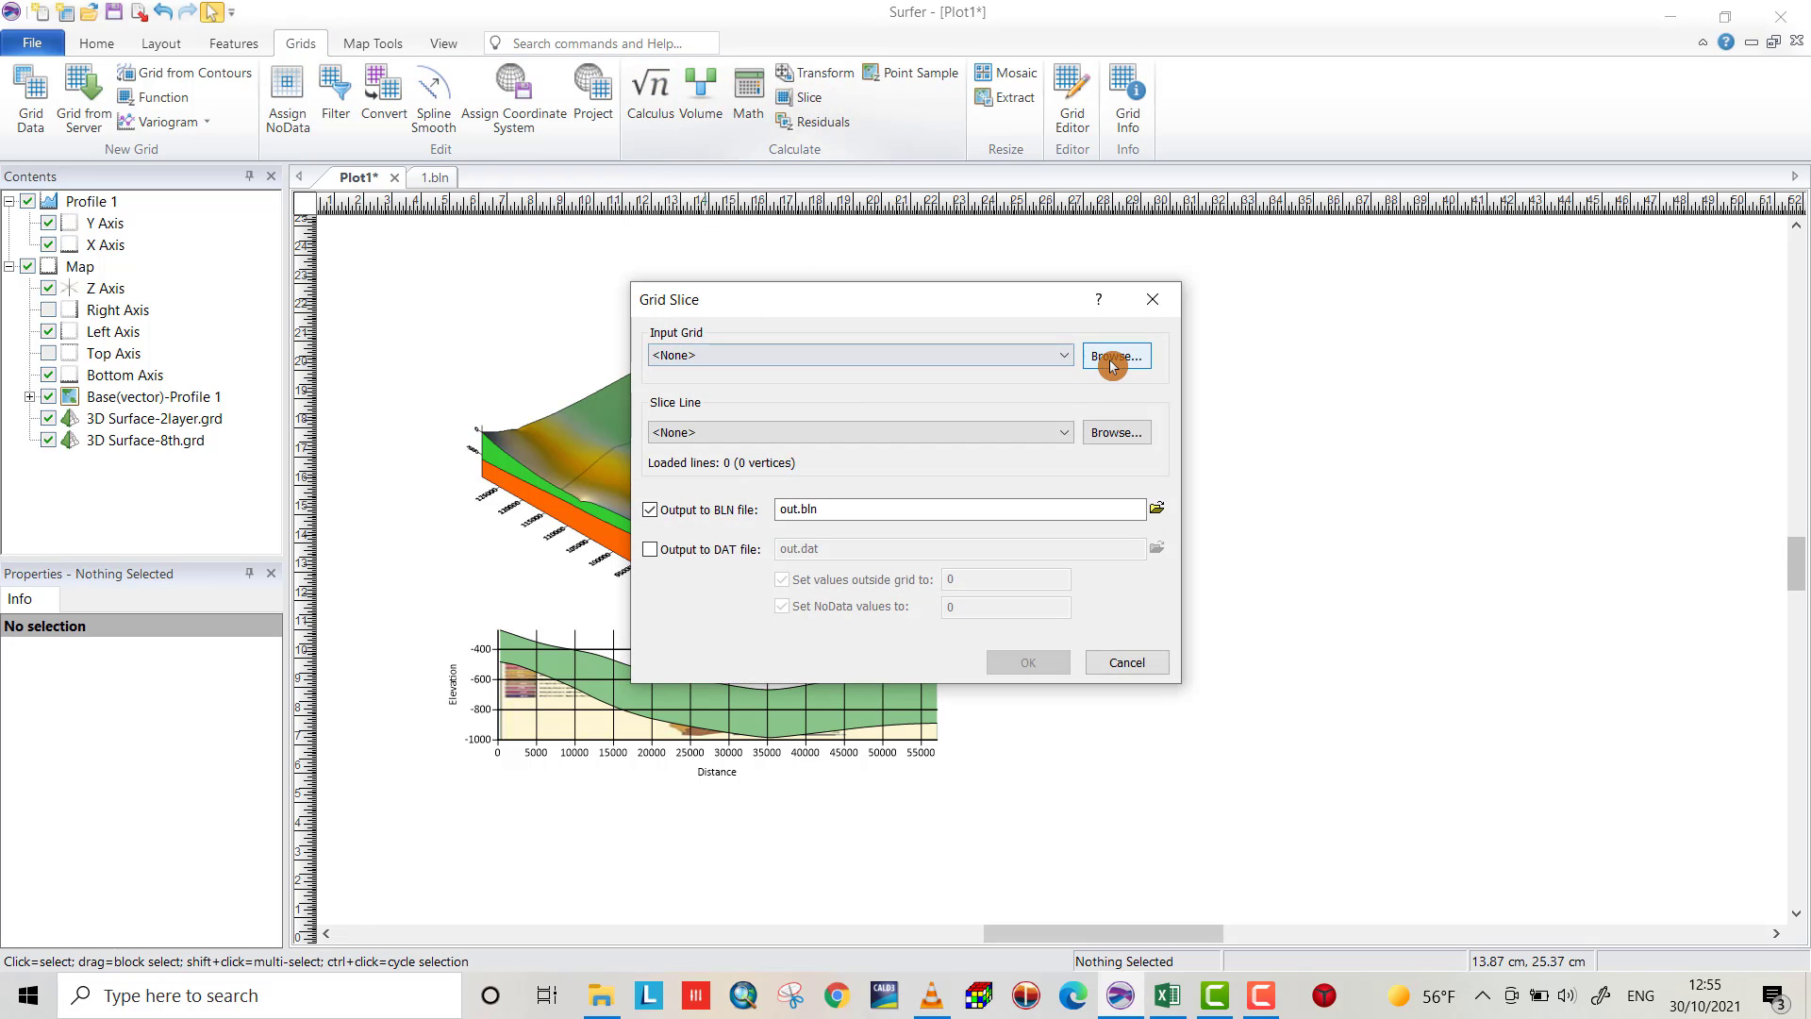
# Slice the 2_toplayer.grd grid along Base(vector)-Profile 1, writing the result to 2.bln
pyautogui.click(1113, 356)
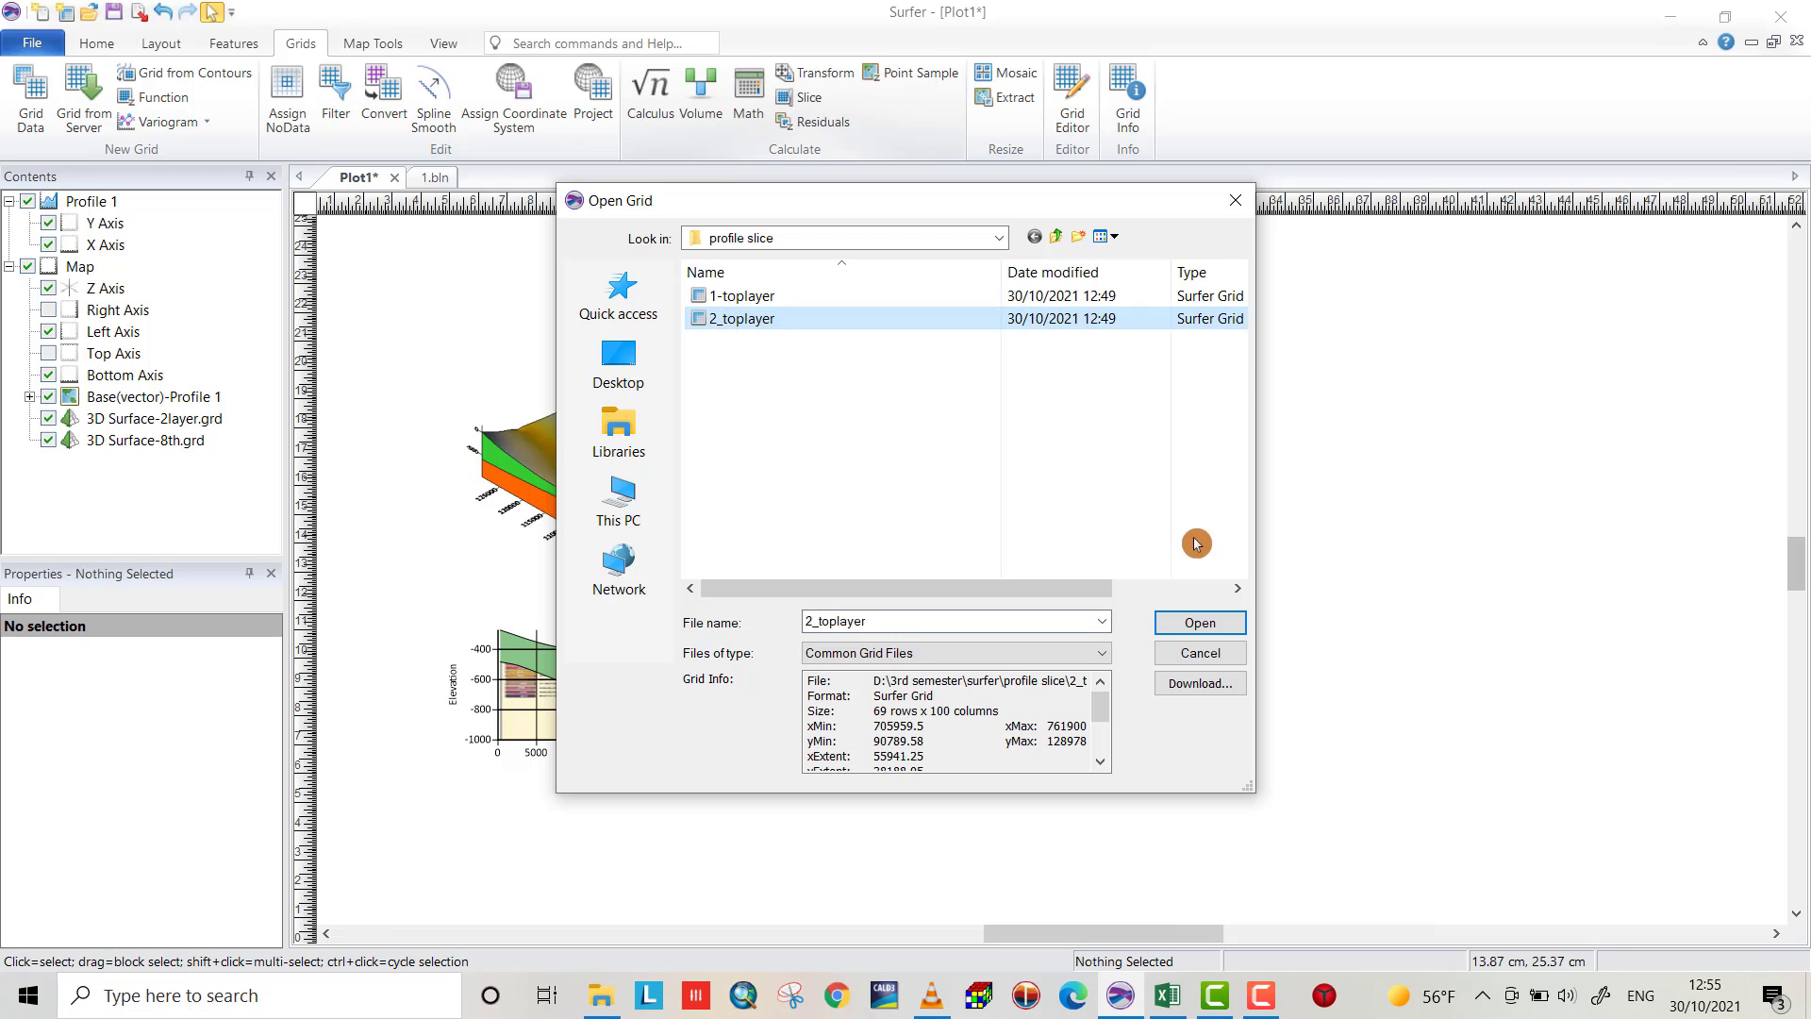
pyautogui.click(1200, 620)
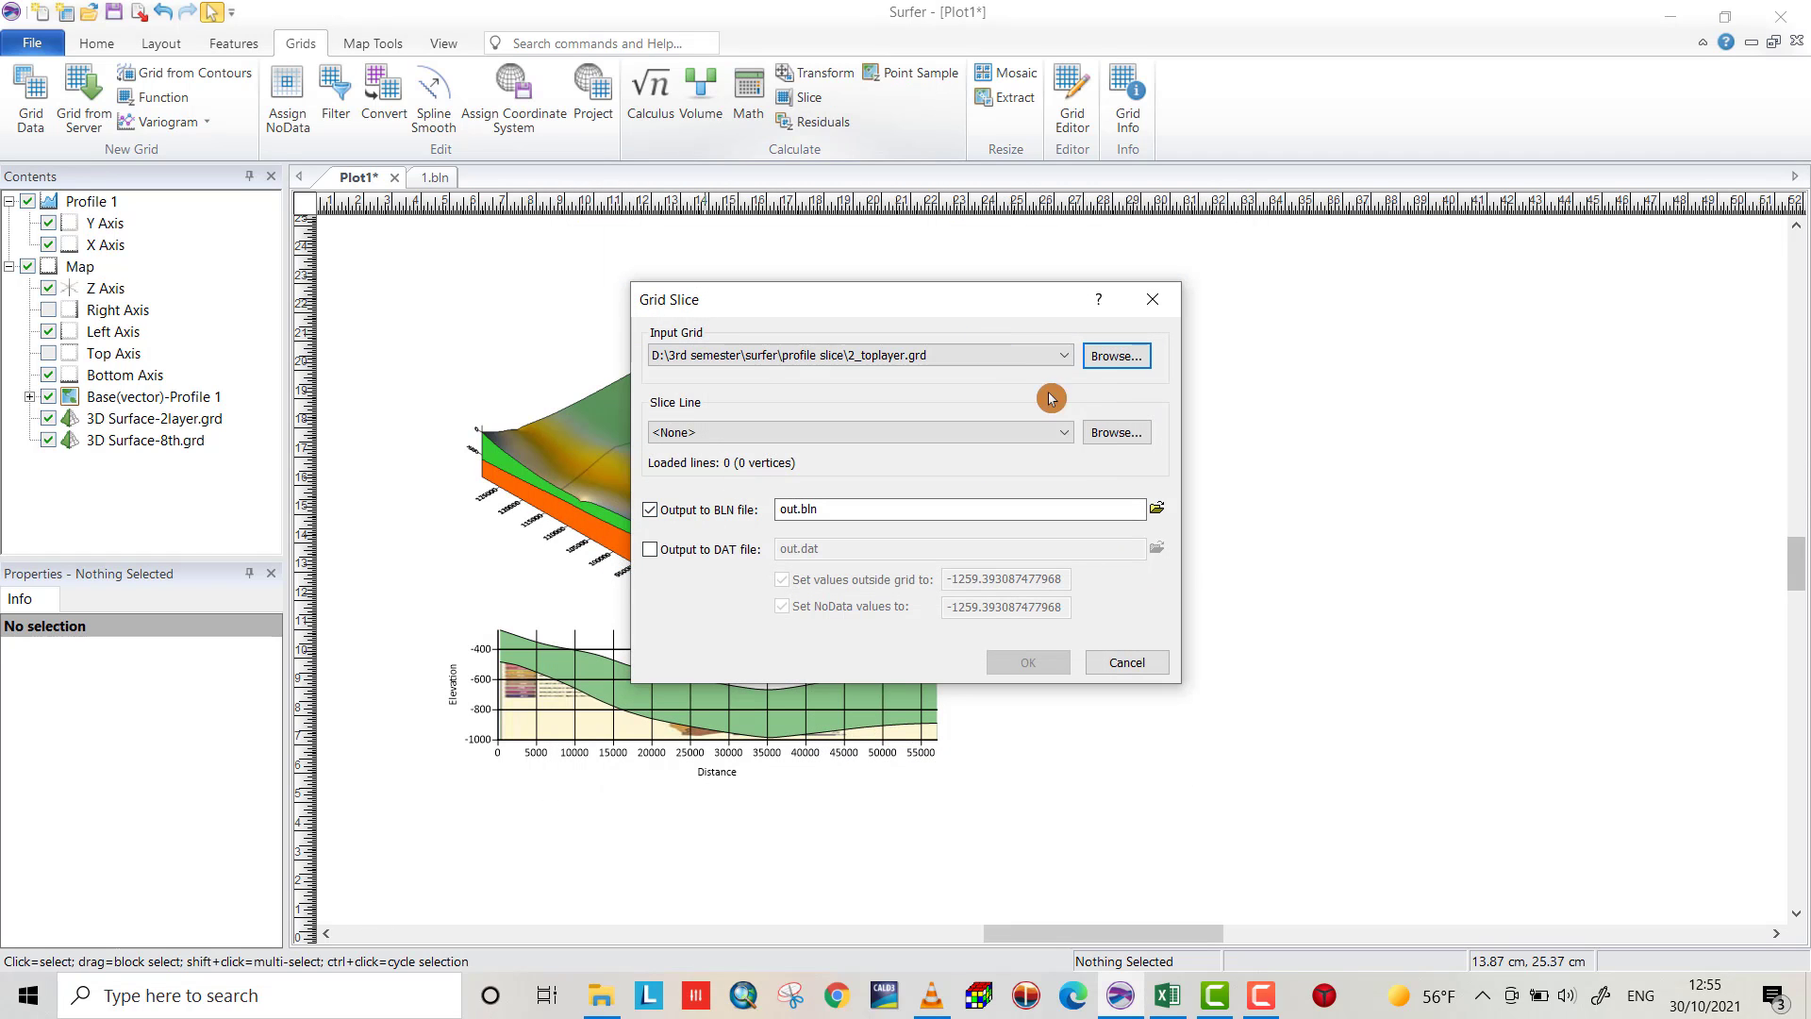
pyautogui.click(1060, 432)
pyautogui.write('2')
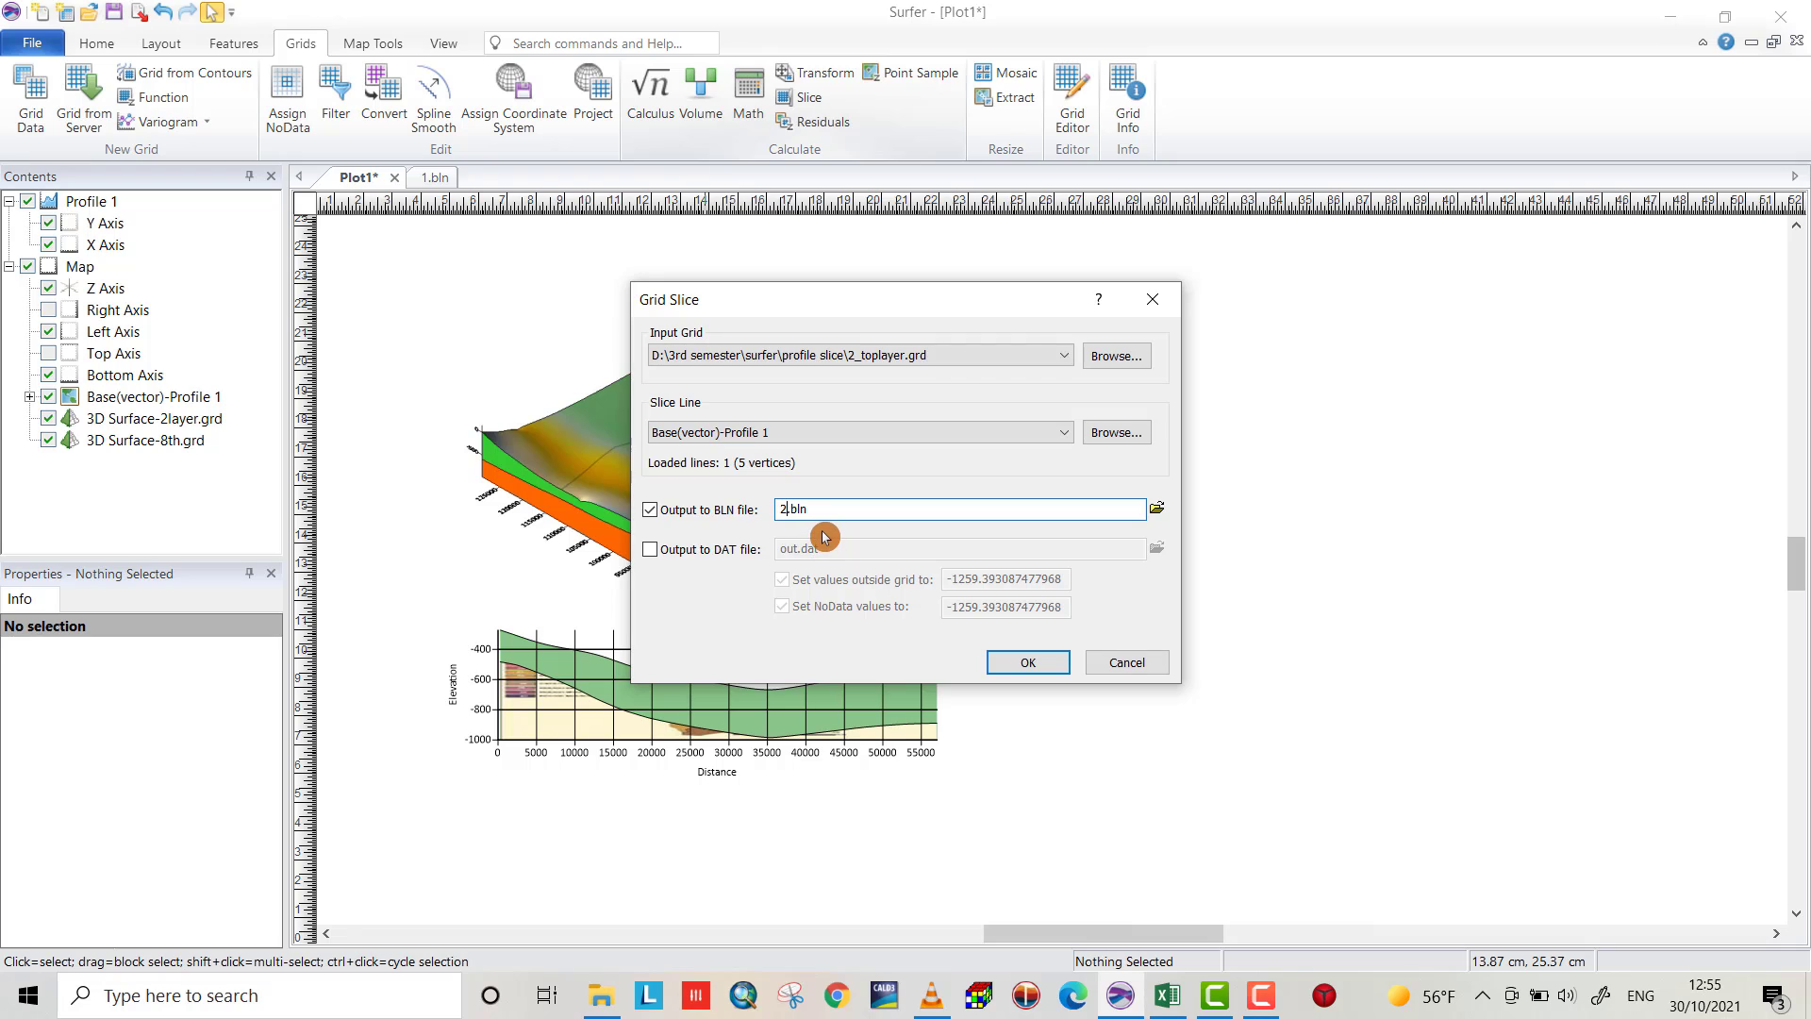
pyautogui.click(1026, 662)
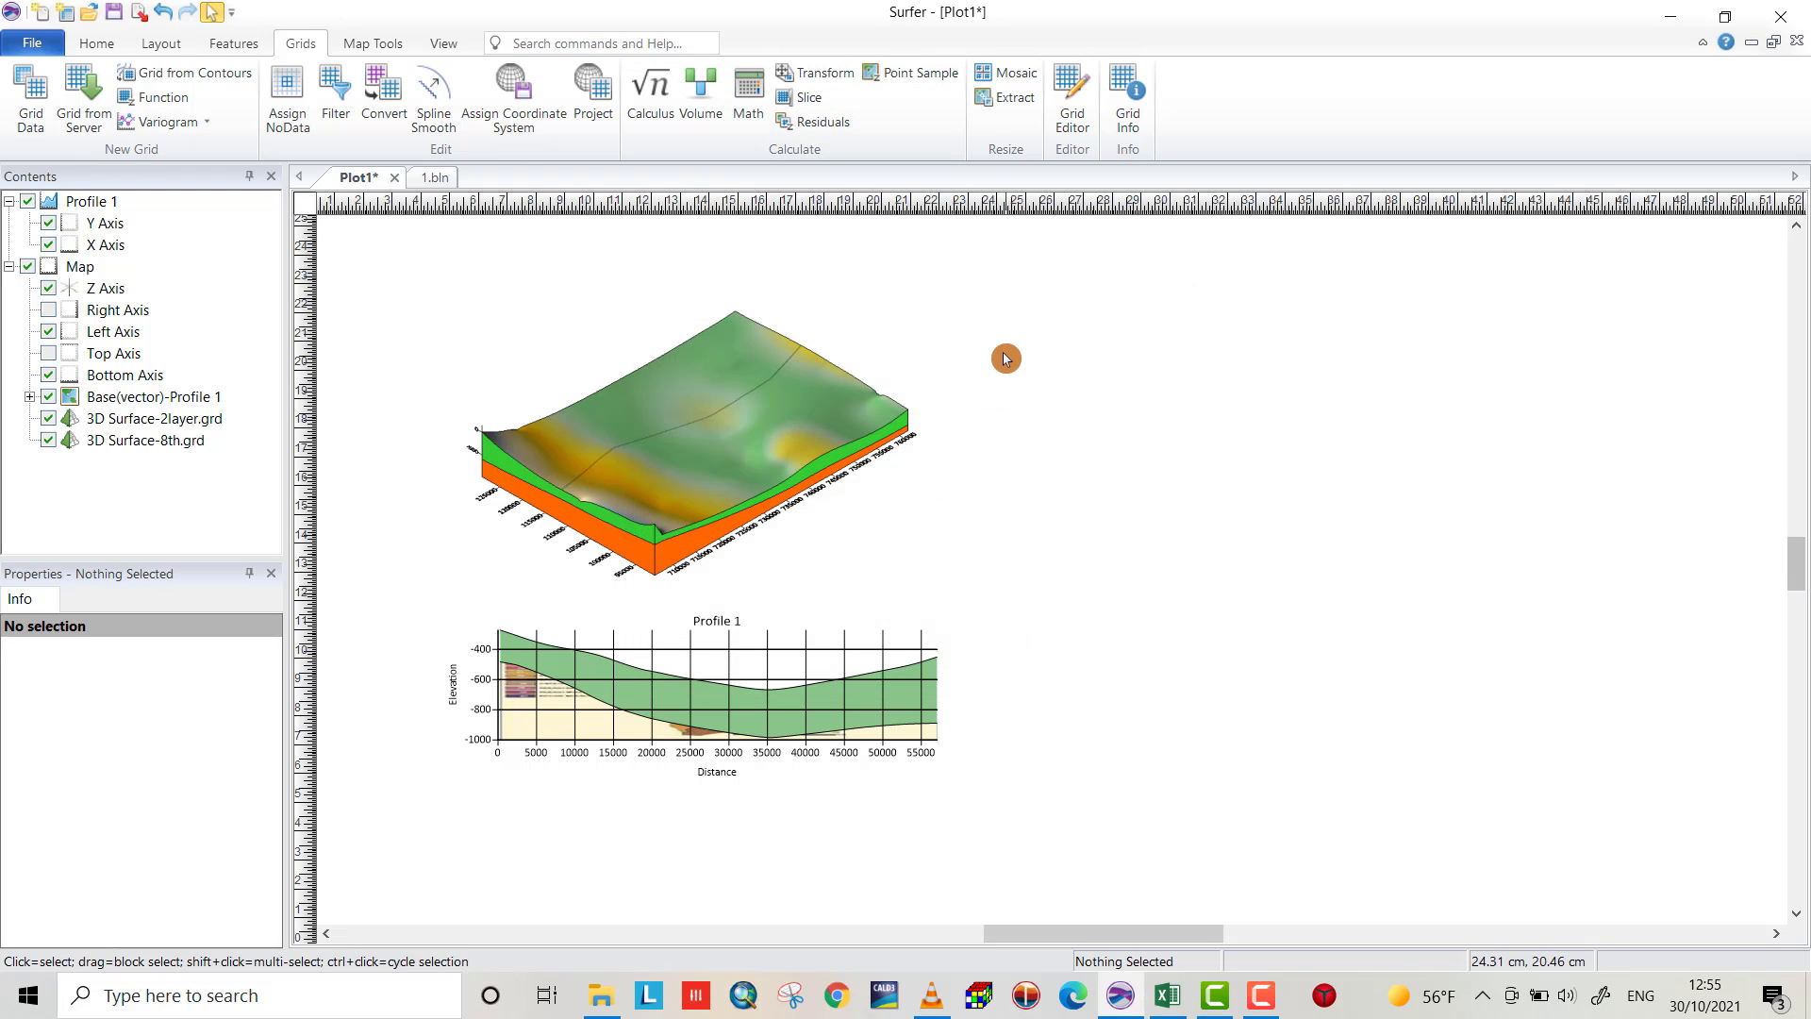
# Return to Home and start a new base map, bringing up the Import dialog on the profile slice folder
pyautogui.click(234, 43)
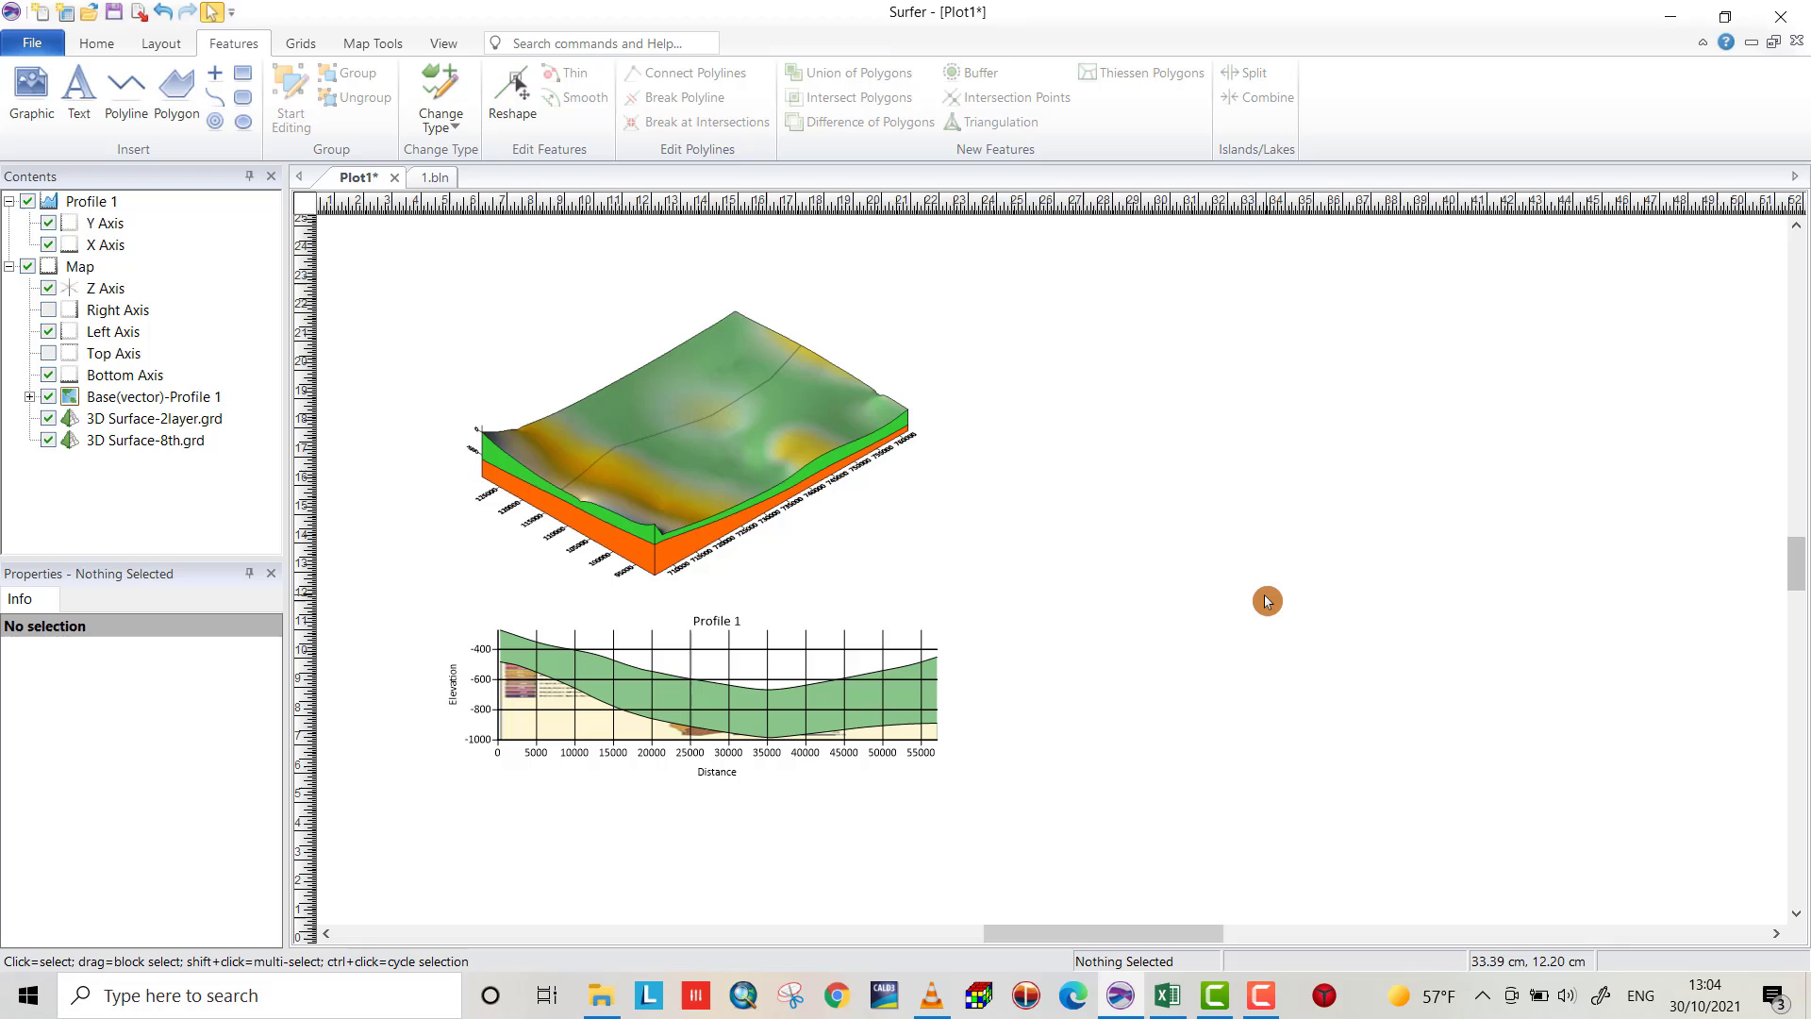
pyautogui.moveTo(1101, 413)
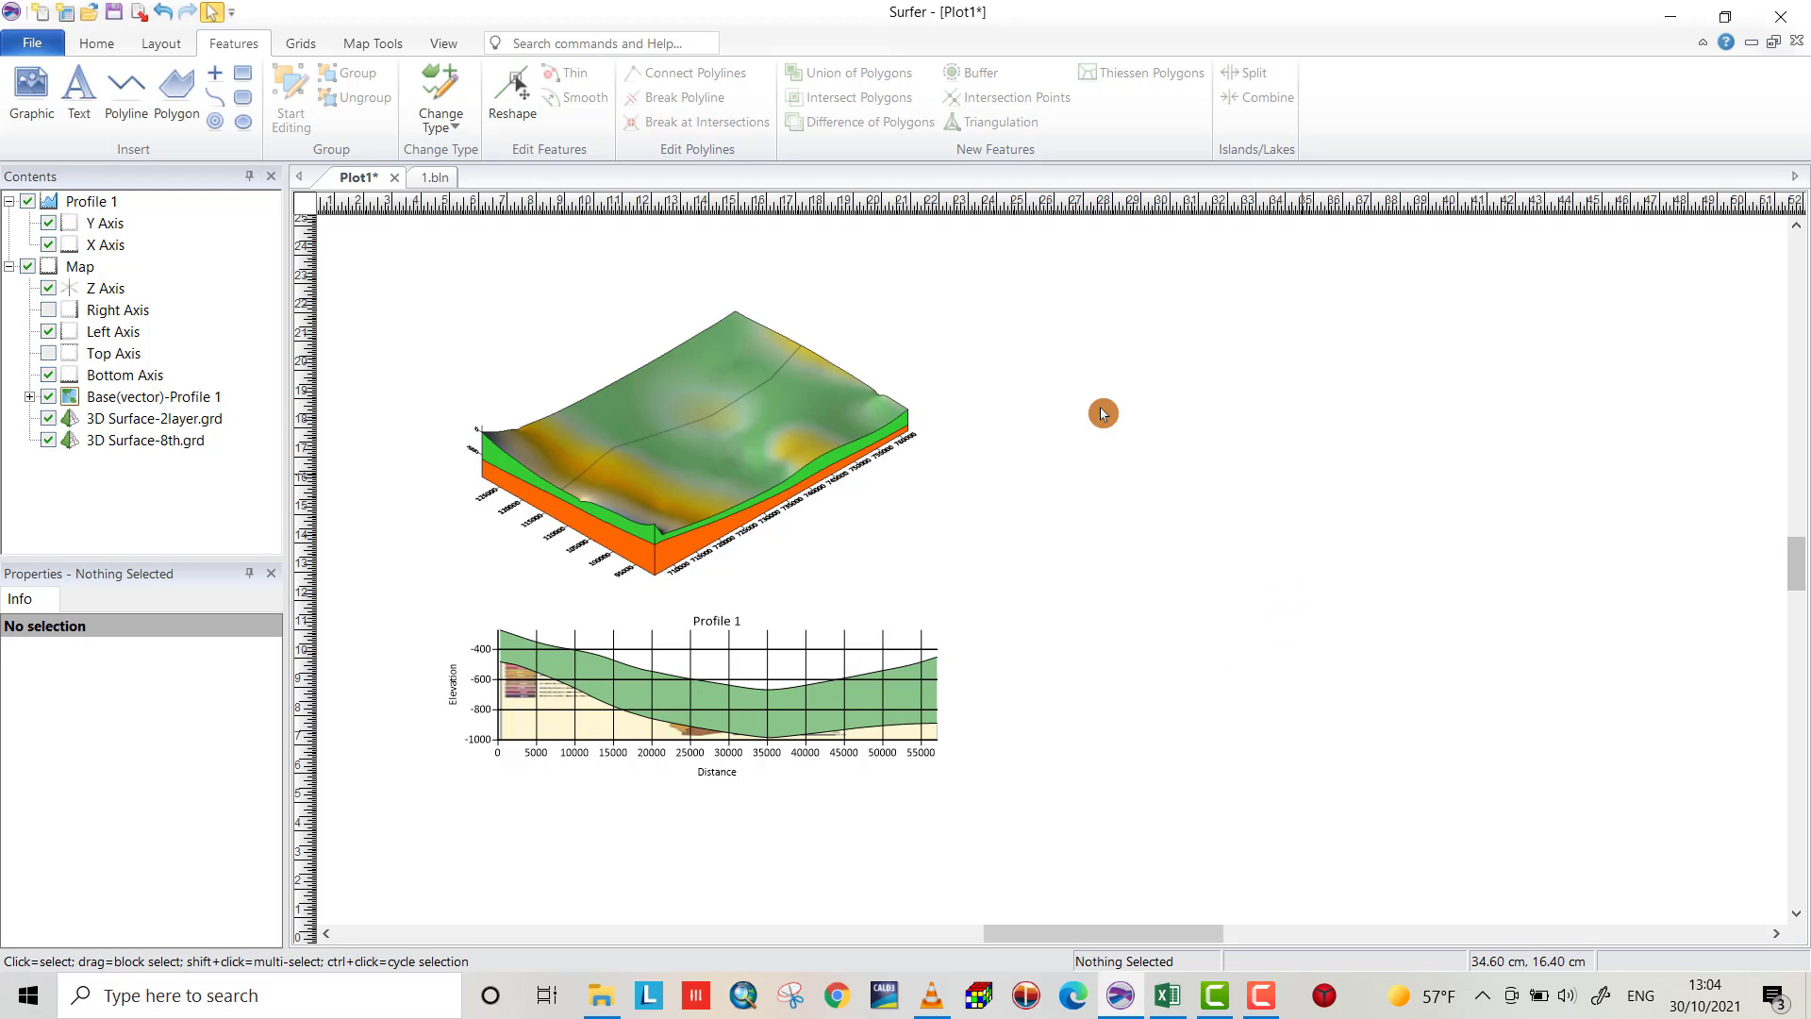
pyautogui.click(97, 43)
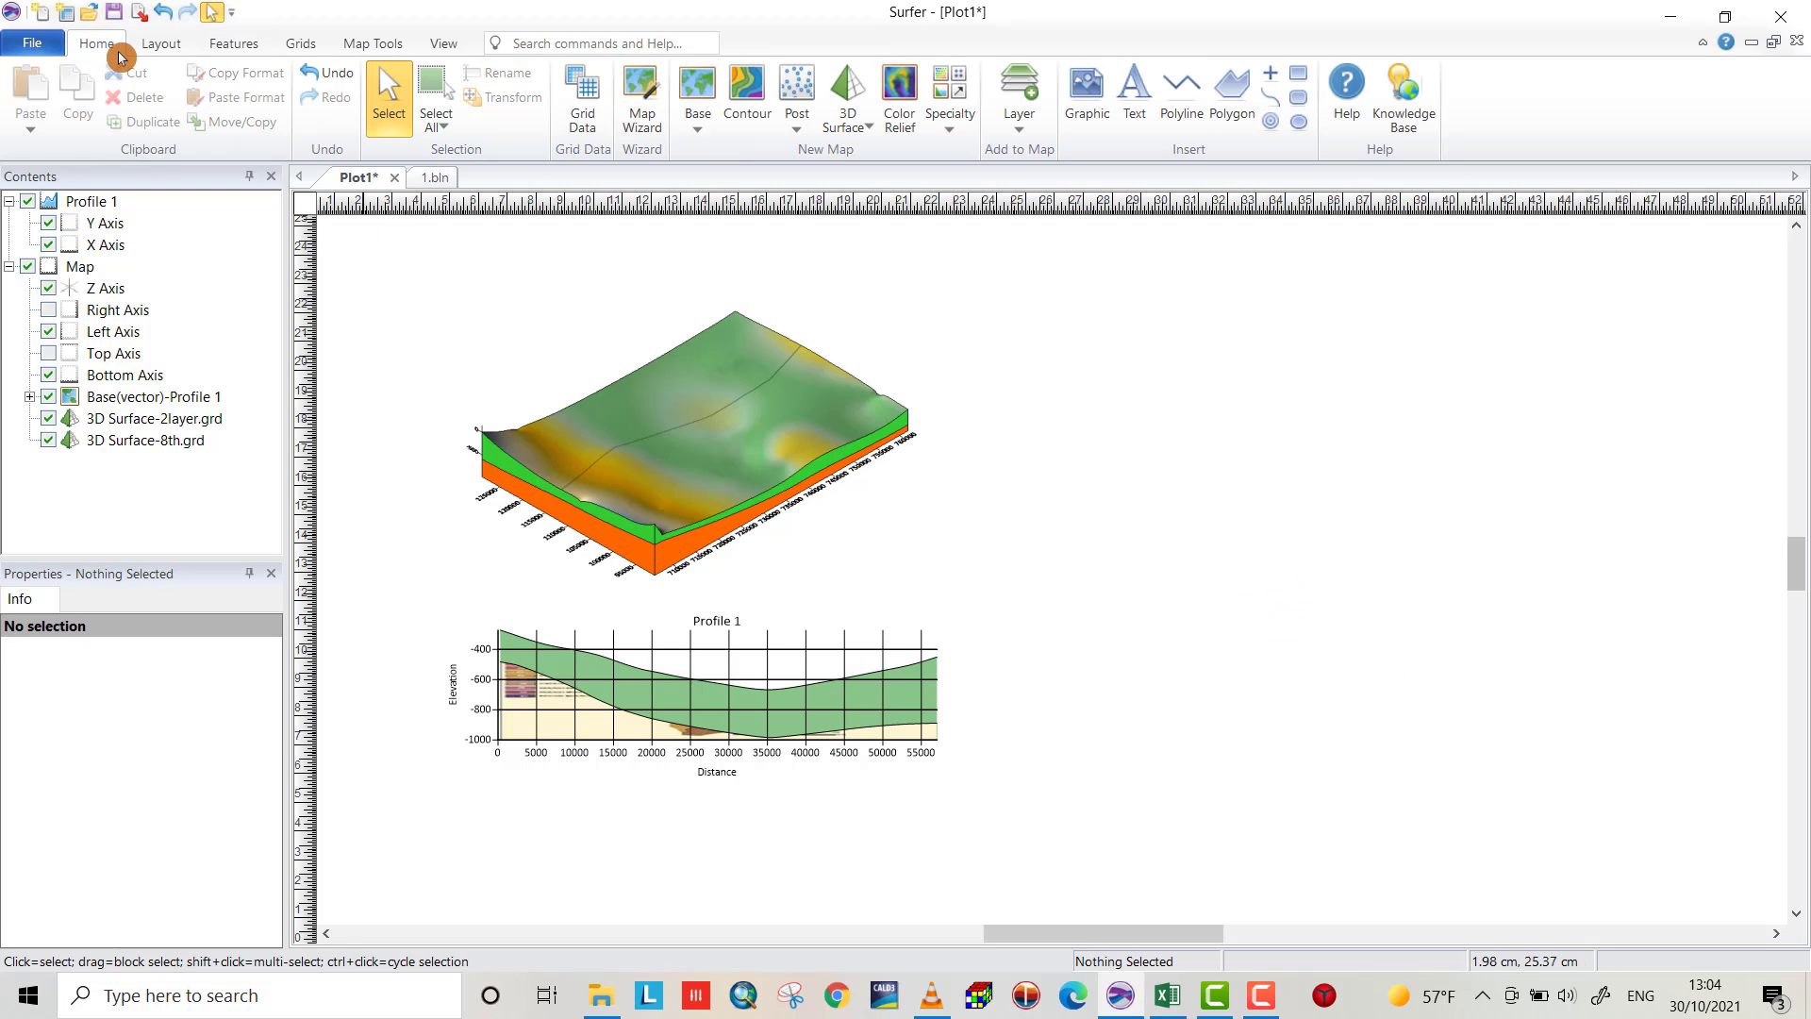
pyautogui.moveTo(696, 98)
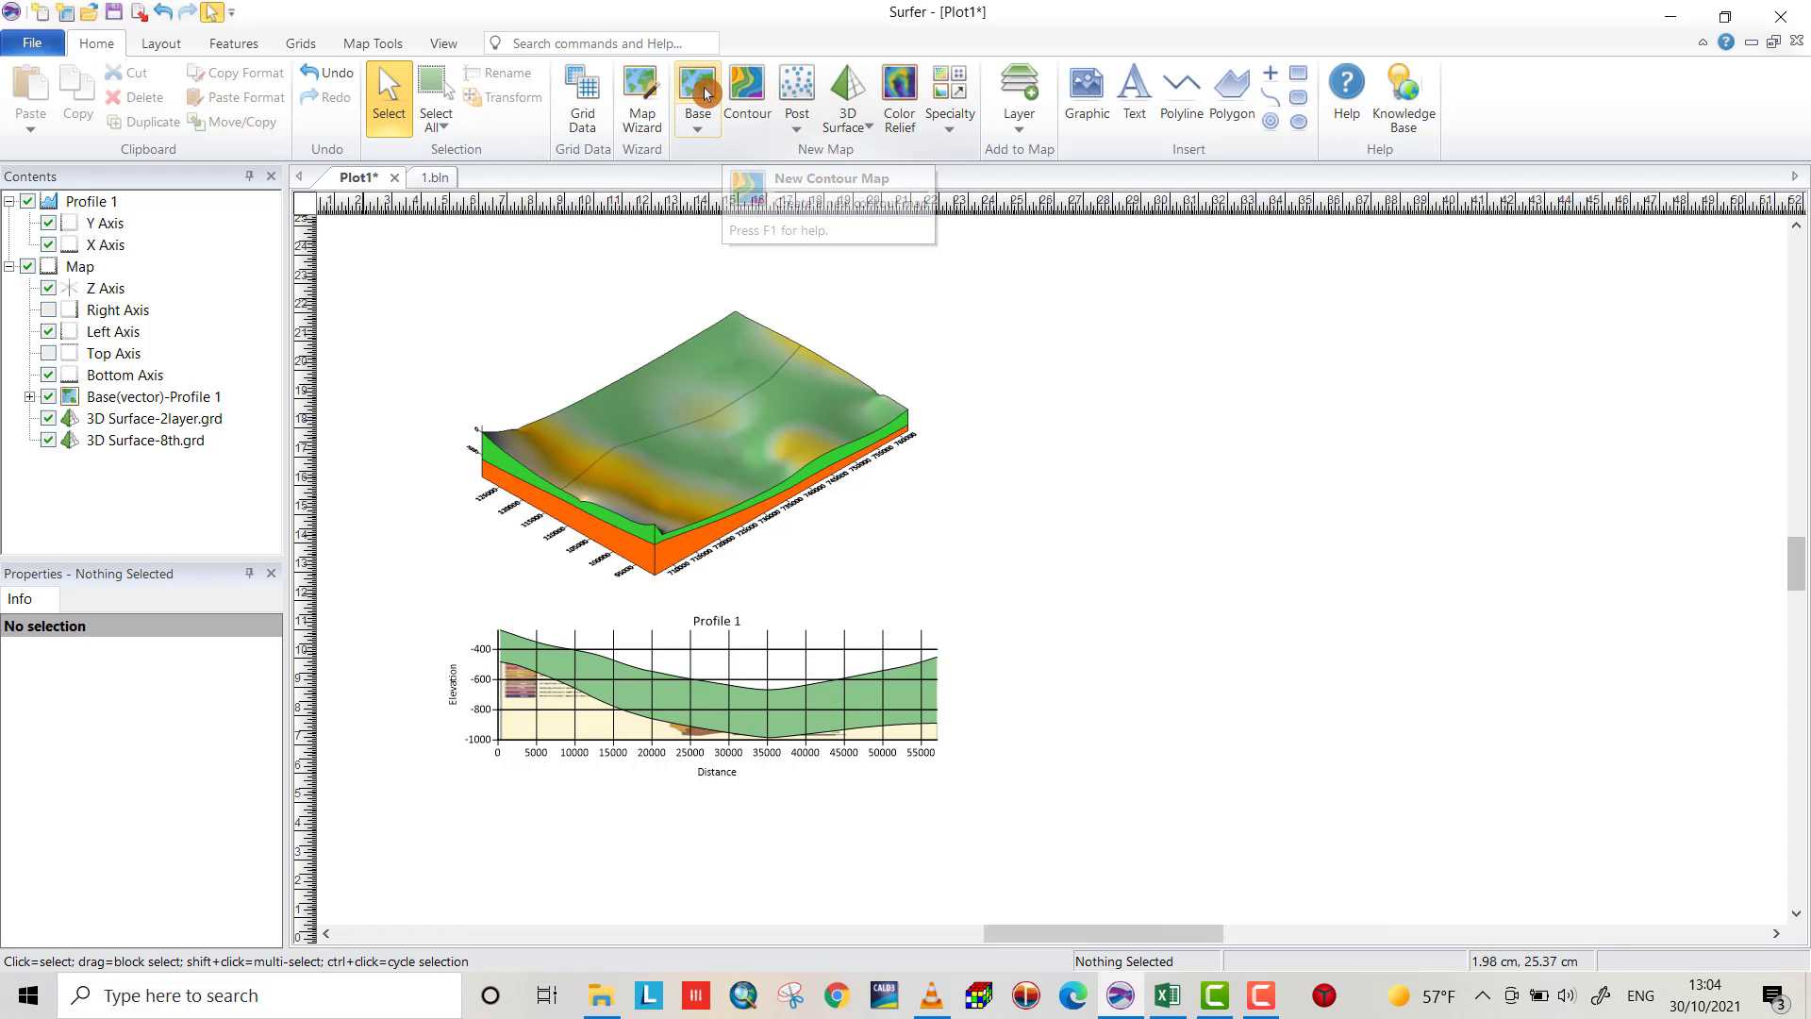
pyautogui.click(696, 94)
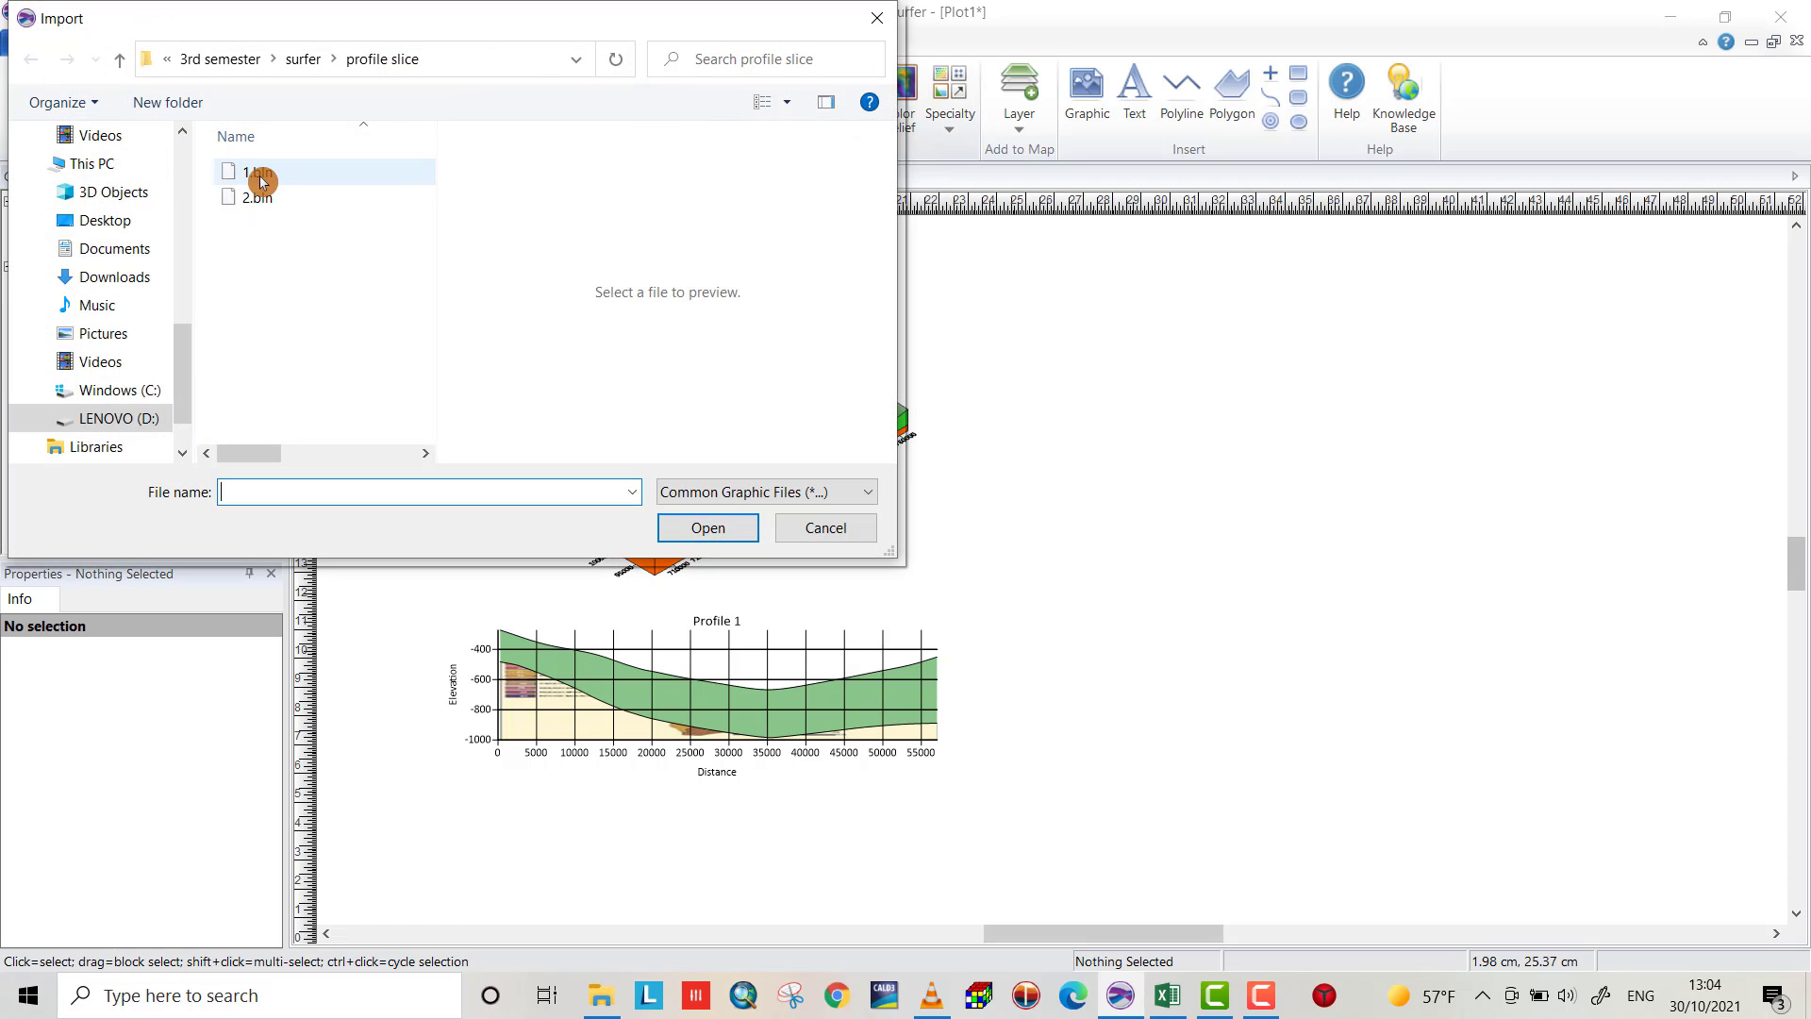
# Import 1.bln as a new base map and select it to adjust its scale
pyautogui.click(258, 172)
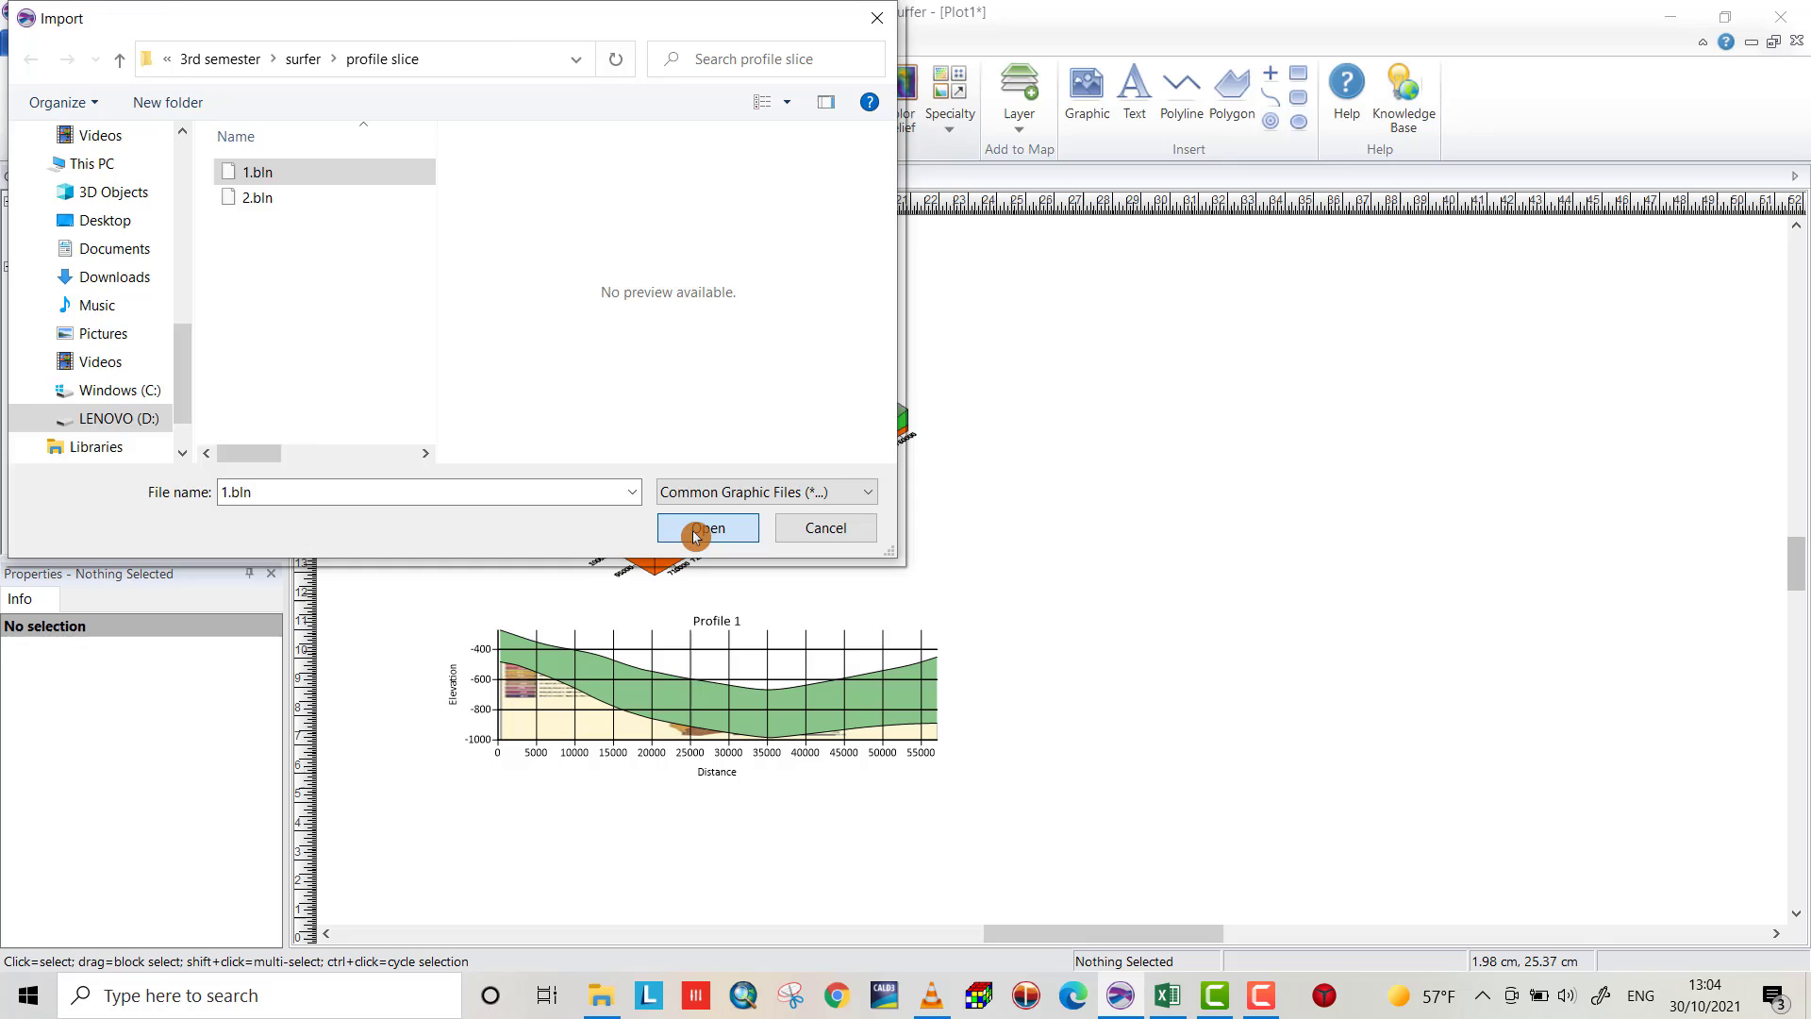
pyautogui.click(705, 528)
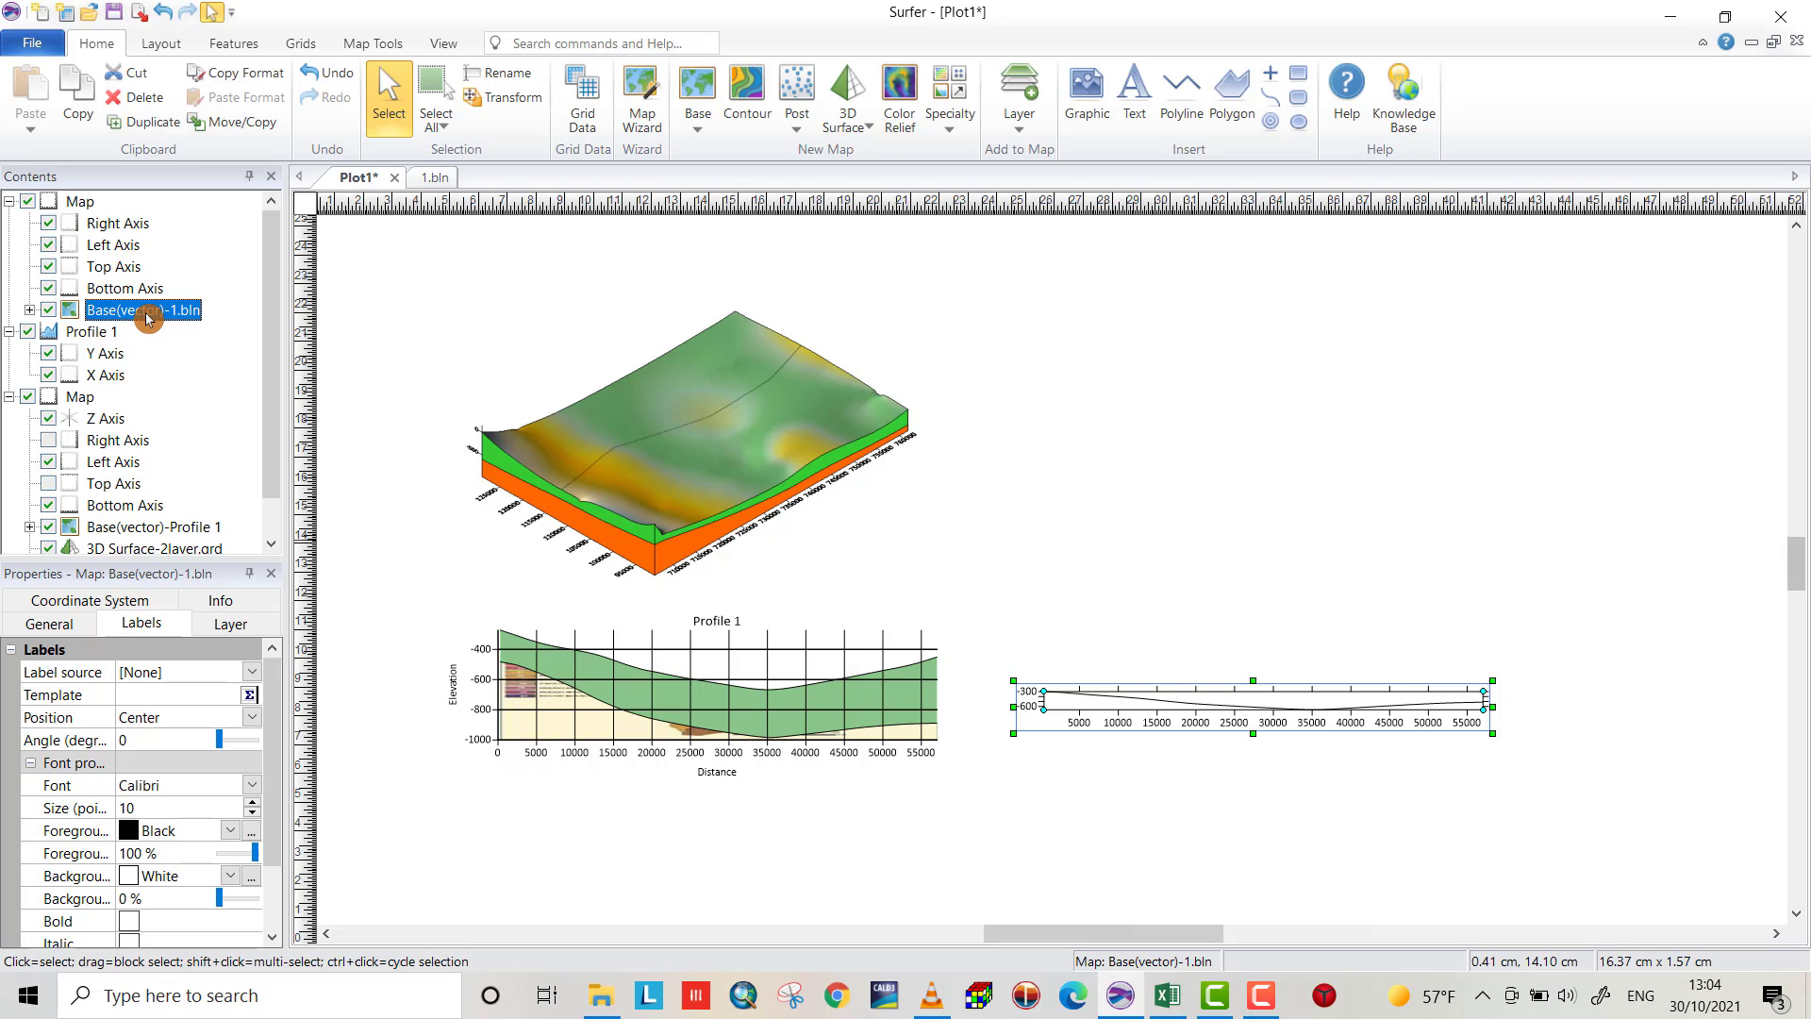
pyautogui.click(151, 202)
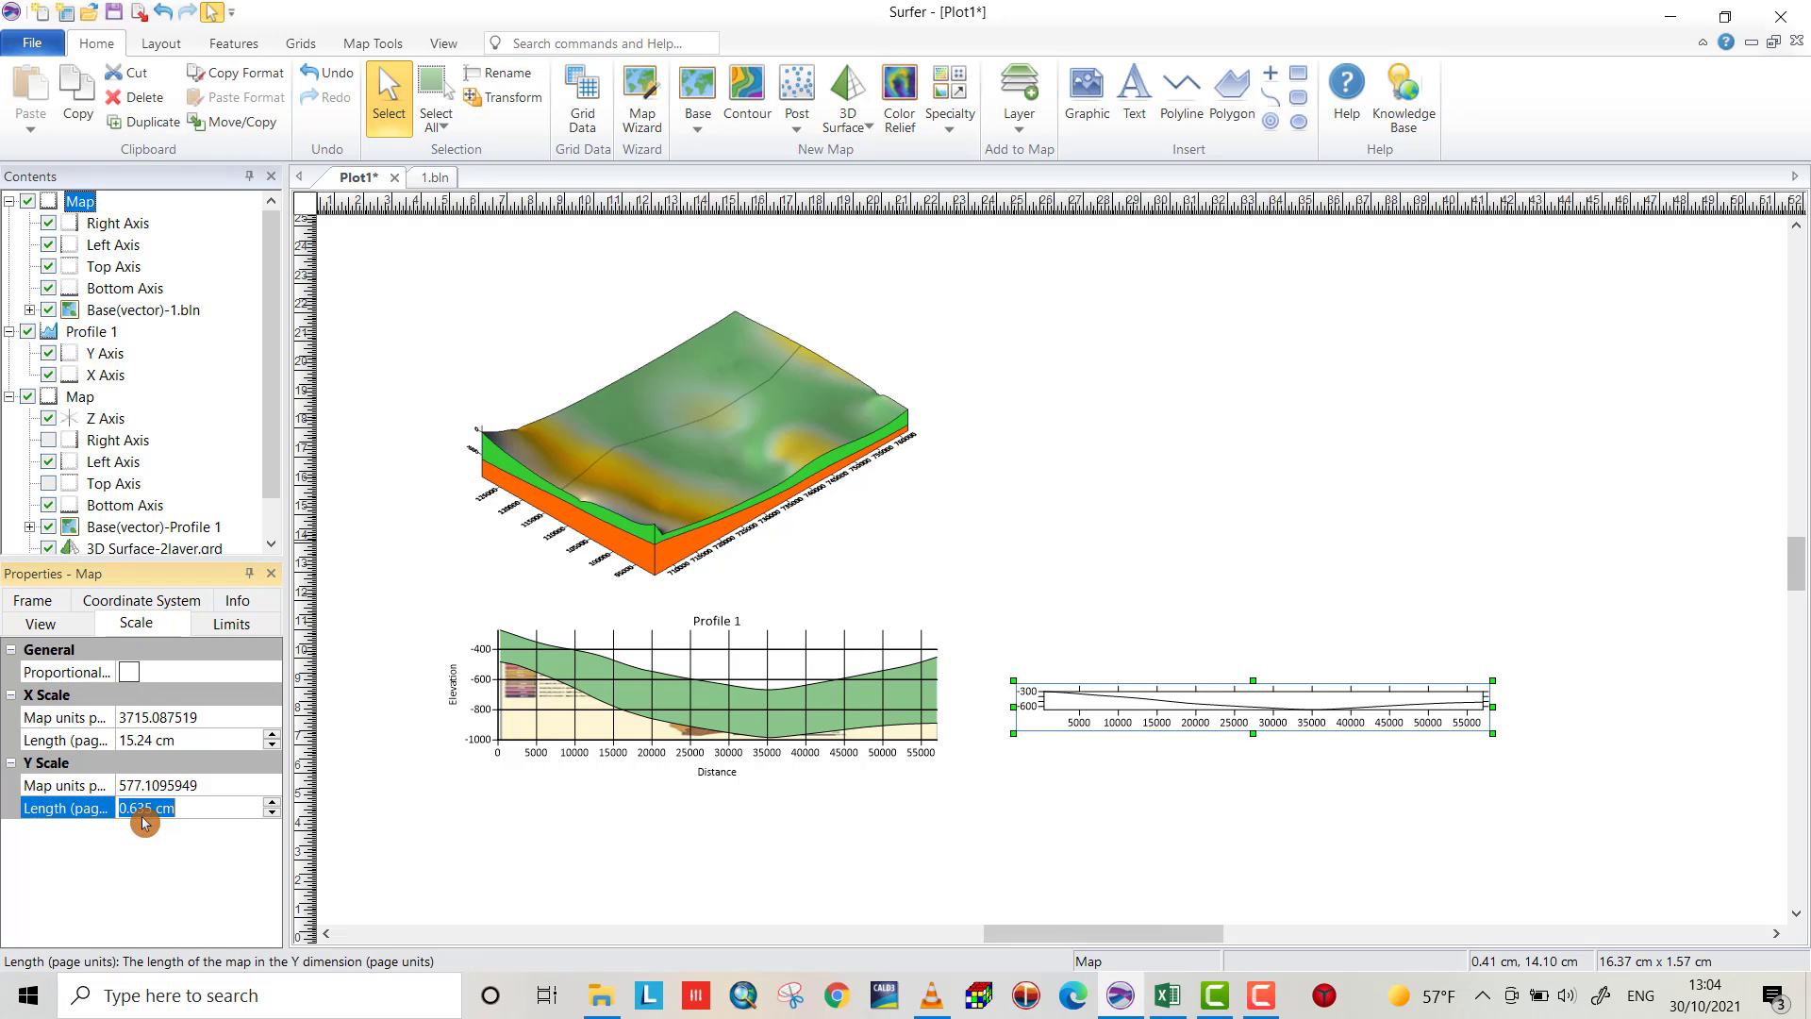
pyautogui.moveTo(185, 868)
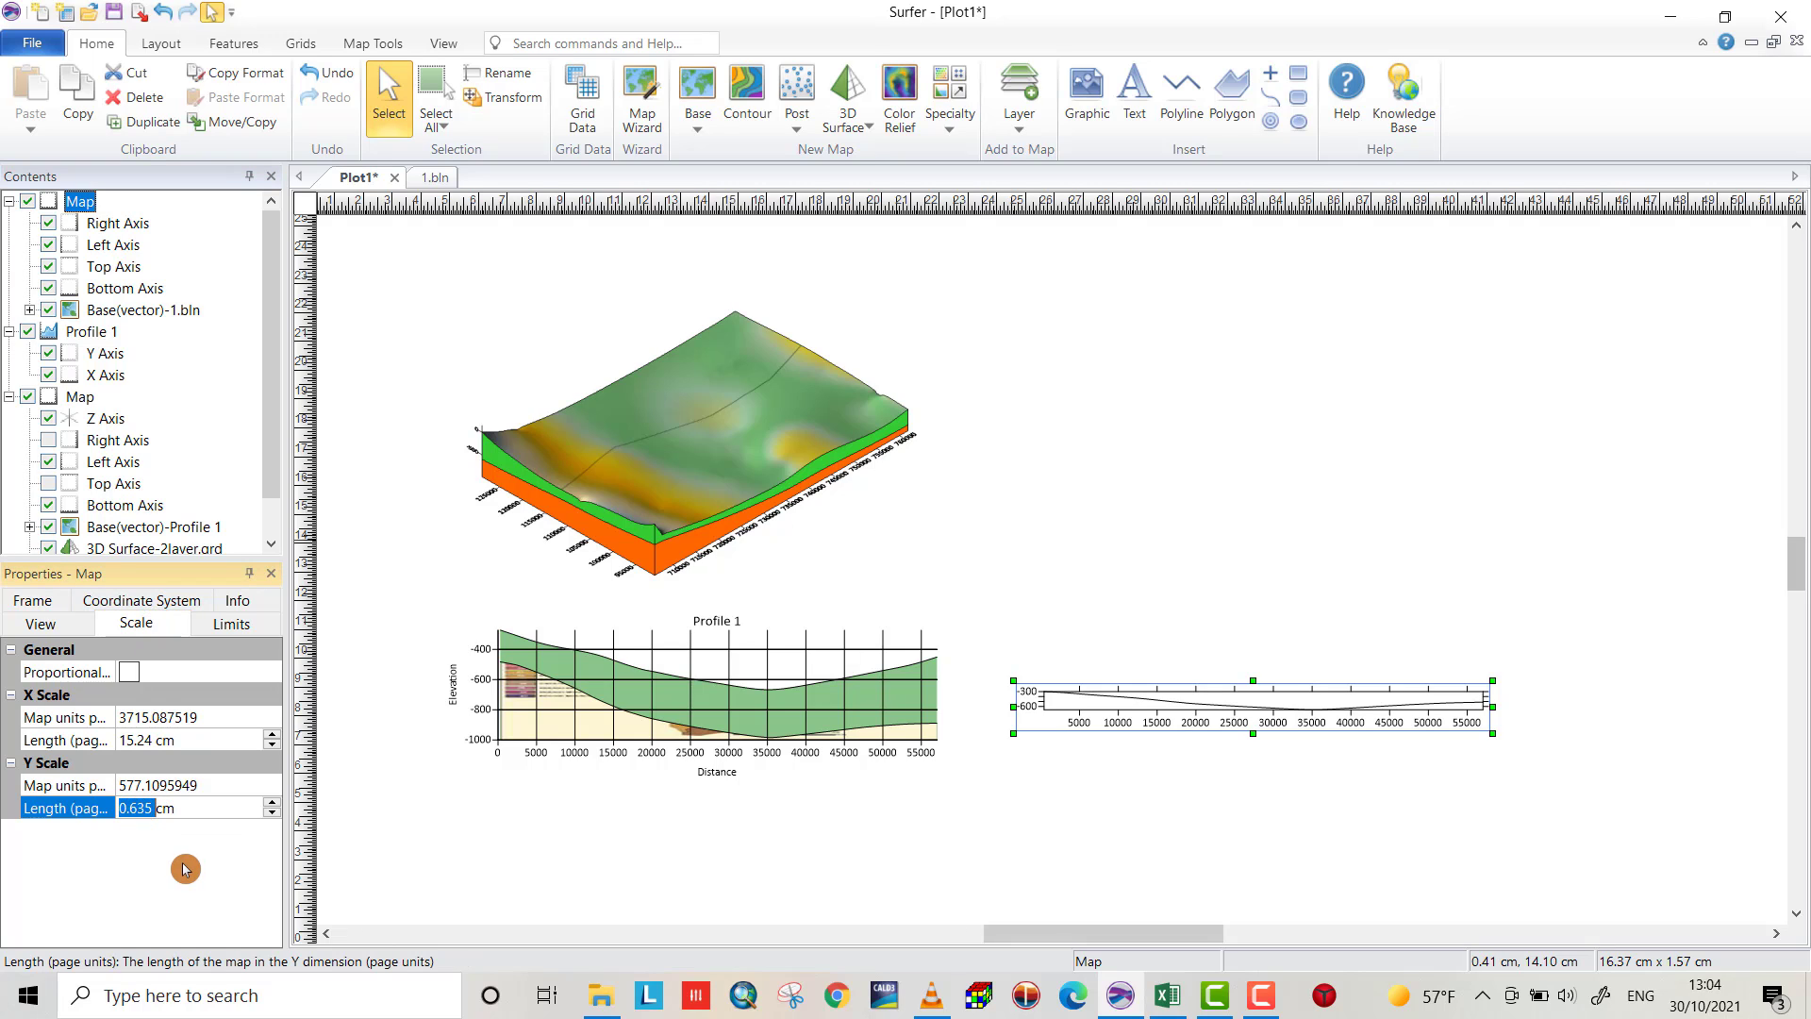
pyautogui.moveTo(184, 848)
pyautogui.write('4')
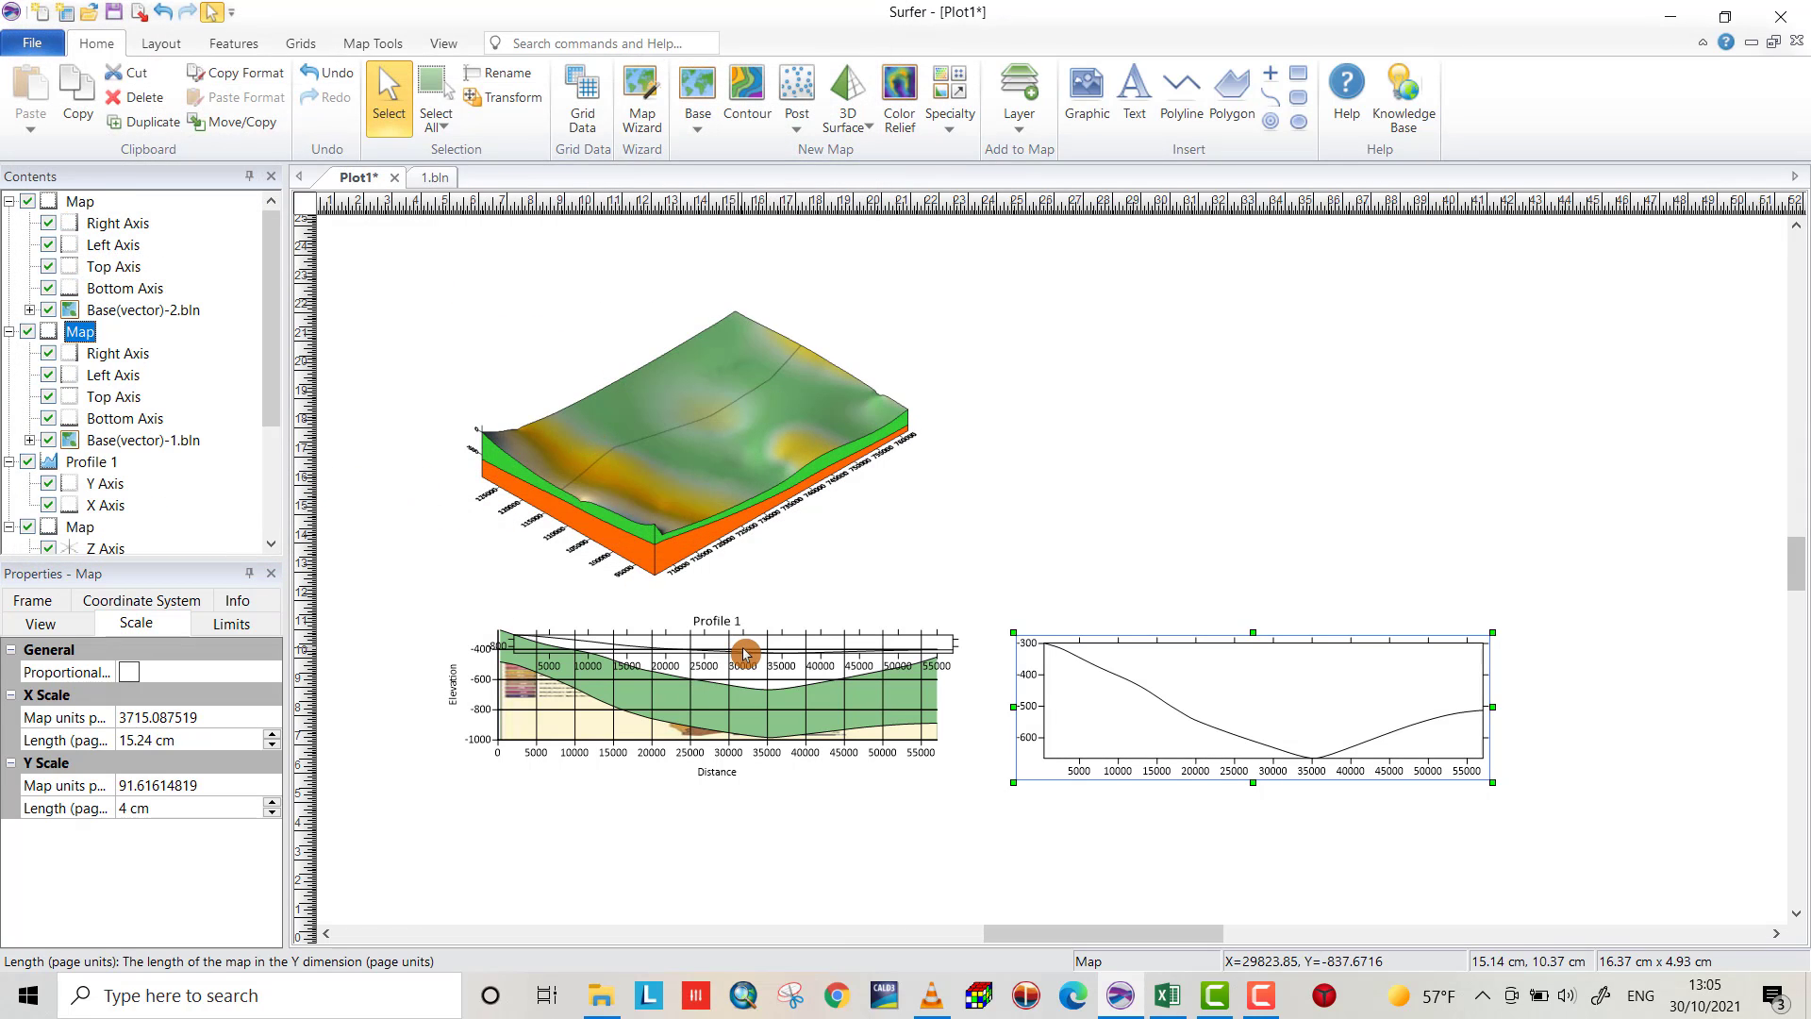
# Set the slice map's Y length to 4 cm and overlay the 2.bln layer onto the 1.bln map
pyautogui.click(143, 309)
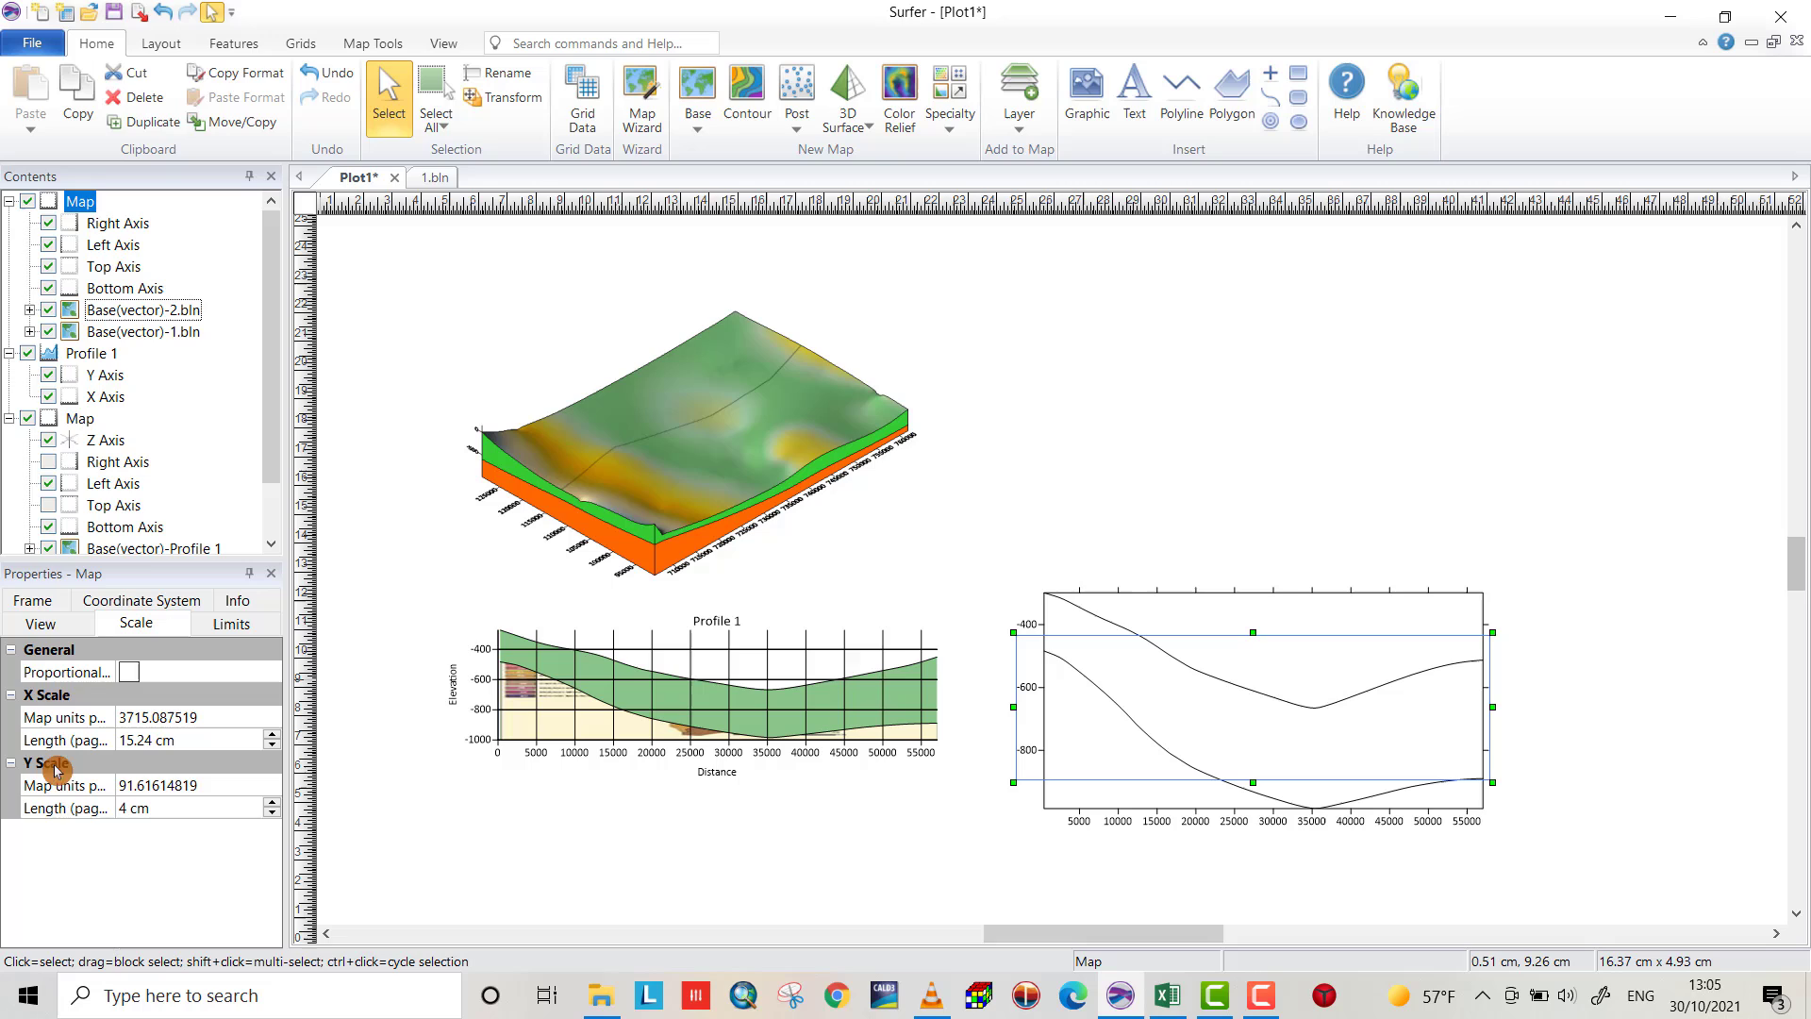
pyautogui.click(66, 807)
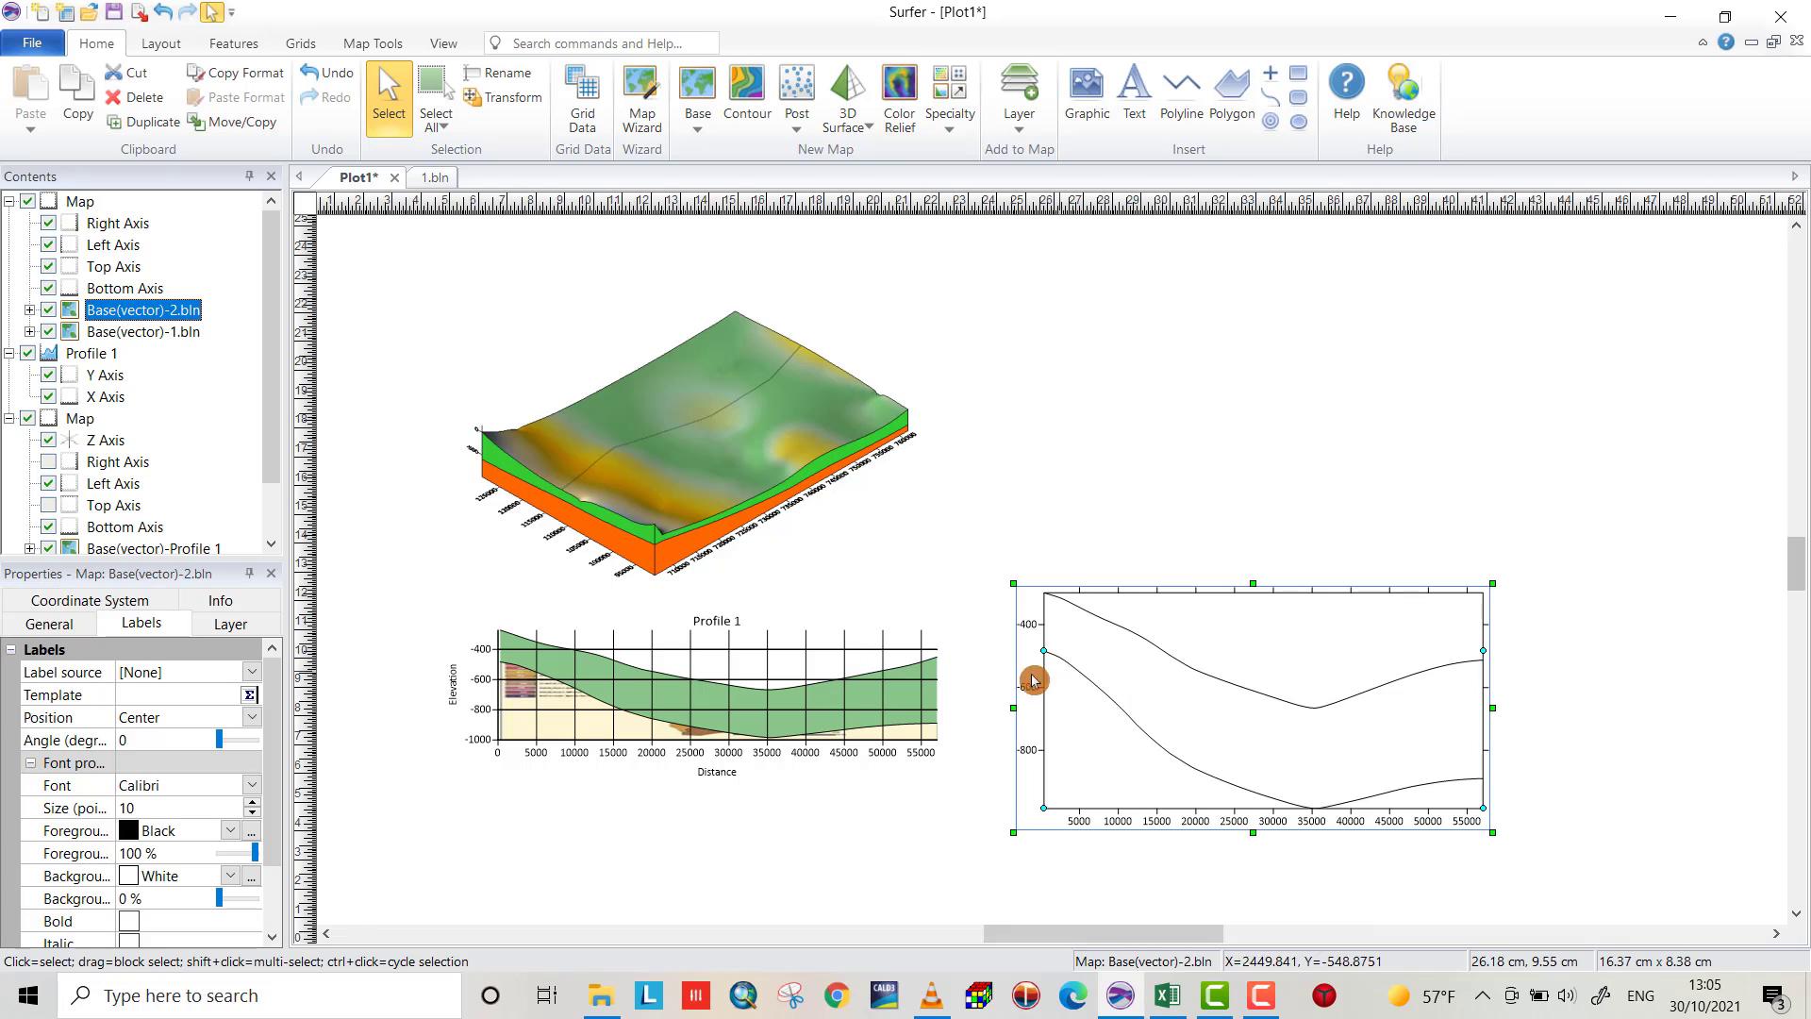
pyautogui.moveTo(72, 211)
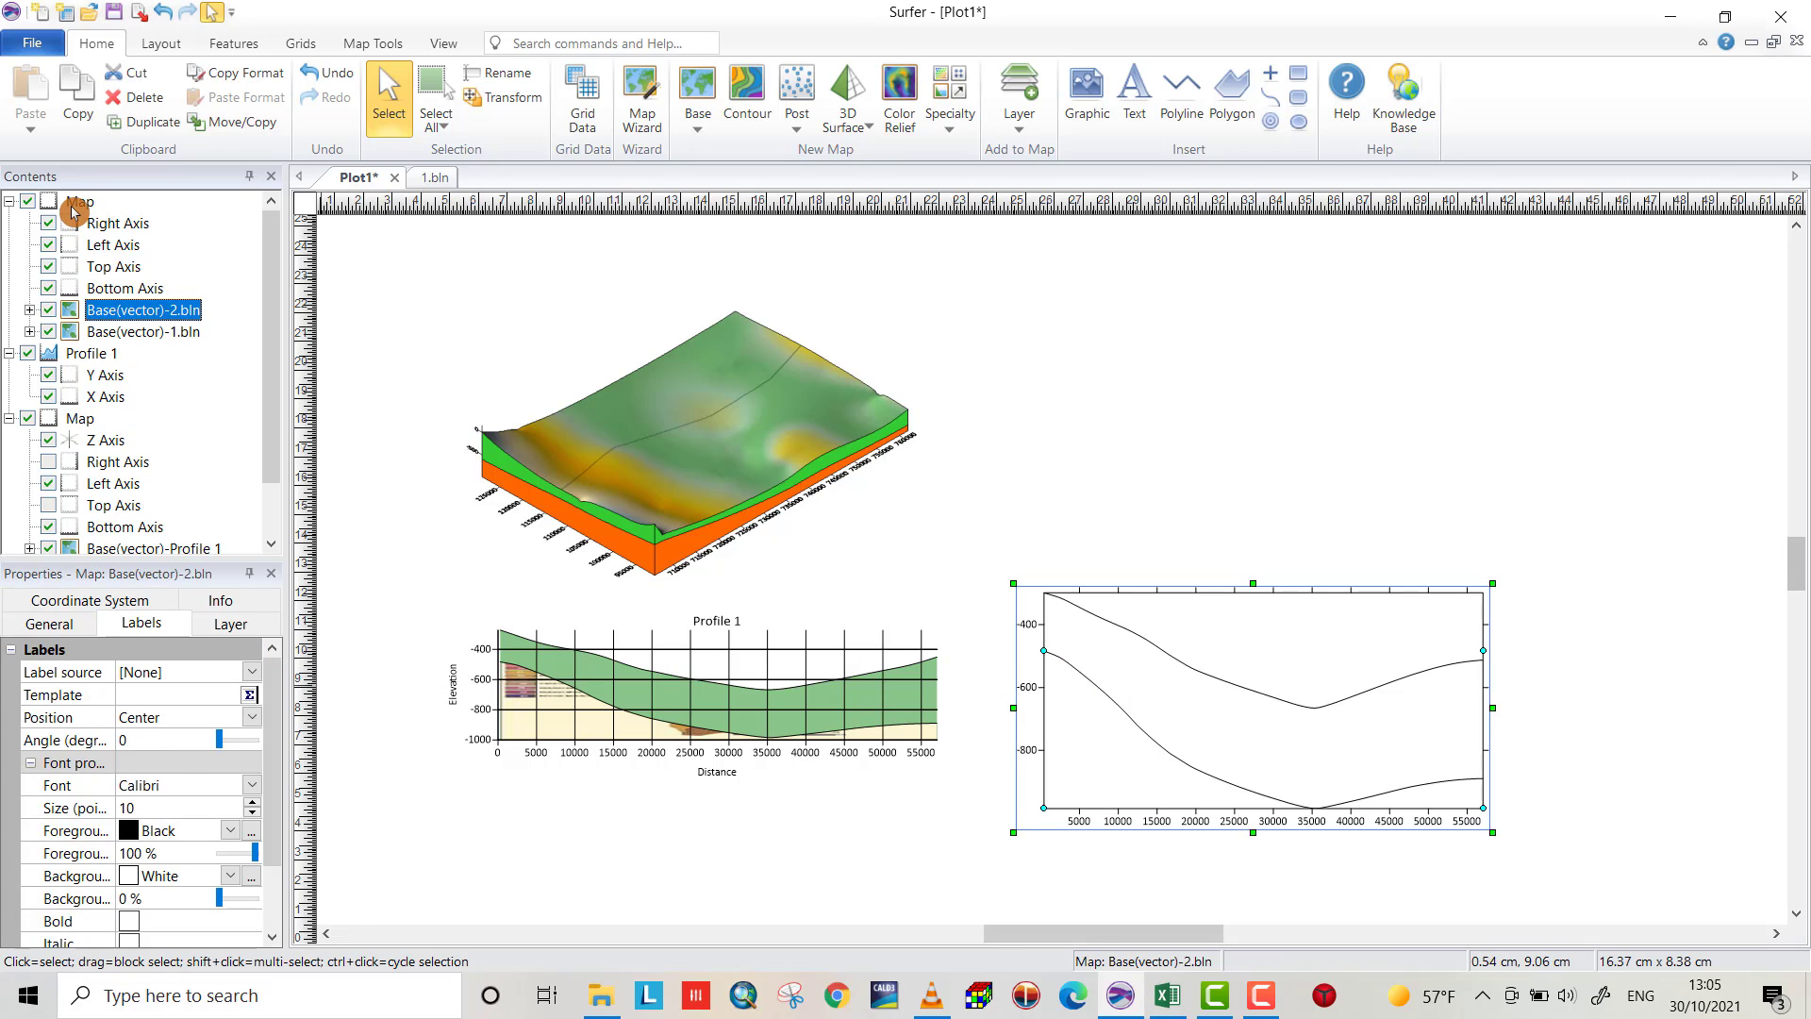
pyautogui.click(79, 202)
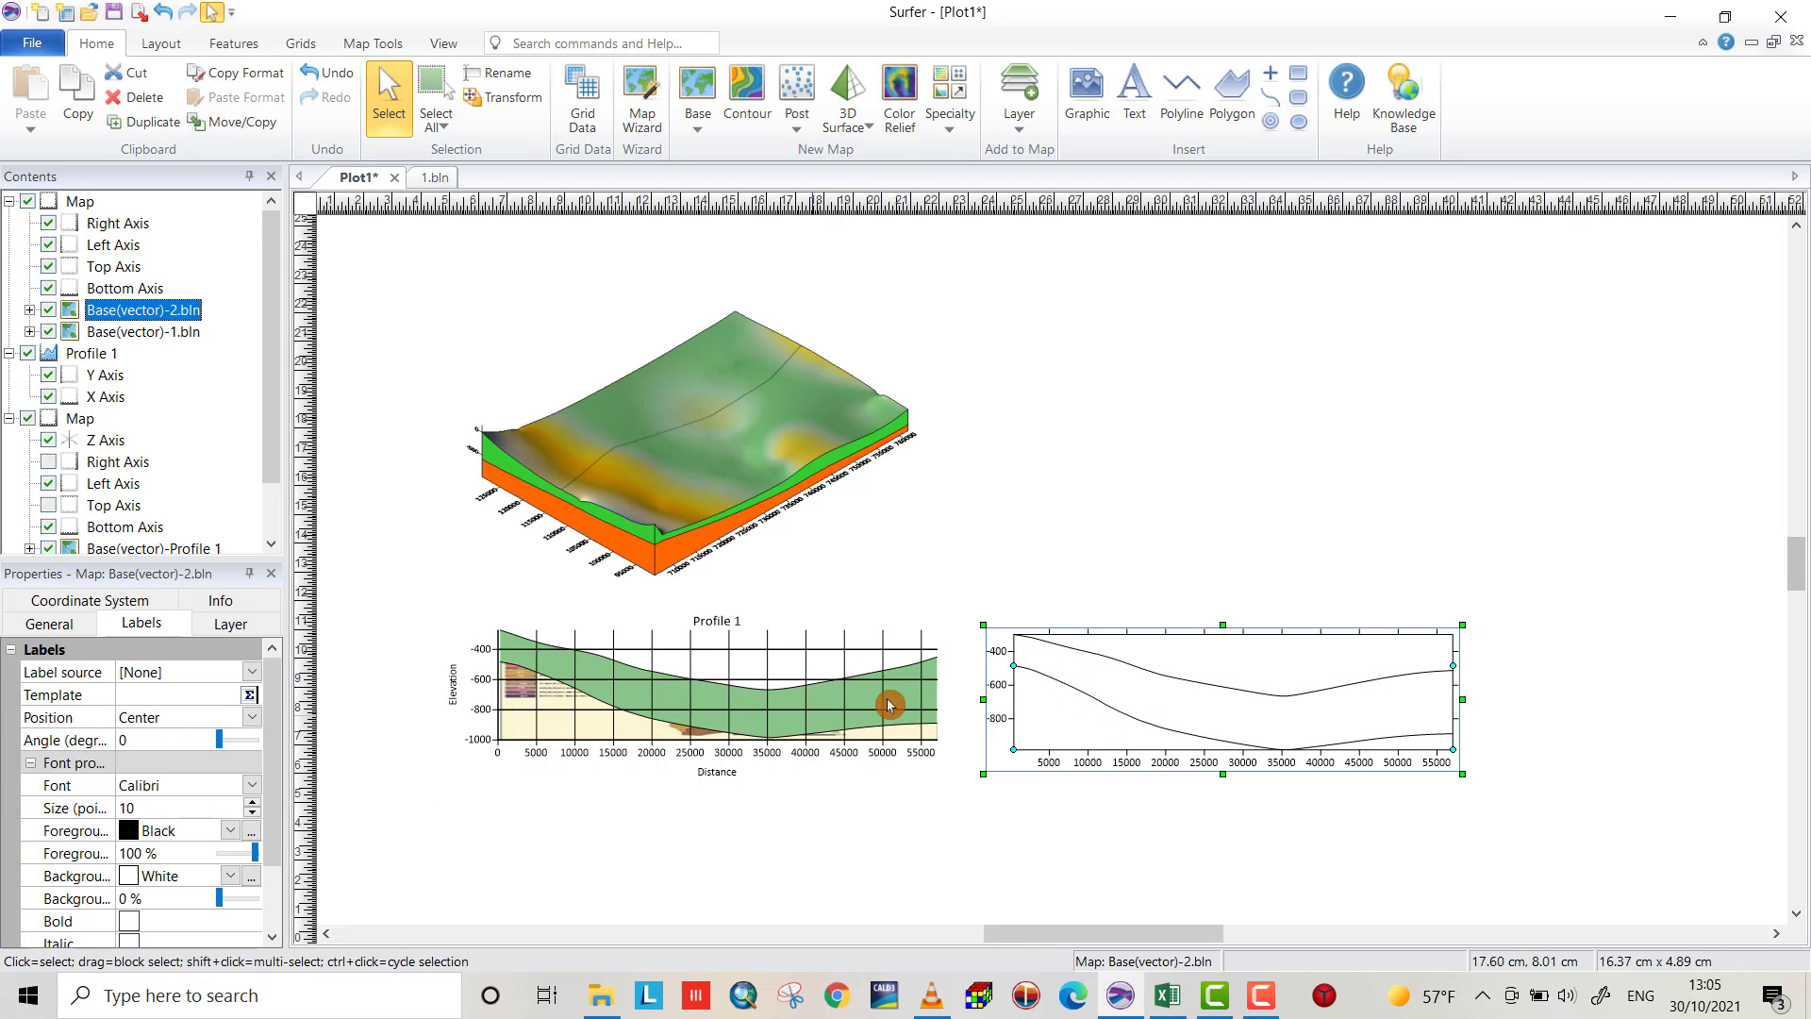
pyautogui.moveTo(736, 686)
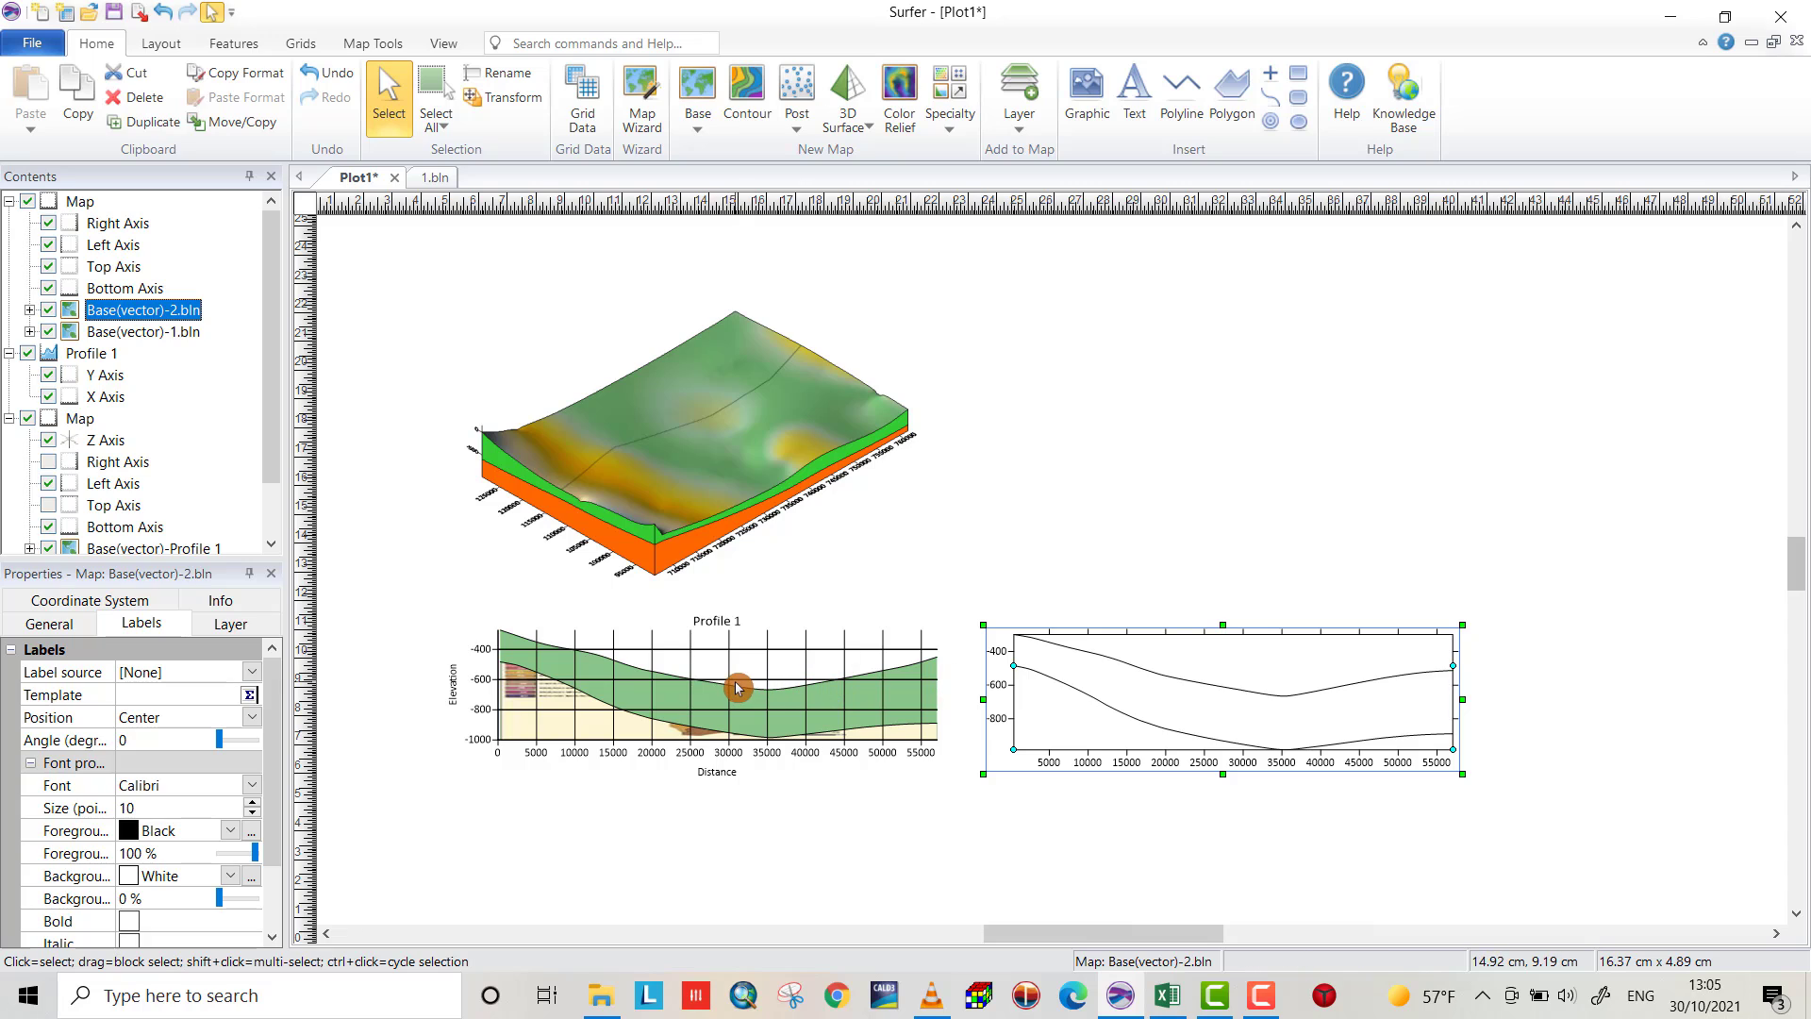
pyautogui.moveTo(679, 705)
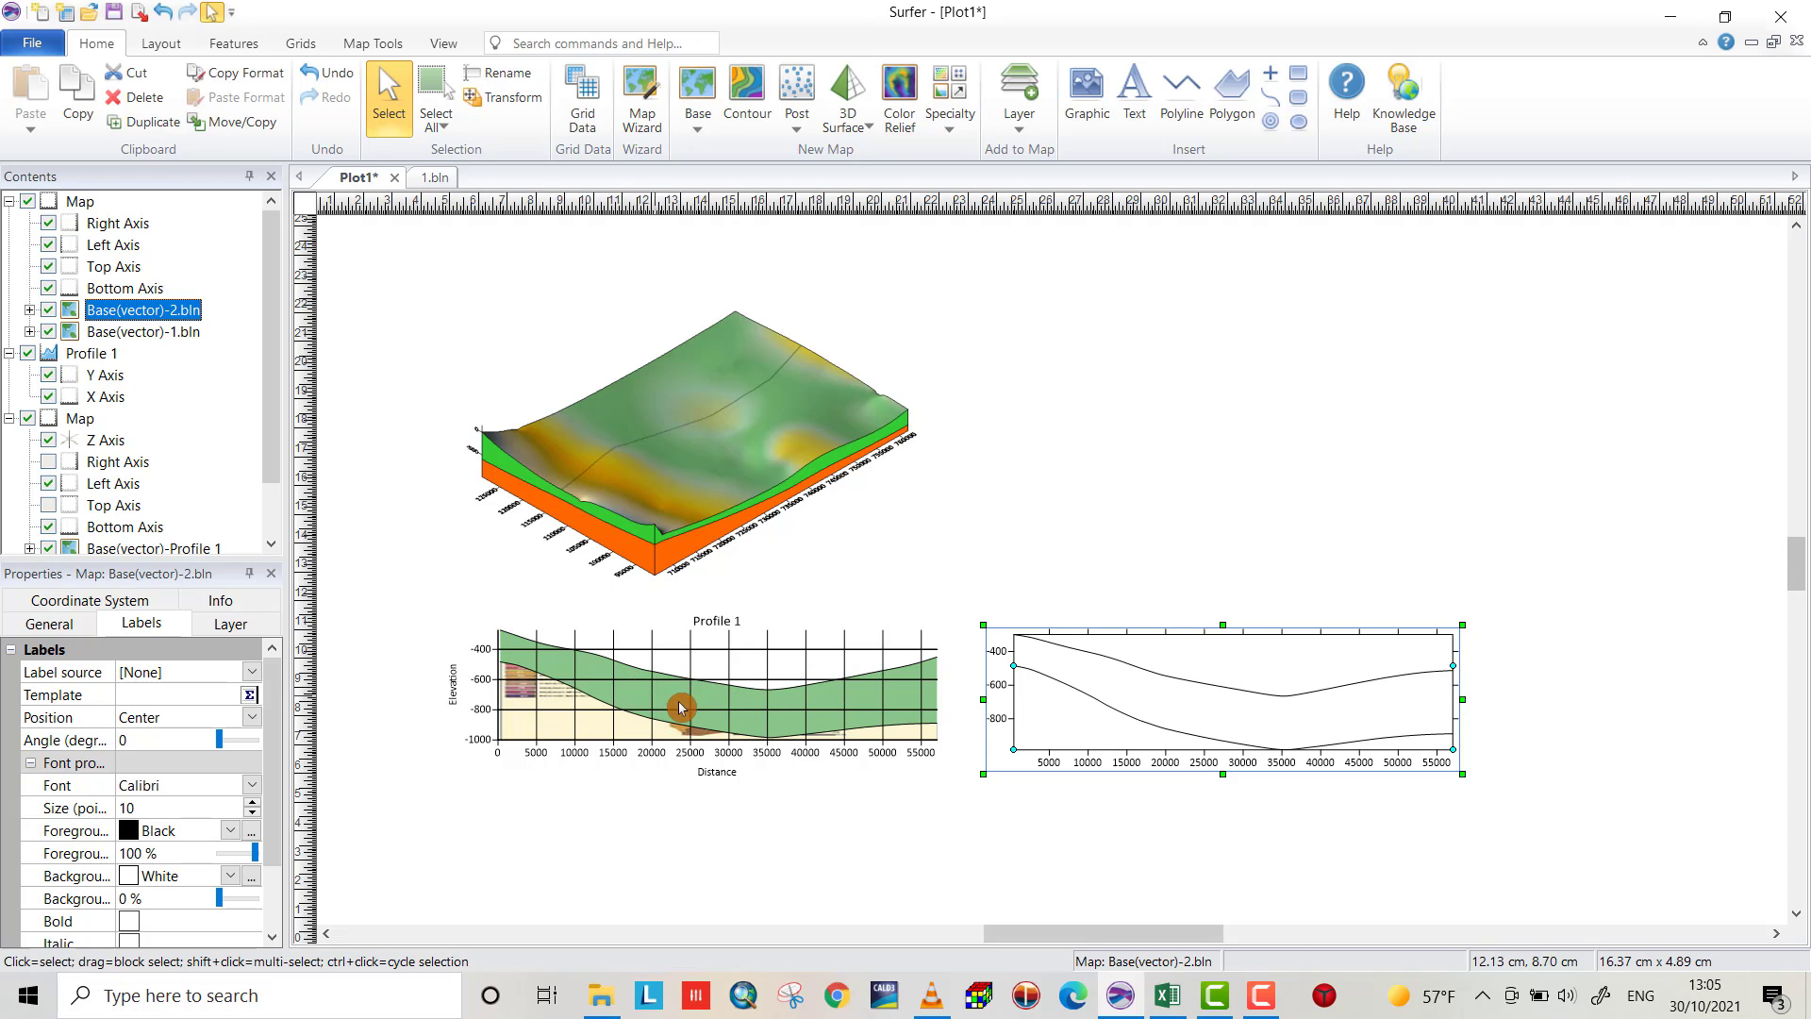
pyautogui.moveTo(702, 772)
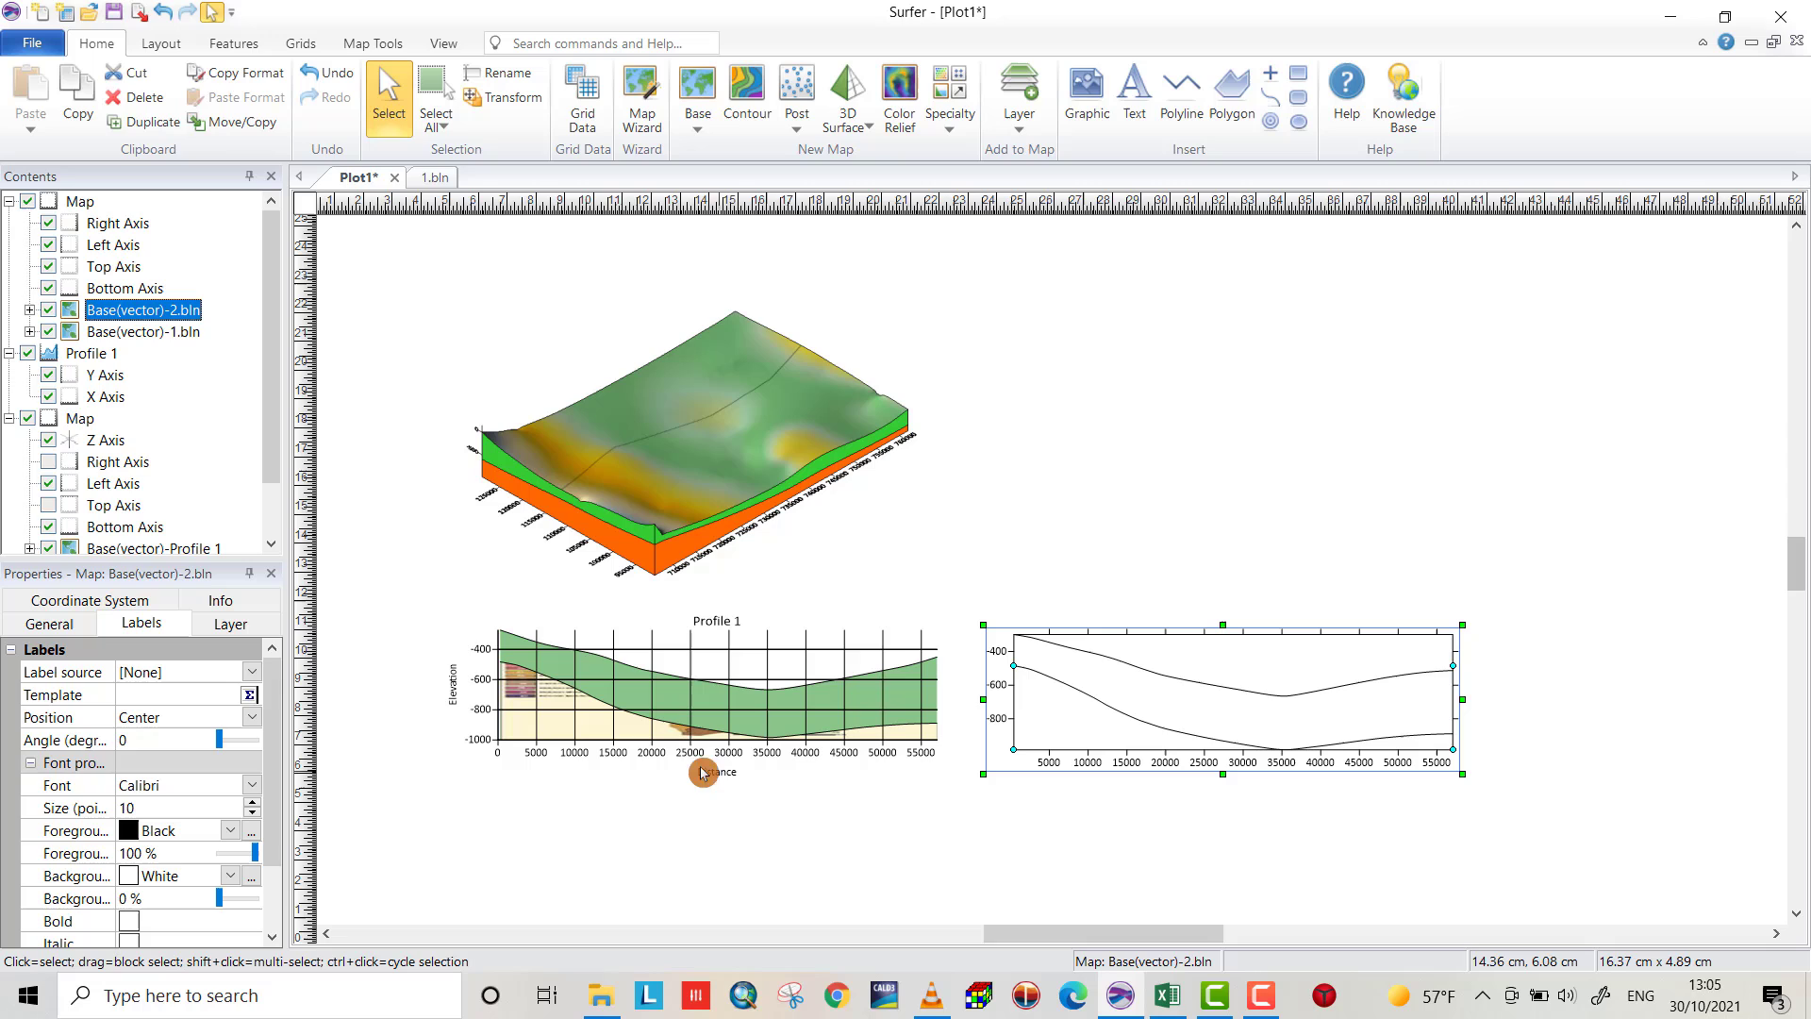
pyautogui.moveTo(1175, 680)
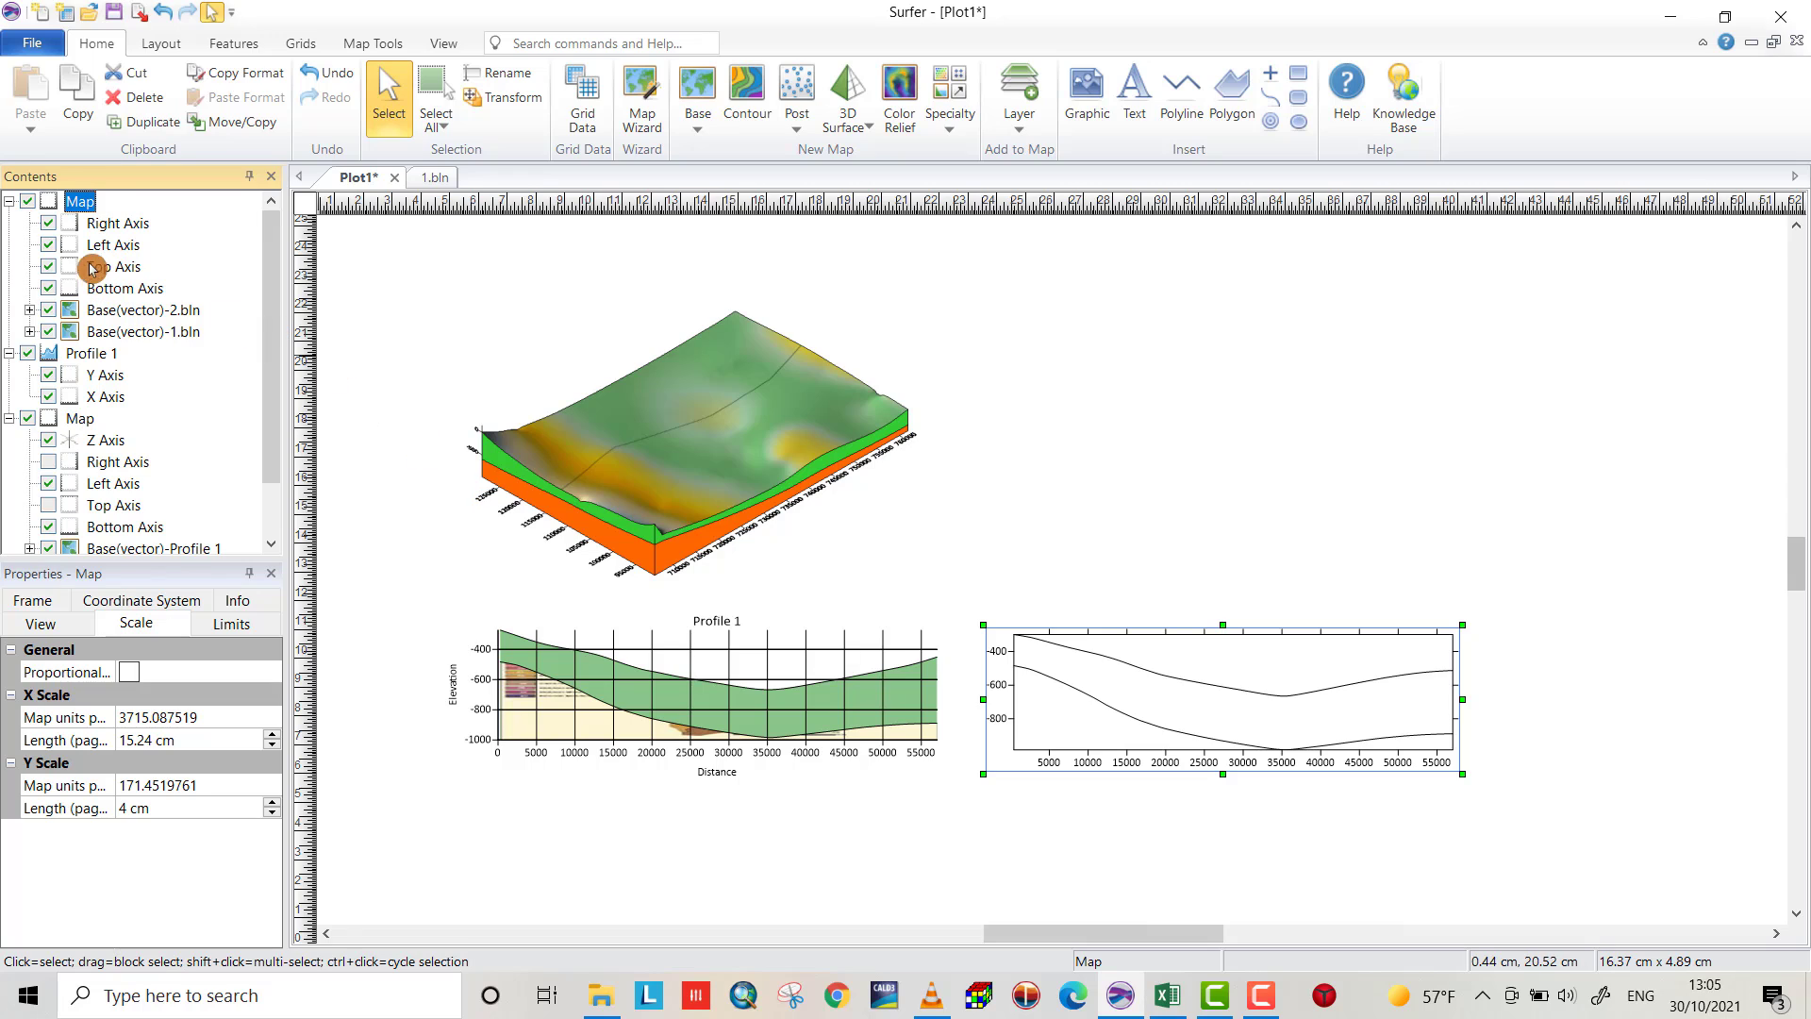
pyautogui.click(117, 222)
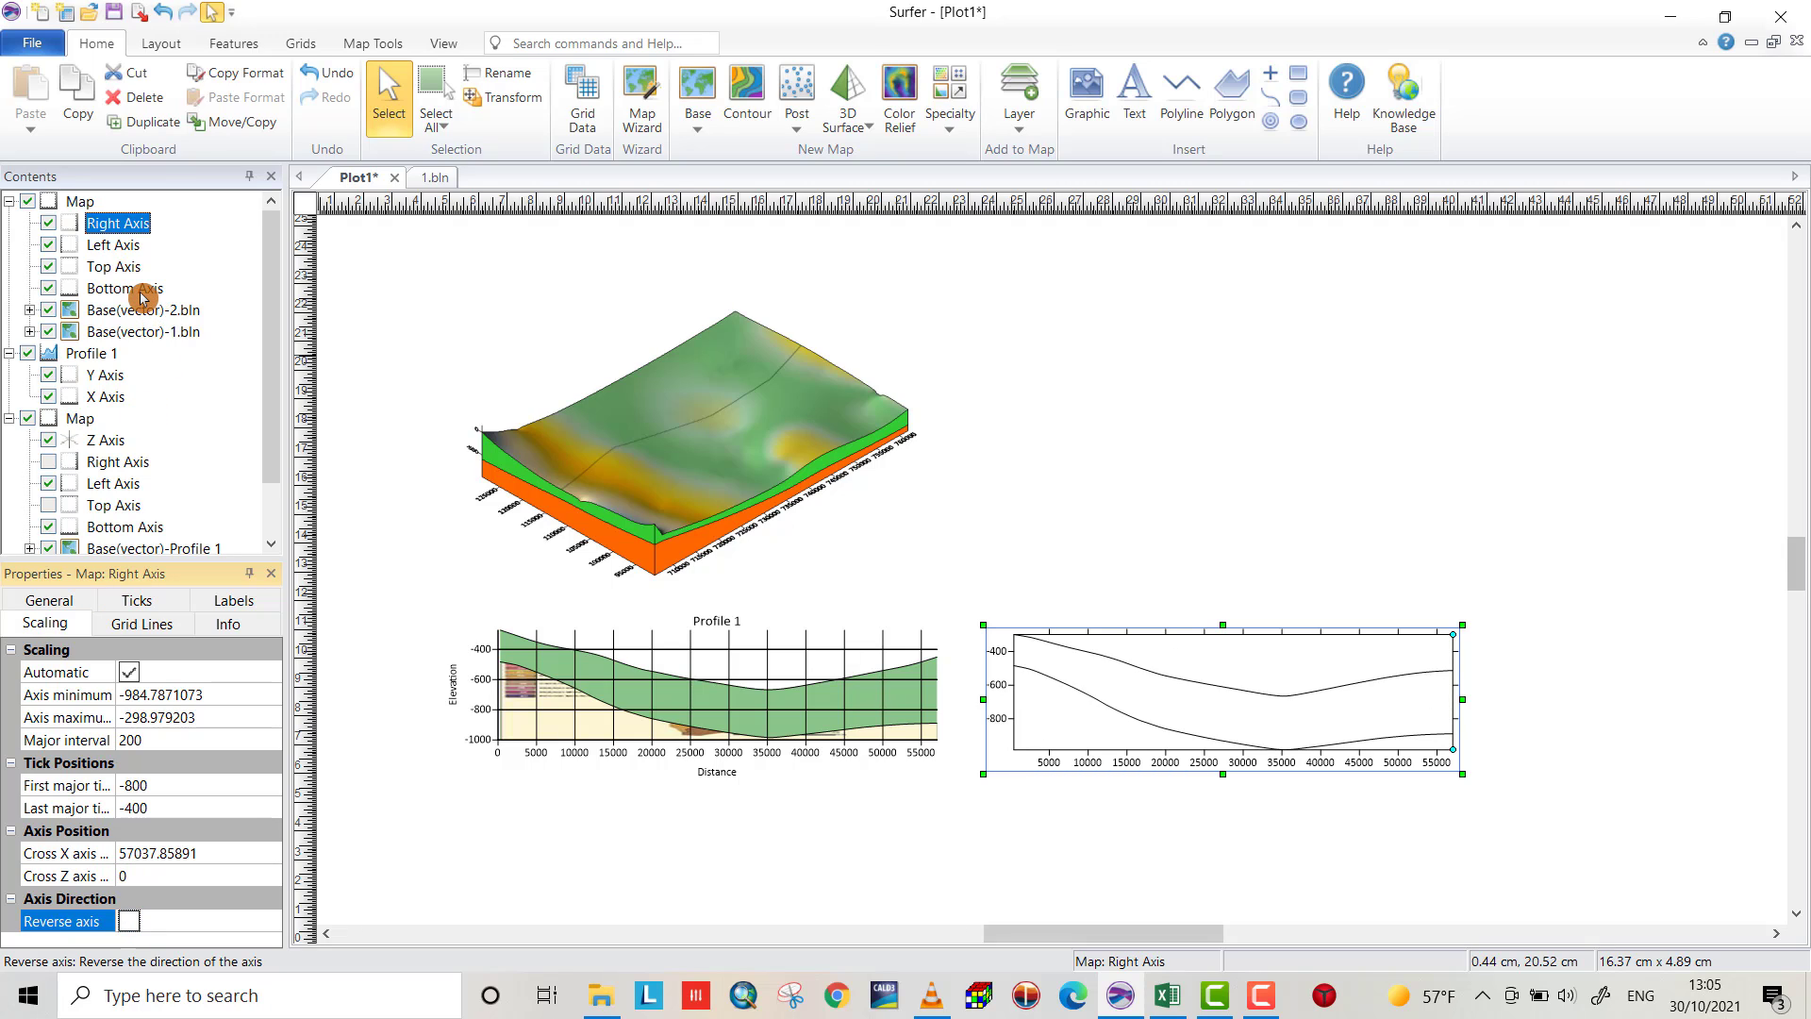
pyautogui.click(125, 286)
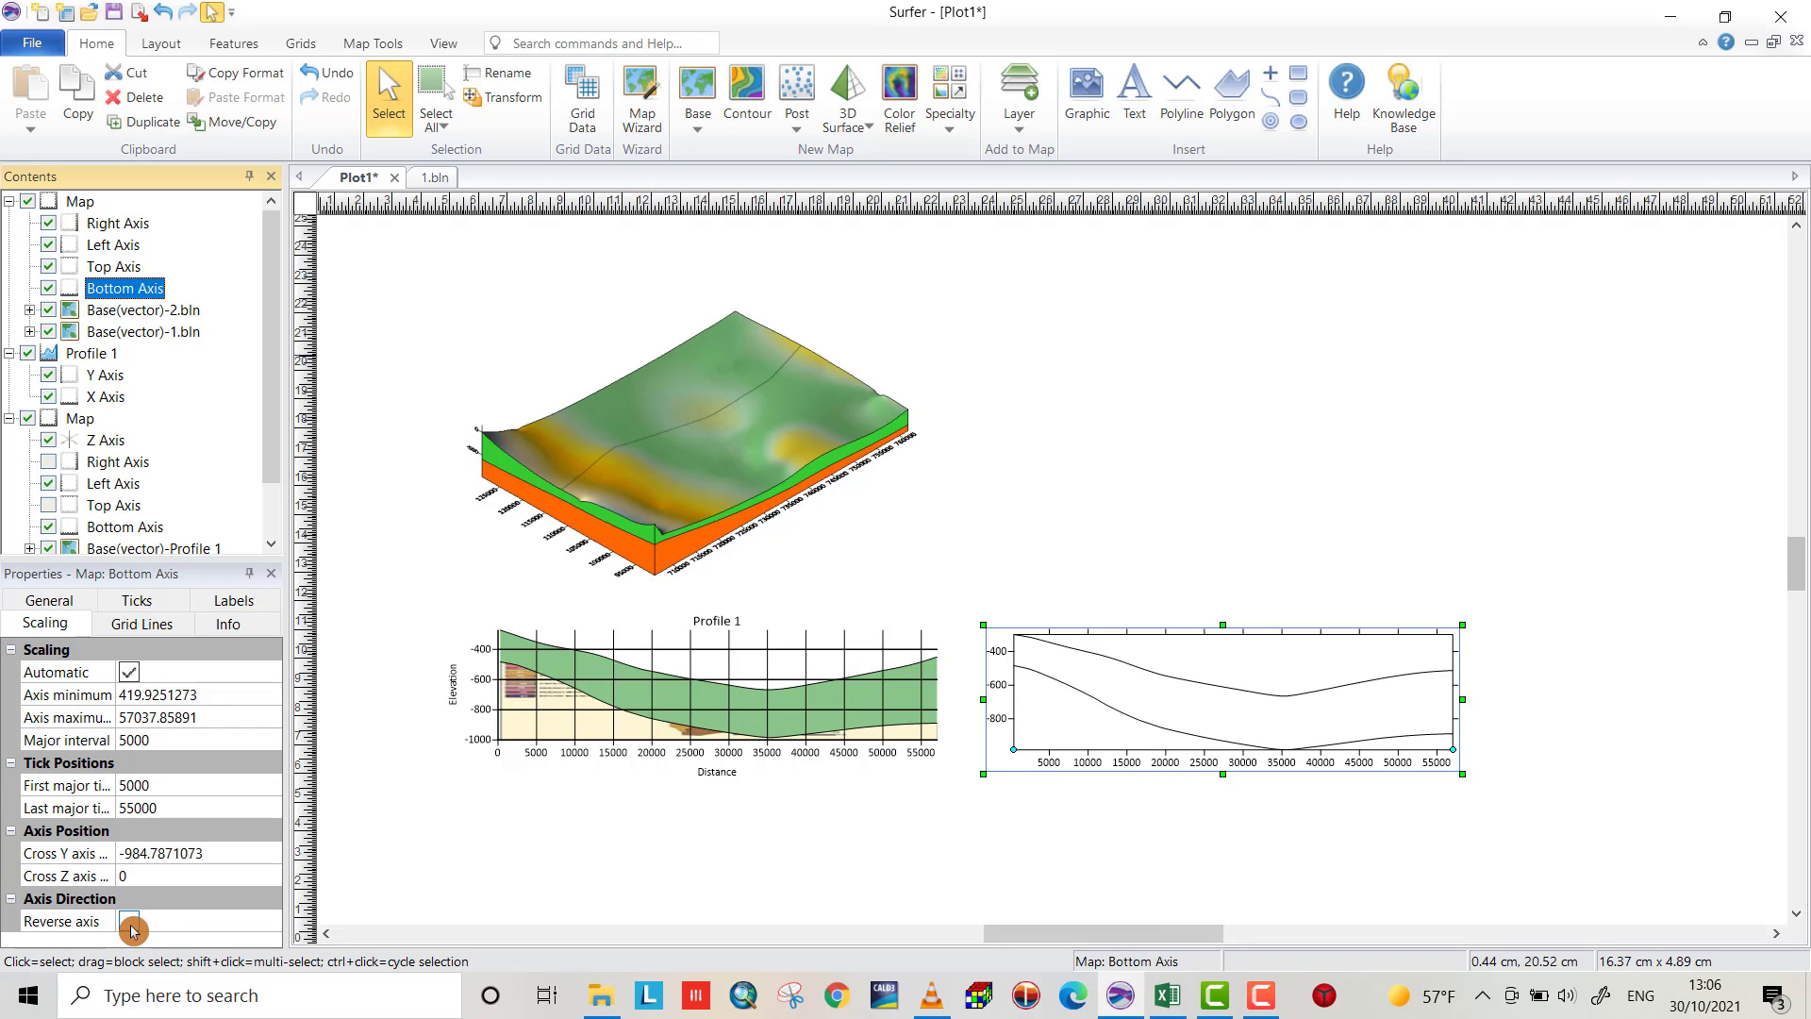
pyautogui.click(61, 921)
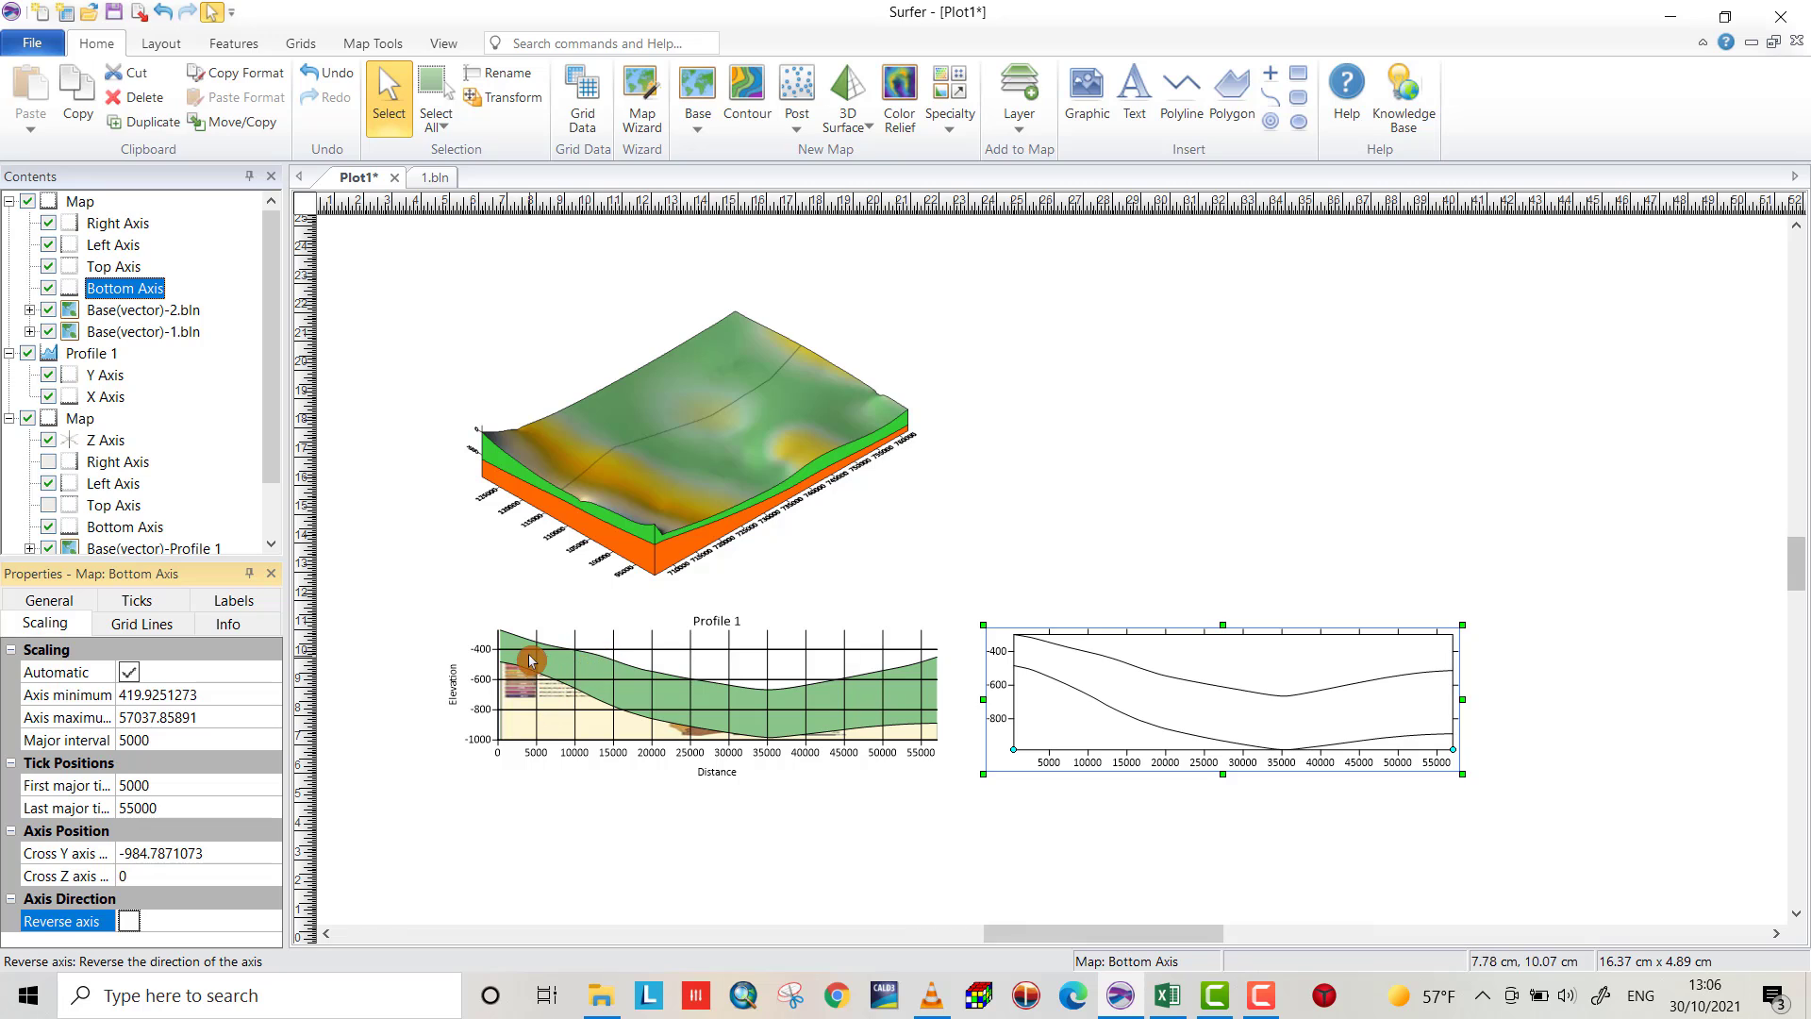
pyautogui.scroll(-3)
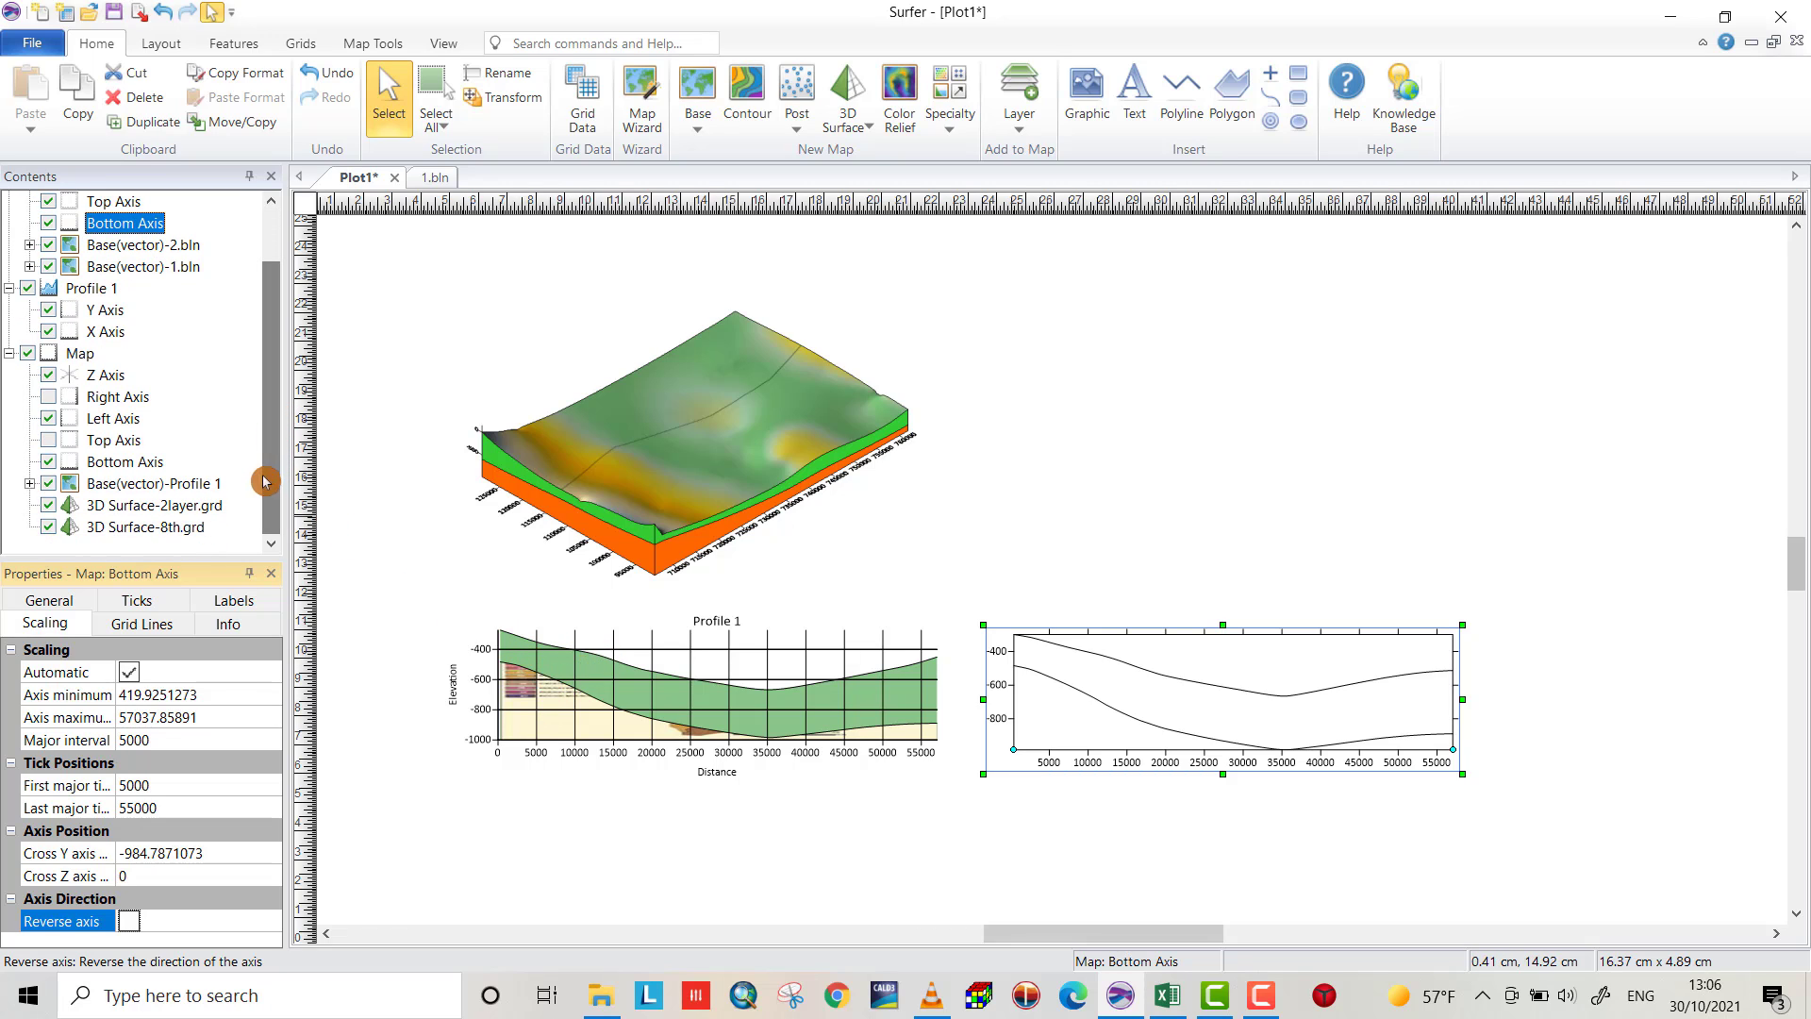
pyautogui.click(106, 373)
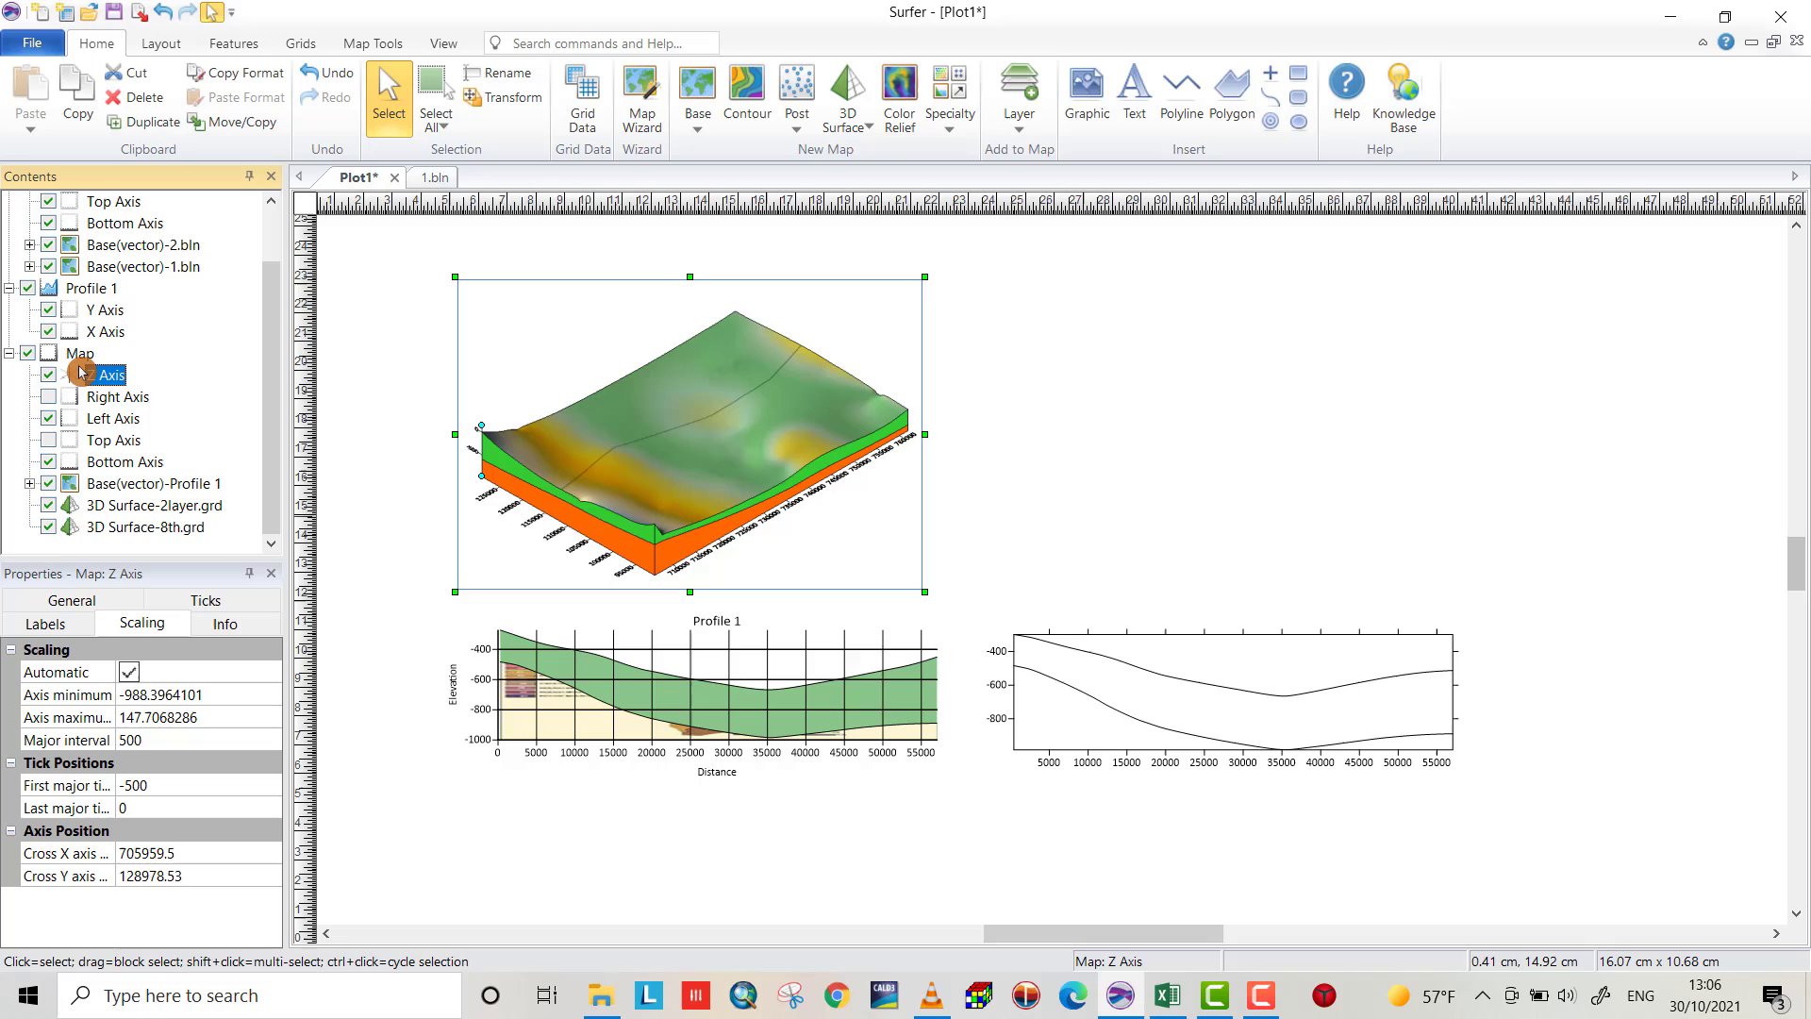
pyautogui.click(93, 286)
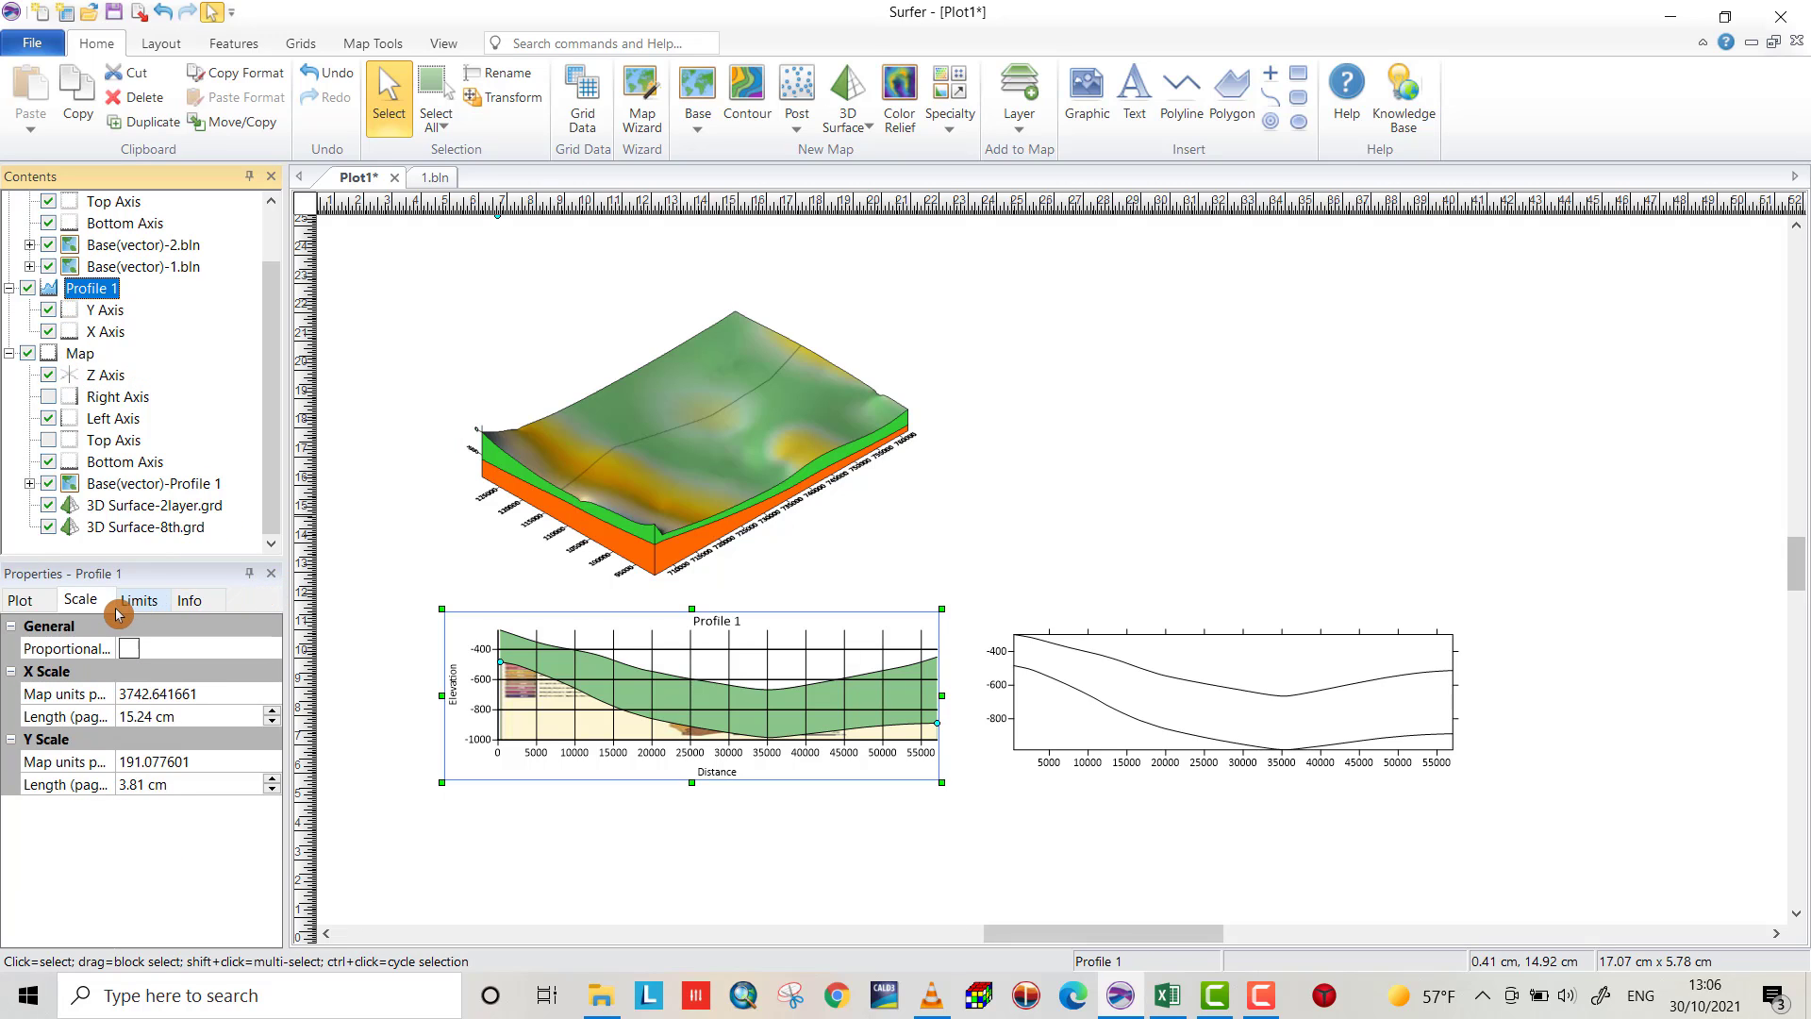
pyautogui.click(19, 600)
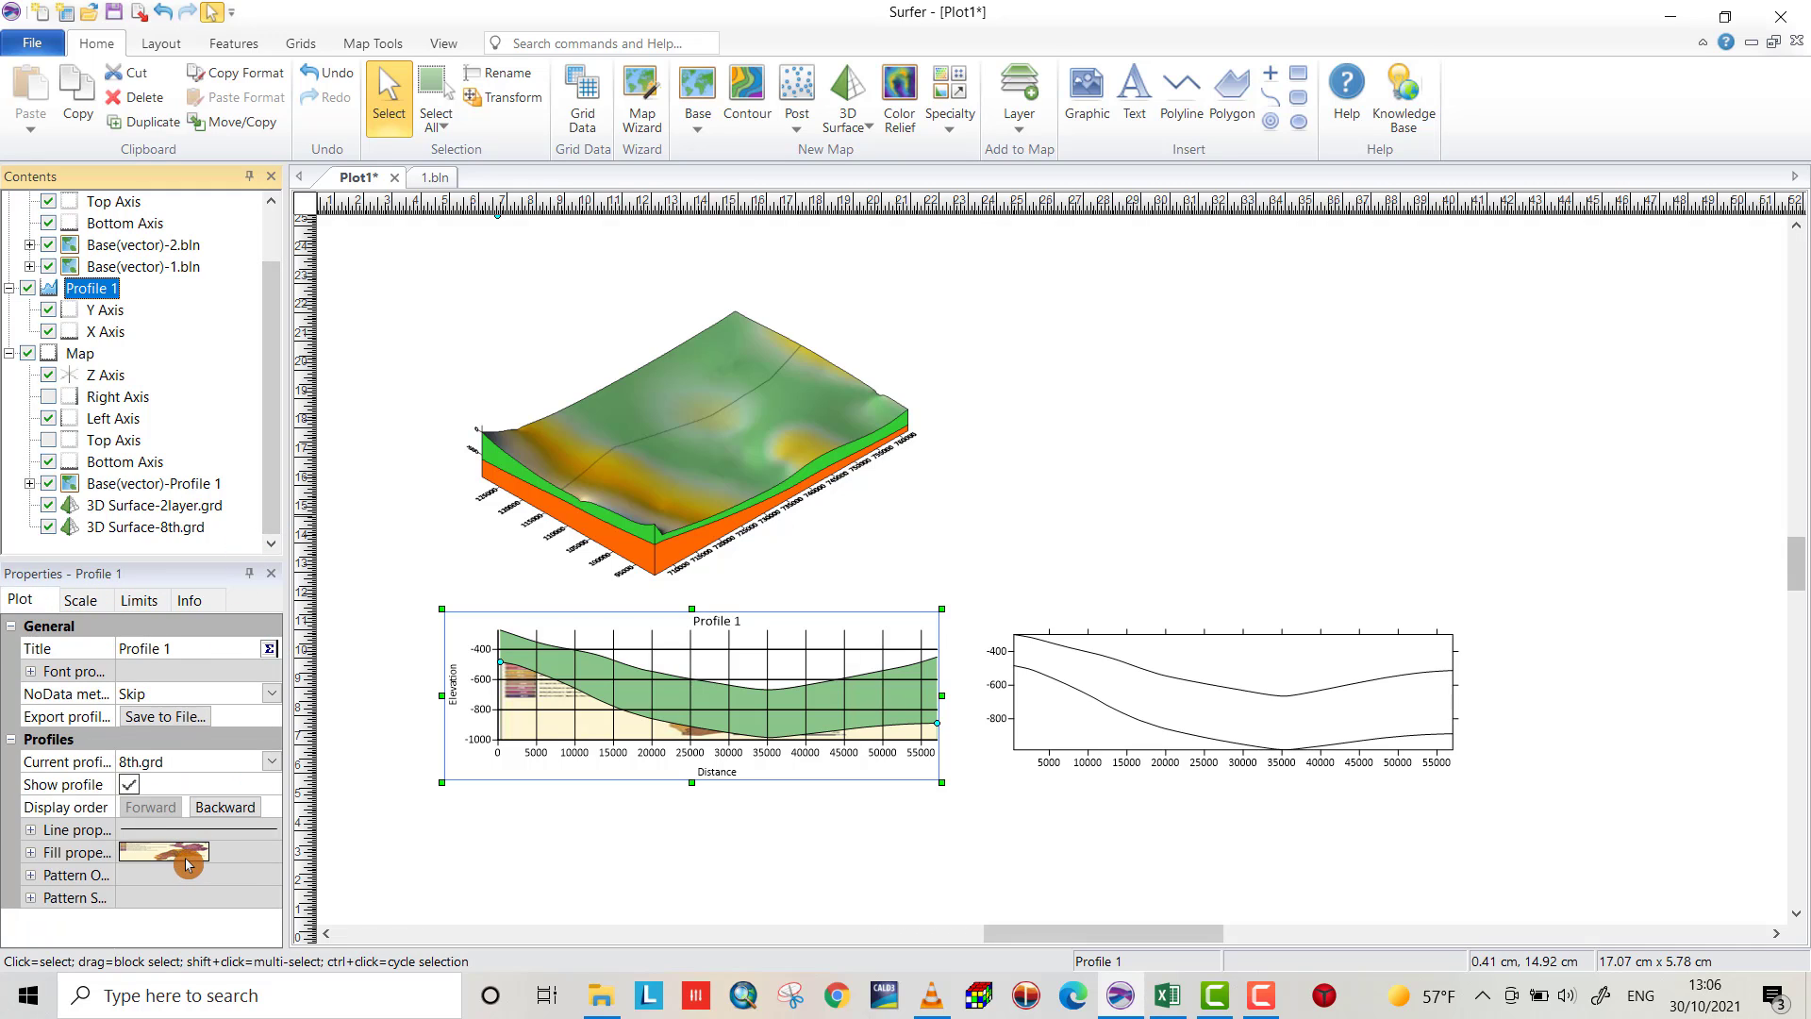
pyautogui.moveTo(240, 860)
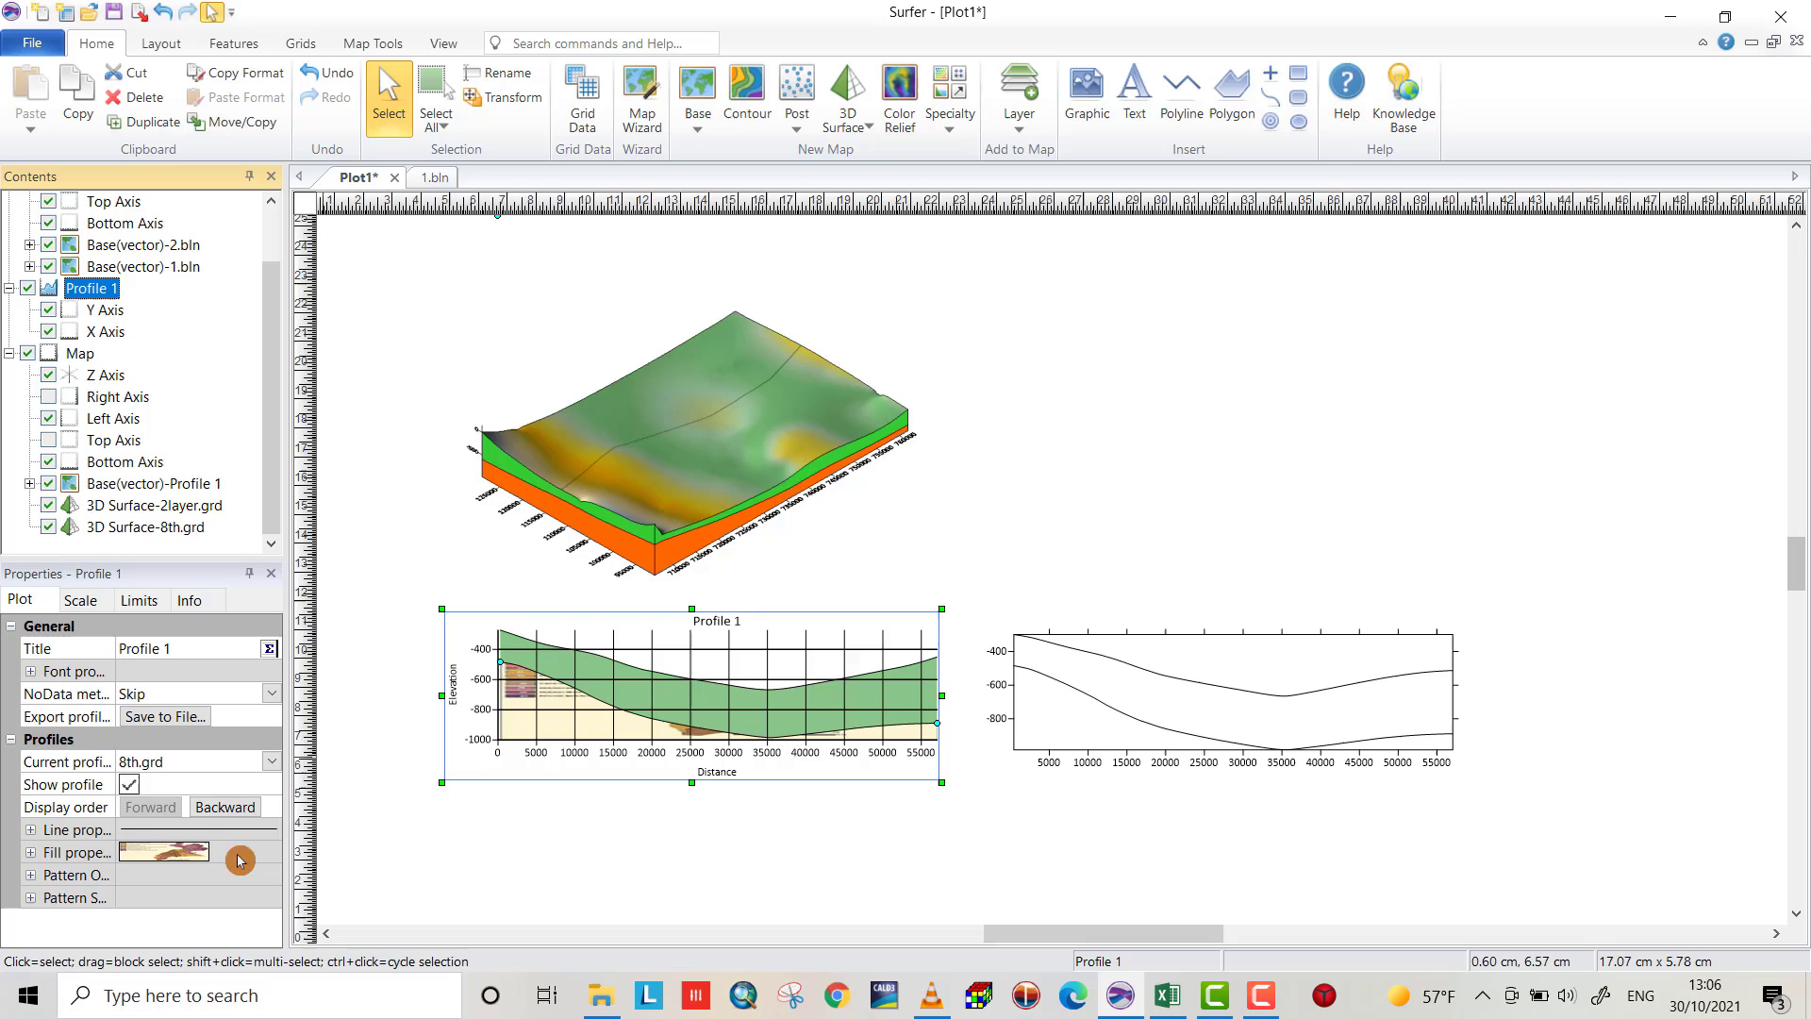
pyautogui.moveTo(676, 694)
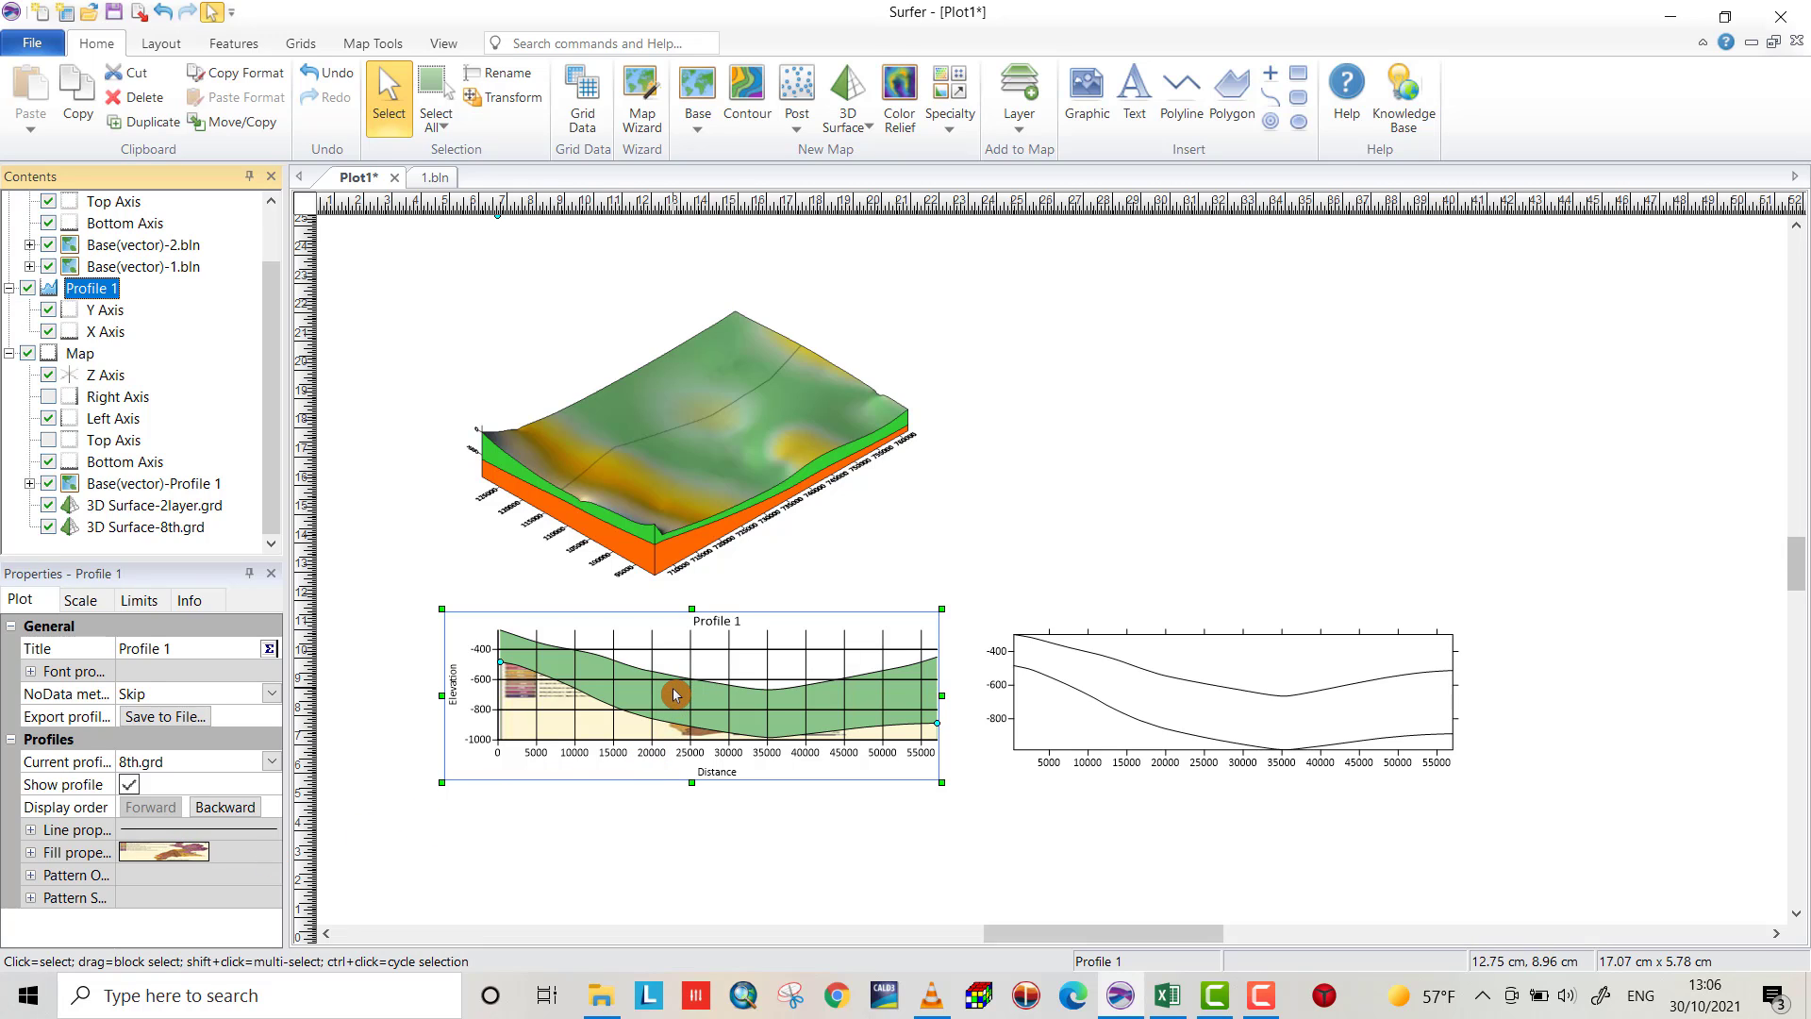
pyautogui.moveTo(564, 728)
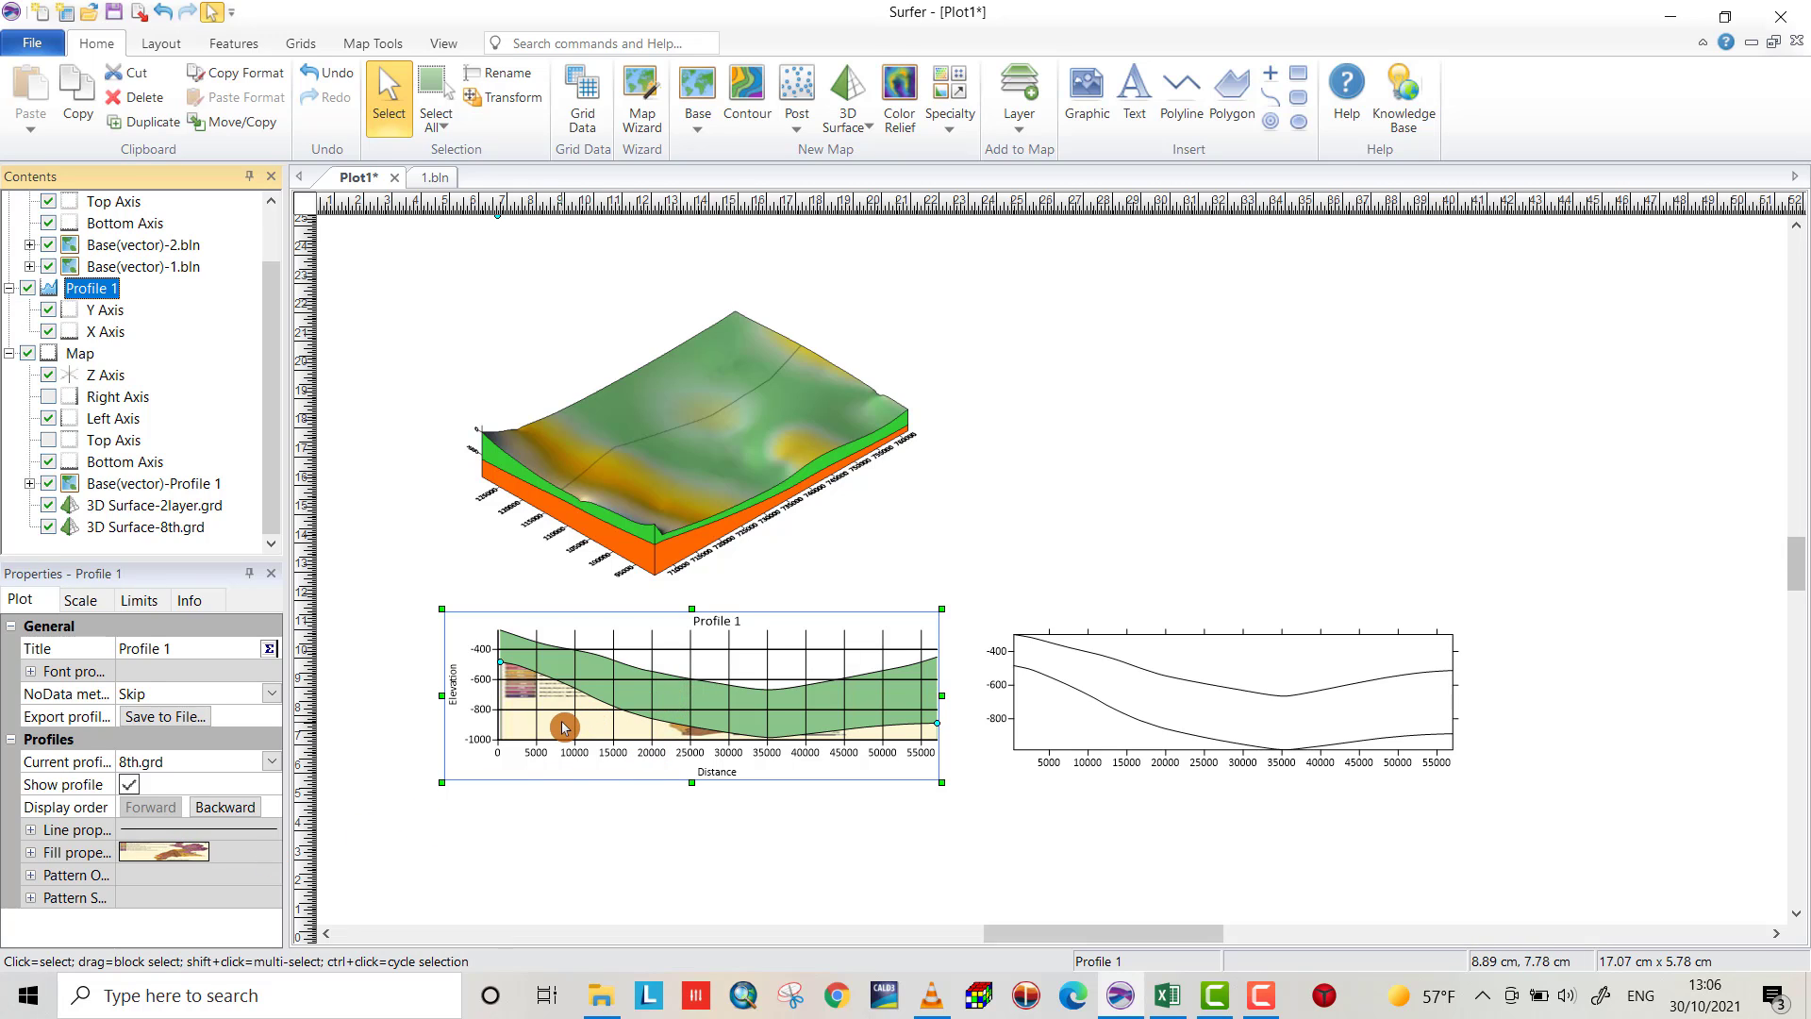
pyautogui.moveTo(481, 727)
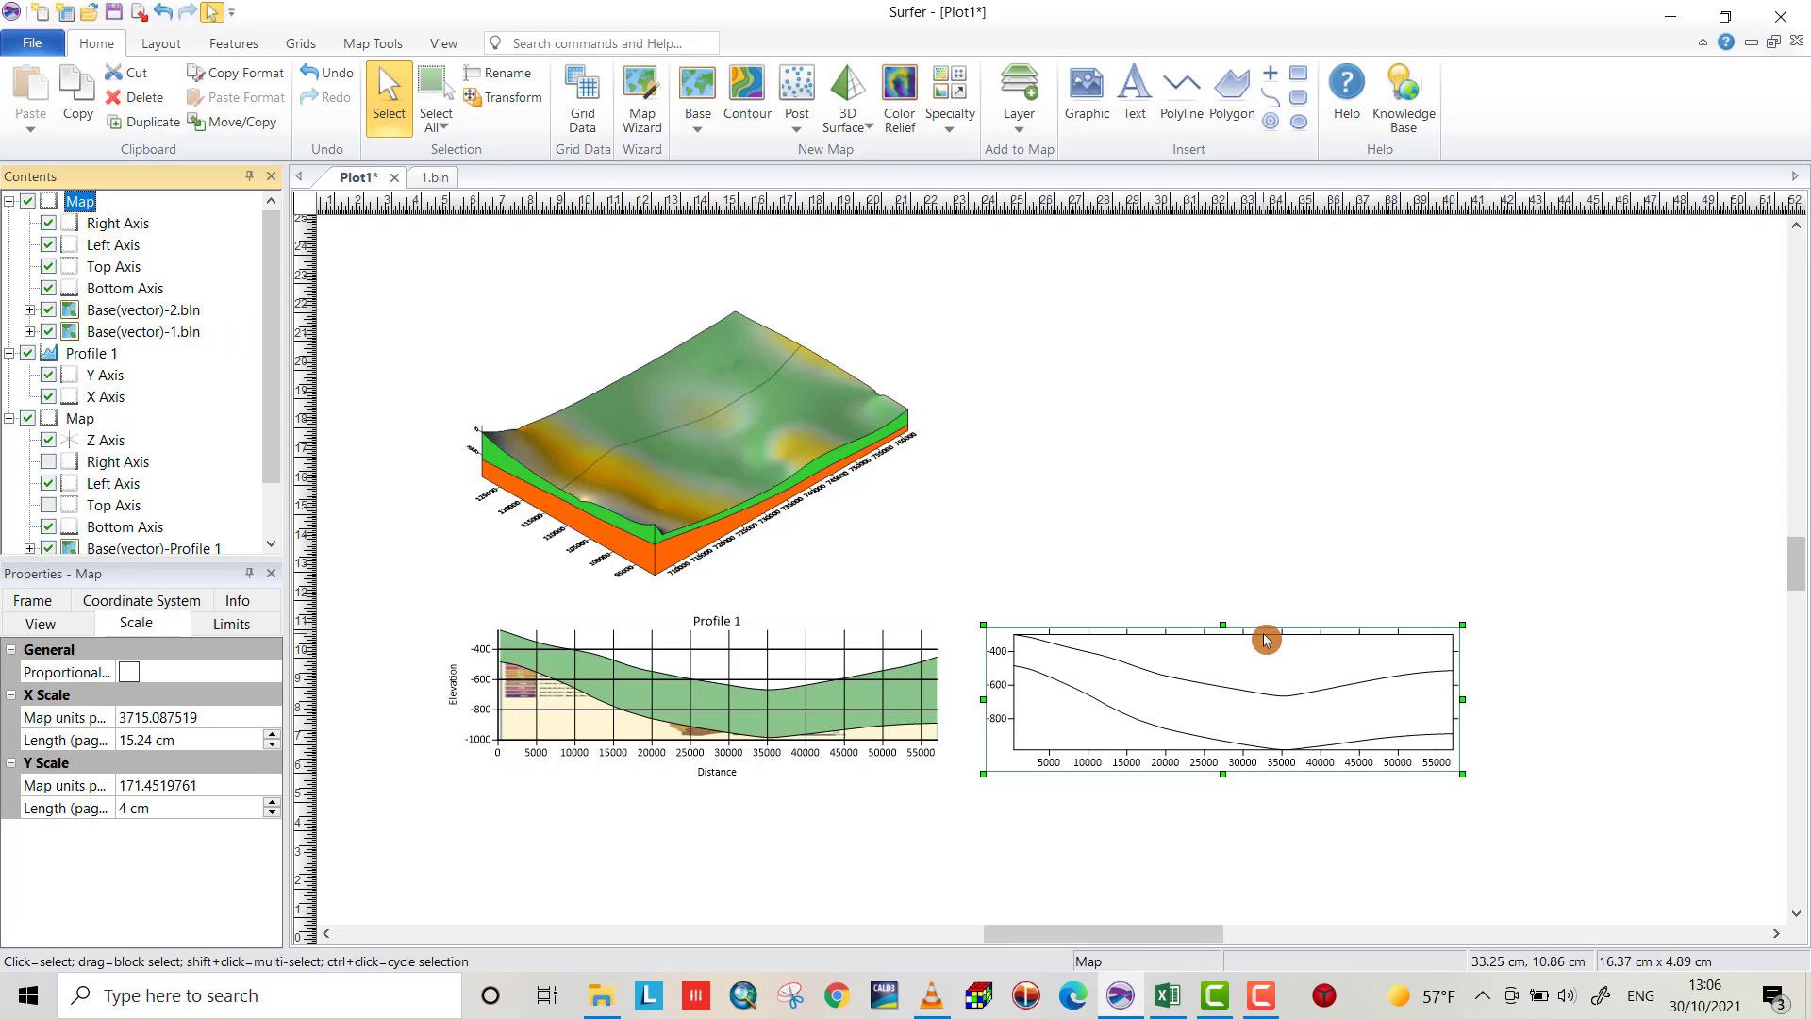
pyautogui.moveTo(1226, 695)
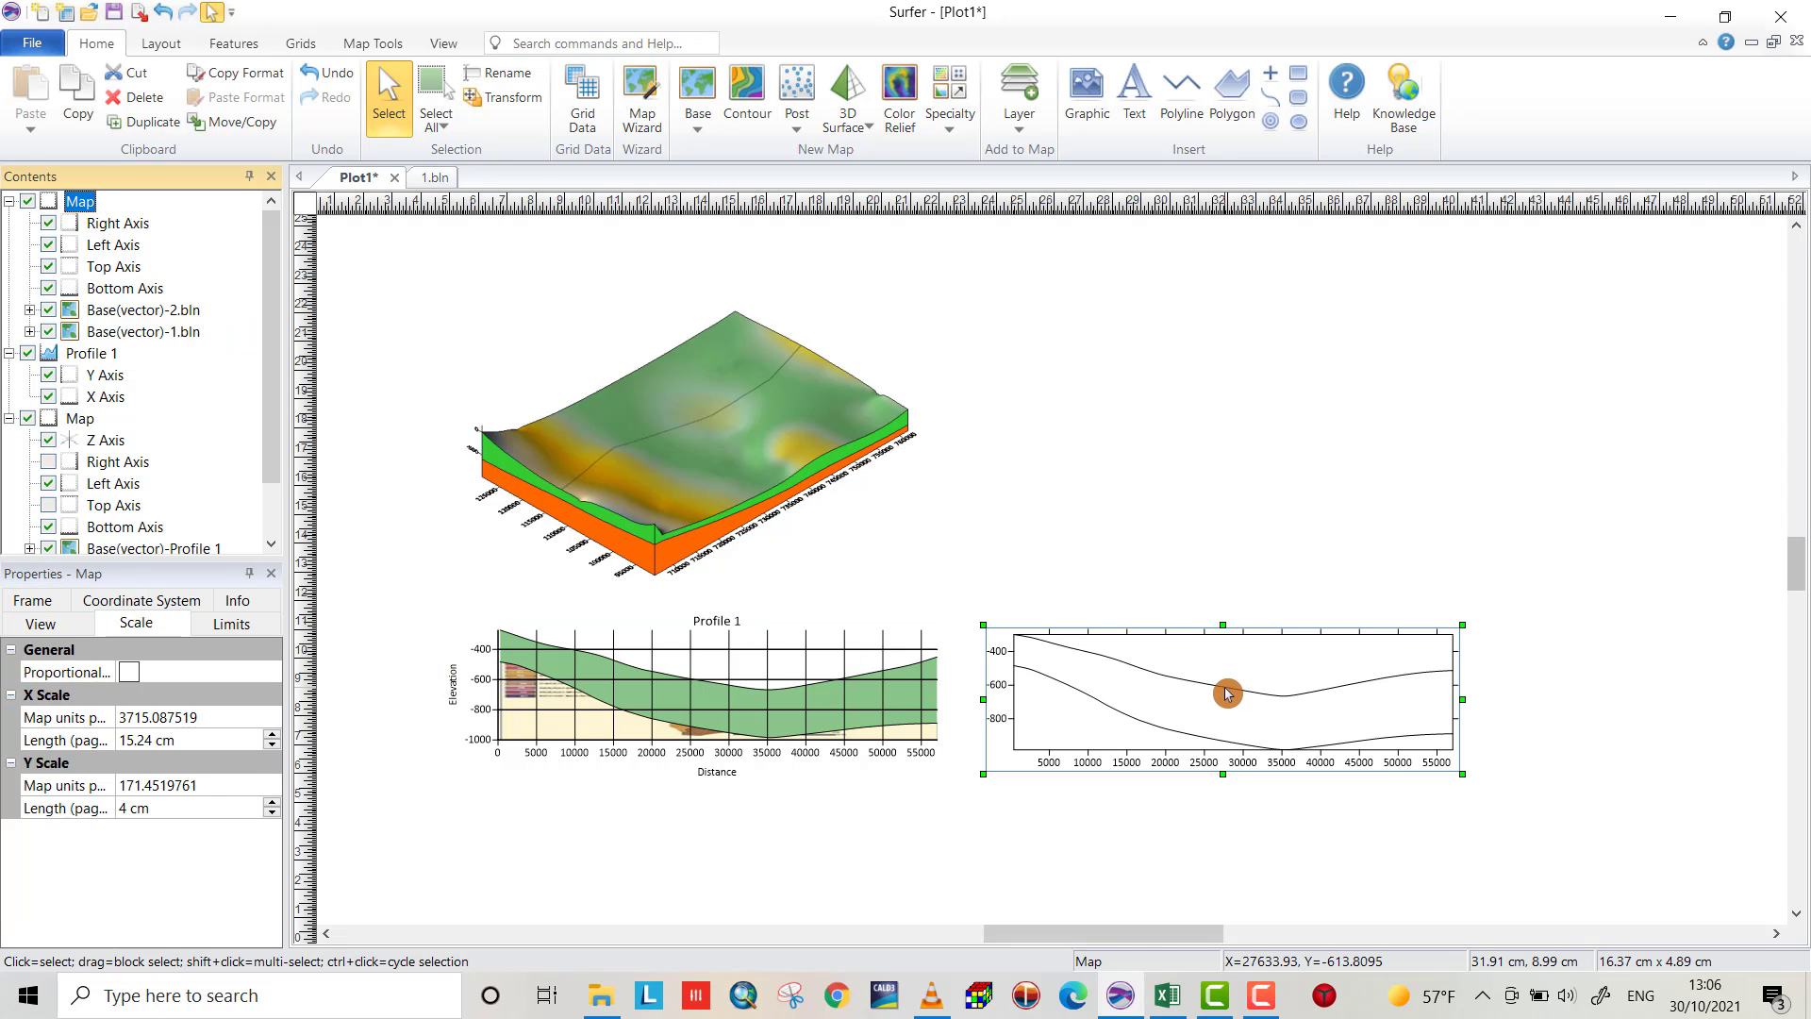
pyautogui.moveTo(326, 723)
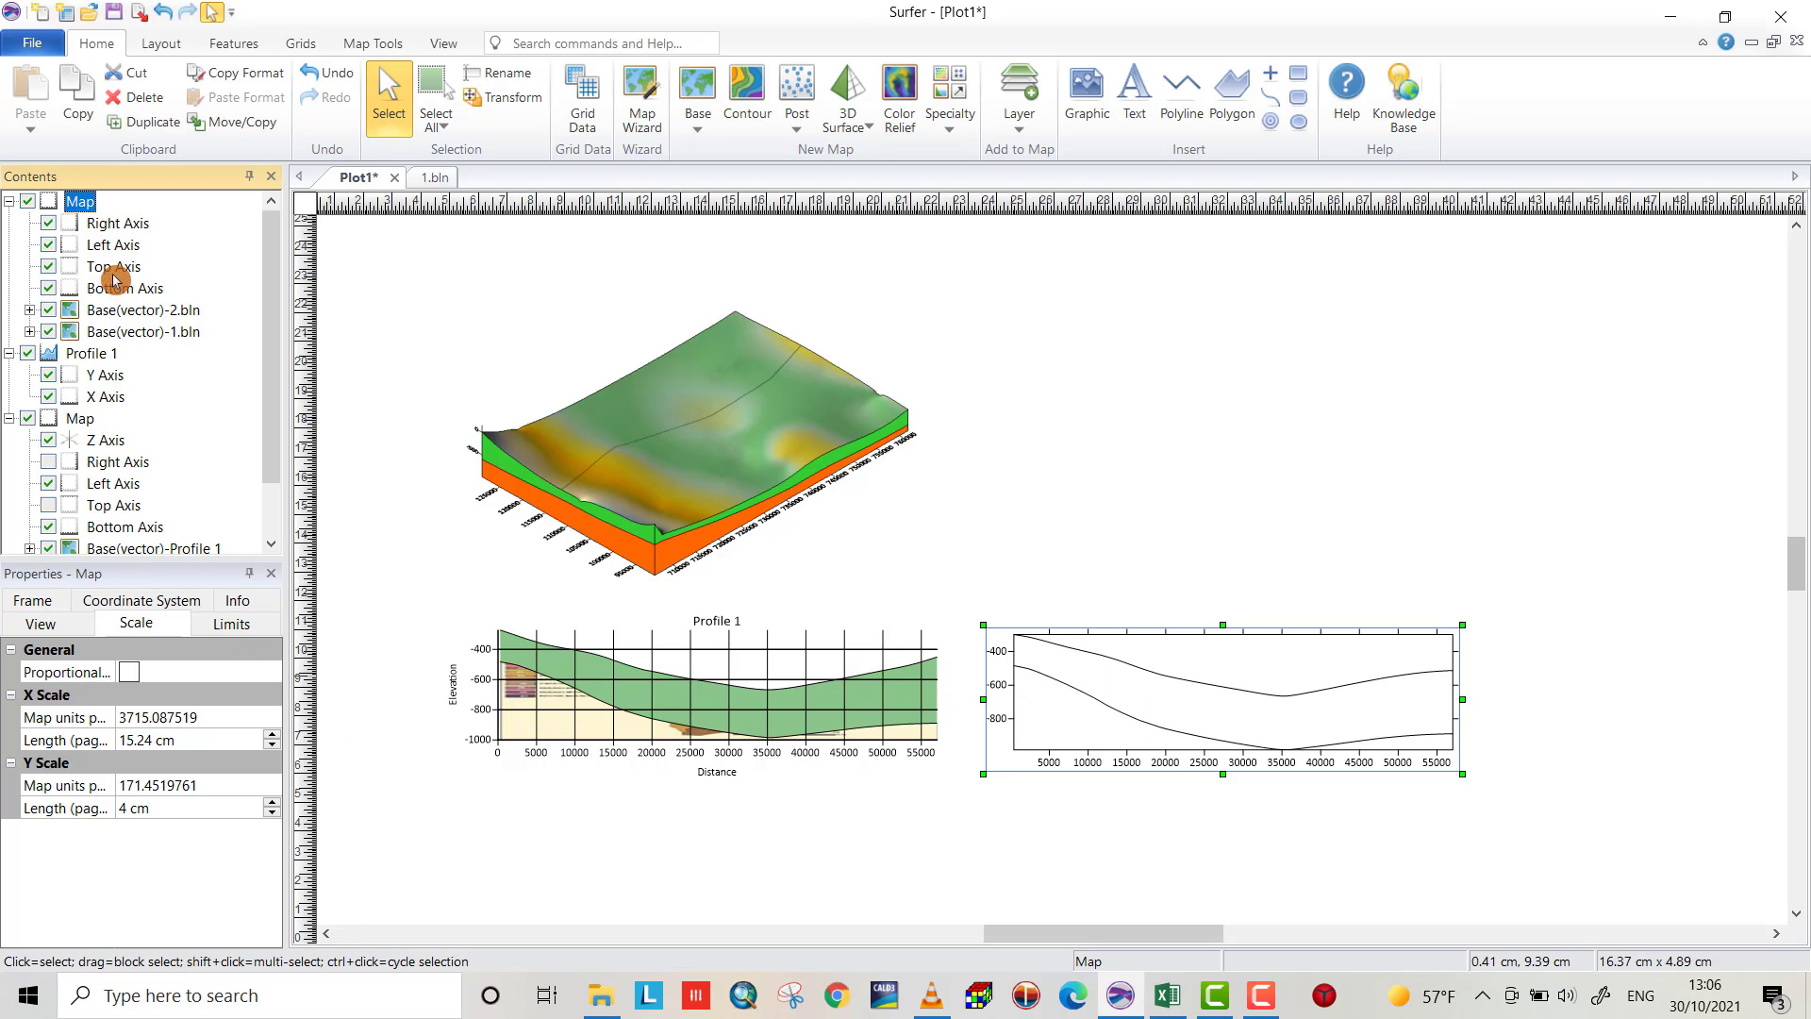
# Expand the Base(vector)-2.bln layer and select its polyline, showing solid black line properties
pyautogui.click(144, 309)
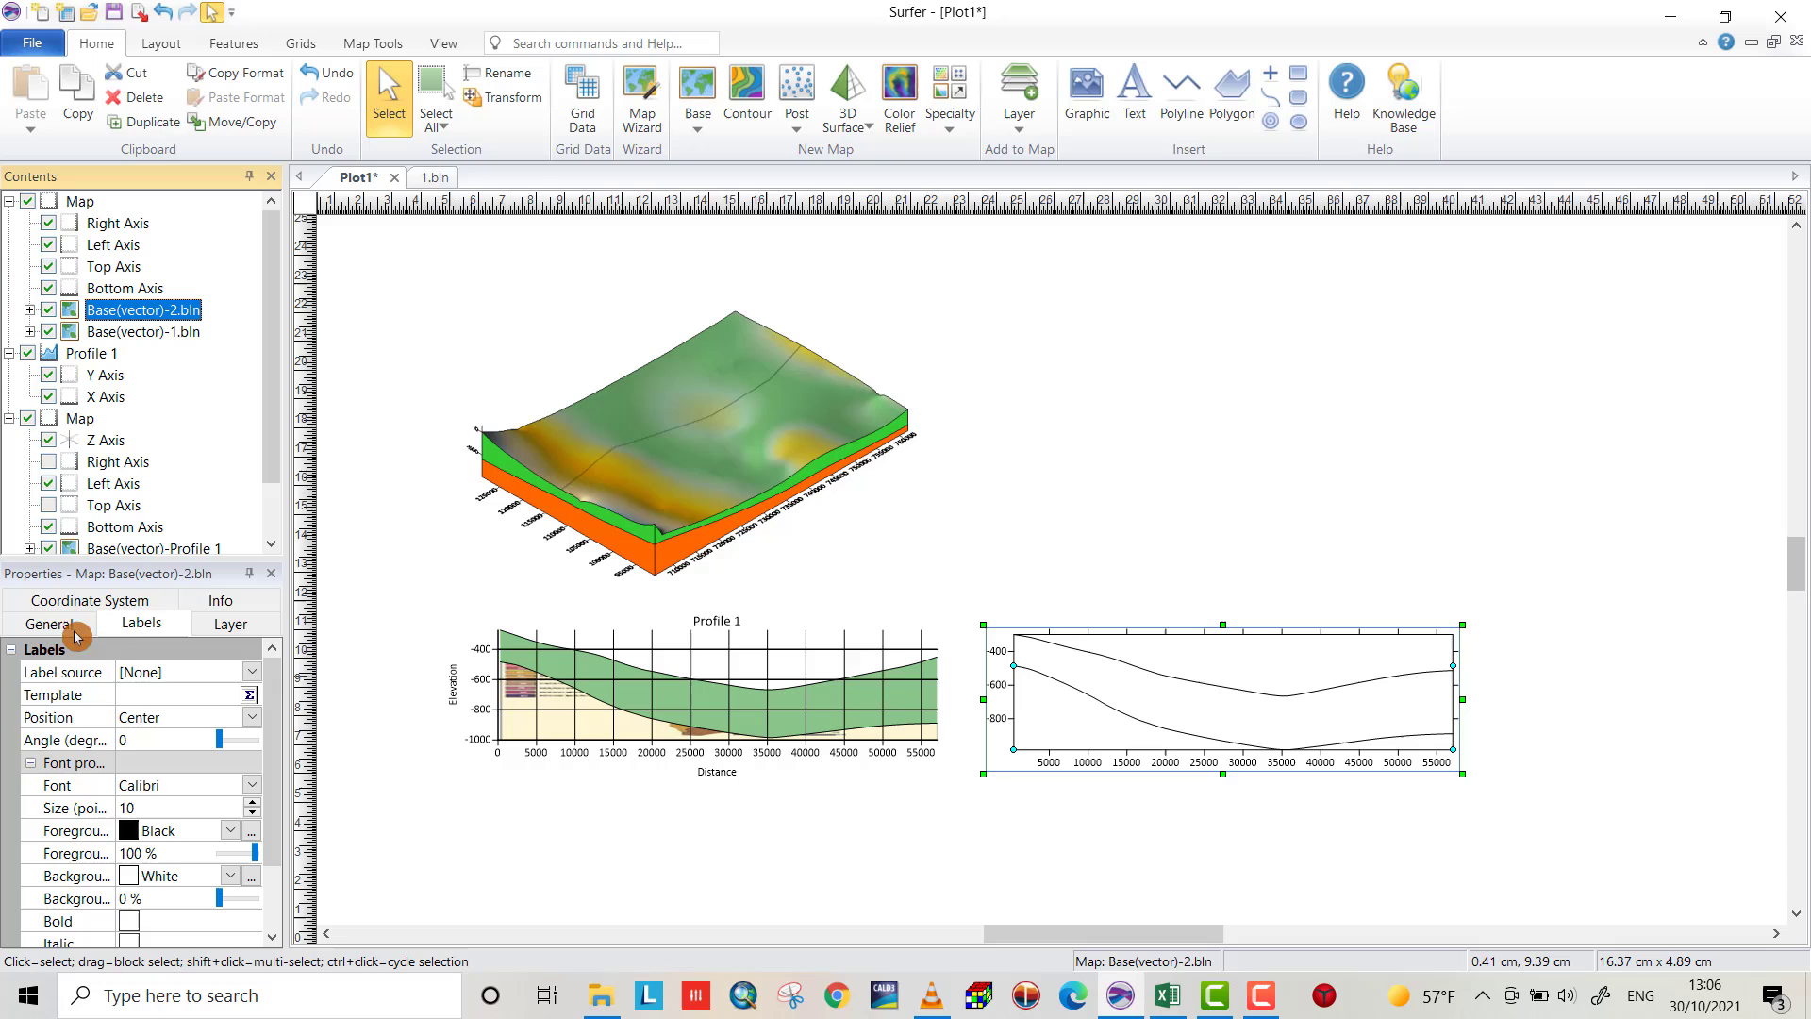
pyautogui.moveTo(1094, 666)
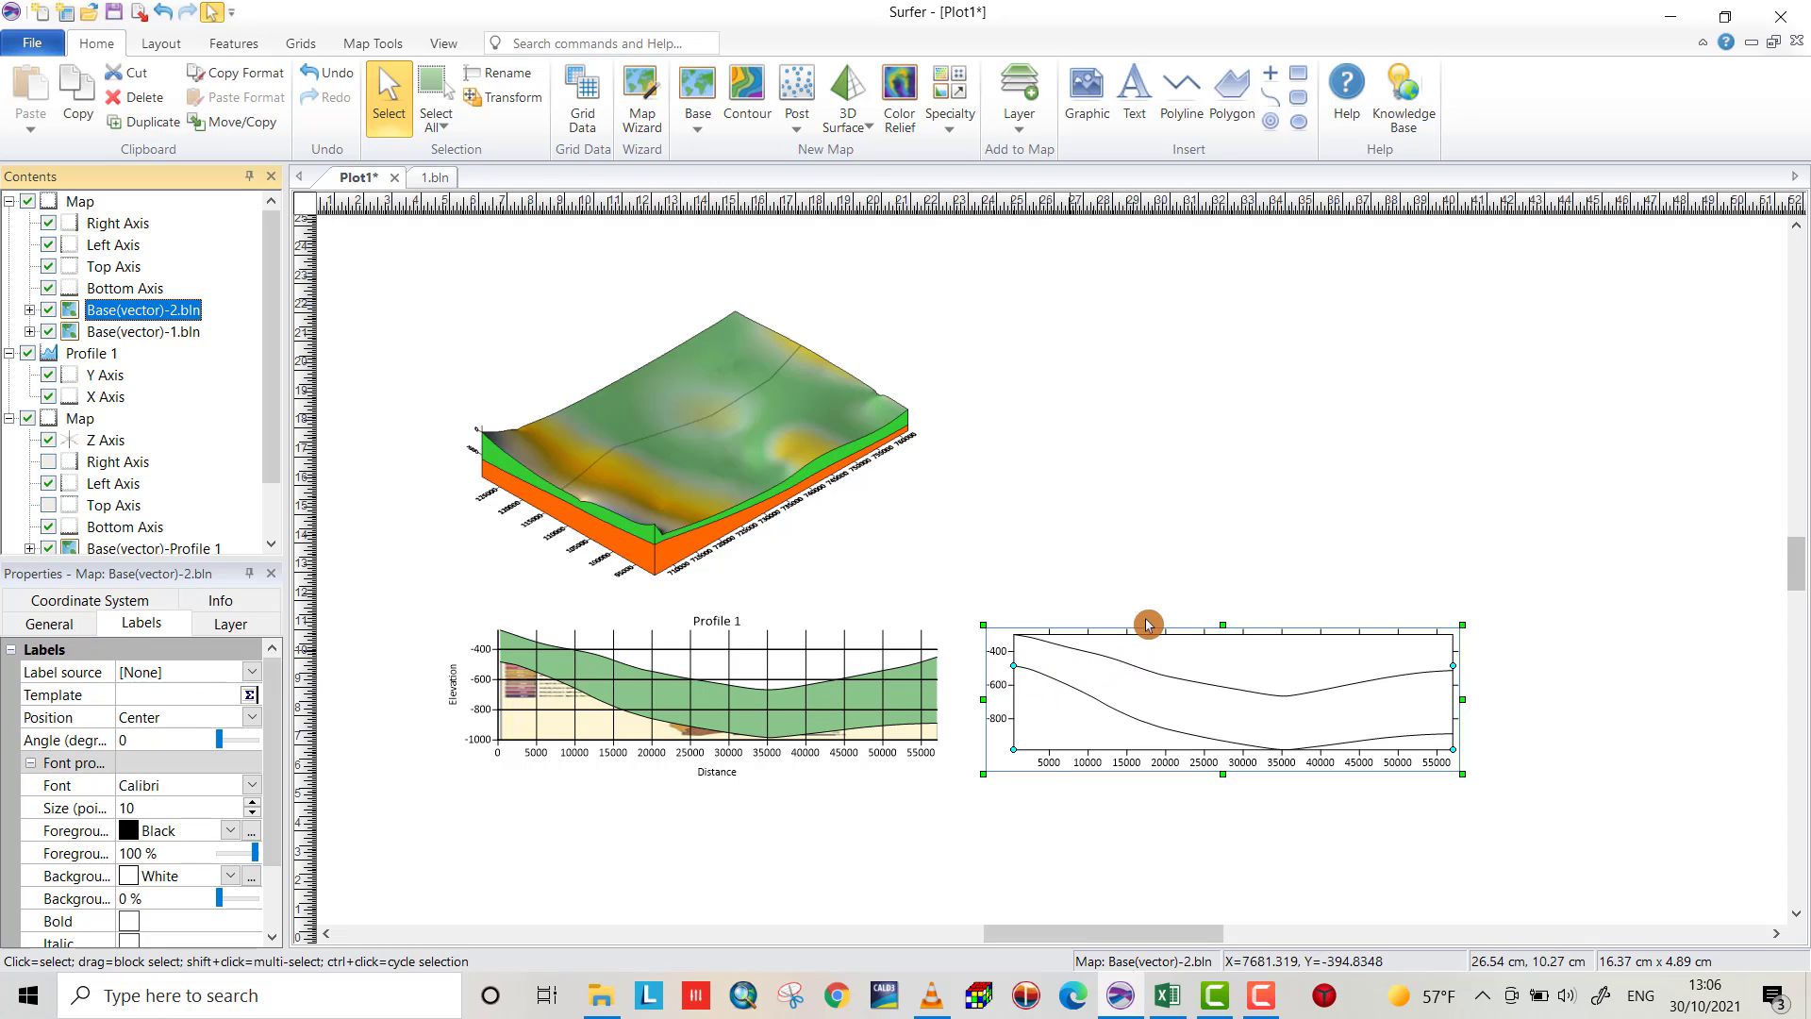
pyautogui.moveTo(1068, 626)
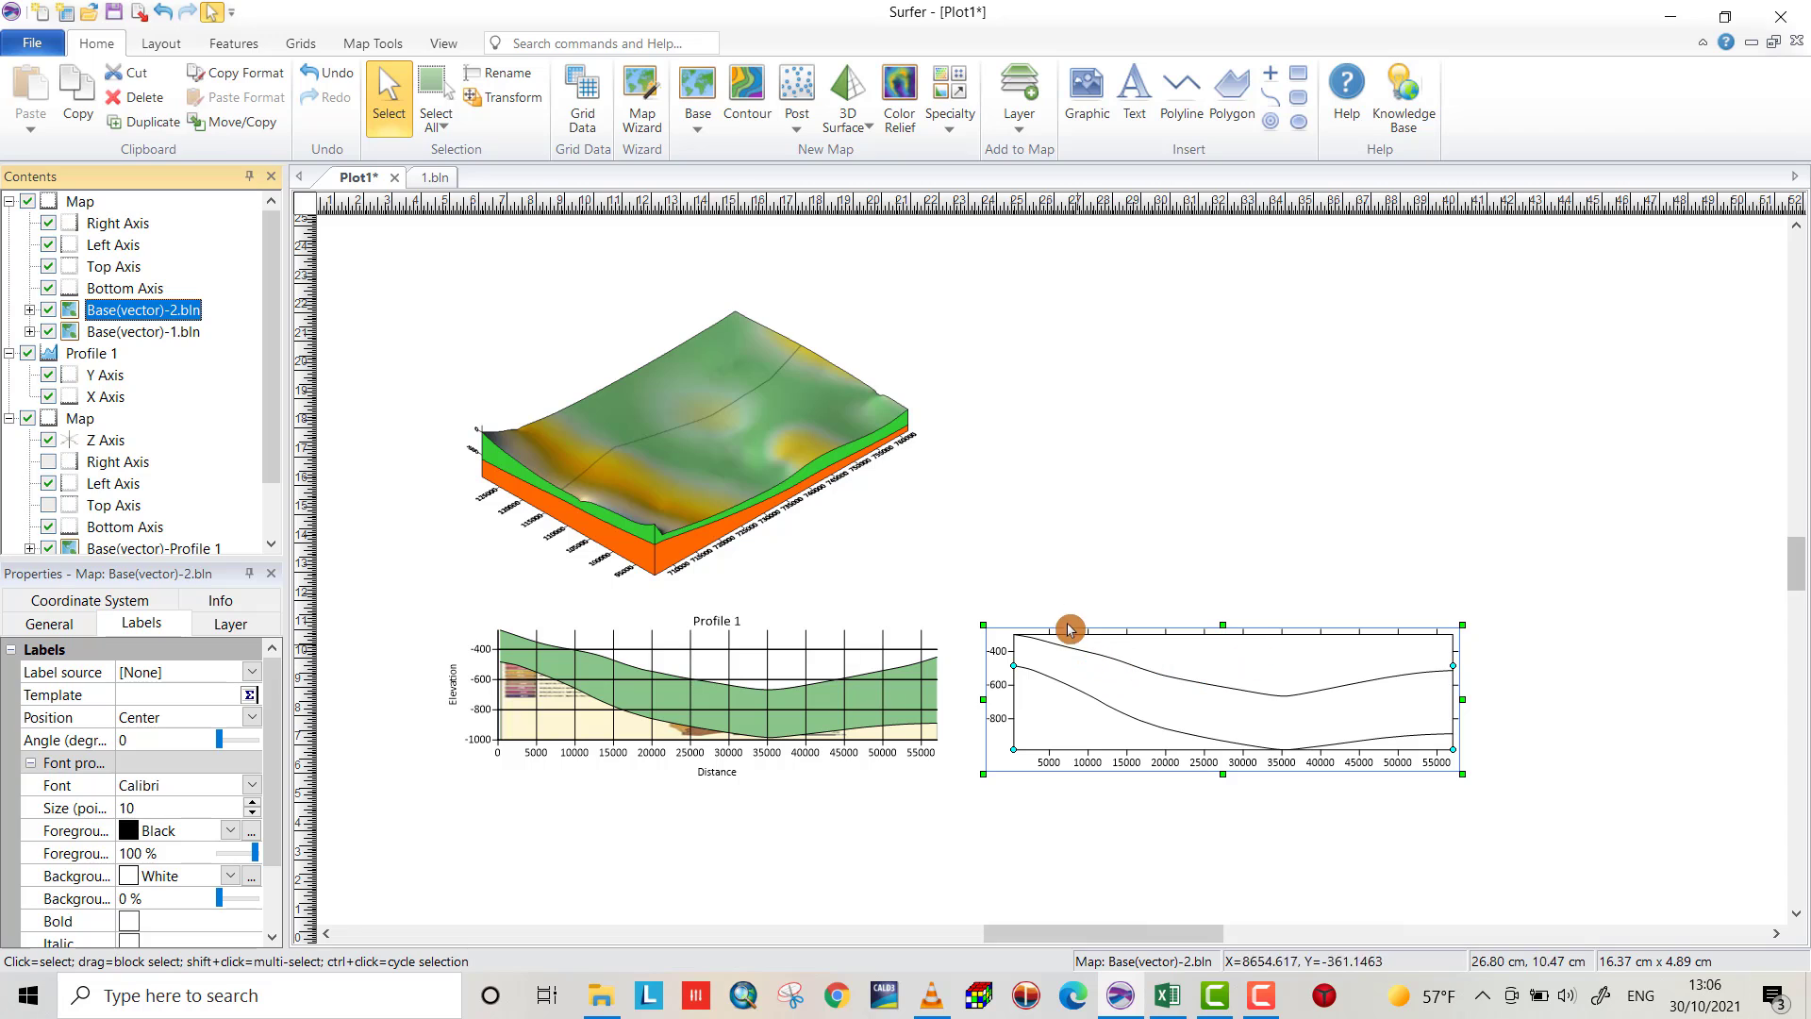
pyautogui.moveTo(151, 332)
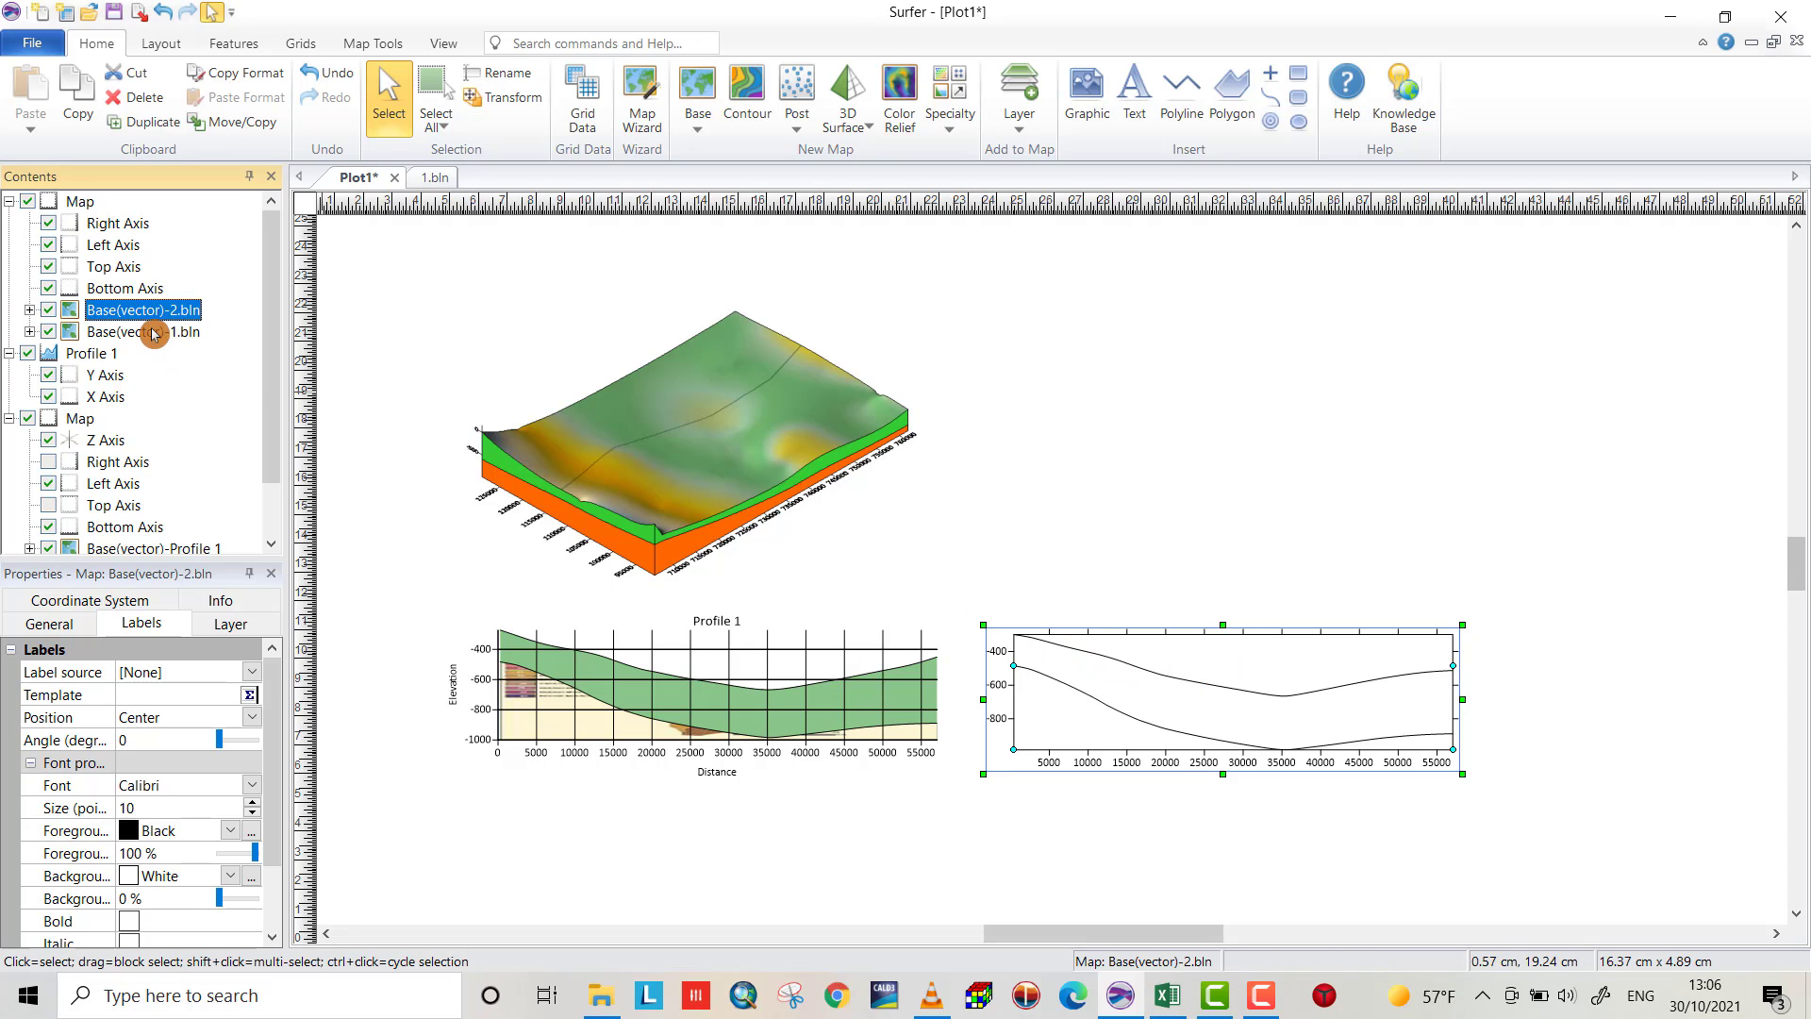
pyautogui.click(30, 311)
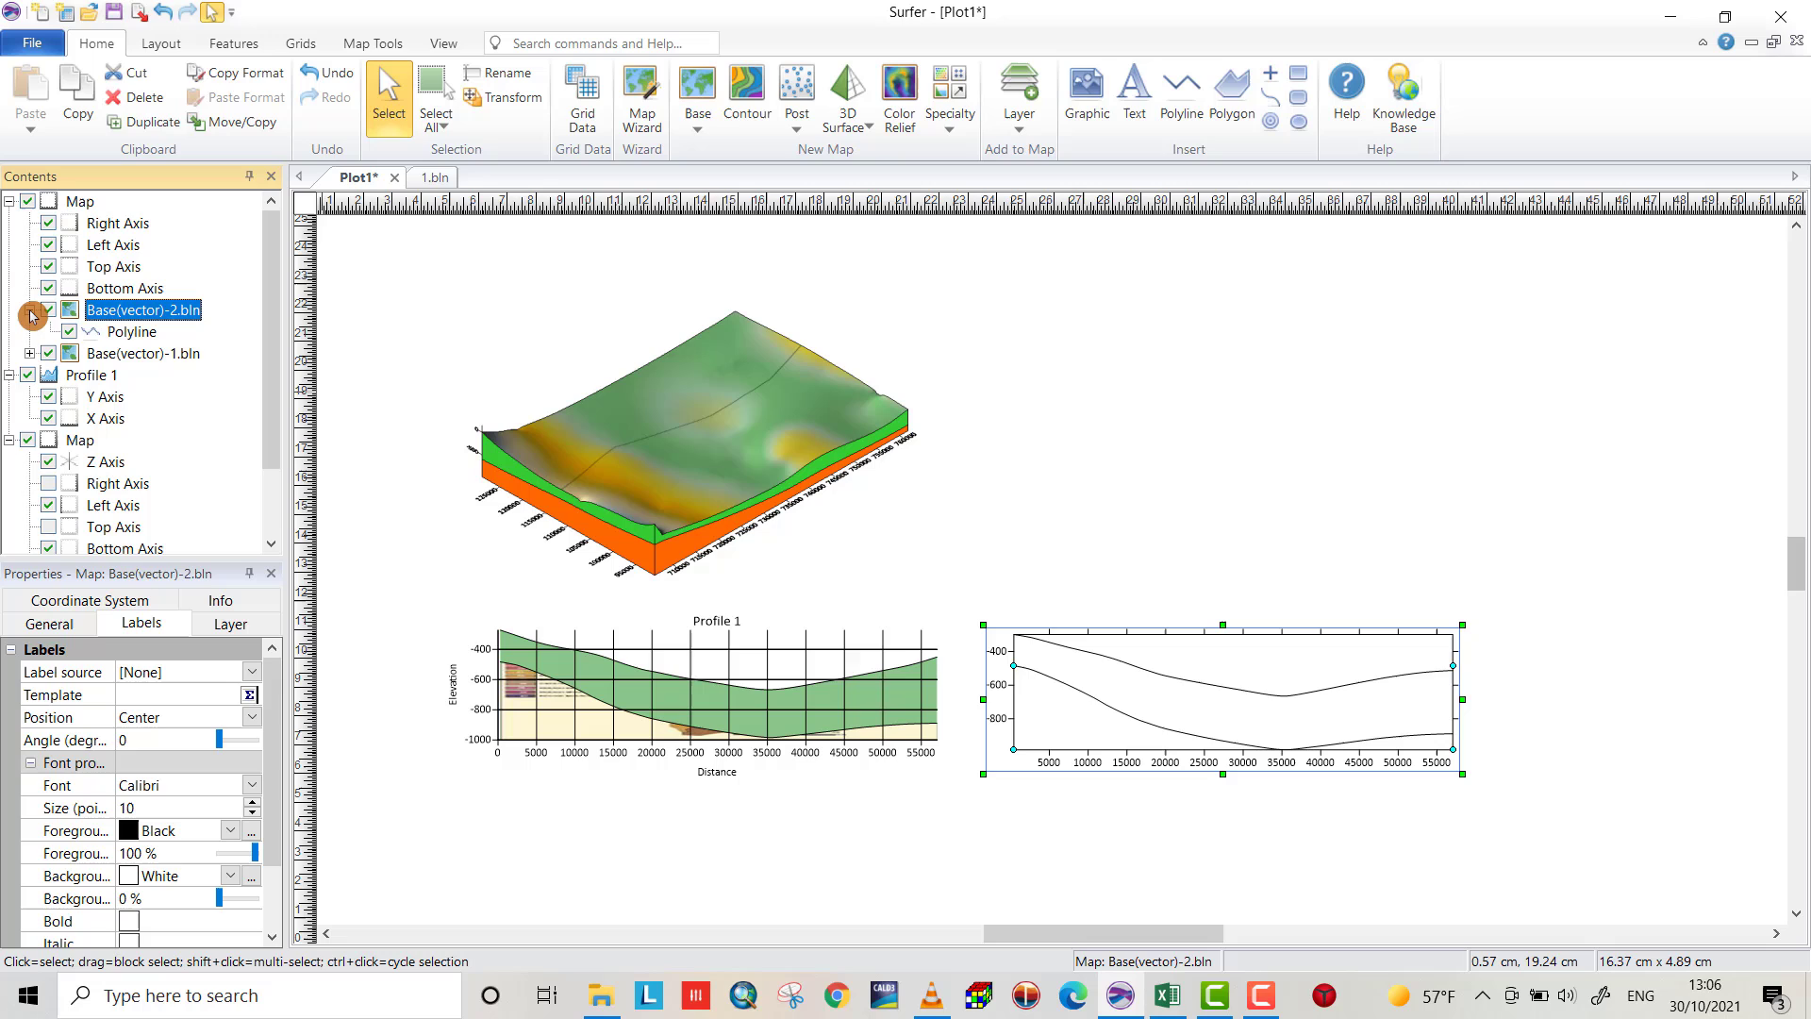
pyautogui.click(135, 332)
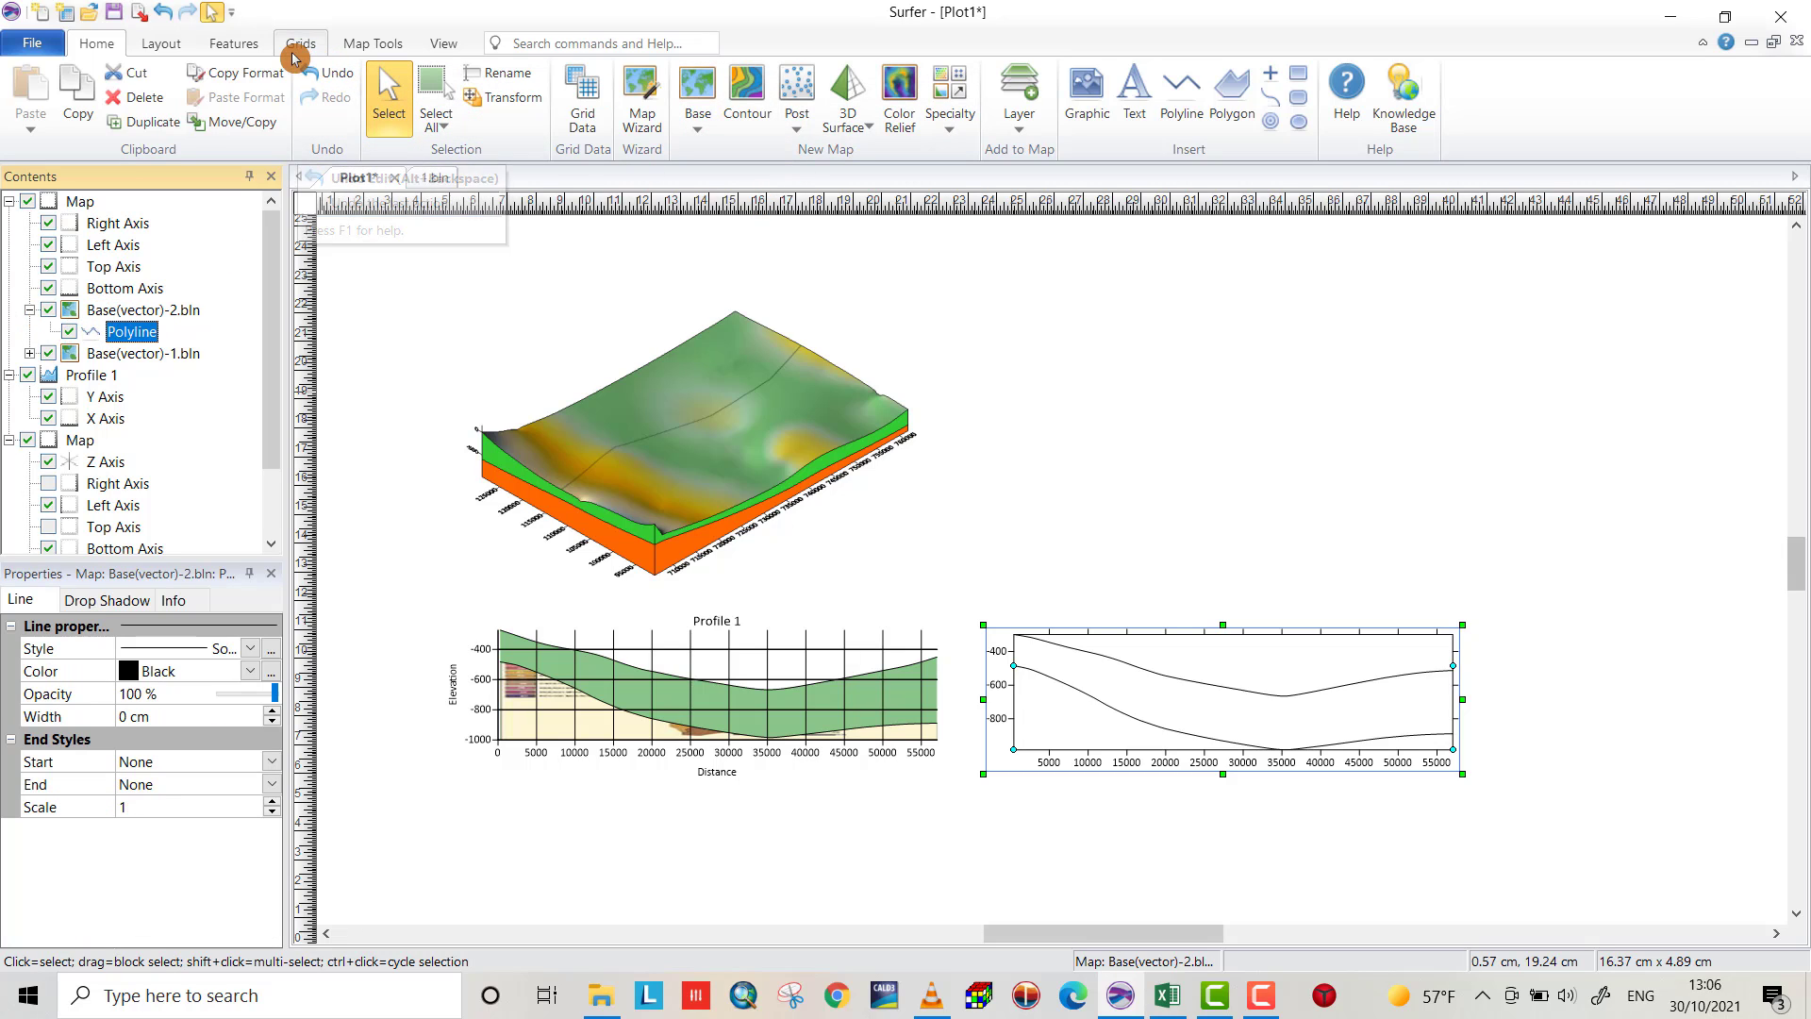
# Reshape the lower 2.bln polyline, dragging its end vertices down below the section's bottom corners
pyautogui.click(232, 44)
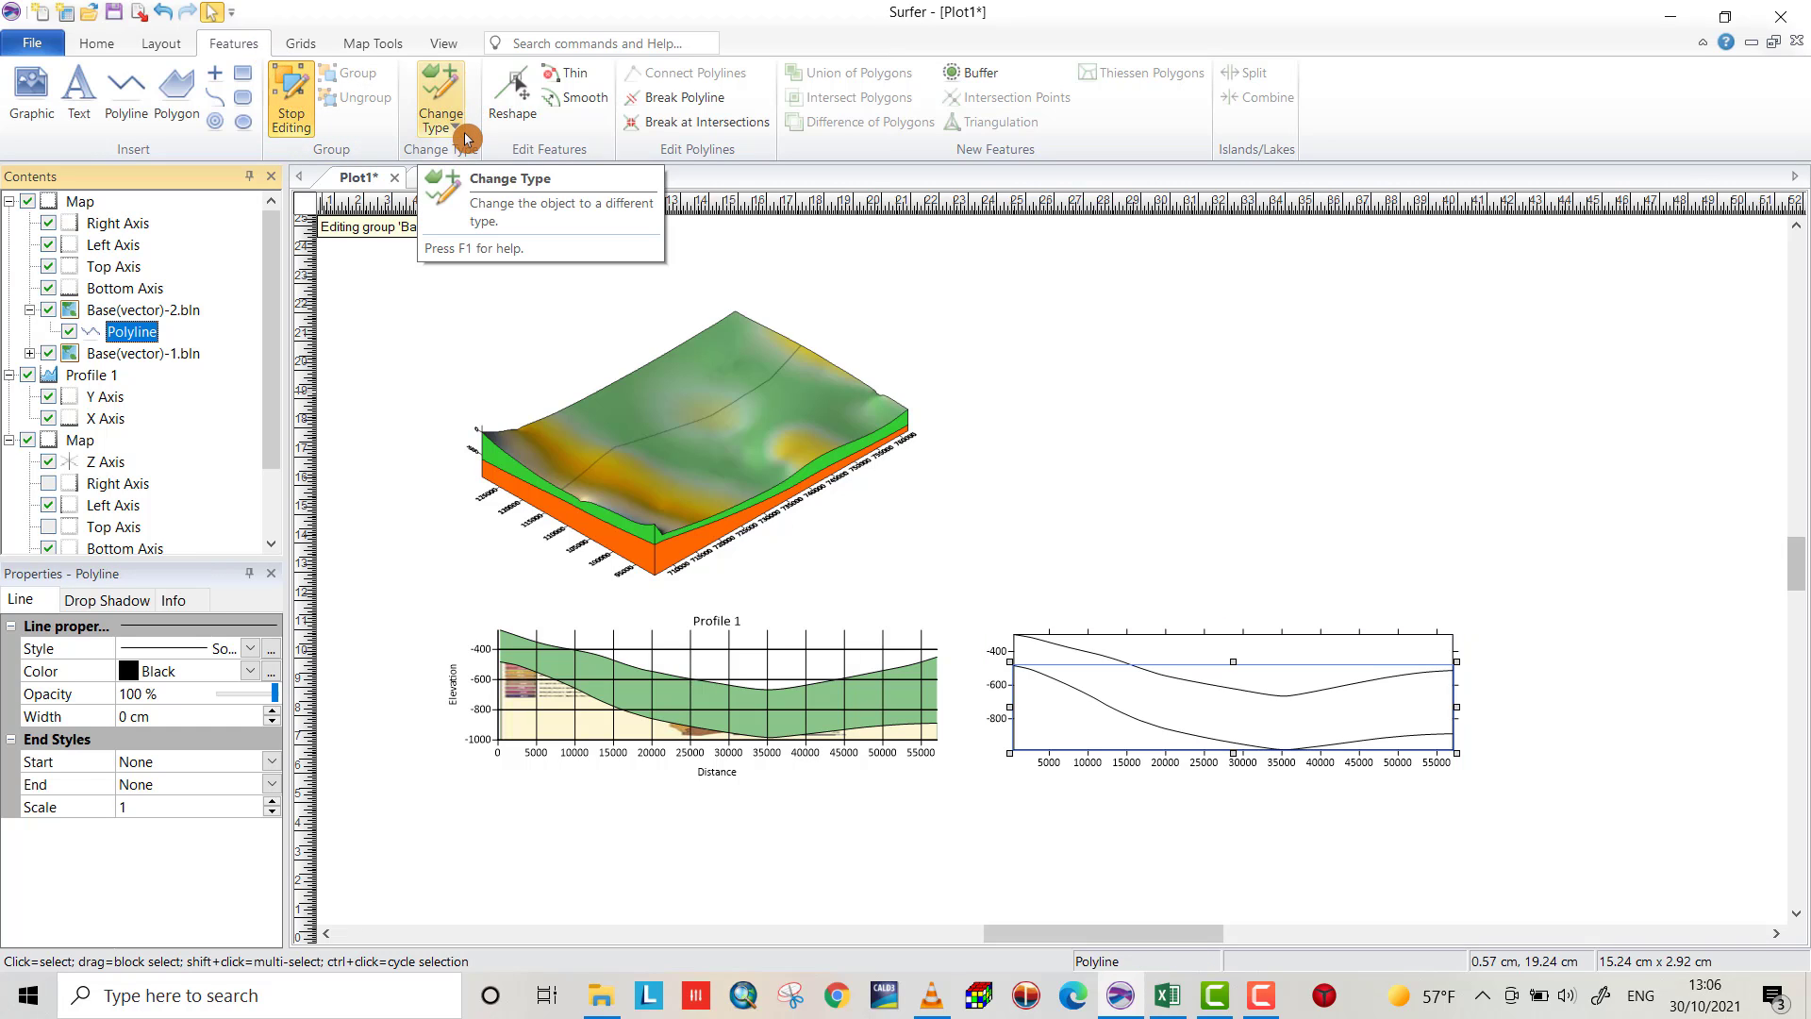
pyautogui.click(511, 93)
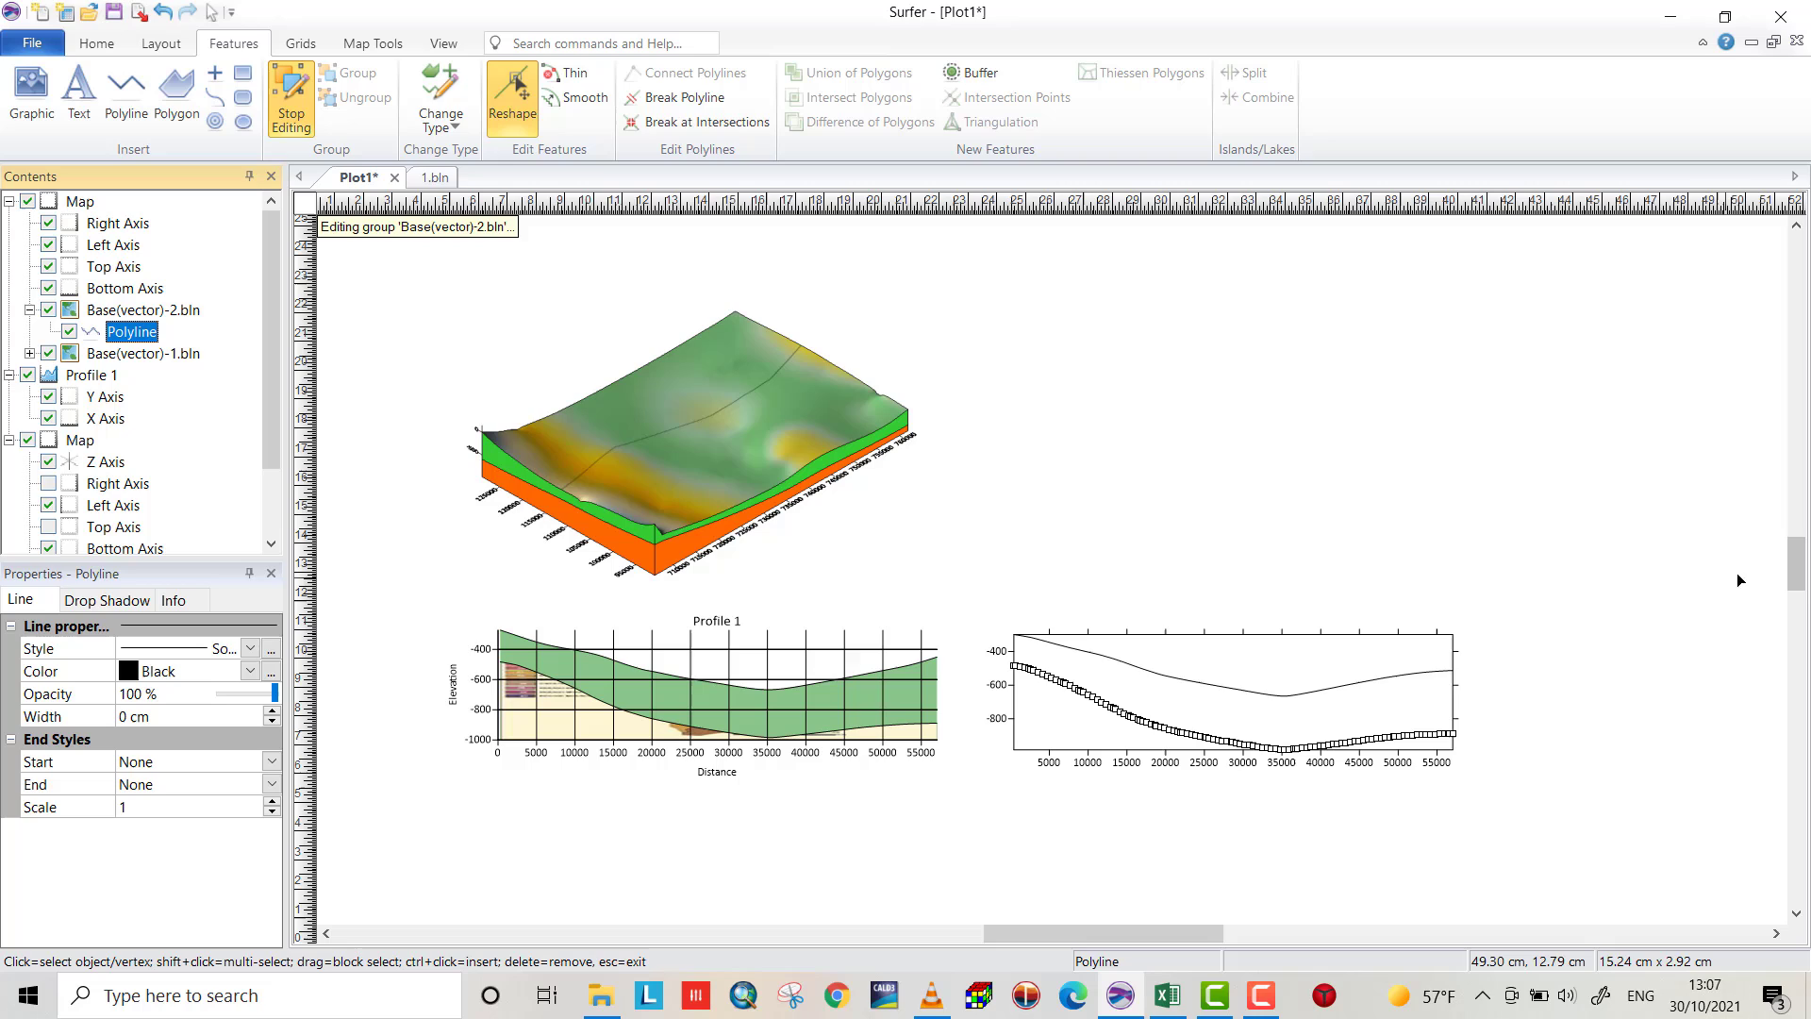
pyautogui.moveTo(1515, 748)
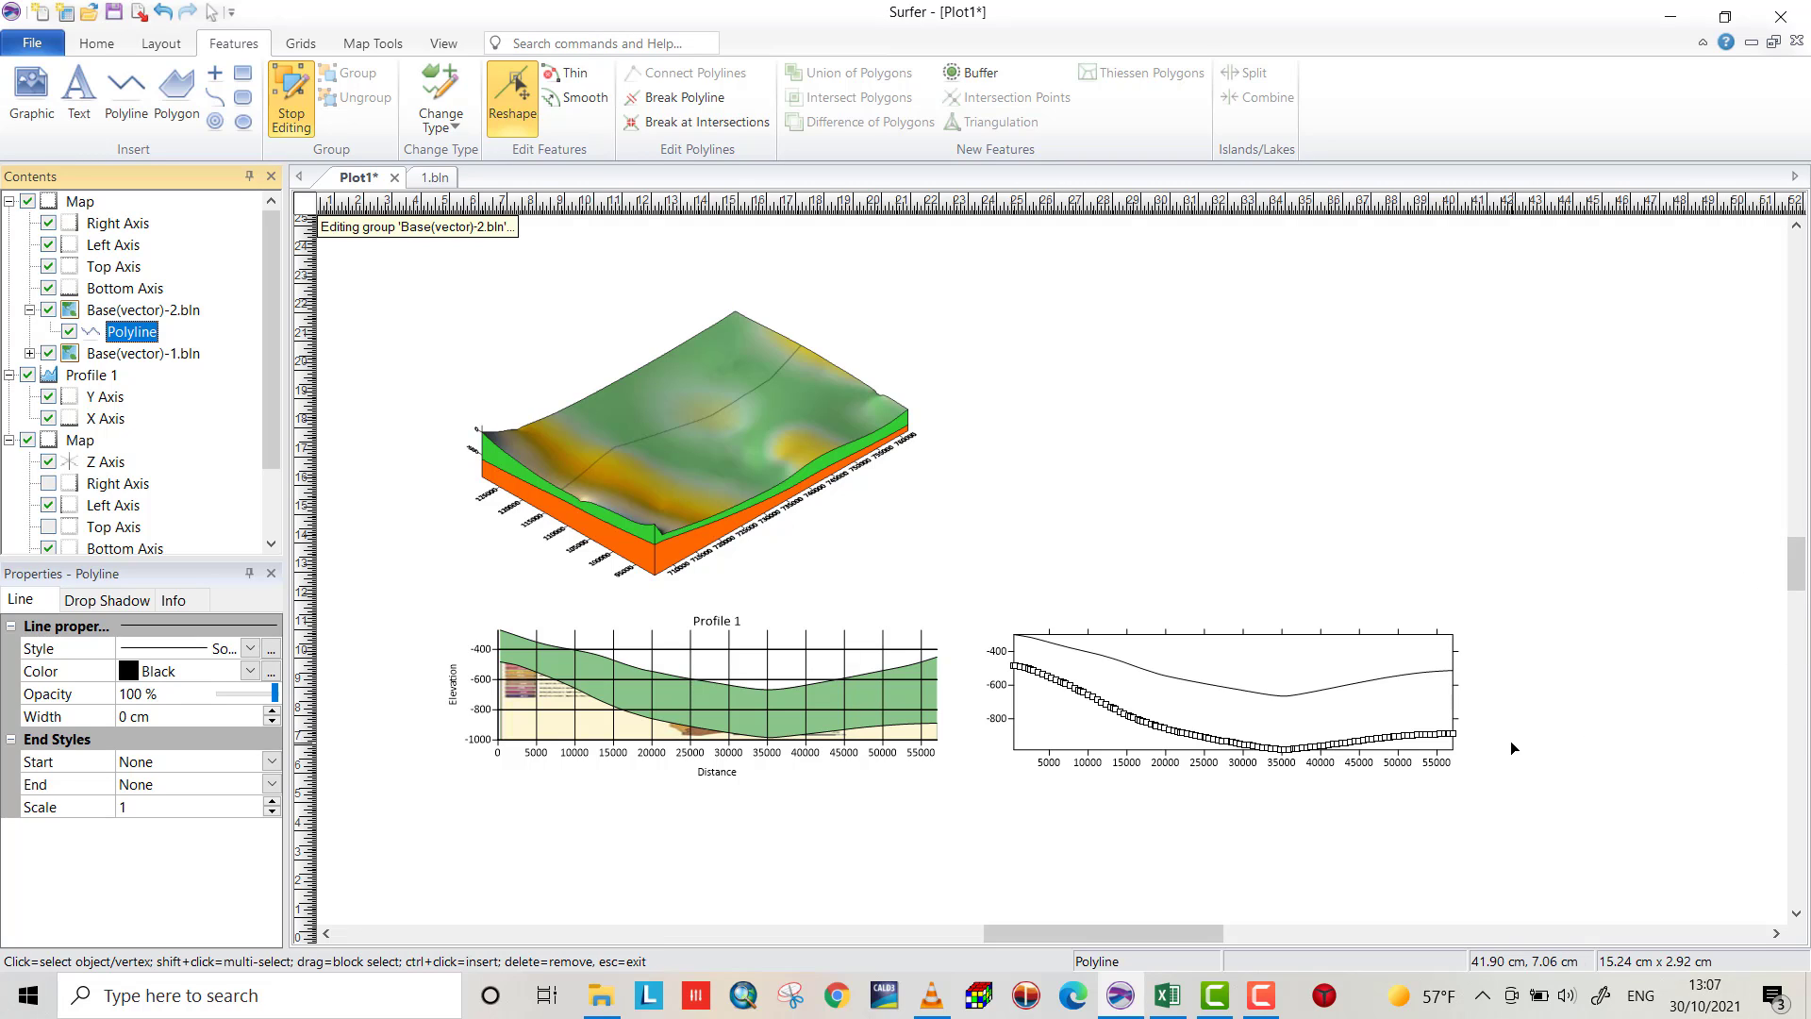
pyautogui.moveTo(1467, 743)
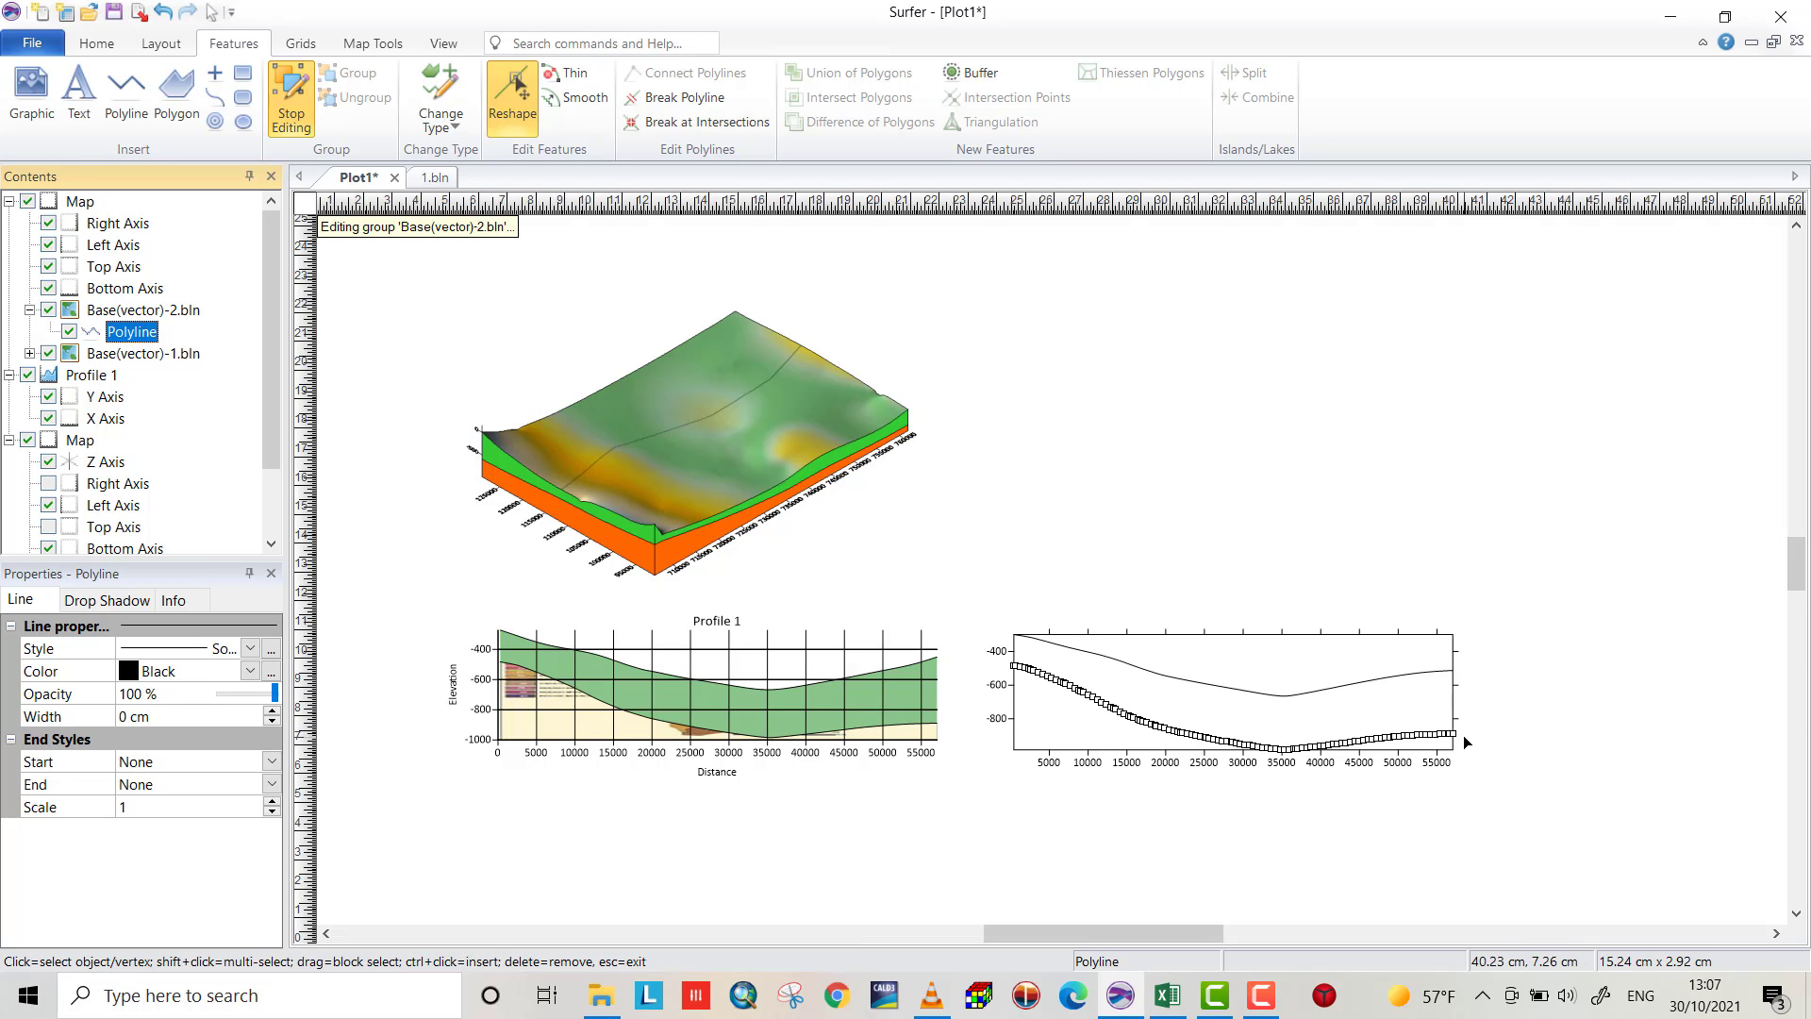
pyautogui.moveTo(1460, 736)
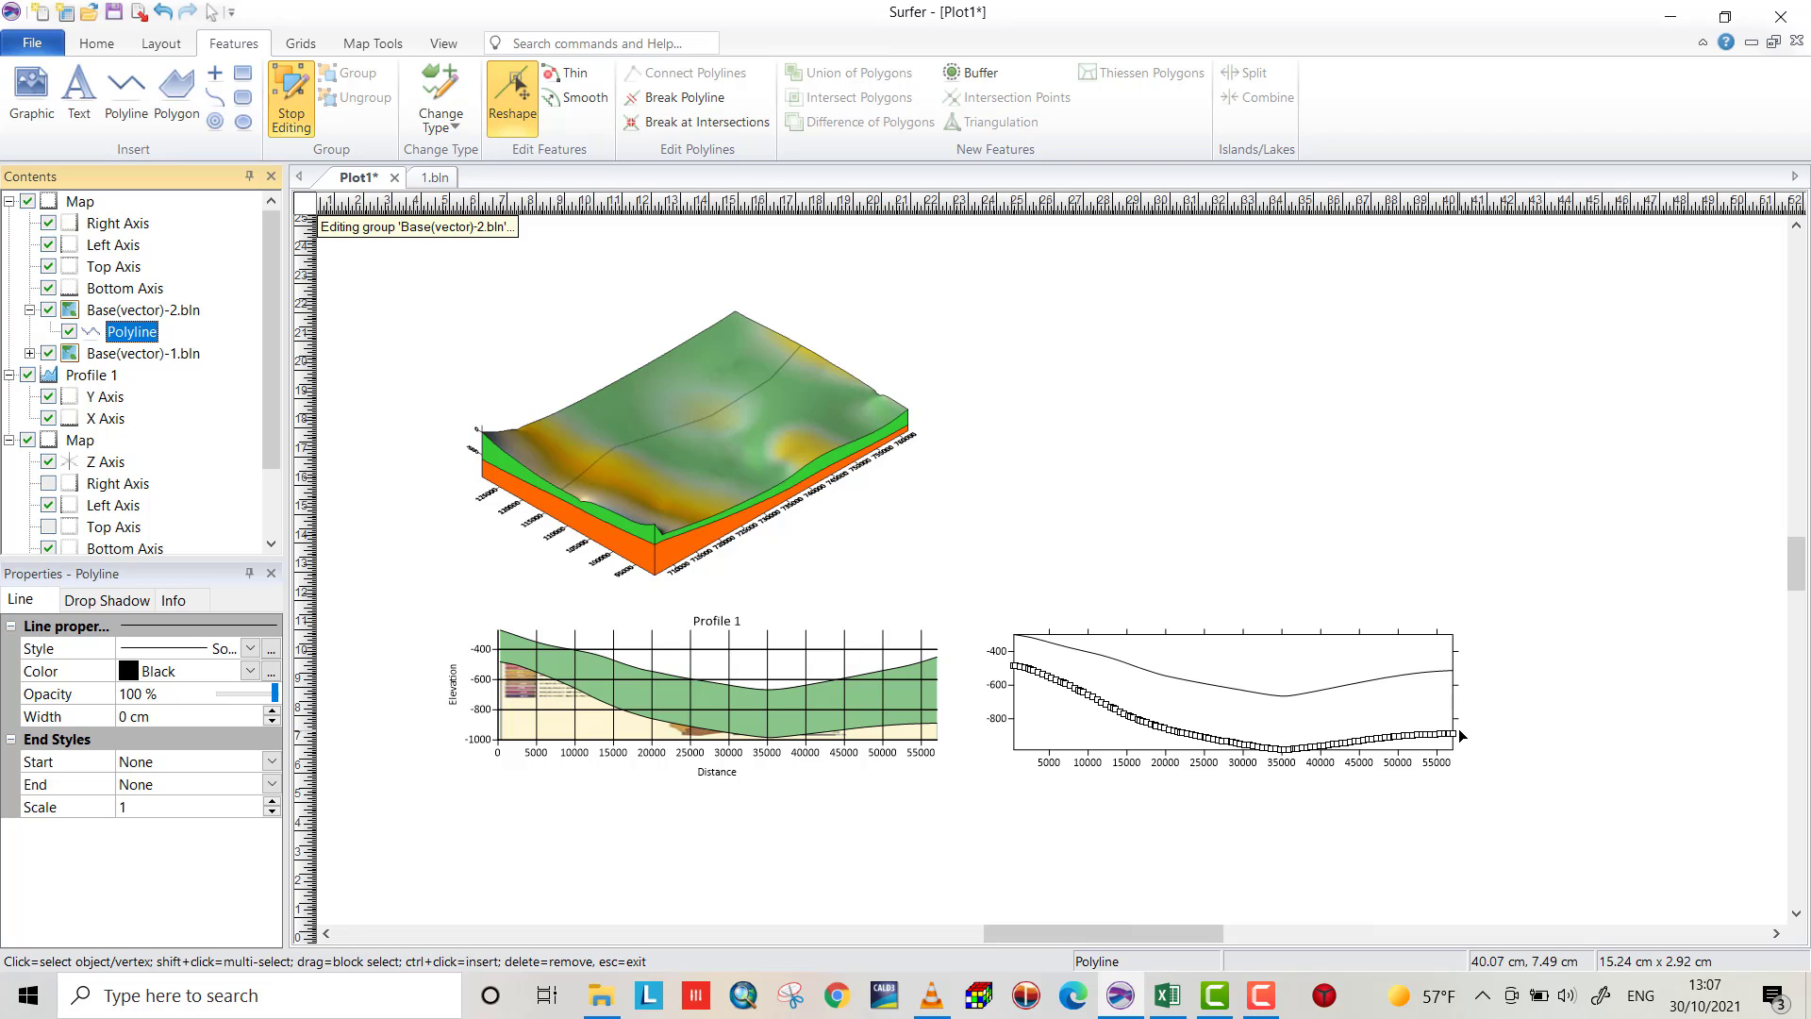
pyautogui.moveTo(1460, 745)
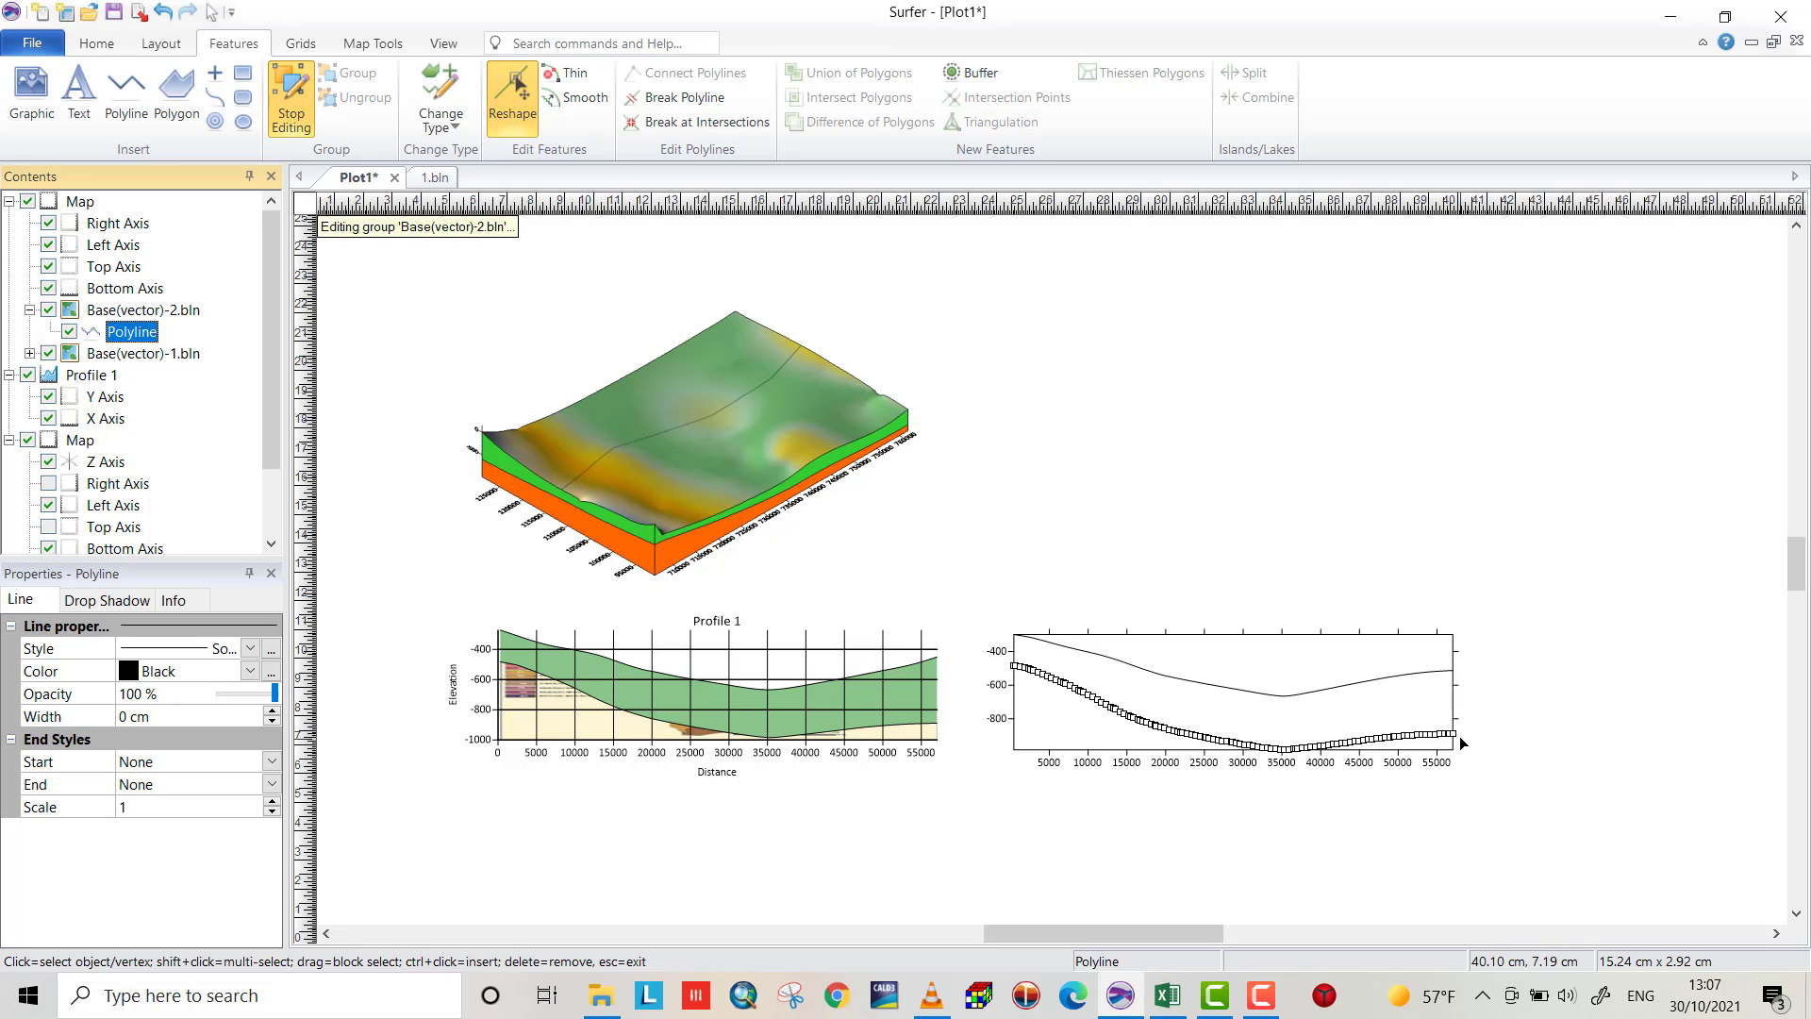
pyautogui.click(1452, 732)
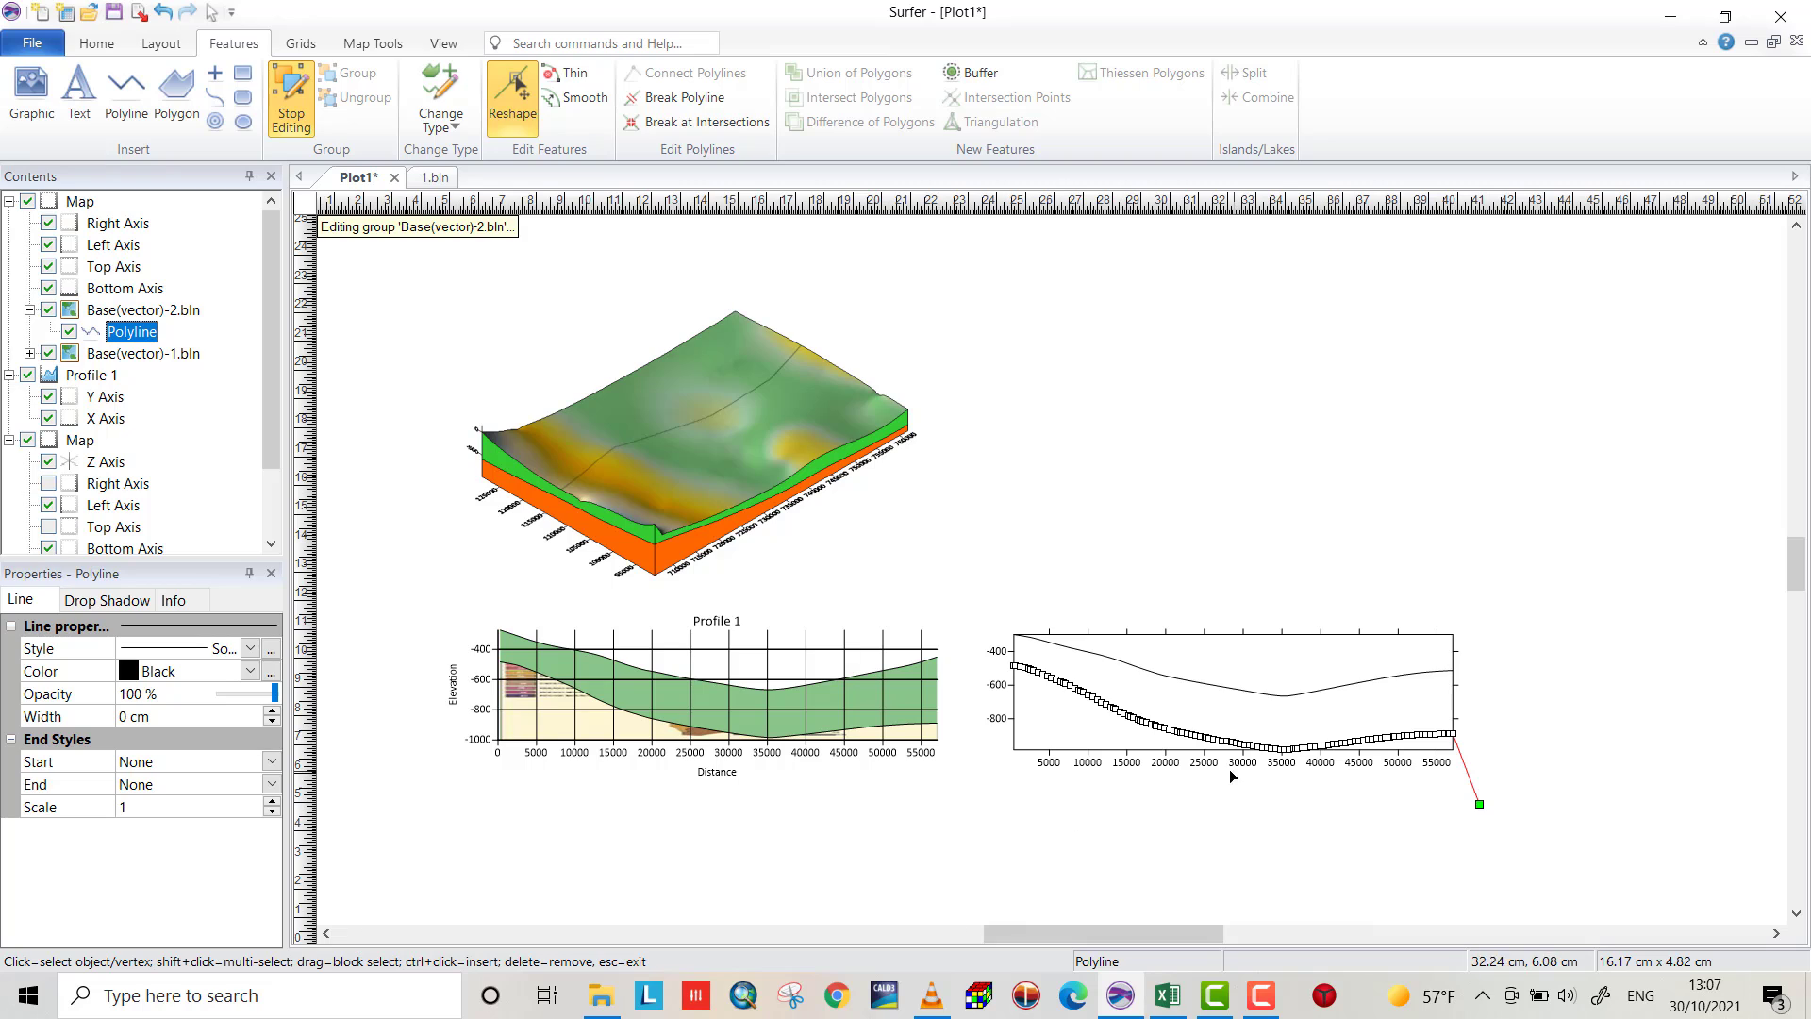
pyautogui.moveTo(1014, 668)
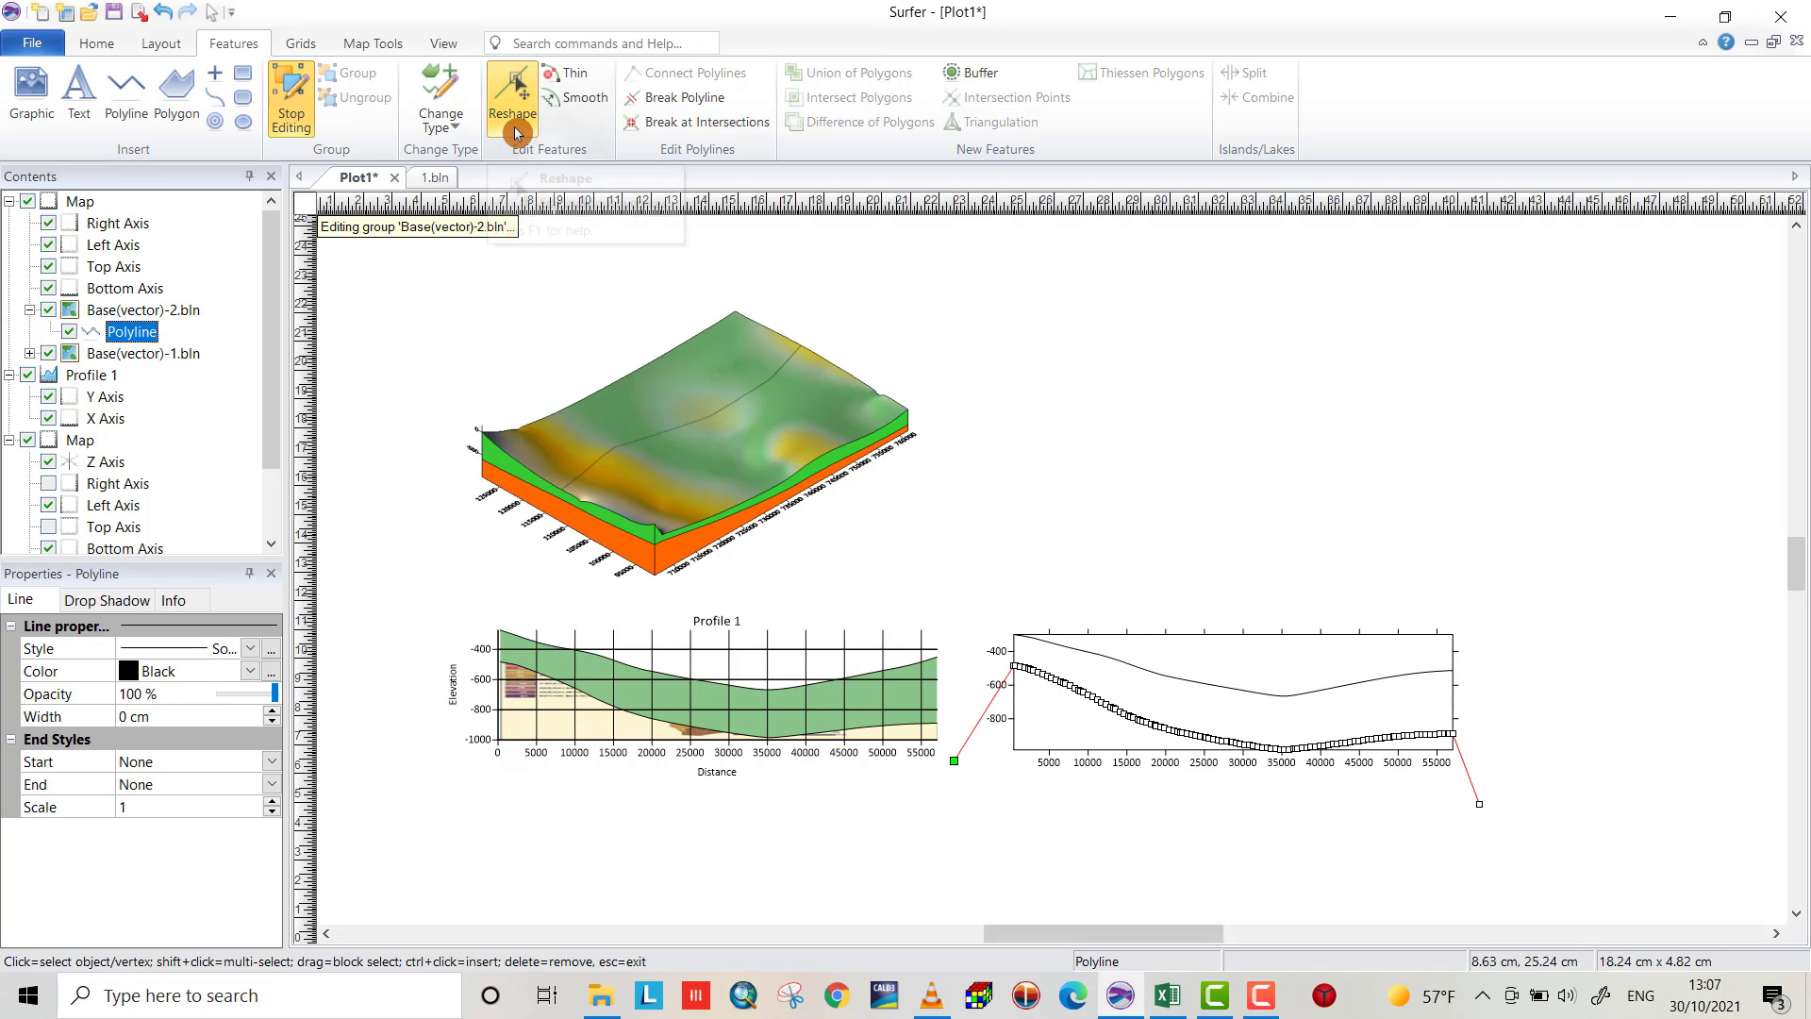
# Finish reshaping and convert the lower boundary polyline into a polygon
pyautogui.click(290, 96)
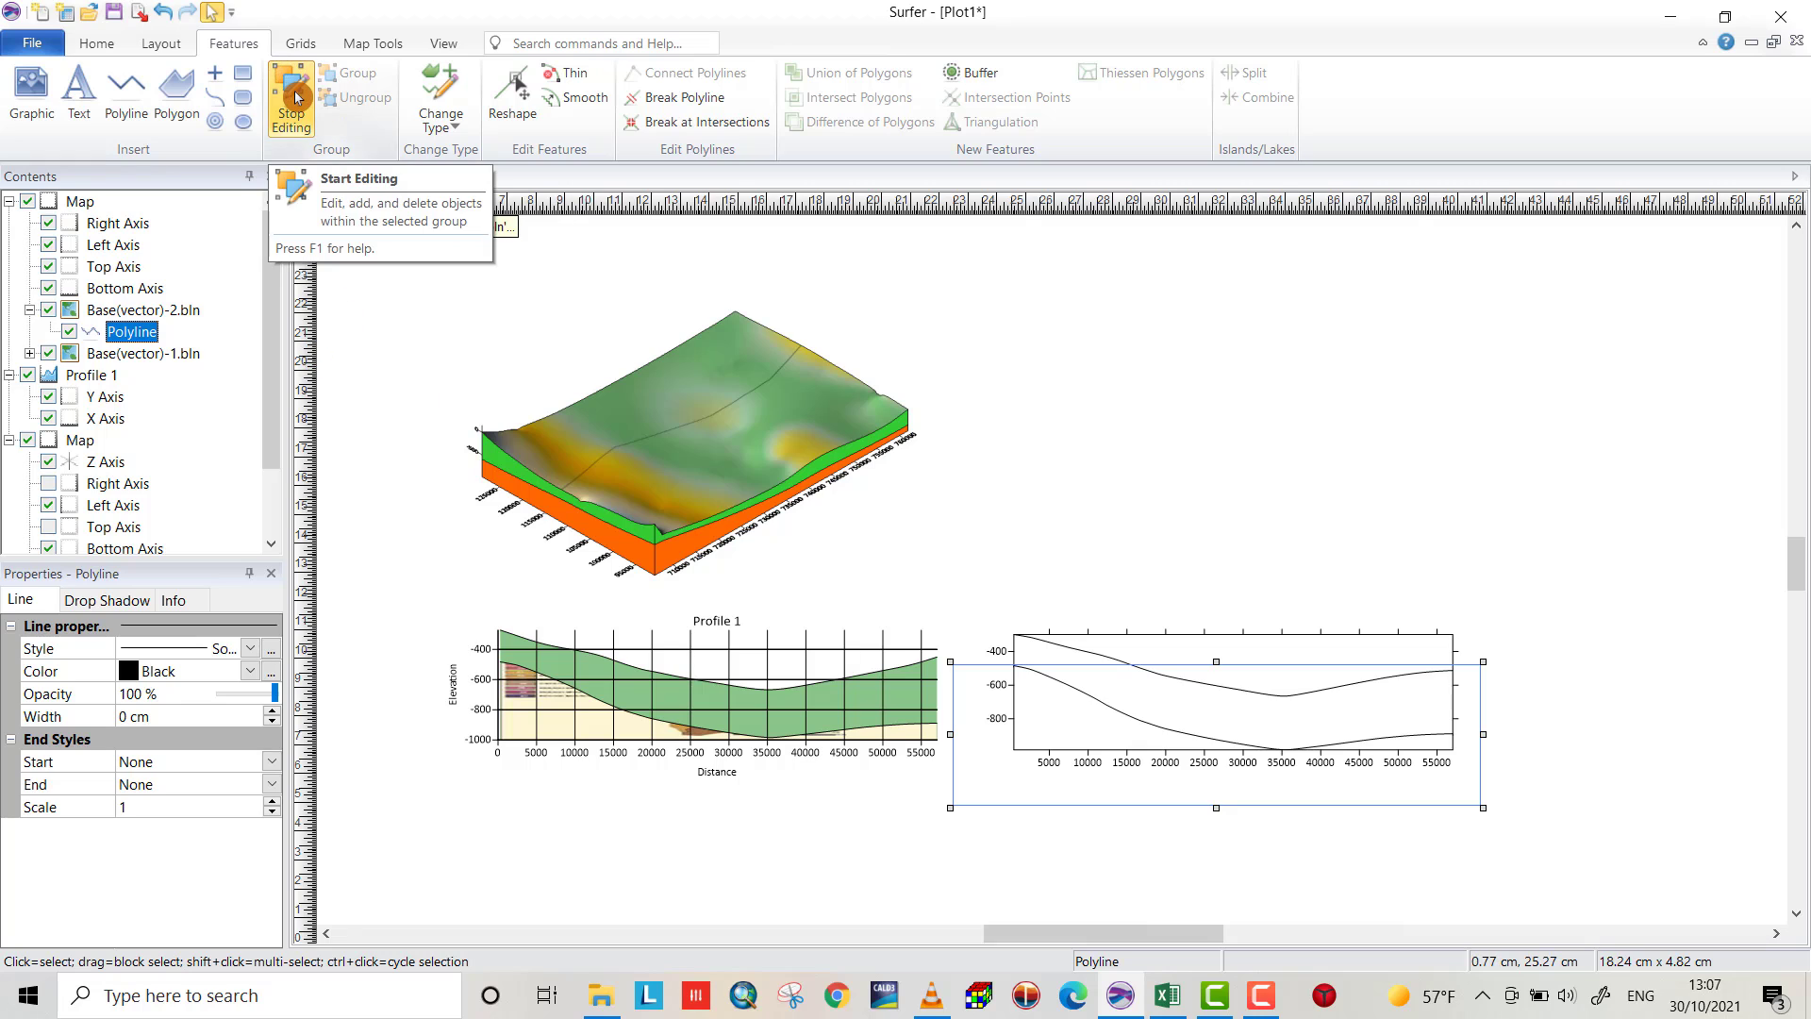
pyautogui.click(439, 98)
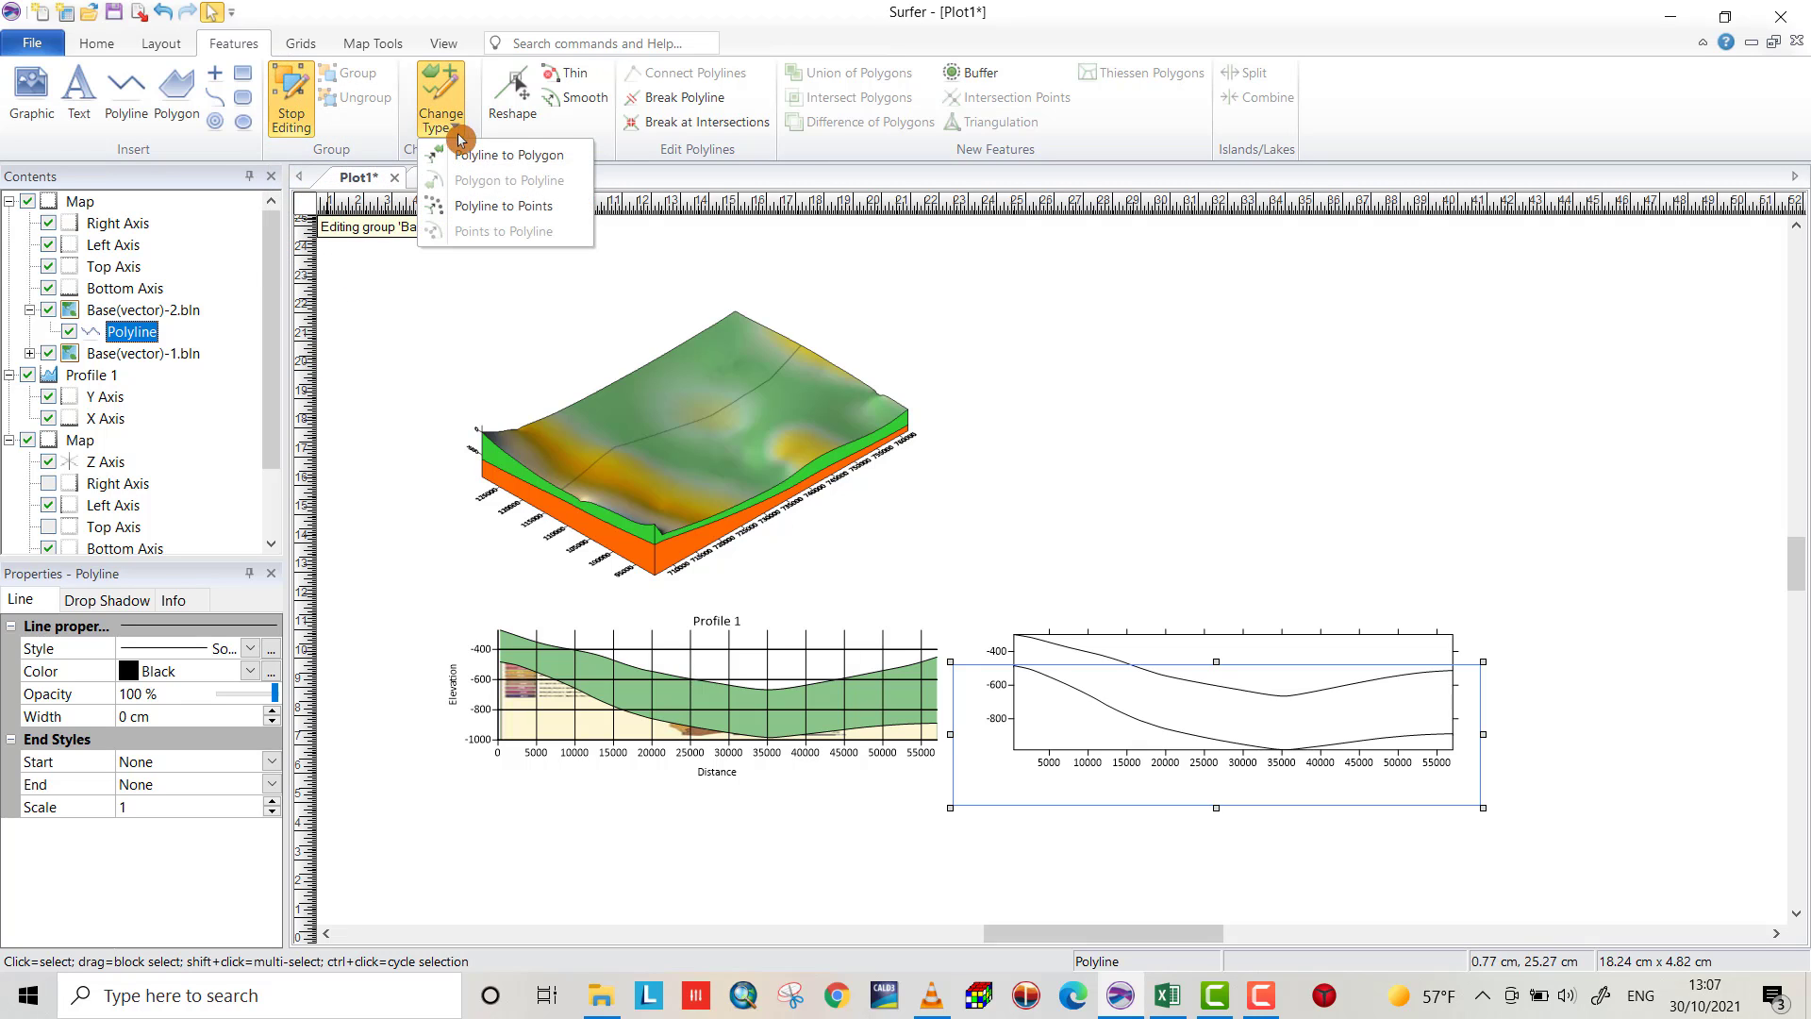
pyautogui.click(513, 152)
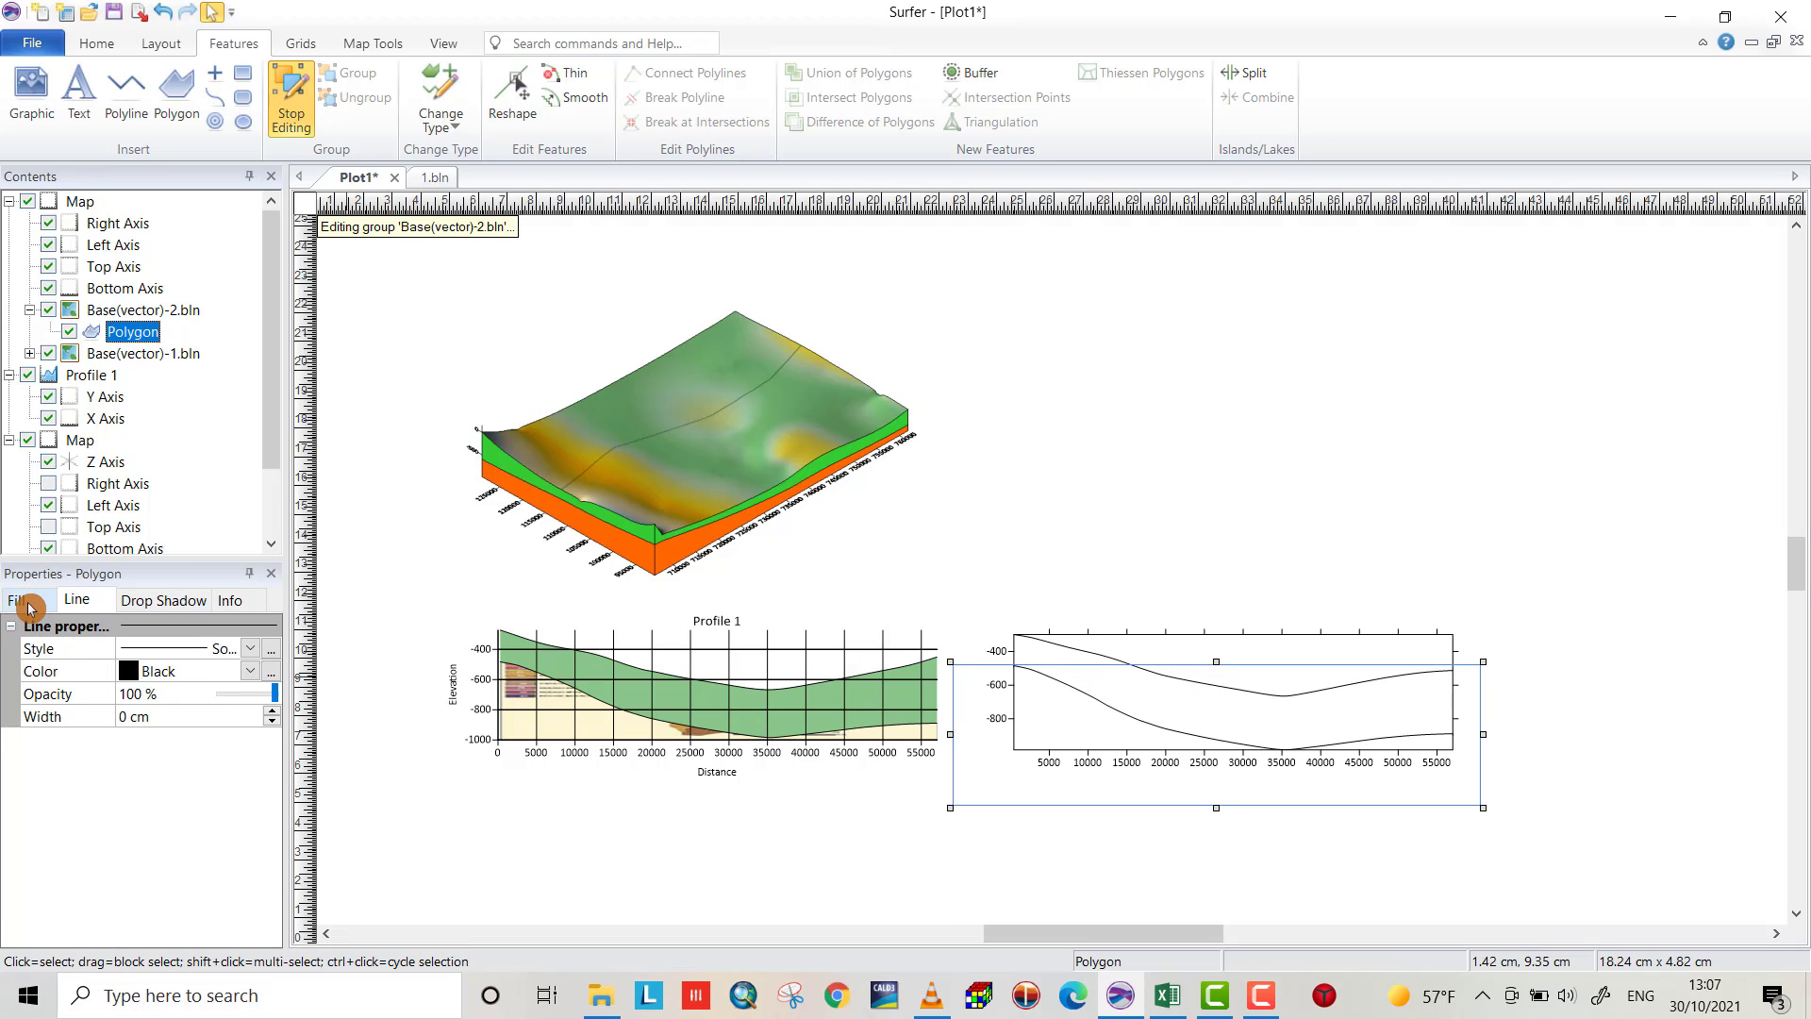
# Fill the new lower polygon with solid Light Orange
pyautogui.click(17, 600)
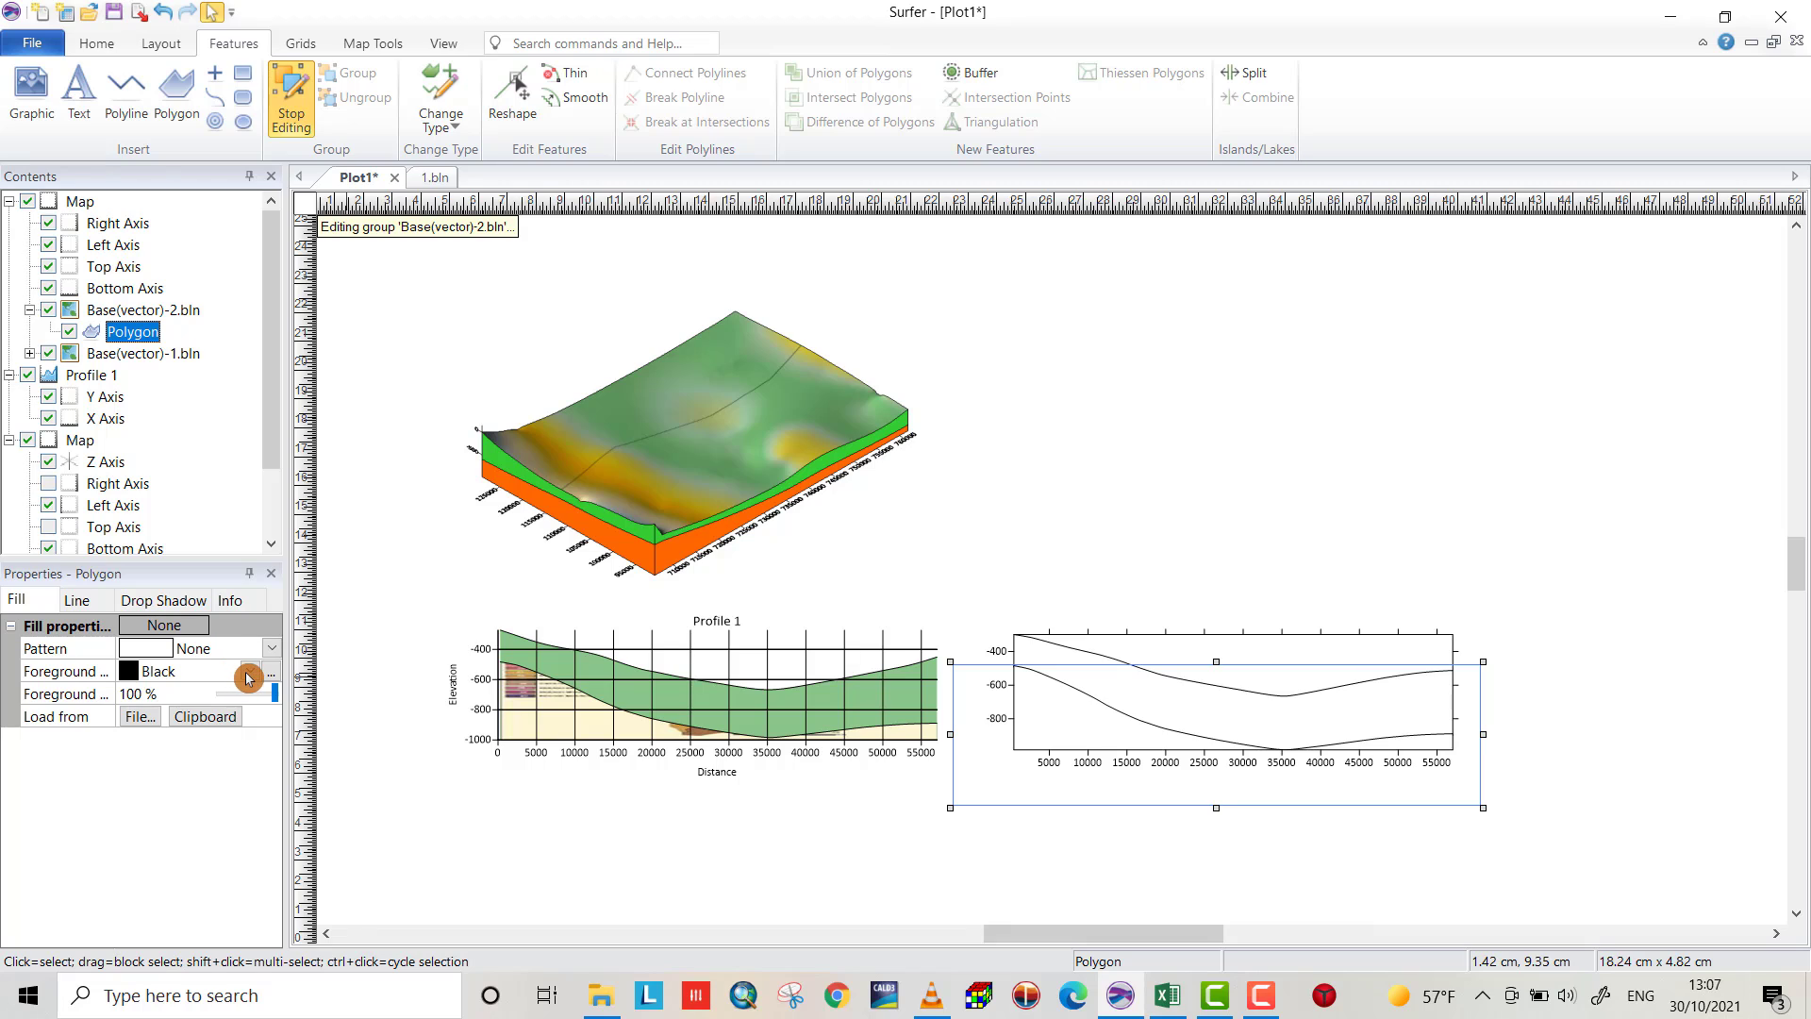
pyautogui.click(247, 669)
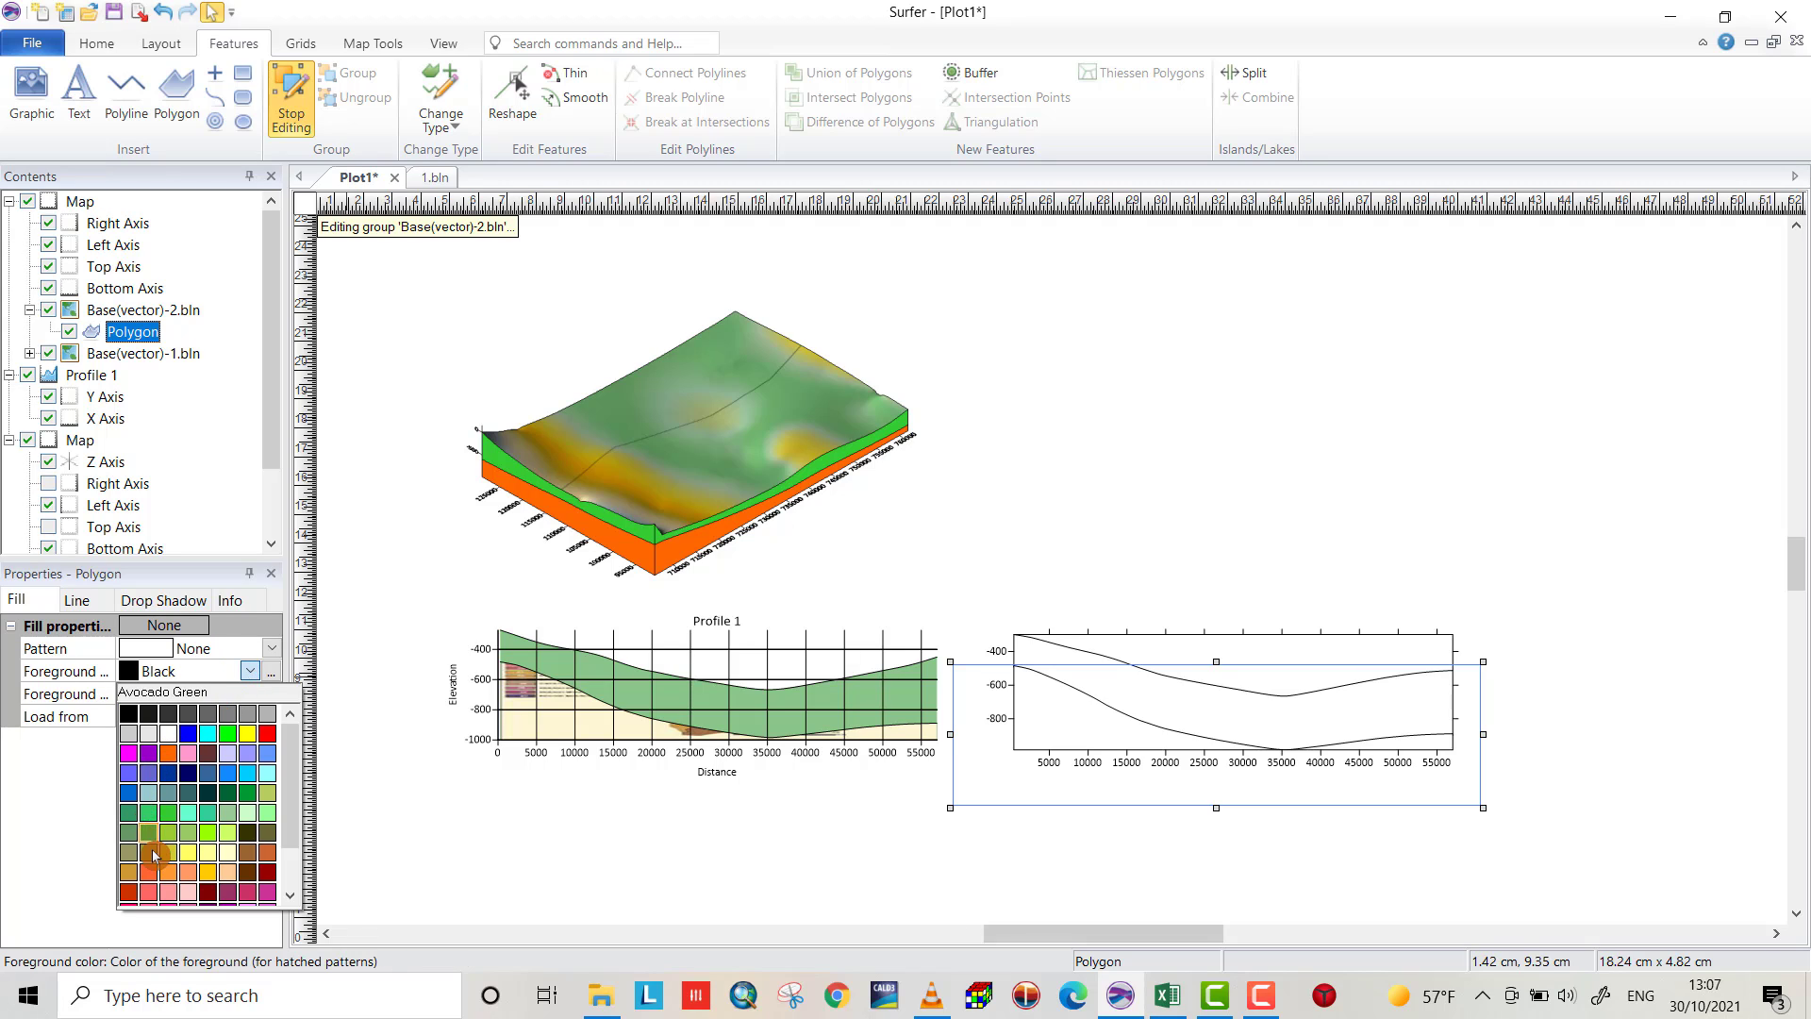
pyautogui.click(153, 851)
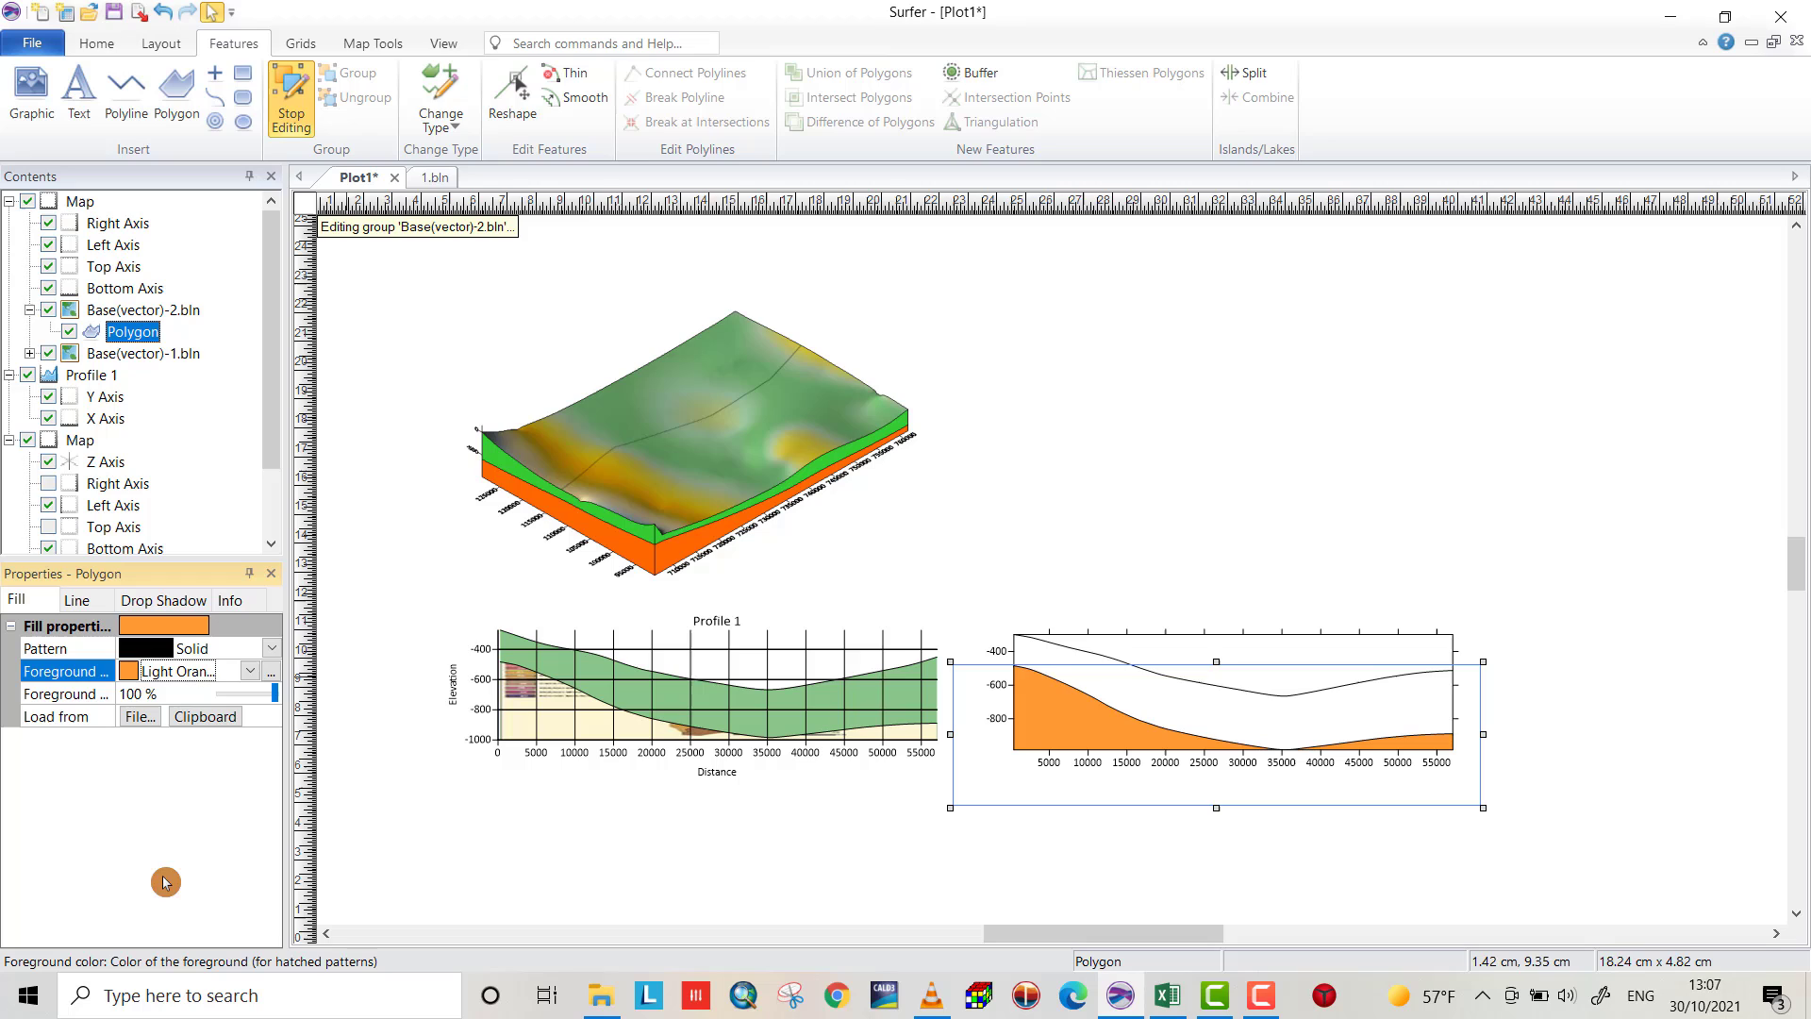
pyautogui.moveTo(1160, 751)
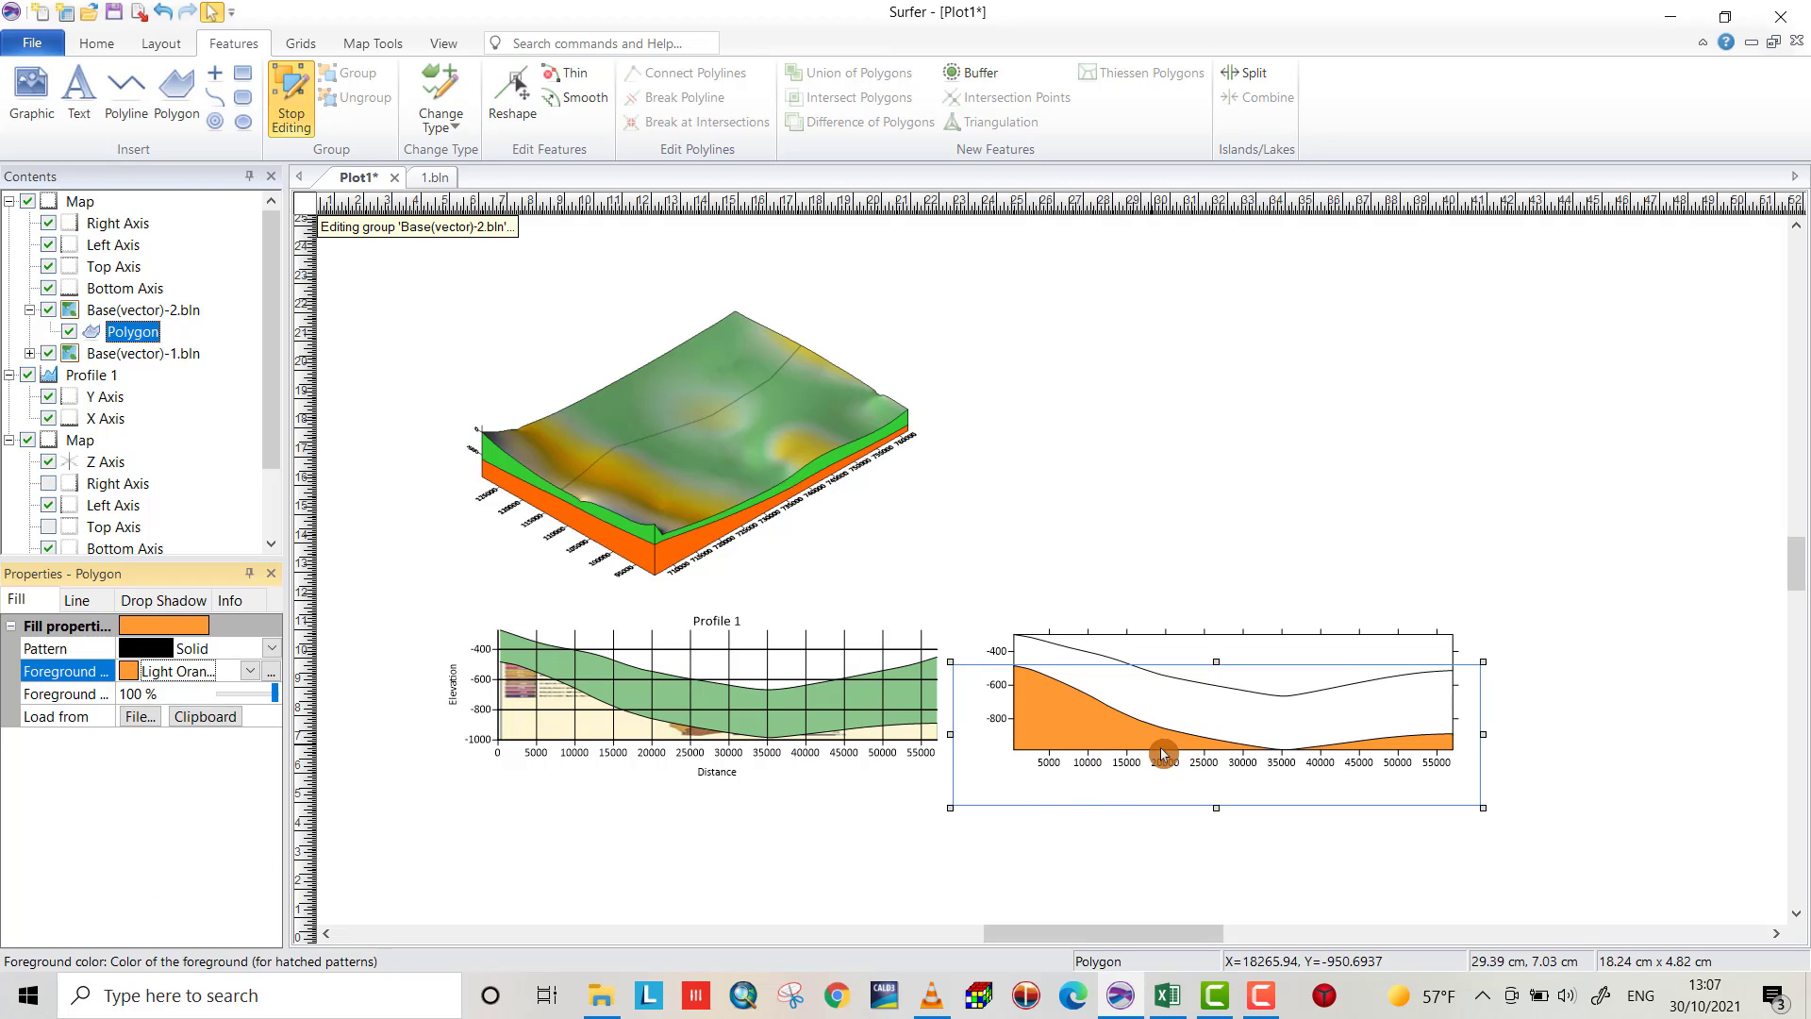
pyautogui.moveTo(702, 677)
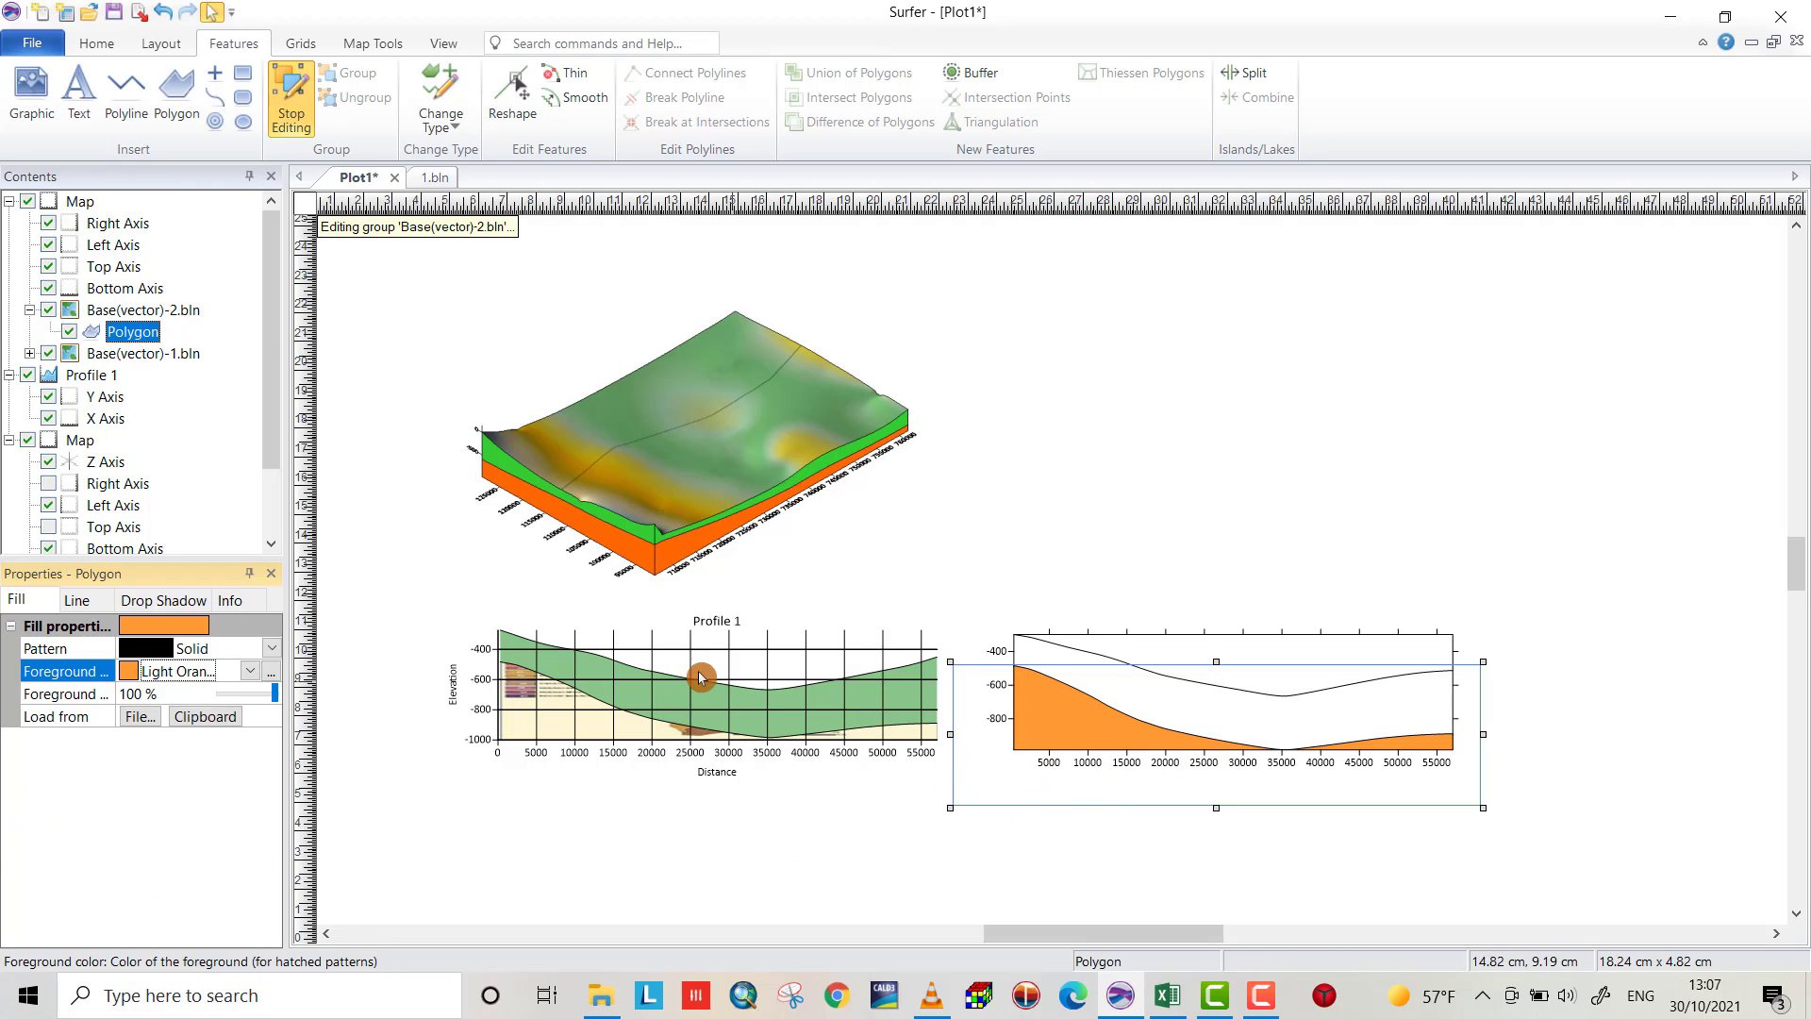
pyautogui.moveTo(130, 367)
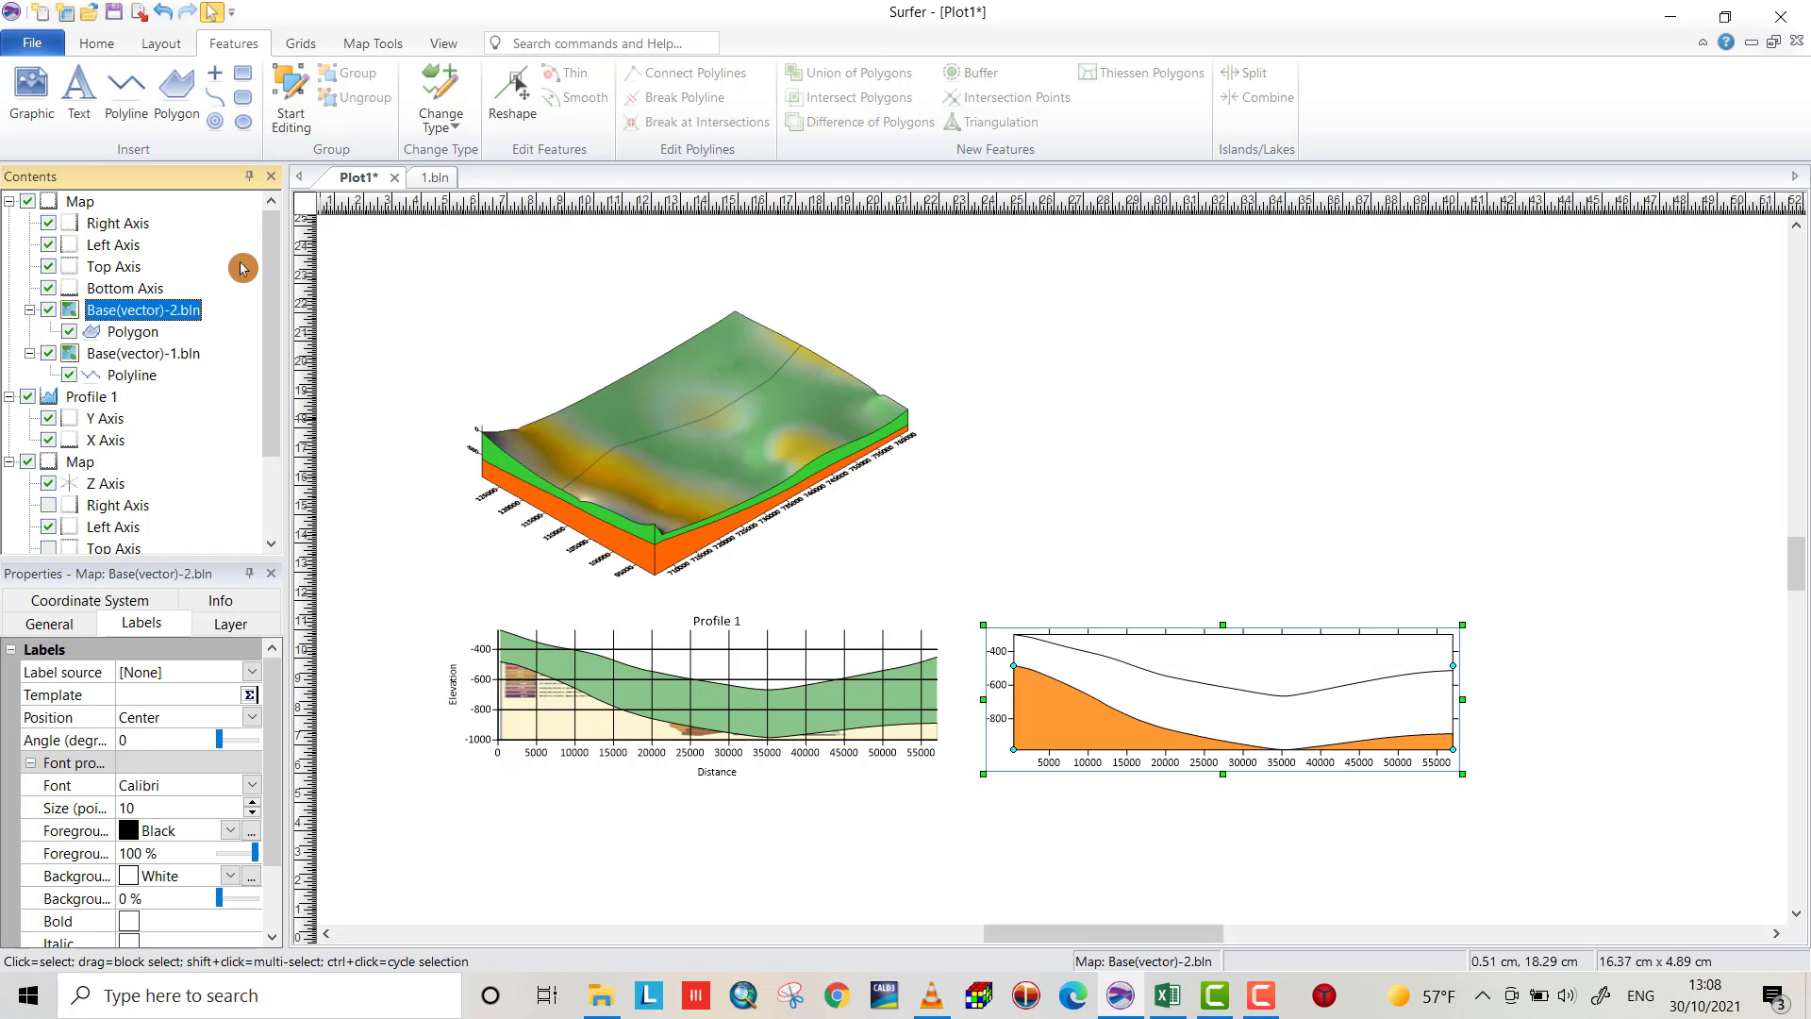
# Reshape the upper 1.bln polyline, dragging its end vertices down past the plot edges
pyautogui.click(132, 373)
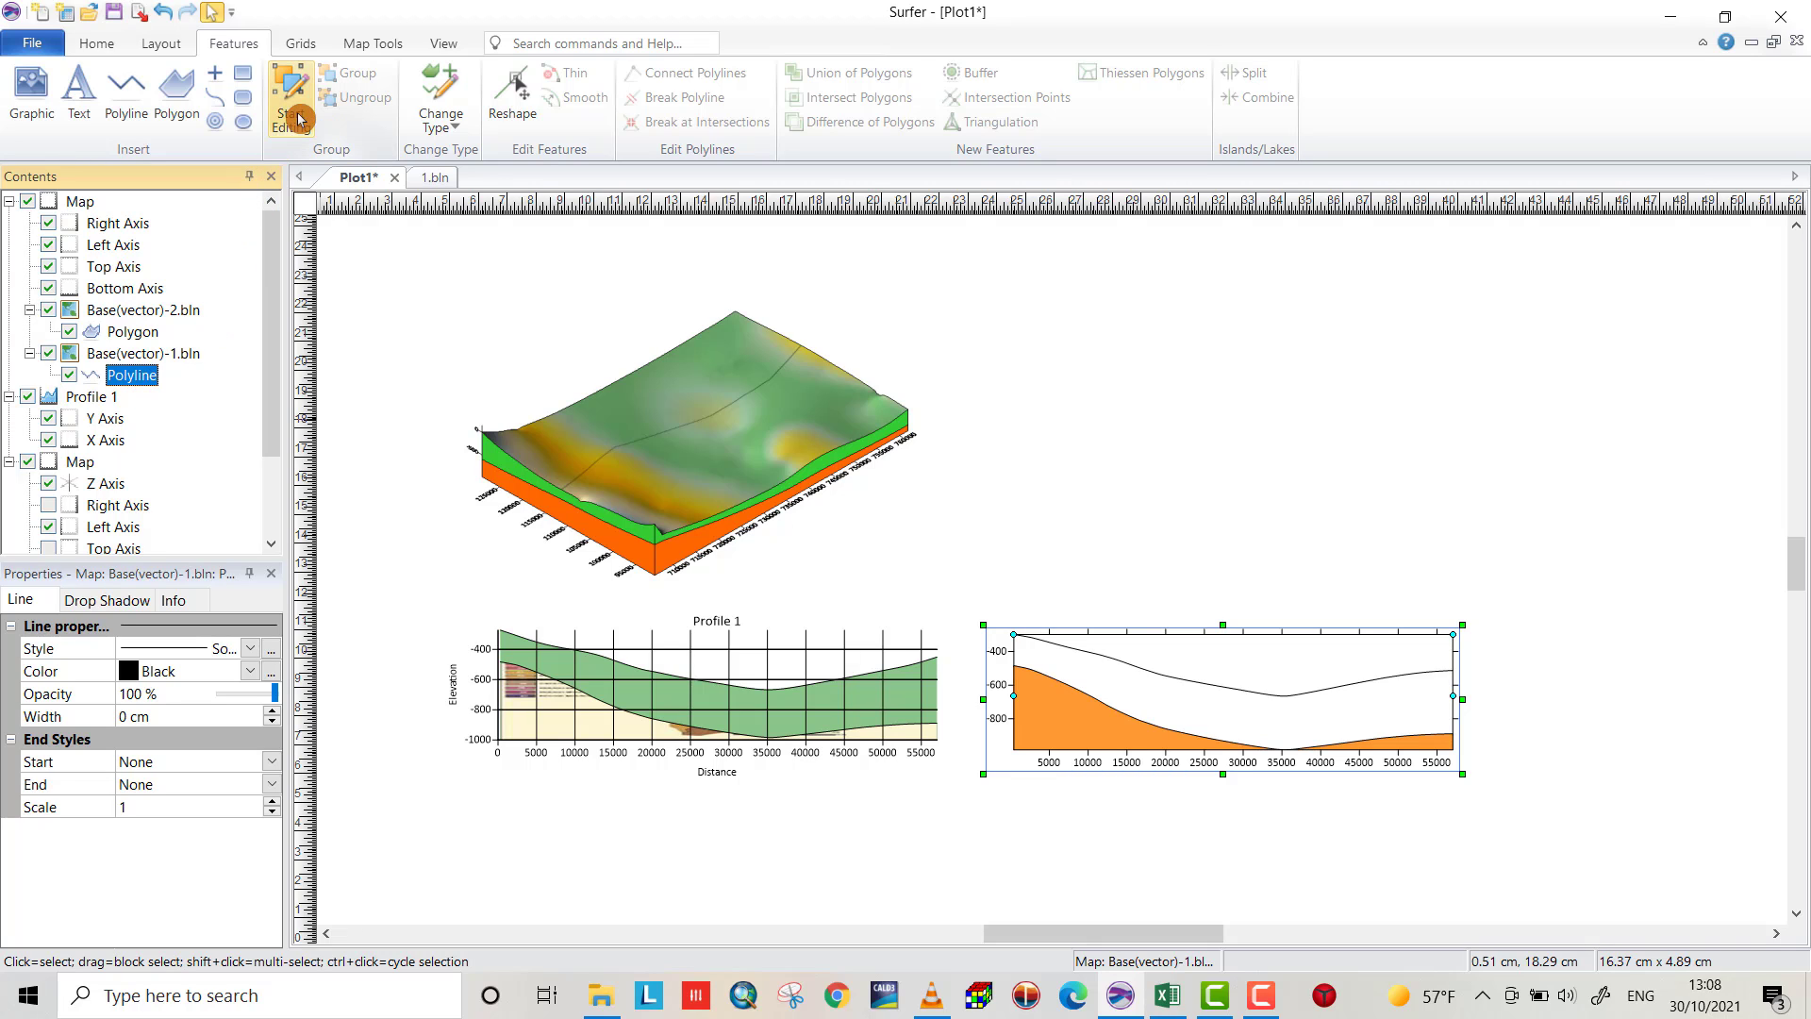
pyautogui.click(288, 98)
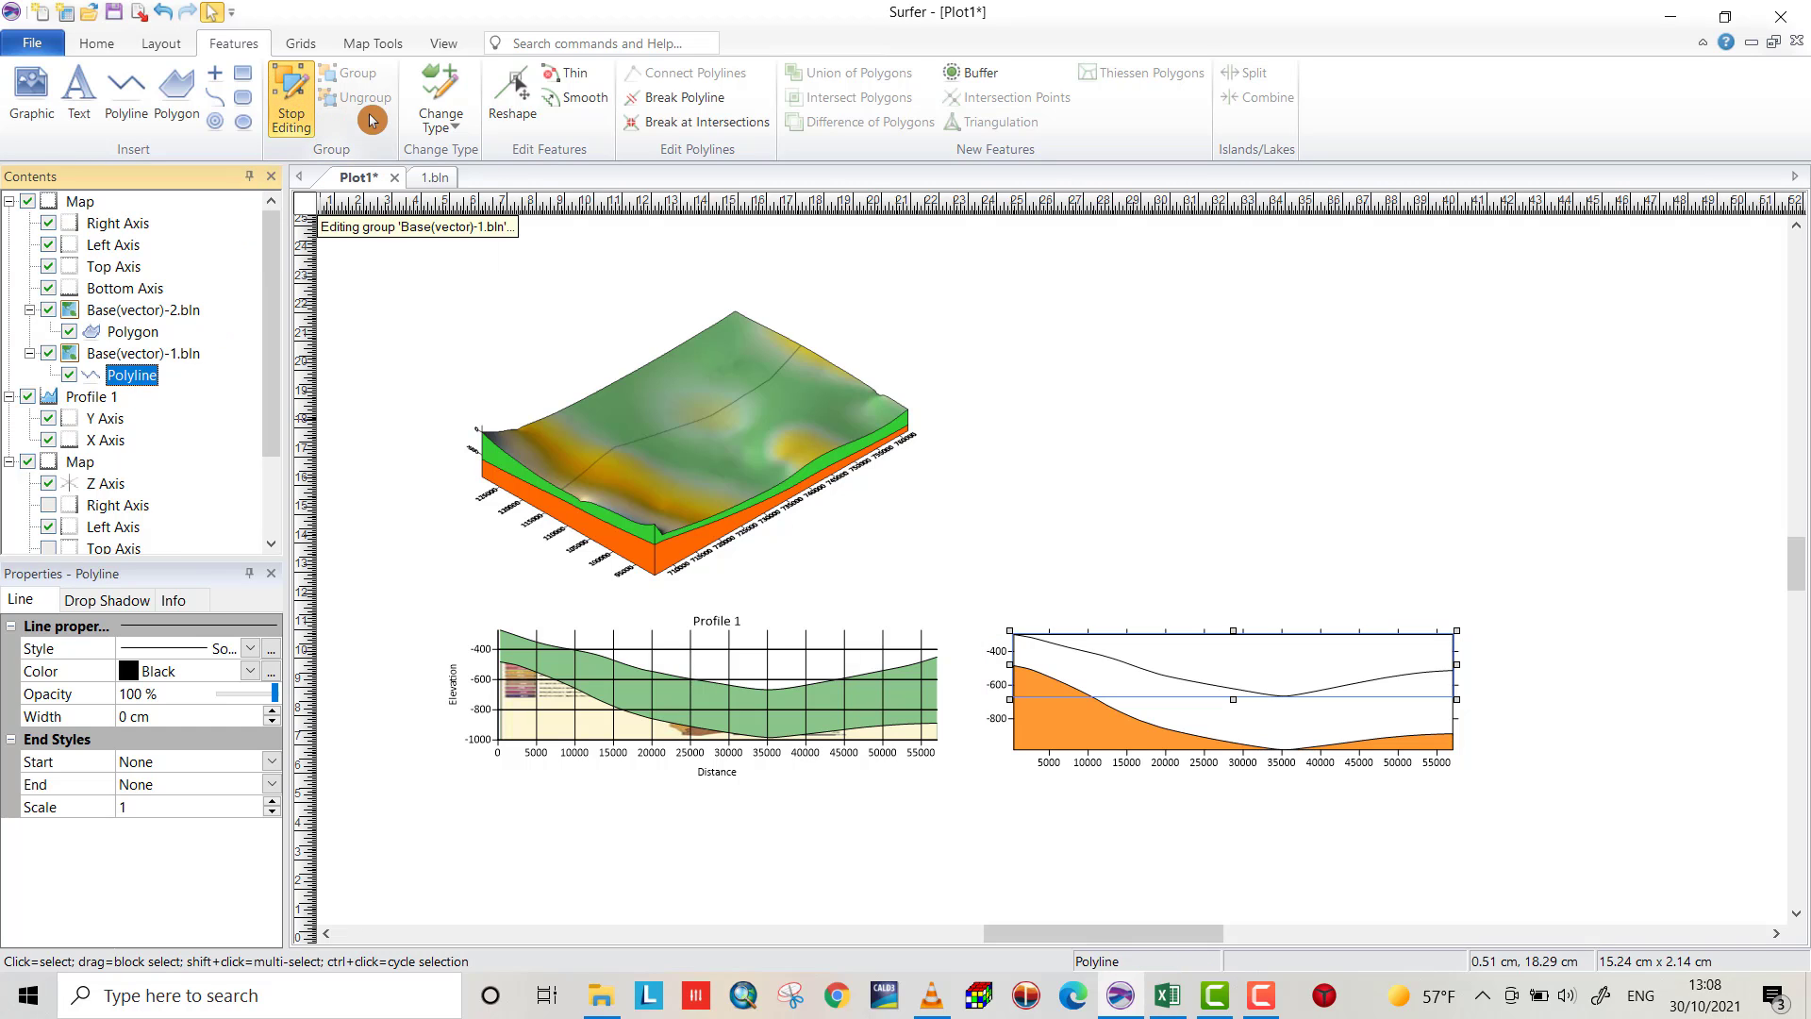
pyautogui.click(511, 87)
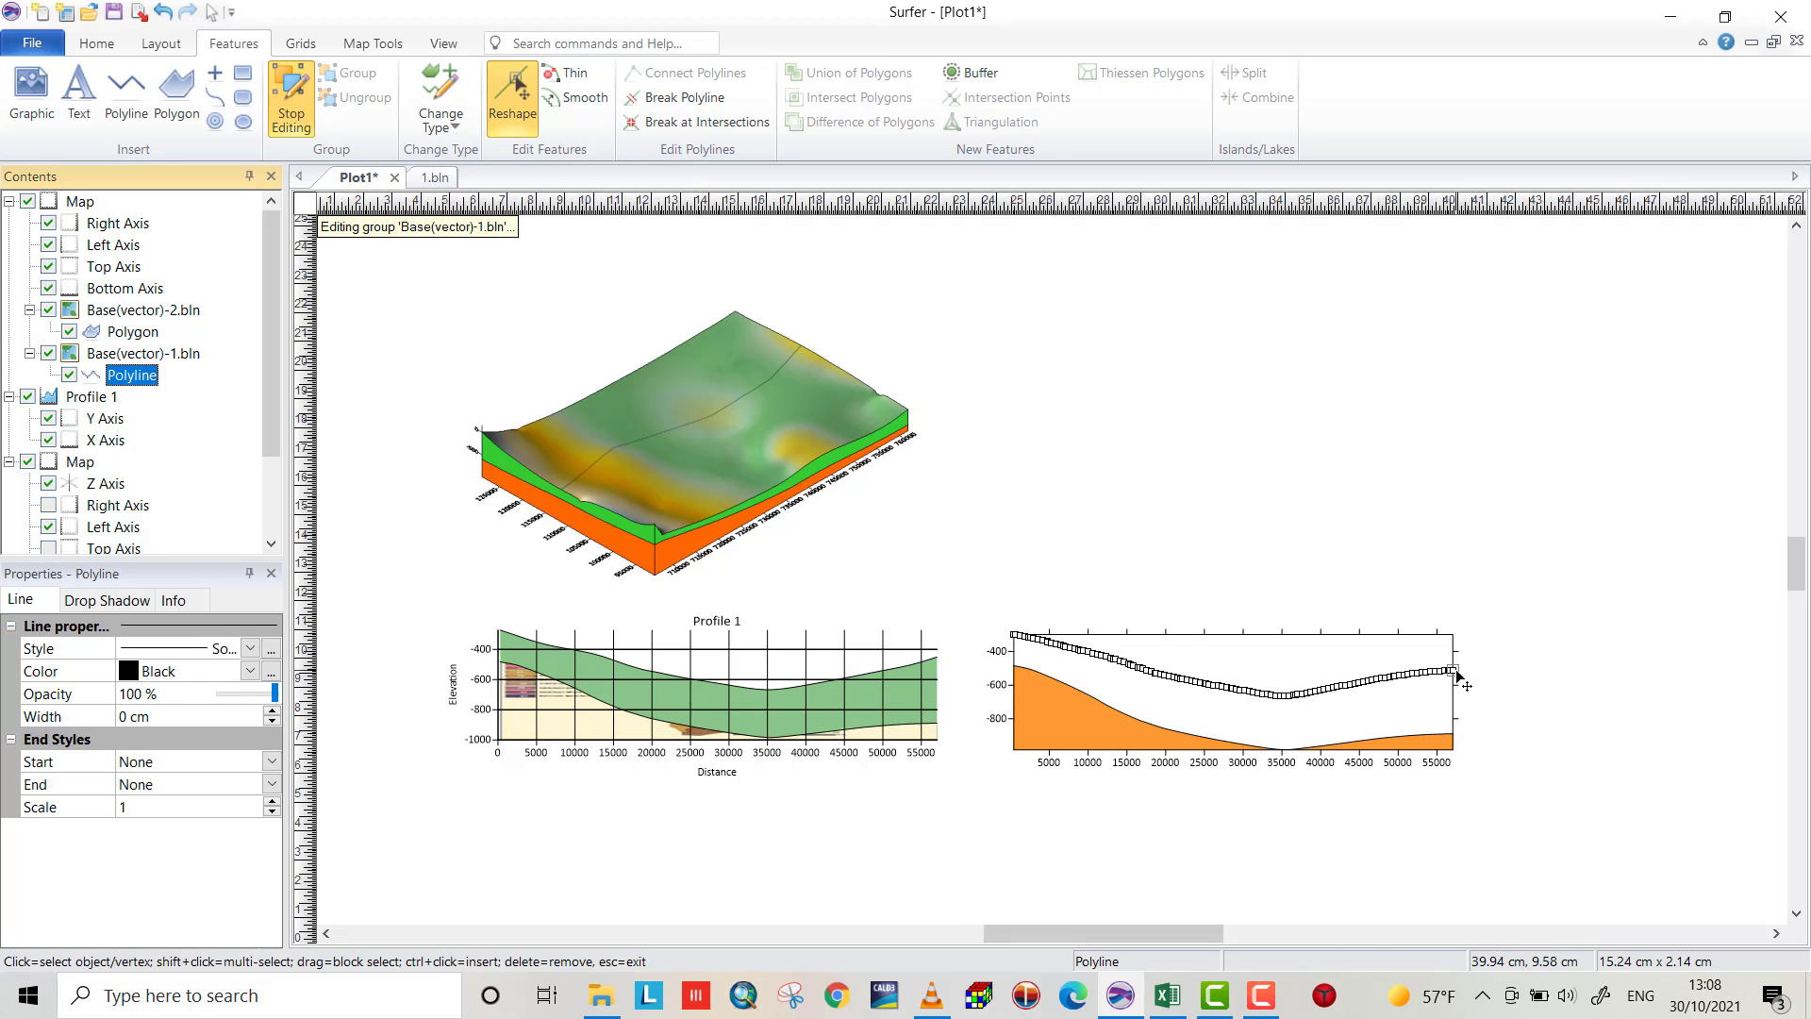
pyautogui.click(1453, 670)
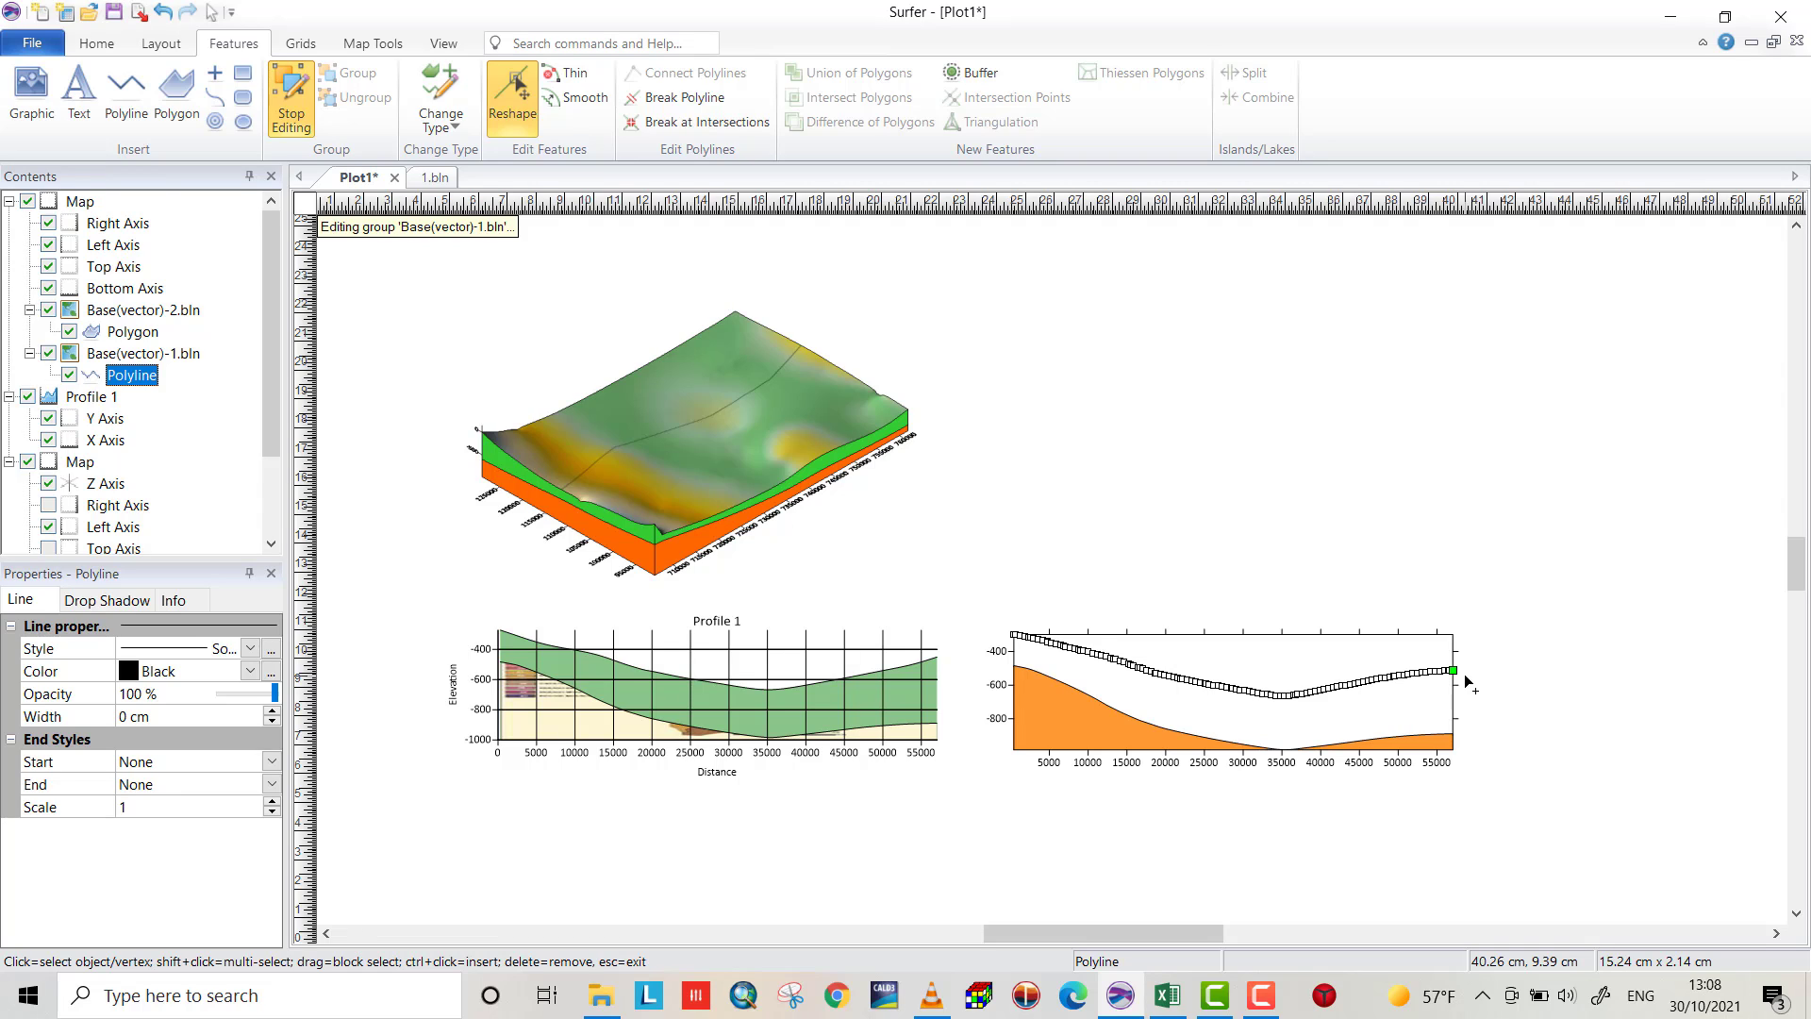
pyautogui.moveTo(1469, 681)
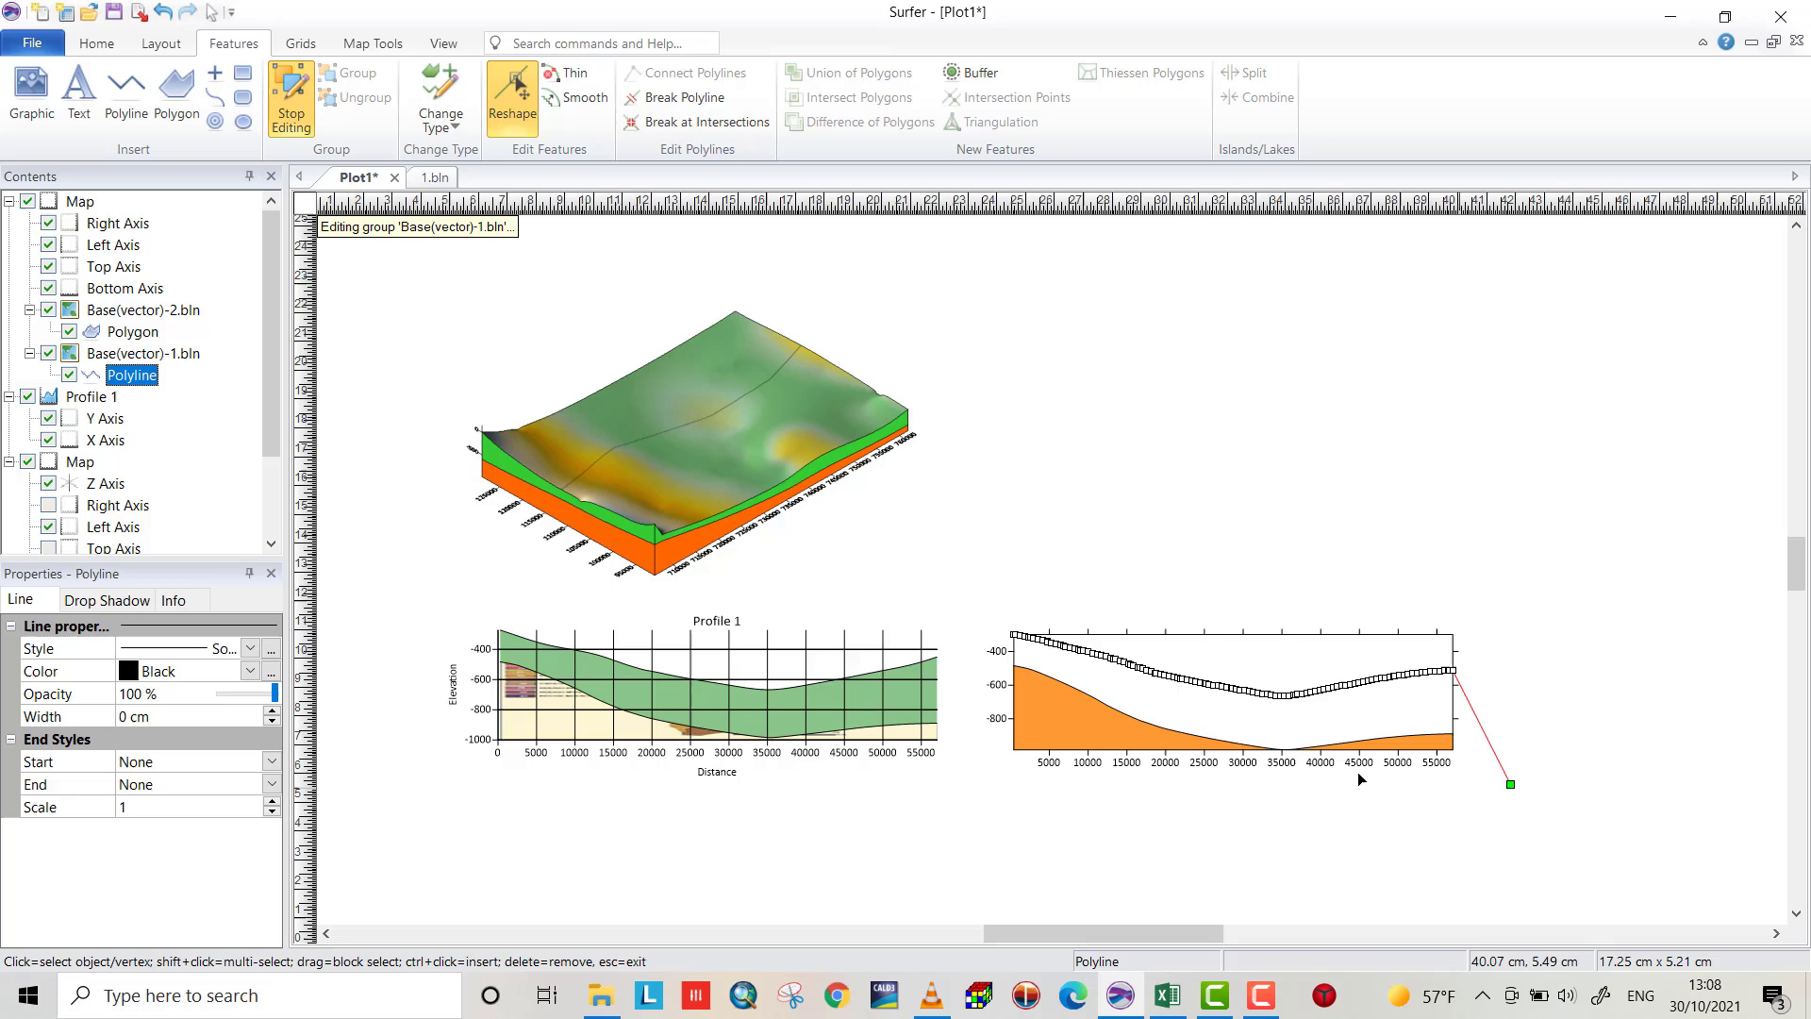
pyautogui.moveTo(1013, 639)
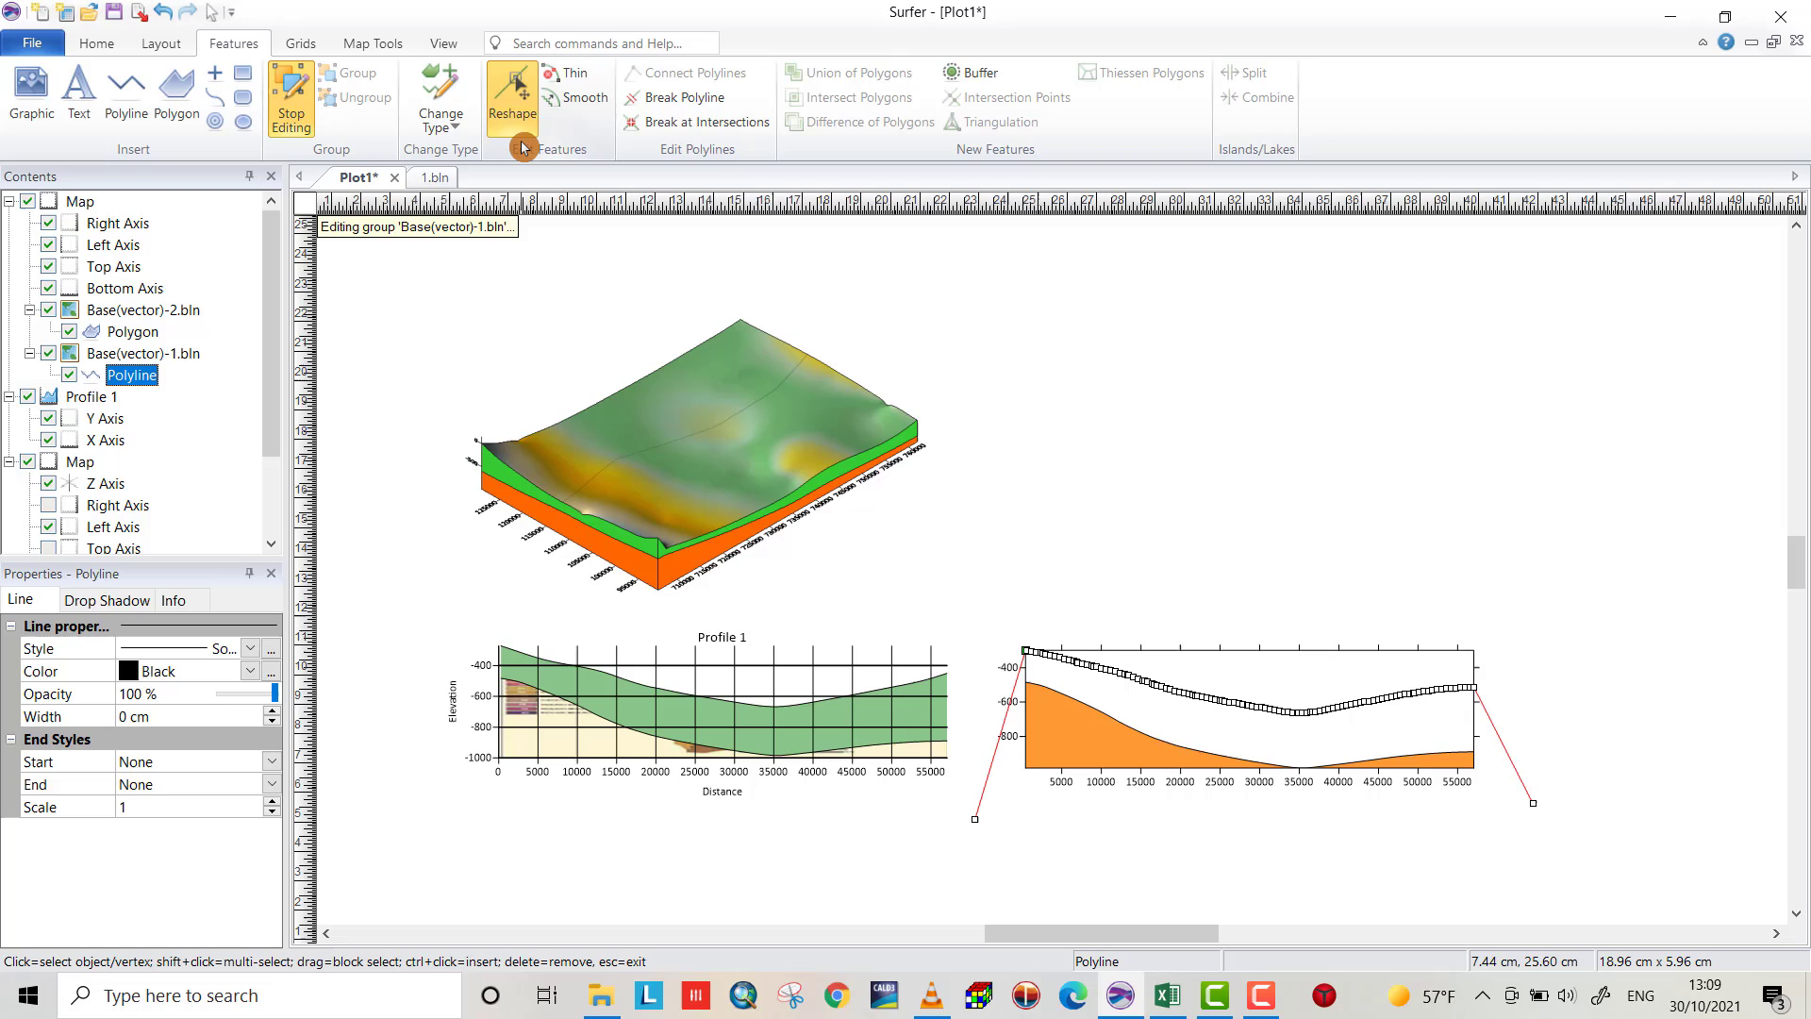
pyautogui.moveTo(511, 93)
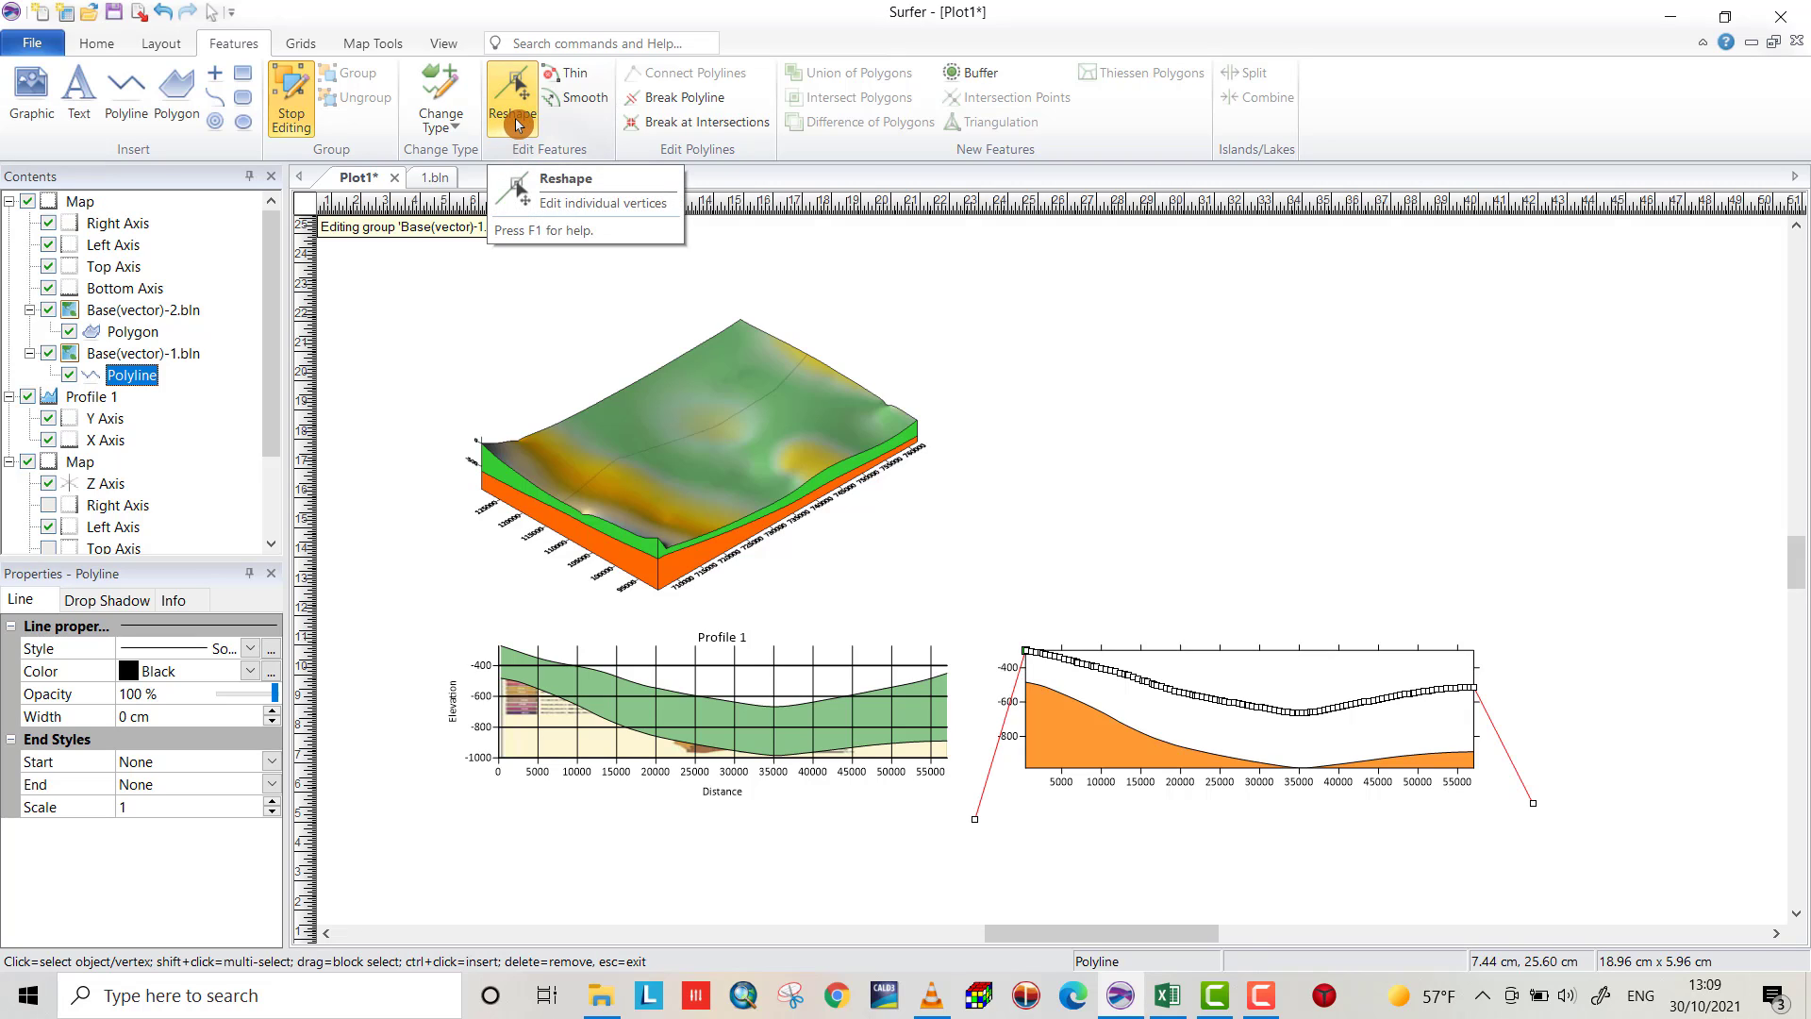
# Stop reshaping and convert the upper boundary polyline into a polygon
pyautogui.click(511, 98)
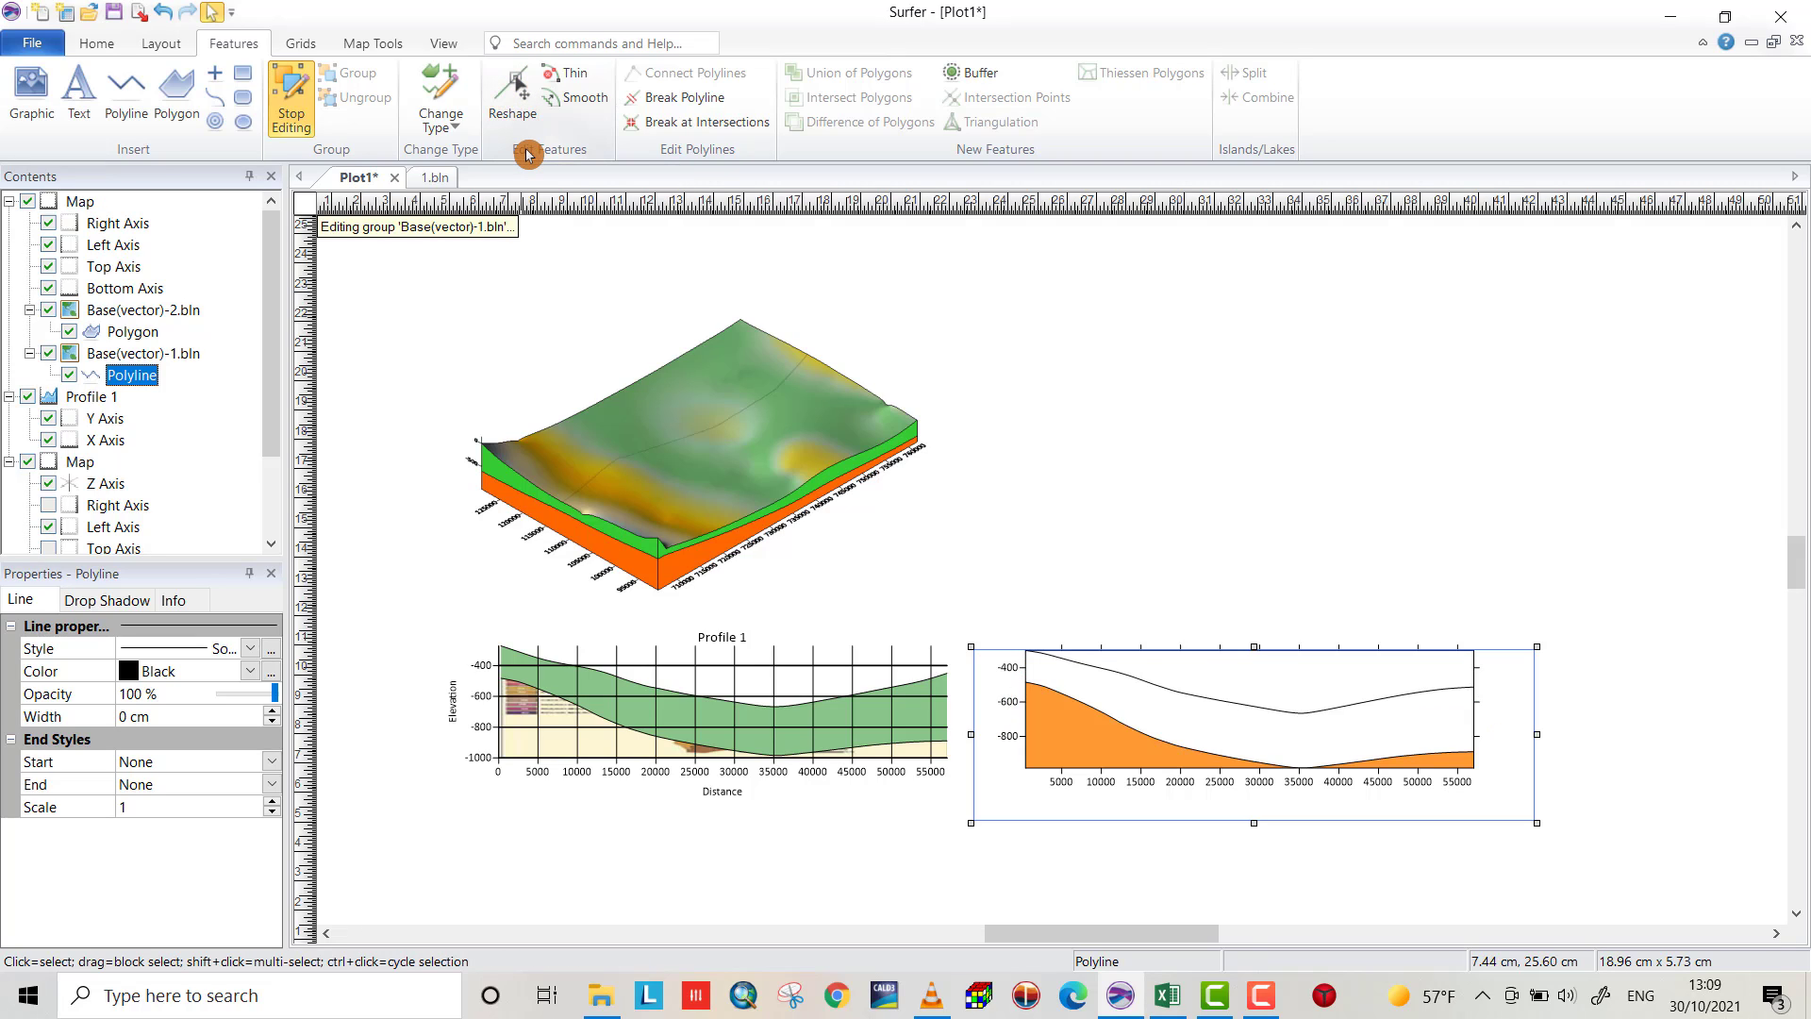
pyautogui.moveTo(440, 96)
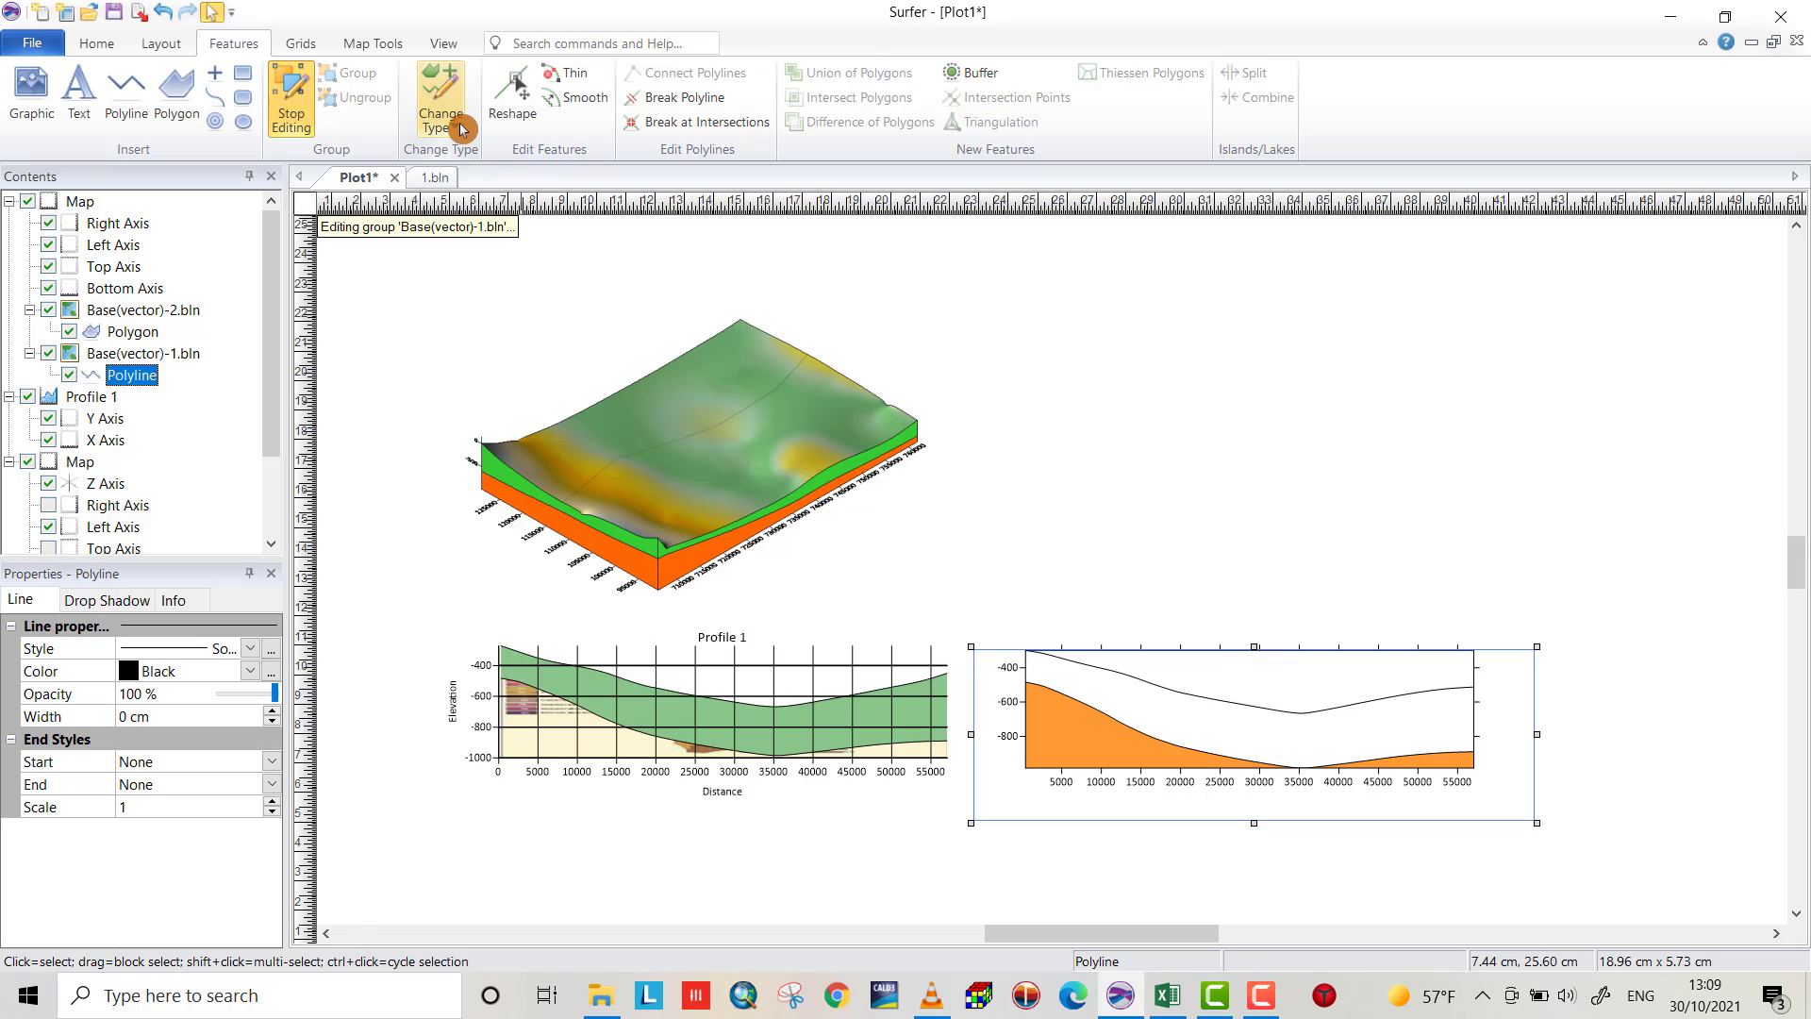
pyautogui.click(440, 96)
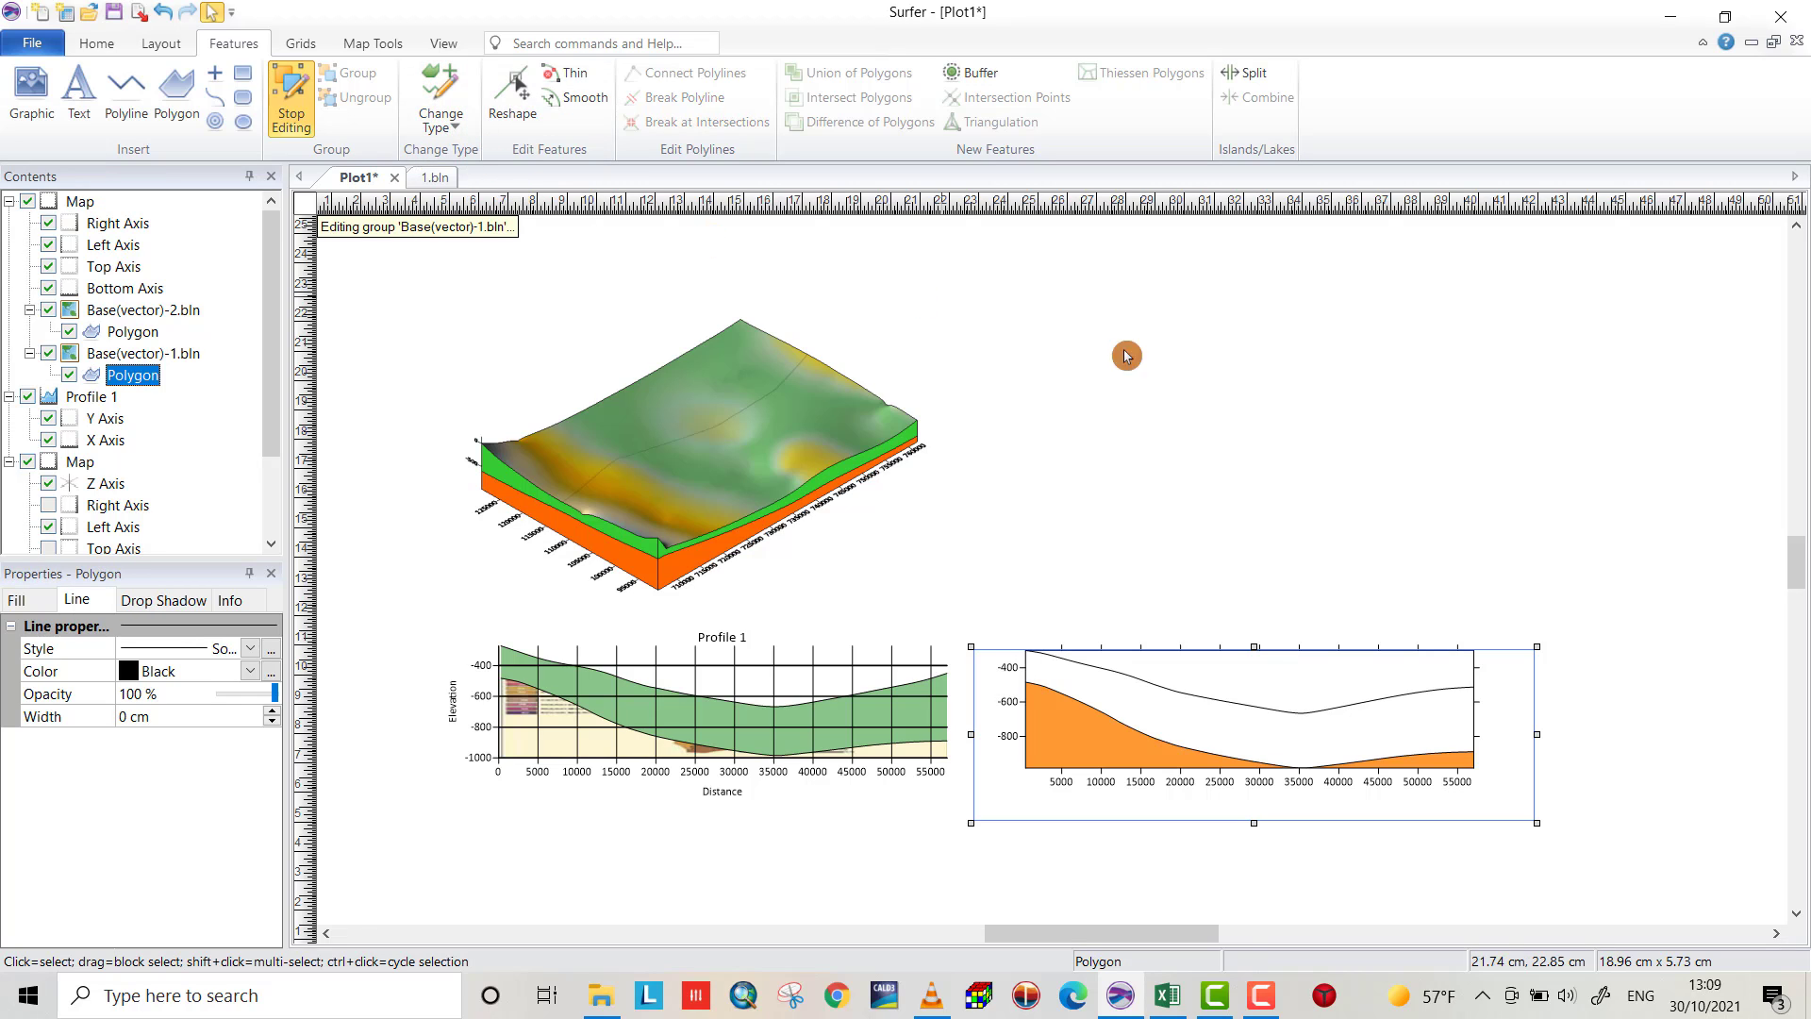
pyautogui.click(17, 600)
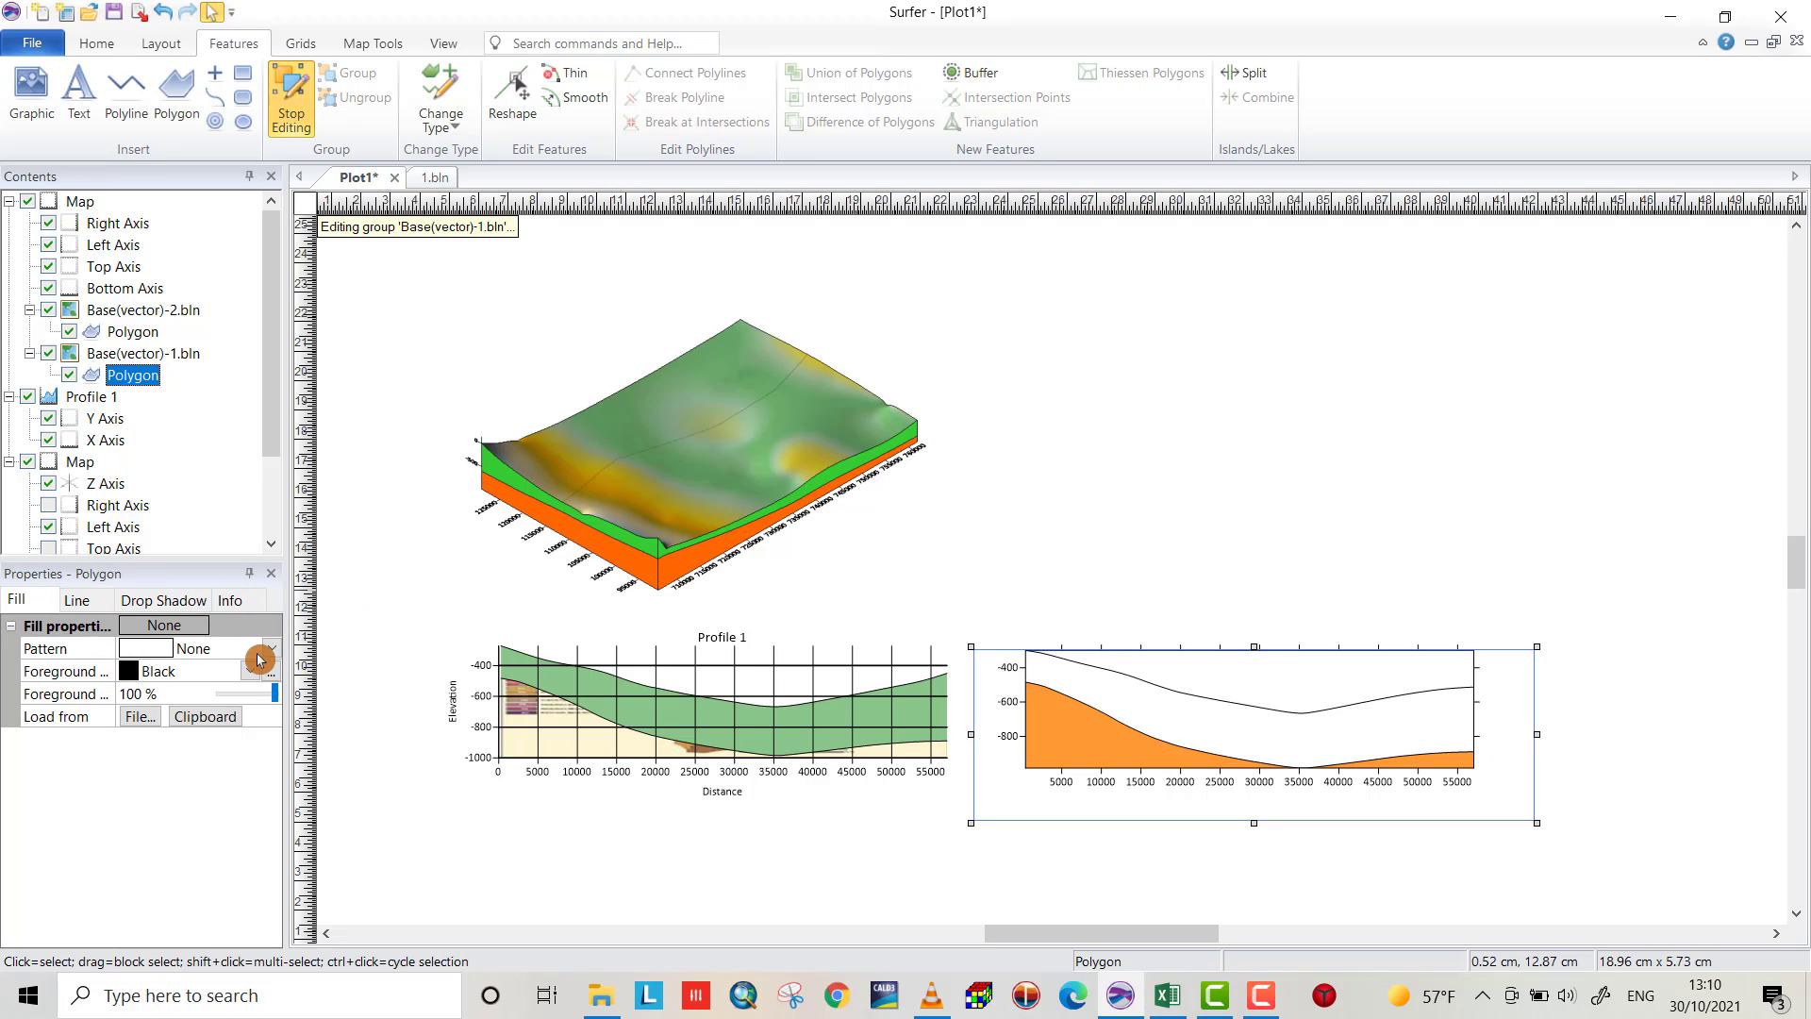
# Fill the upper polygon with a Diagonal Crosshatch pattern
pyautogui.click(273, 656)
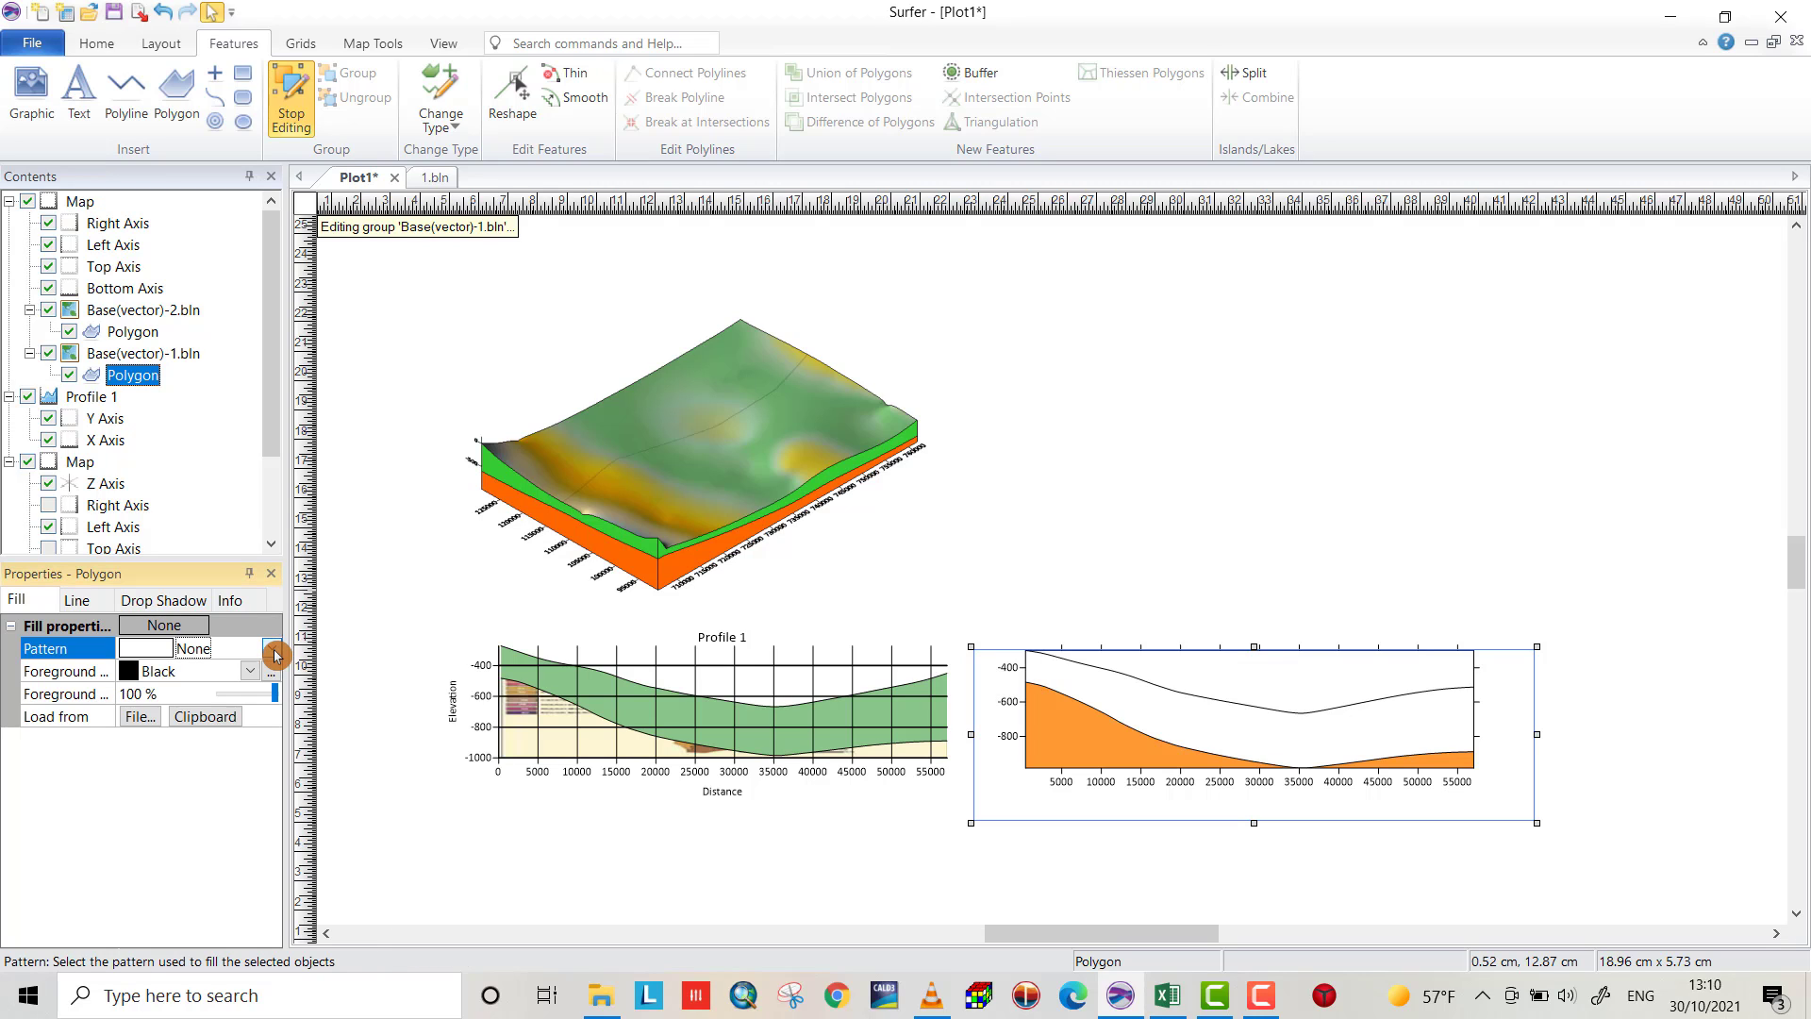
pyautogui.click(272, 647)
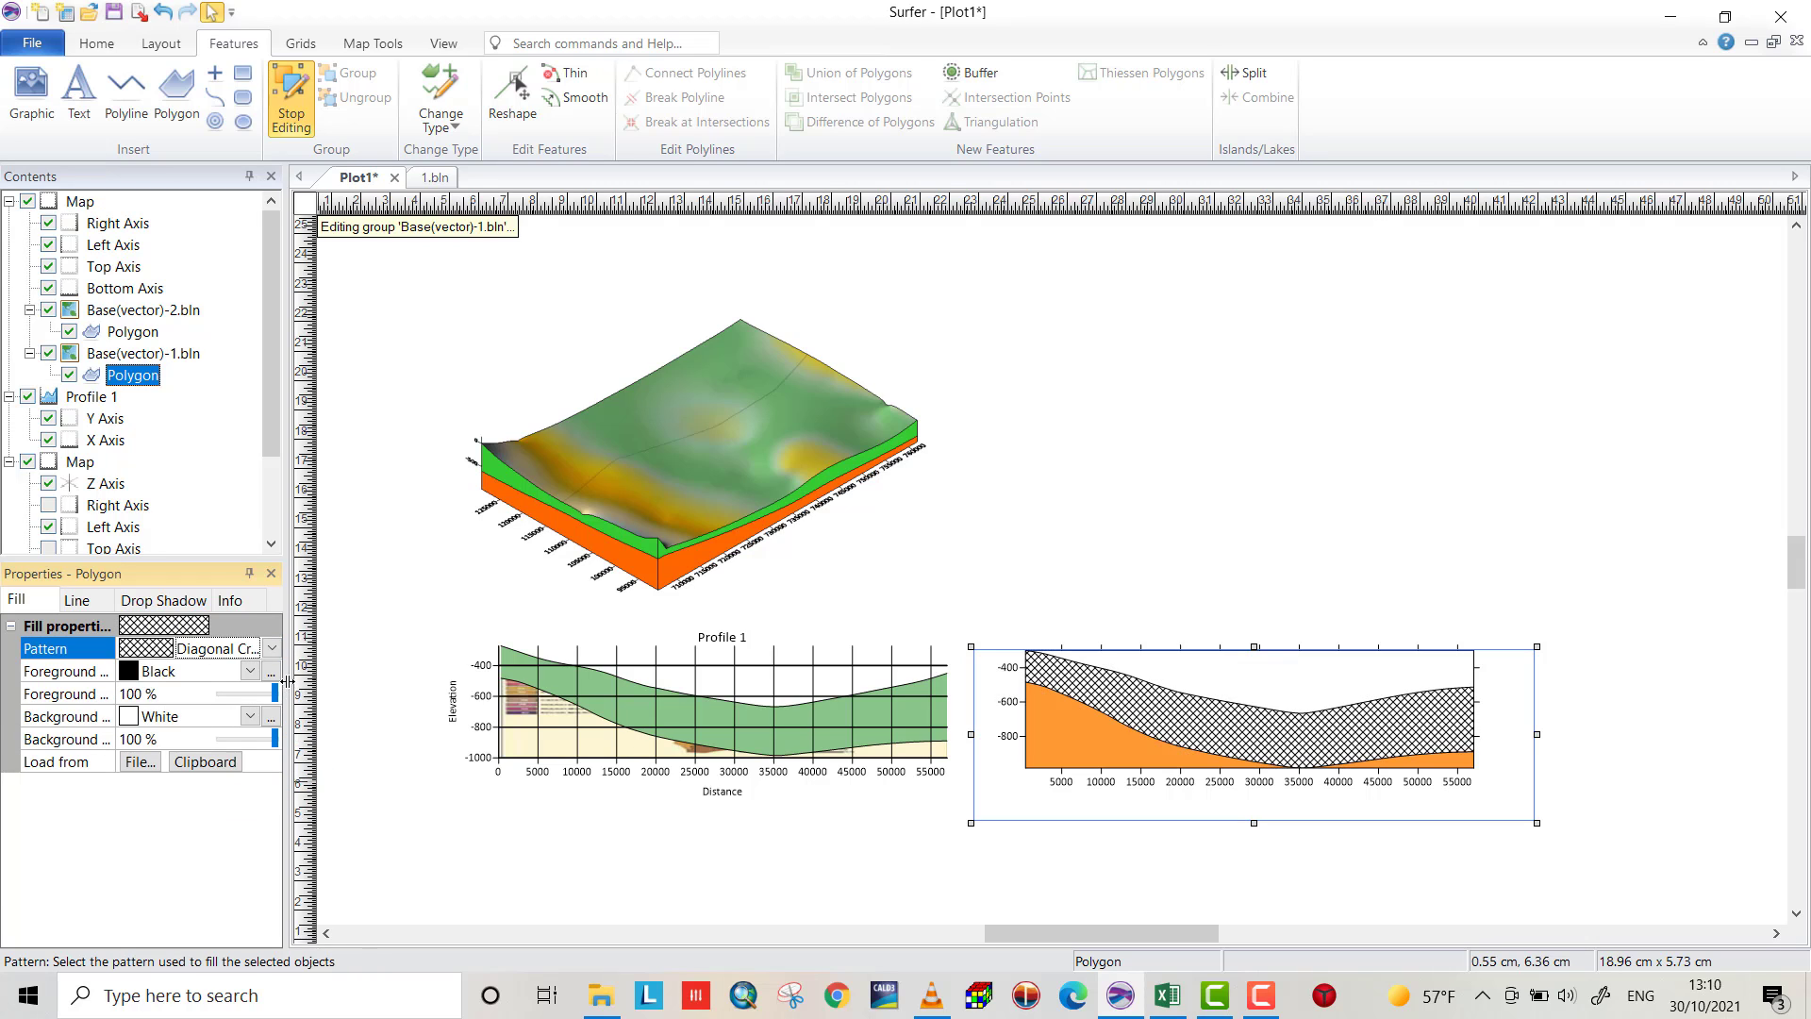
pyautogui.moveTo(1171, 611)
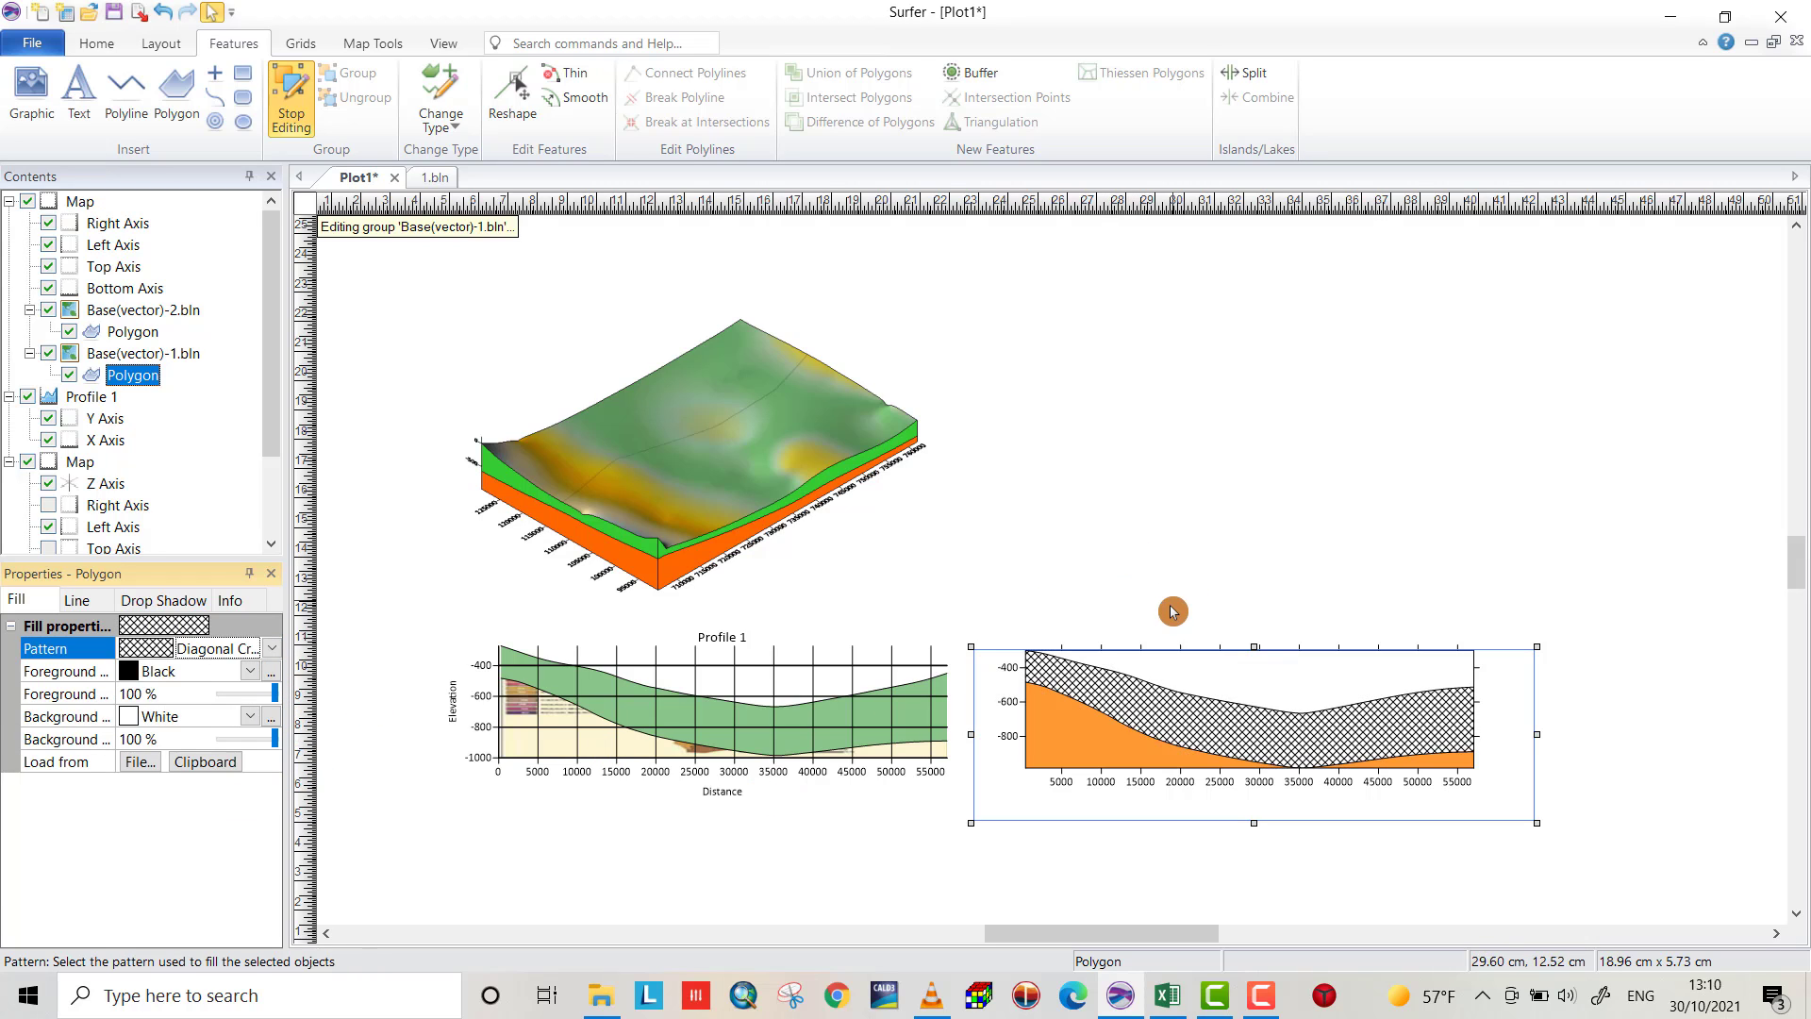
pyautogui.scroll(3)
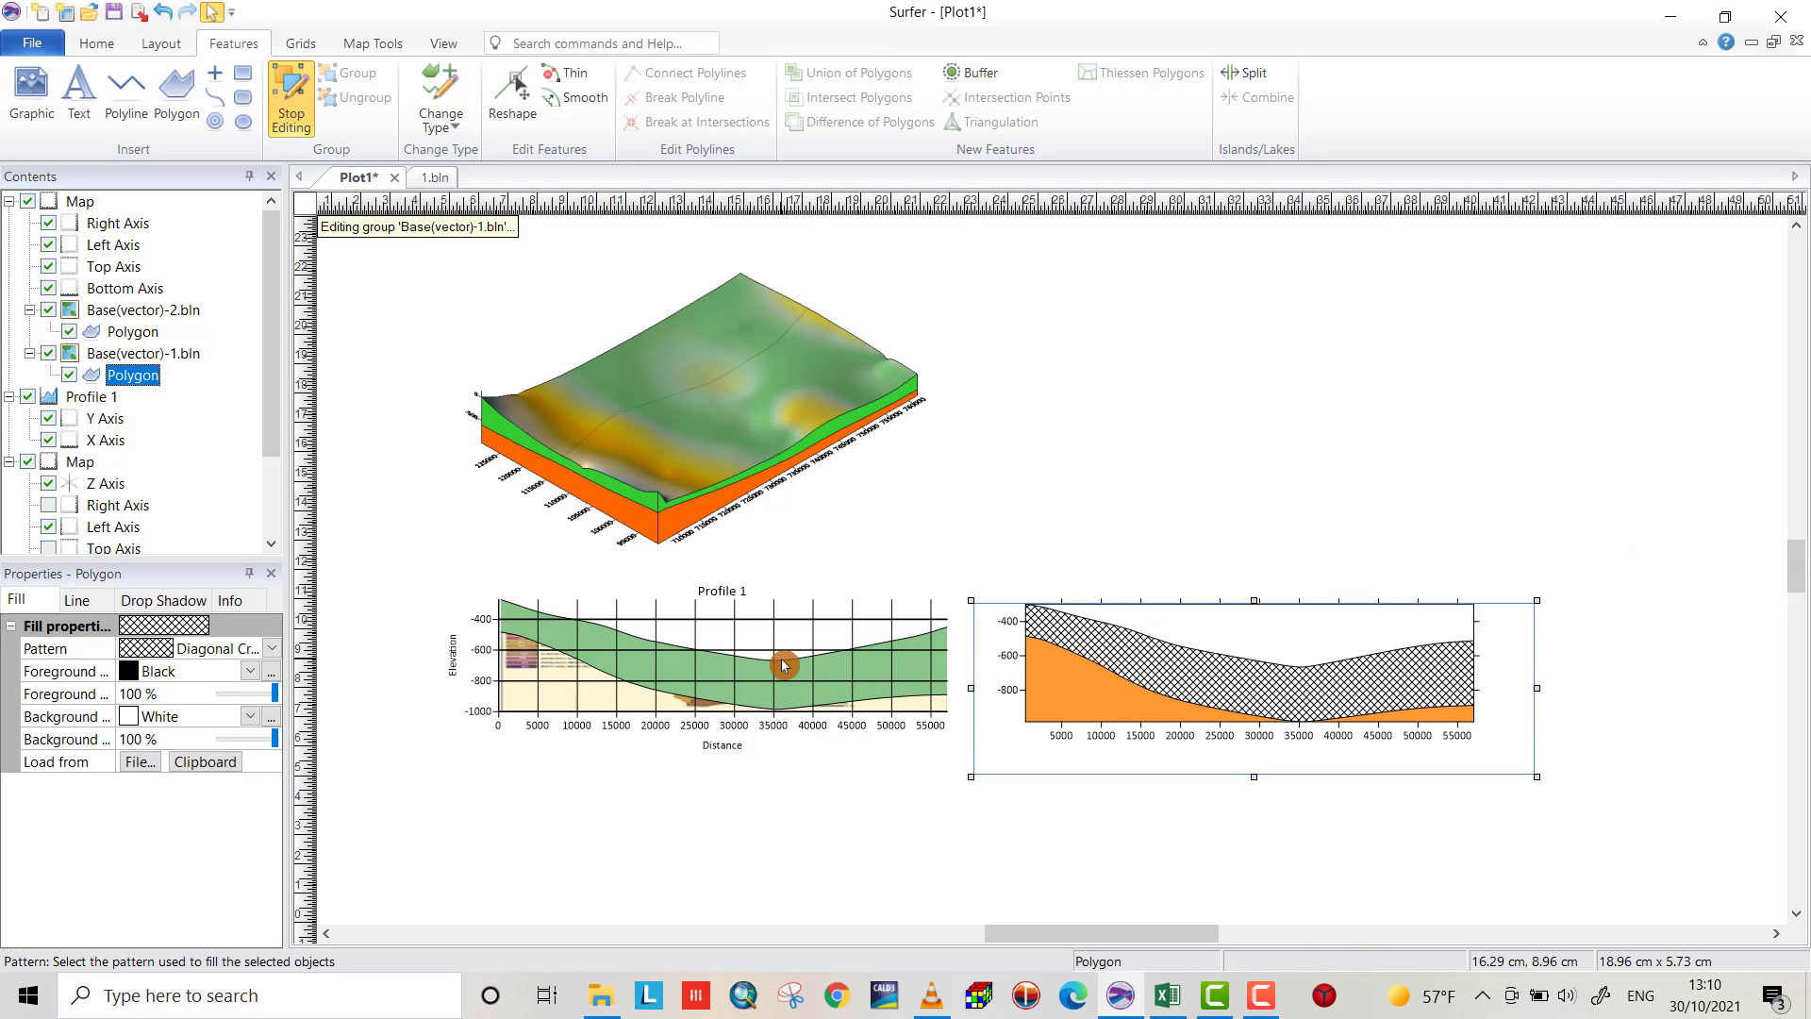
pyautogui.moveTo(624, 687)
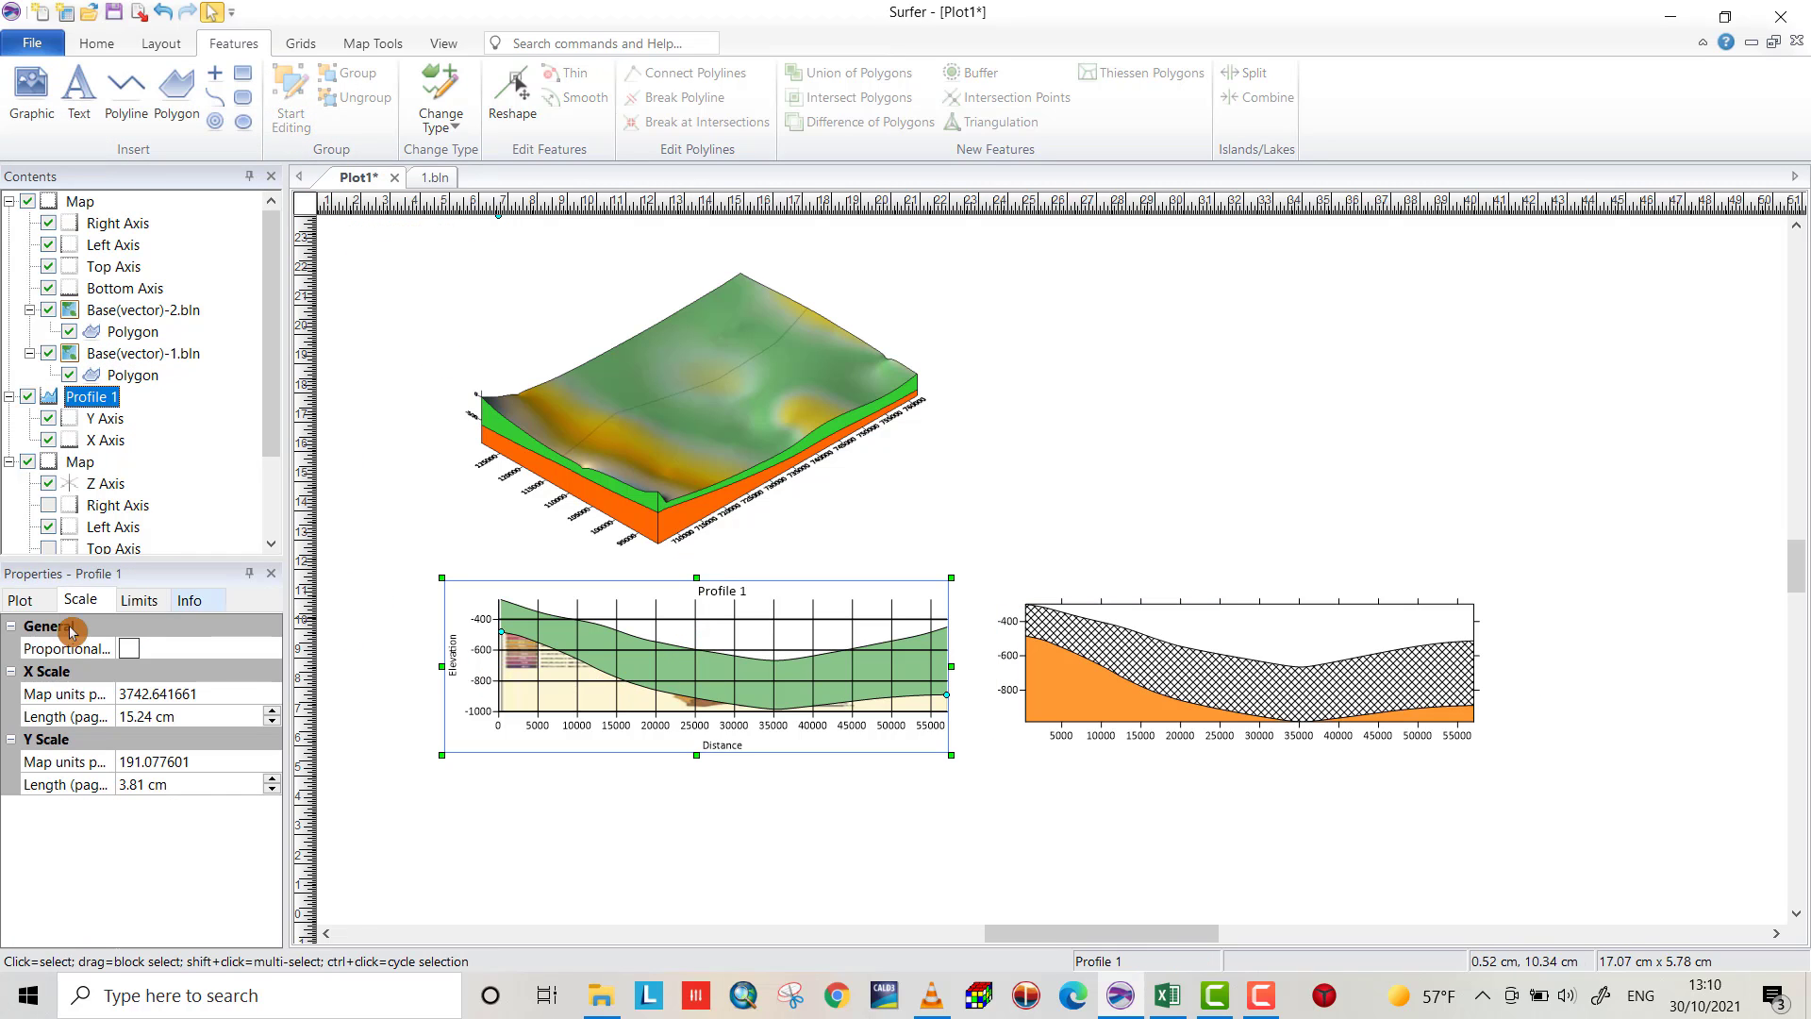
pyautogui.moveTo(548, 654)
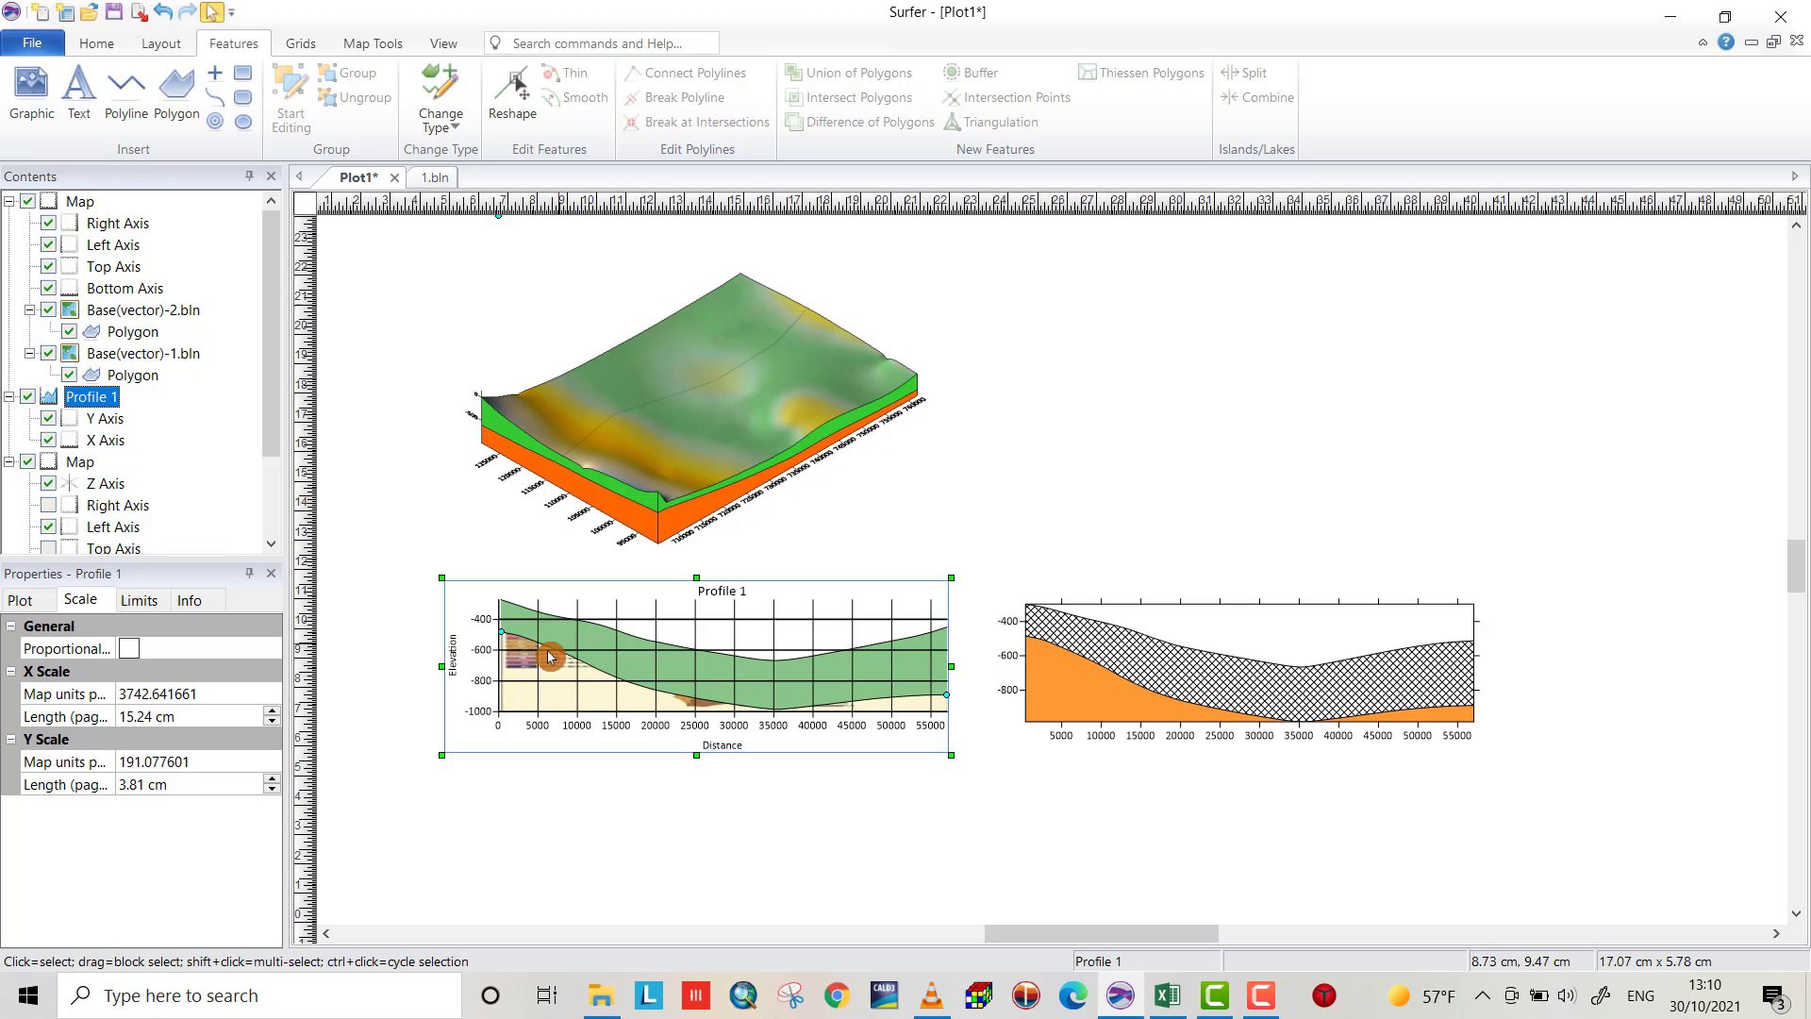
pyautogui.moveTo(587, 647)
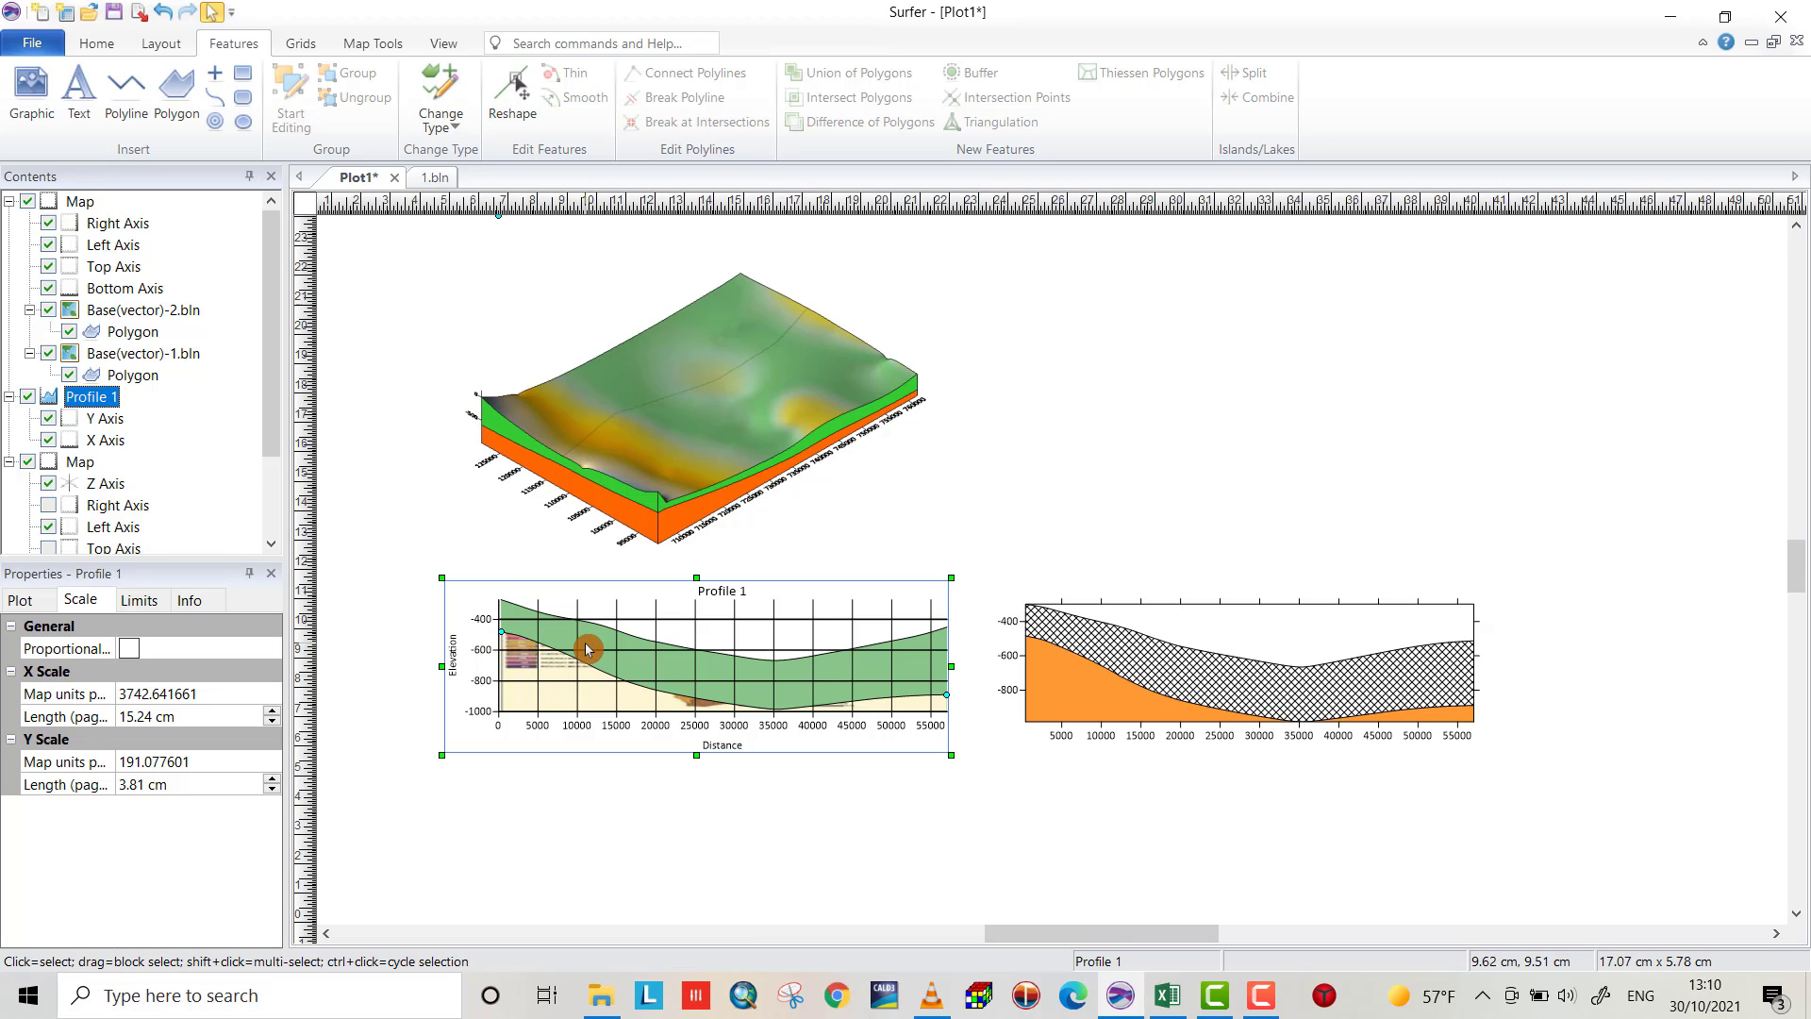
pyautogui.moveTo(583, 642)
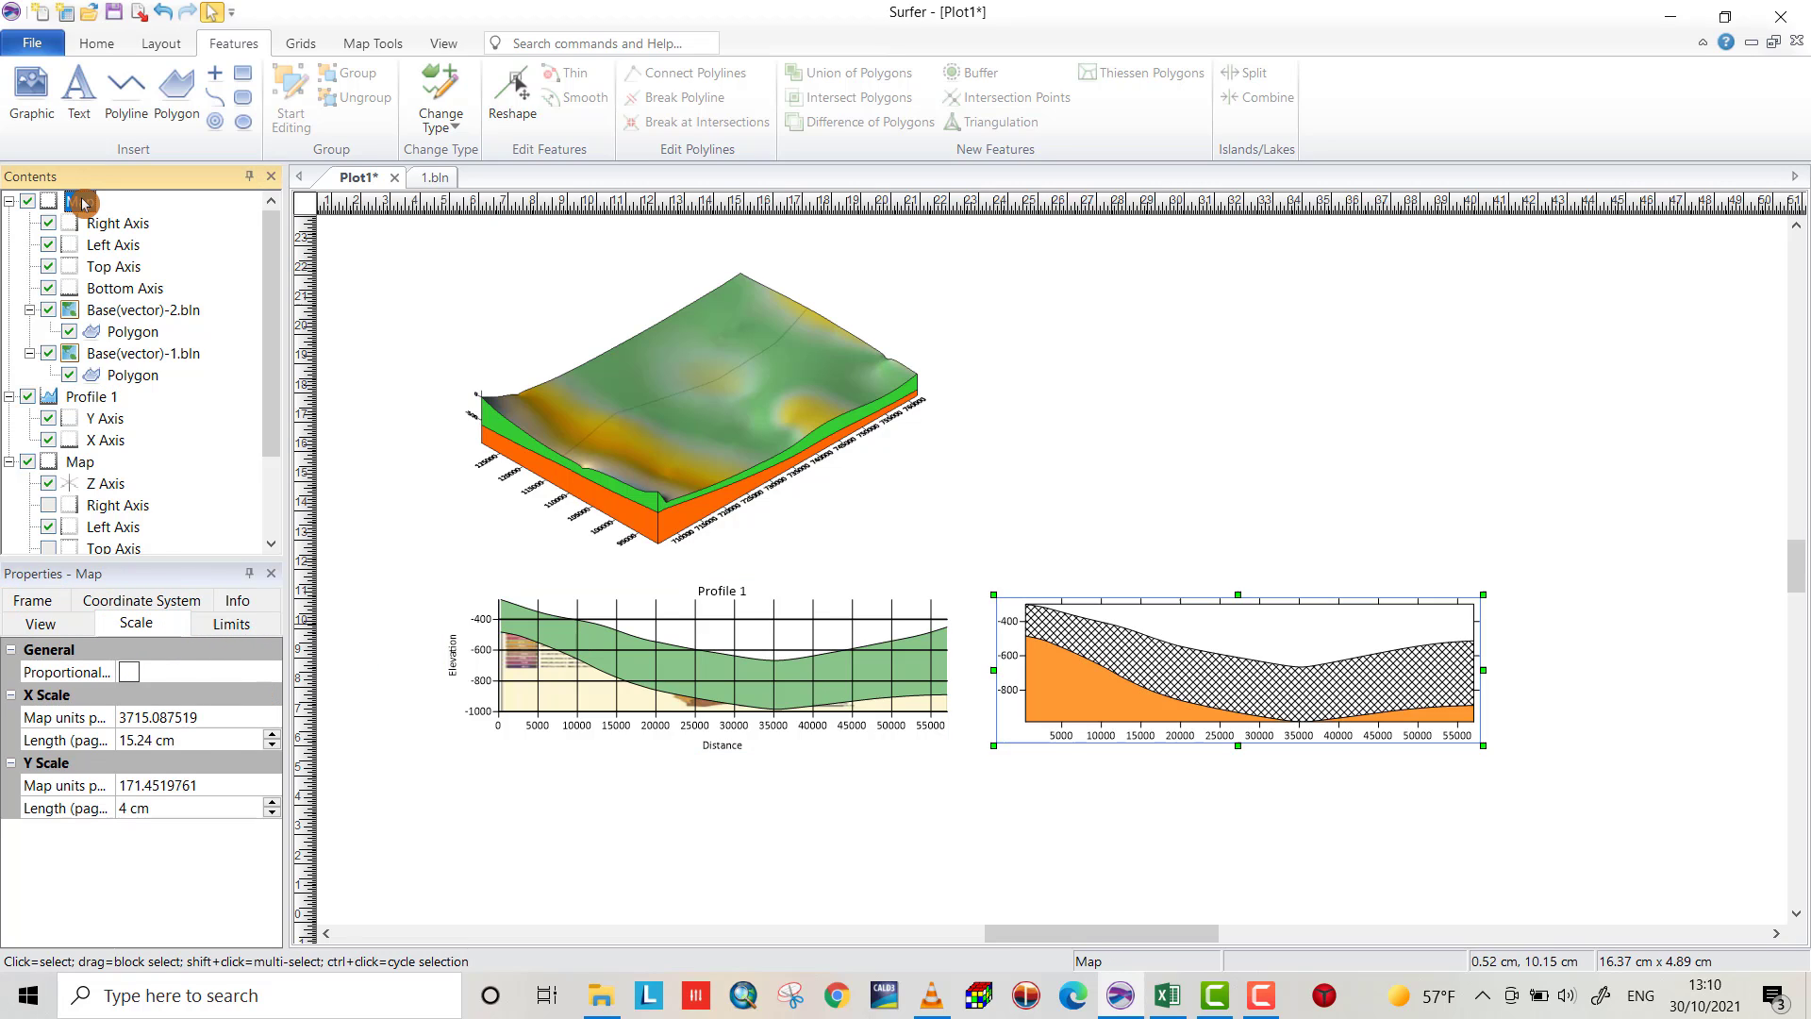
pyautogui.click(79, 200)
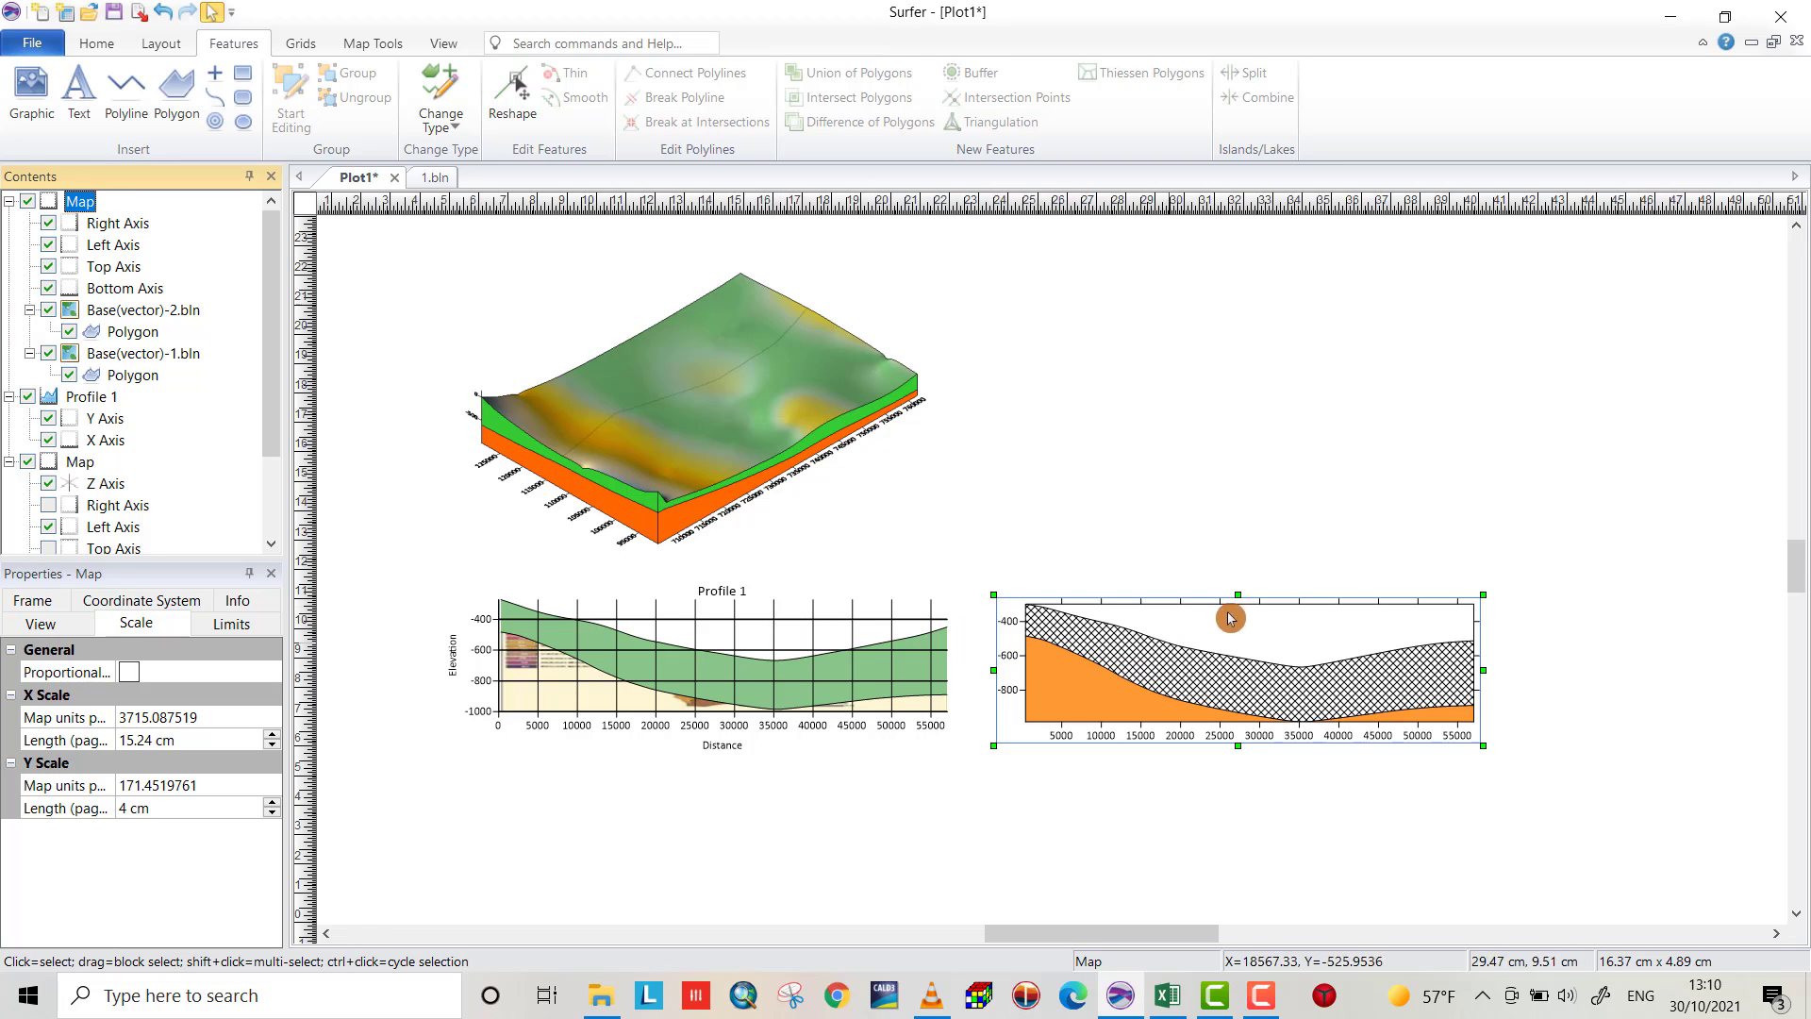
pyautogui.moveTo(951, 560)
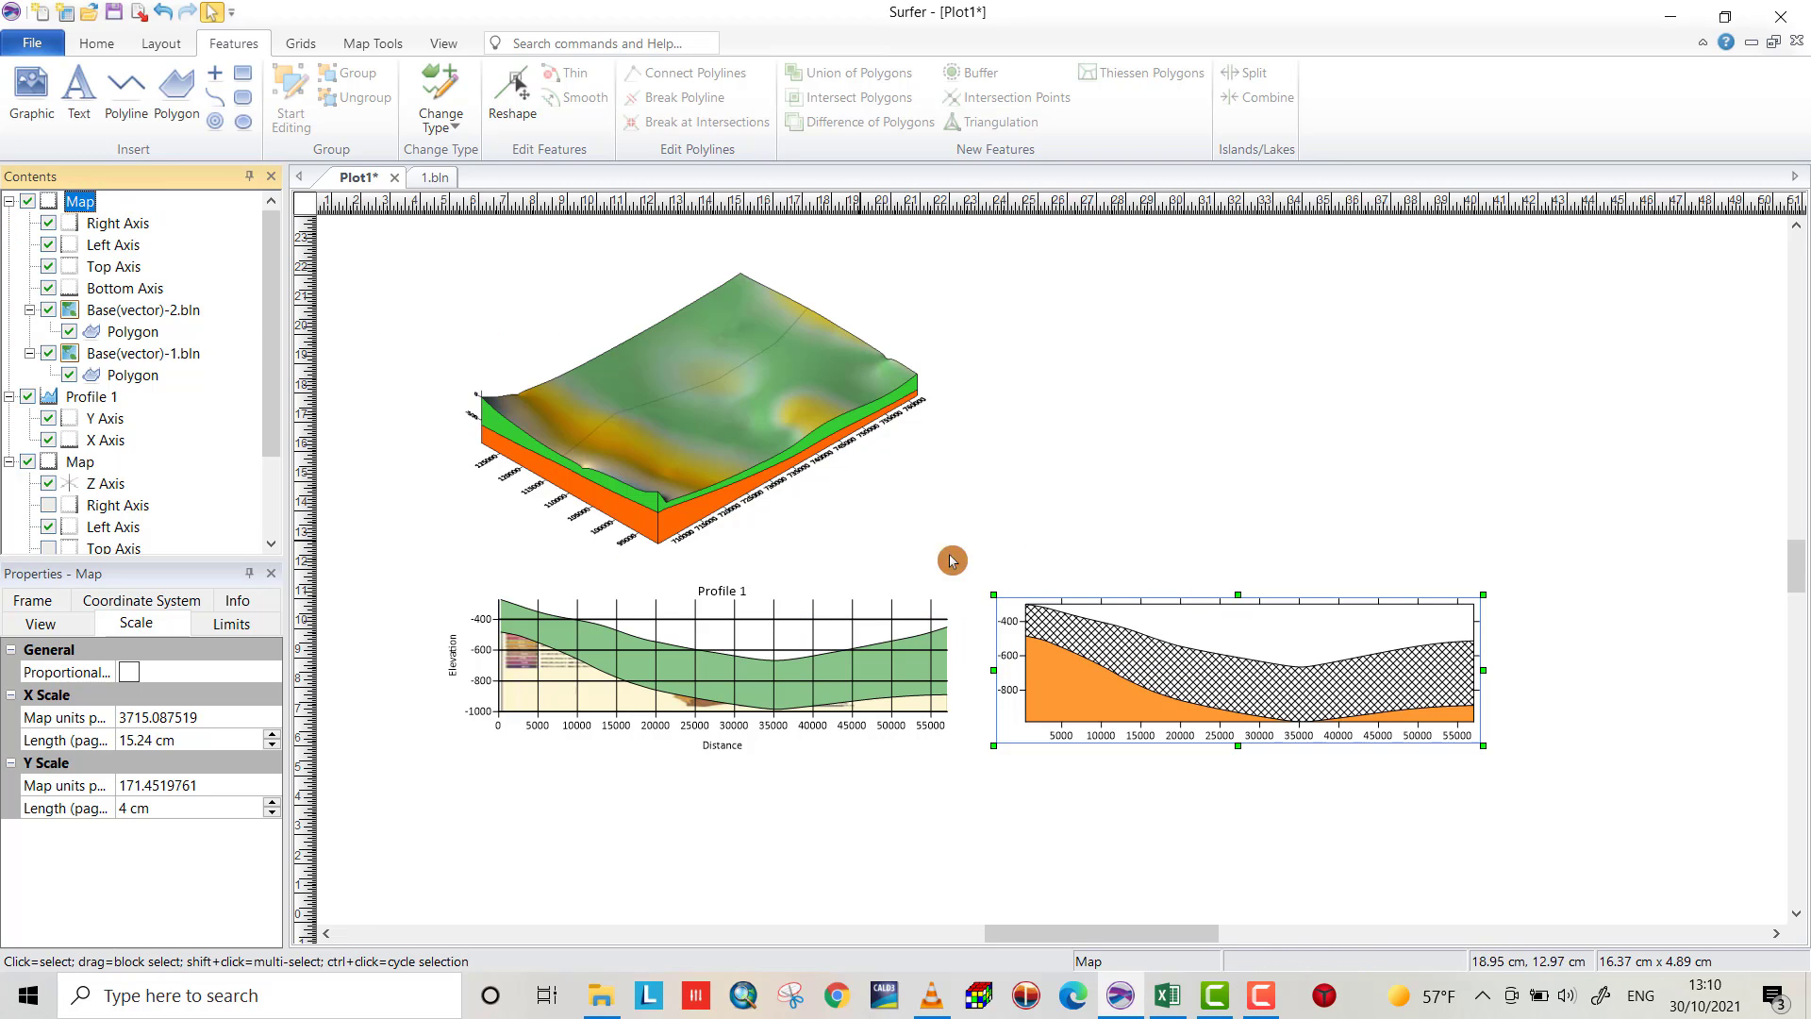
pyautogui.moveTo(1103, 626)
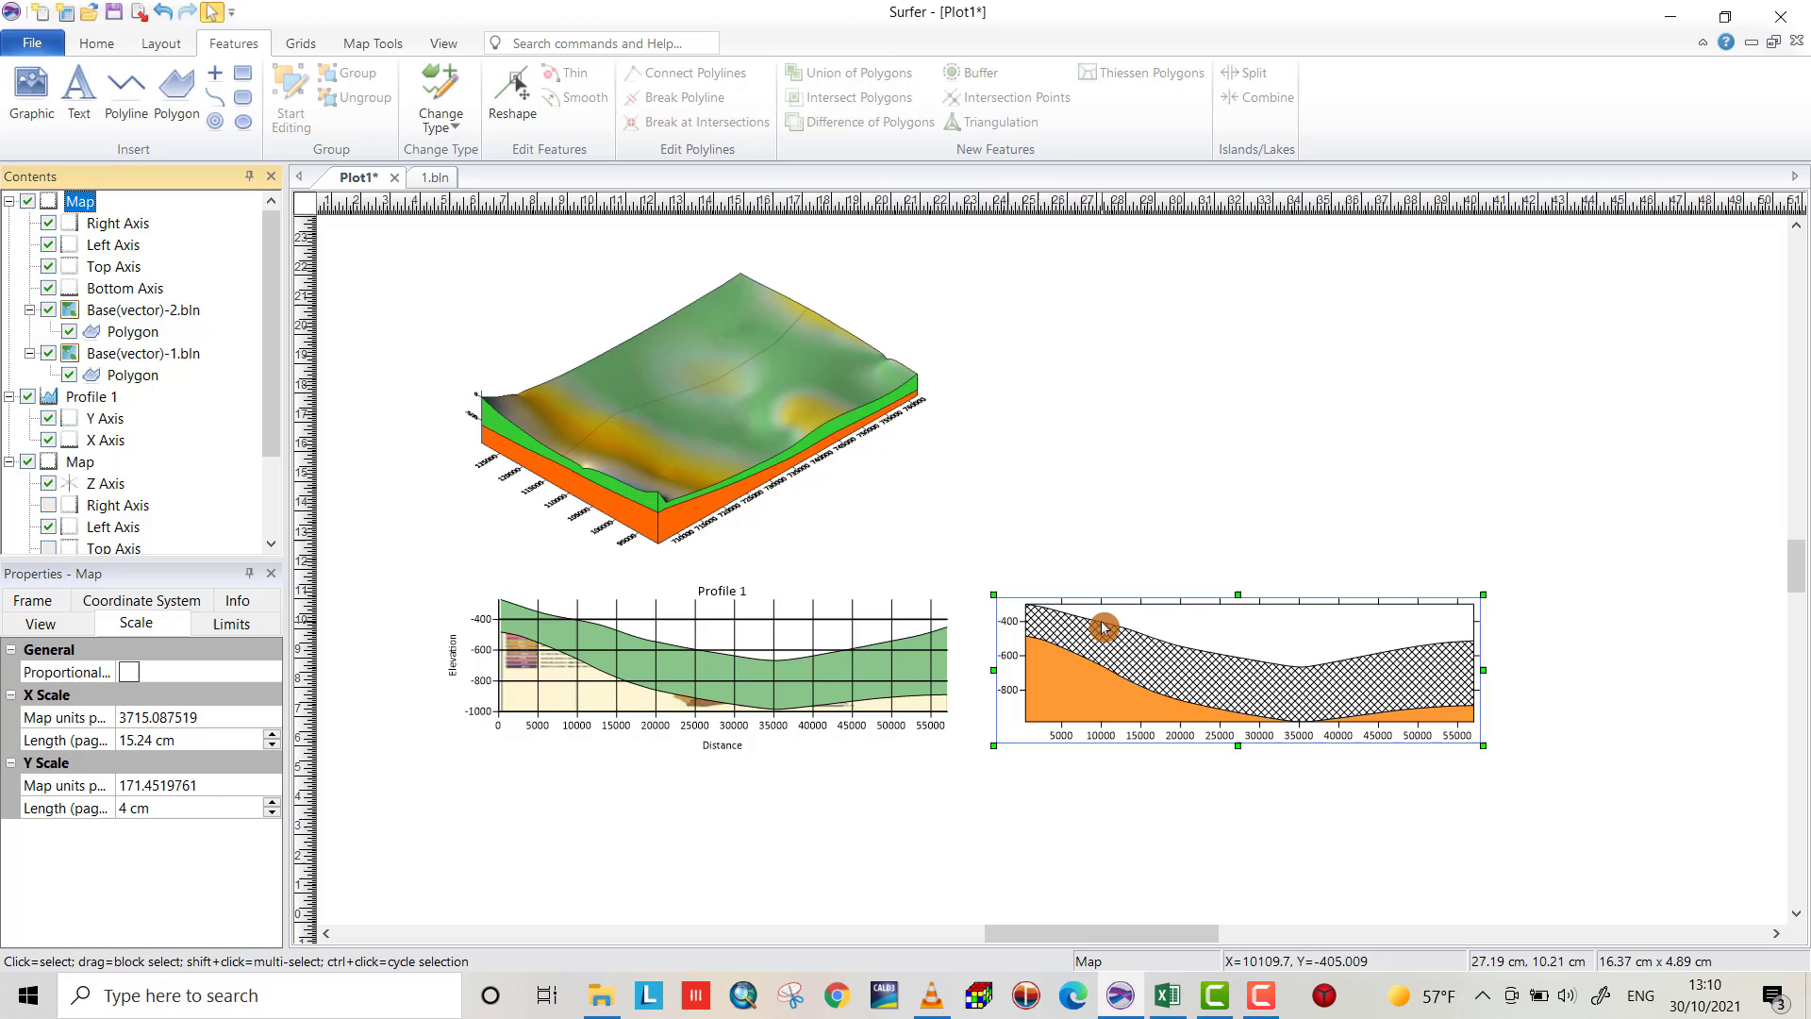
pyautogui.moveTo(1031, 590)
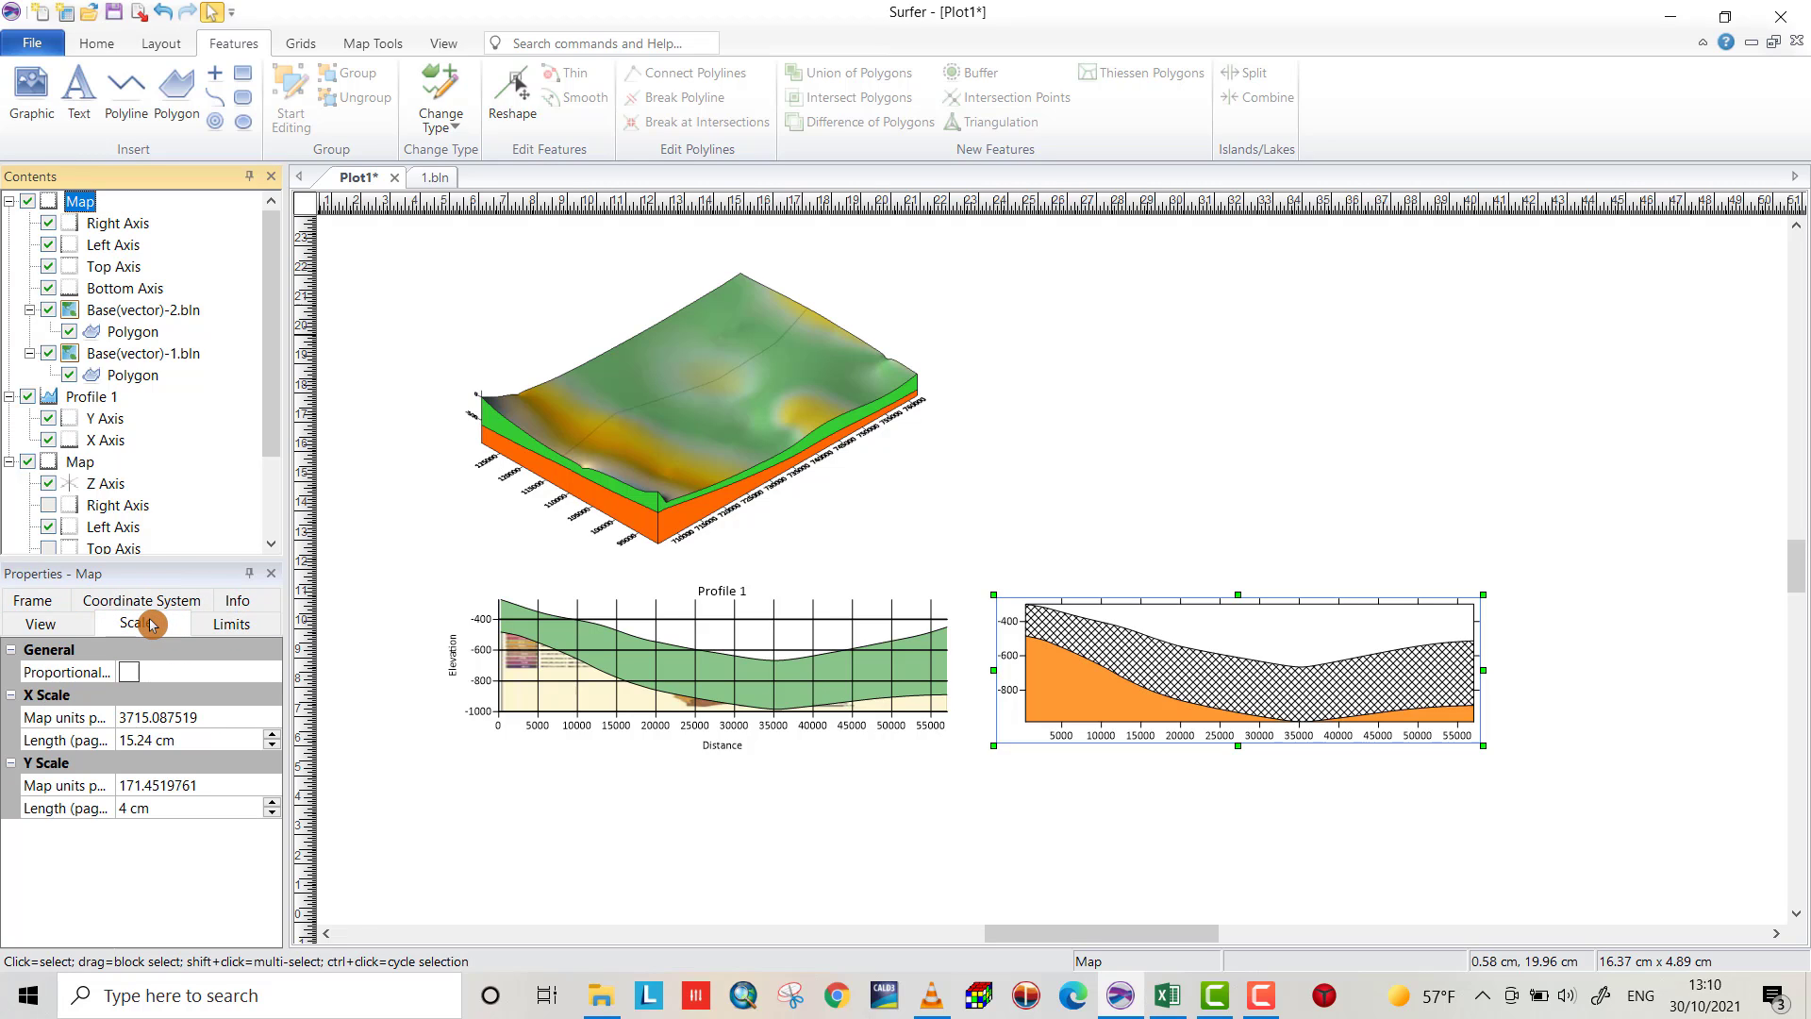
pyautogui.click(40, 624)
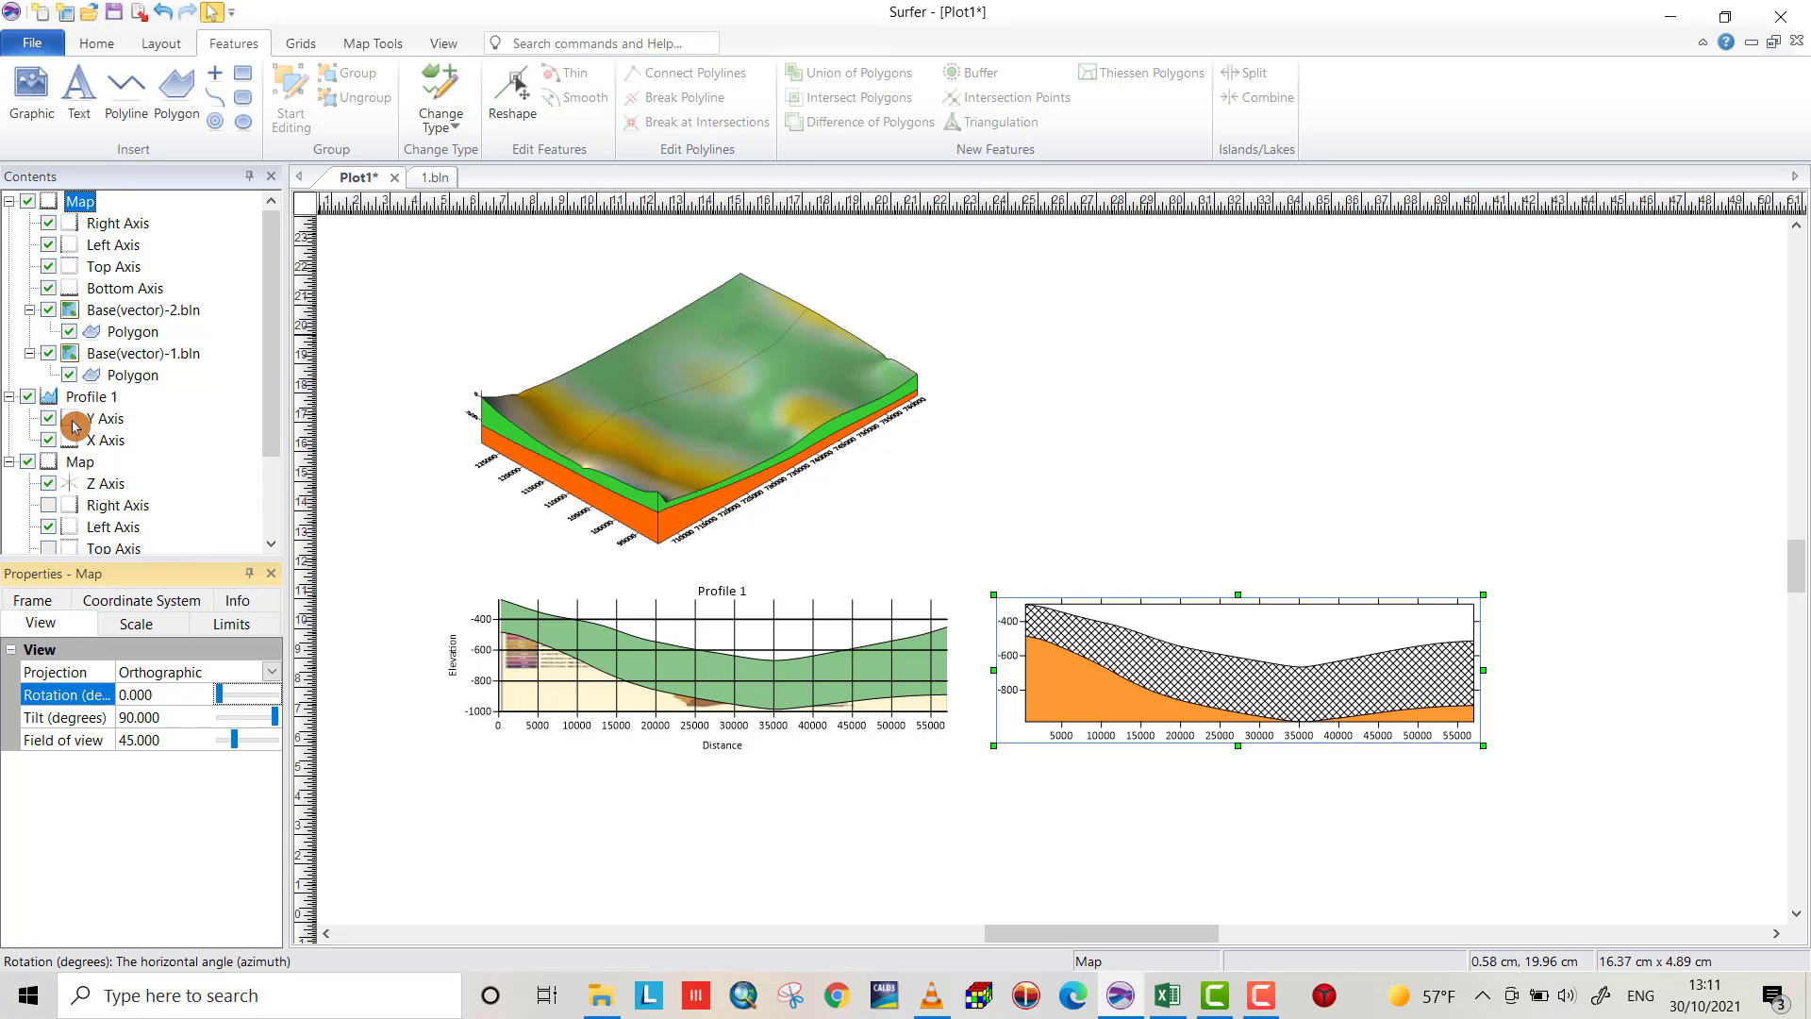
pyautogui.click(91, 396)
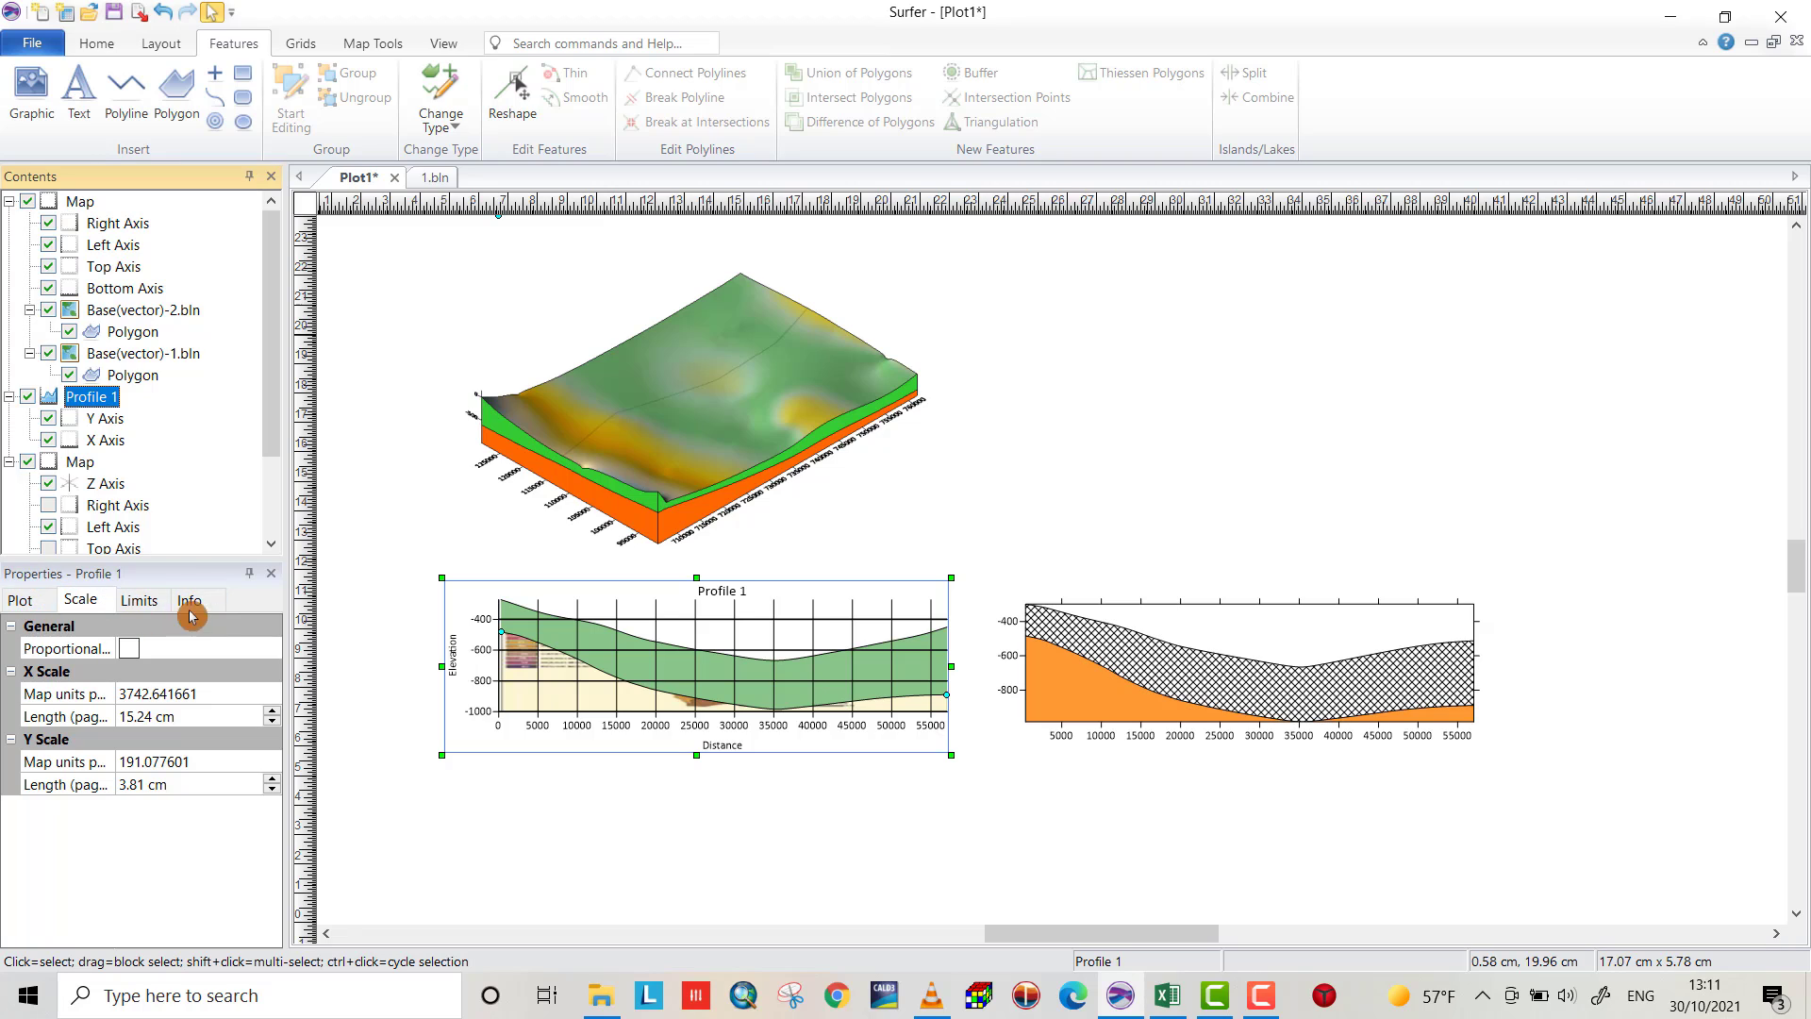
pyautogui.click(19, 600)
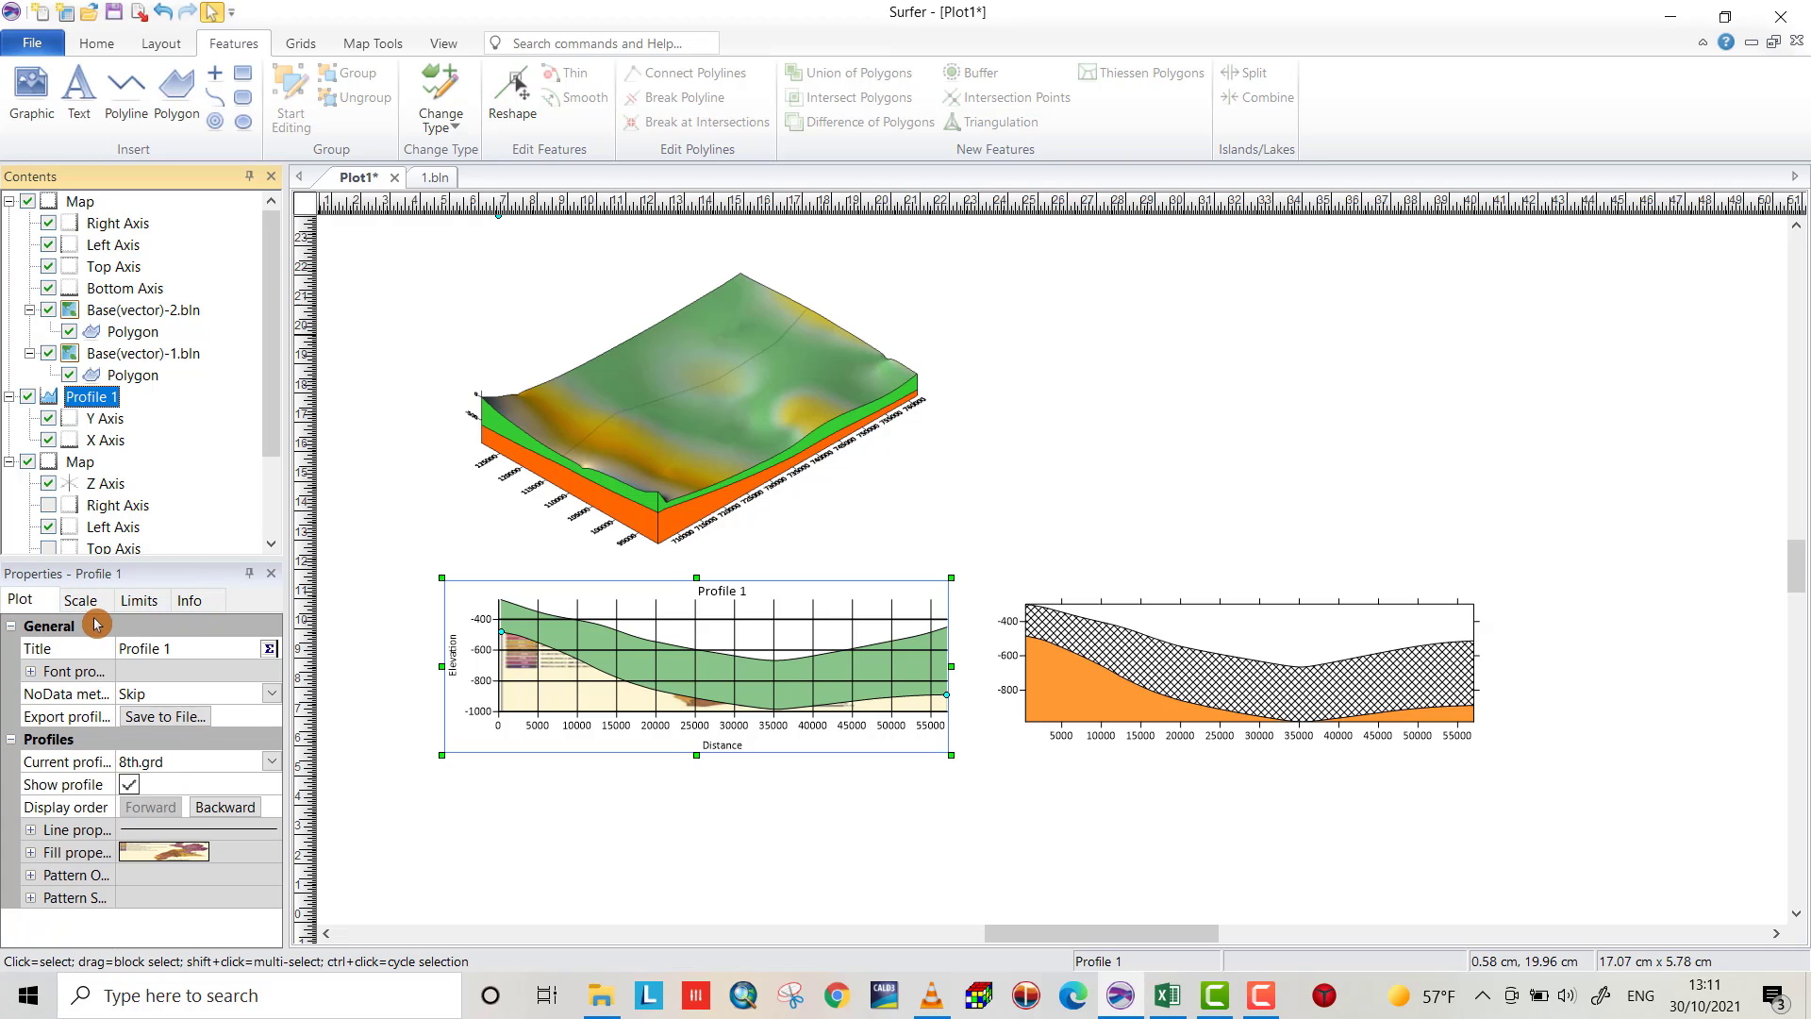
pyautogui.click(138, 600)
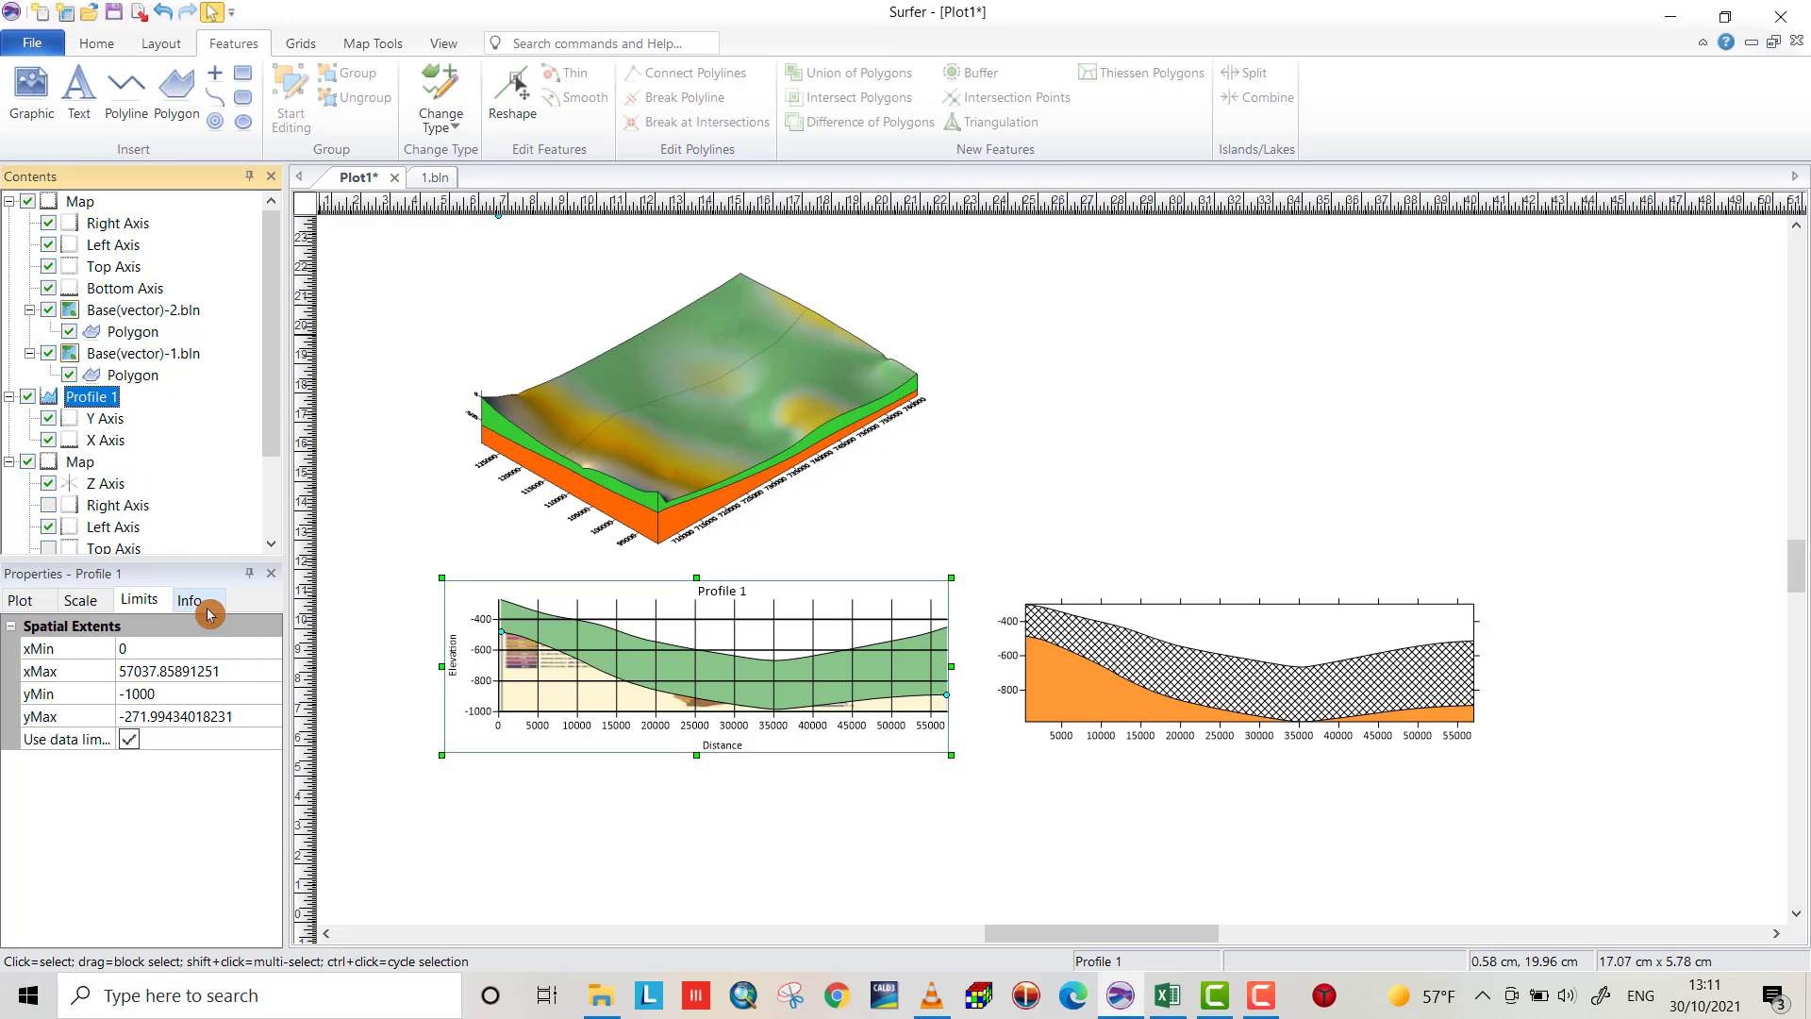
pyautogui.moveTo(193, 581)
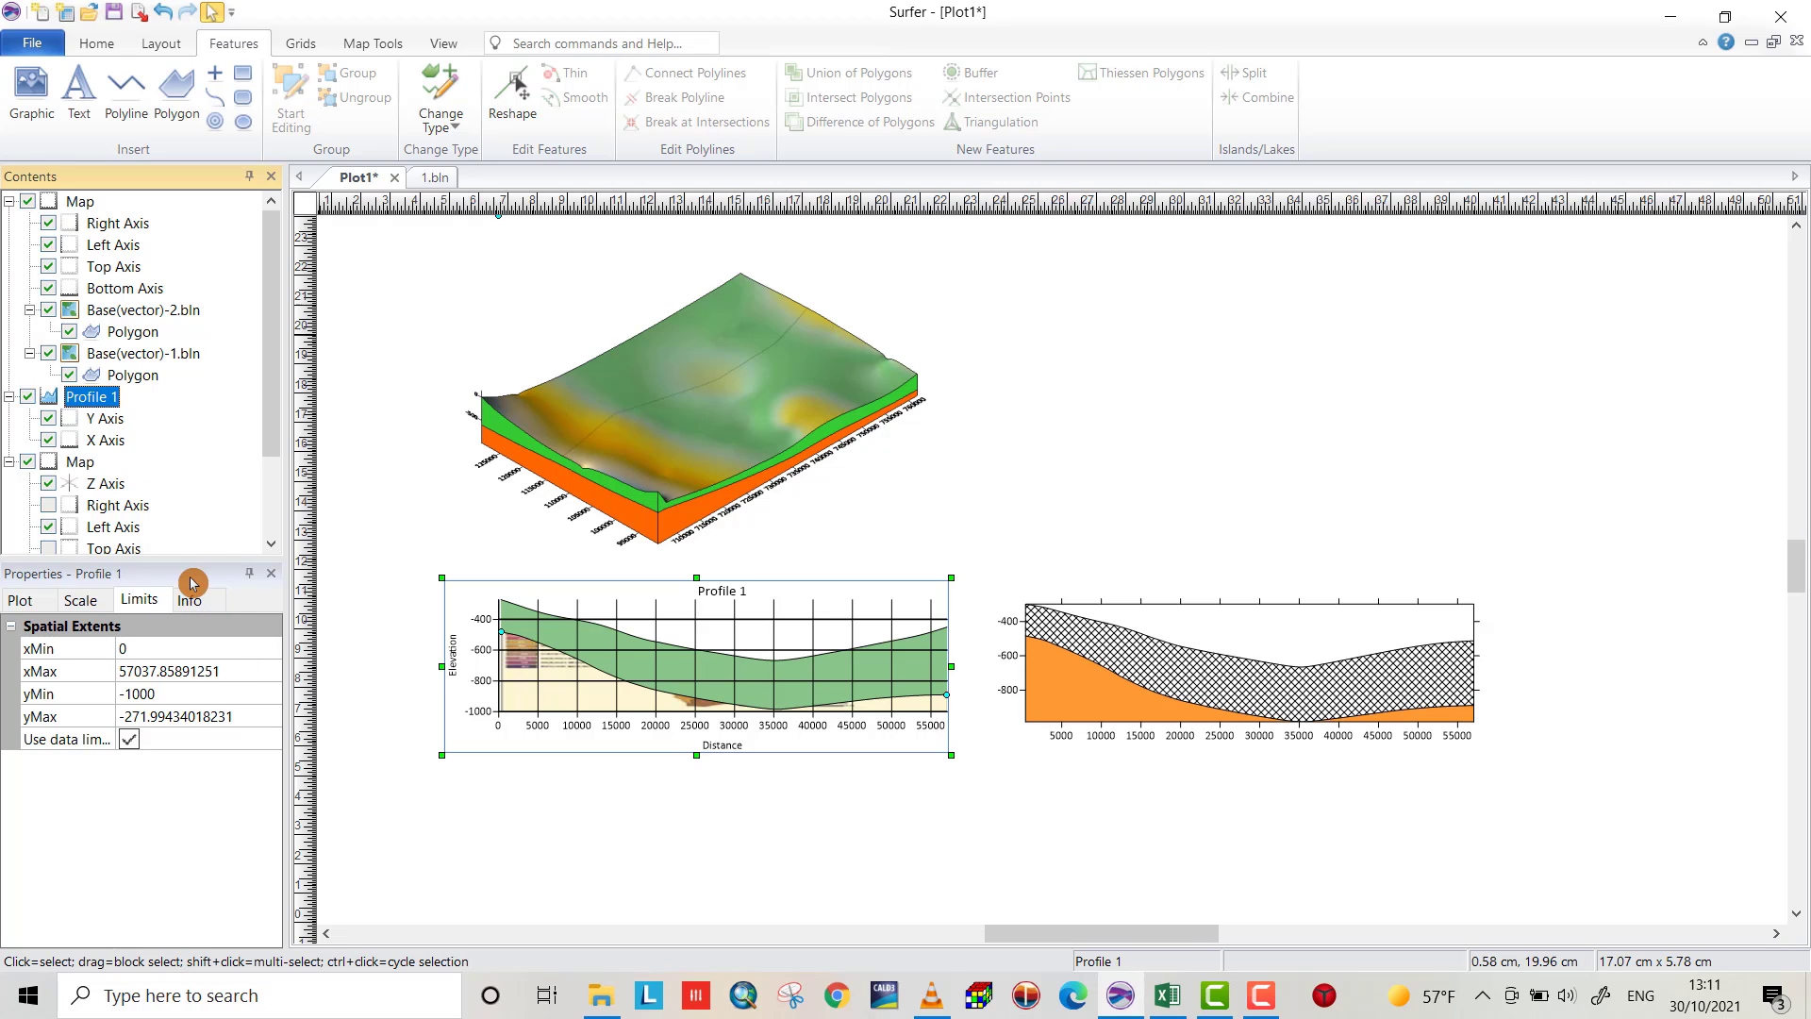